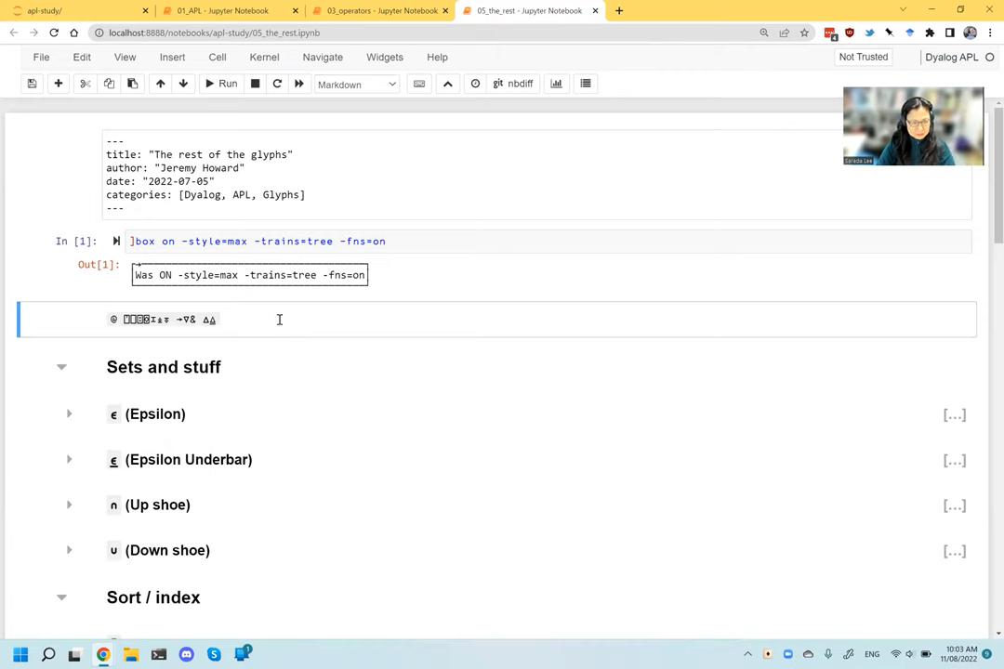
# Switch to 01_APL and enter ∇ in a new cell after the Statement separator examples.
pyautogui.click(219, 10)
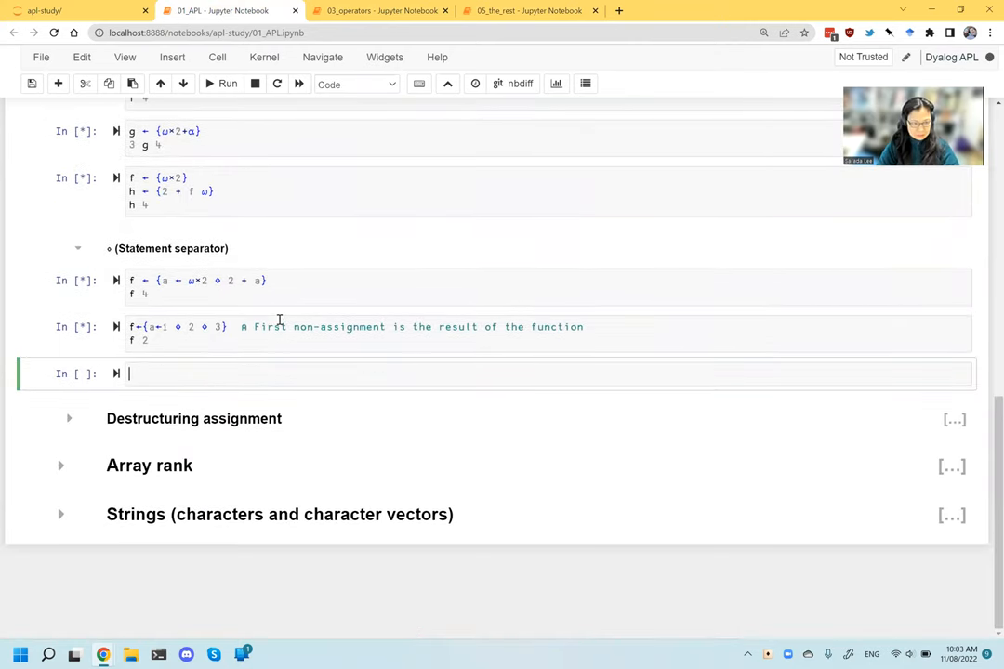
pyautogui.write('∇')
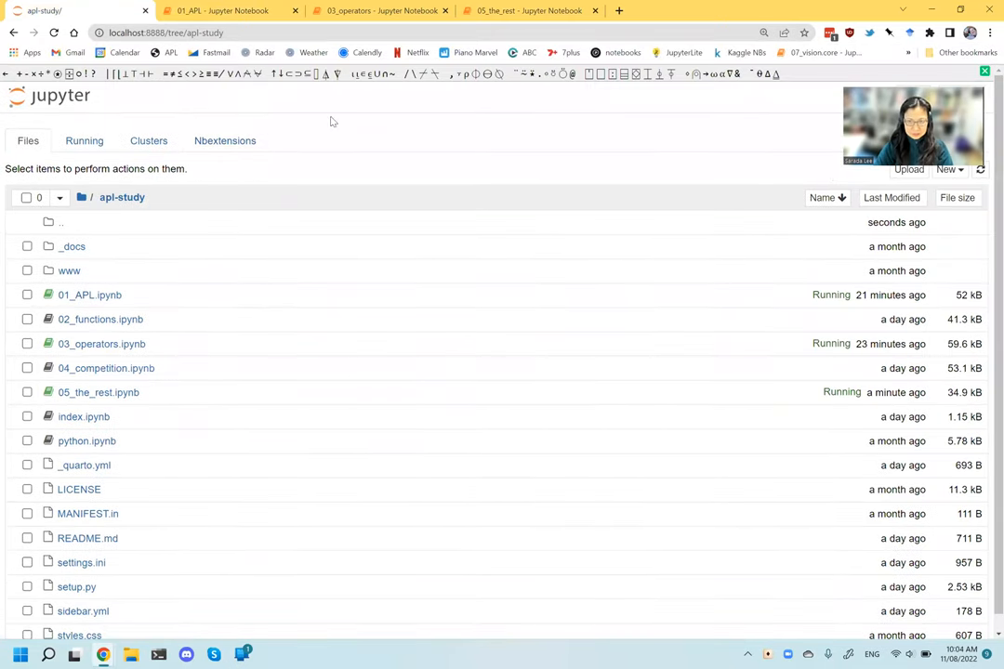
pyautogui.moveTo(618, 121)
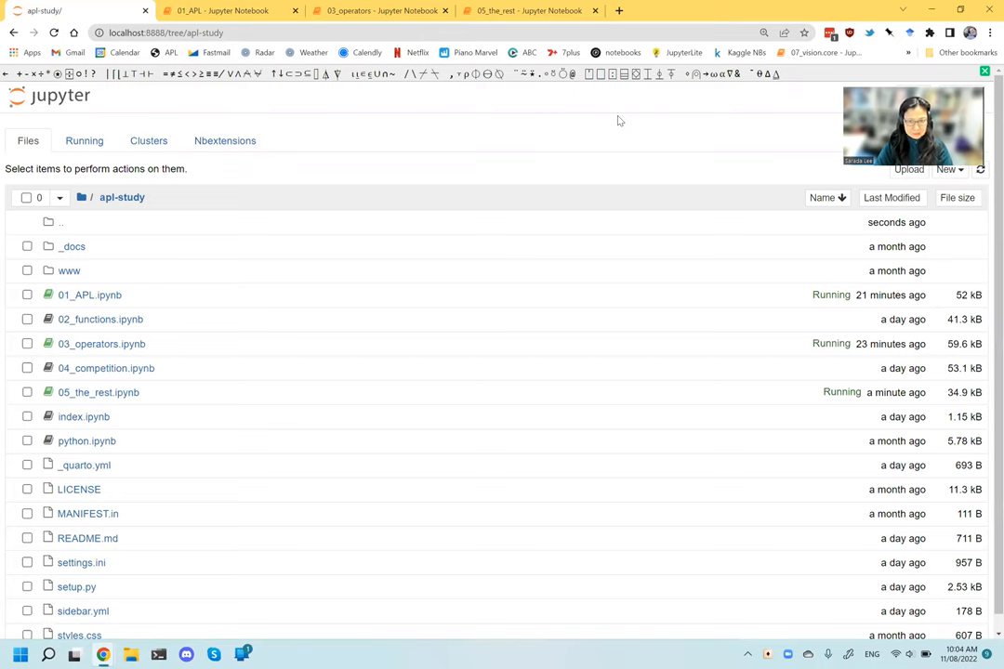
pyautogui.moveTo(510, 113)
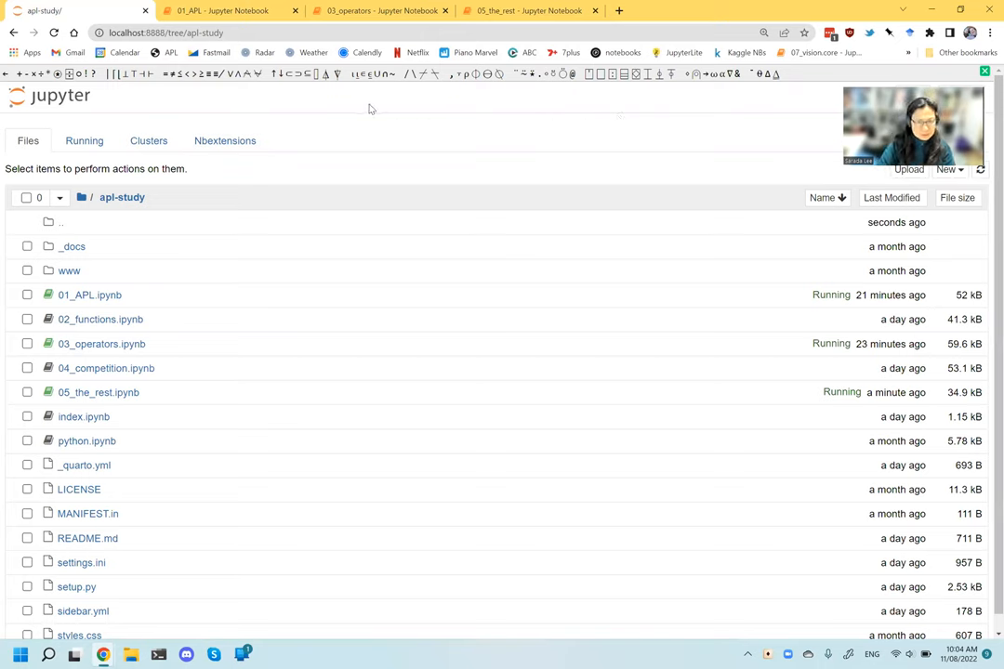
pyautogui.moveTo(509, 105)
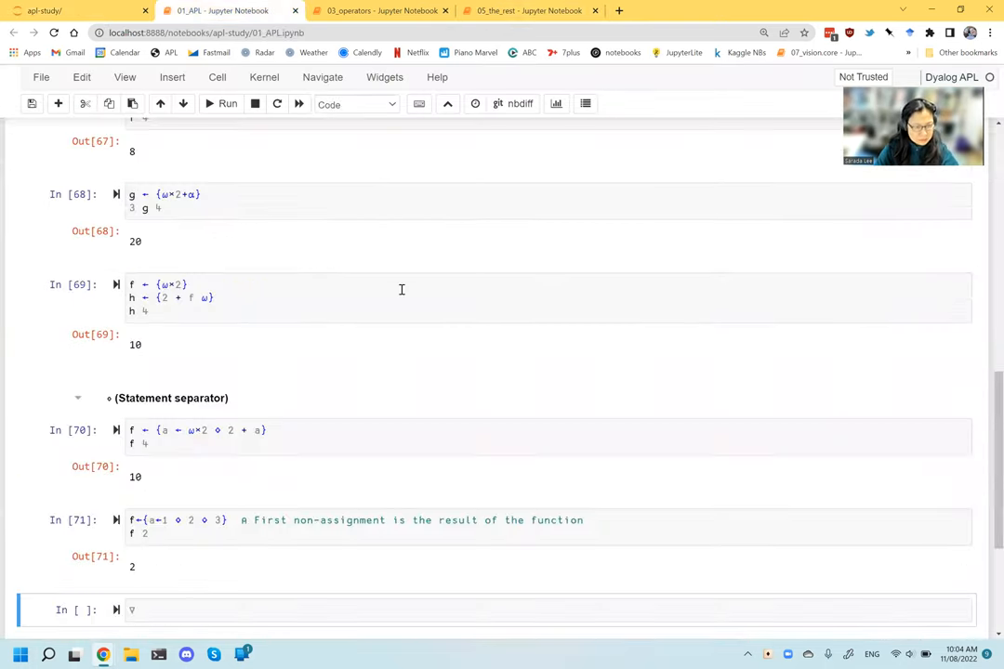
# Replace the bare ∇ in the new 01_APL cell with the ]help command.
pyautogui.write(']')
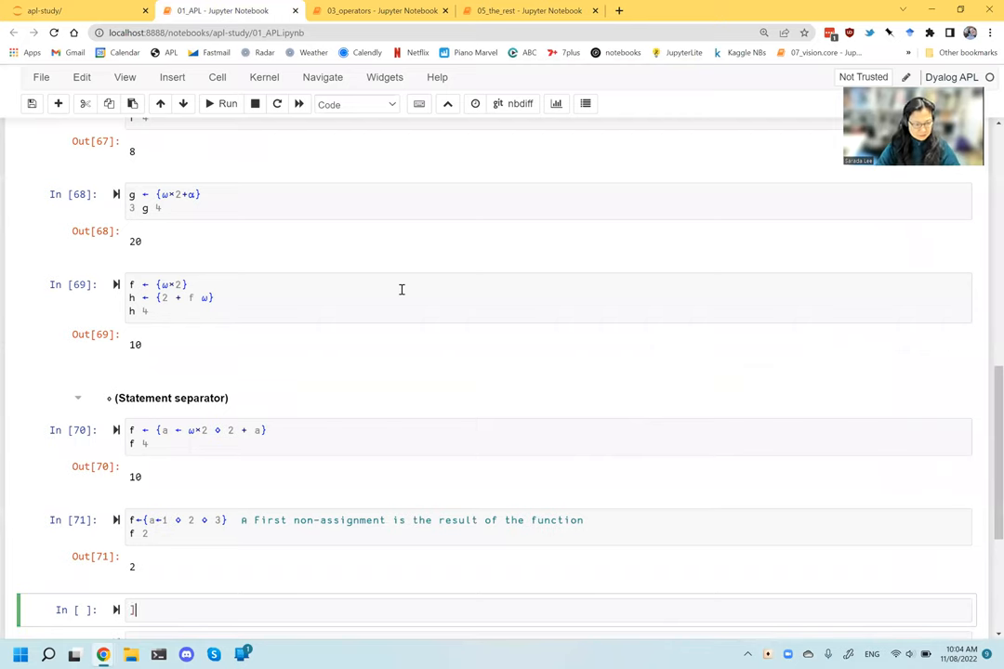
pyautogui.write('help')
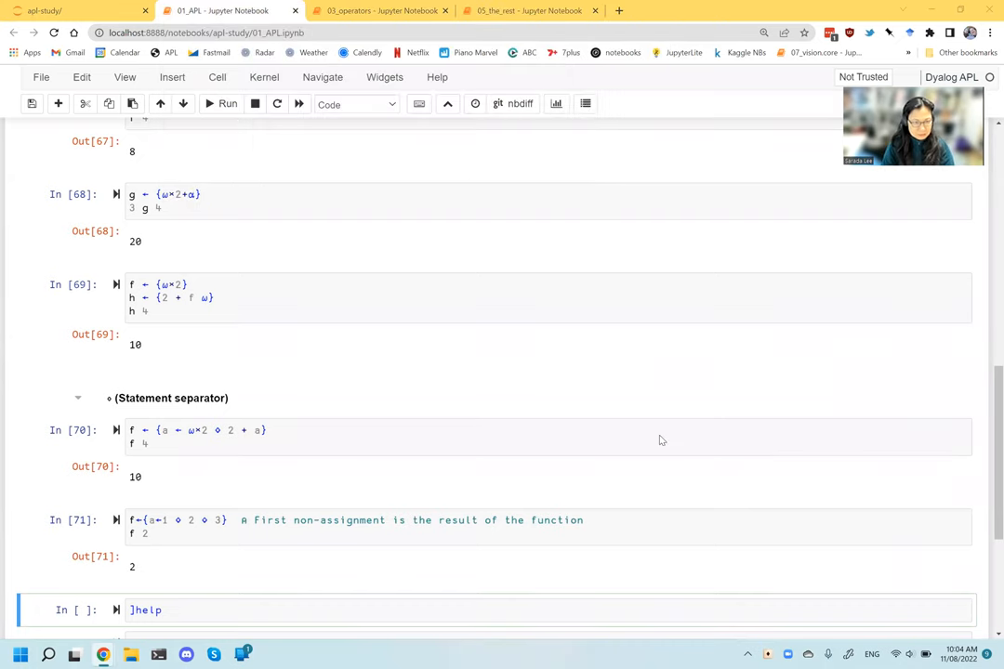
pyautogui.moveTo(675, 575)
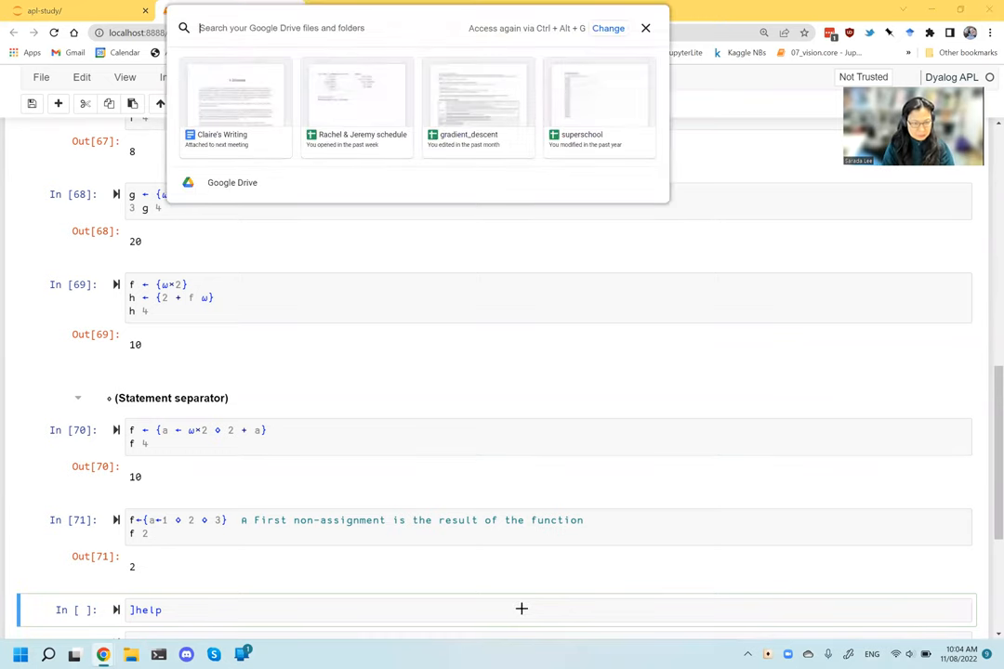
pyautogui.moveTo(555, 178)
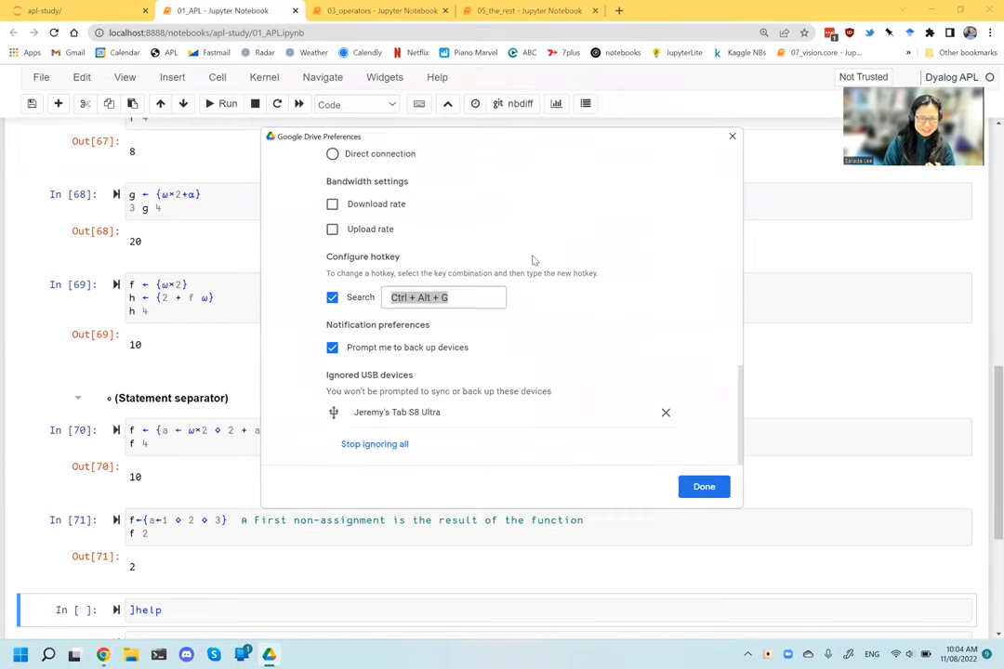
# Disable Google Drive's search hotkey, save the preferences, and postpone the restart.
pyautogui.click(443, 298)
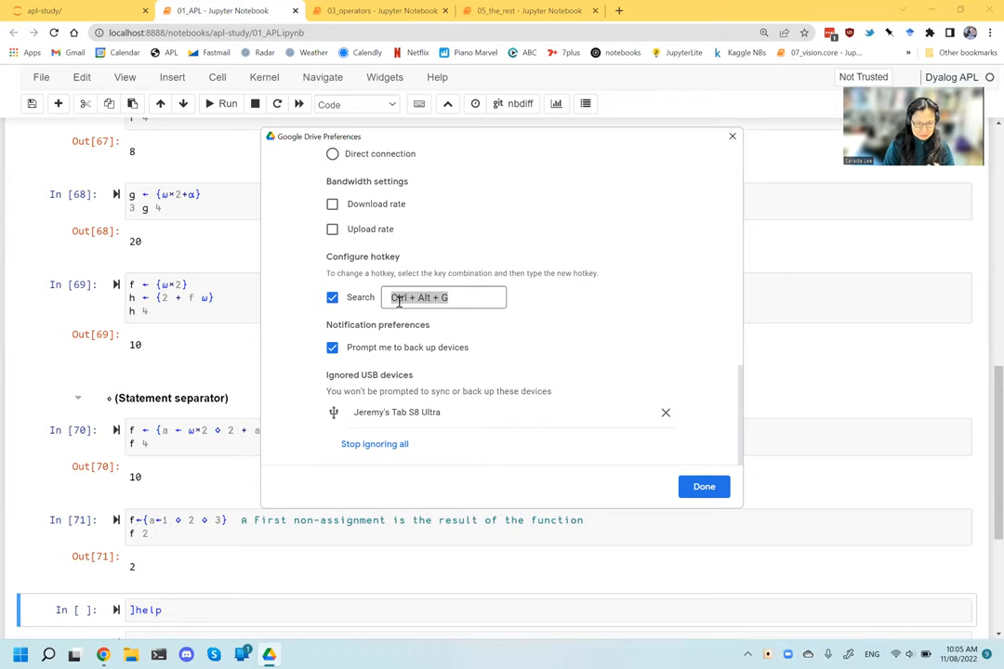
pyautogui.click(332, 296)
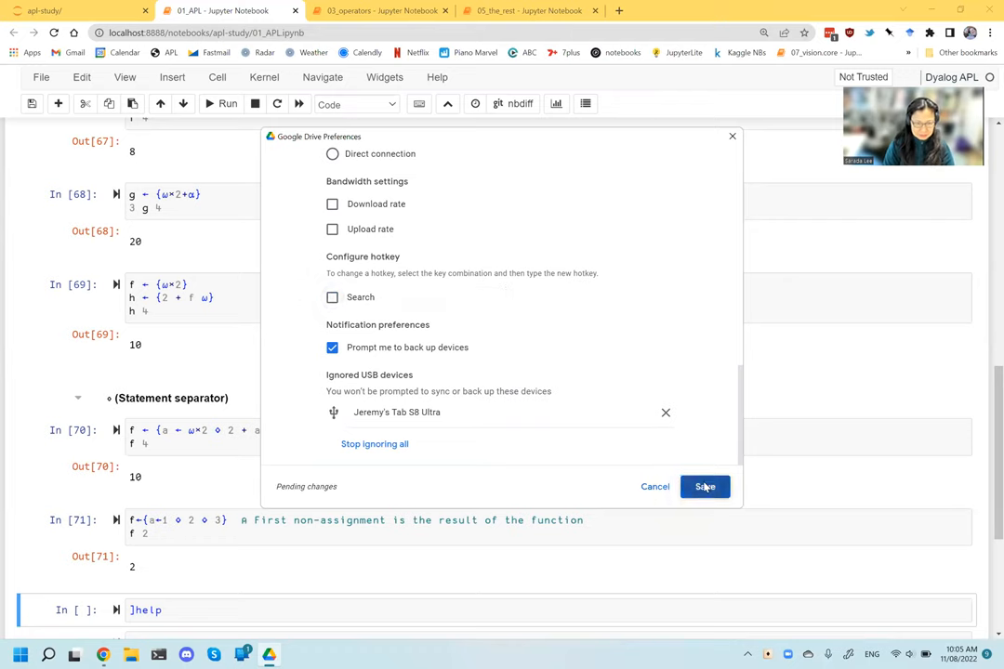
pyautogui.click(705, 486)
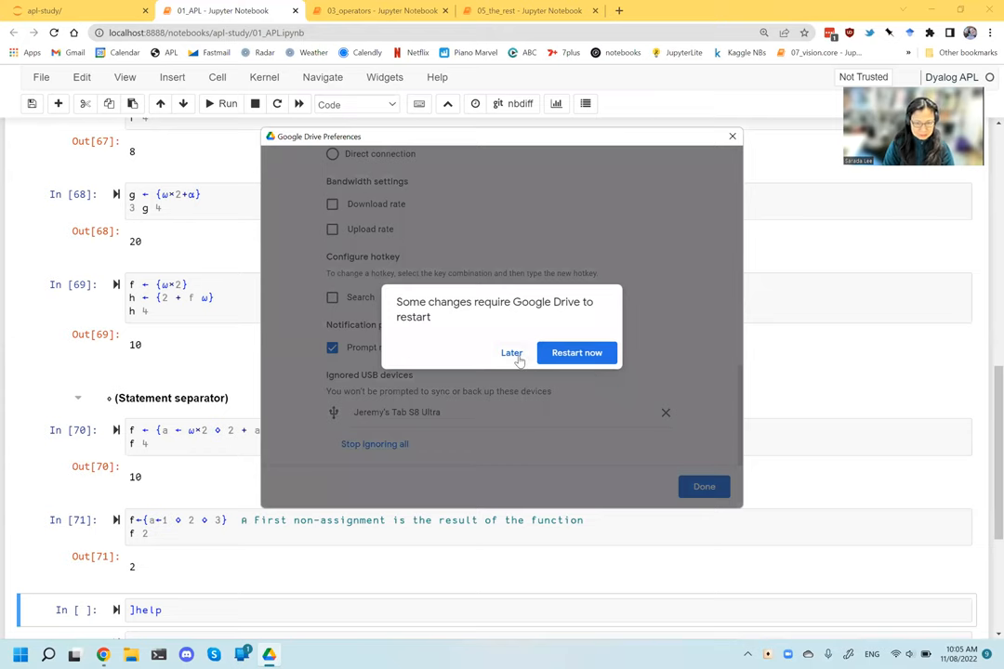
pyautogui.click(512, 352)
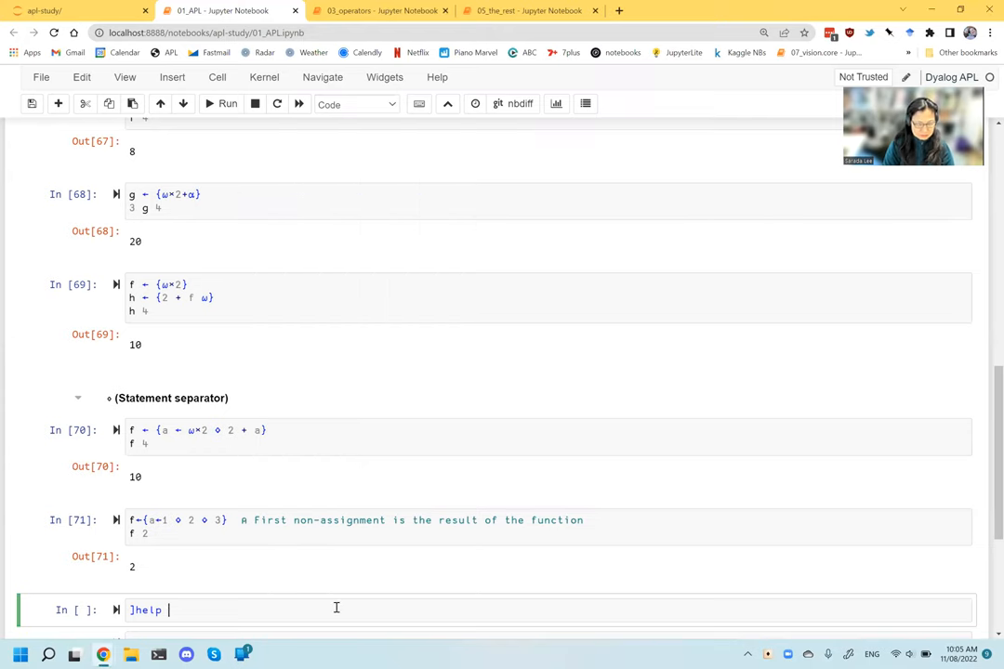
# Reach Dyalog's Dynamic Fns & Ops help page from dyalog.com's Language Elements overview.
pyautogui.write('▽')
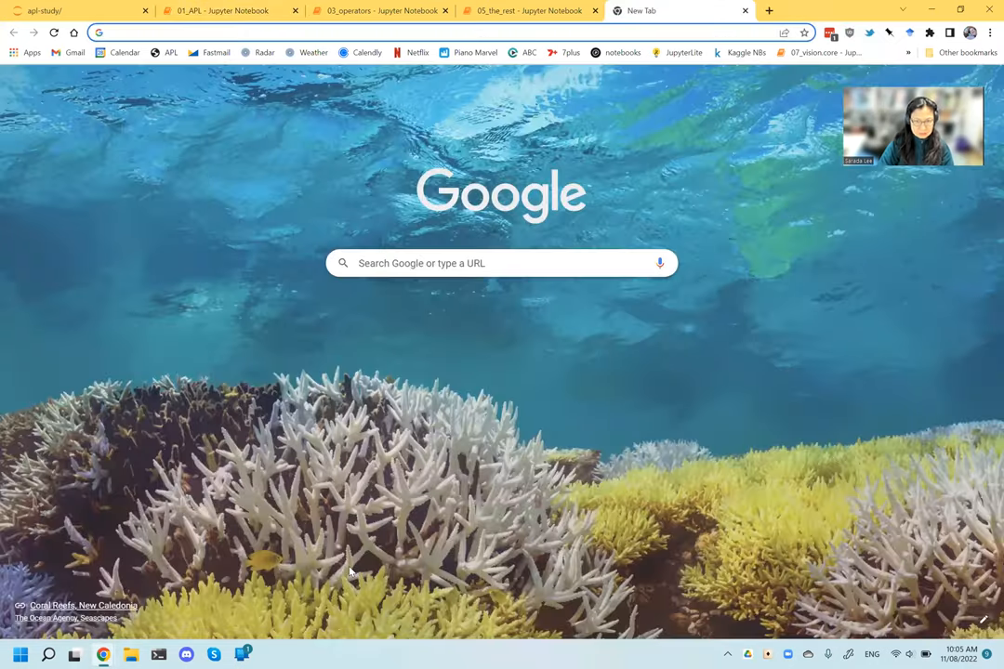
pyautogui.write('dyalog.com')
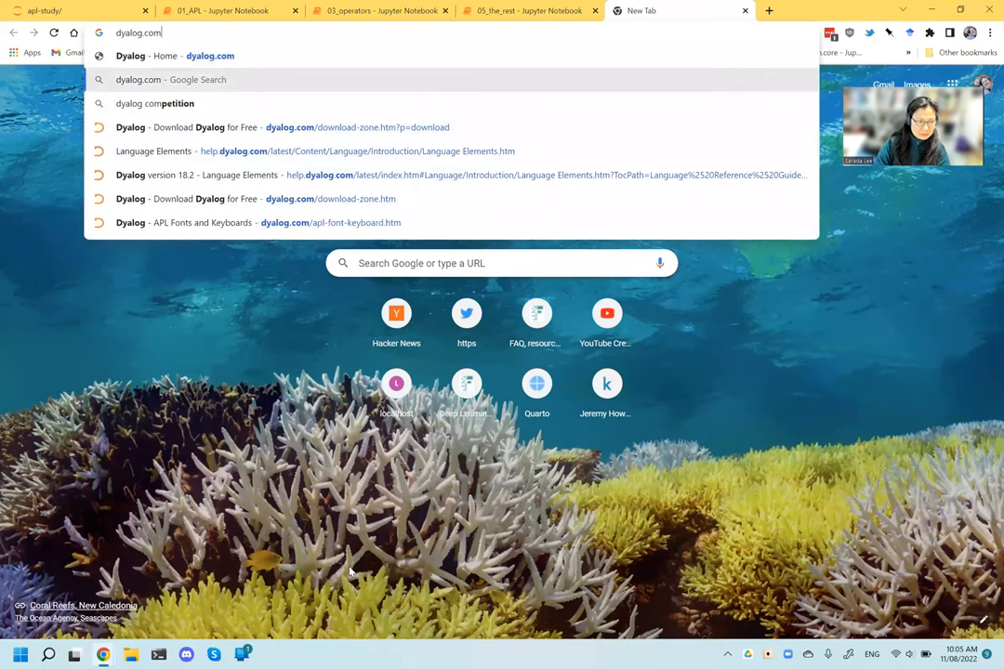
pyautogui.click(153, 151)
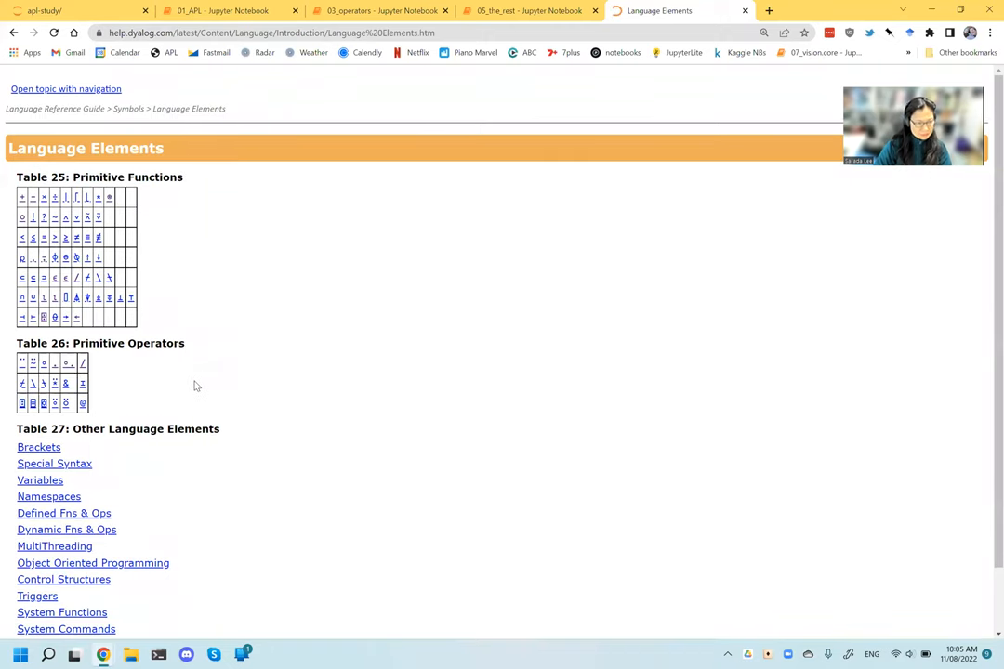
pyautogui.scroll(-3)
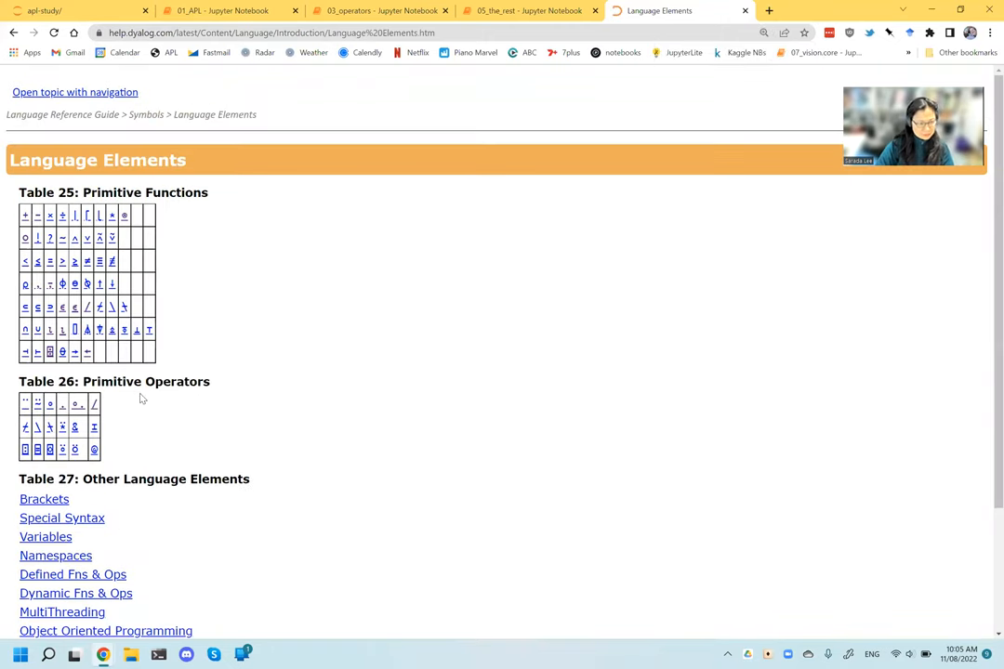
pyautogui.scroll(-3)
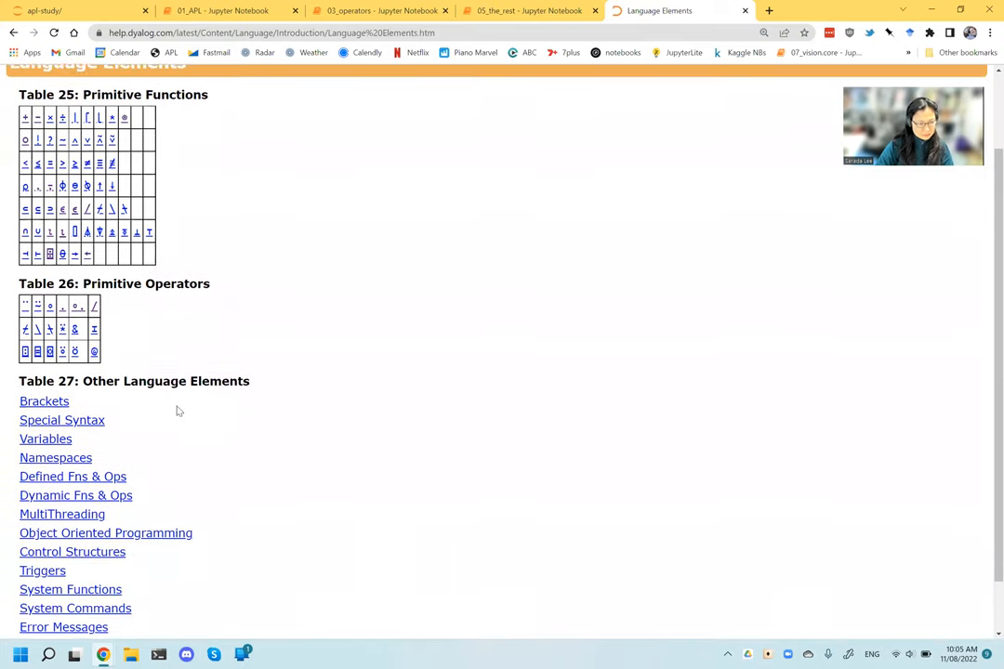
pyautogui.scroll(-3)
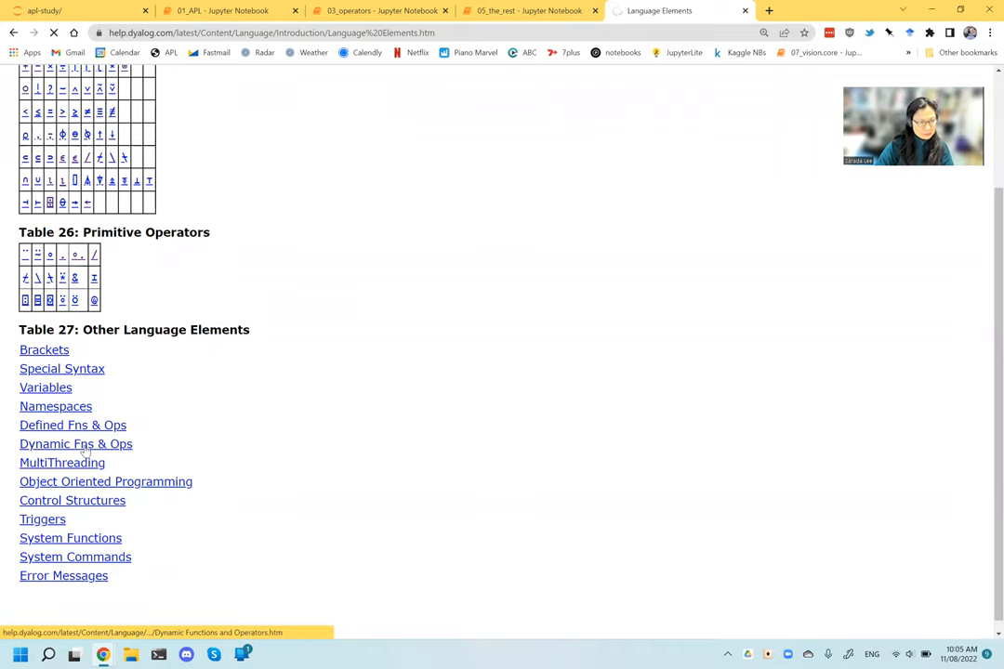
pyautogui.click(75, 443)
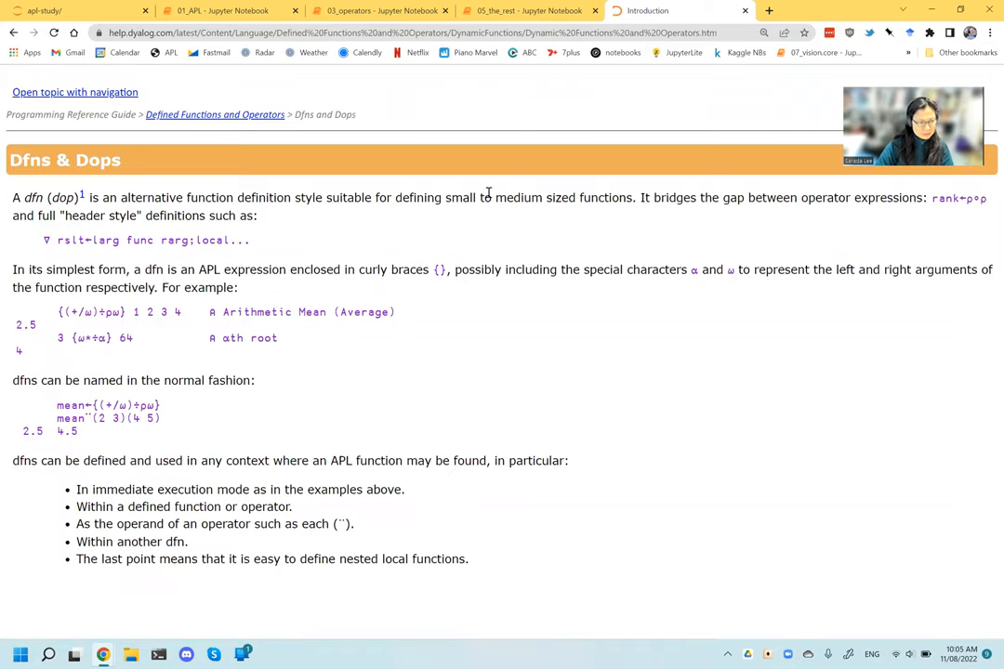
pyautogui.moveTo(555, 183)
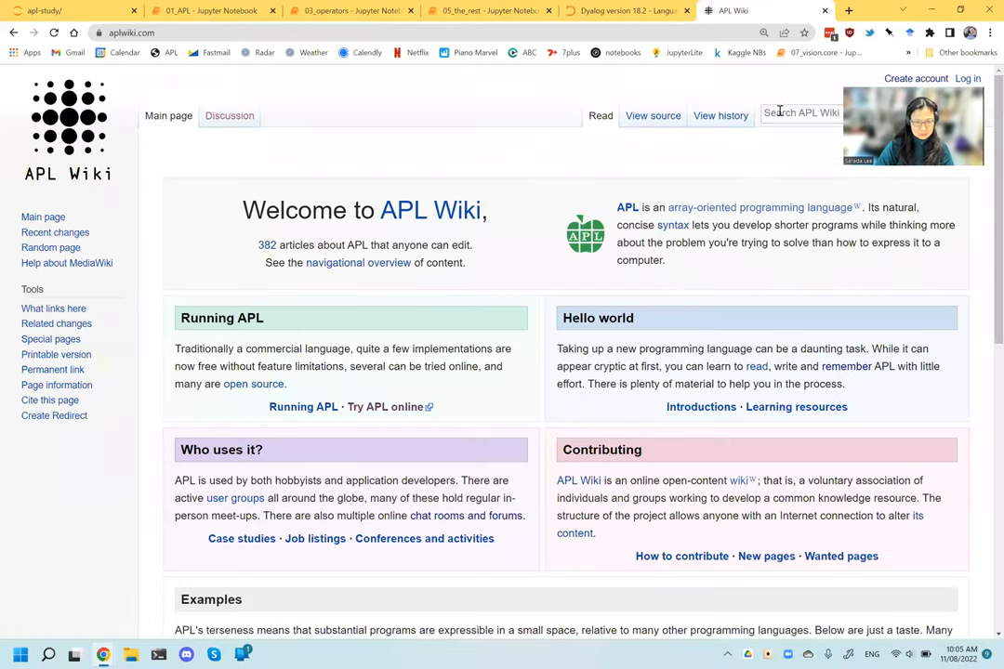
# Look up ∇ on APL Wiki and take the glyph name 'del' from the Del article.
pyautogui.write('¥')
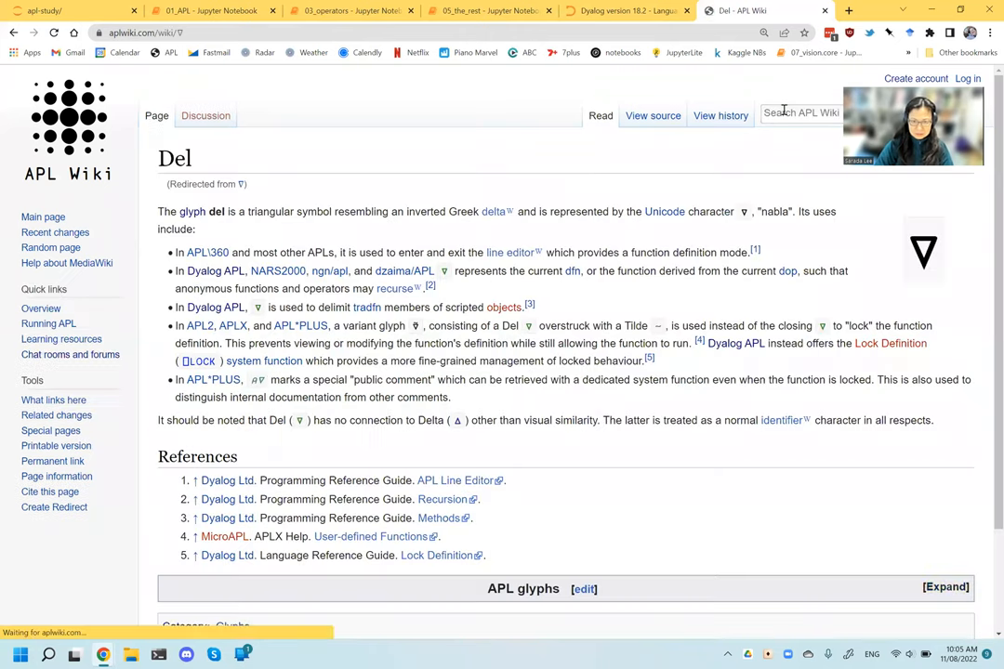
pyautogui.moveTo(503, 307)
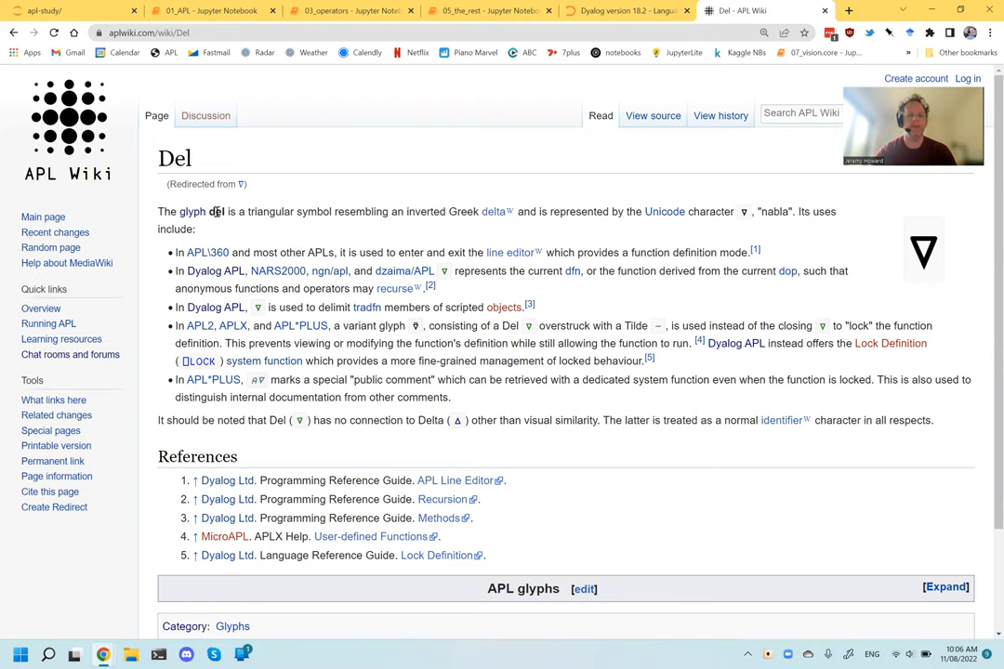
pyautogui.click(214, 10)
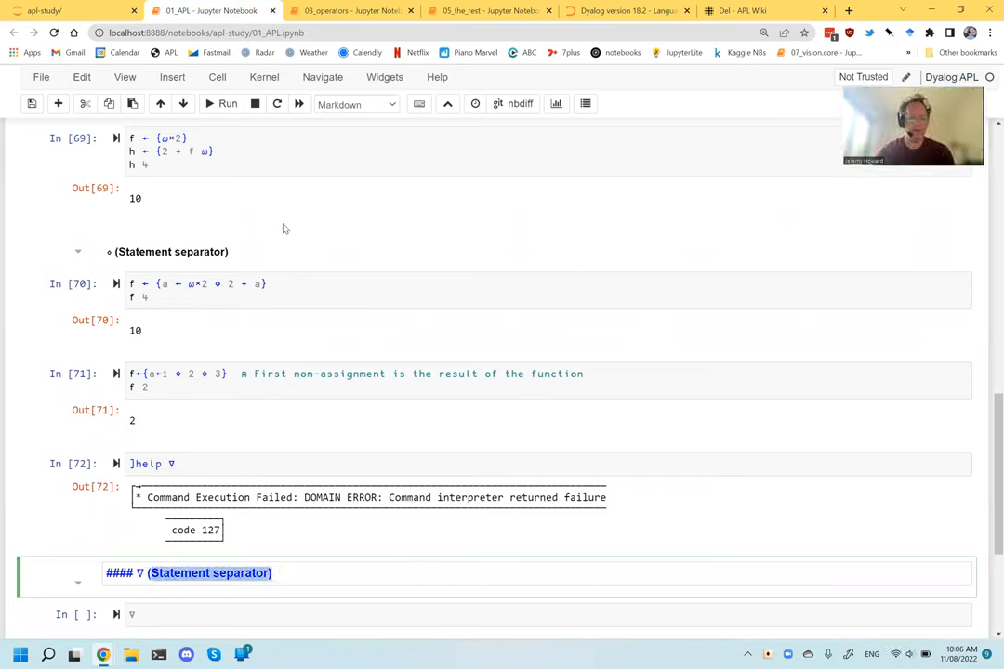
# Append 'Del/Nabla' after the ∇ in the 01_APL heading cell.
pyautogui.write('Del/')
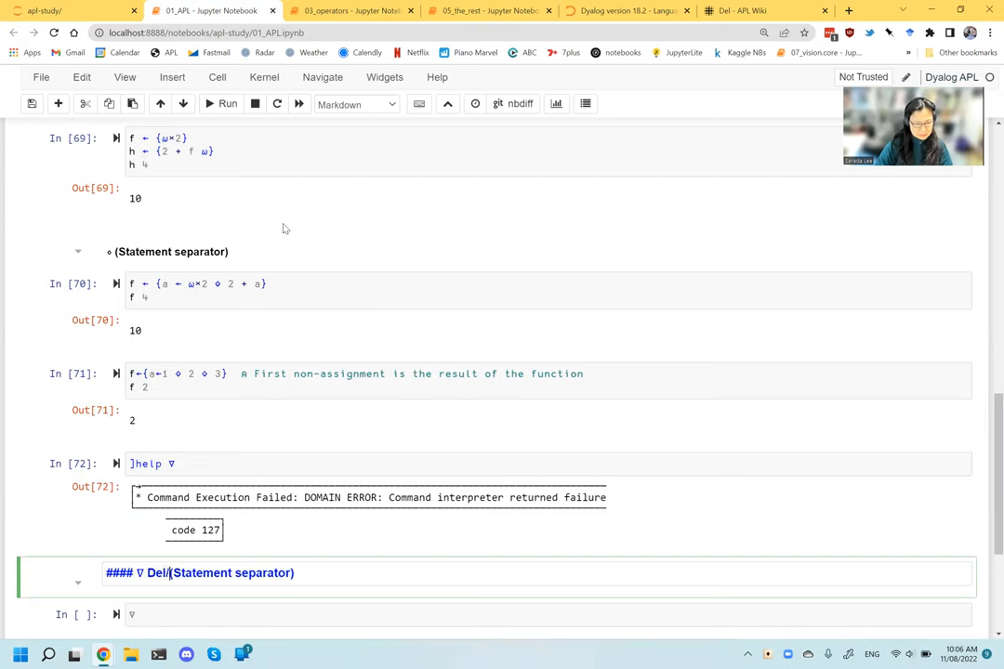
pyautogui.write('Nabla')
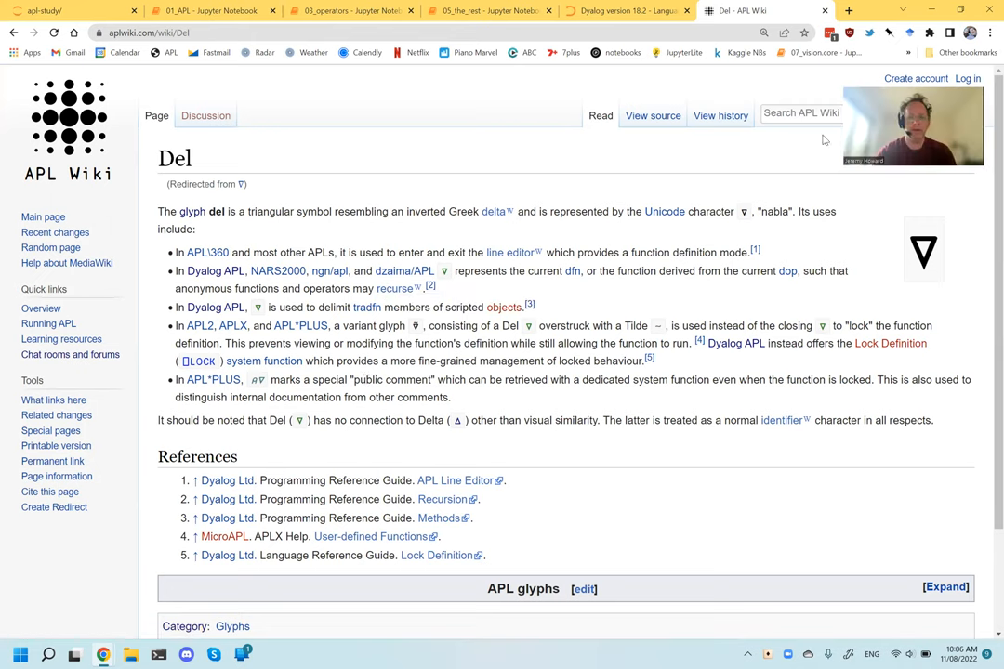
# Search 'recu' from the Del article, open Dyalog's Recursion reference, and return to 01_APL.
pyautogui.write('recursion')
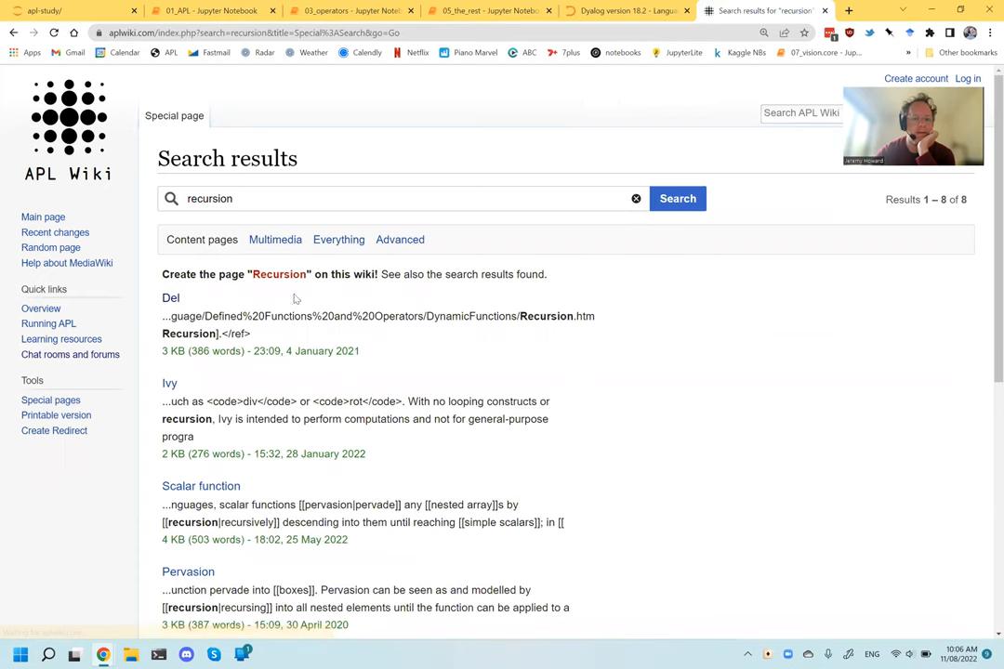
pyautogui.moveTo(171, 297)
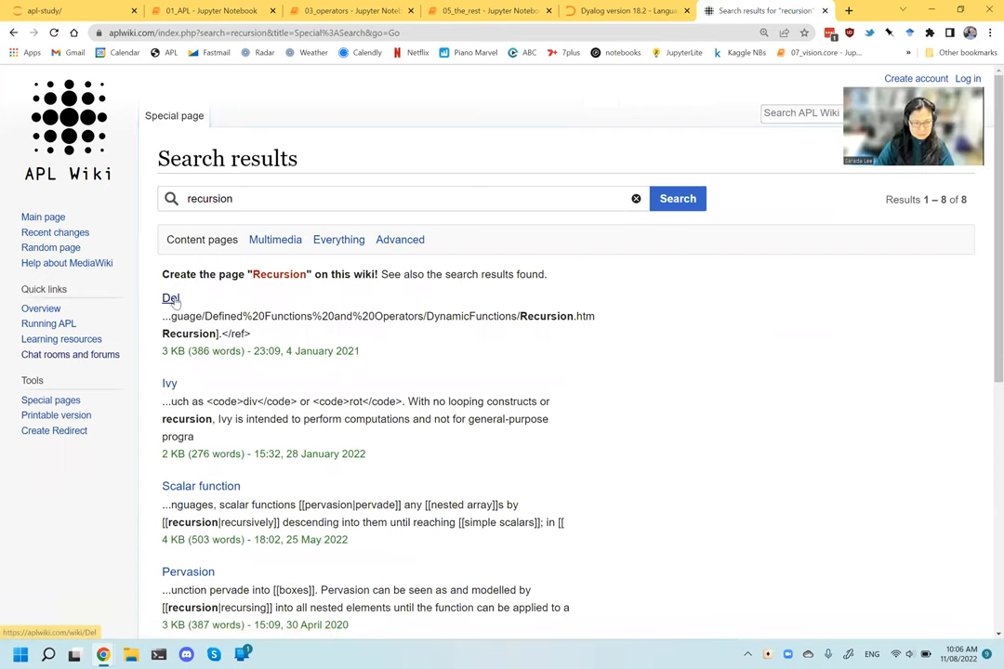
pyautogui.click(171, 299)
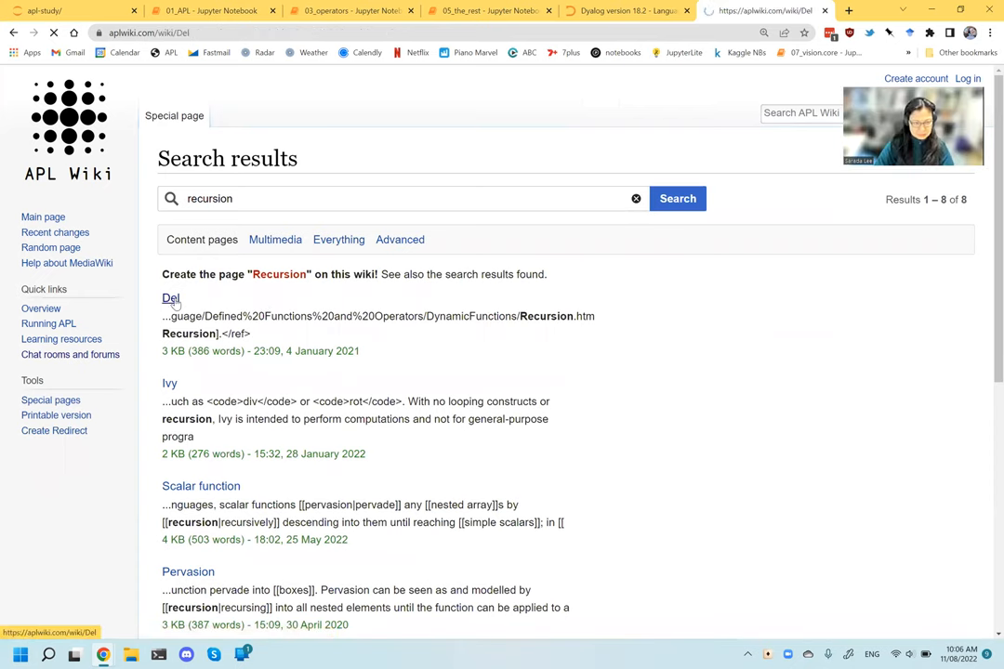
pyautogui.click(171, 298)
pyautogui.write('recur')
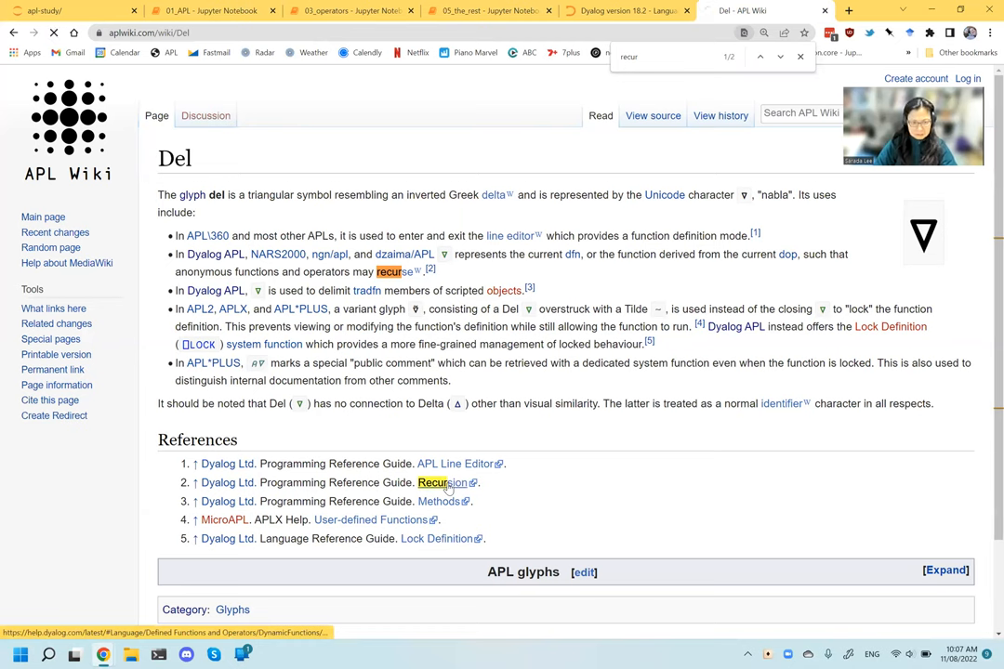
pyautogui.click(432, 483)
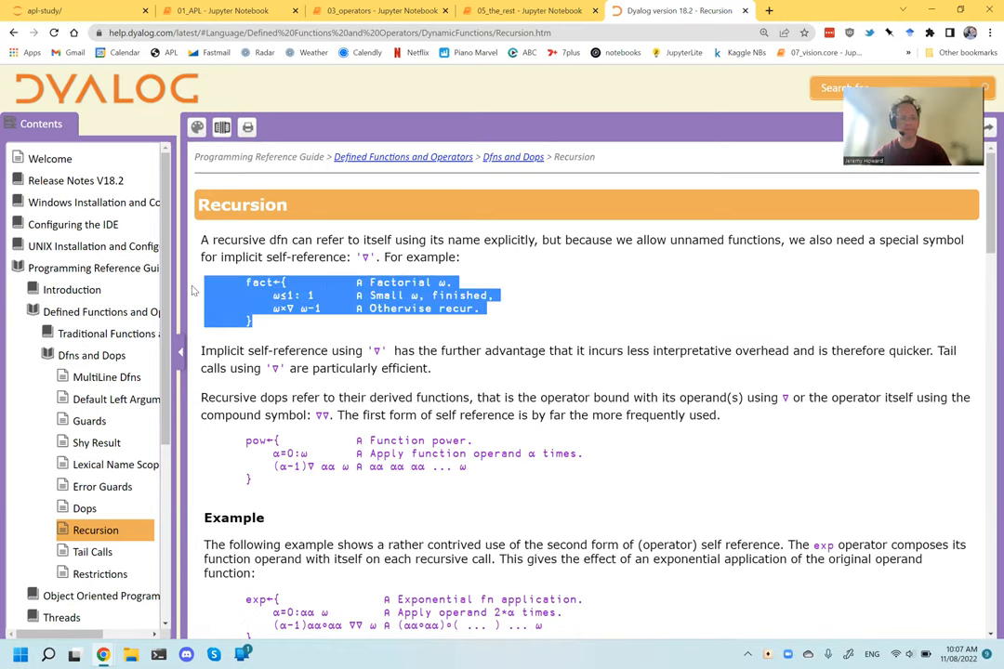
pyautogui.click(224, 10)
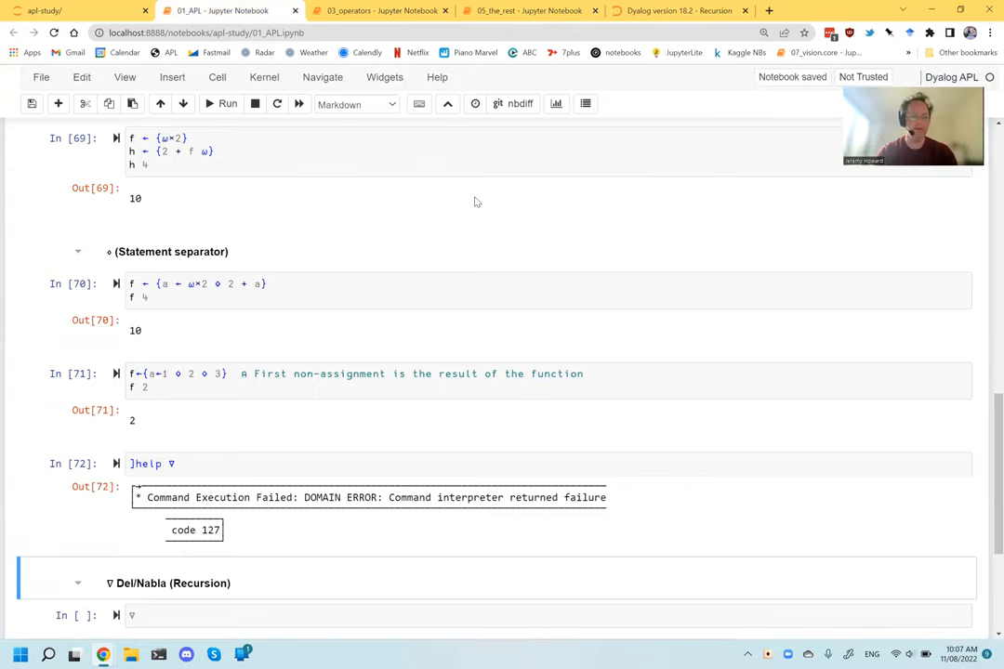
# Edit the Del/Nabla heading and select the comment text in the pasted fact code.
pyautogui.doubleClick(168, 583)
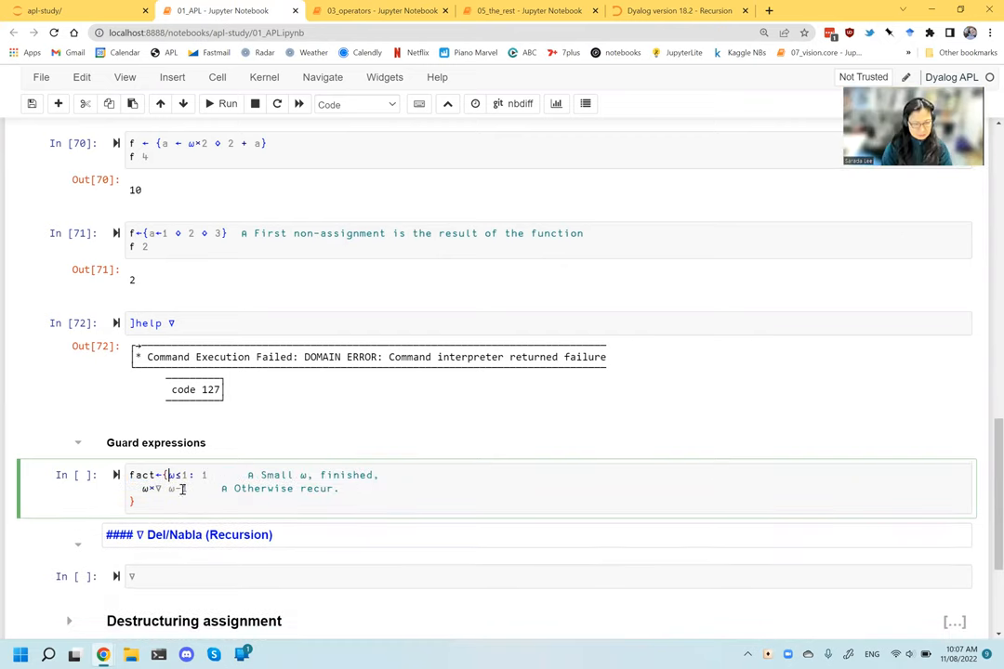
pyautogui.moveTo(209, 475); pyautogui.dragTo(131, 488)
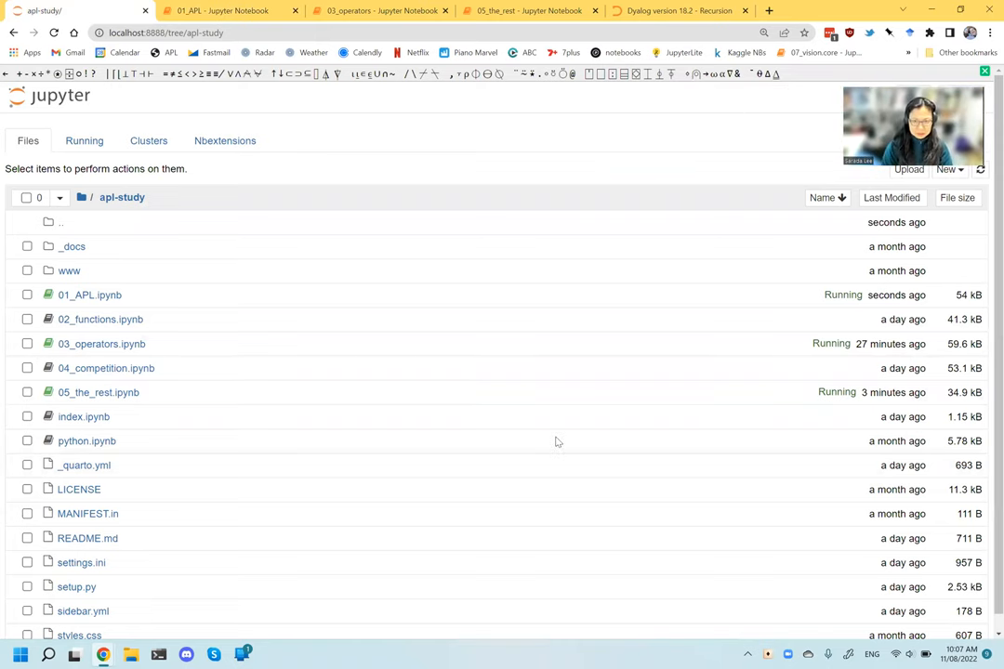
# Go back to the 01_APL notebook with the one-line fact definition.
pyautogui.click(89, 295)
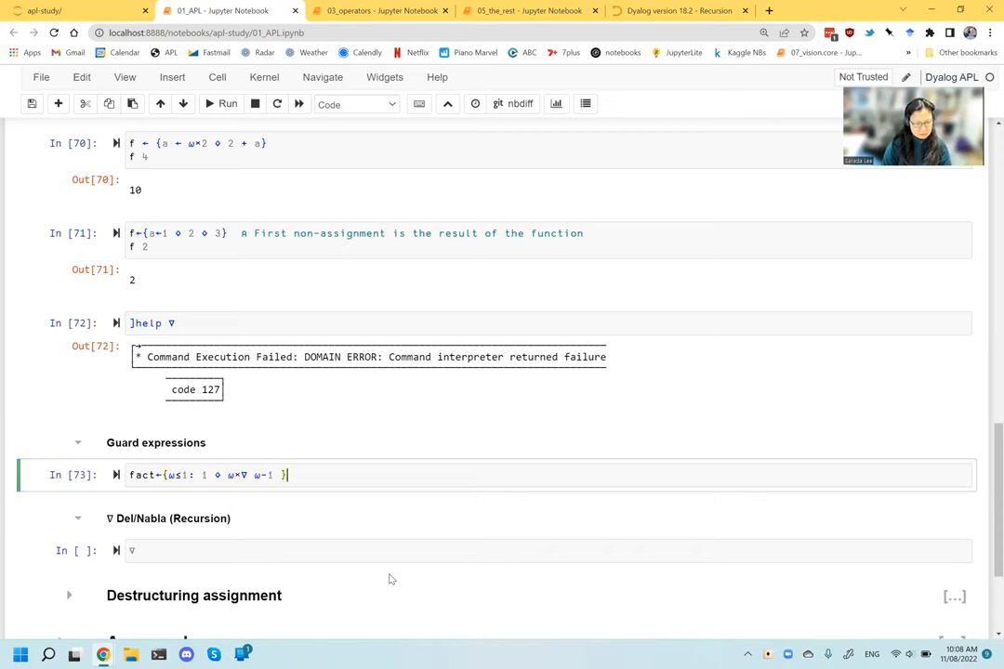
# Type 'fact' in place of ∇ so the definition calls itself by name.
pyautogui.write('f')
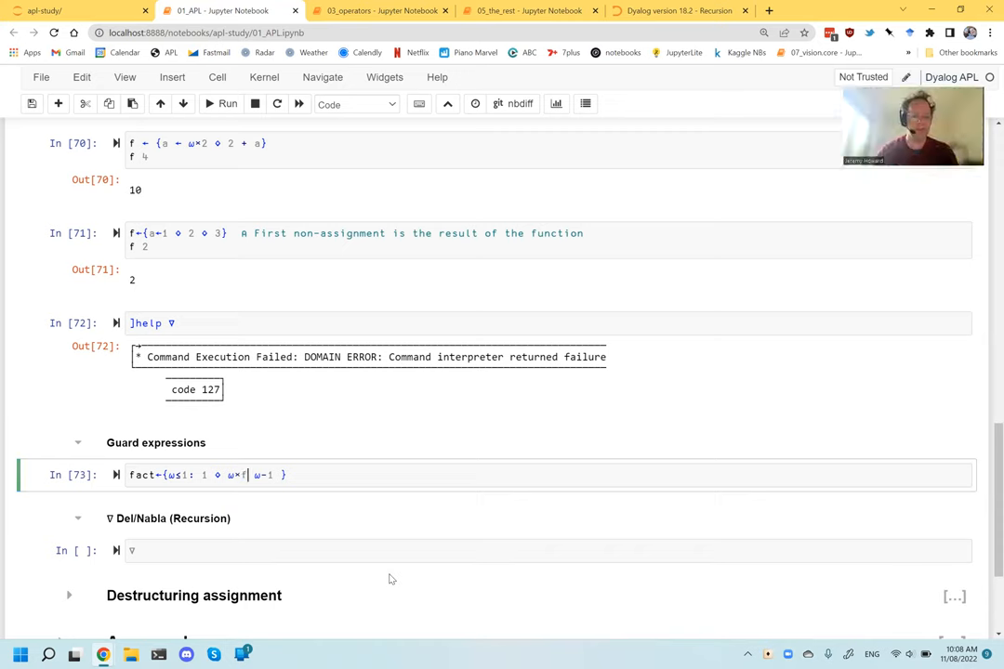
pyautogui.write('act')
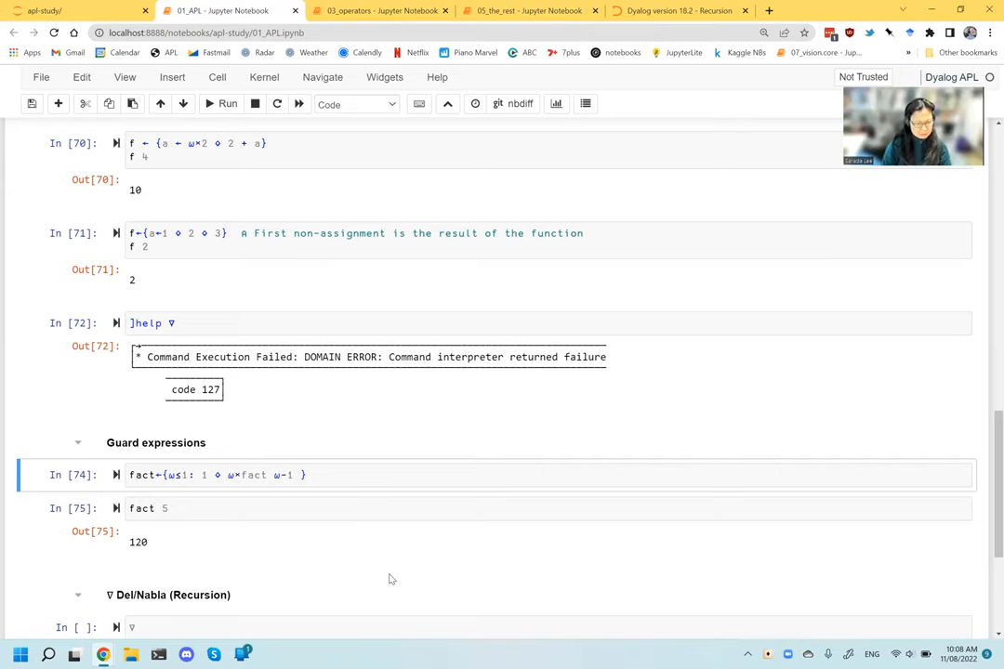
# Edit the fact definition's guard toward ω≤1:1 by selecting its ω terms.
pyautogui.click(254, 475)
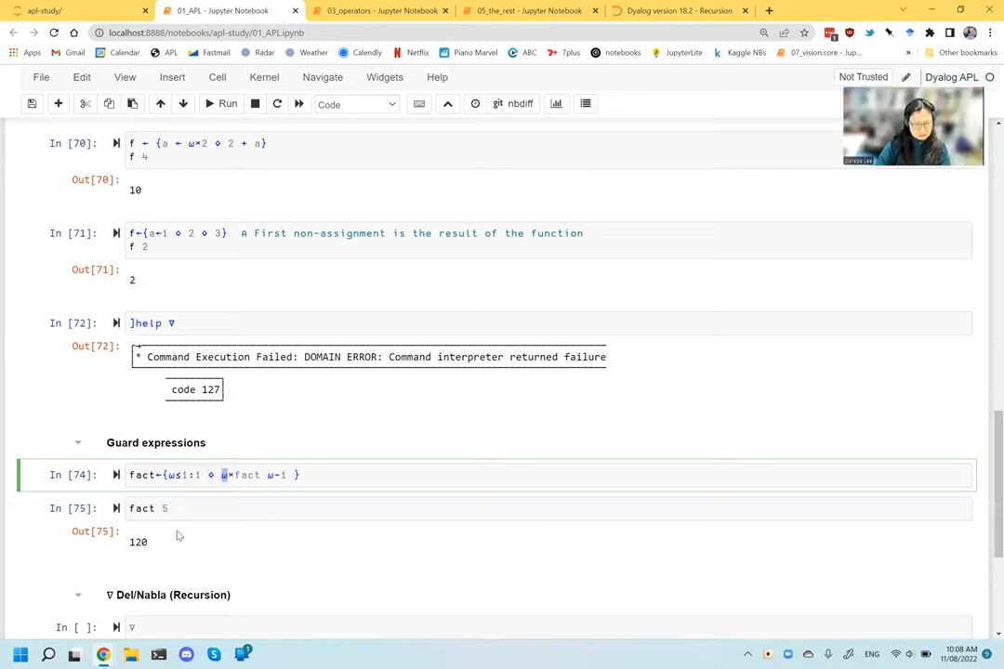
pyautogui.doubleClick(244, 474)
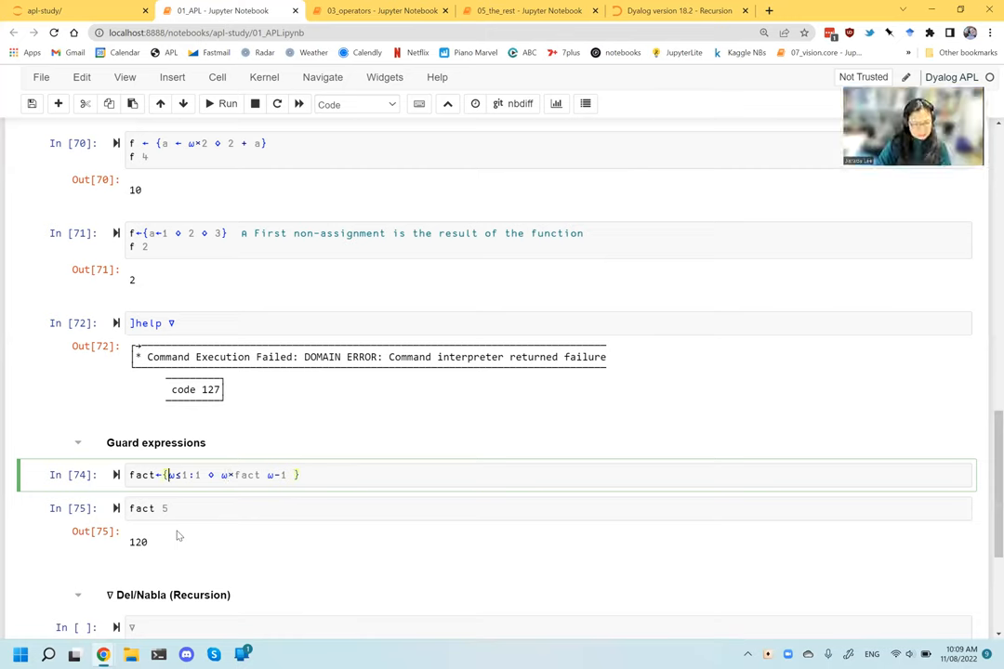
pyautogui.doubleClick(177, 475)
pyautogui.write('fact 1')
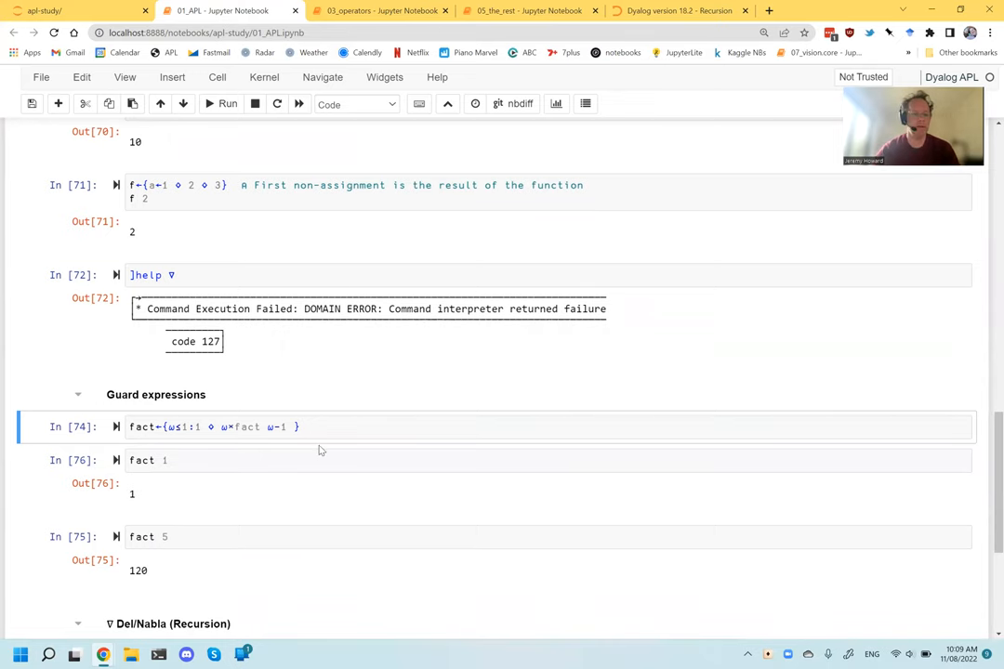
pyautogui.scroll(-3)
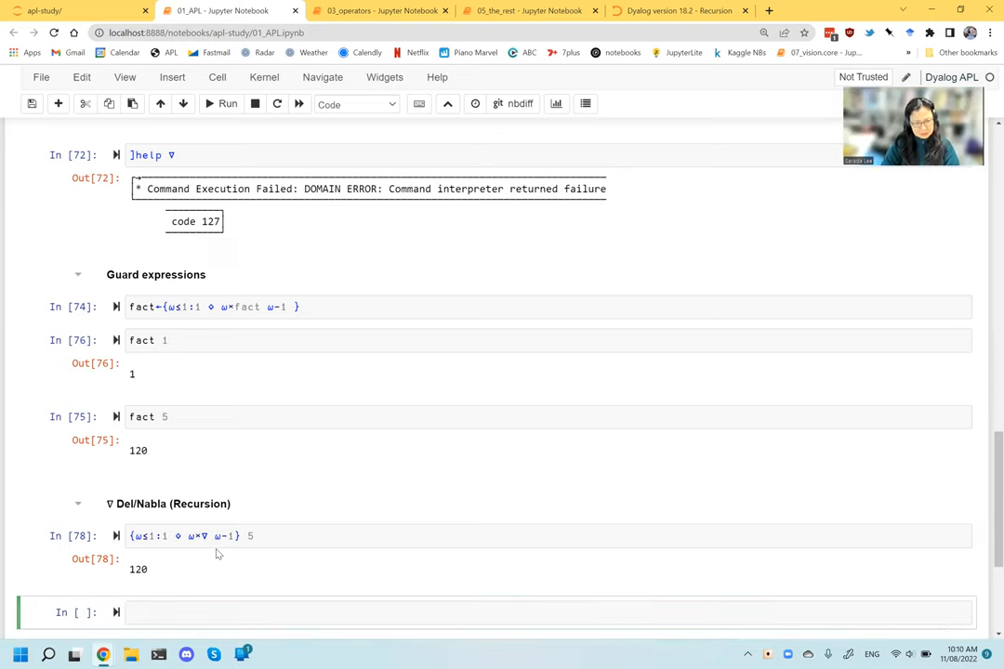
# Type draft note cells of the form f⍨x = x f x.
pyautogui.write('f')
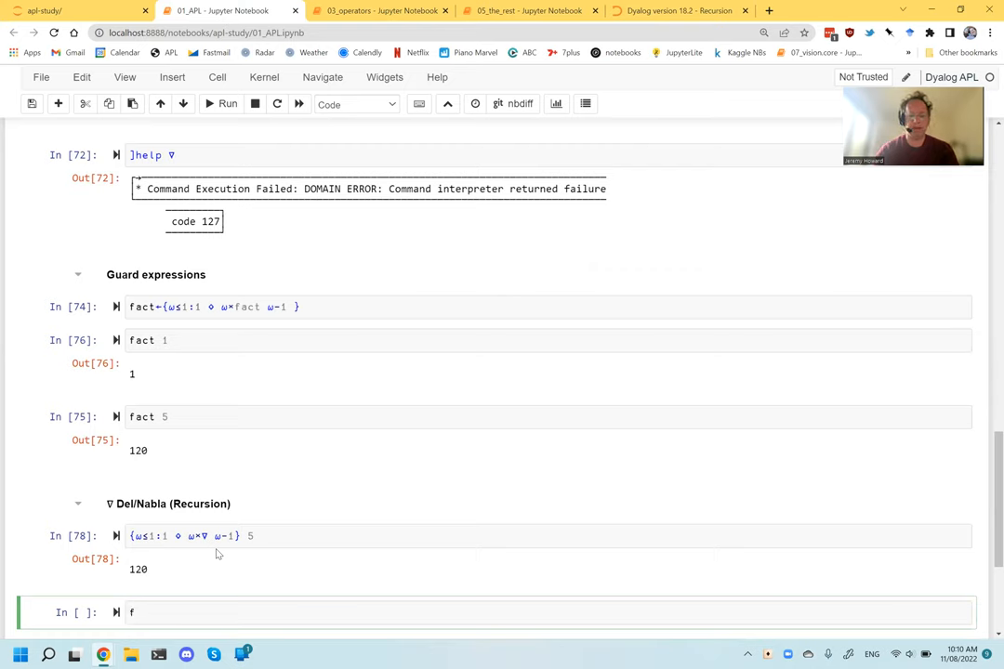
pyautogui.write('÷x')
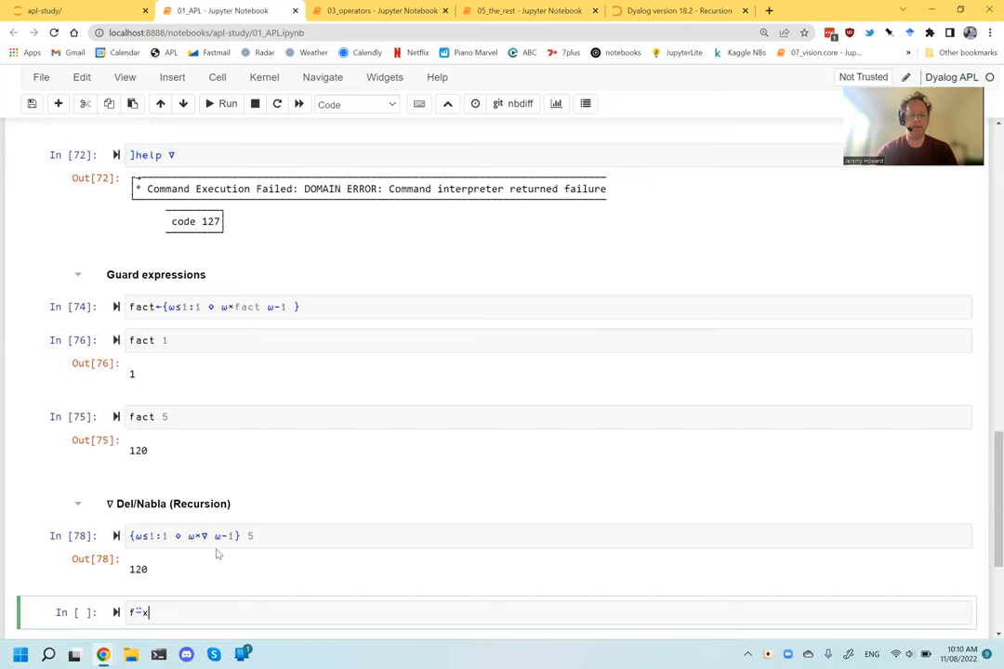
pyautogui.write('= x f x')
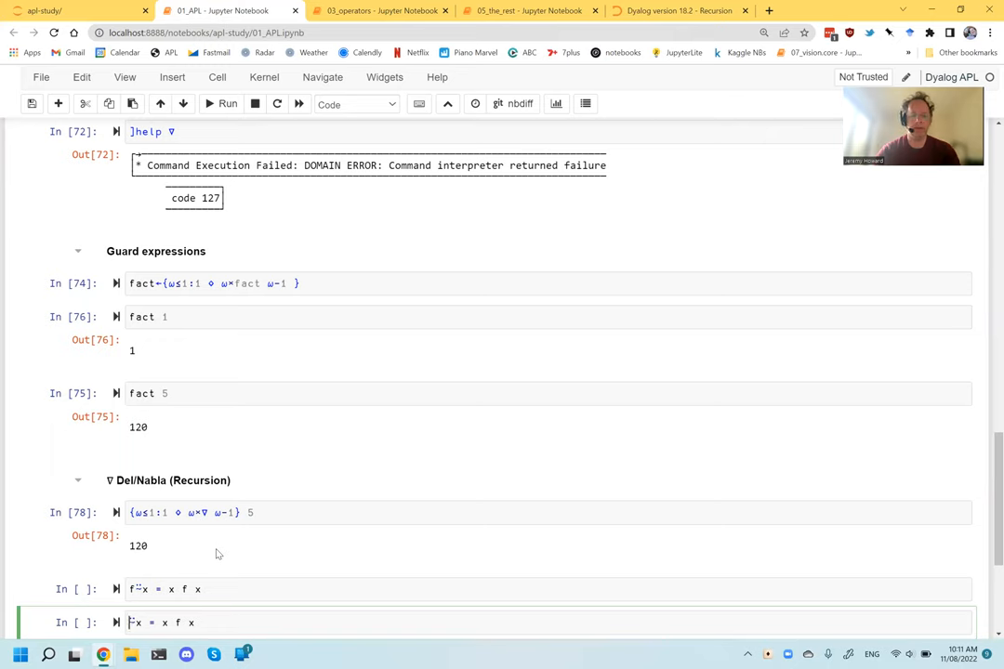
pyautogui.write('×')
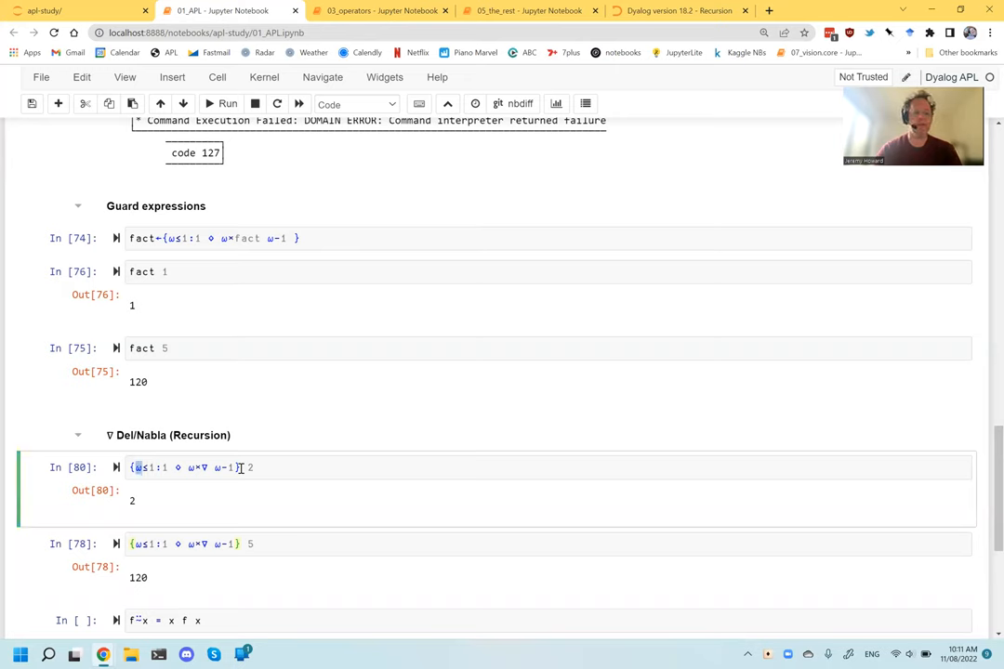
# Highlight the ω terms and opening brace of the ∇ factorial example, then type 'fact'.
pyautogui.doubleClick(149, 466)
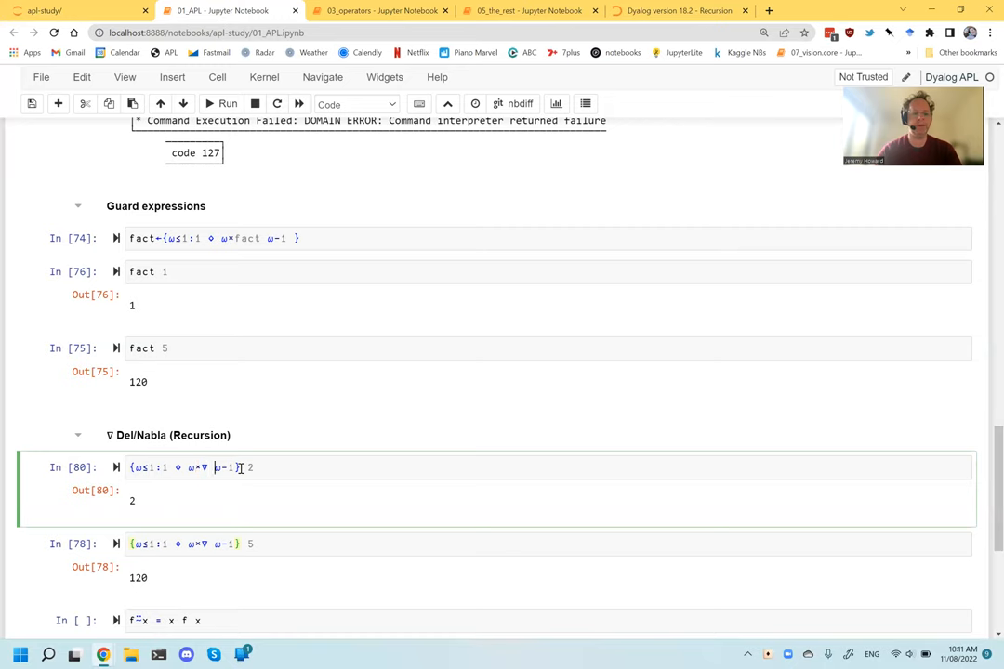
pyautogui.doubleClick(223, 467)
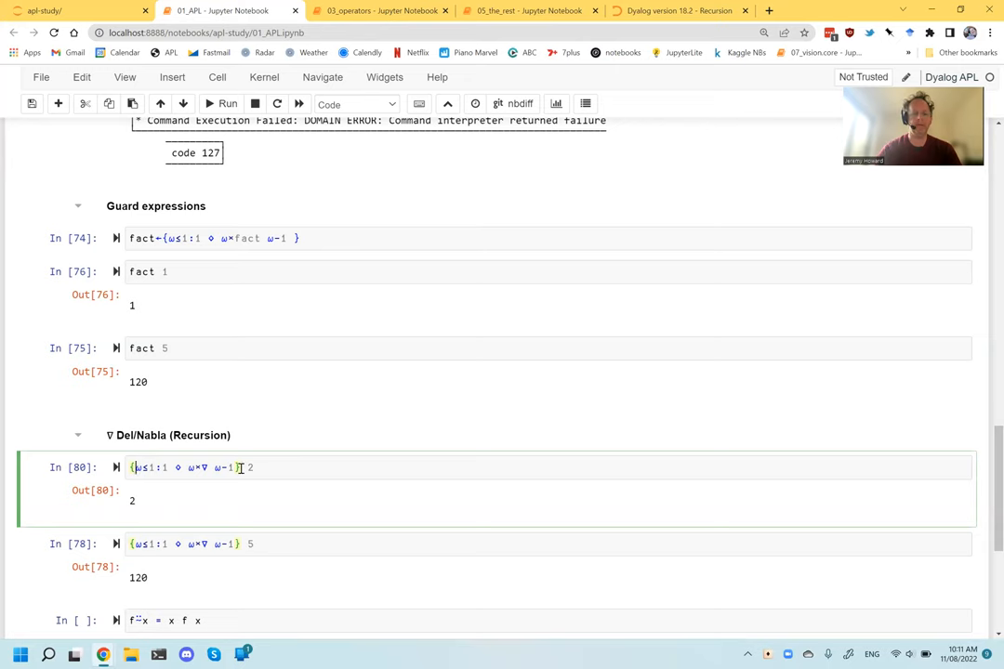
pyautogui.doubleClick(145, 467)
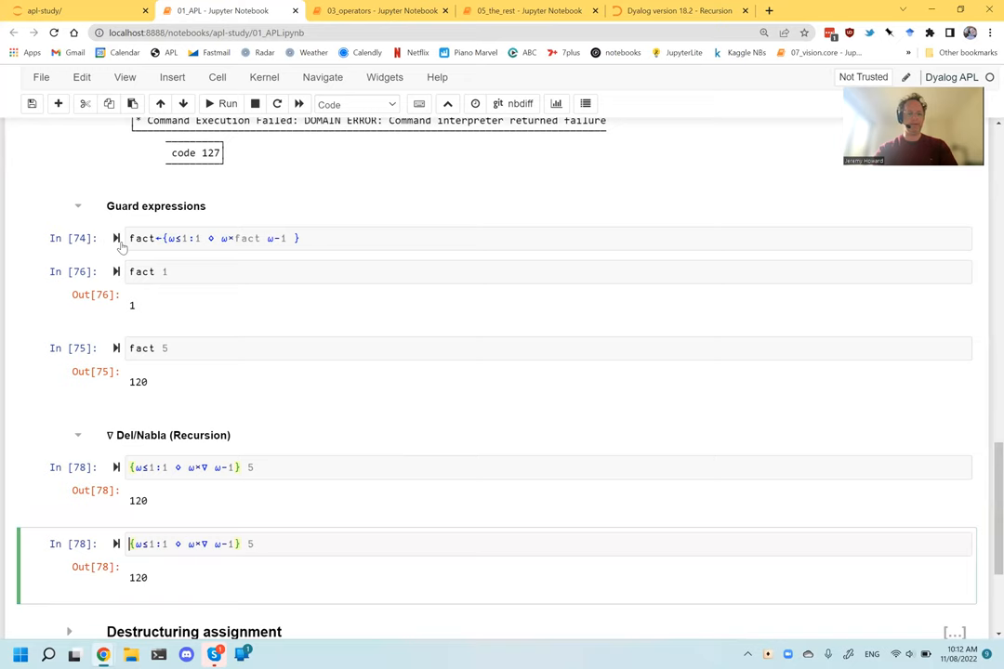
pyautogui.write('fact')
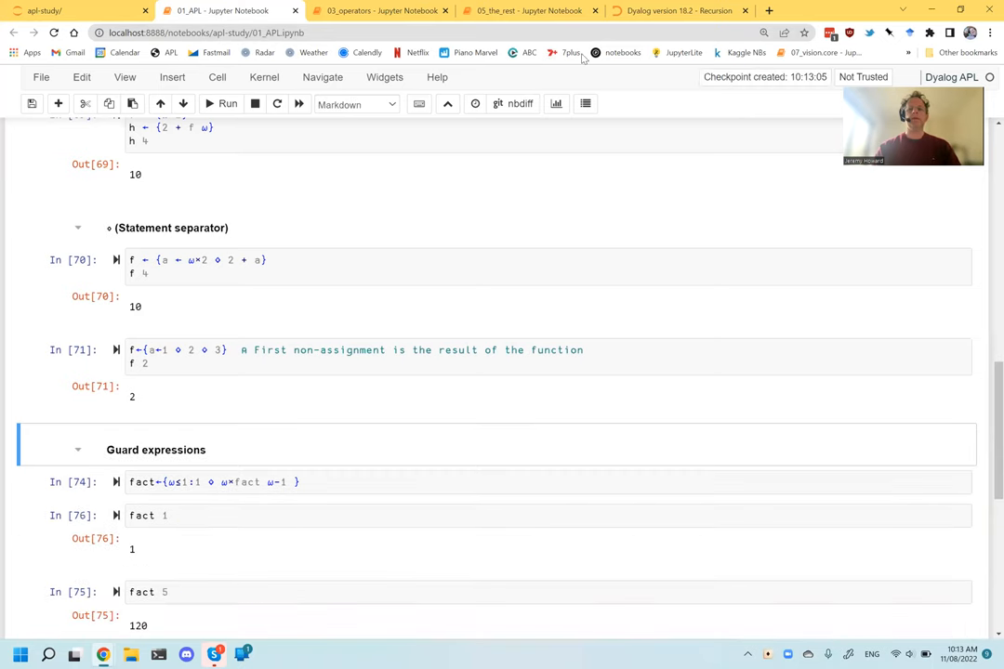
# Scroll to the end of 05_the_rest and select the extra scratch glyph cell.
pyautogui.click(527, 10)
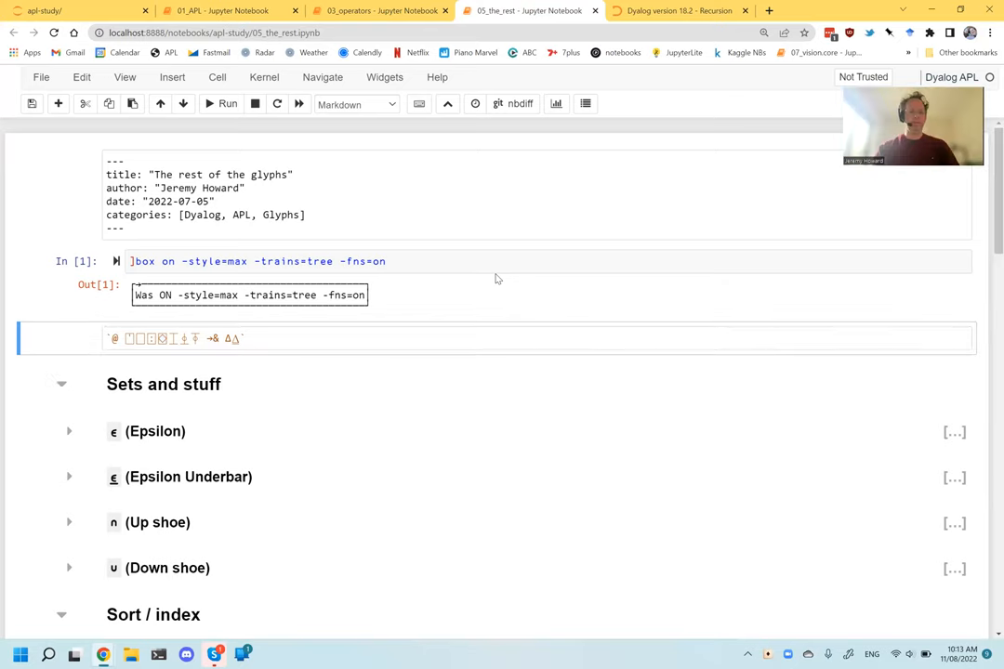
pyautogui.click(187, 476)
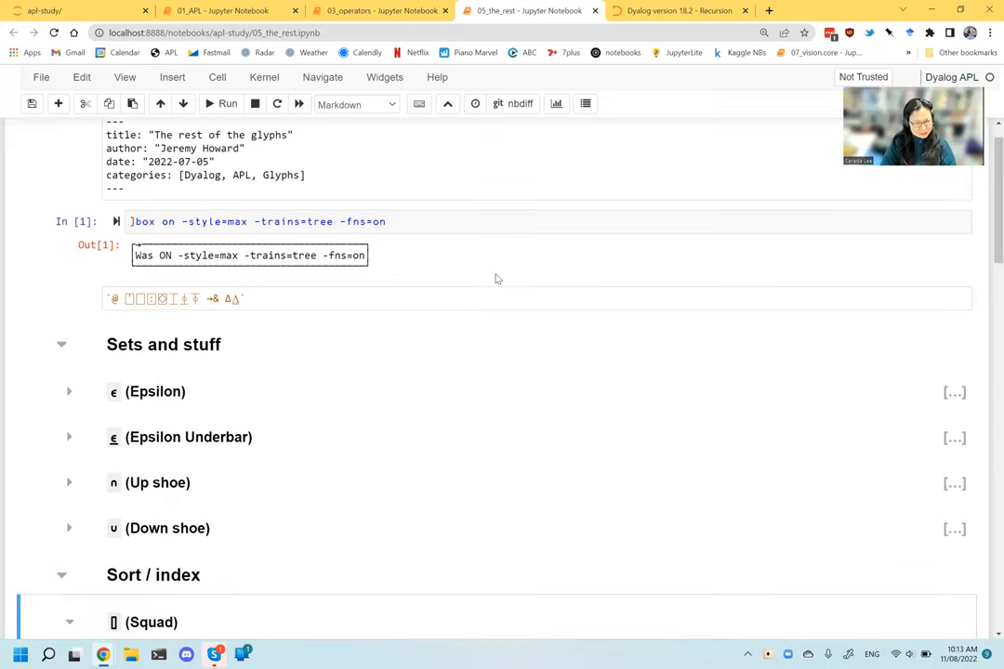
pyautogui.scroll(-3)
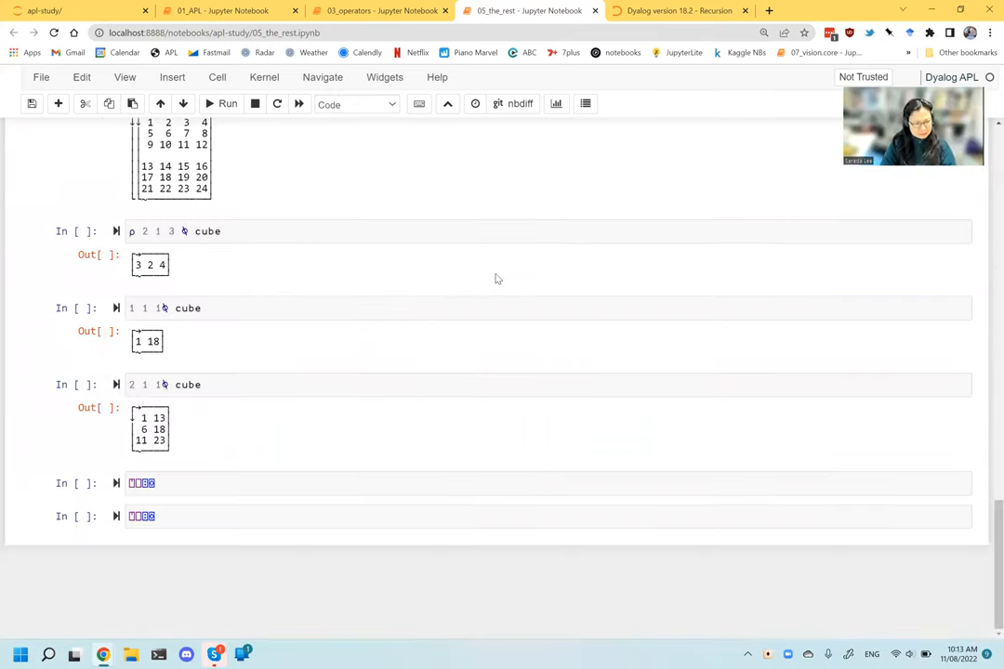
pyautogui.click(99, 521)
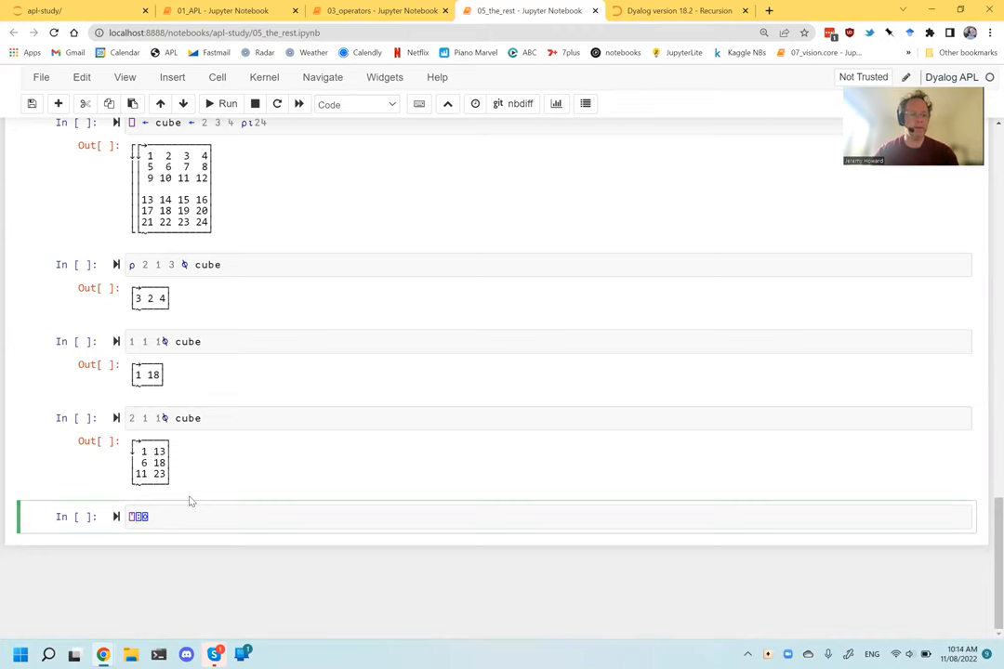
pyautogui.click(679, 11)
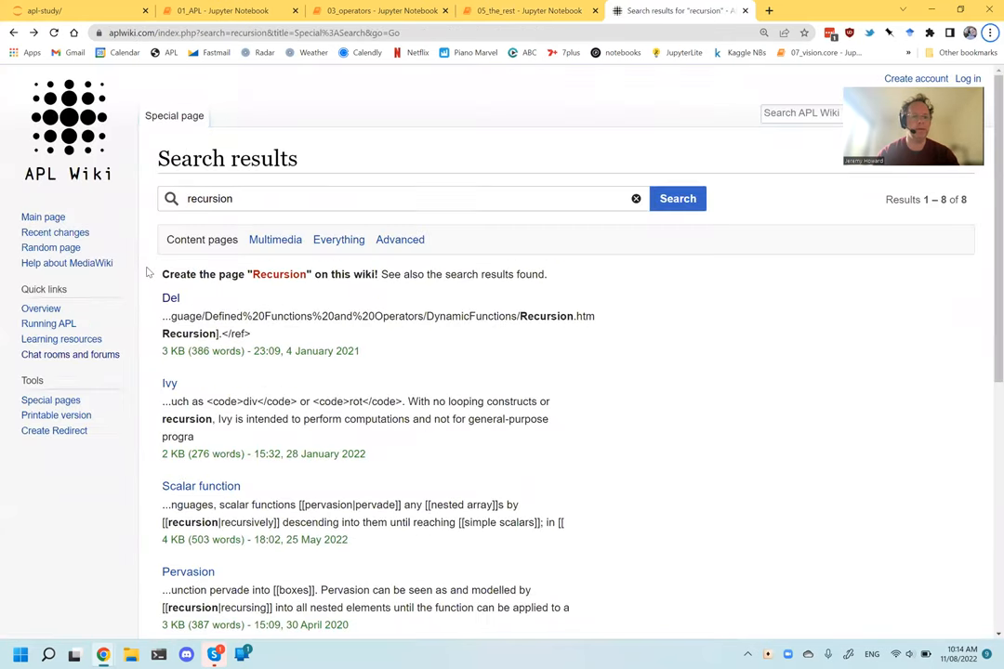
# Open Dyalog's Language Elements page in a new tab, then return to 05_the_rest.
pyautogui.click(768, 10)
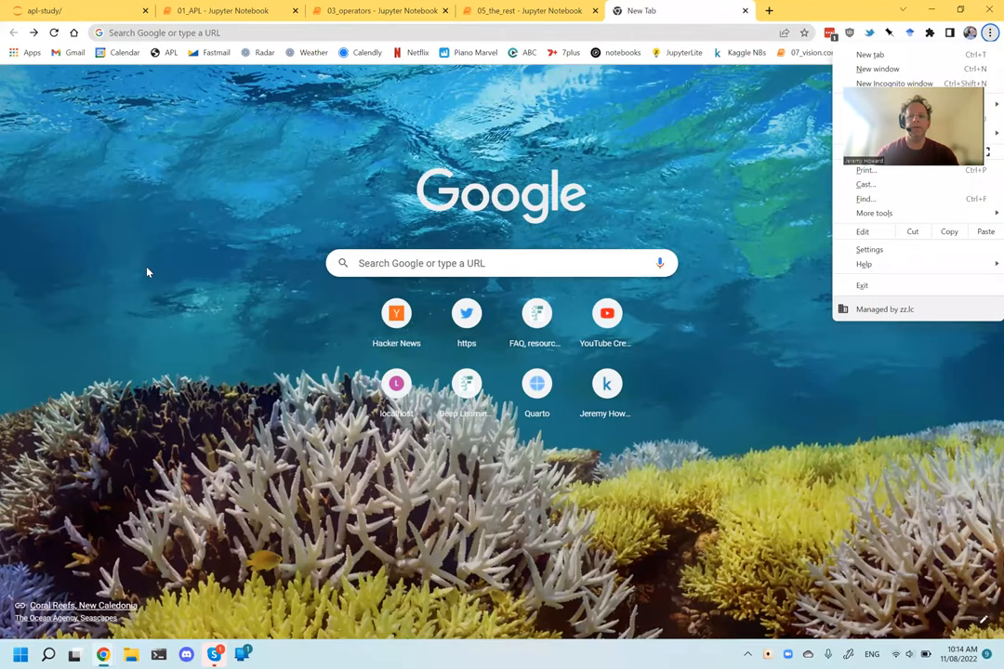
pyautogui.write('dyalog.com')
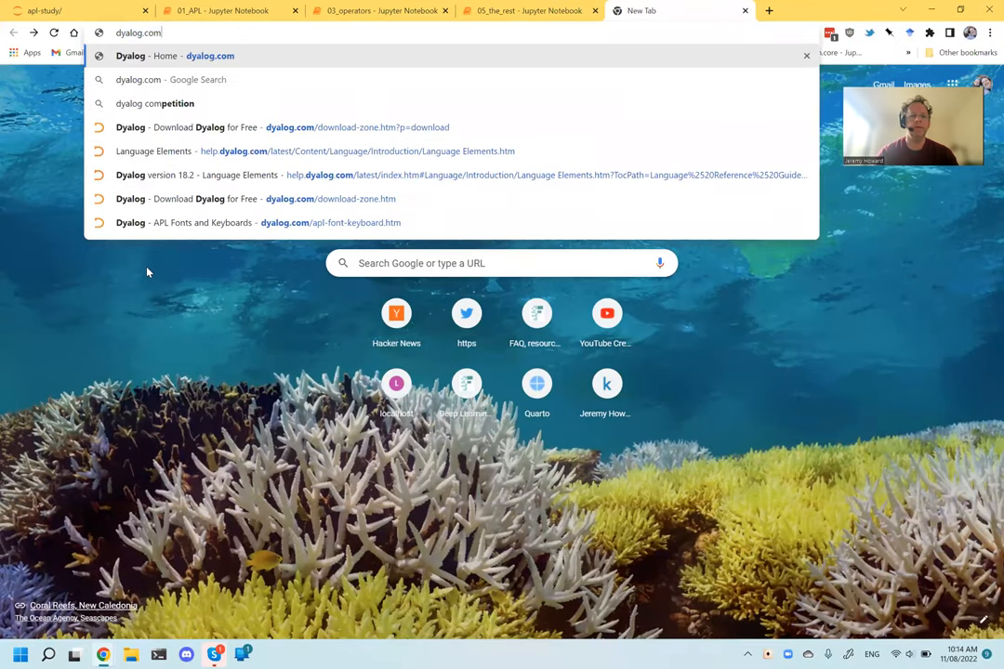
pyautogui.click(316, 150)
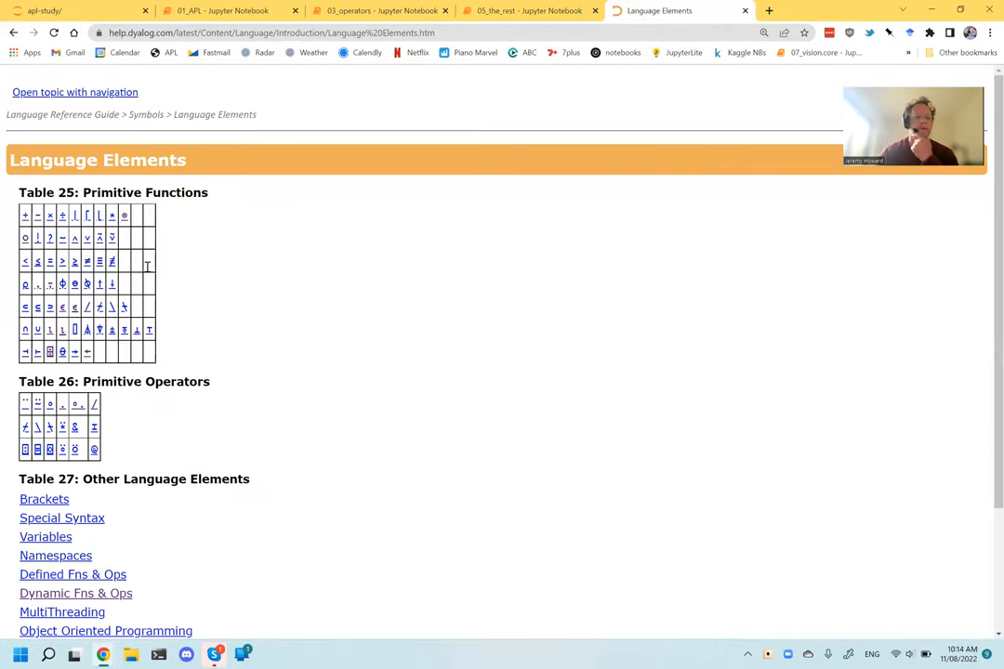
pyautogui.moveTo(196, 400)
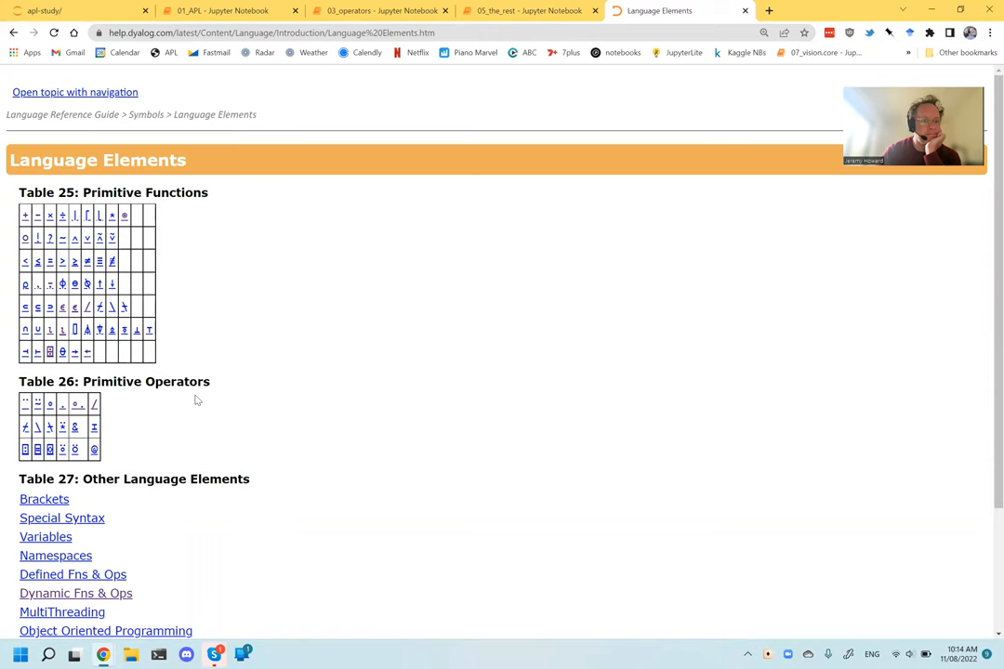
pyautogui.moveTo(222, 412)
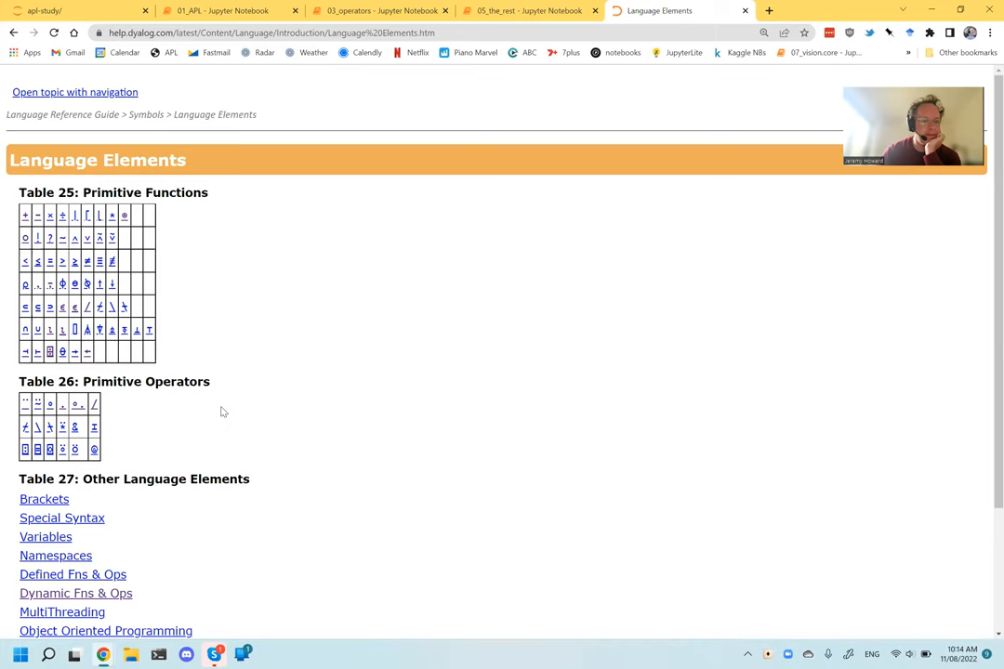
pyautogui.click(229, 10)
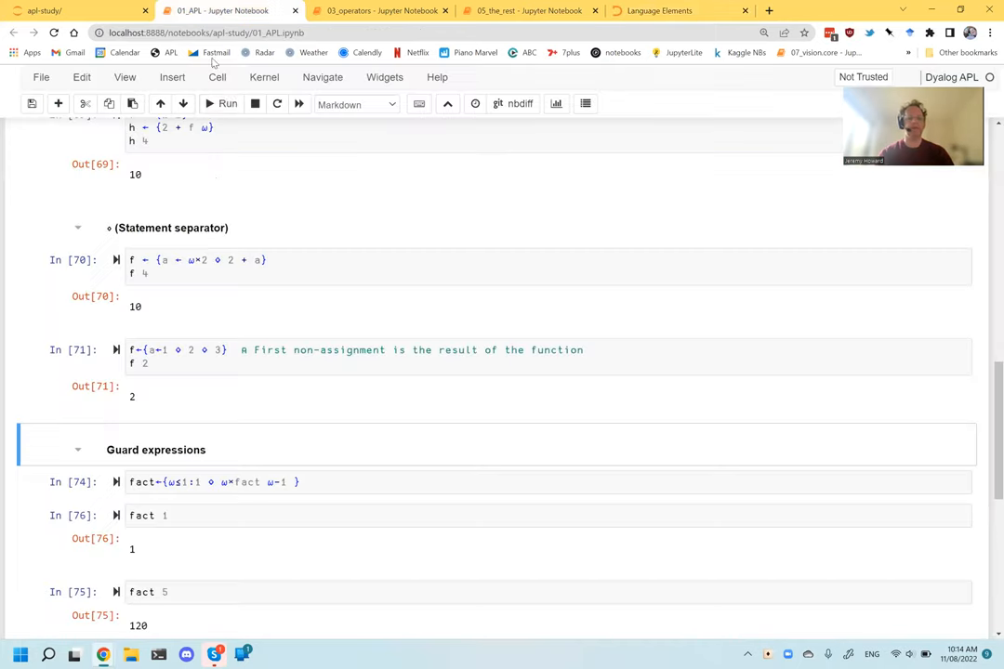
pyautogui.click(530, 11)
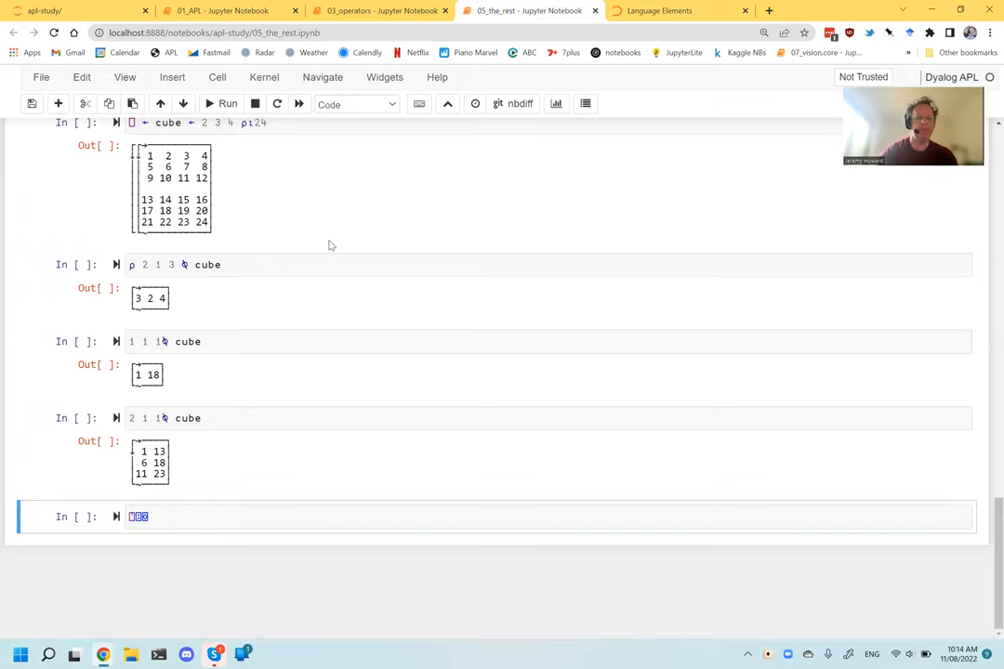
# Load aplwiki.com in a new tab, search for ⍞ and read the APL Quote Quad article.
pyautogui.click(769, 11)
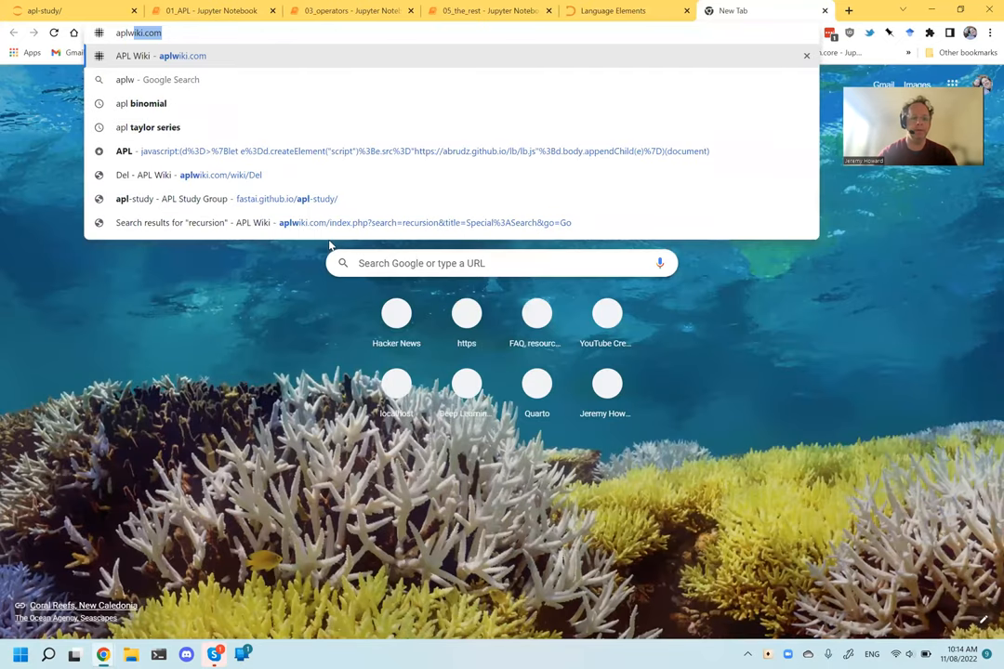
pyautogui.press('Enter')
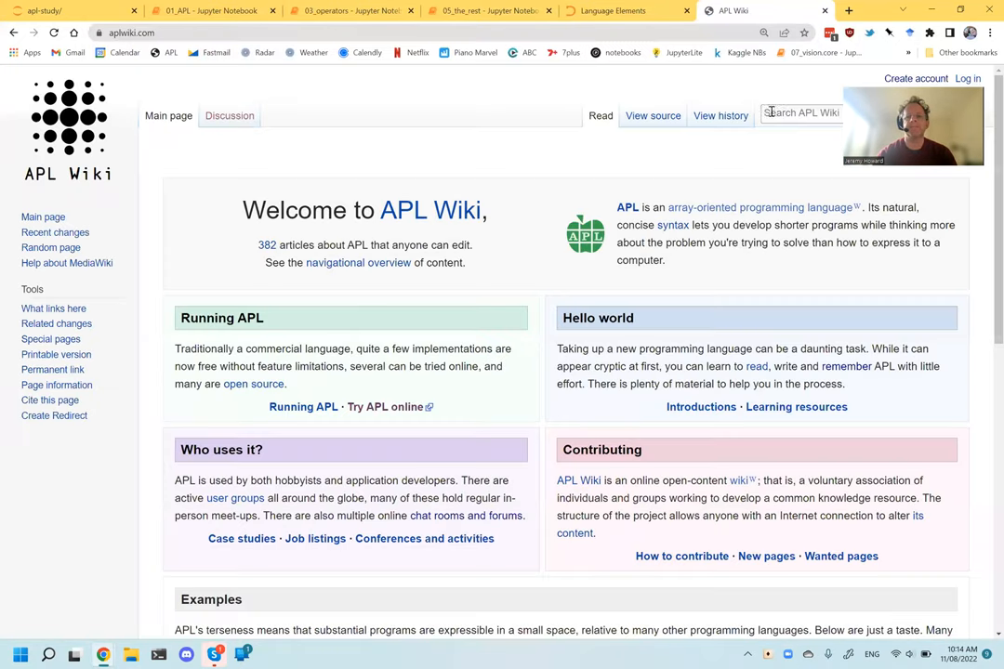
pyautogui.click(799, 113)
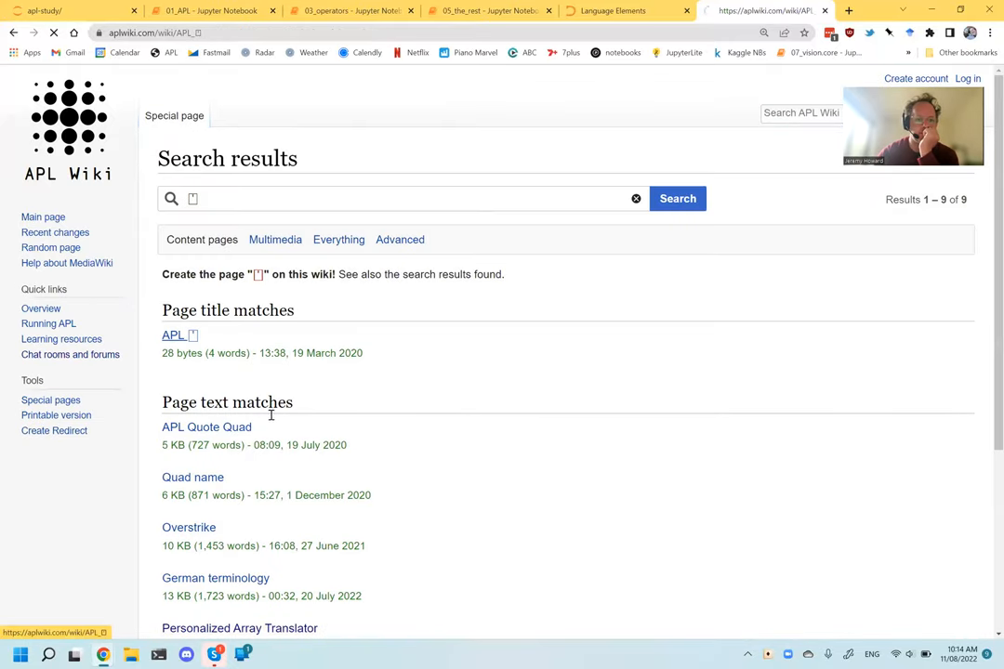
pyautogui.click(206, 427)
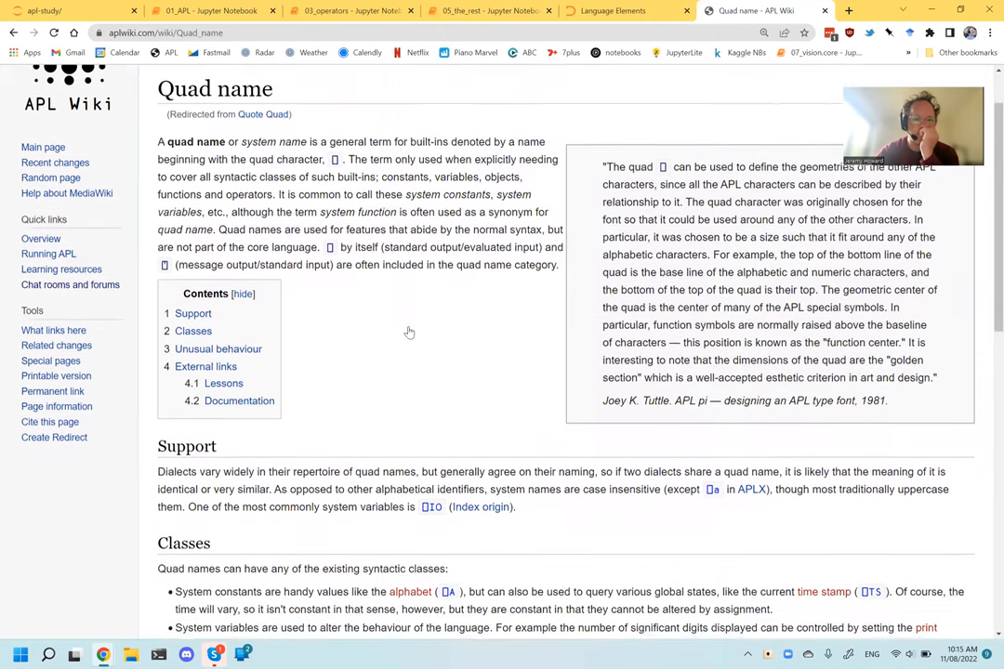
pyautogui.scroll(-3)
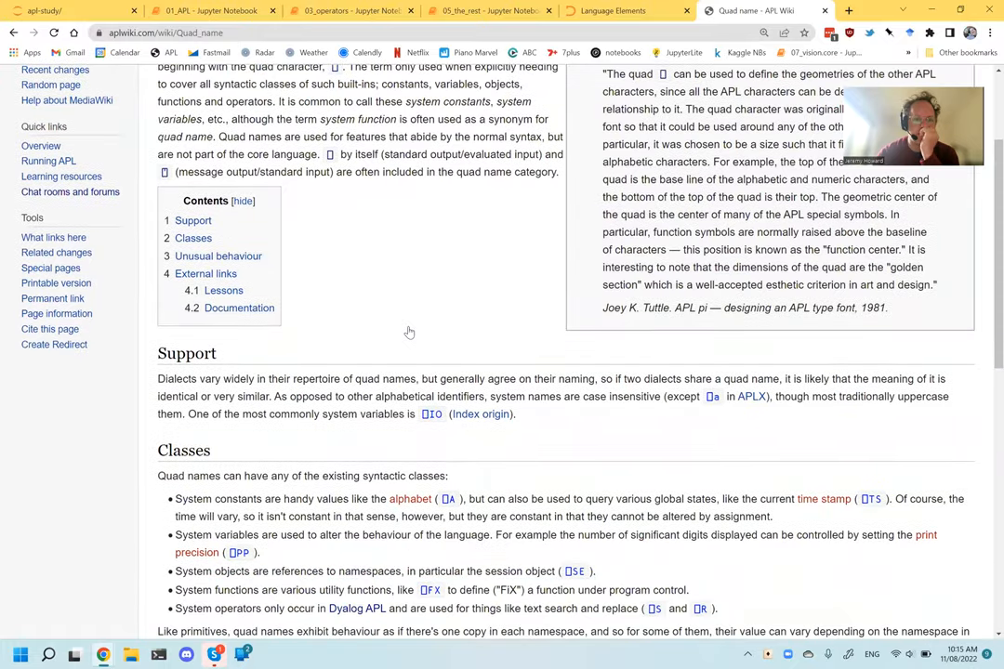
pyautogui.scroll(-3)
pyautogui.write('⍞')
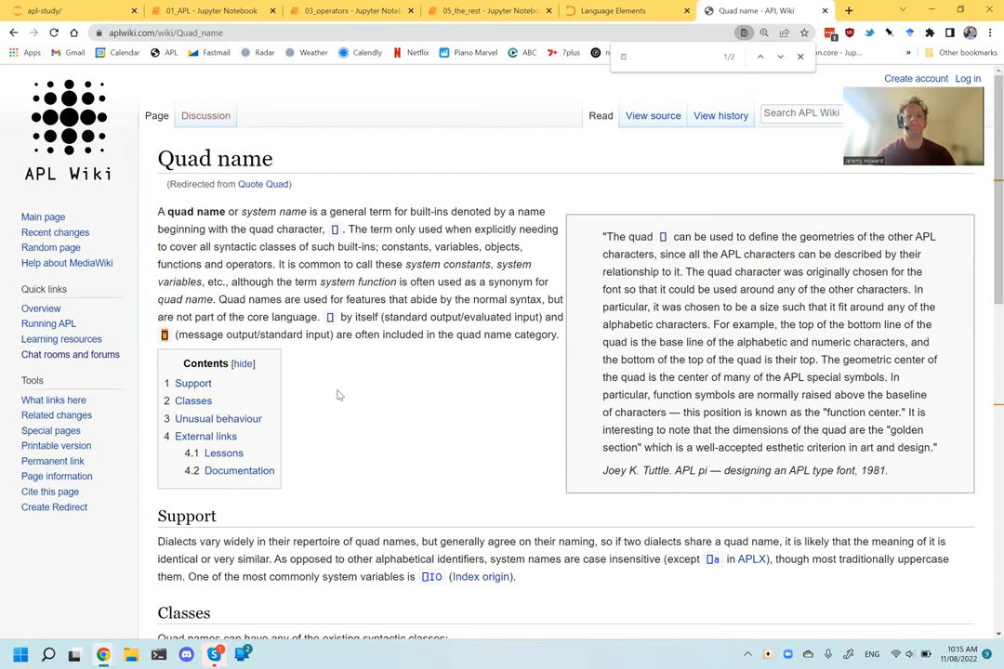
# Open Dyalog's Character Input/Output page through the navigation view and its search results.
pyautogui.click(614, 10)
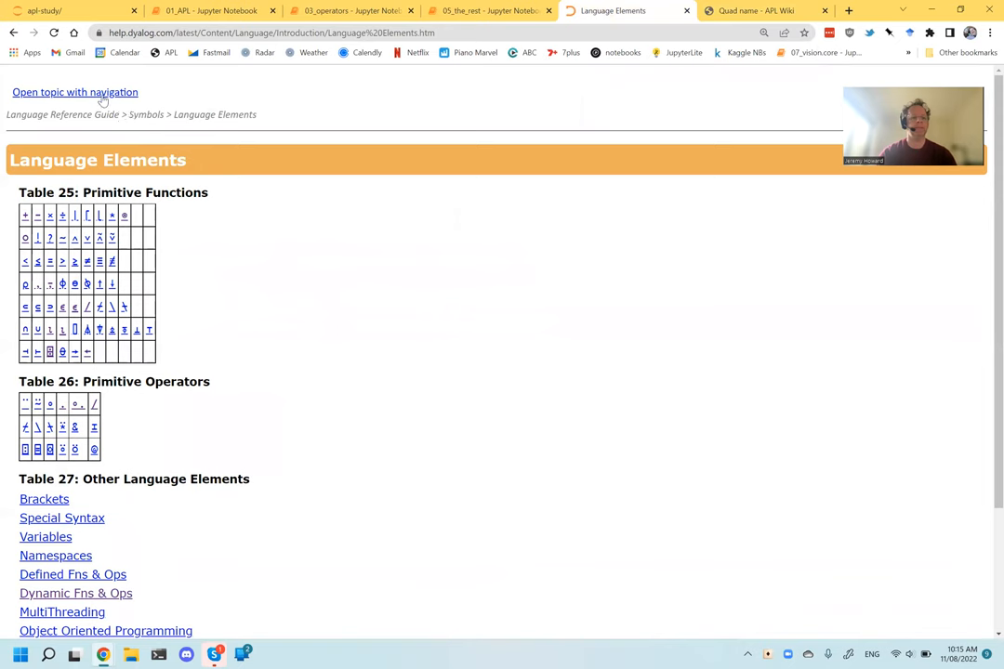
pyautogui.click(74, 92)
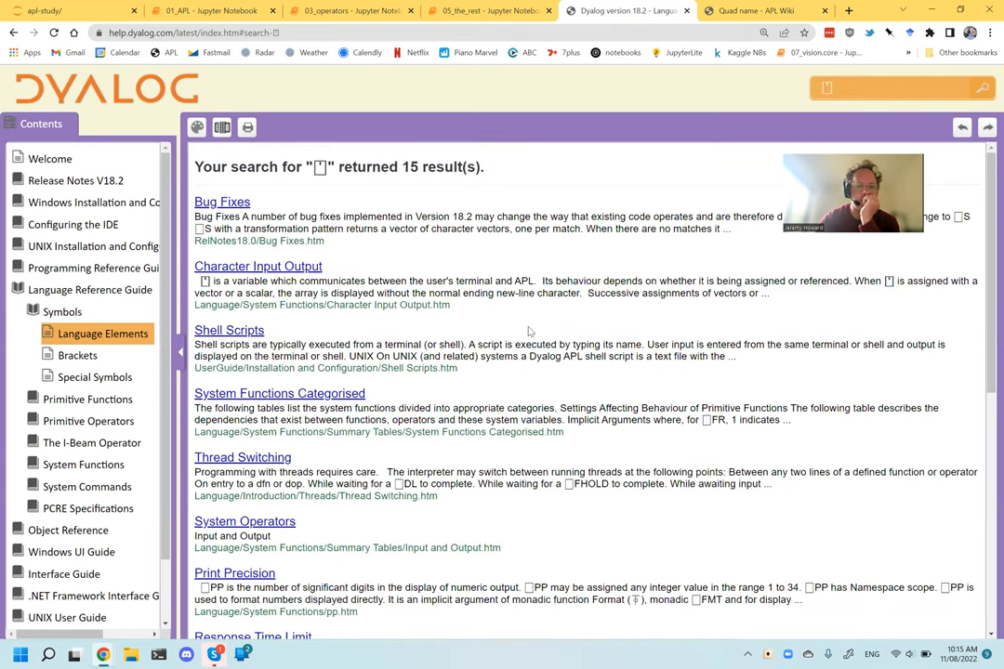
pyautogui.click(258, 266)
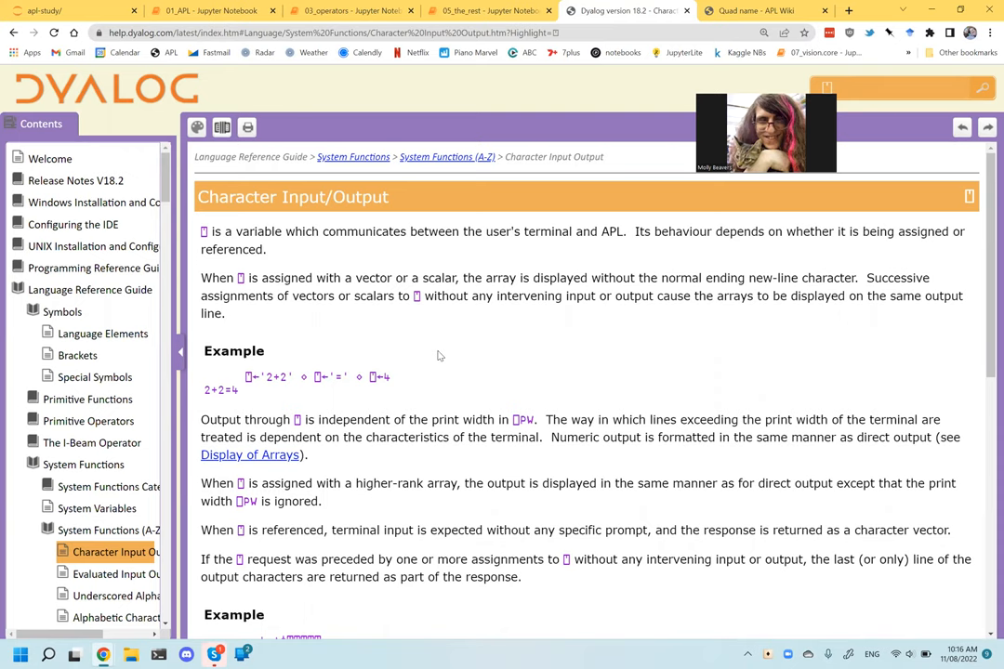
pyautogui.moveTo(306, 412)
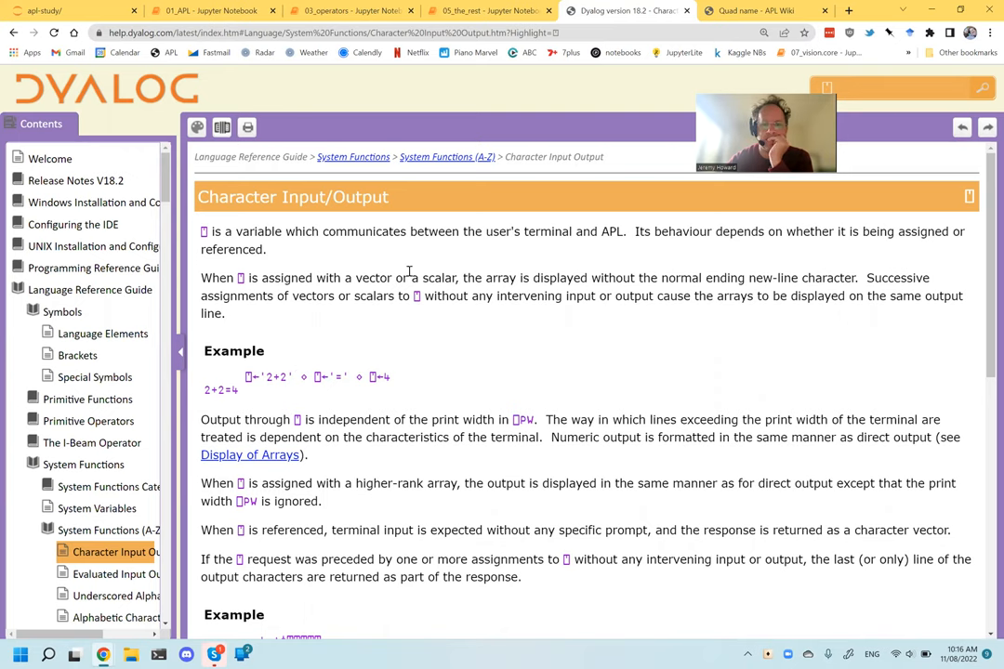
pyautogui.moveTo(671, 277)
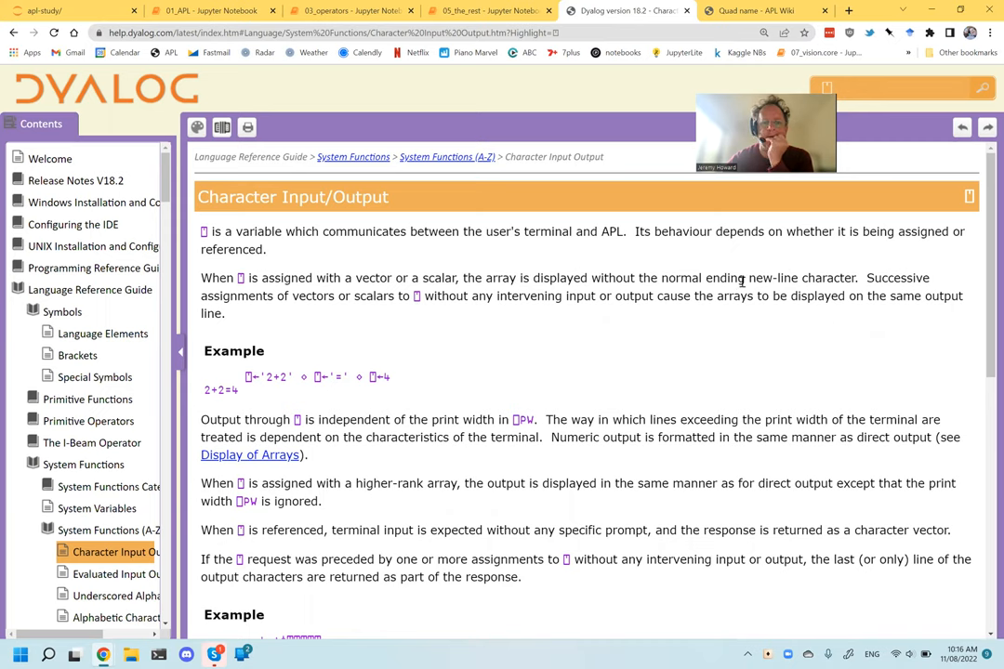
pyautogui.moveTo(596, 312)
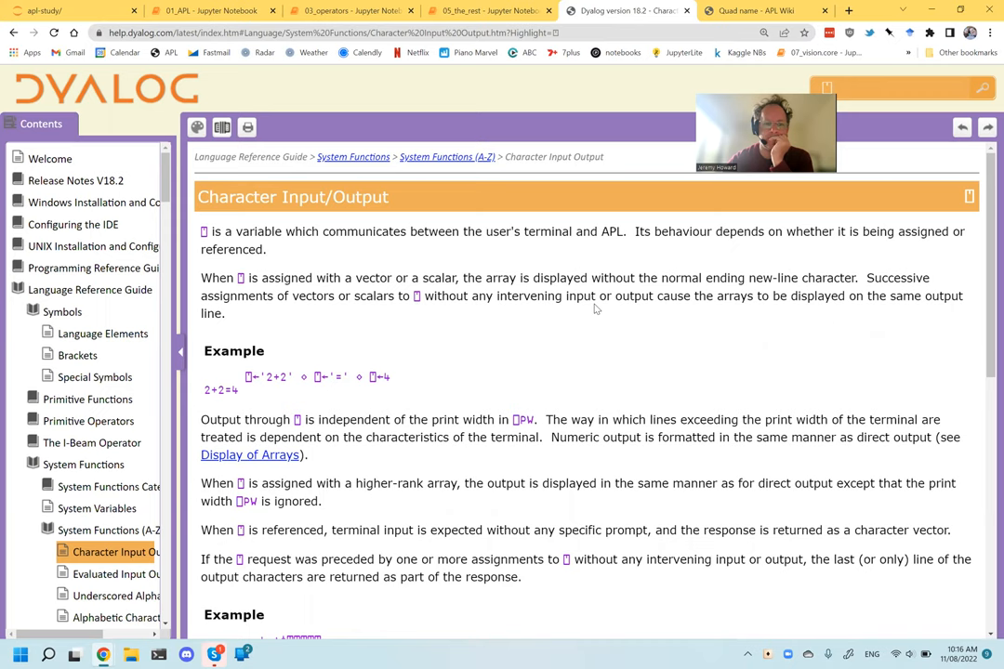
pyautogui.moveTo(405, 382)
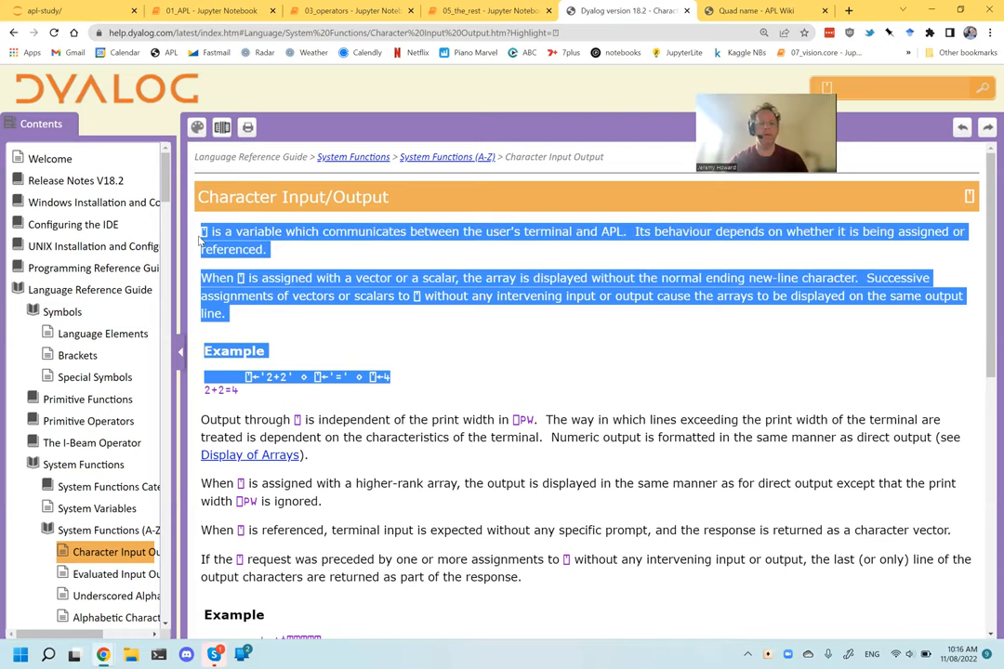
pyautogui.click(488, 10)
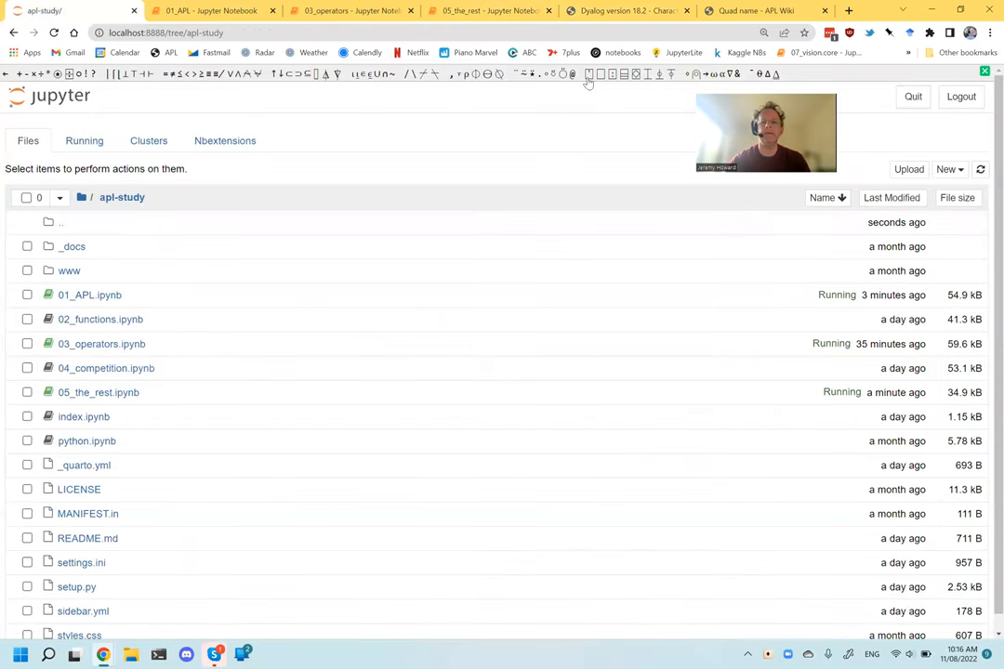
# Open 05_the_rest and scroll down to its transpose examples on mat and cube.
pyautogui.click(586, 73)
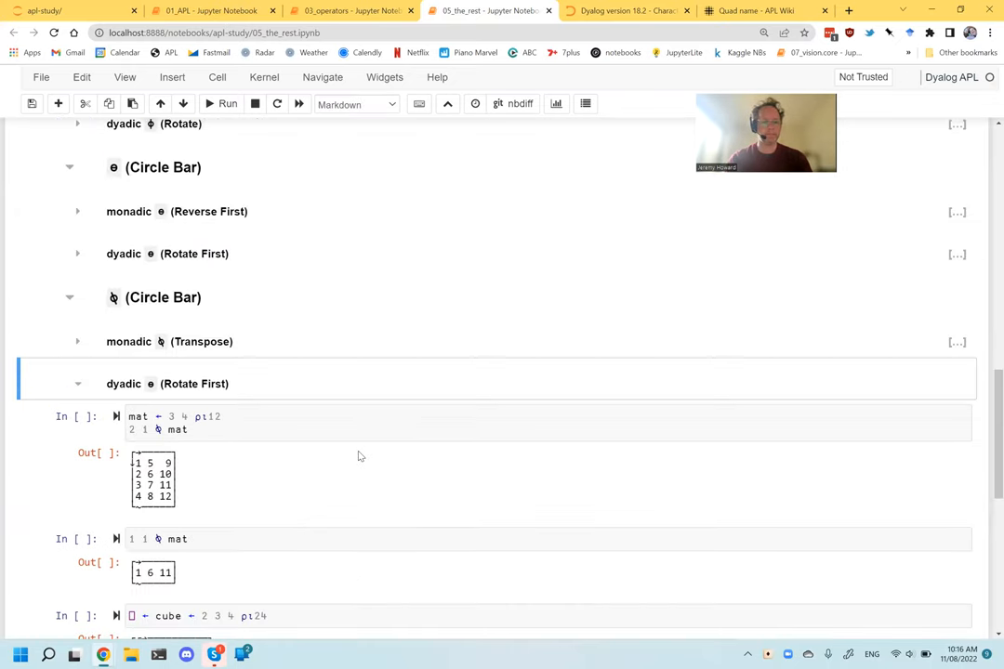
pyautogui.scroll(-3)
pyautogui.write('##')
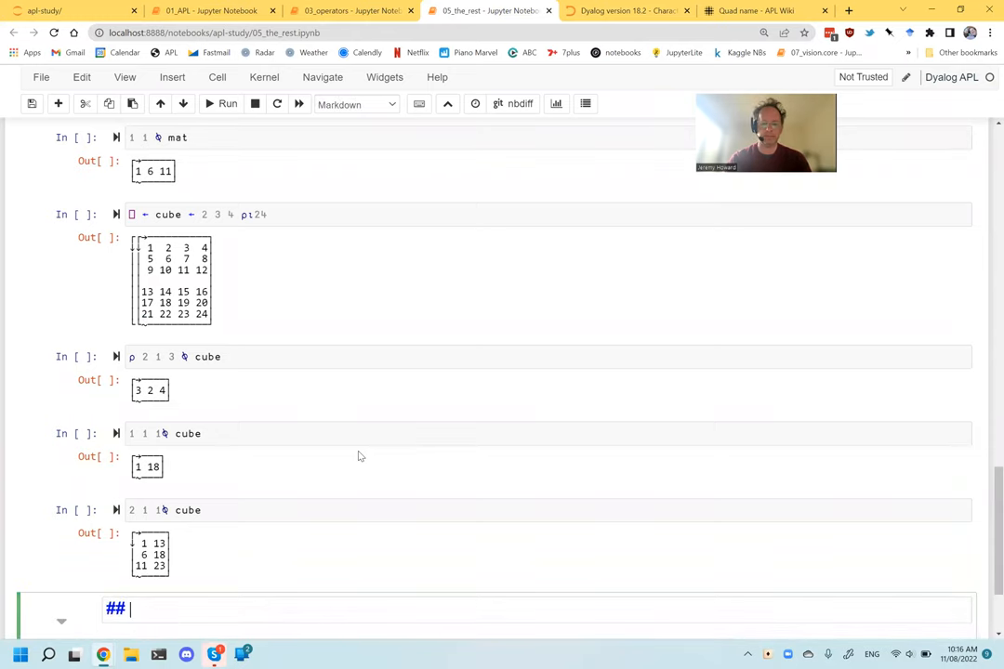
# Type the heading ## `⍞` (Quote quad) in a new Markdown cell at the end.
pyautogui.write('`')
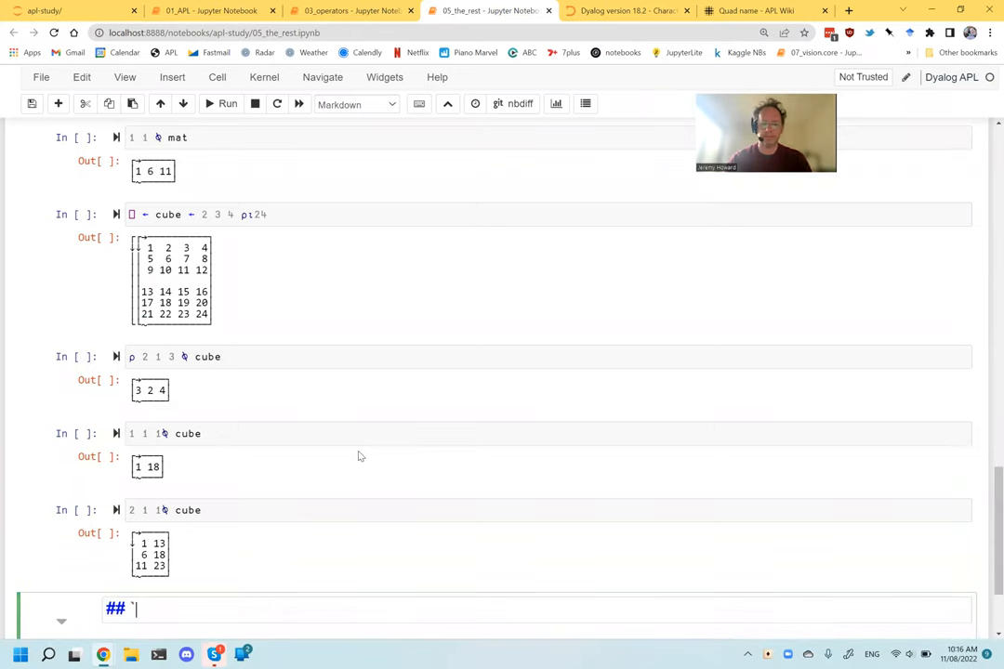
pyautogui.write('`')
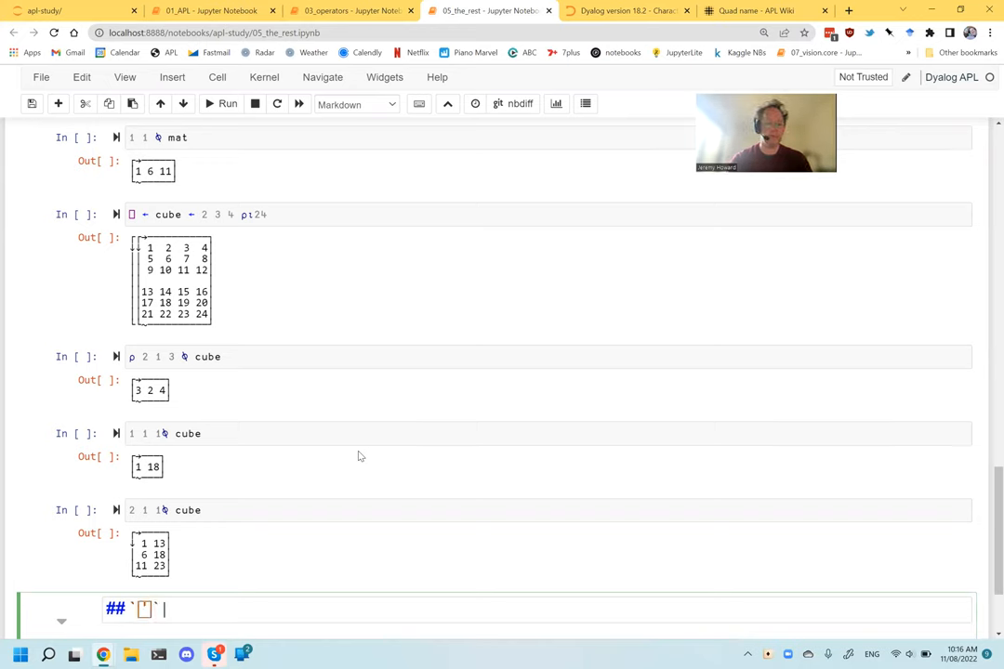
pyautogui.write('(Quote q')
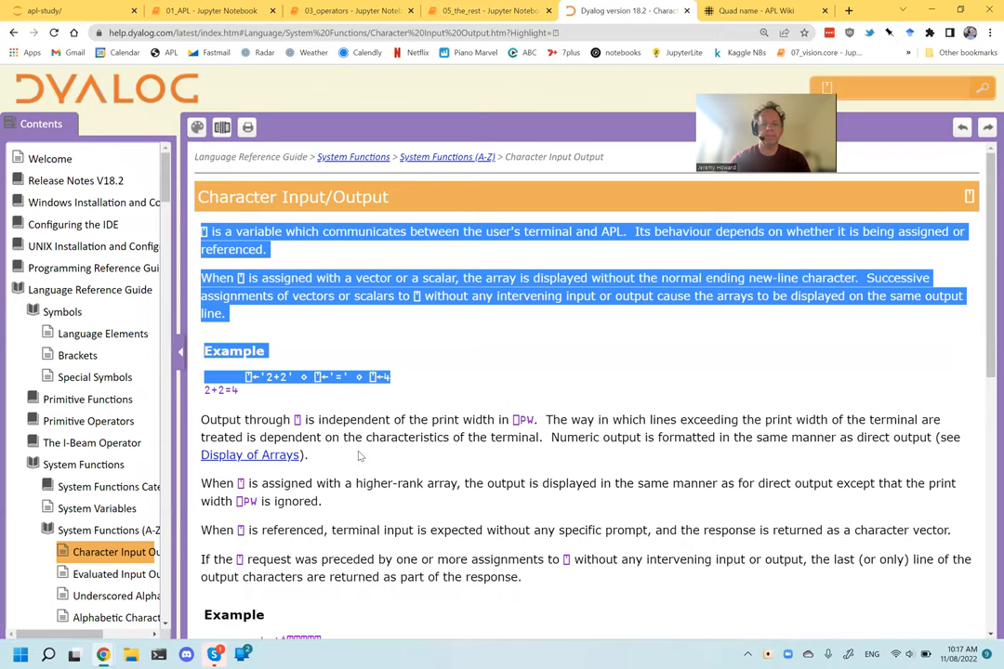
# Back in 05_the_rest, start typing the ⍞ (Print without CR) subheading.
pyautogui.click(483, 10)
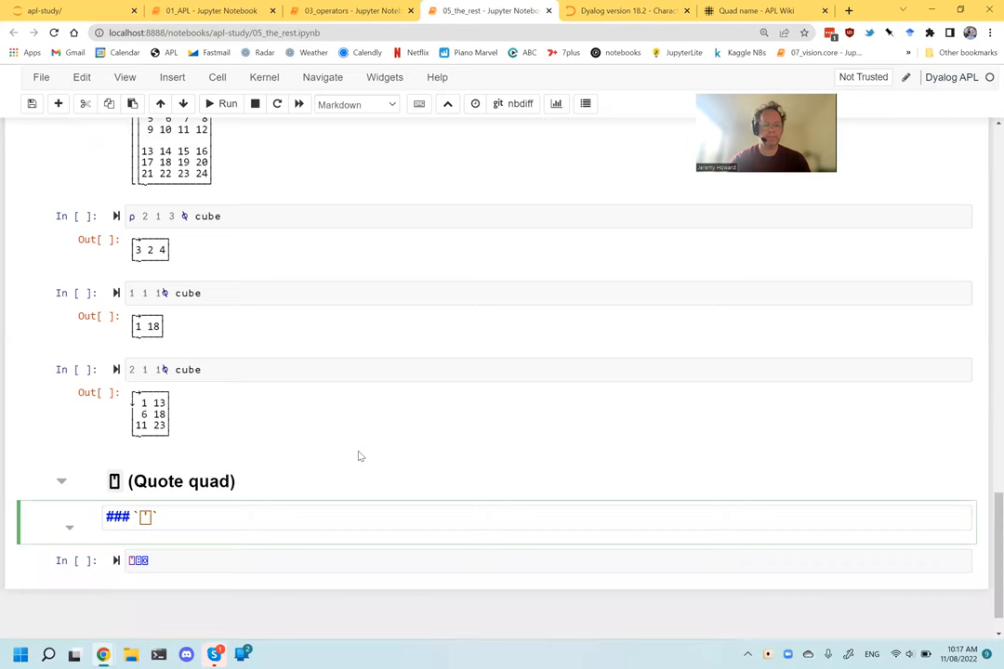
pyautogui.write('(Print without CR')
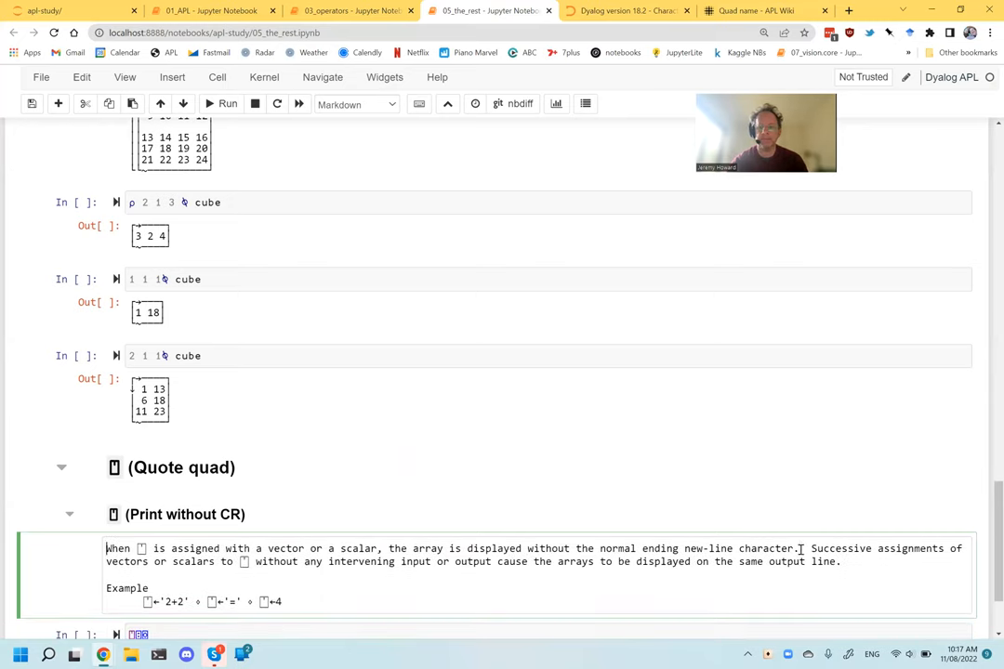
pyautogui.moveTo(806, 456)
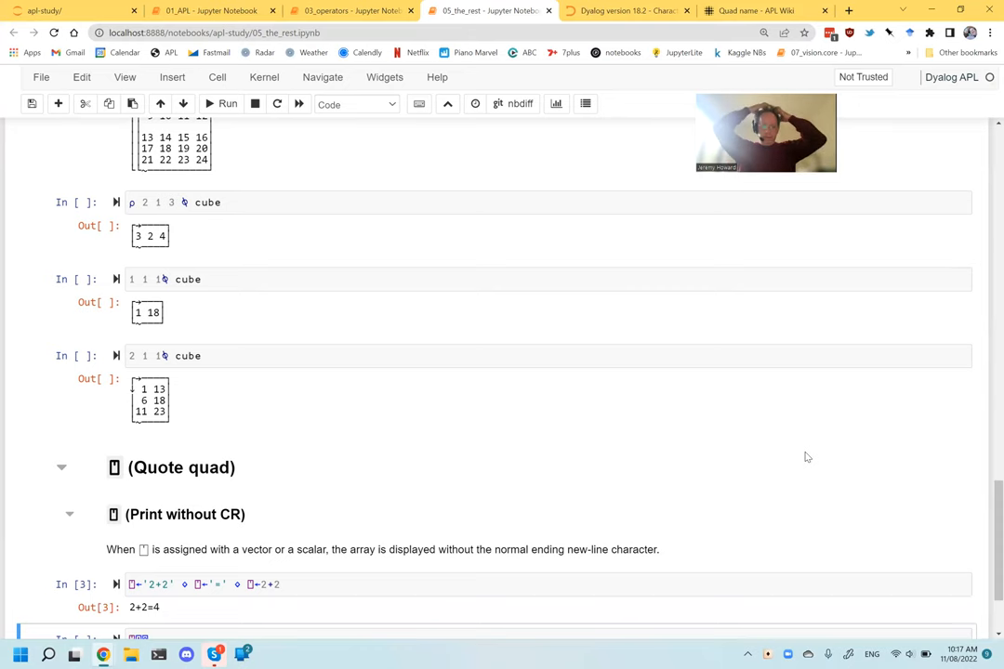
# Close the APL Wiki Quad name article and copy the 'When ⍞ is referenced…' sentence.
pyautogui.click(752, 10)
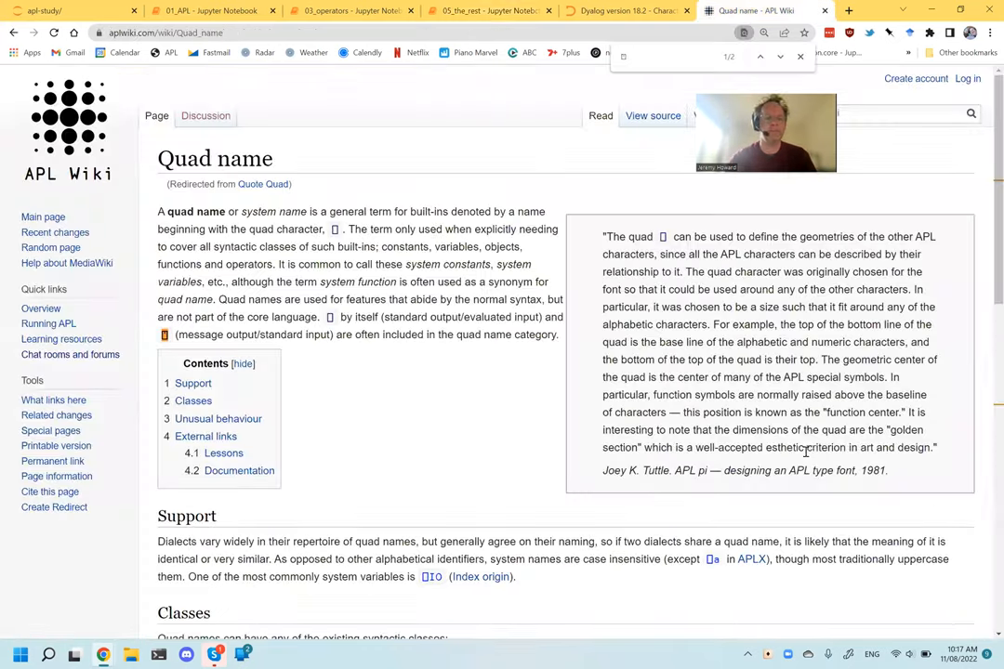
pyautogui.click(678, 10)
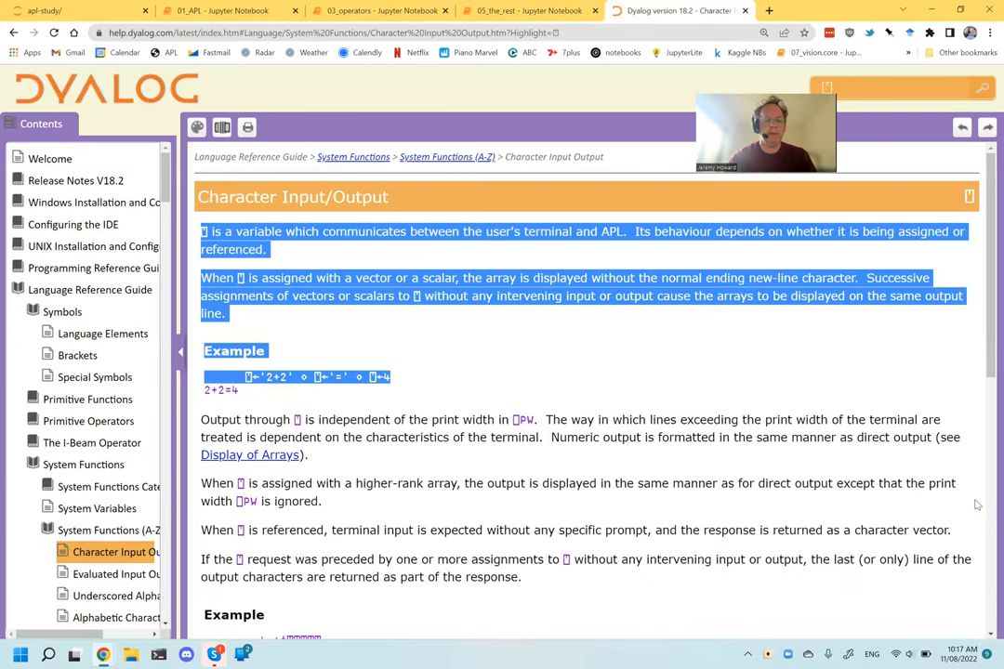
pyautogui.click(566, 366)
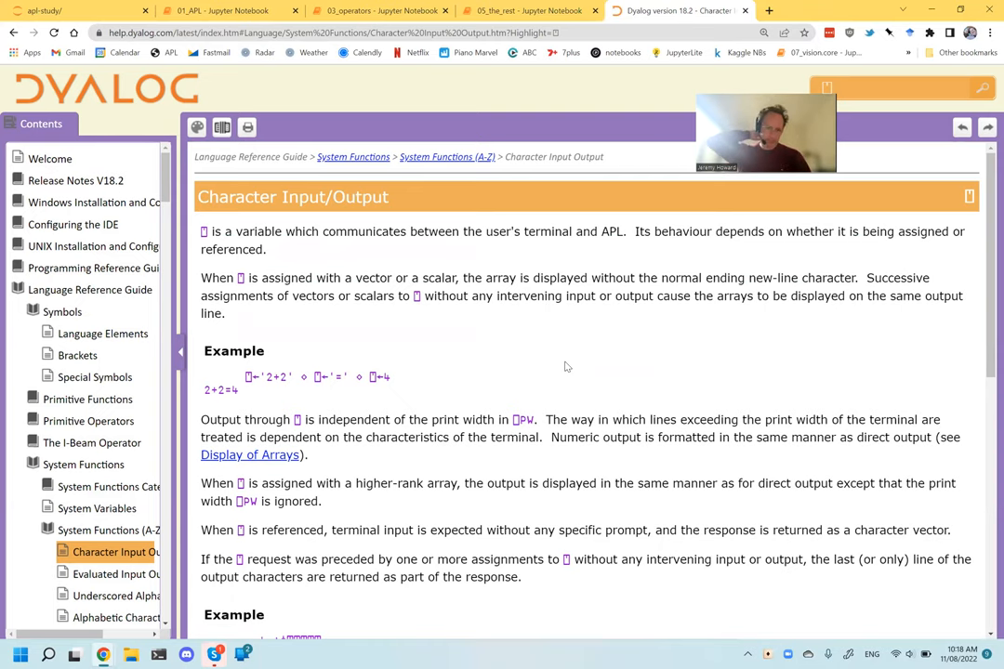
pyautogui.scroll(-3)
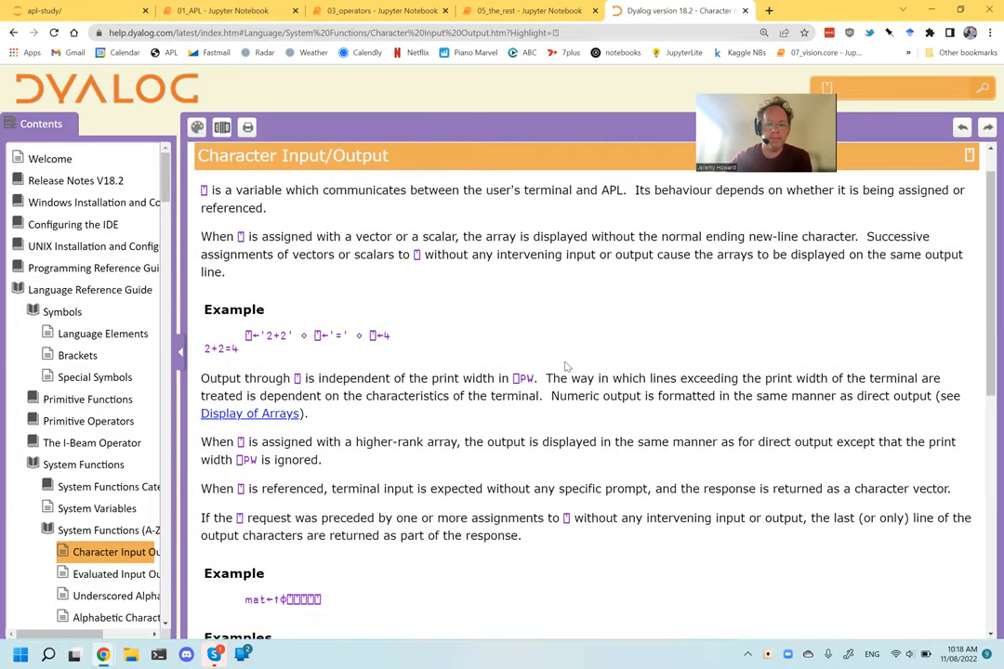
pyautogui.scroll(-3)
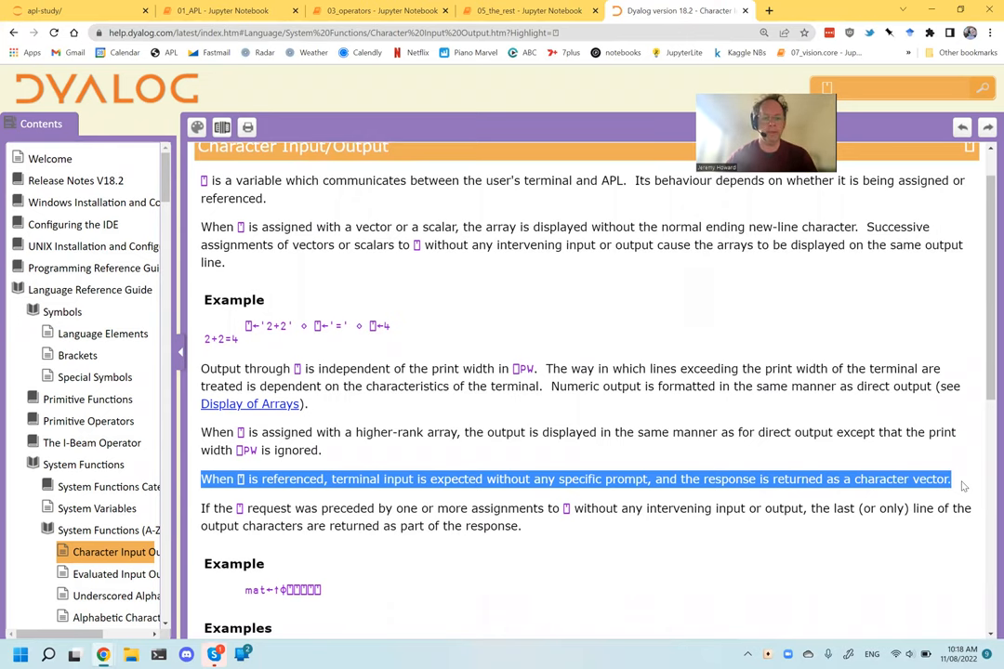
pyautogui.click(530, 10)
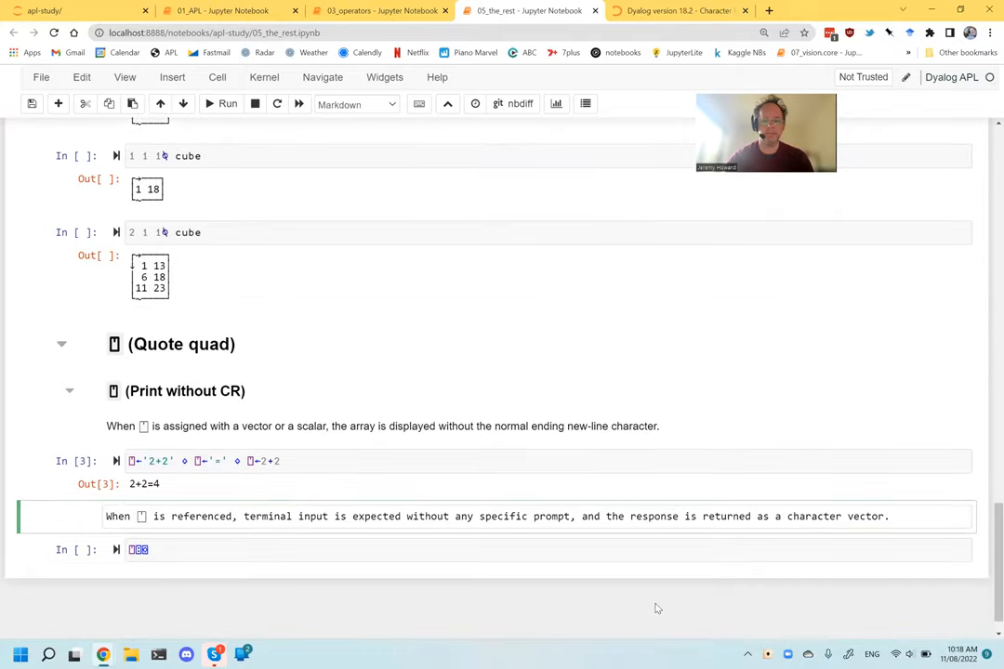
# Paste the ⍞ sentence into a Markdown cell, adding '(however this doesn't work in Jupyter)'.
pyautogui.write("(however this doesn't work in Jupyter")
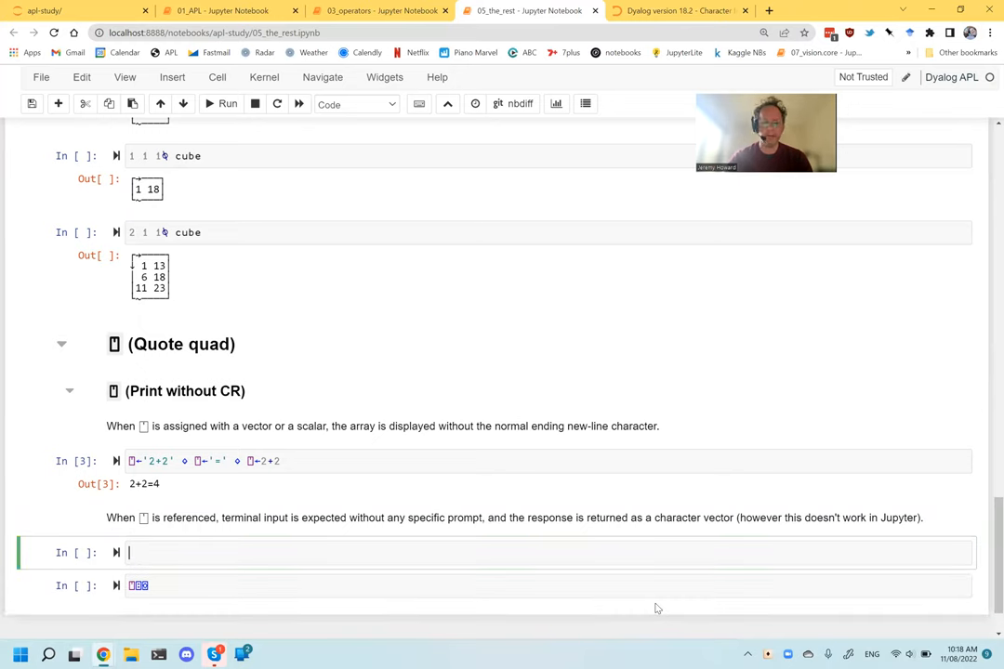
pyautogui.write('a')
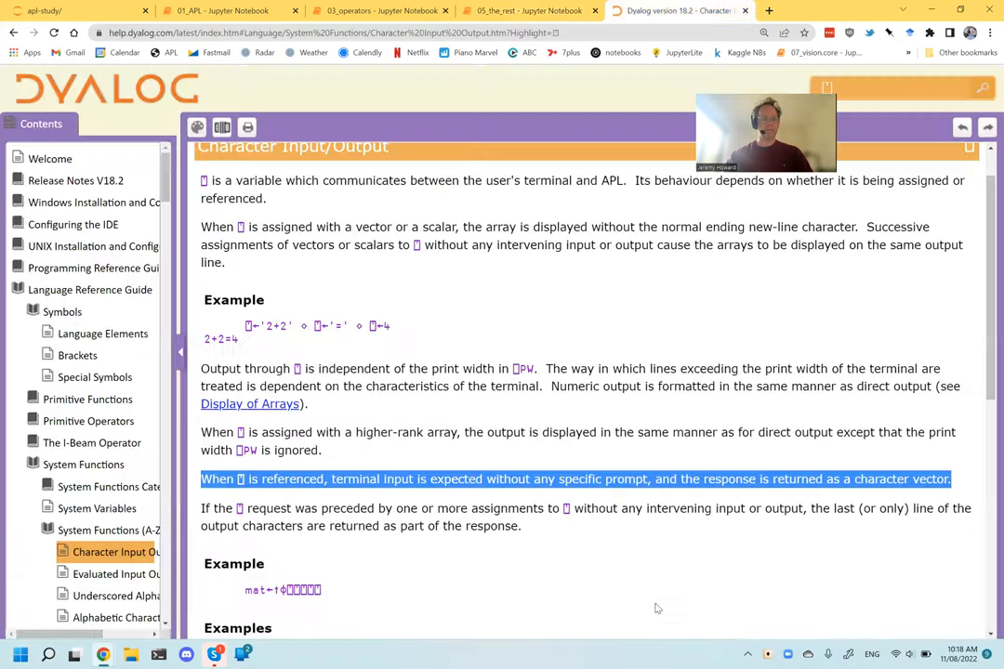
# Copy the JSON example under Redundancy on the Variant help page.
pyautogui.click(103, 333)
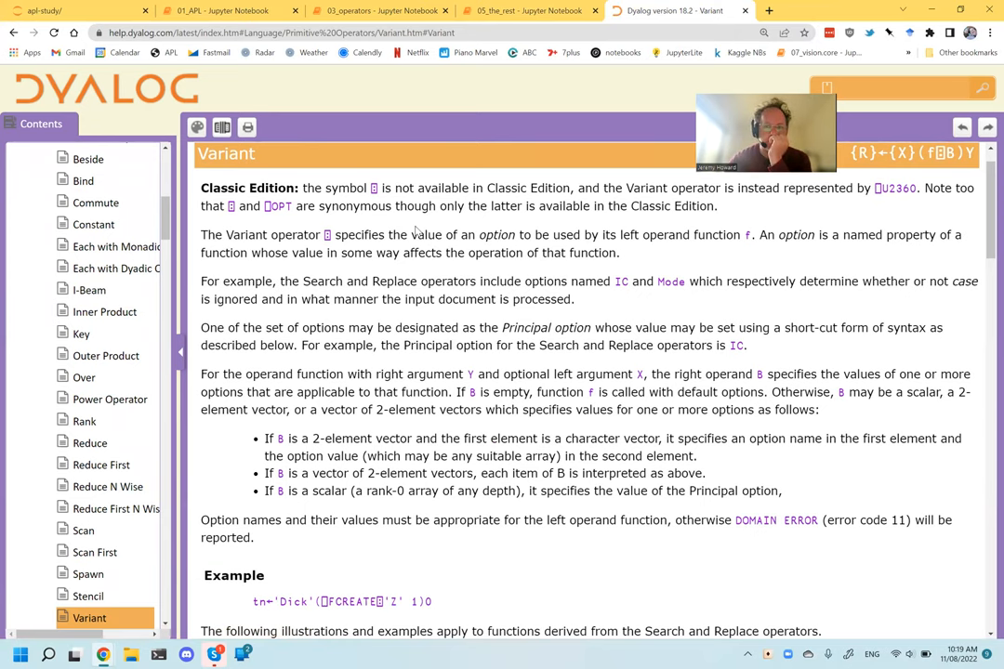
pyautogui.moveTo(415, 294)
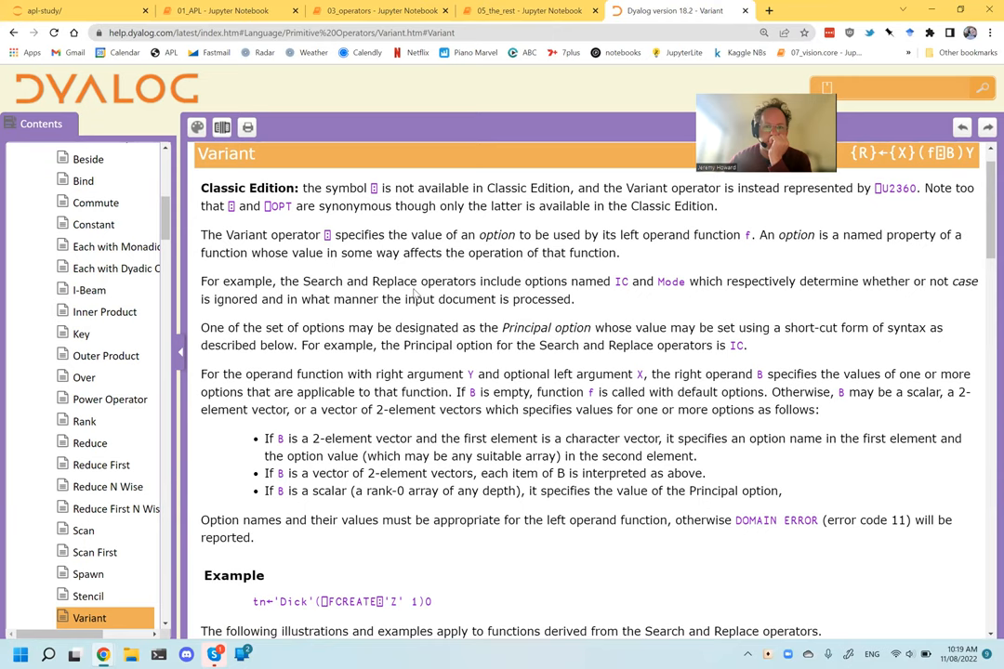
pyautogui.moveTo(606, 313)
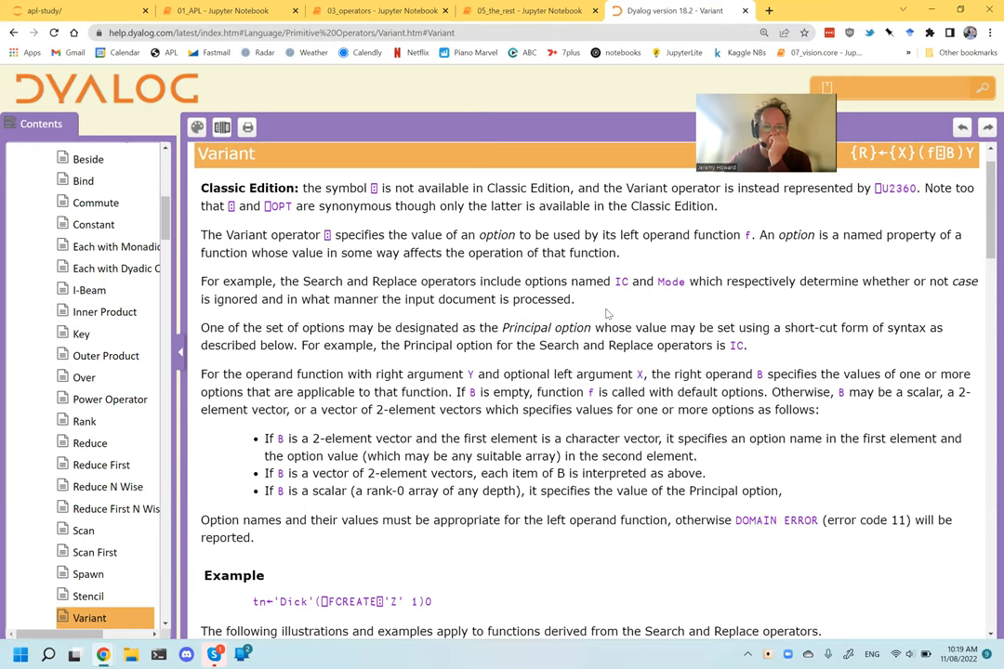
pyautogui.scroll(-3)
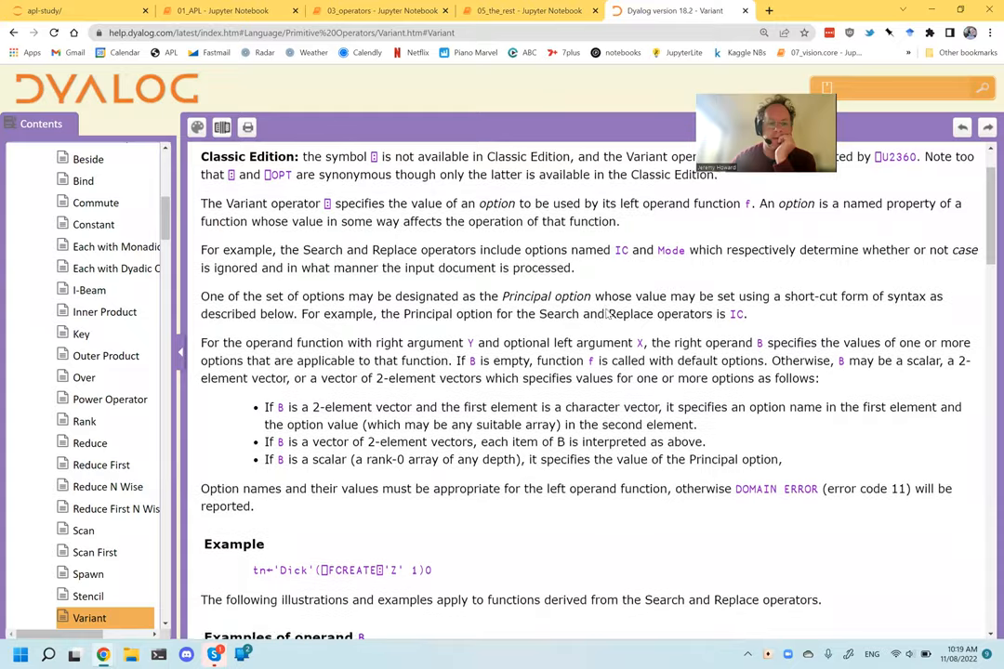
pyautogui.scroll(-3)
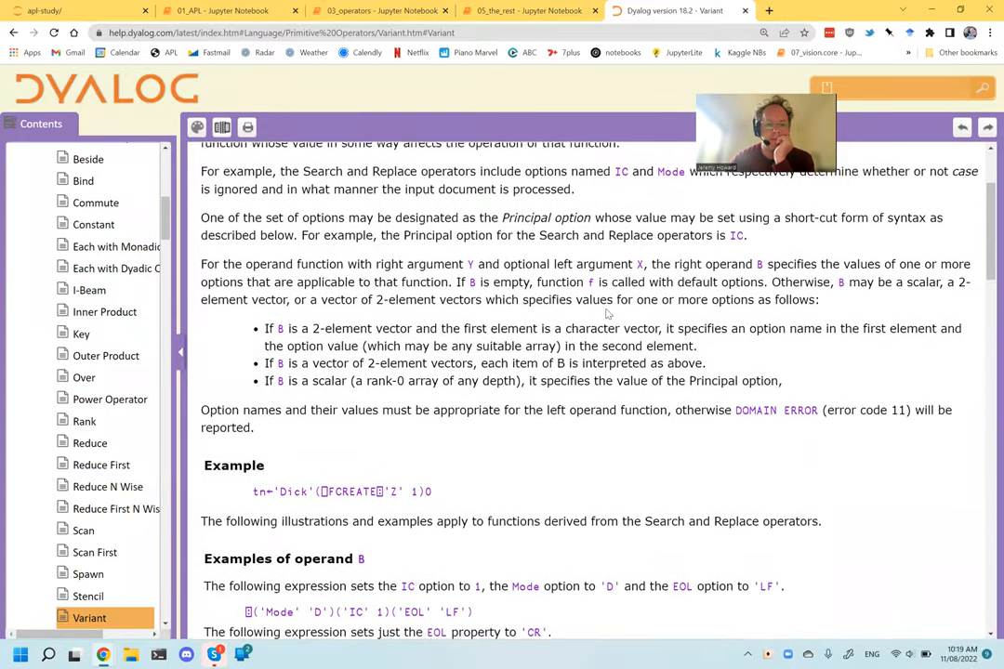
pyautogui.scroll(-3)
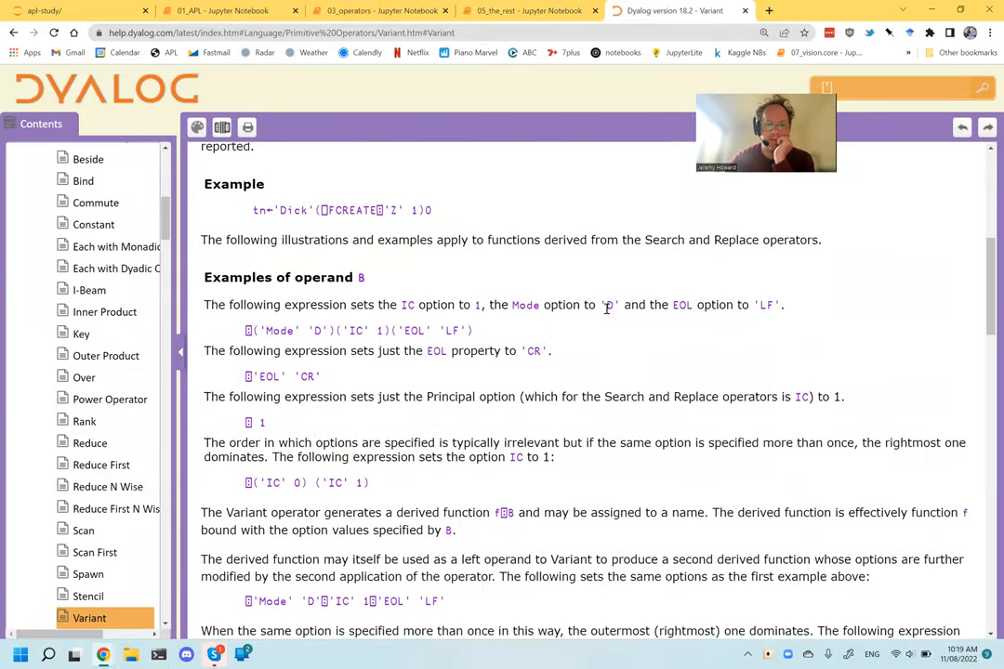
pyautogui.scroll(-3)
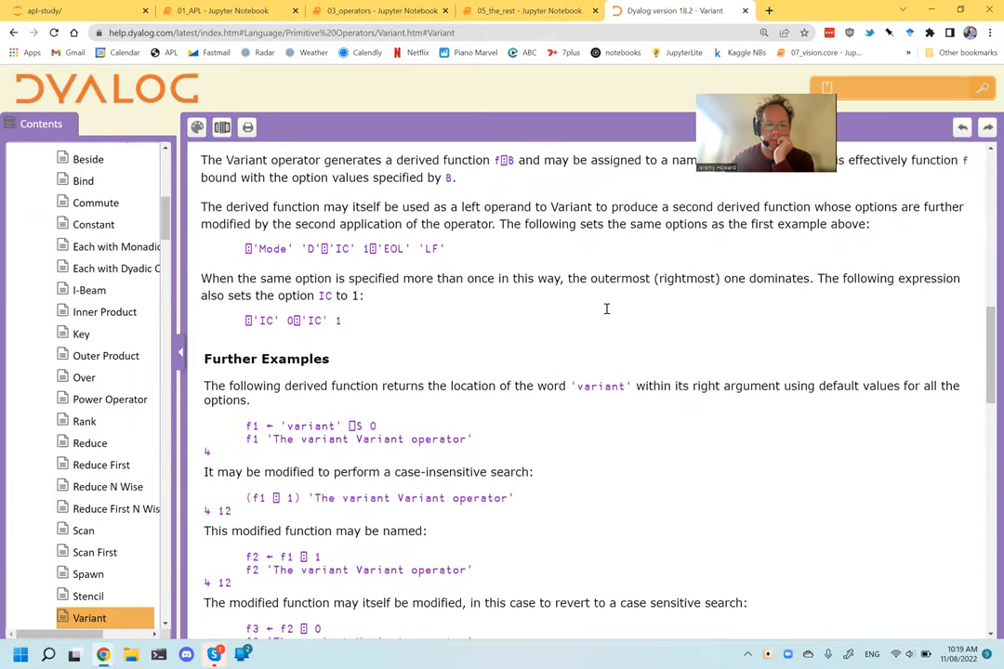
pyautogui.scroll(-3)
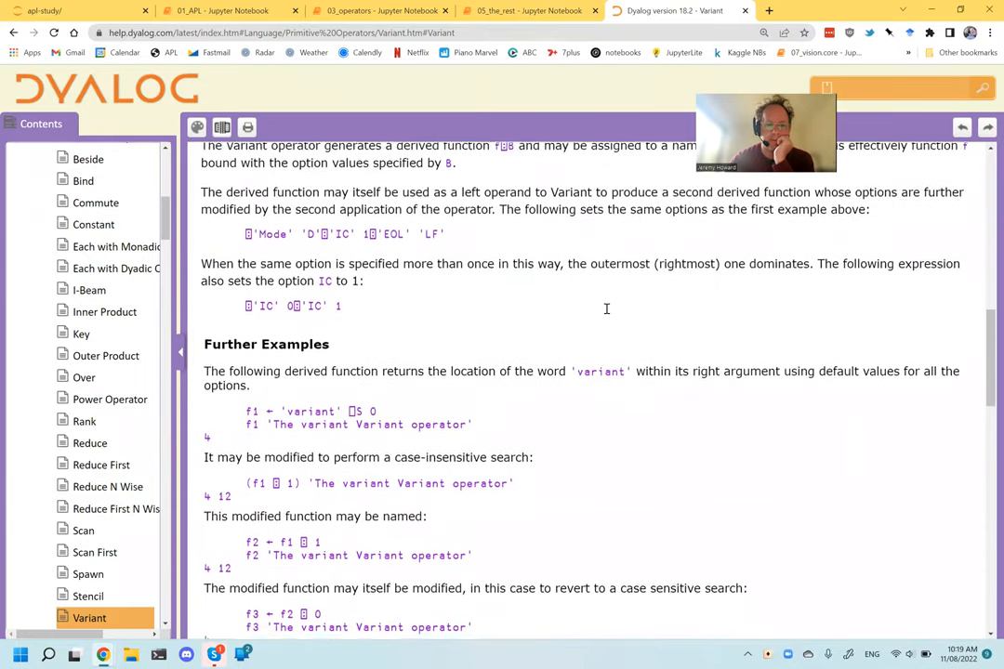
pyautogui.scroll(-3)
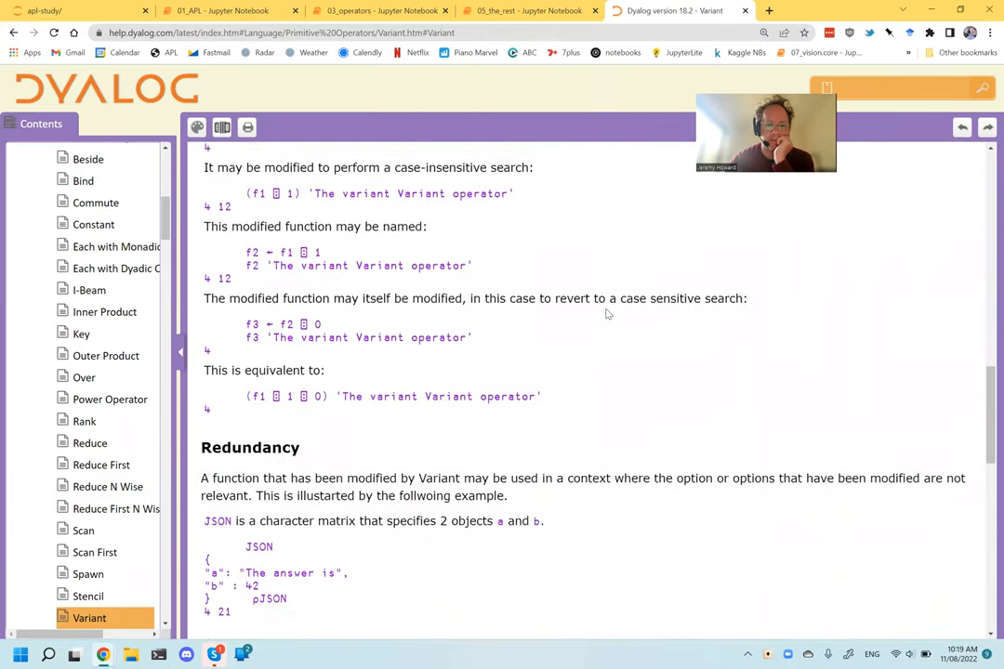
pyautogui.scroll(-3)
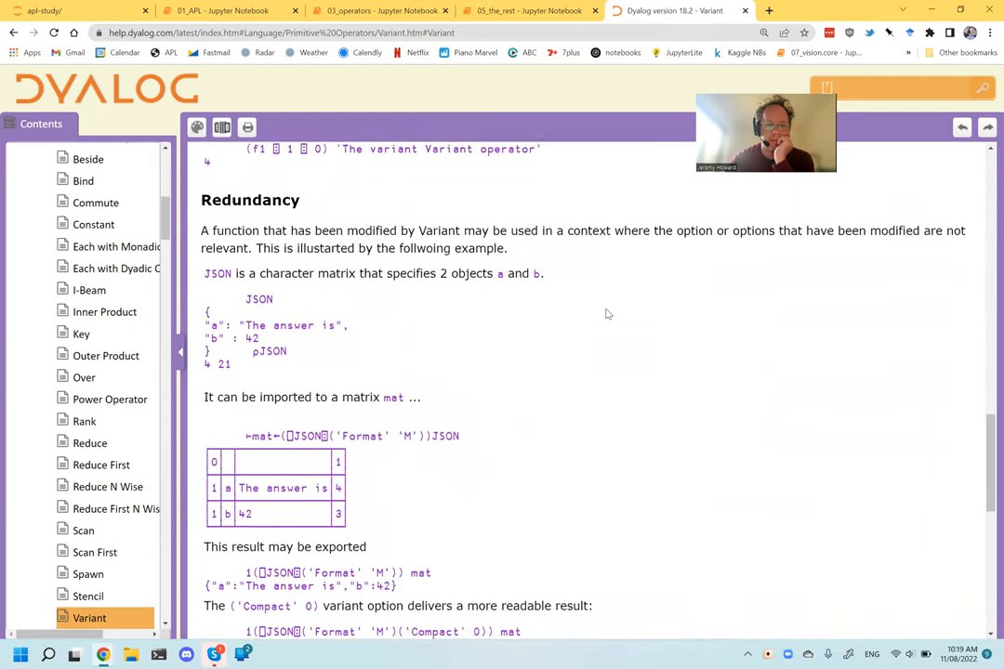
pyautogui.scroll(-3)
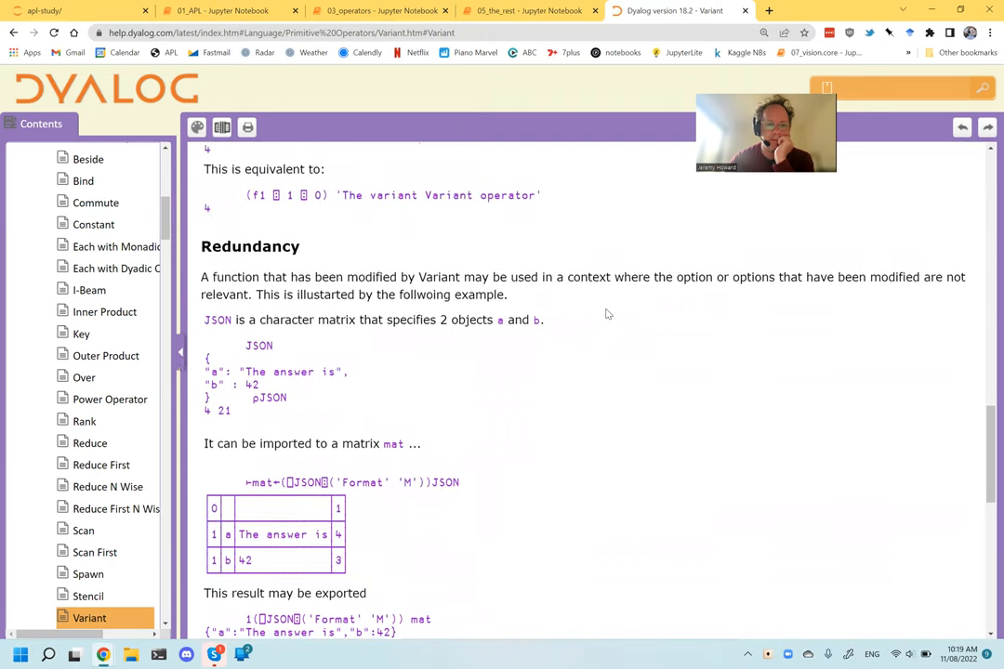
pyautogui.scroll(-3)
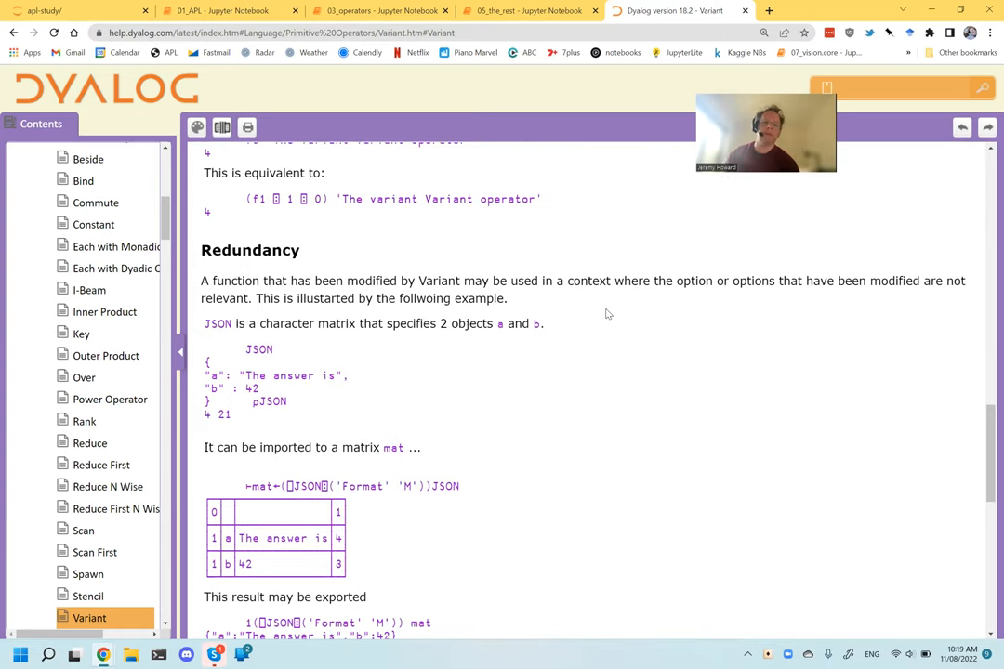
pyautogui.moveTo(214, 405)
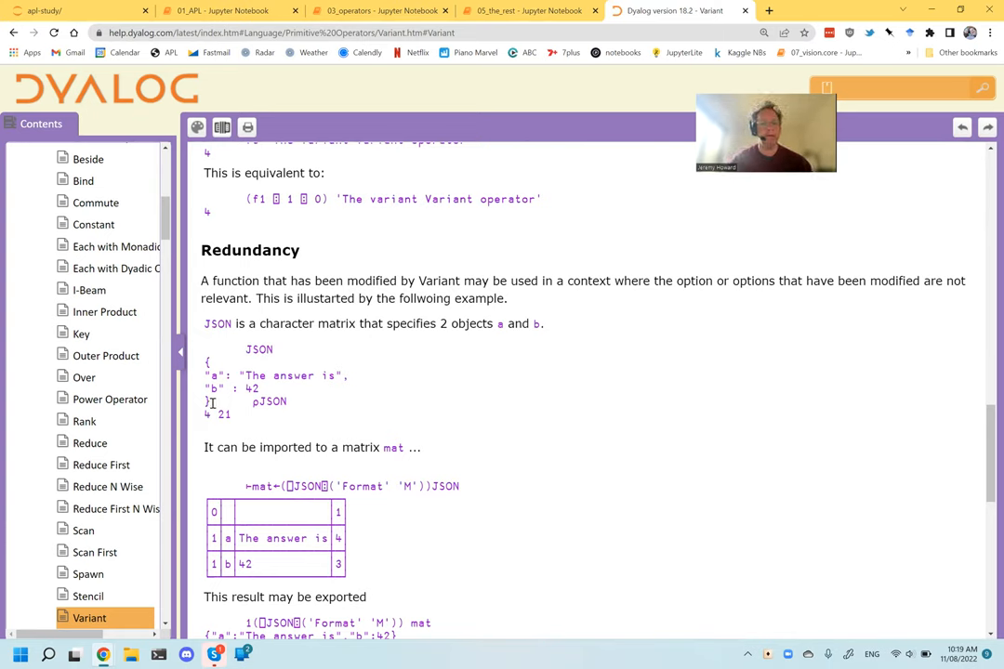
pyautogui.moveTo(207, 363); pyautogui.dragTo(288, 403)
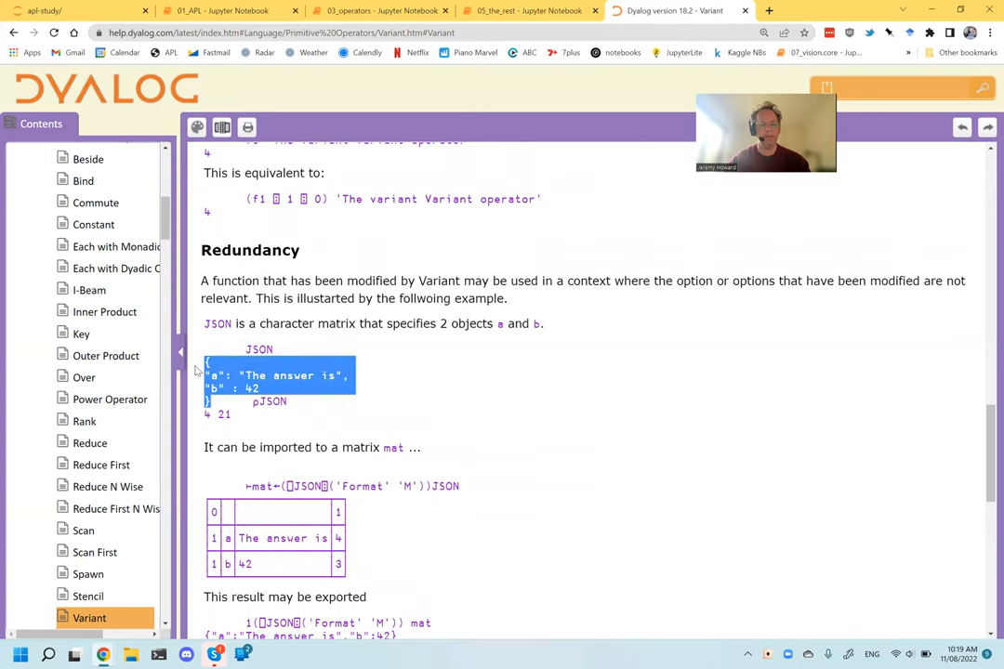
pyautogui.click(381, 10)
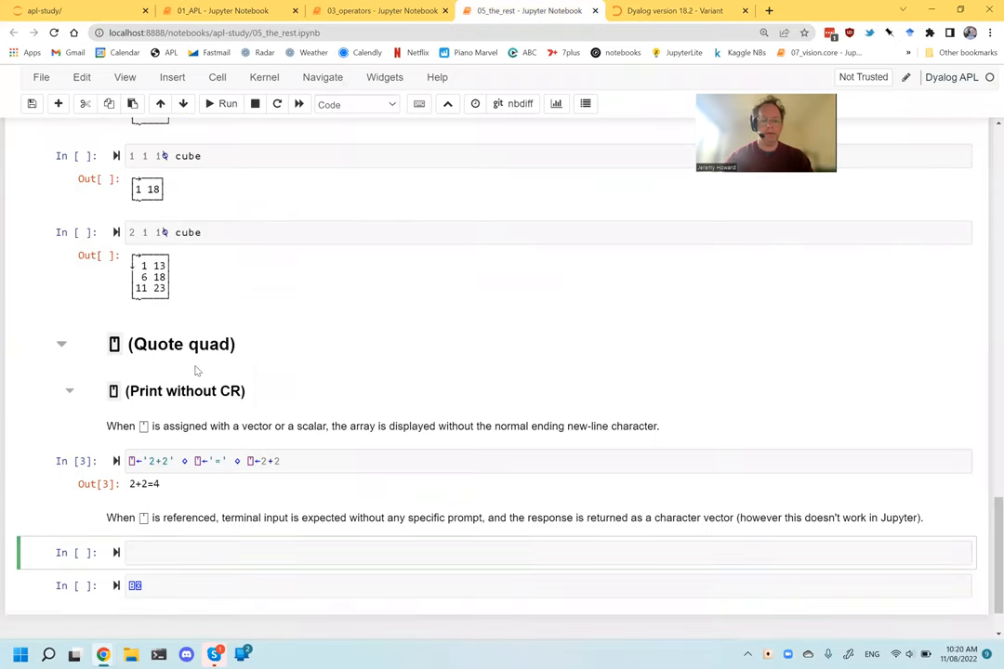
# Assign j ← '{"a":1, "b":42}' as a single-line quoted JSON string.
pyautogui.write('j')
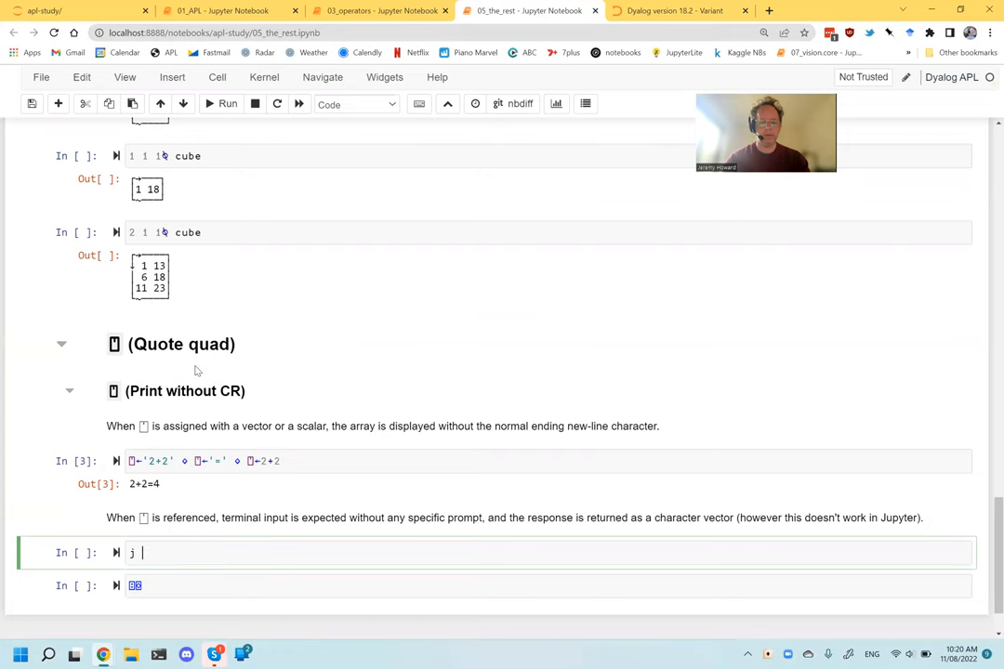
pyautogui.write("← '{")
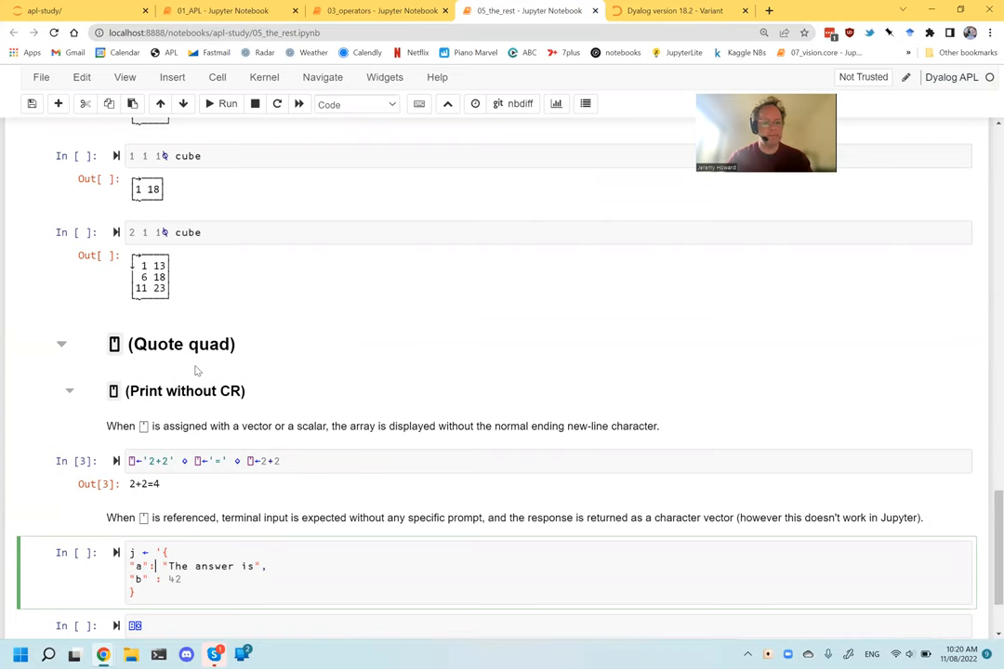
pyautogui.doubleClick(214, 565)
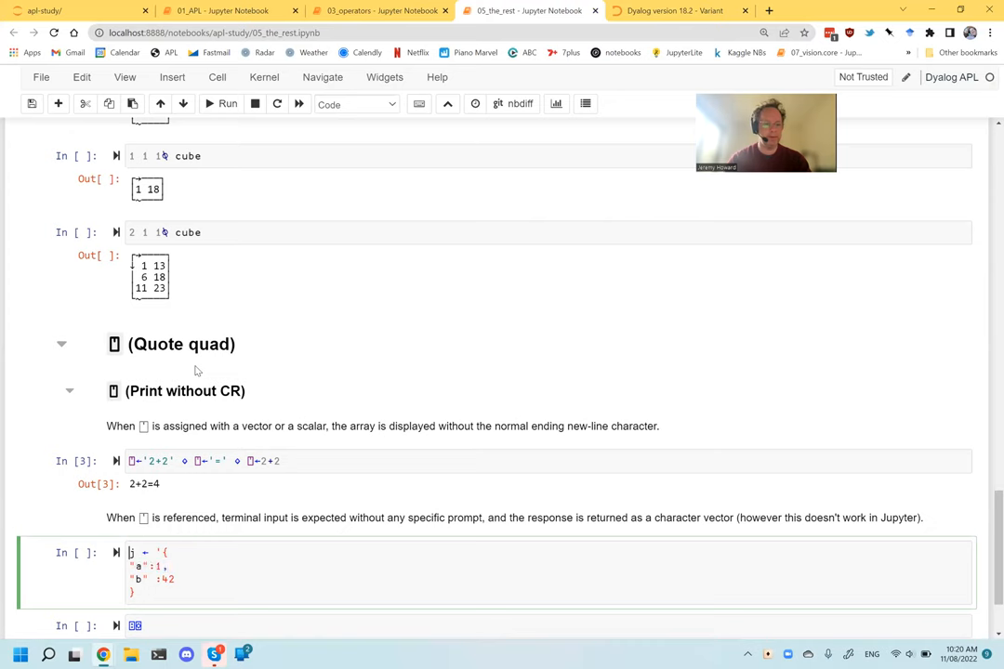
pyautogui.moveTo(163, 553); pyautogui.dragTo(300, 553)
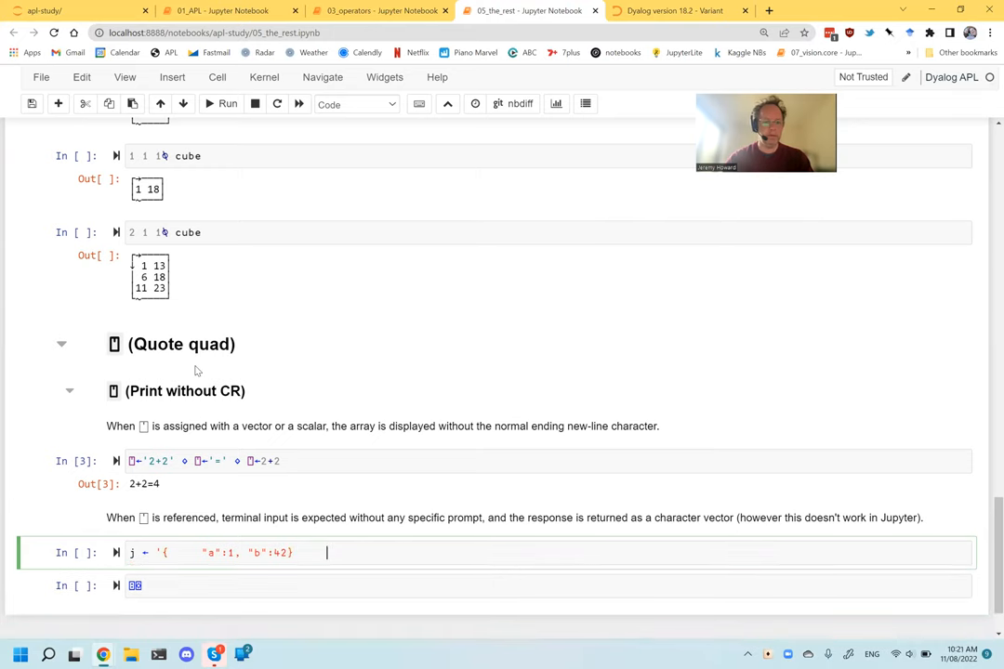
pyautogui.write("'")
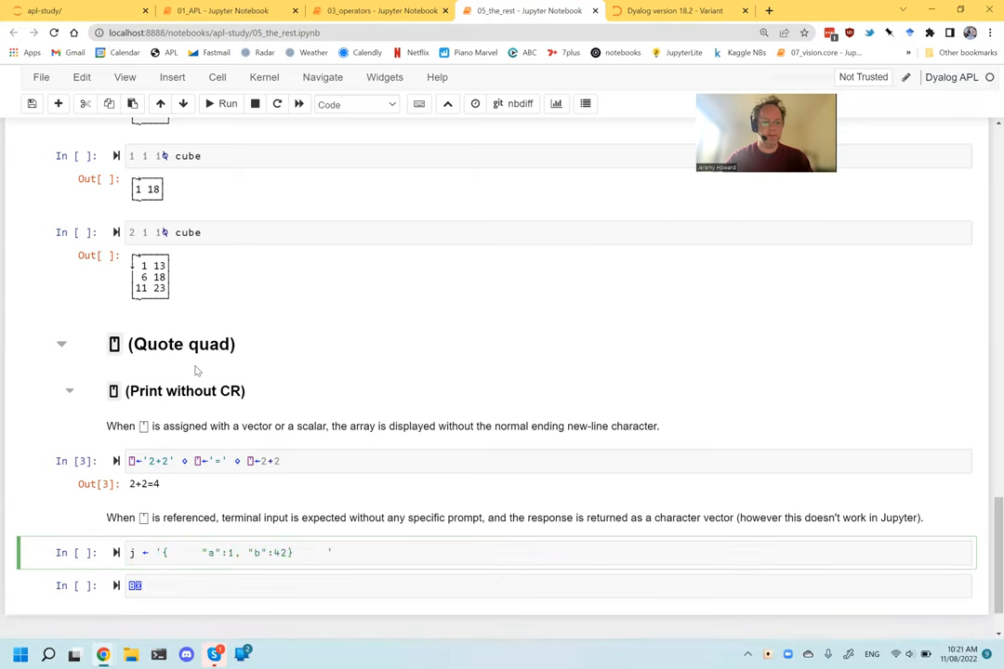
pyautogui.press('Enter')
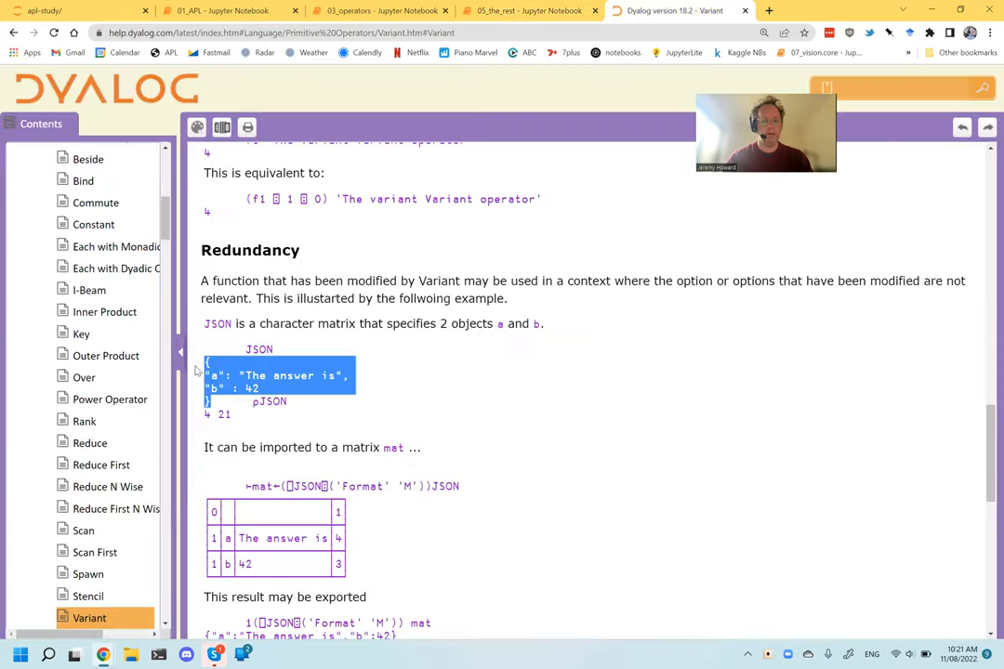
pyautogui.click(530, 10)
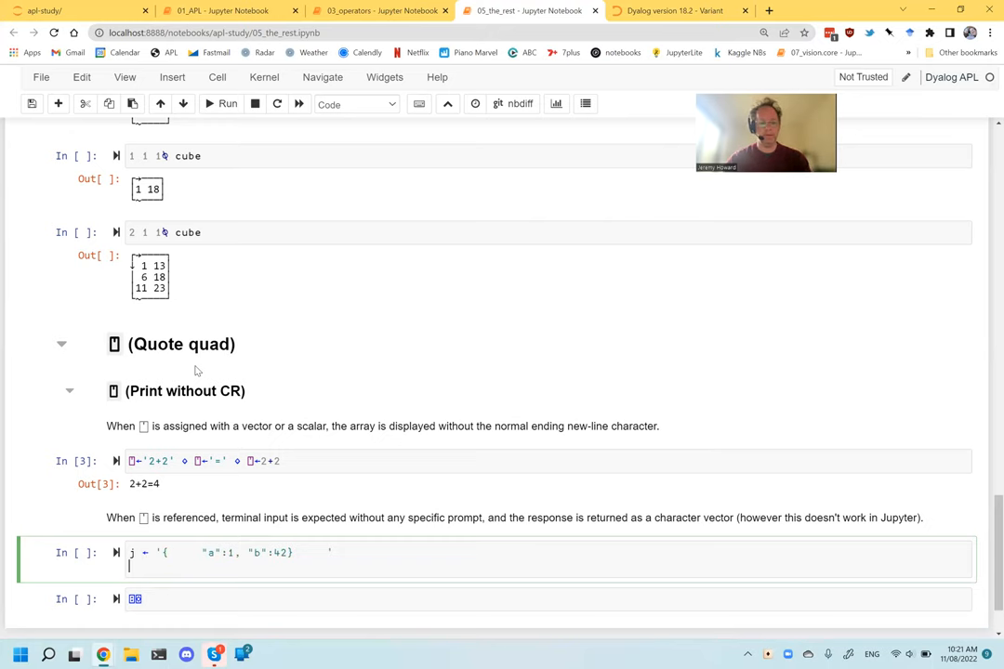
# Add the line 4 6 ⍴ j, adjust the string spacing, and run the cell.
pyautogui.write('4 6')
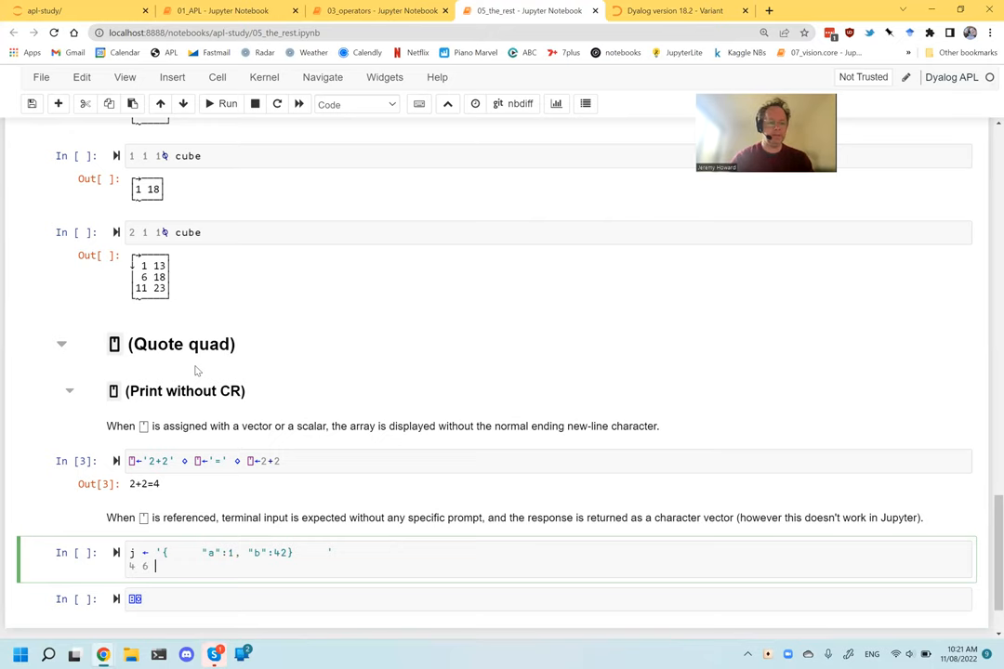
pyautogui.write('p')
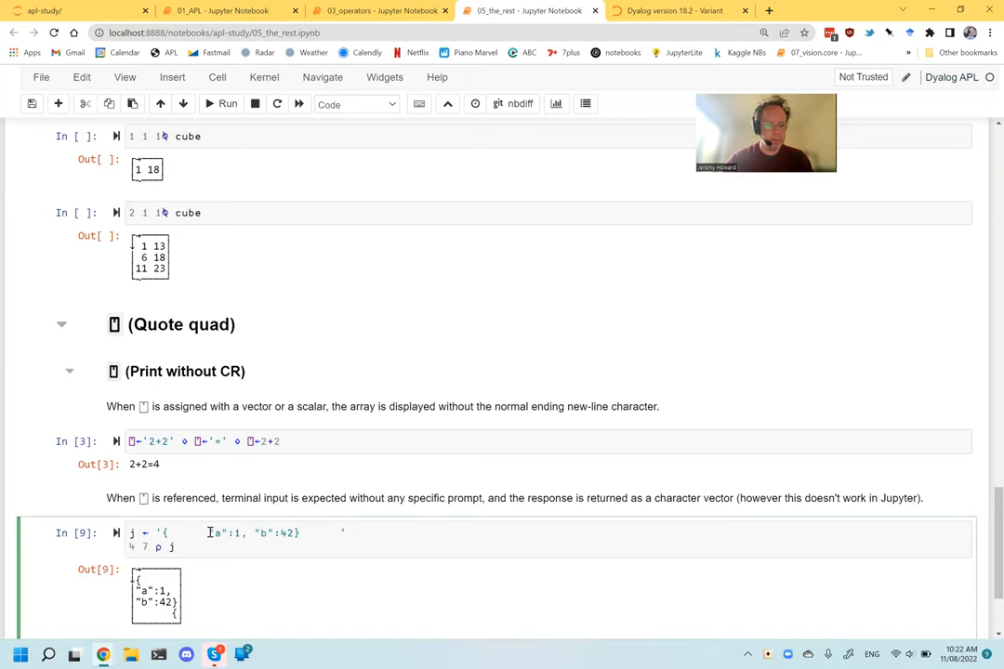
pyautogui.click(341, 533)
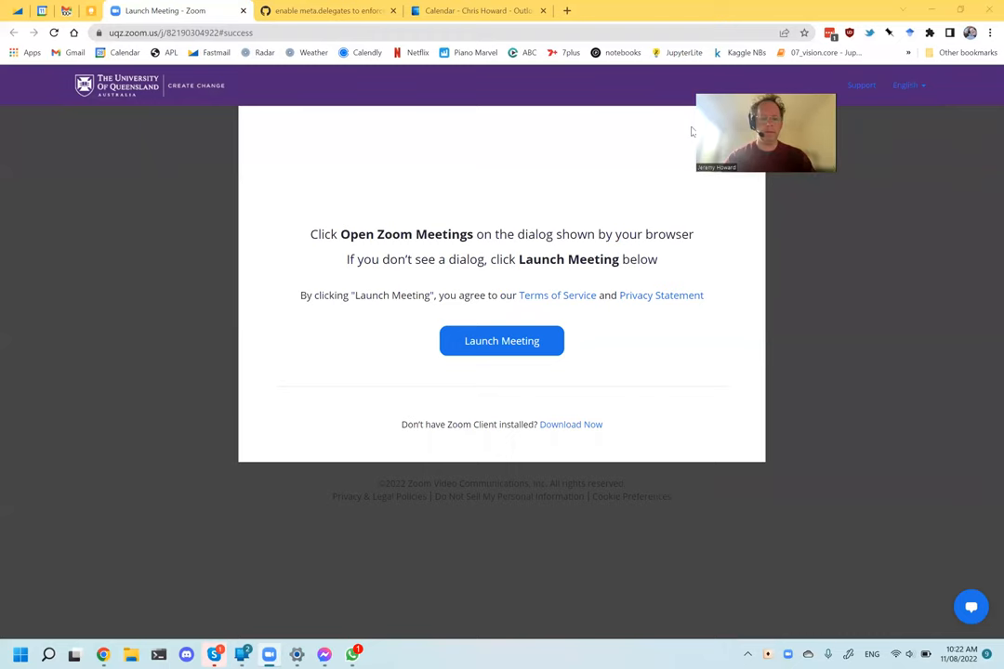
# Leave the Zoom Launch Meeting page for the 05_the_rest notebook tab.
pyautogui.click(530, 11)
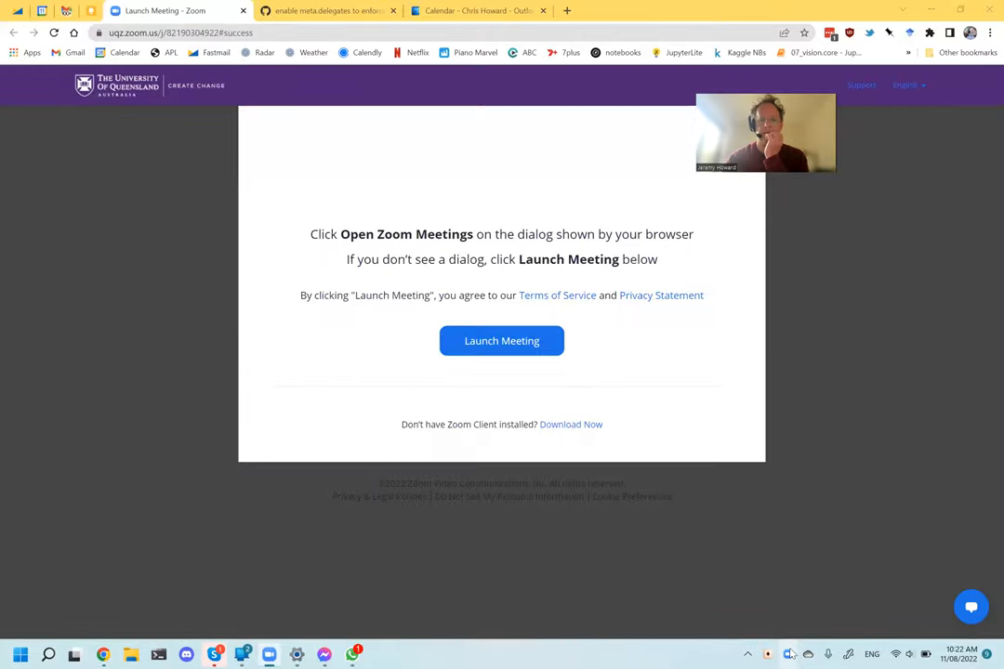
pyautogui.moveTo(717, 624)
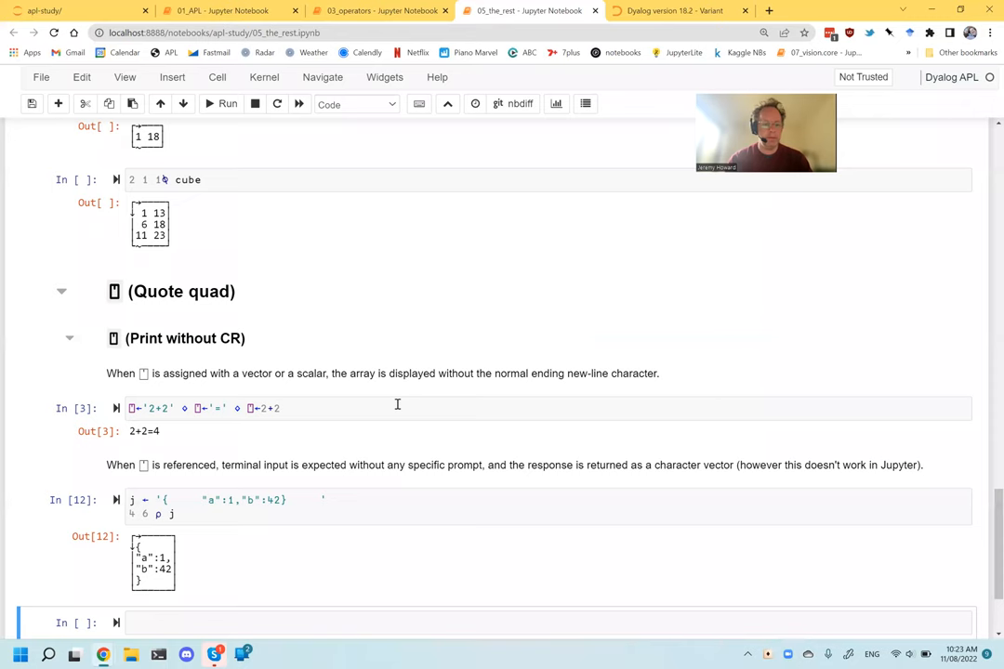
# Rewrite the cell as one line ⎕←j ← 4 6 ⍴ '…' and run it.
pyautogui.write(']dinput')
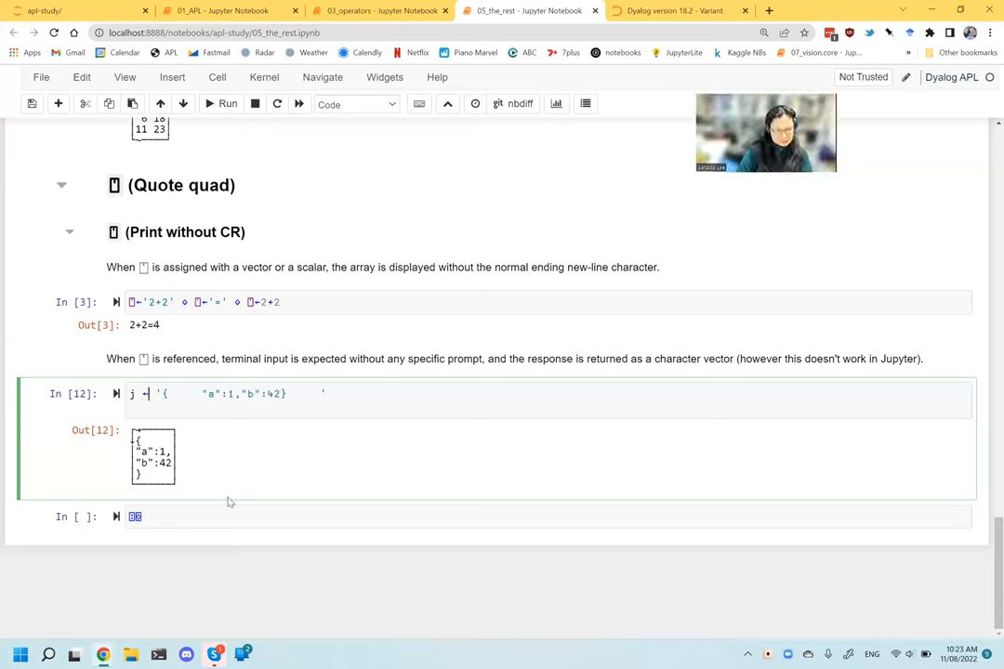
pyautogui.write('4 6 ⍴')
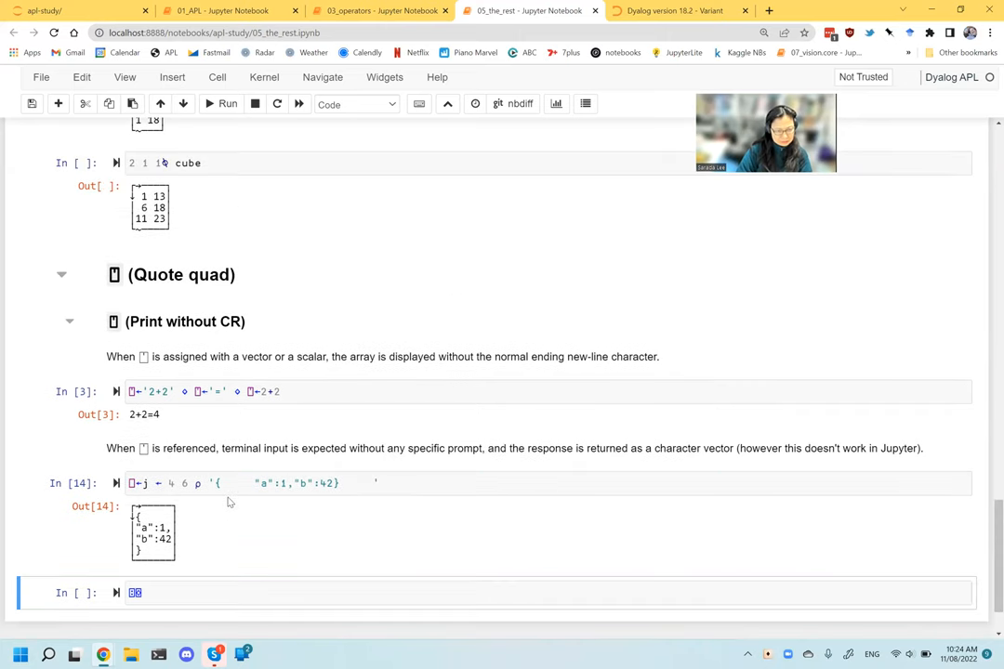
# Enter mat←(⎕JSON⍠('Format' 'M'))JSON from the Variant docs into a new cell.
pyautogui.click(674, 10)
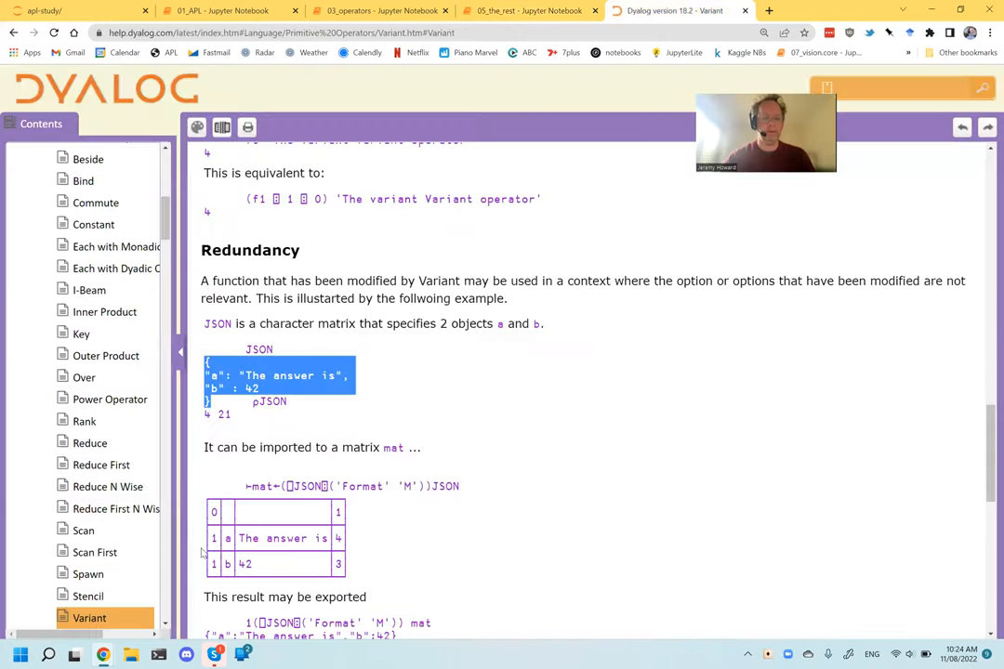
pyautogui.scroll(-3)
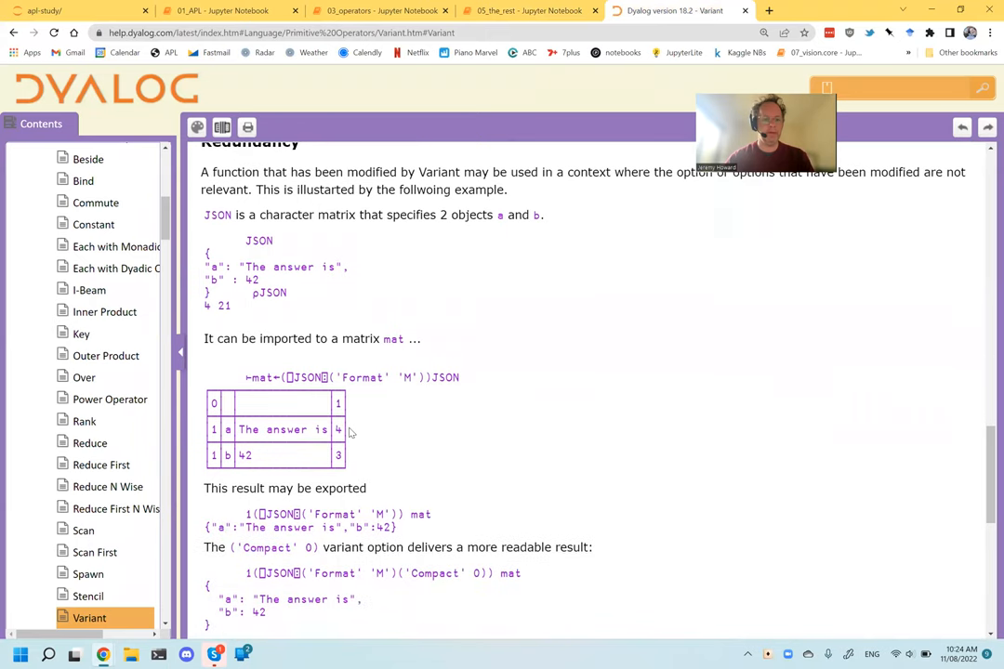
pyautogui.scroll(-3)
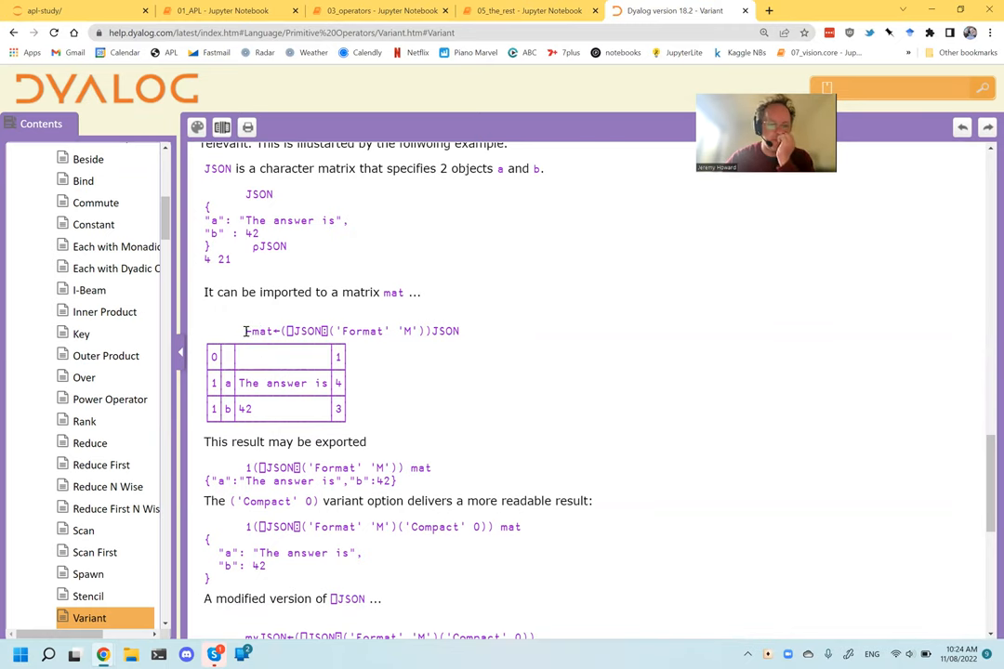
pyautogui.moveTo(245, 331); pyautogui.dragTo(458, 331)
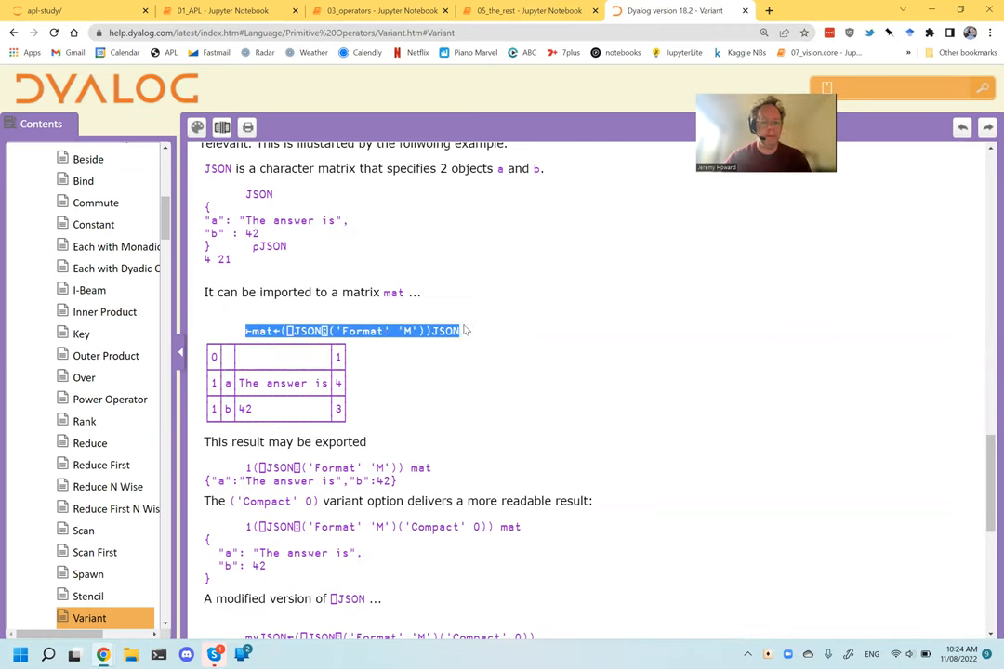
pyautogui.click(530, 10)
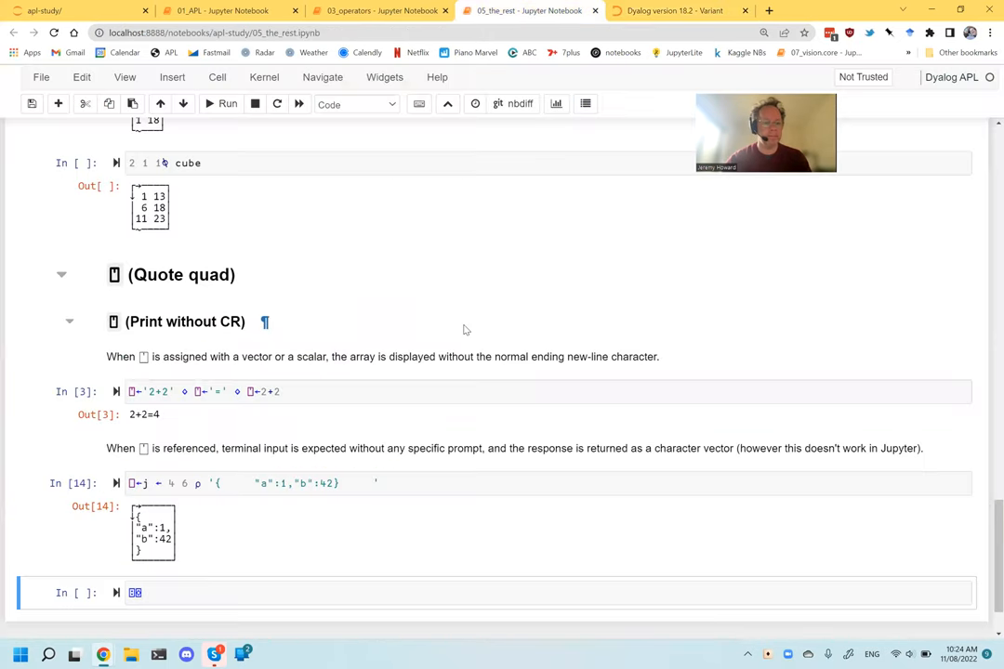
pyautogui.write("mat←(⎕JSON⍠('Format' 'M'))JSON")
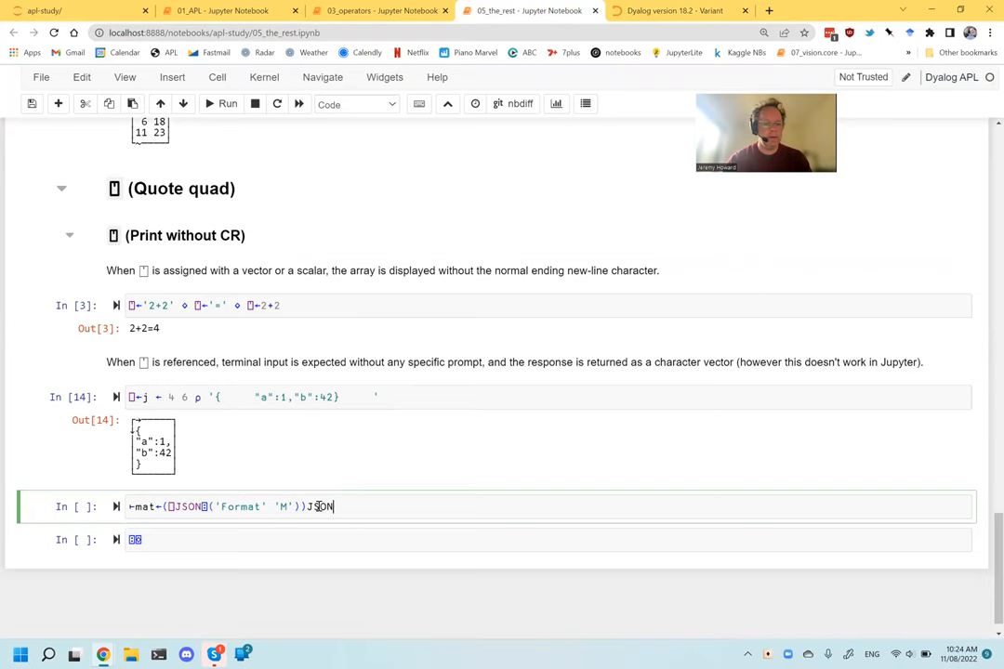
pyautogui.doubleClick(320, 507)
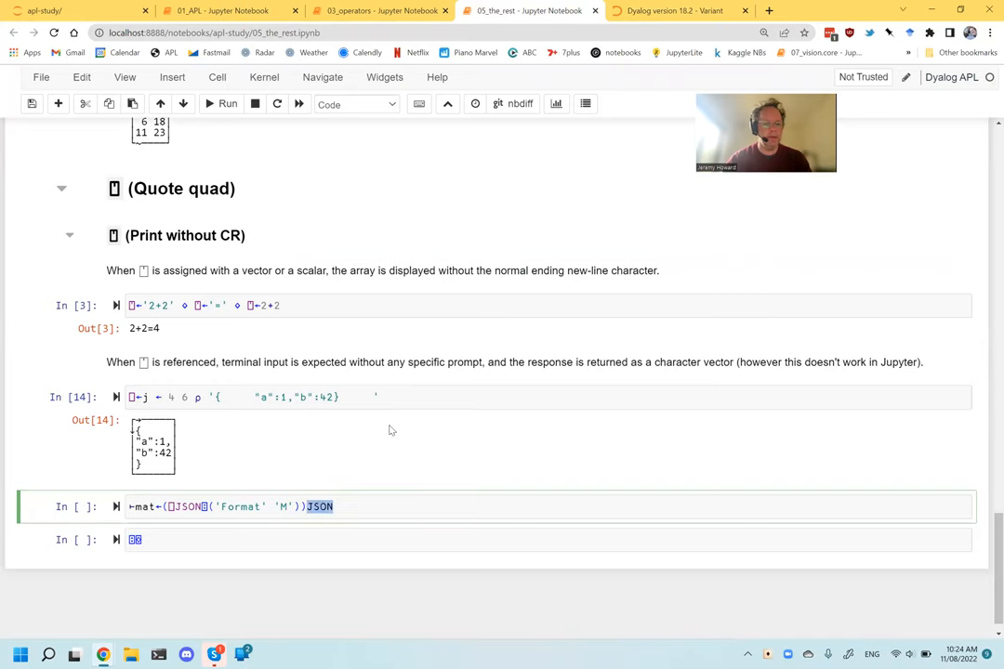
pyautogui.click(670, 11)
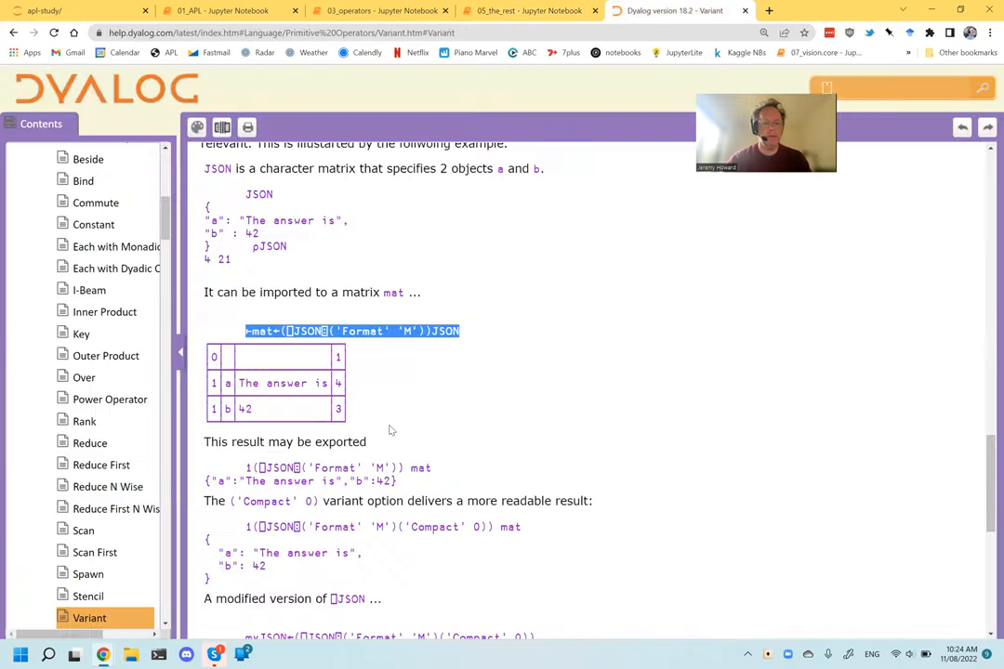
pyautogui.click(529, 10)
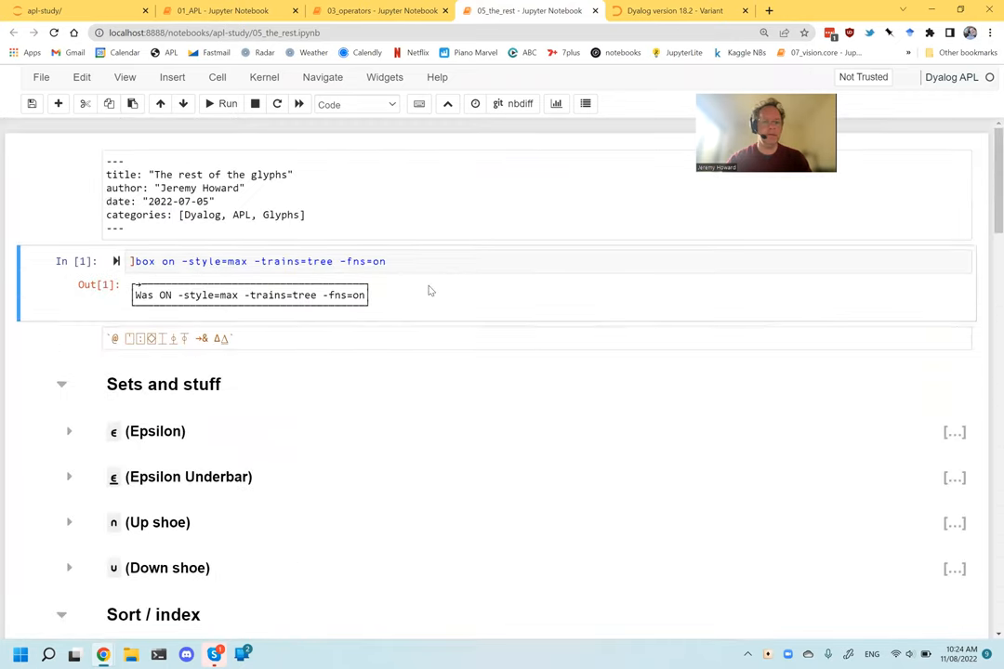
# Run the import on j and compare the mat output with the Variant docs.
pyautogui.scroll(-3)
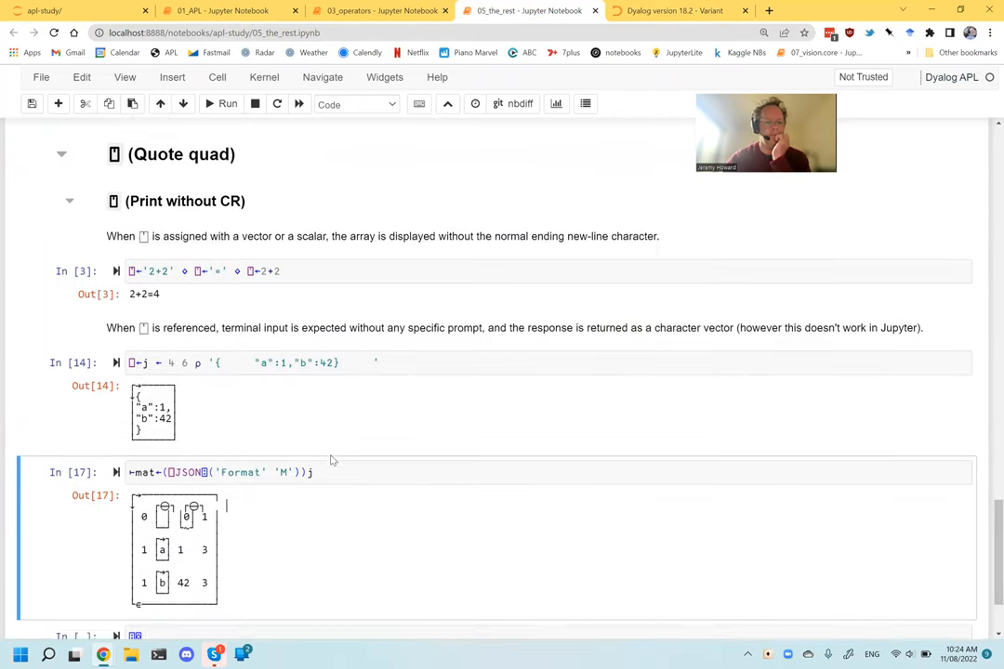
pyautogui.scroll(-3)
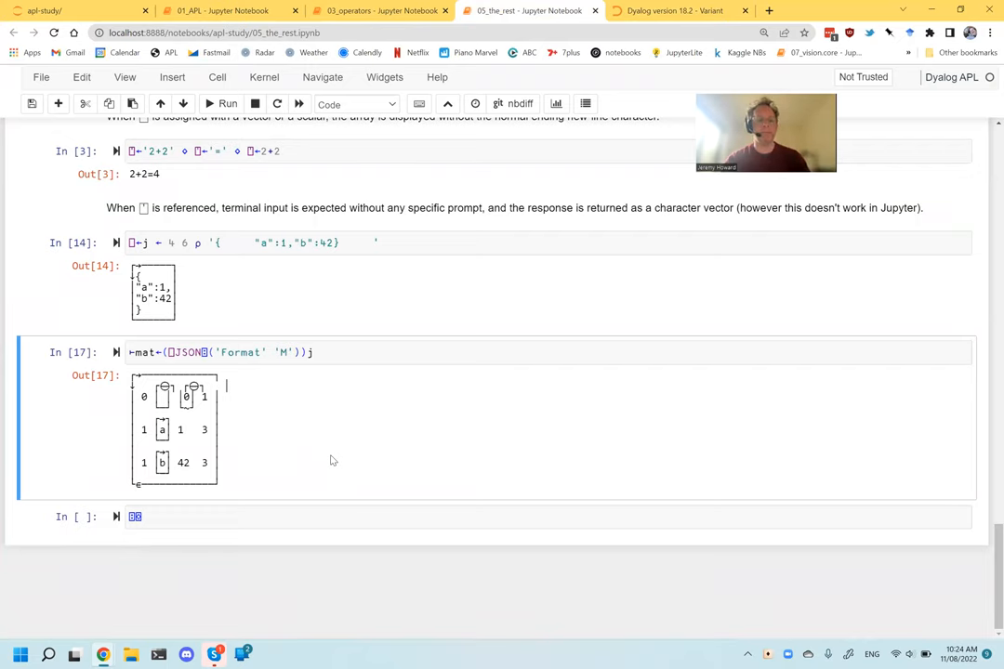
pyautogui.click(674, 10)
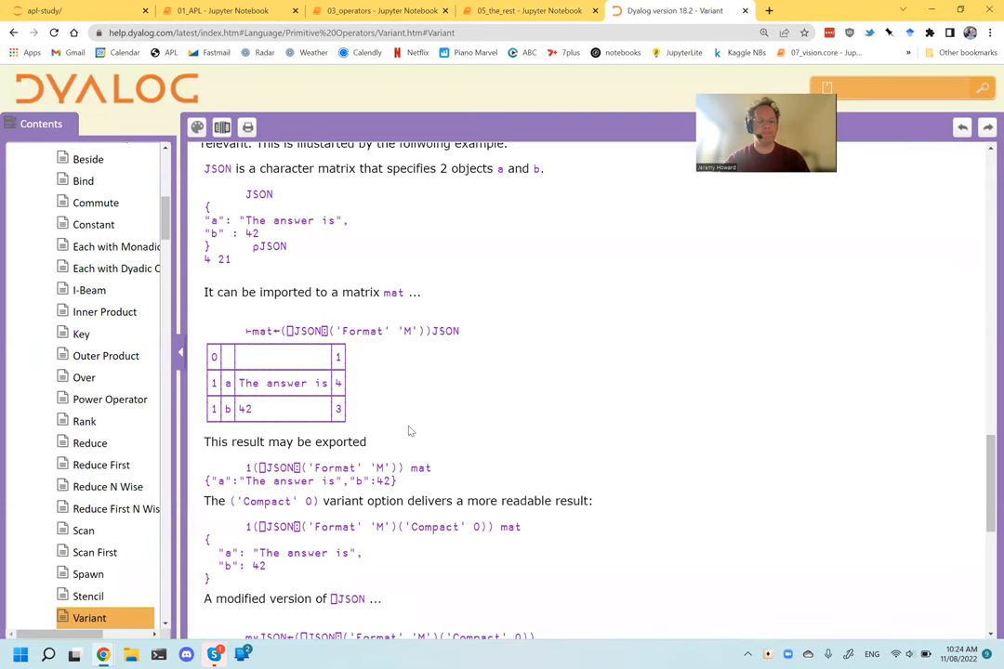
pyautogui.click(529, 10)
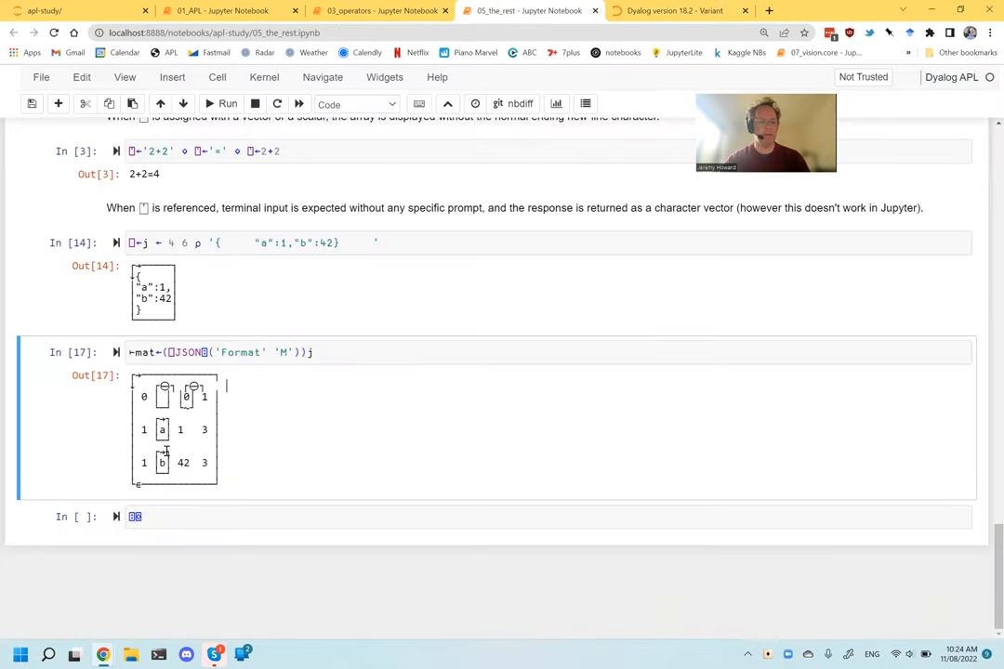
pyautogui.click(676, 10)
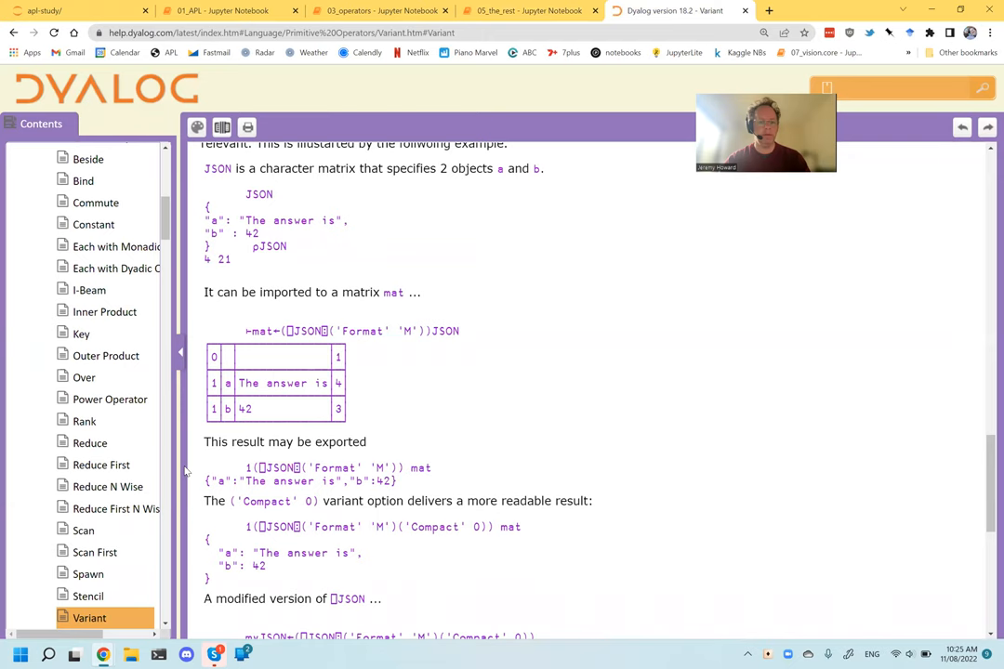
pyautogui.moveTo(235, 422)
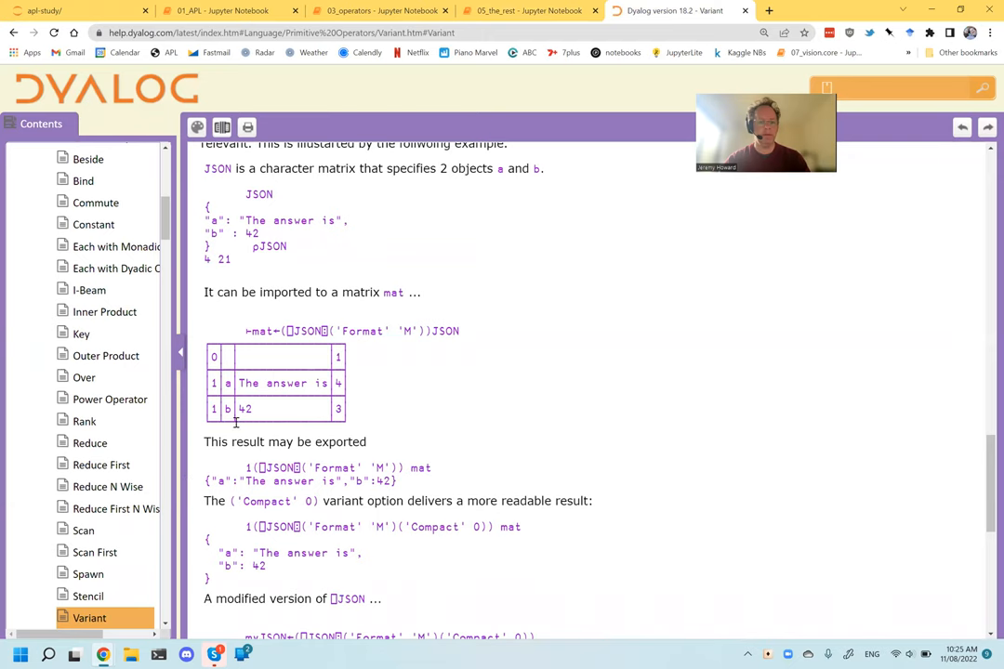
pyautogui.click(530, 10)
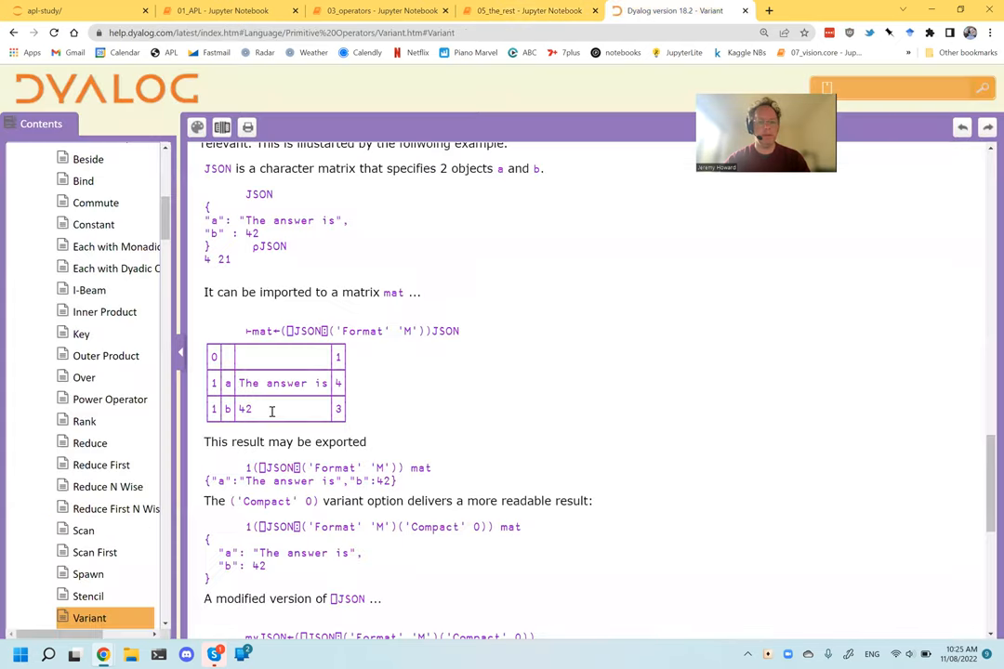
# Start a new cell with the export example (⎕JSON⍠('Format' 'M')) mat.
pyautogui.scroll(-3)
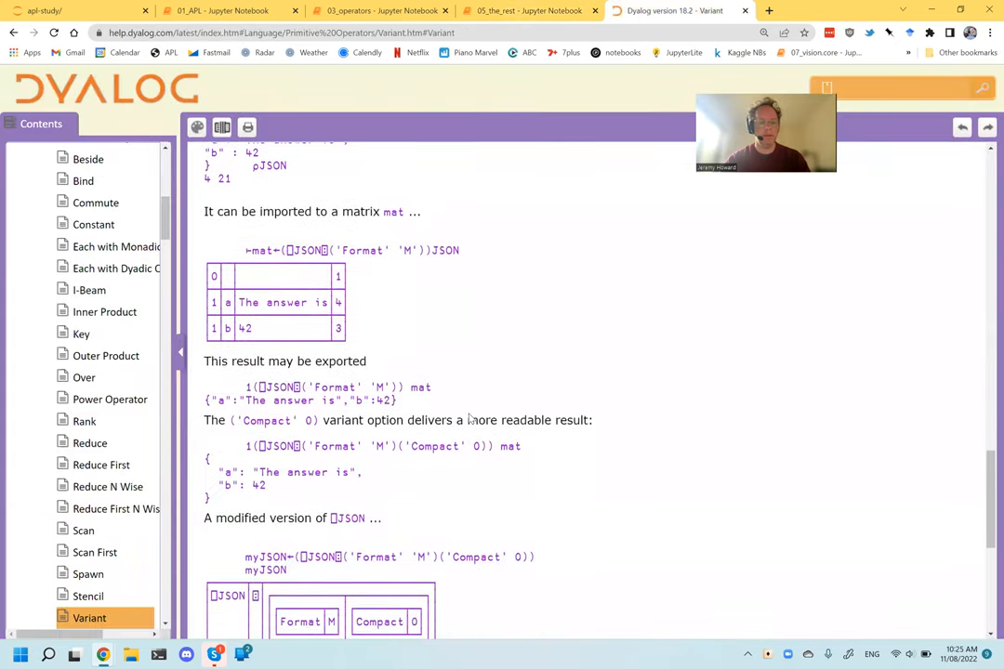
pyautogui.scroll(-3)
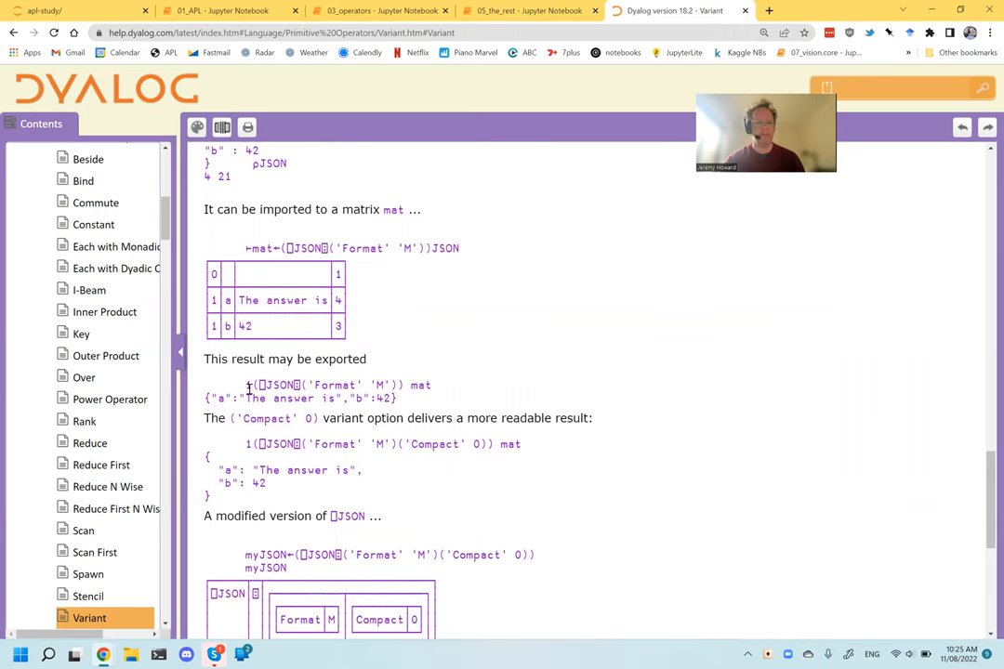
pyautogui.moveTo(246, 385); pyautogui.dragTo(431, 384)
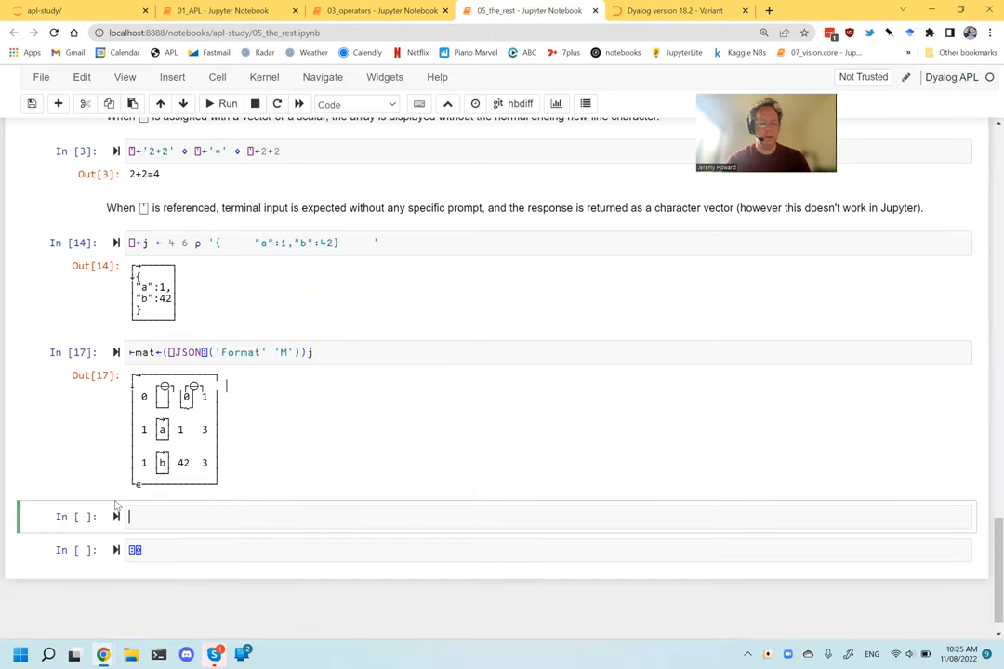
pyautogui.write("(⎕JSON⍠('Format' 'M')) mat")
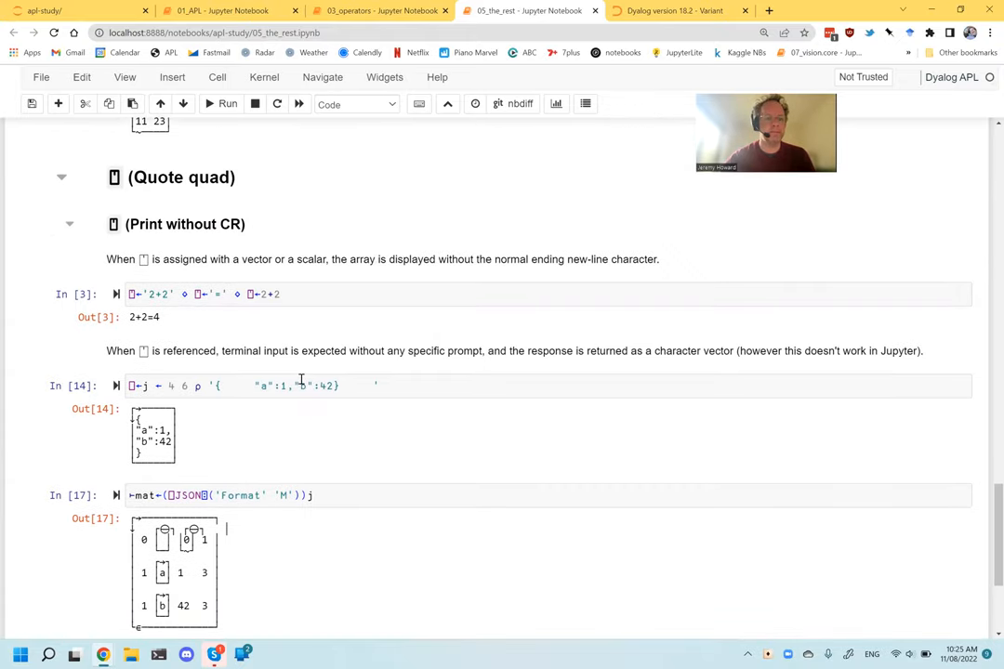
# Write and run a '### `⍠` Variant' Markdown heading above the import cell.
pyautogui.click(297, 439)
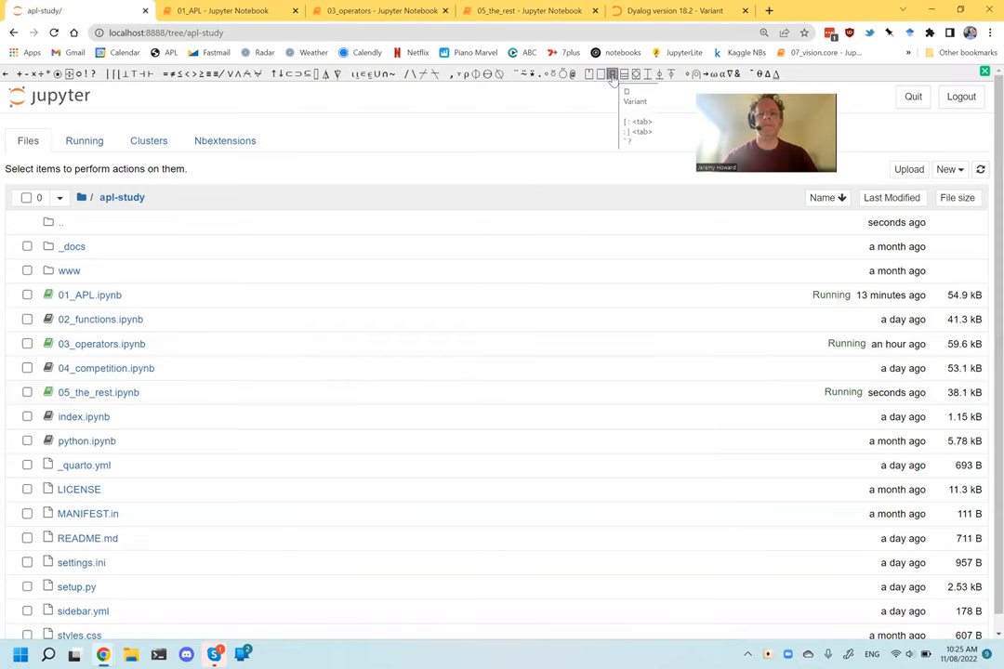
pyautogui.click(528, 11)
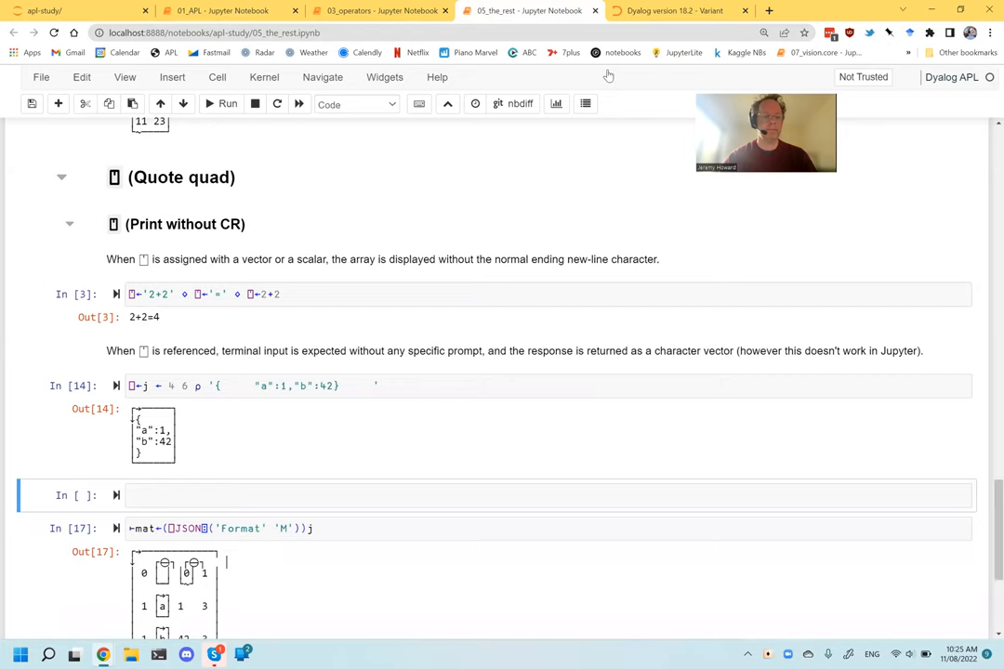
pyautogui.moveTo(556, 103)
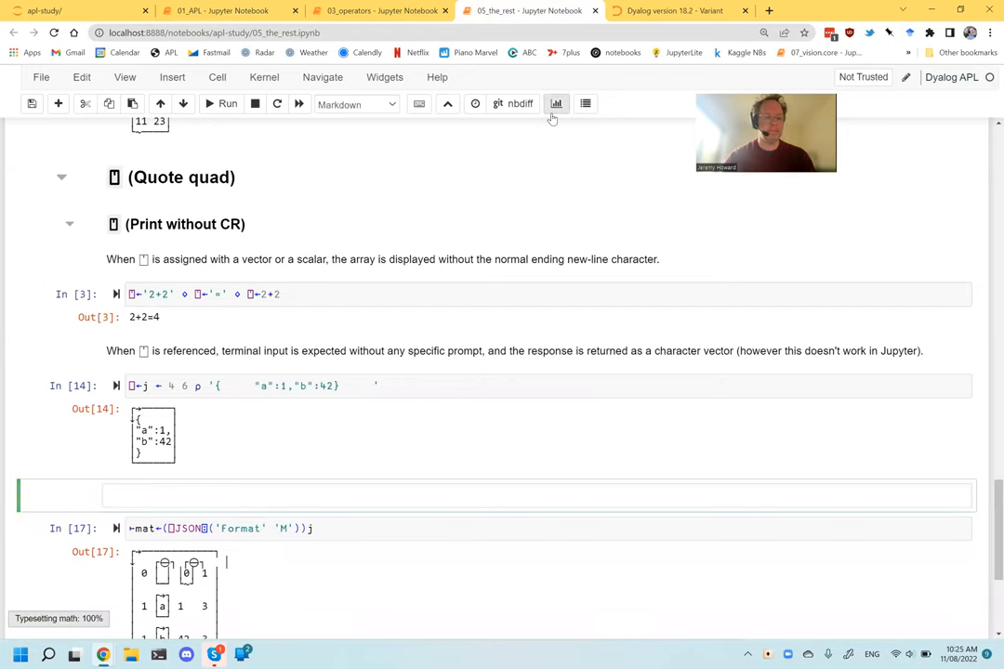
pyautogui.write('###')
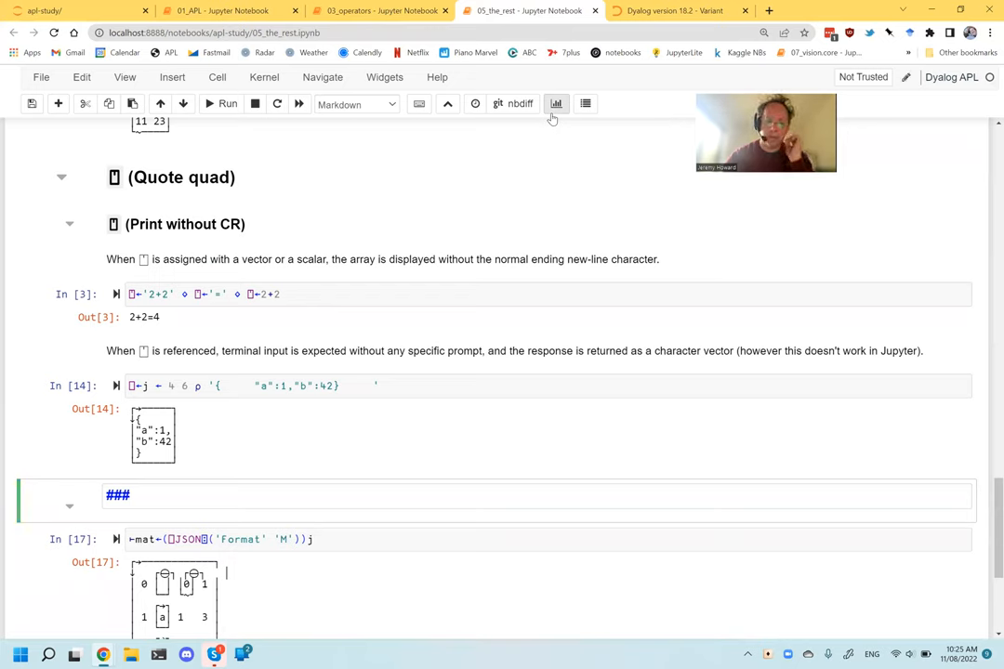
pyautogui.write('`⍞')
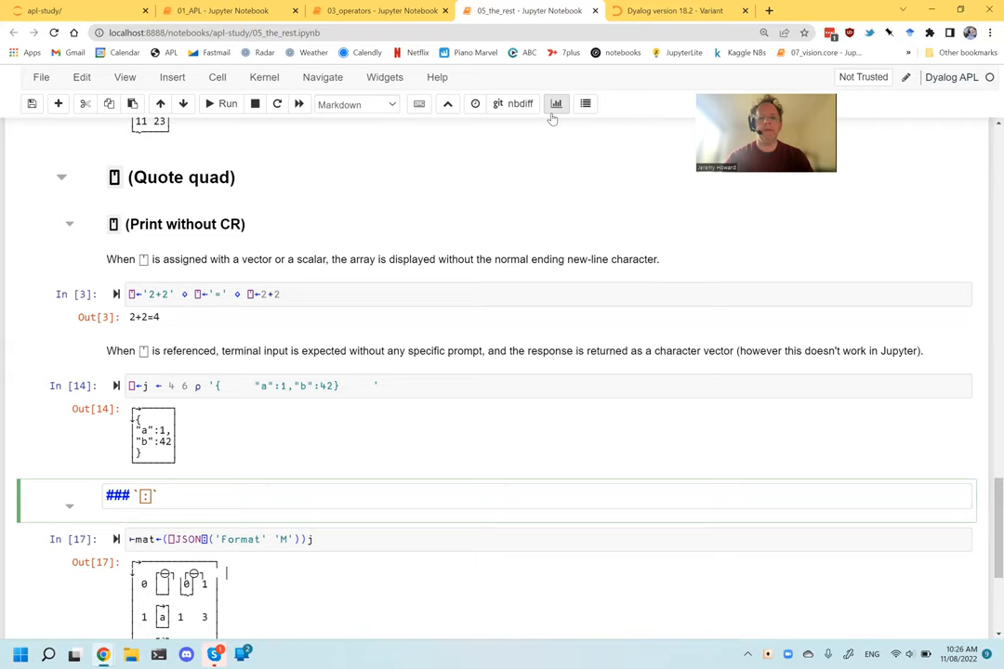
pyautogui.click(669, 11)
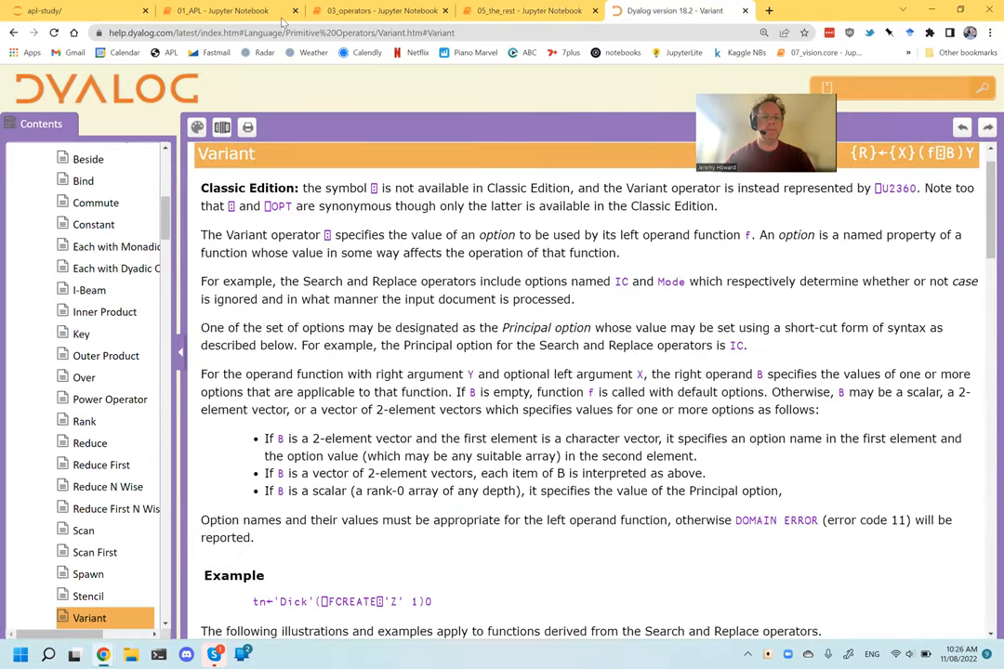
pyautogui.click(529, 11)
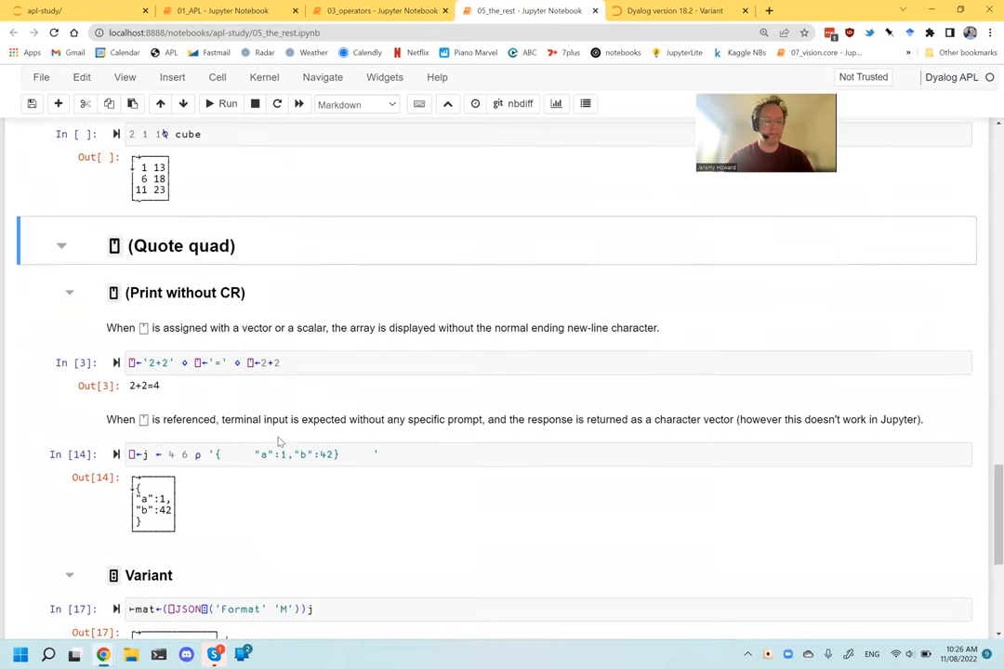
# Retitle the Quote quad heading cell as '## Special glyphs'.
pyautogui.doubleClick(181, 246)
pyautogui.write('## Special')
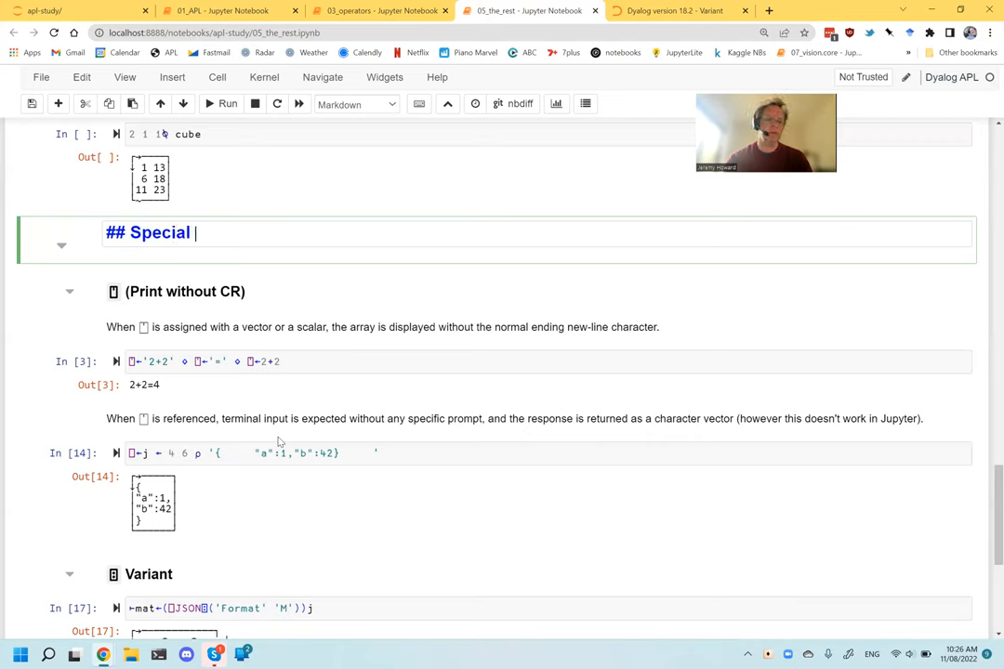
pyautogui.write('gl')
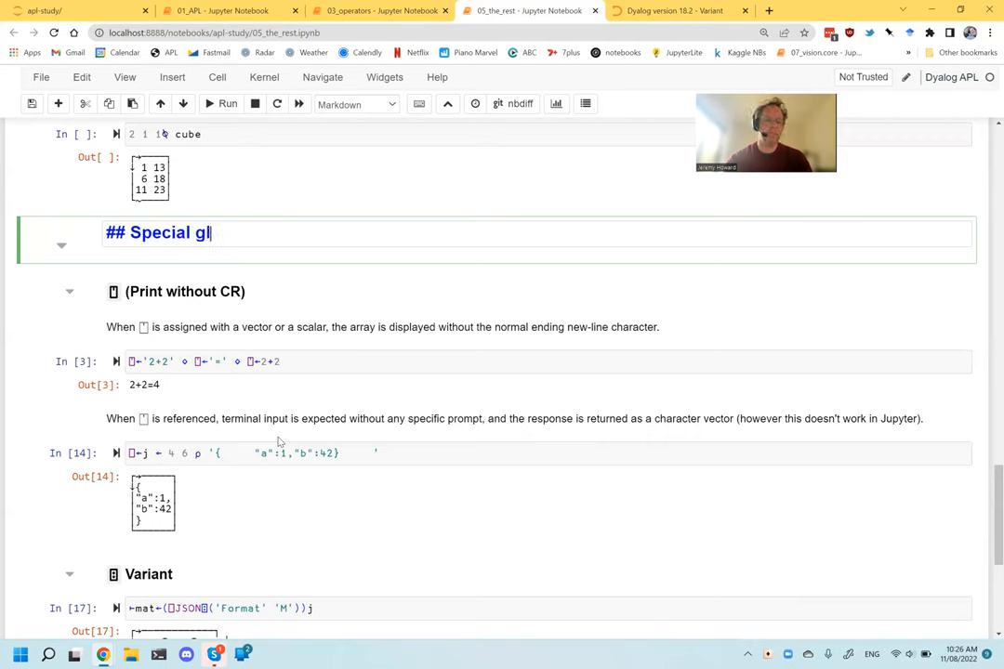
pyautogui.write('yphs')
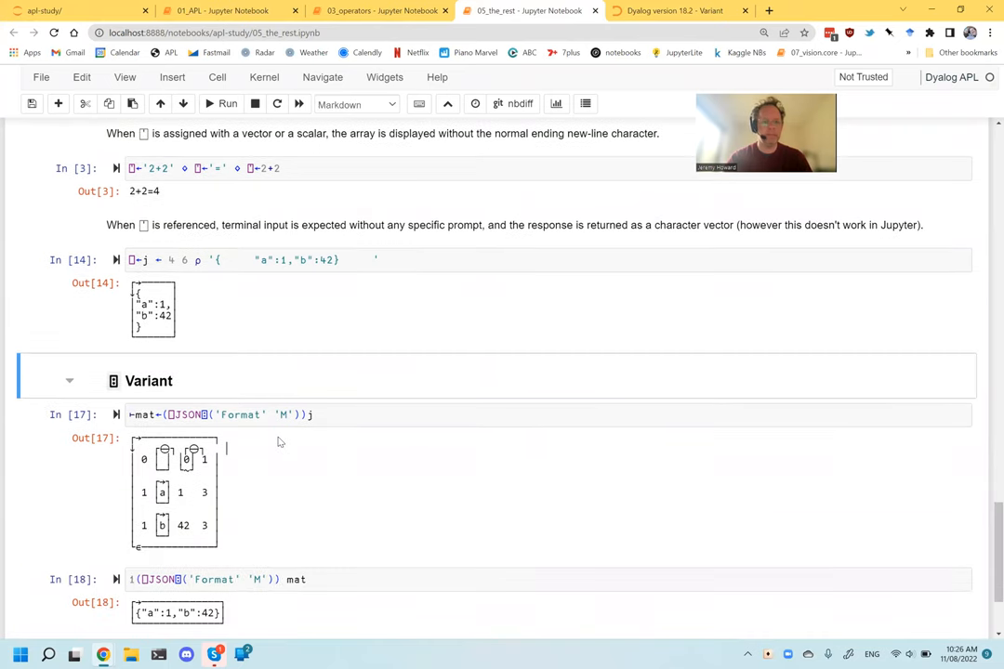
pyautogui.click(671, 10)
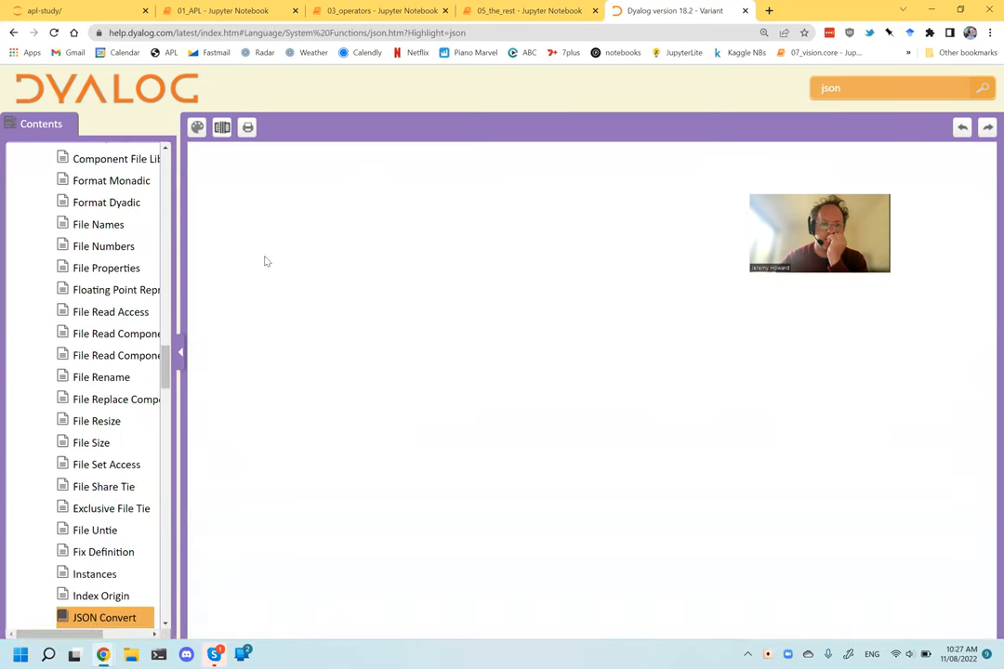
# Open Dyalog's JSON Convert reference page and compare it with the notebook's Variant examples.
pyautogui.click(104, 618)
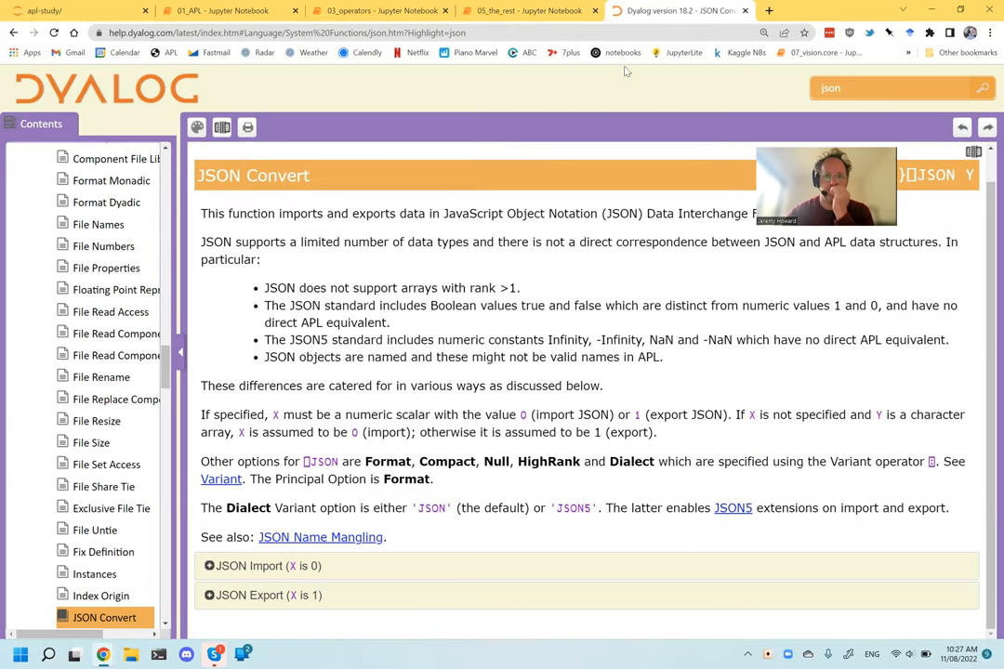
pyautogui.click(530, 10)
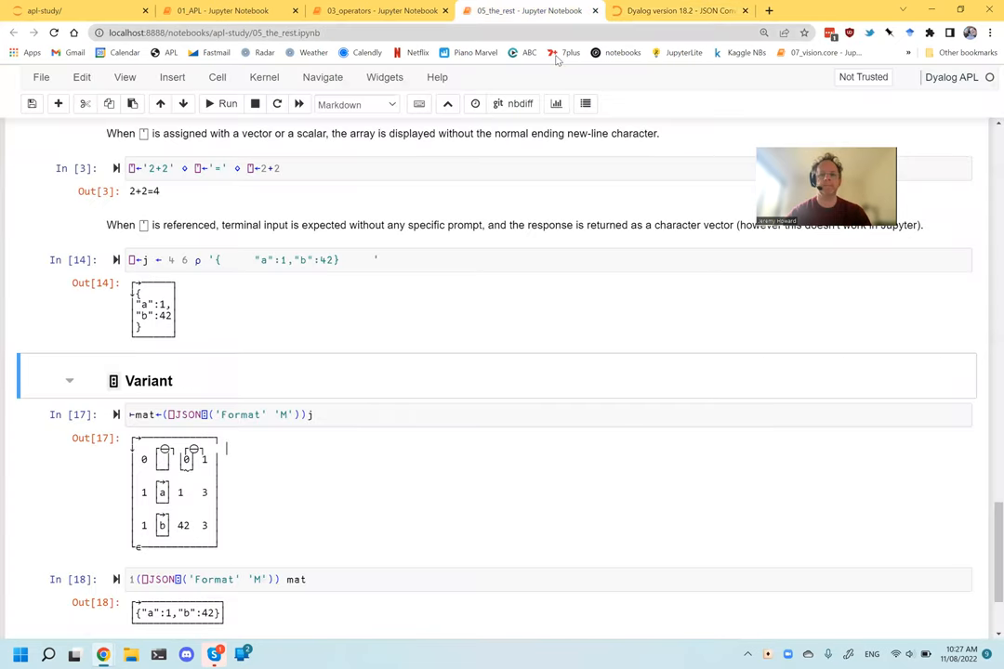
pyautogui.click(677, 10)
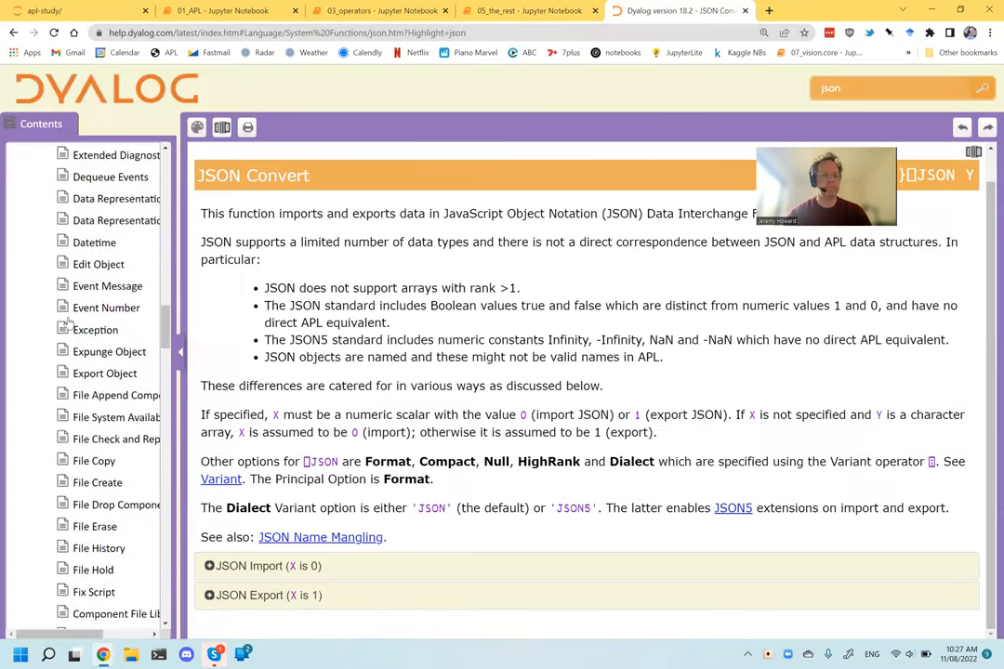
pyautogui.scroll(-3)
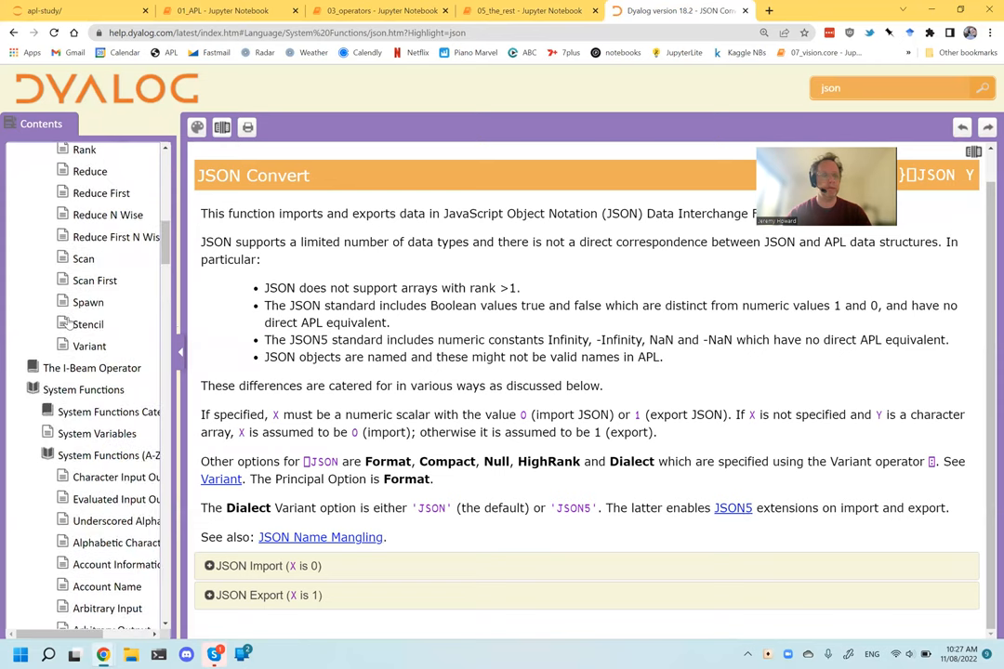
pyautogui.click(530, 10)
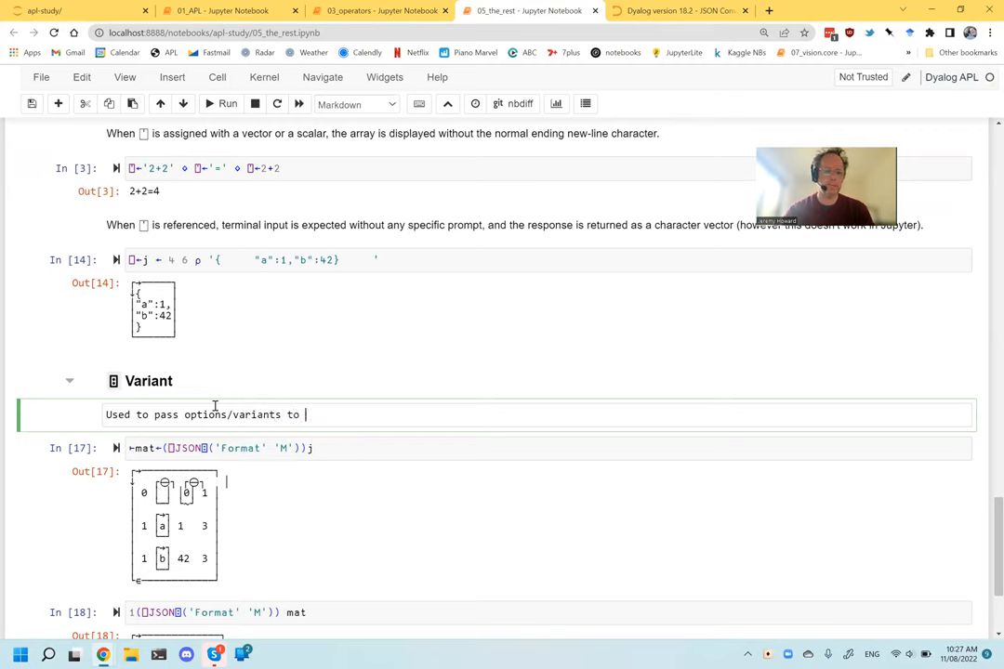
# Finish the Variant note with 'some system functions, such as [JSON convert]' linked to Dyalog help.
pyautogui.write('some system fu')
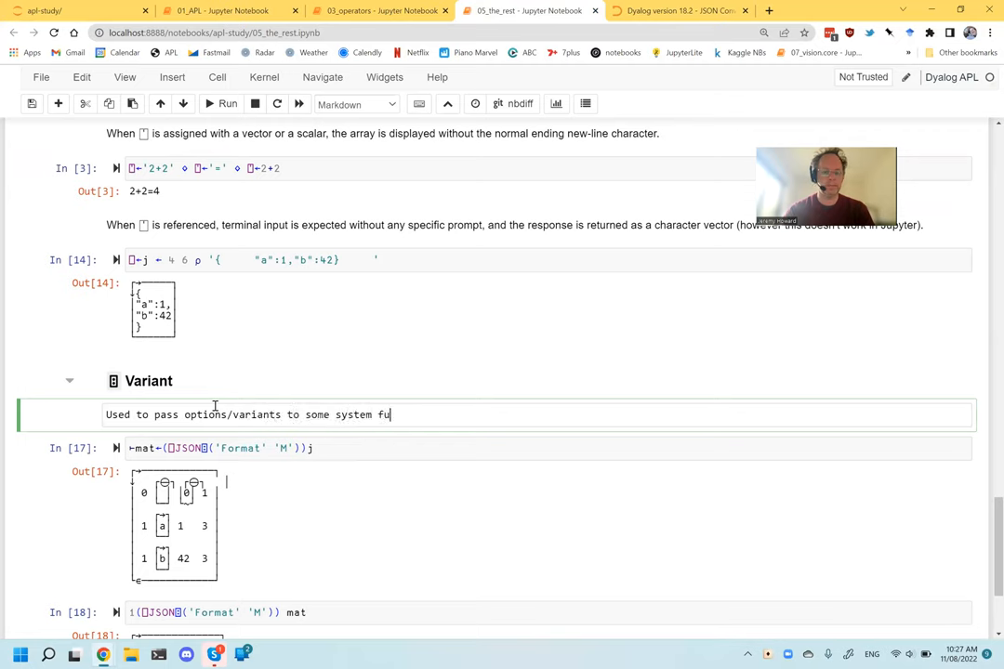
pyautogui.write('nctions, such as')
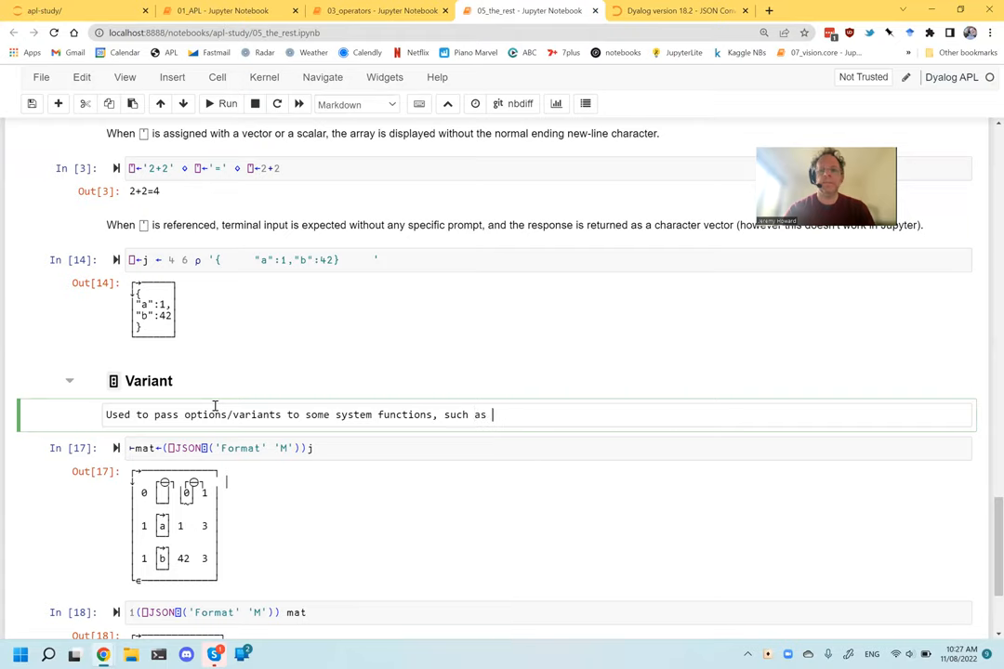
pyautogui.click(677, 10)
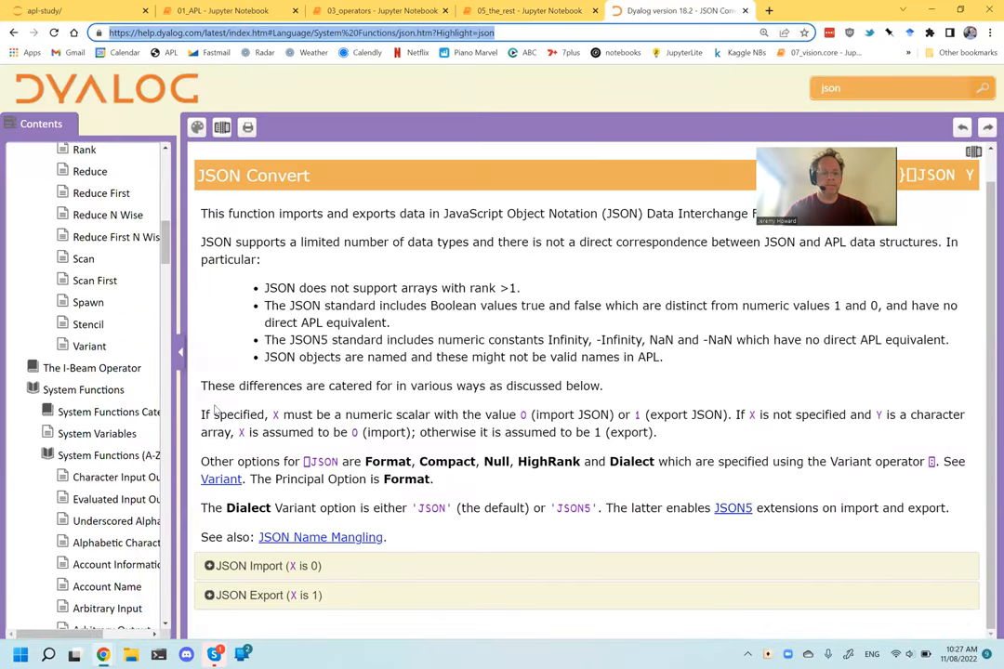
pyautogui.click(530, 10)
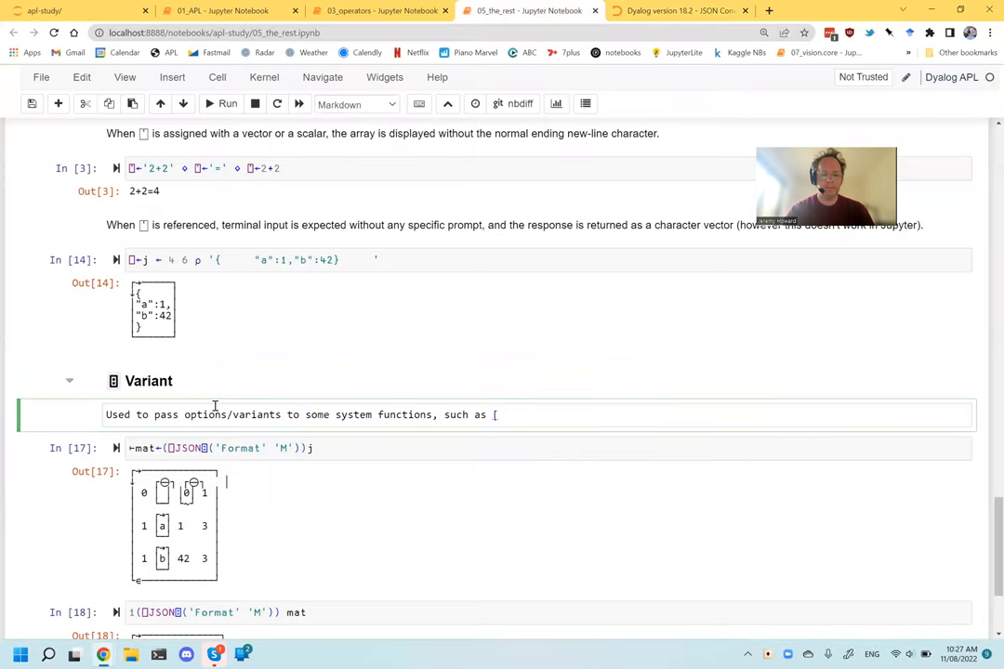
pyautogui.write('JSON convert]')
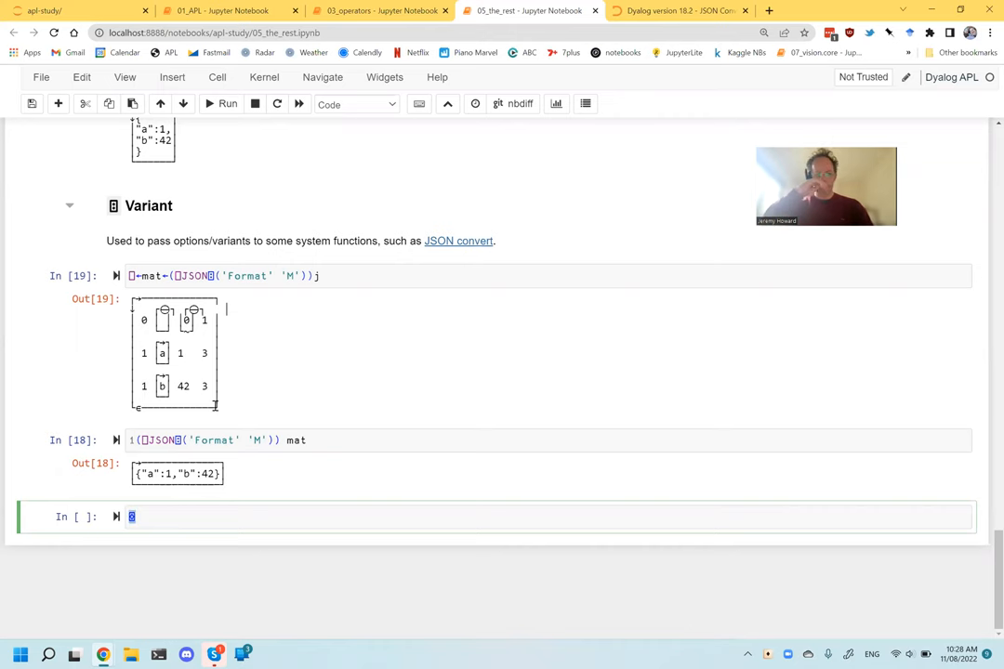
pyautogui.click(680, 10)
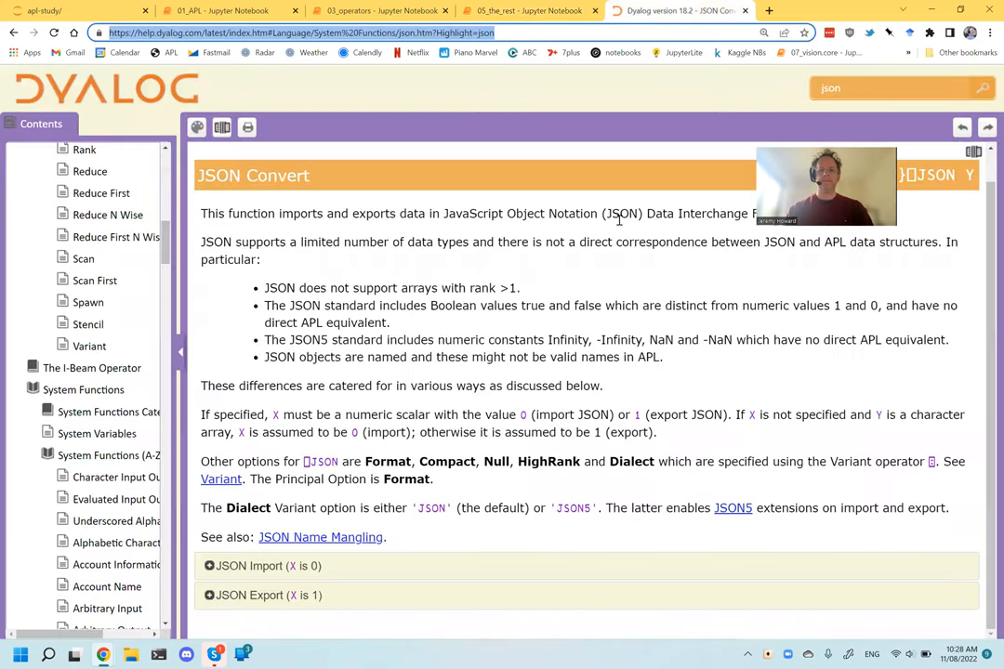
pyautogui.click(768, 10)
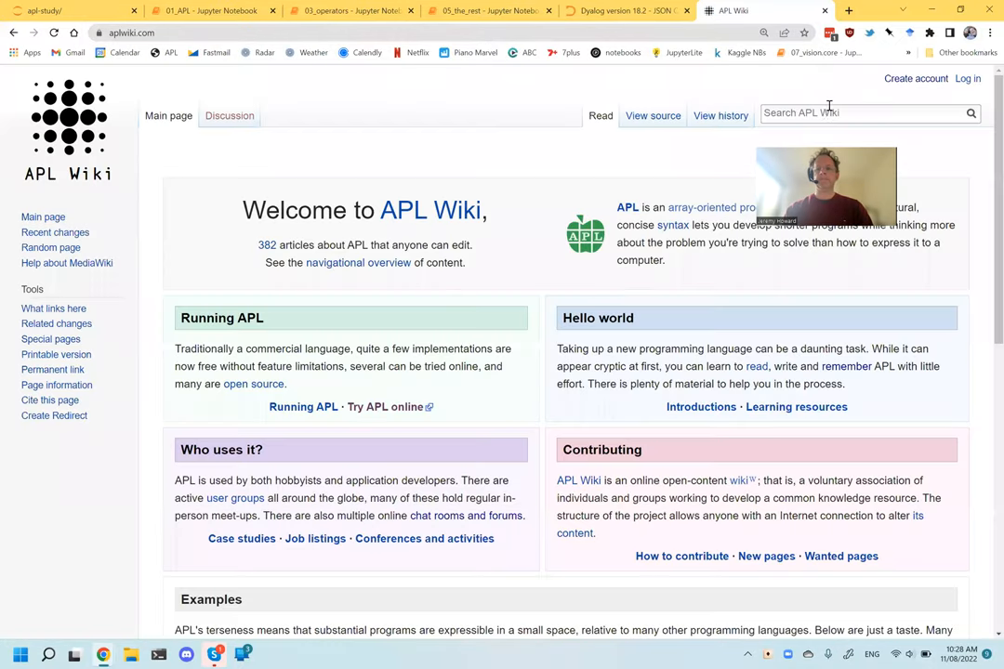
# Search APL Wiki for ⌺ and open its Stencil article.
pyautogui.click(860, 113)
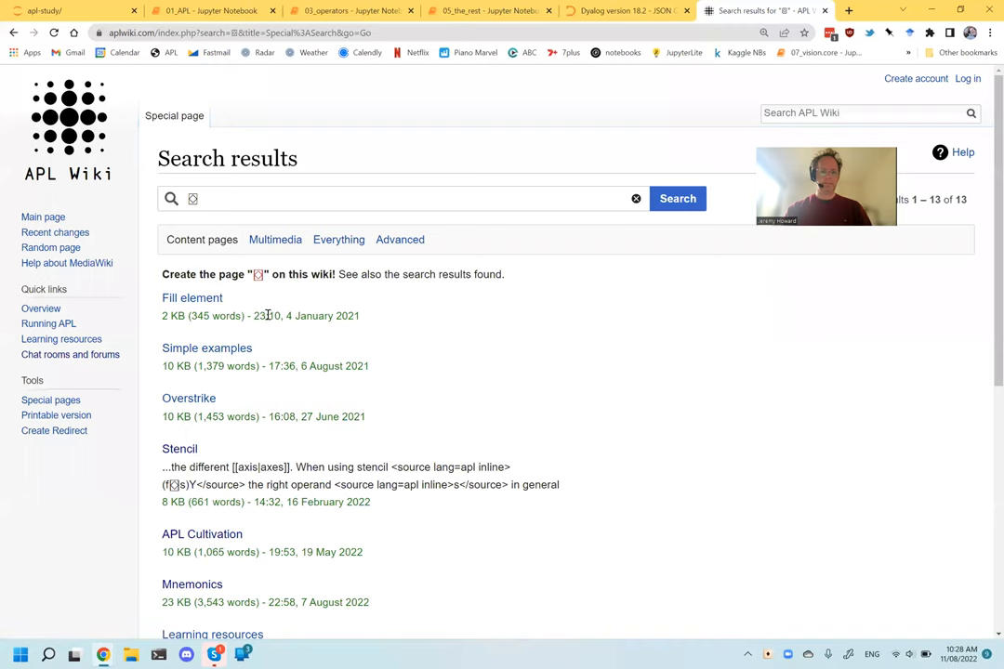
pyautogui.click(192, 298)
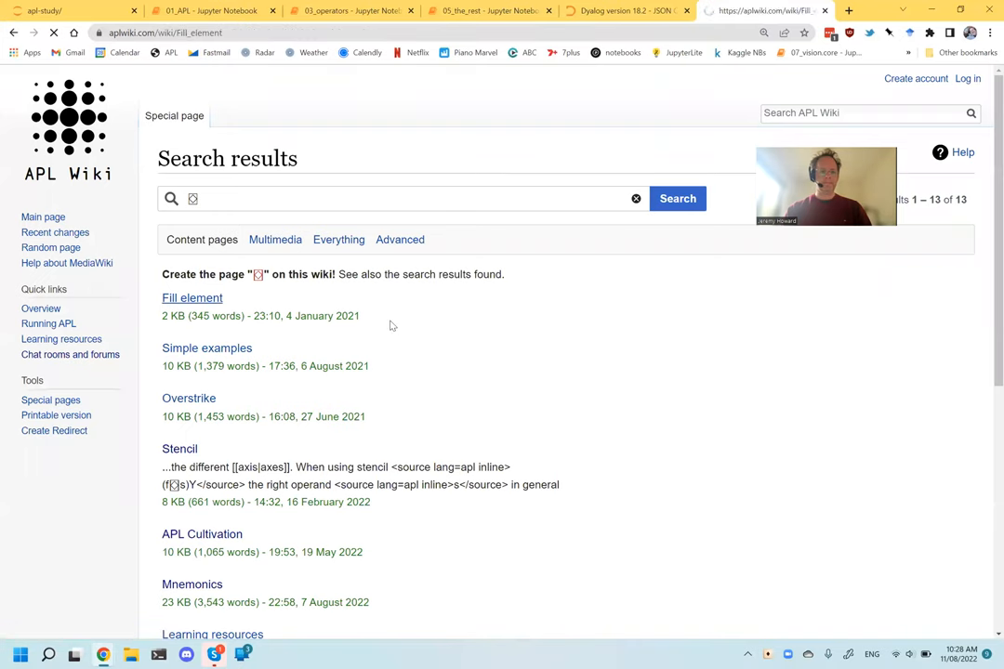
pyautogui.click(192, 298)
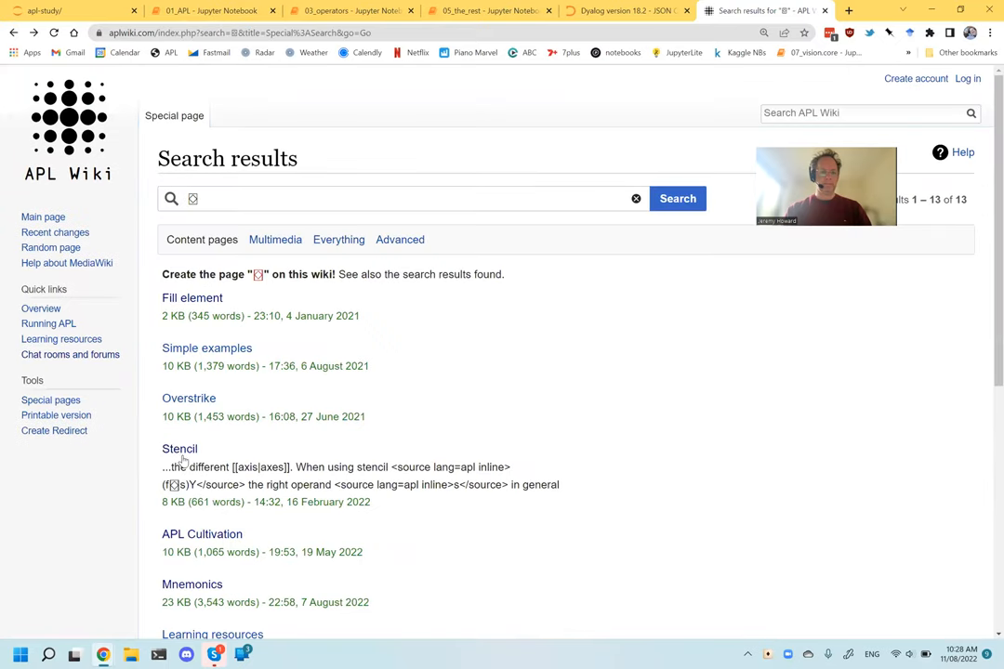
pyautogui.click(179, 448)
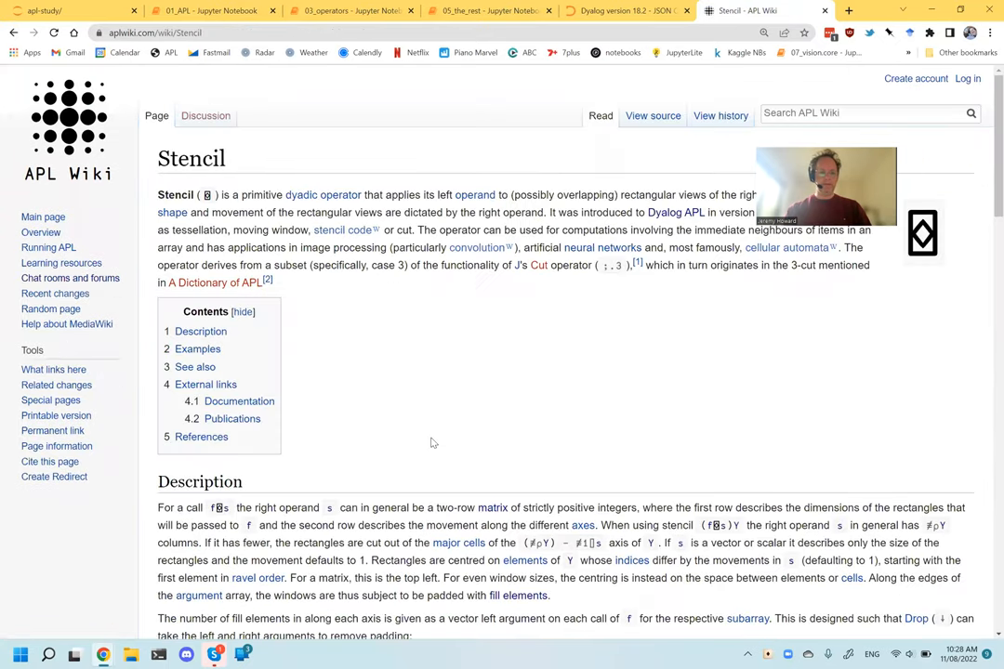
pyautogui.scroll(-3)
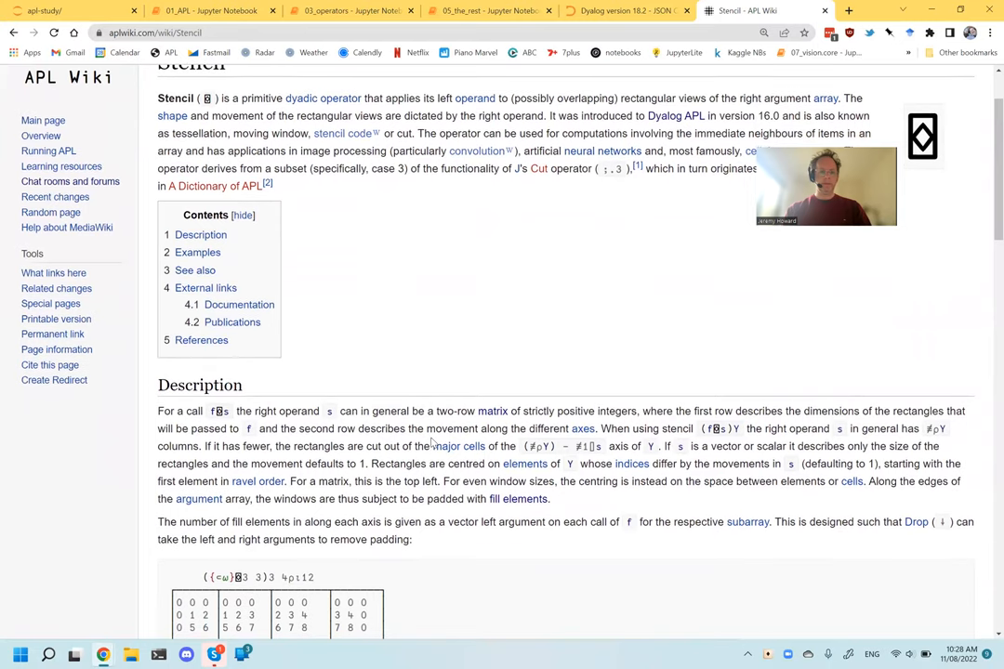
# Search the Dyalog help site for the ⌺ glyph.
pyautogui.click(623, 10)
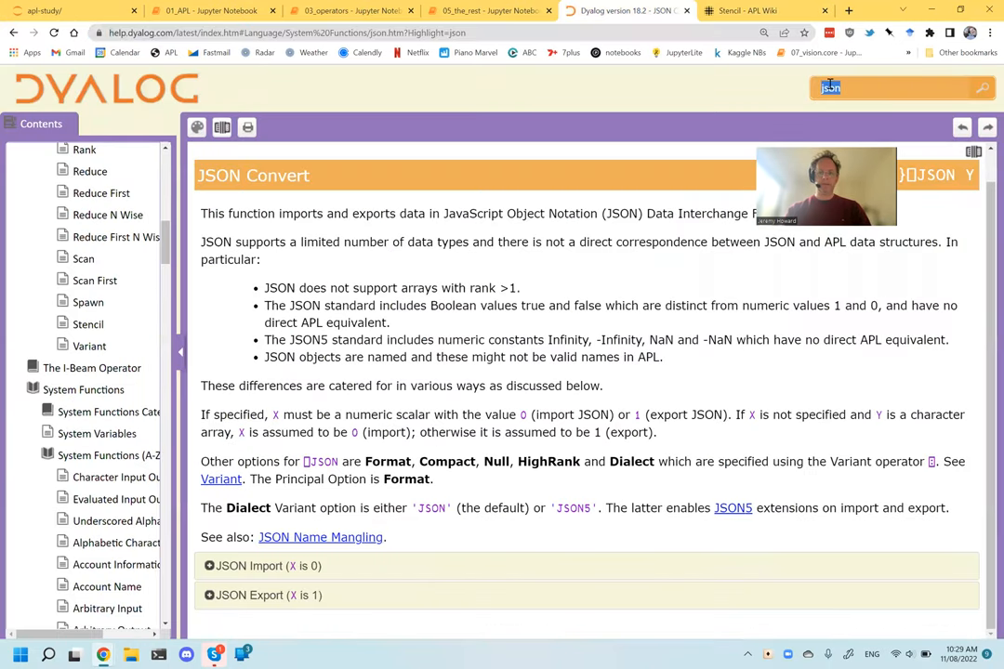
pyautogui.click(981, 88)
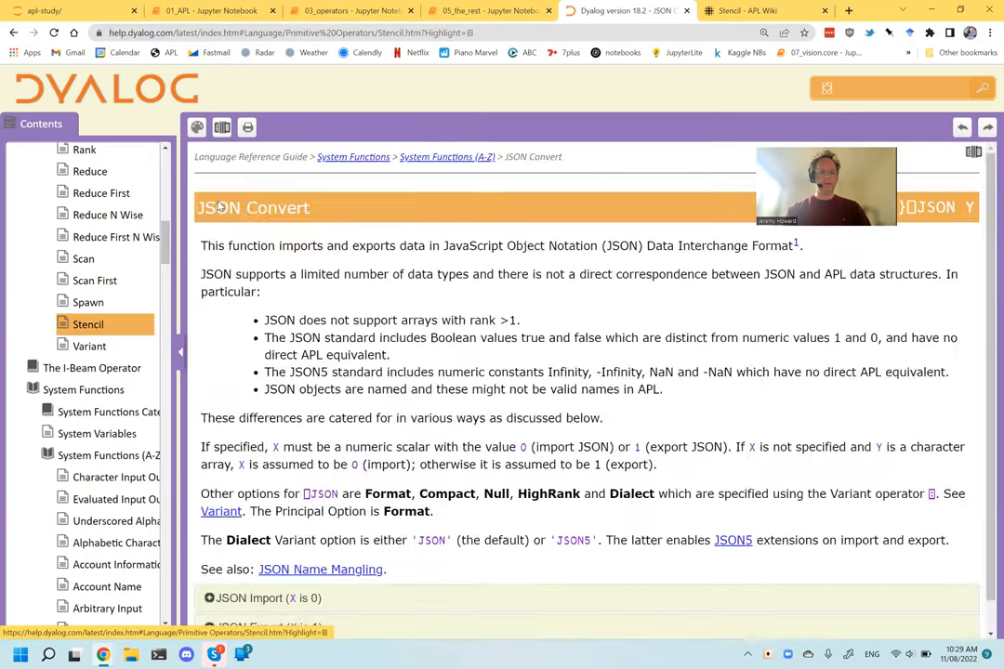
pyautogui.click(488, 10)
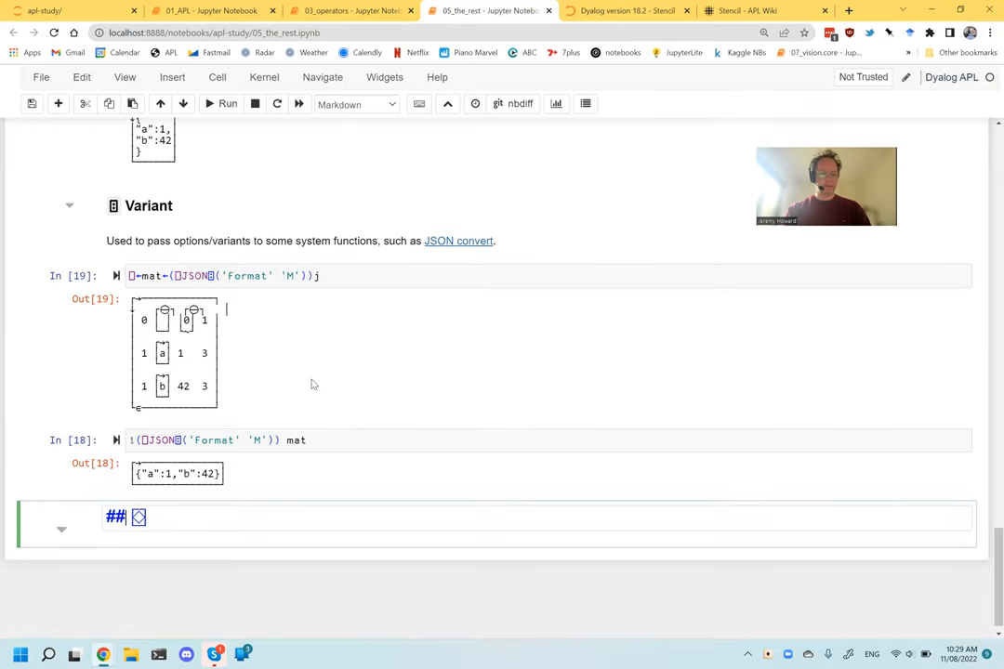
# Add the markdown heading '### `⌺` (Quad Diamond)'.
pyautogui.write('#')
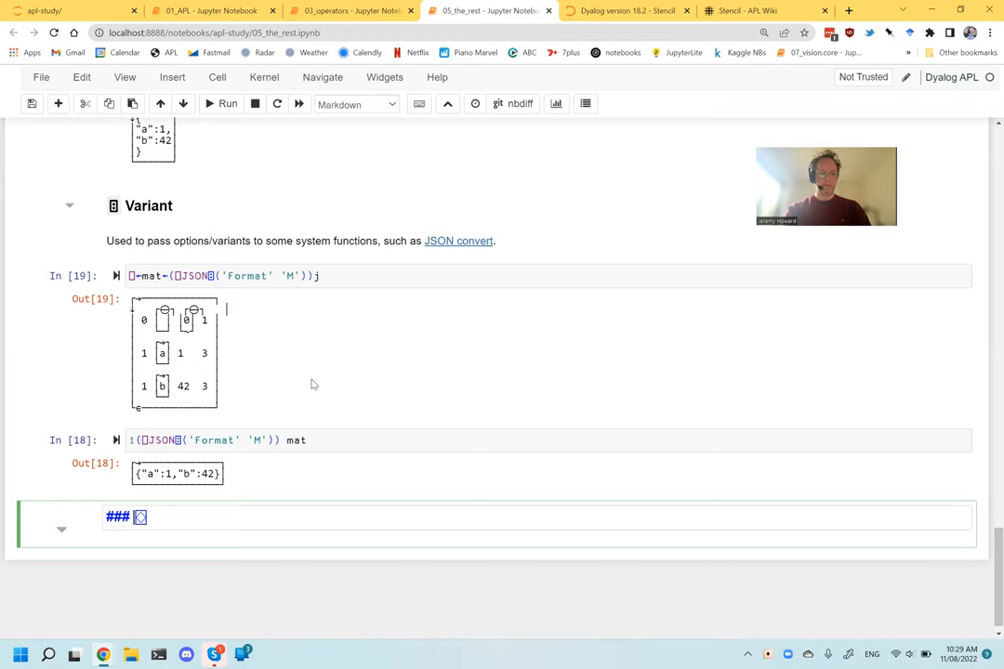
pyautogui.write('`')
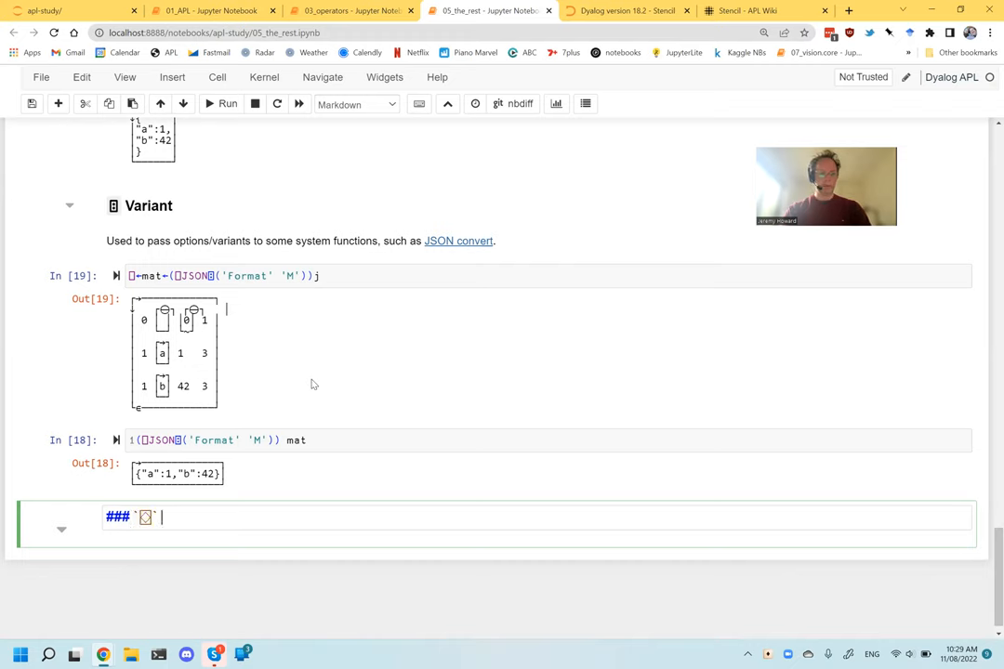
pyautogui.write('(Quad')
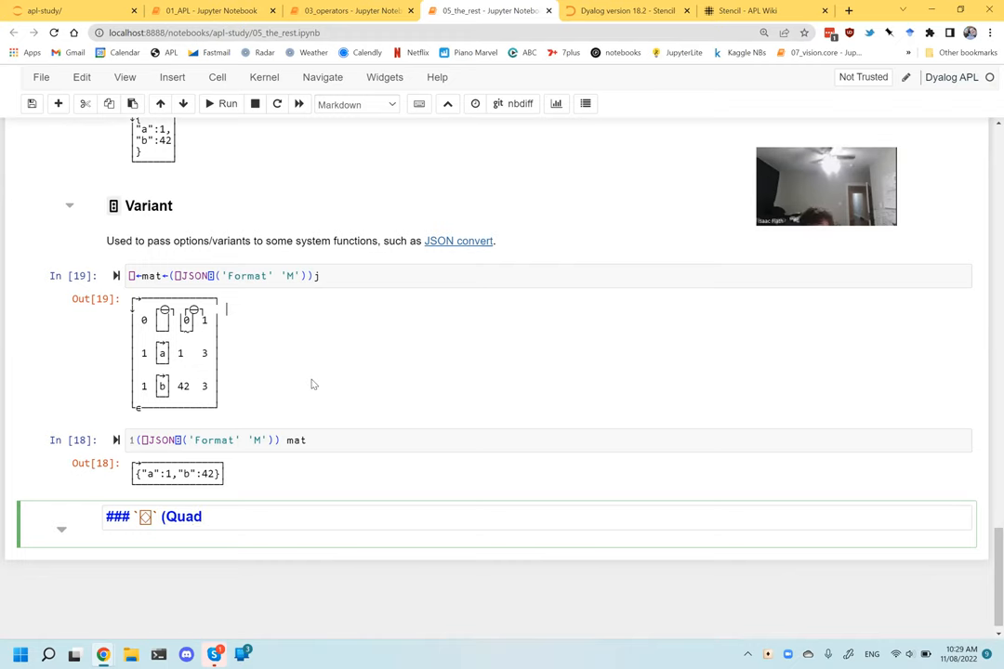
pyautogui.write('Diamond')
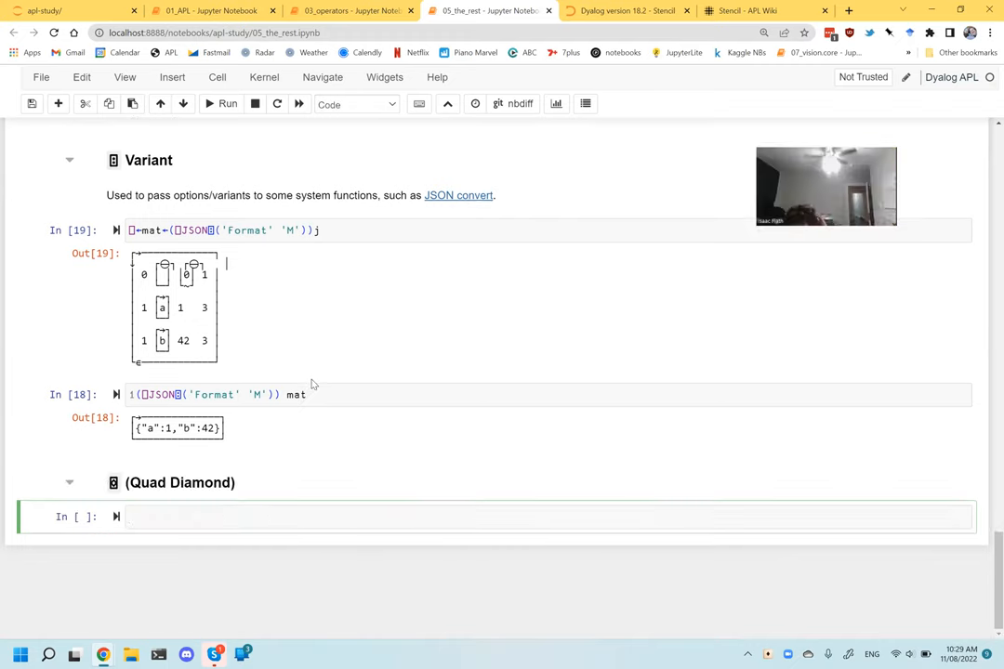
# Start a '#### `⌺`' subheading cell beneath the Quad Diamond heading.
pyautogui.write('####')
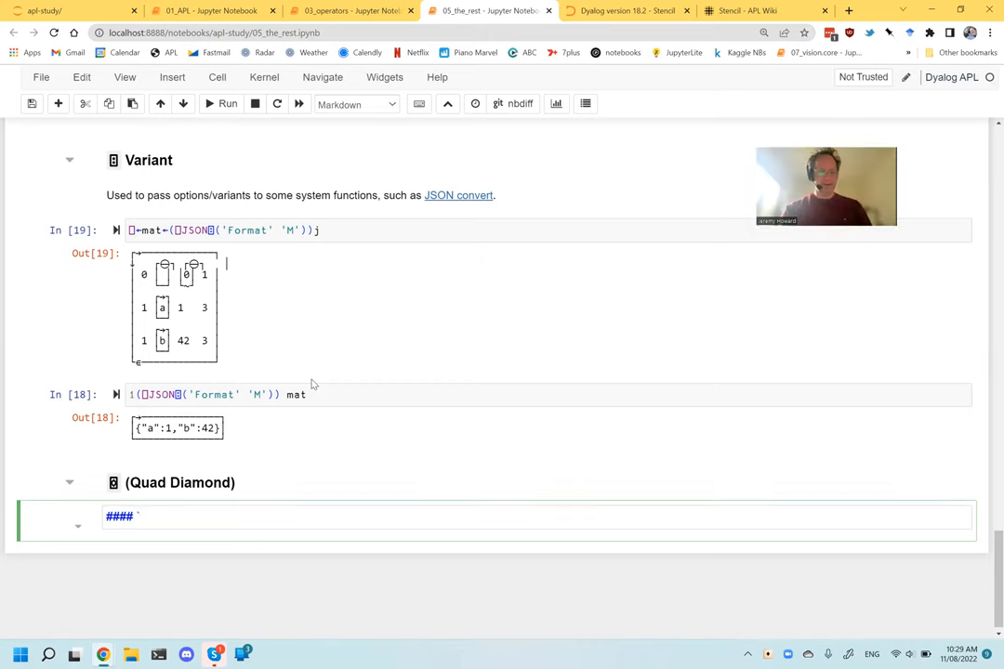
pyautogui.write('⍋')
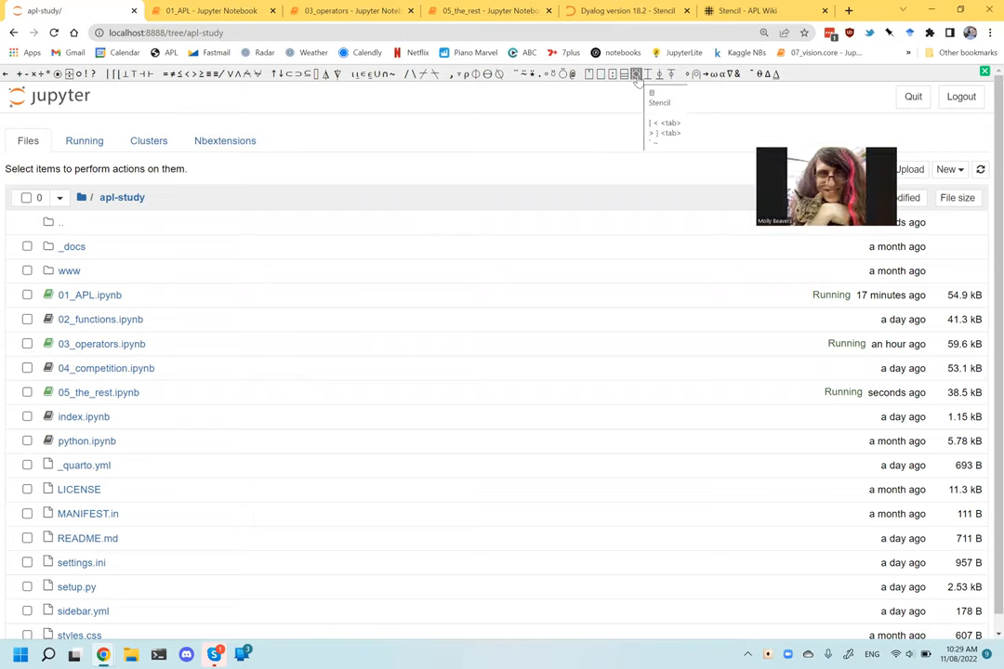
pyautogui.click(488, 11)
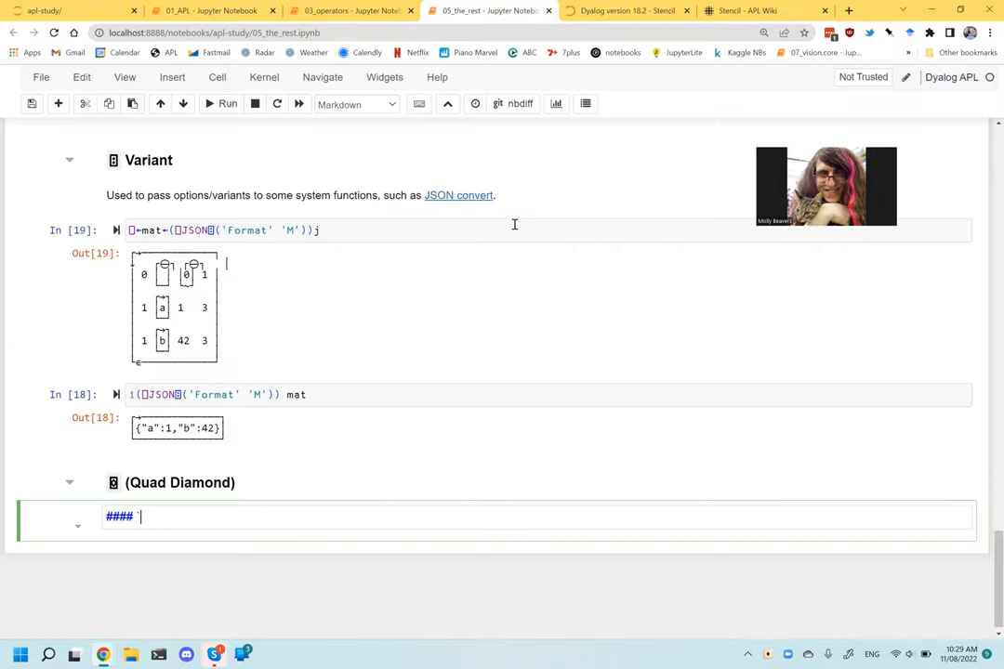
pyautogui.write('⍂')
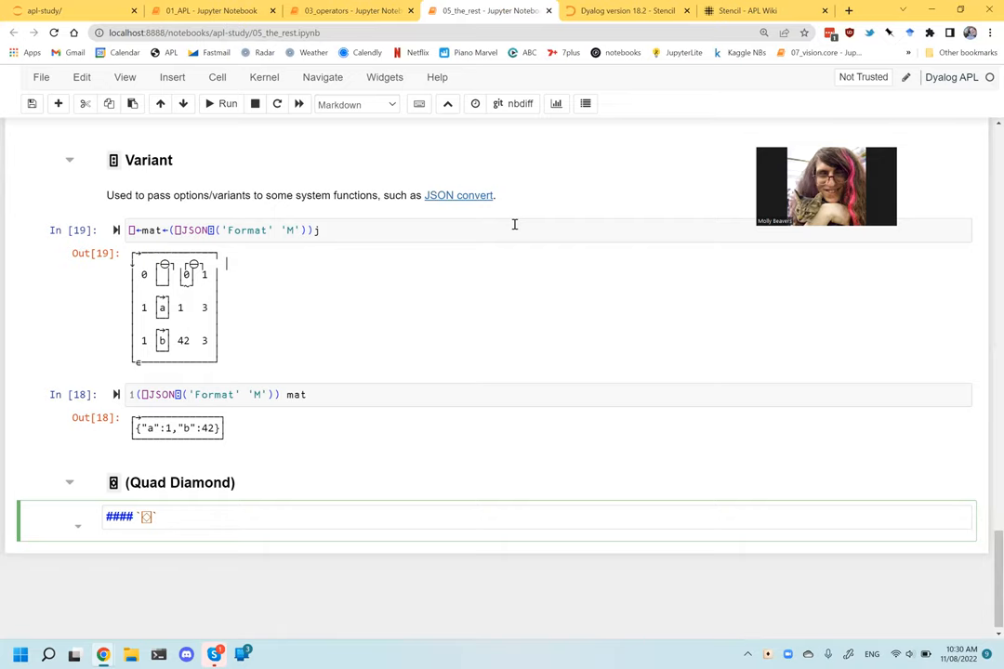
# Consult the Dyalog Quad Diamond help page naming ⌺ the dyadic Stencil operator.
pyautogui.click(625, 11)
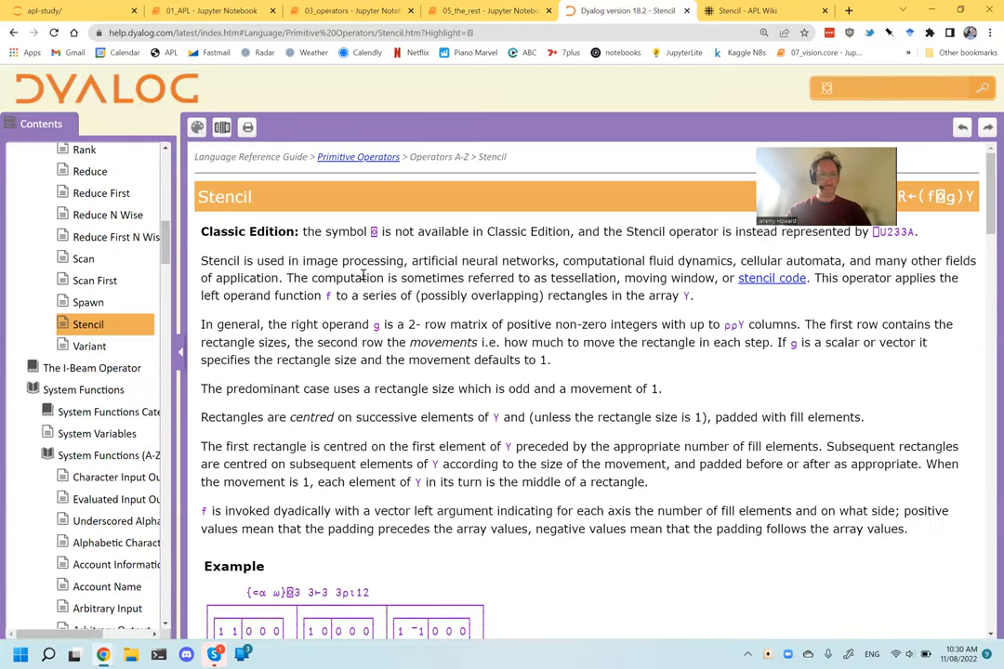
pyautogui.moveTo(84, 259)
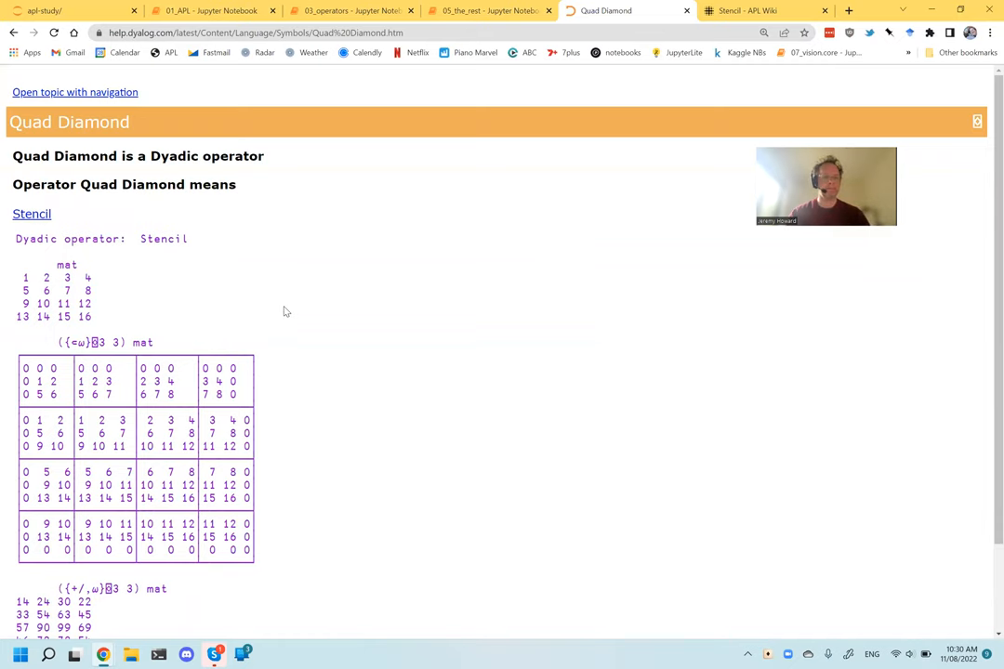
pyautogui.click(488, 11)
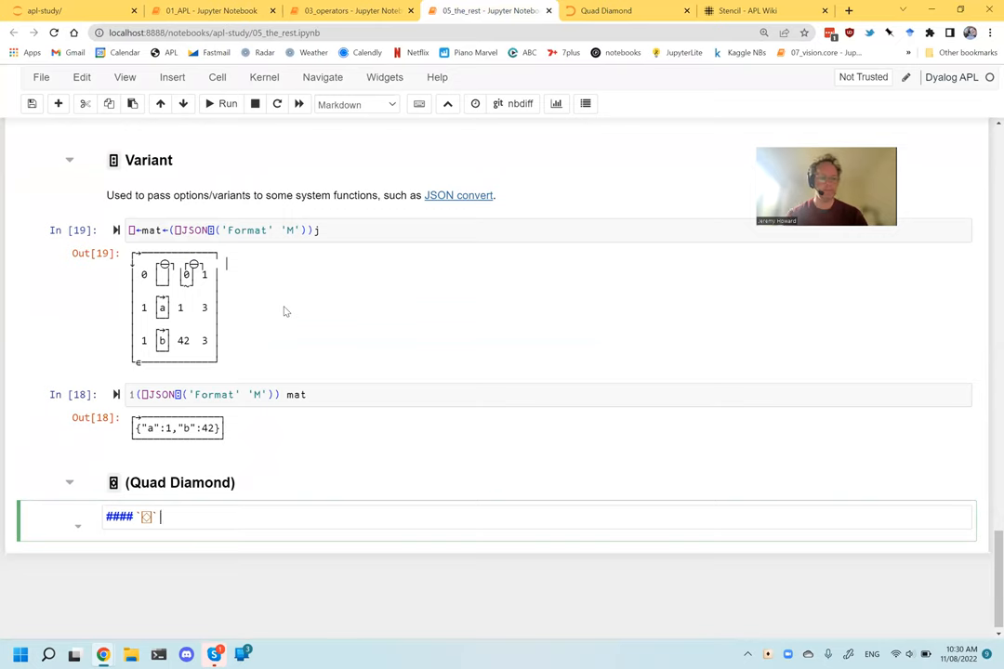
# Complete the subheading as 'Dyadic operator ⌺ (Stencil)' and bring up the APL Wiki Stencil article.
pyautogui.write('(')
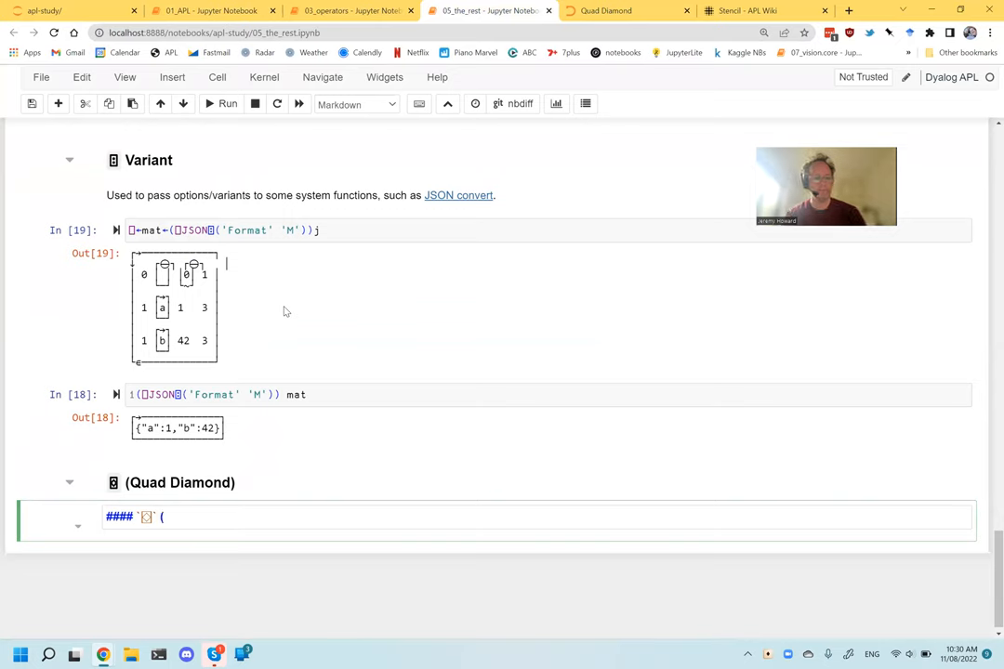
pyautogui.write('Dyadic operator')
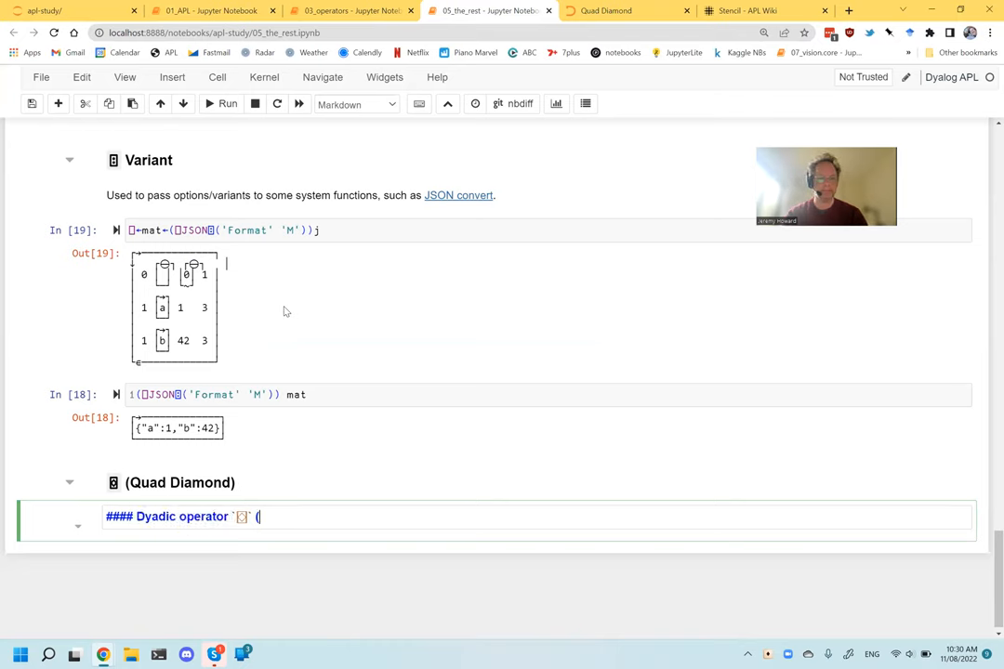
pyautogui.write('Stencil')
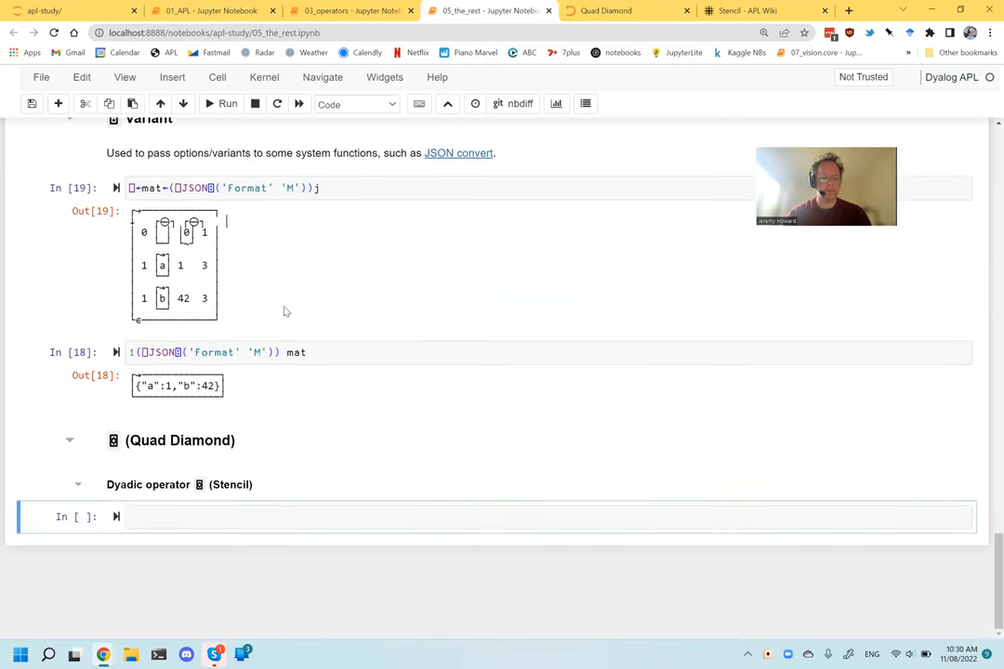
pyautogui.click(607, 10)
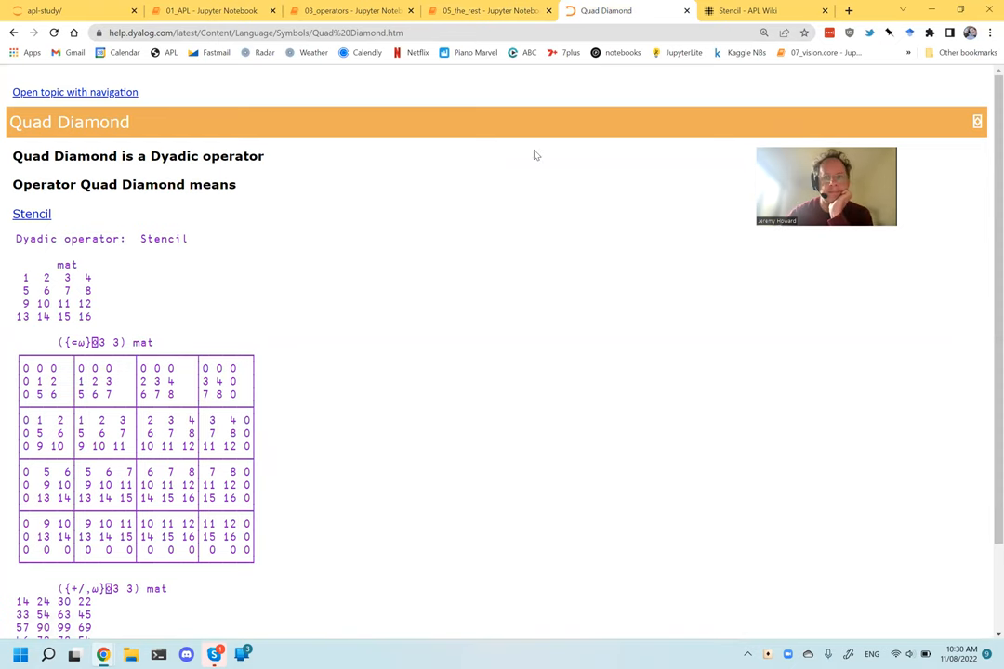
pyautogui.click(762, 10)
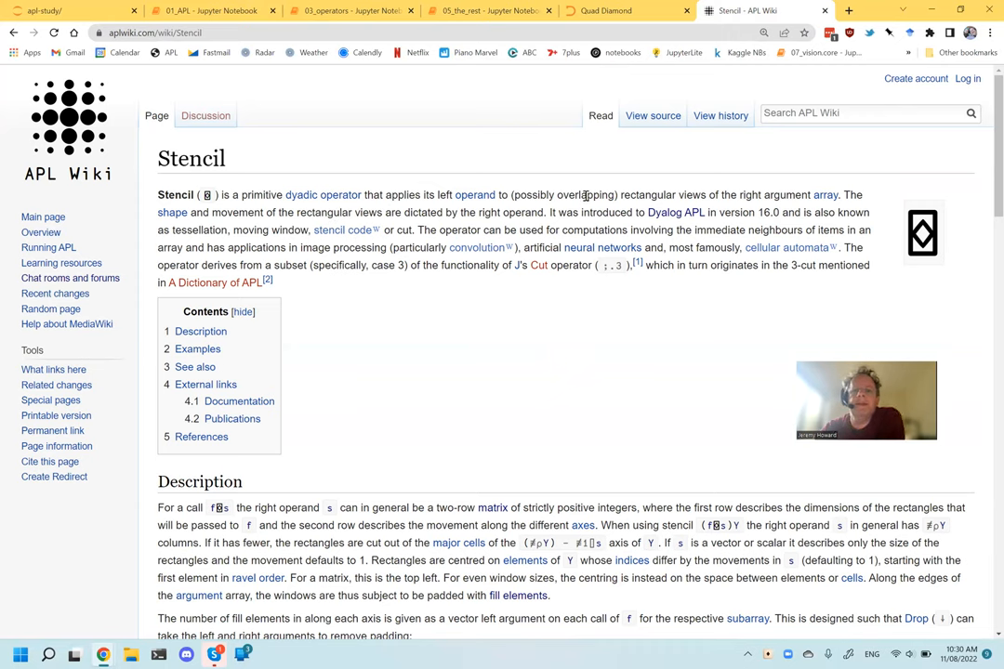
pyautogui.moveTo(729, 193)
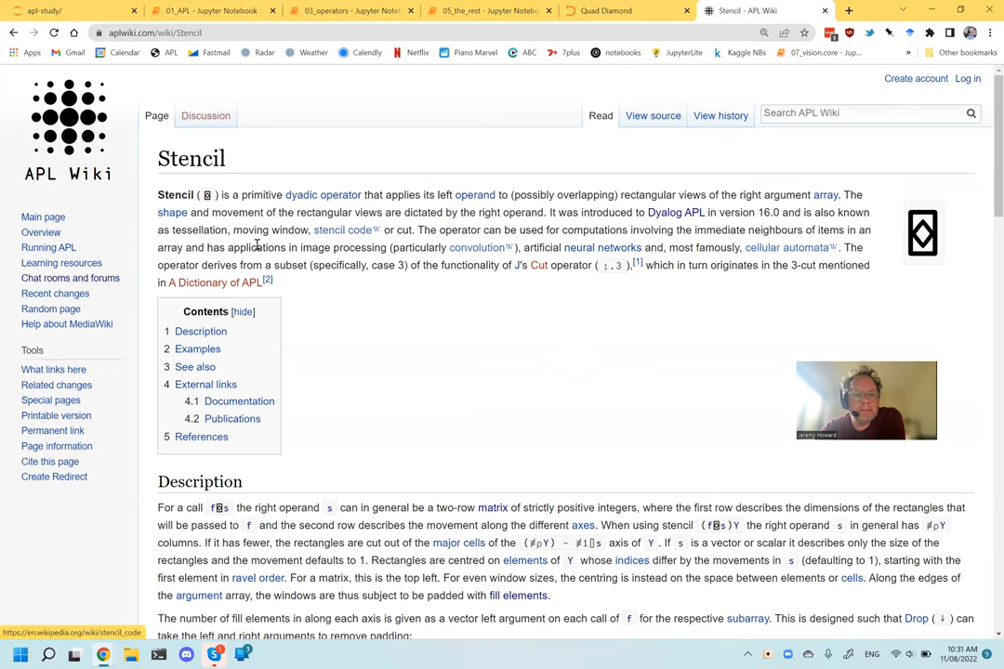
pyautogui.moveTo(323, 252)
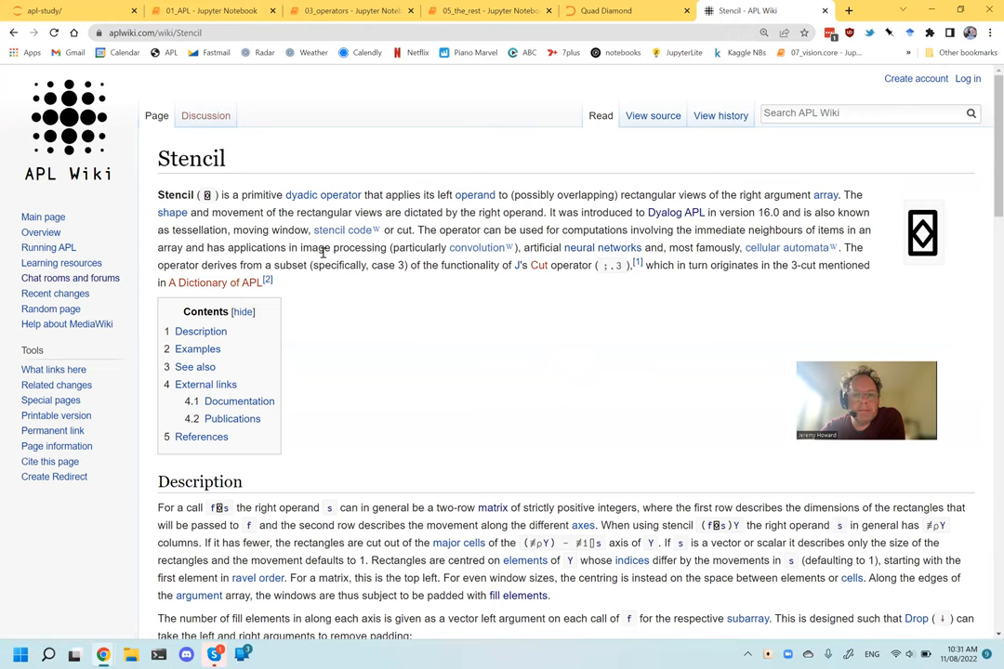
pyautogui.moveTo(488, 279)
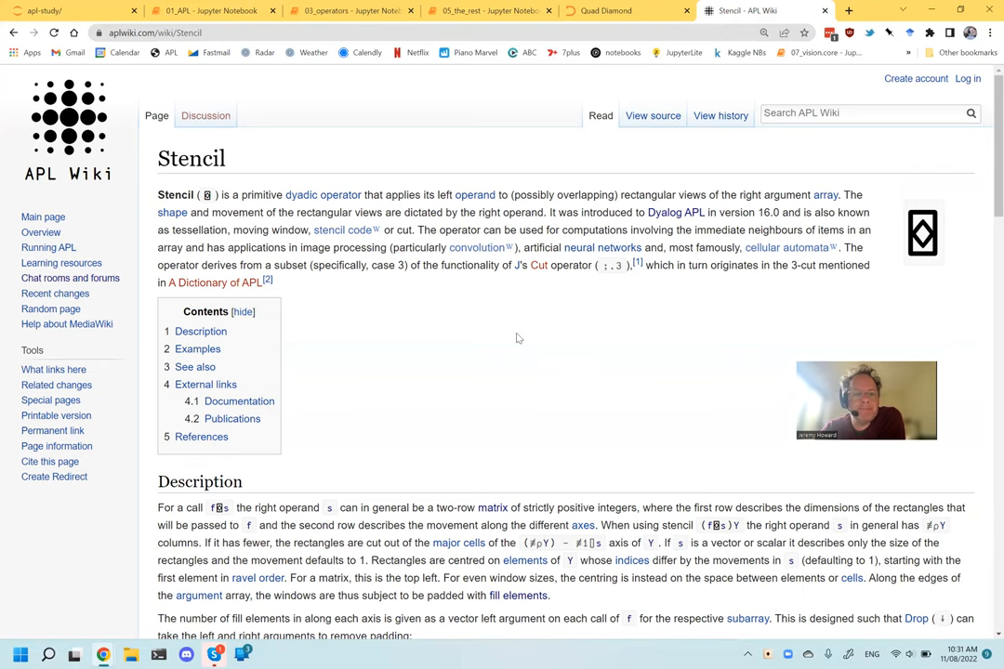
# Read down the APL Wiki Stencil article to the ({⊂⍵}⌺3 3)3 4⍴⍳12 example.
pyautogui.scroll(-3)
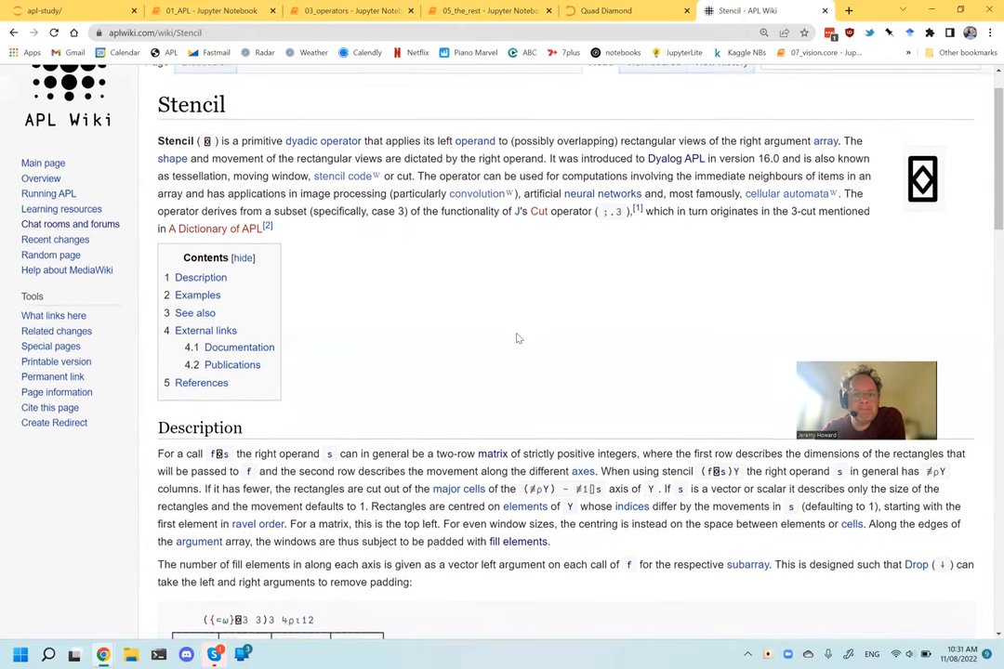
pyautogui.scroll(-3)
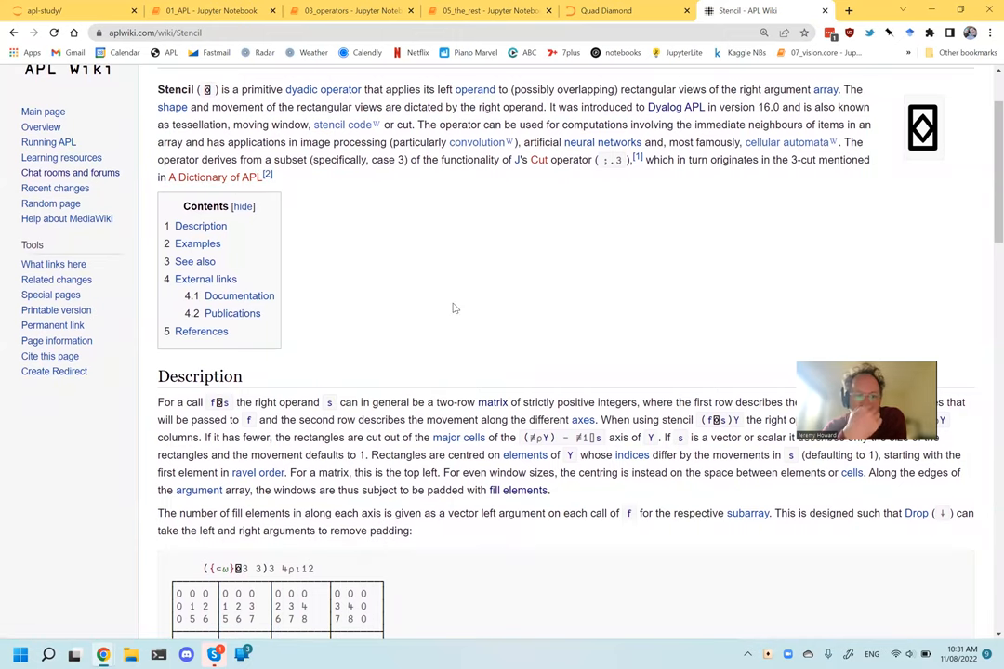
pyautogui.scroll(-3)
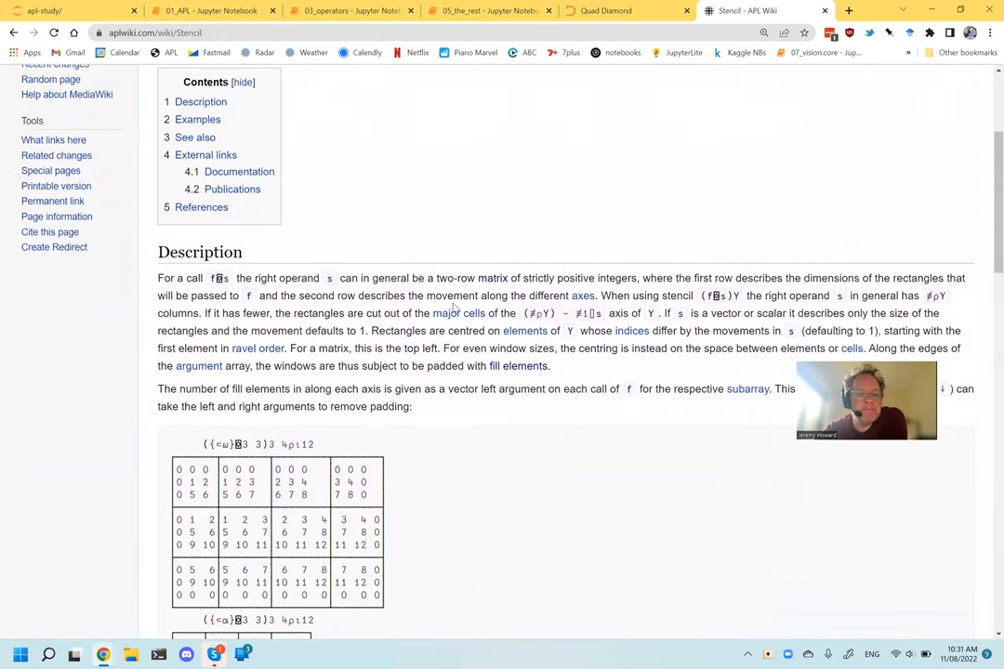
pyautogui.scroll(-3)
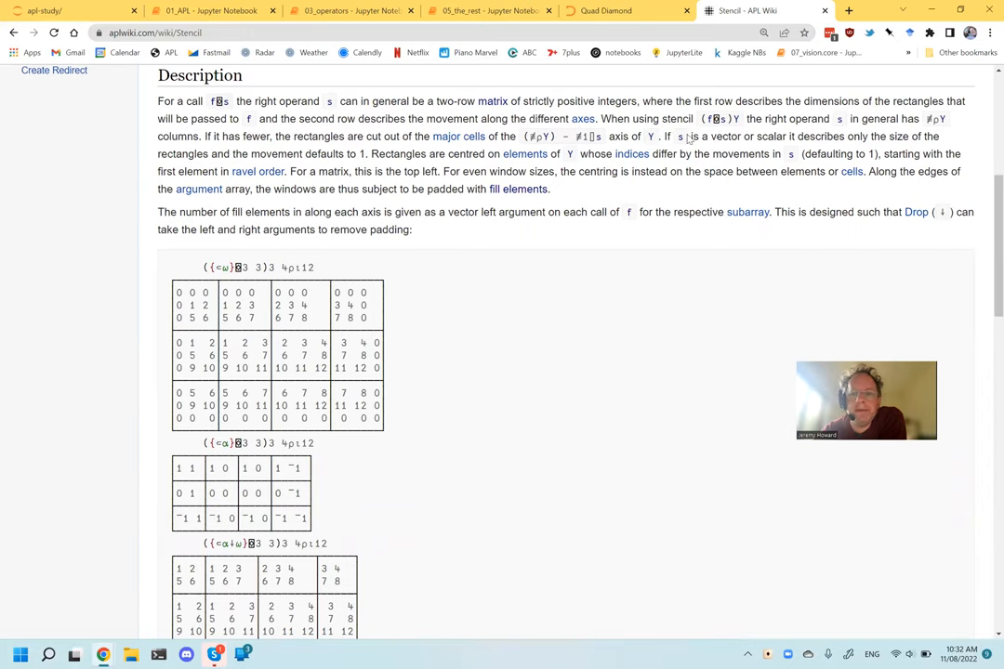
pyautogui.moveTo(863, 139)
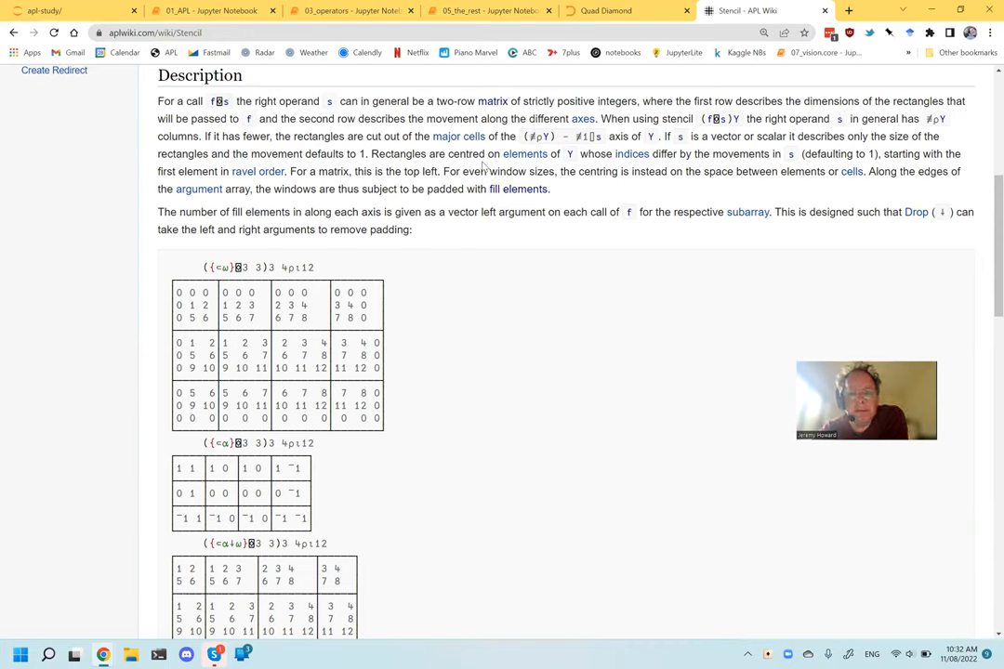
pyautogui.moveTo(584, 188)
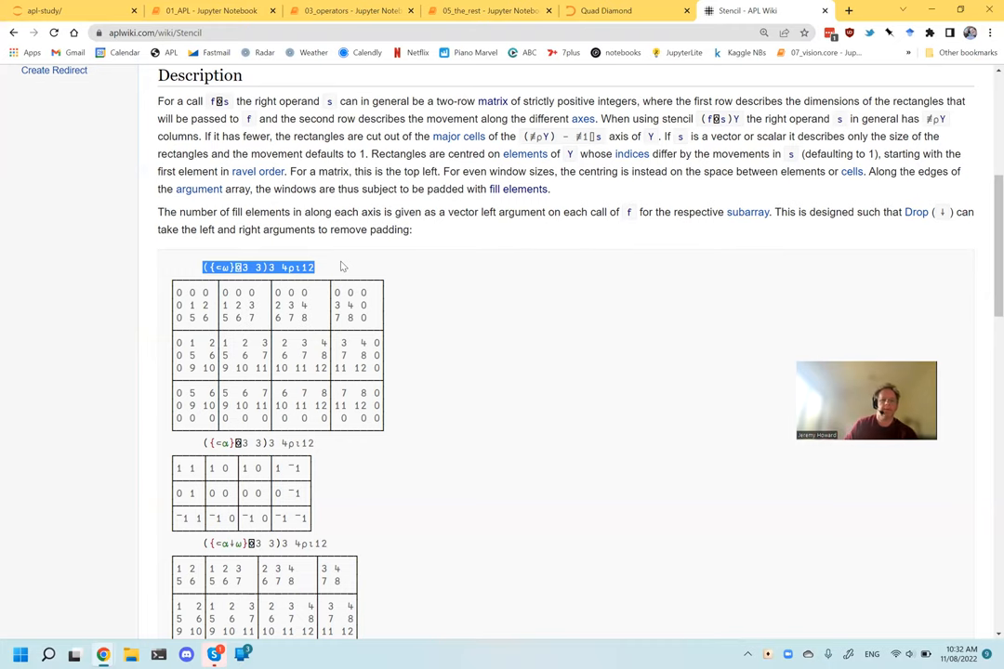
pyautogui.click(483, 10)
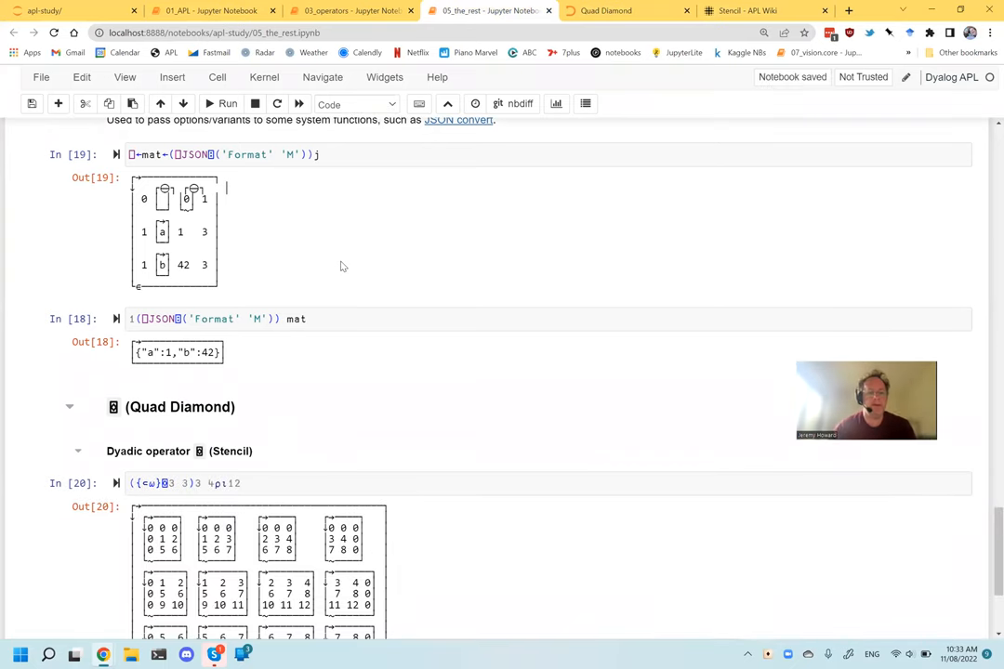
pyautogui.scroll(-3)
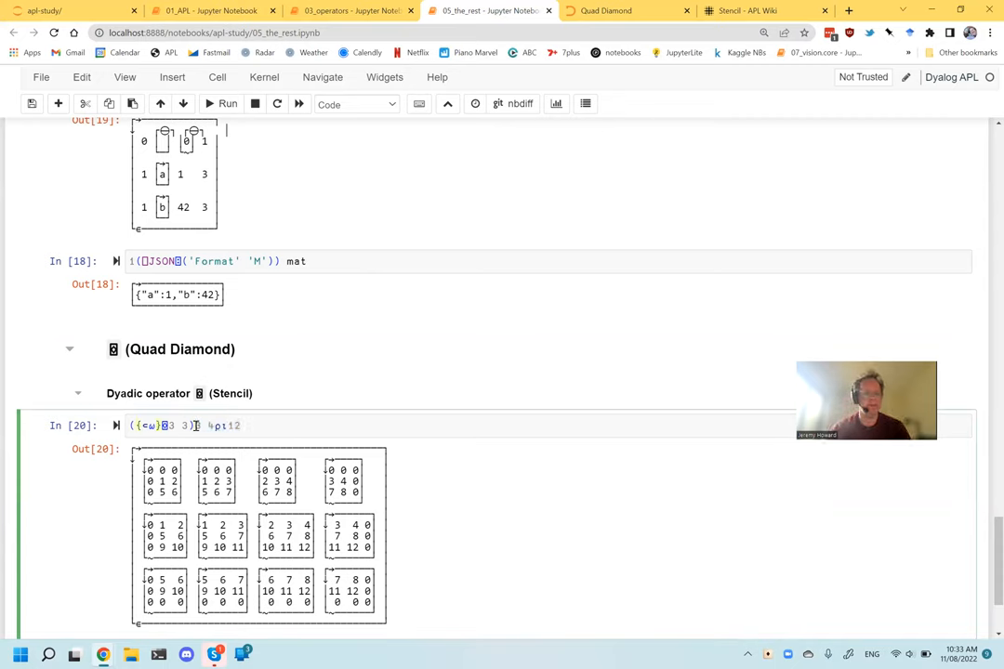
pyautogui.doubleClick(149, 425)
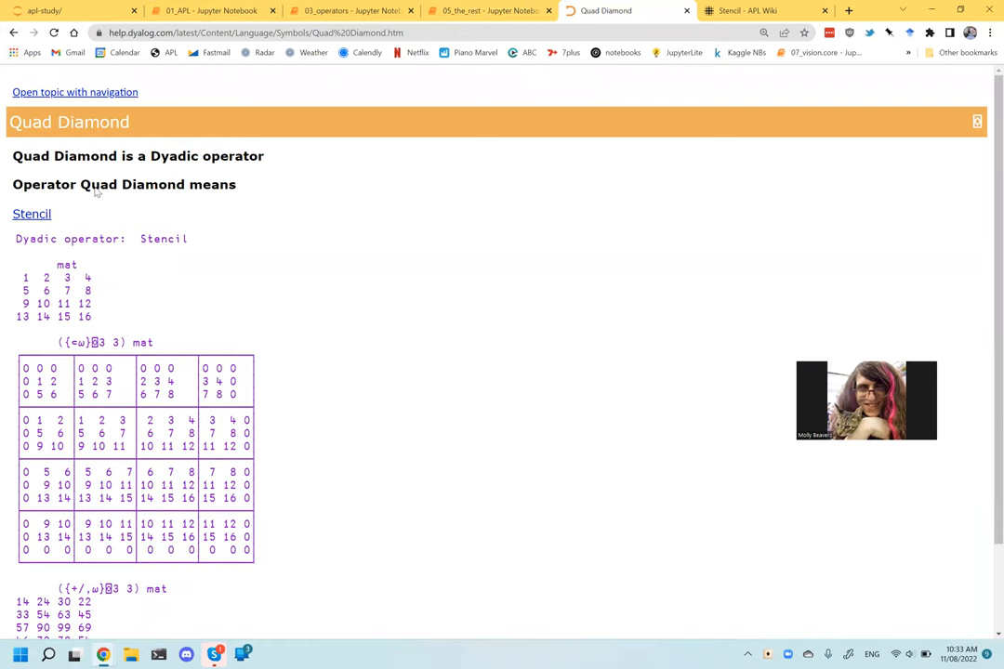
# Return to 05_the_rest and scroll down to the In [20] Stencil example.
pyautogui.click(488, 10)
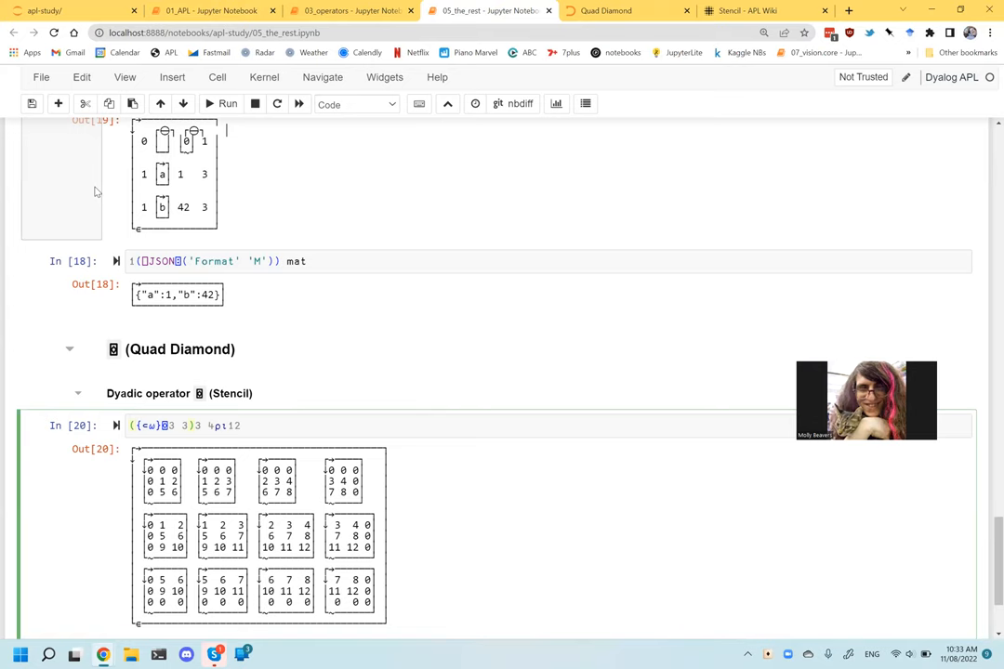
pyautogui.scroll(-3)
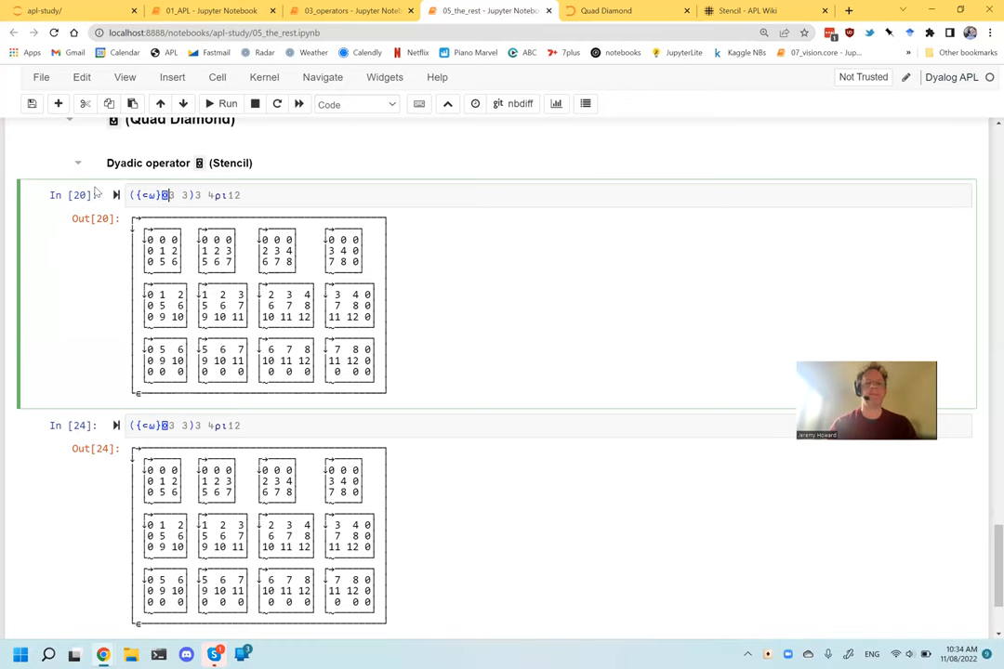
pyautogui.click(763, 10)
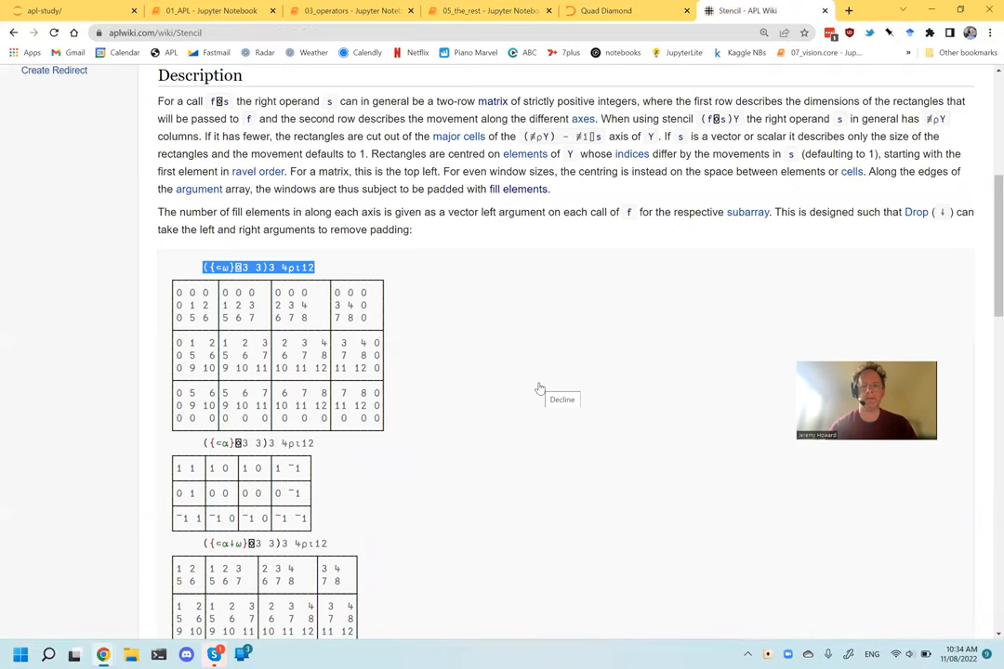
pyautogui.moveTo(546, 326)
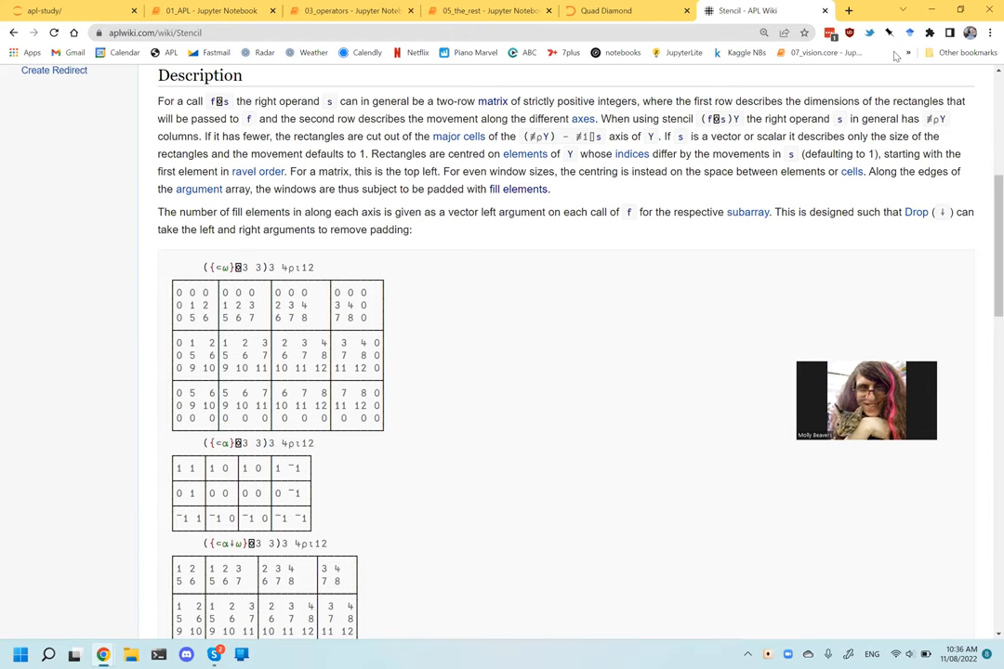
pyautogui.click(483, 10)
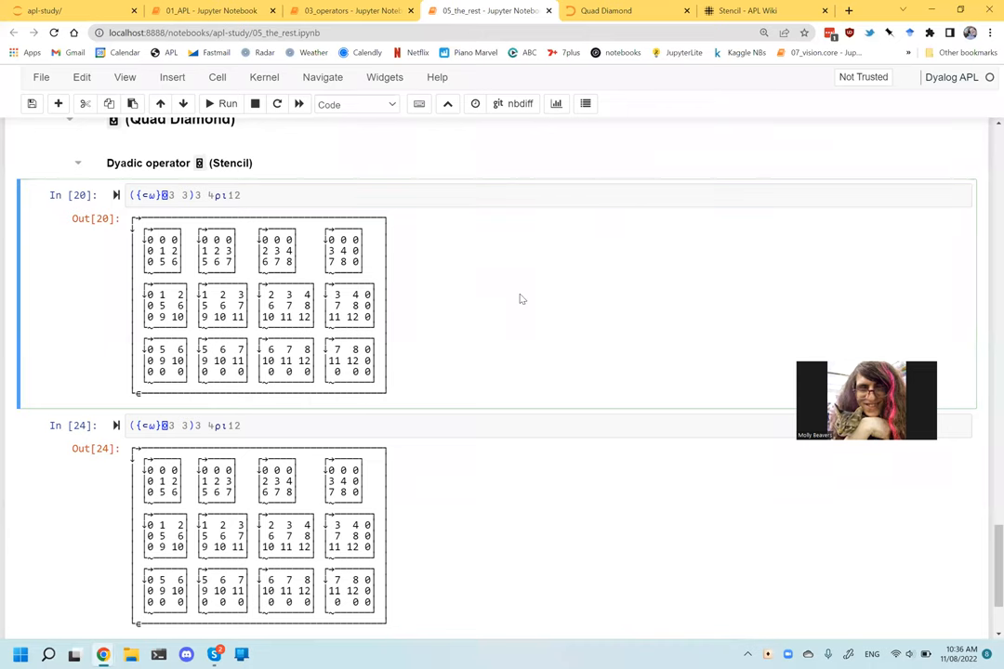
pyautogui.moveTo(710, 67)
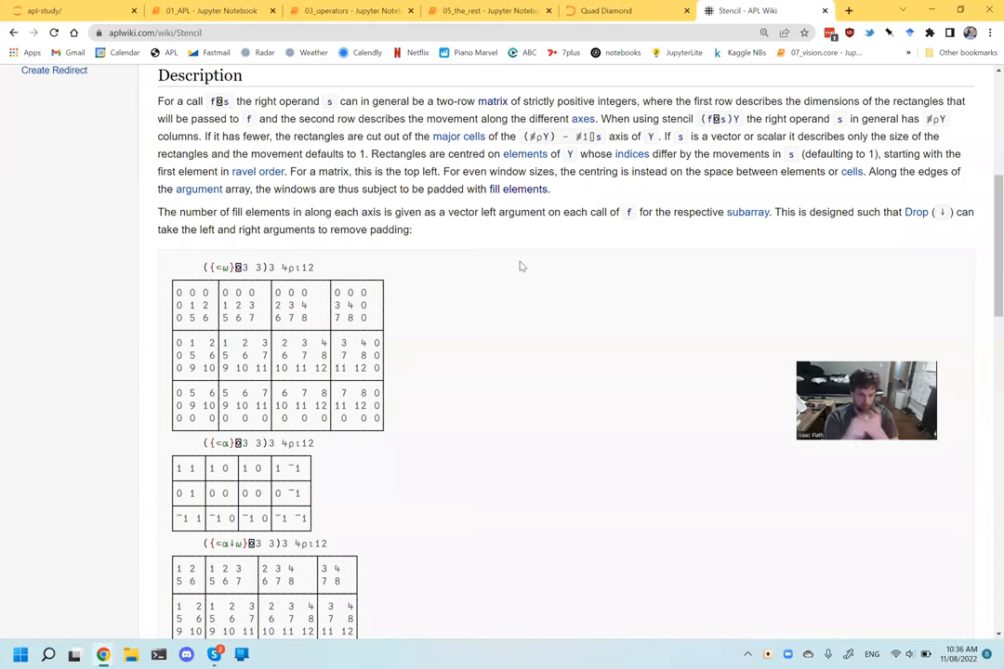
pyautogui.moveTo(469, 73)
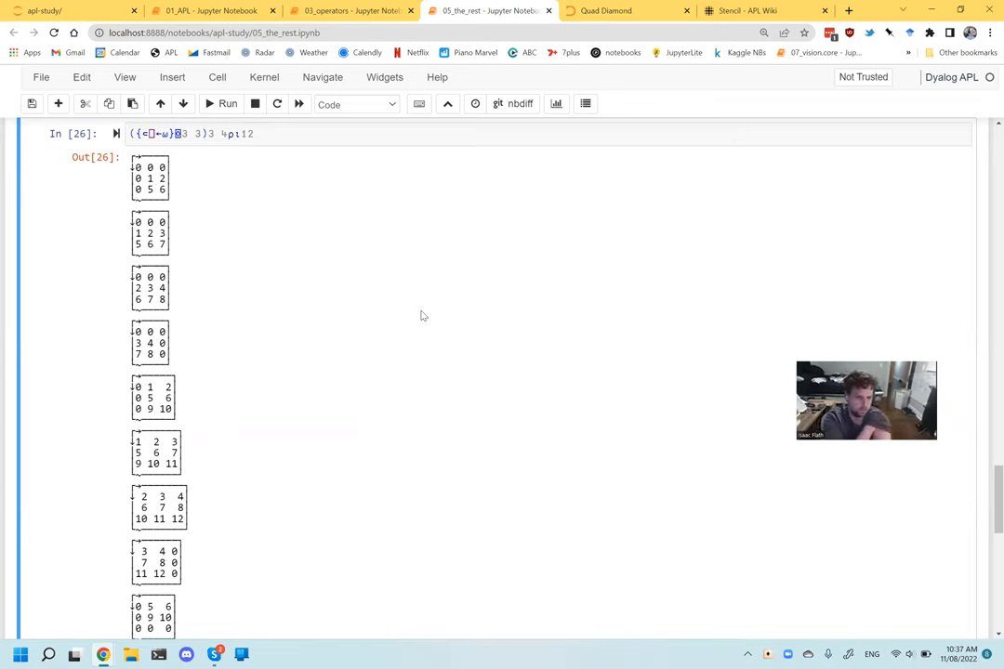
pyautogui.moveTo(204, 241)
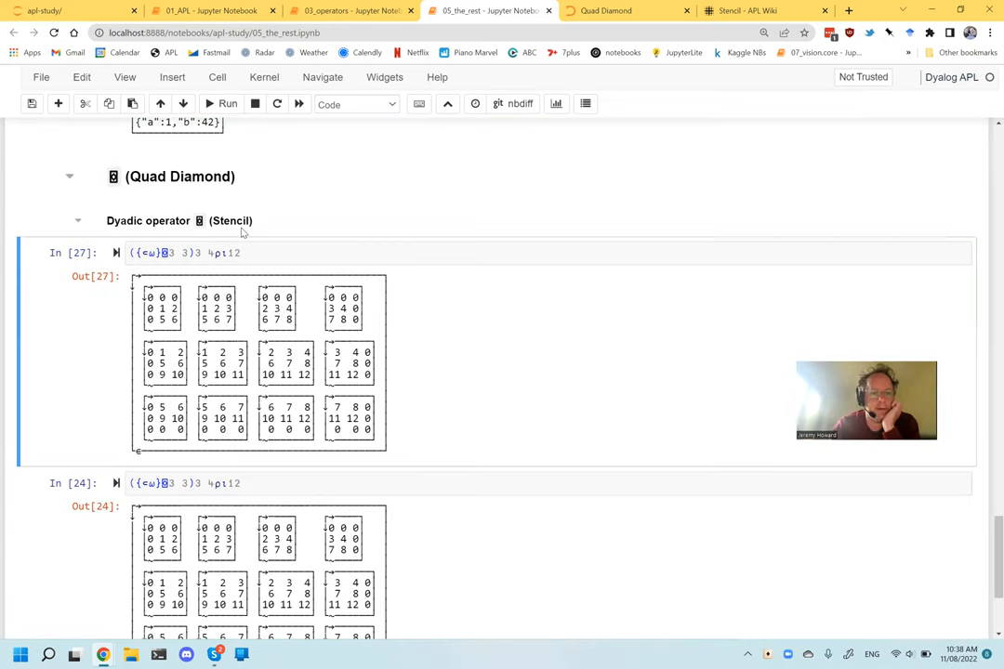
# Start editing the copied Stencil cell's dfn, changing {⊂⍵} to {,⍵}.
pyautogui.click(158, 252)
pyautogui.write(',')
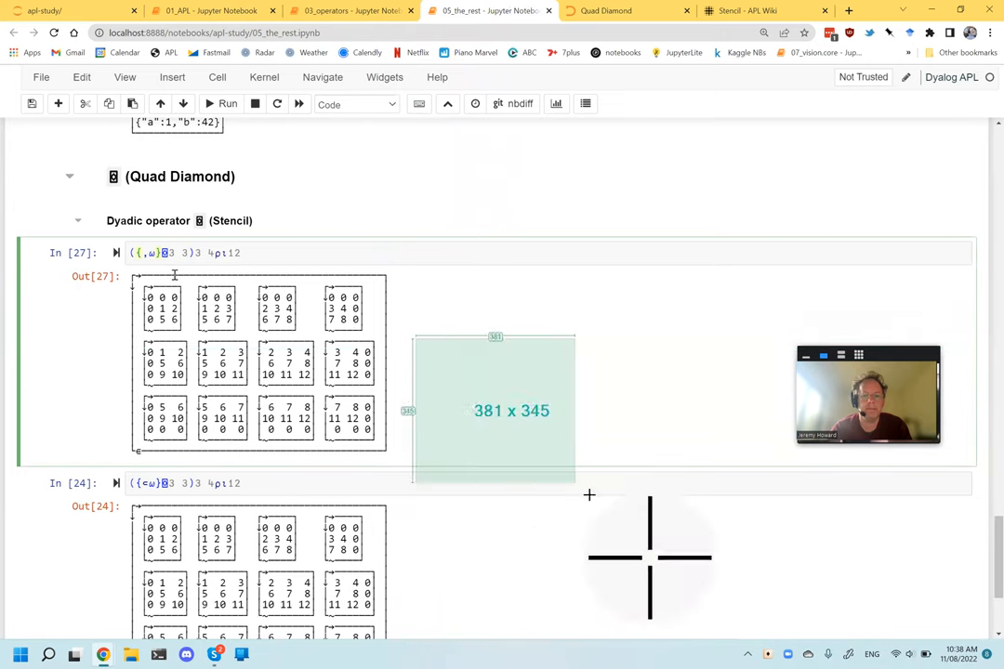
# Change the Stencil cell to ({⍺,⍵}⌺3 3)3 4⍴⍳12 and run it.
pyautogui.moveTo(589, 495); pyautogui.dragTo(562, 439)
pyautogui.write('⍺')
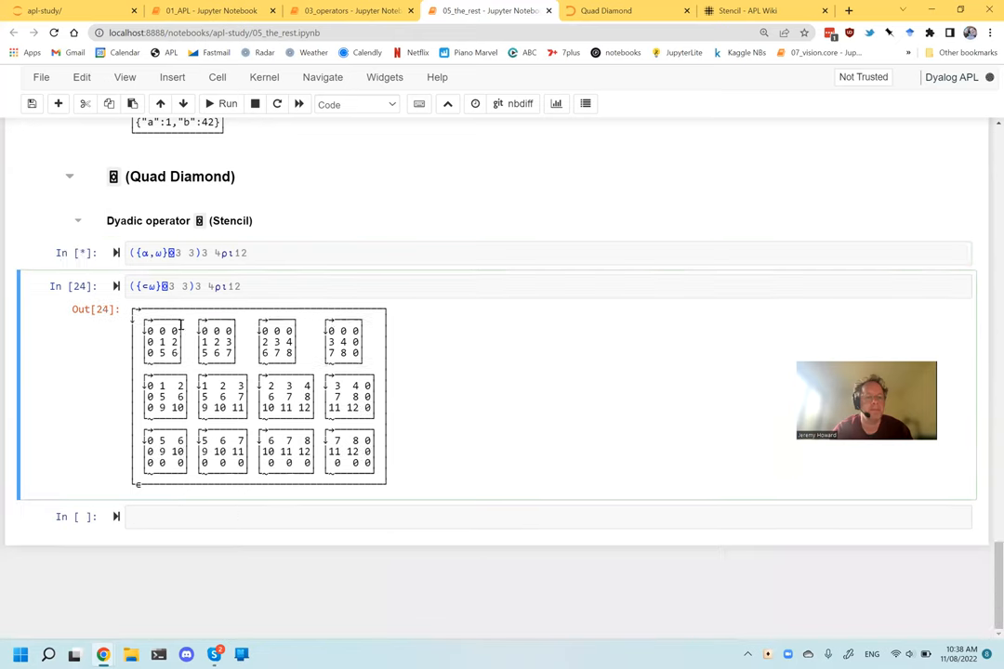
# Rewrite the Stencil cell as ({⎕←⍺⋄⍵}⌺3 3)3 4⍴⍳12 and run it.
pyautogui.click(228, 103)
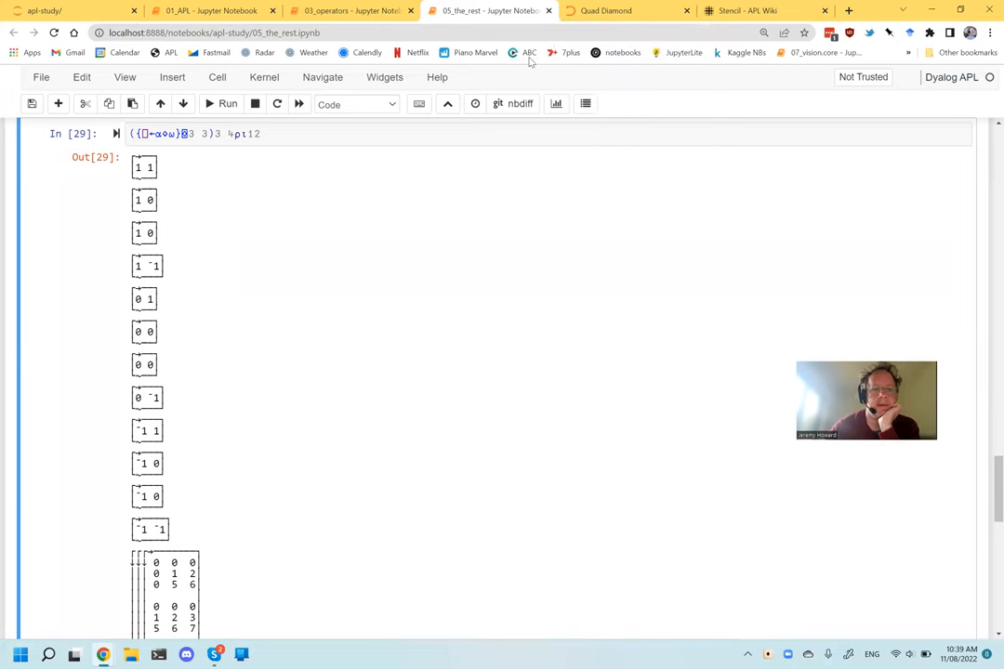
# Open the Stencil page from the Quad Diamond help and scroll to the left-argument explanation.
pyautogui.click(606, 10)
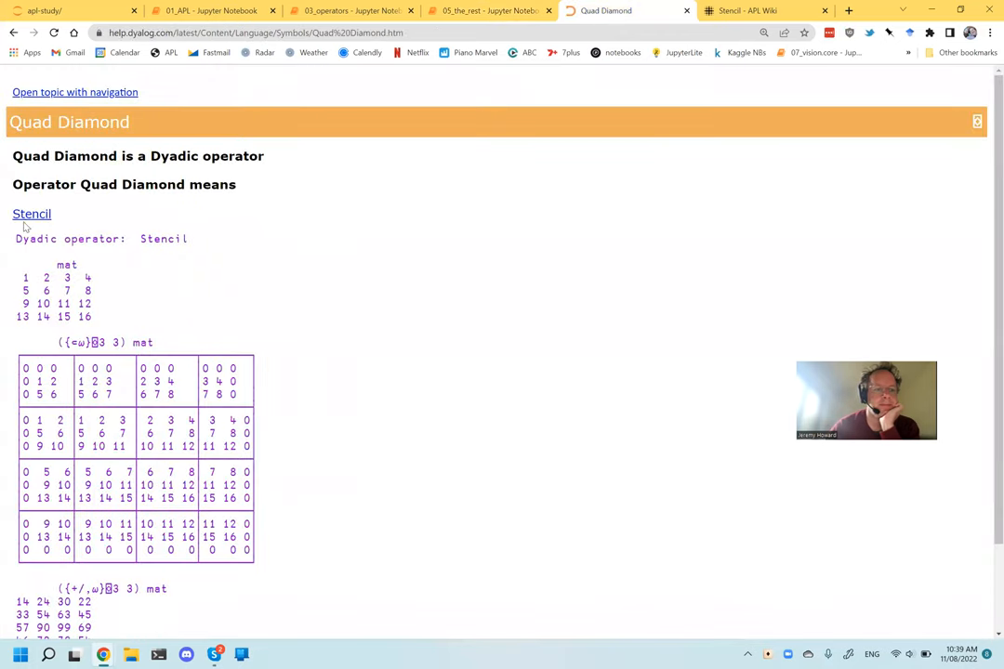
pyautogui.click(31, 214)
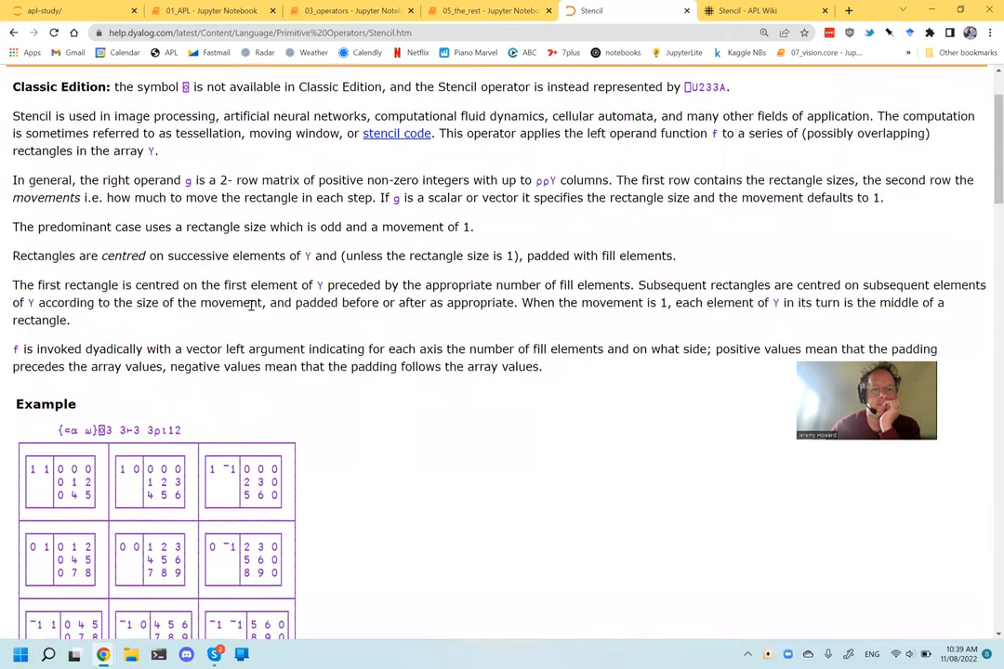
pyautogui.scroll(-3)
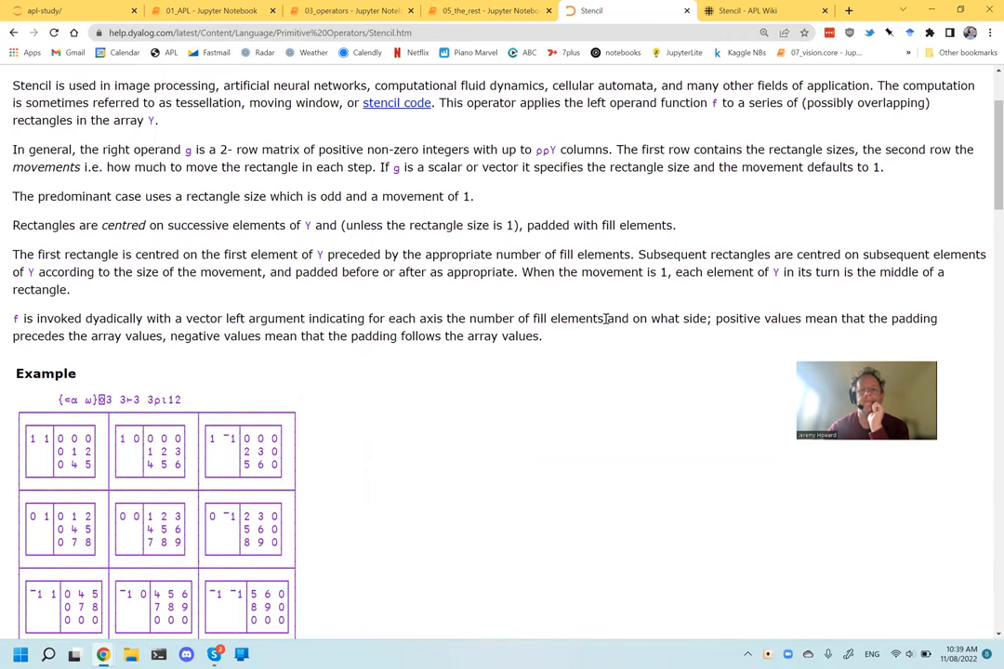
pyautogui.moveTo(704, 338)
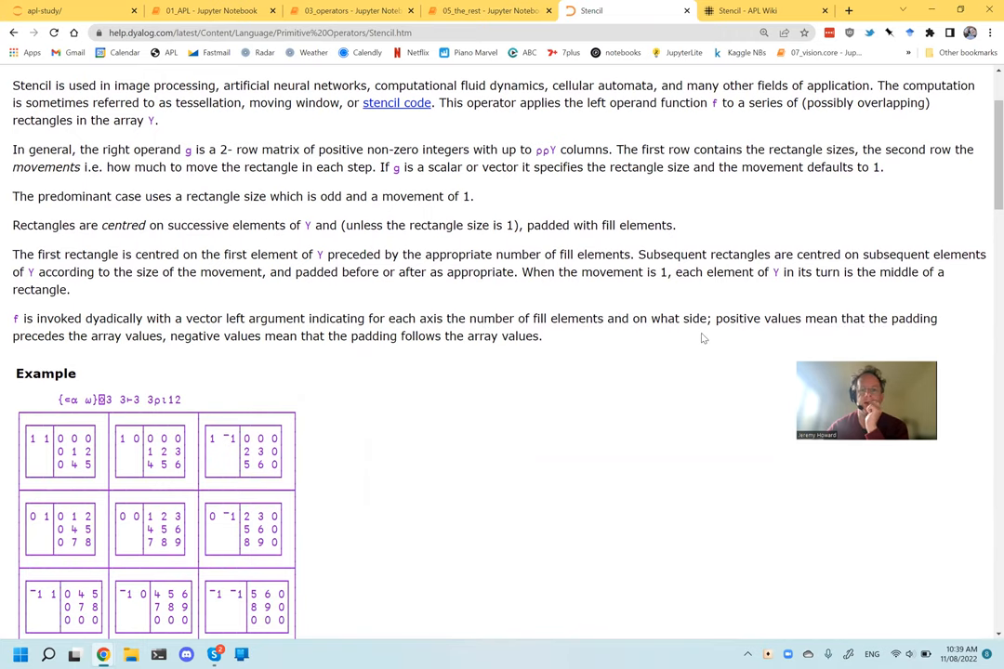
# Back in 05_the_rest, edit the Stencil example's operand through variants like {⎕←⍺⋄⍵} and {⍵}.
pyautogui.click(488, 11)
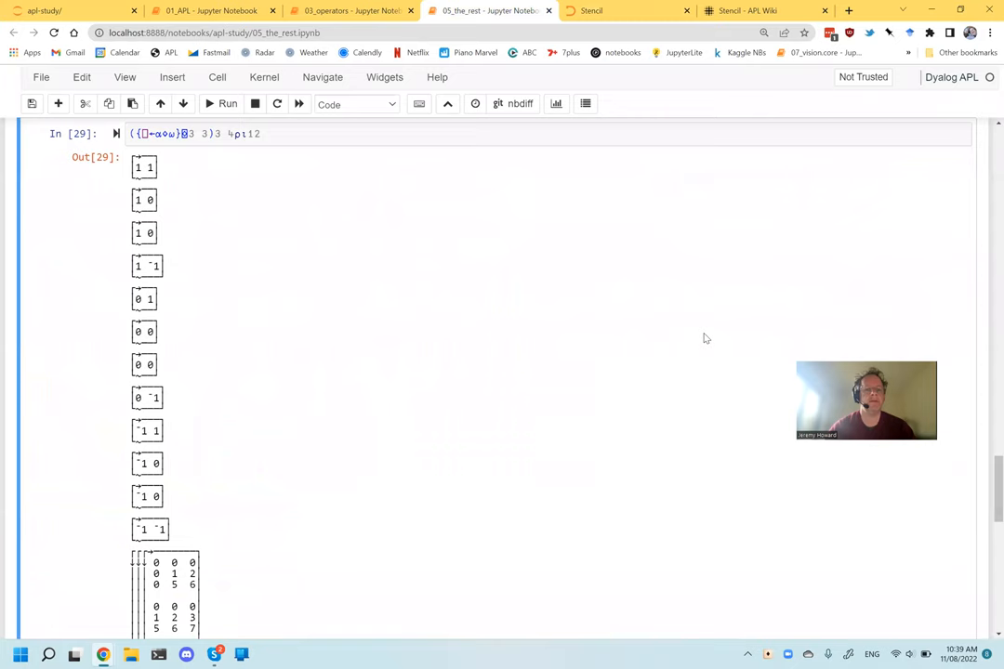
pyautogui.scroll(-3)
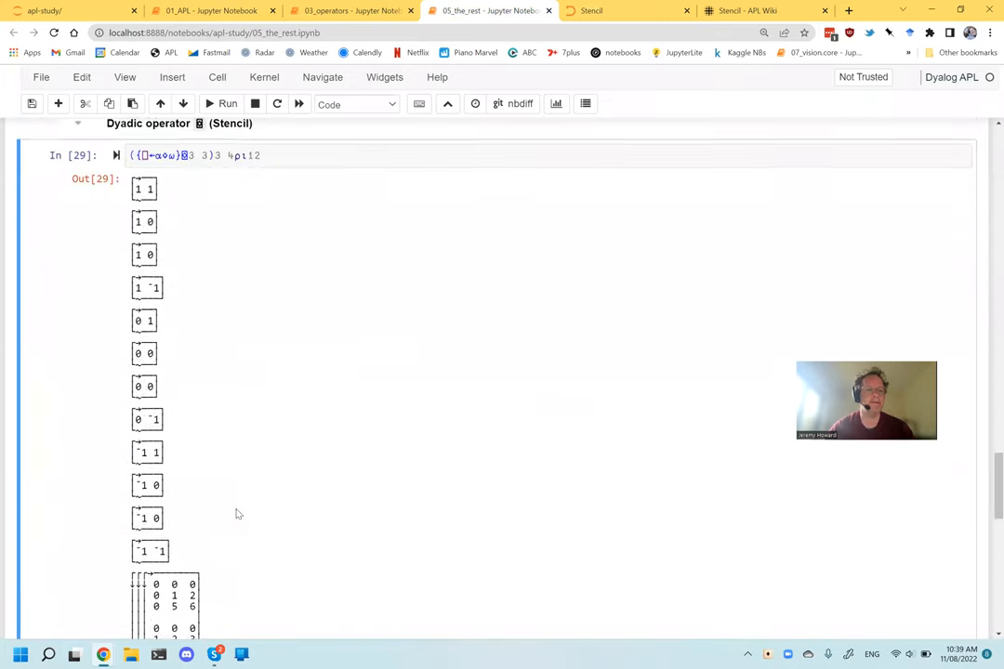
pyautogui.scroll(-3)
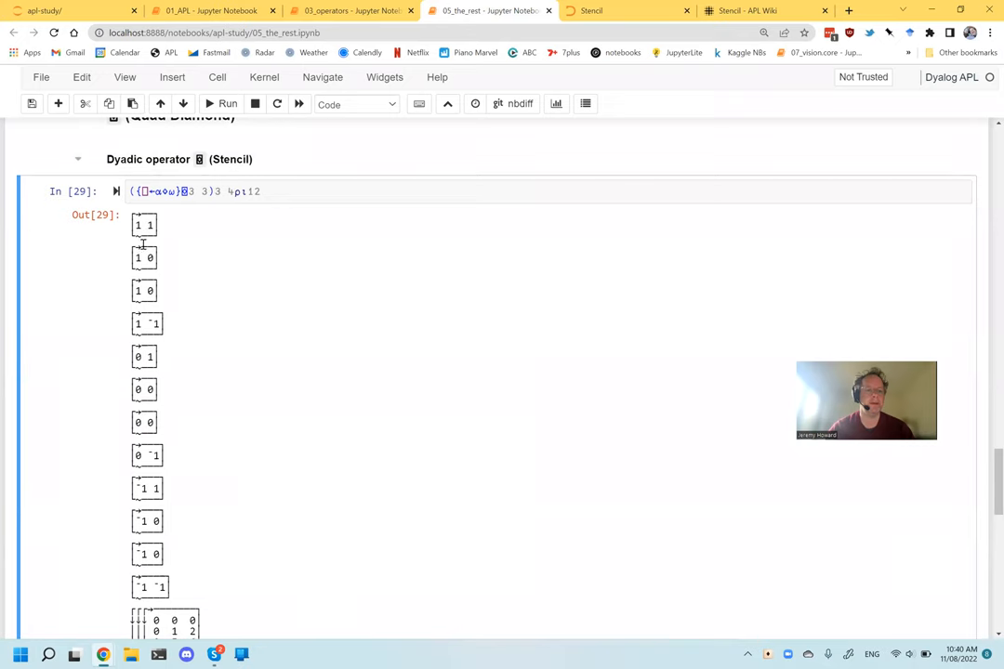
pyautogui.scroll(-3)
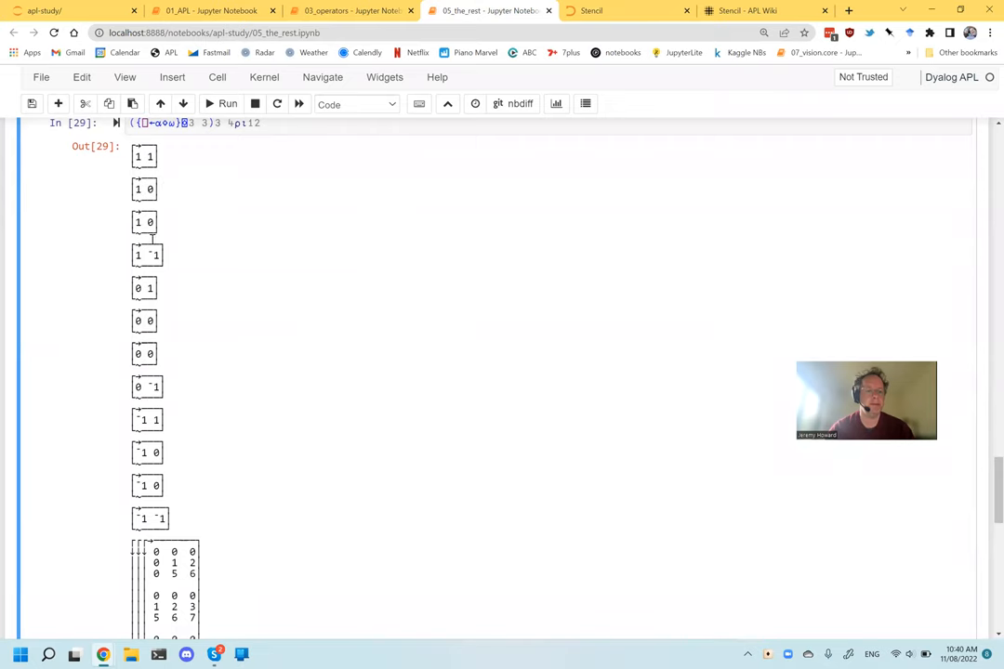
pyautogui.scroll(-3)
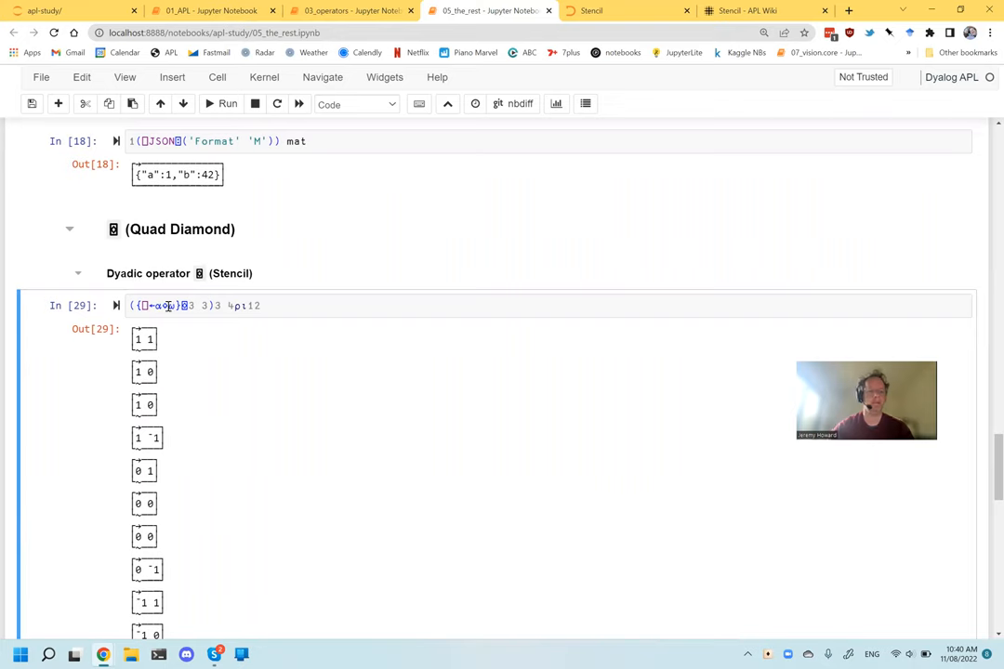
pyautogui.click(167, 305)
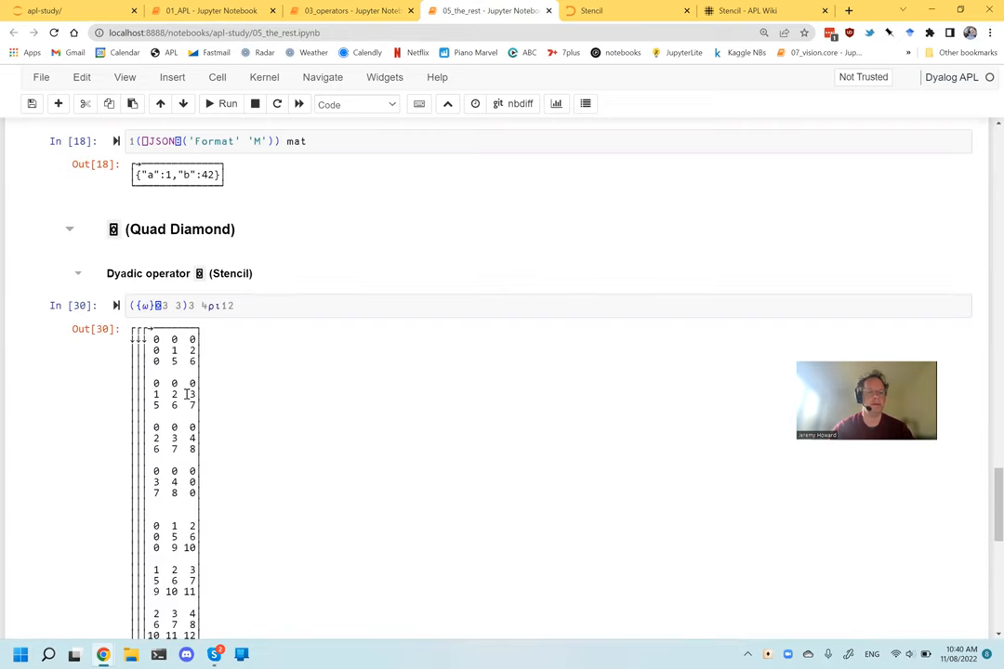
# Restore the Stencil operand to {⊂⍵}, save the notebook, and move to APL Wiki.
pyautogui.scroll(-3)
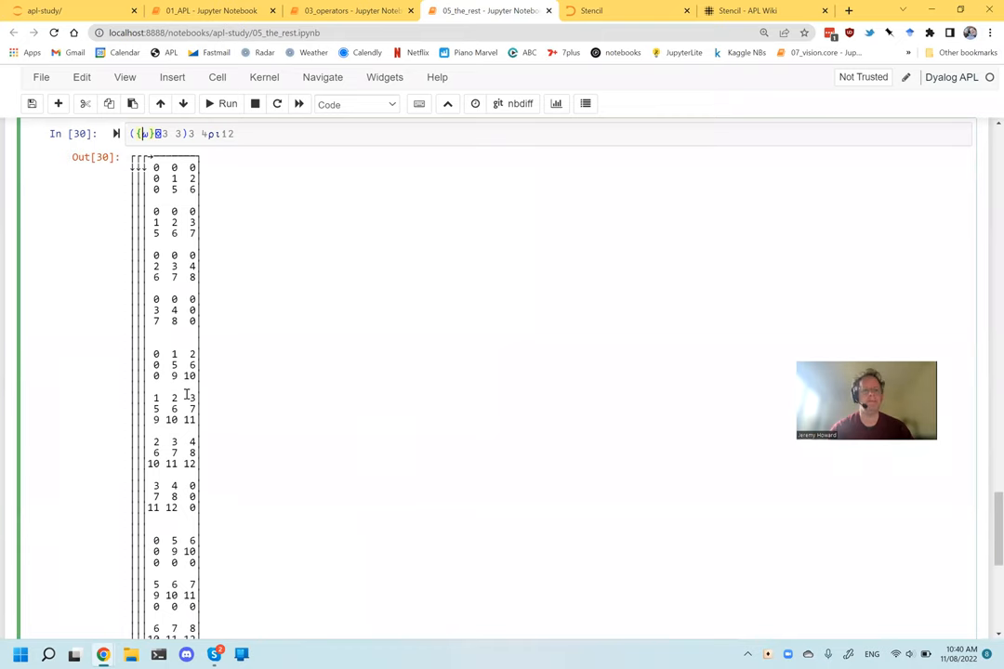
pyautogui.scroll(-3)
pyautogui.write('⊂')
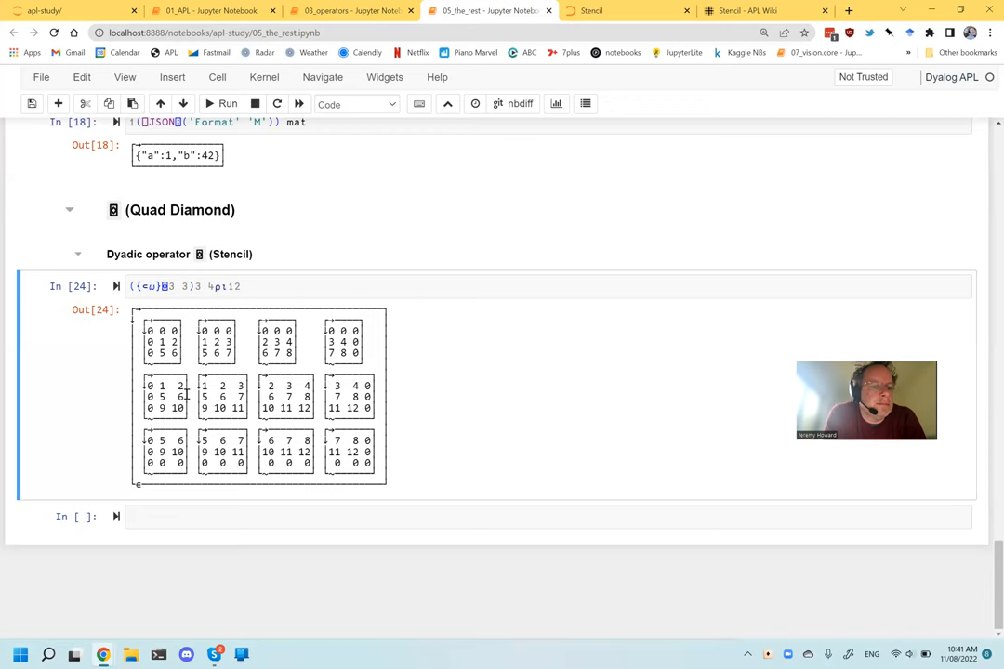
pyautogui.press('ctrl+s')
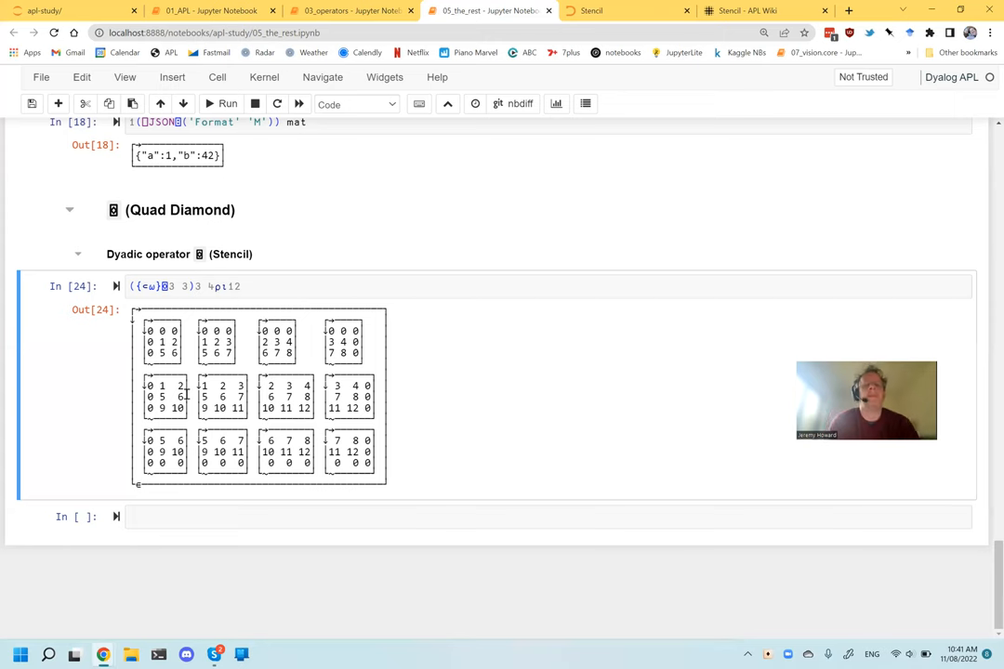
pyautogui.click(748, 10)
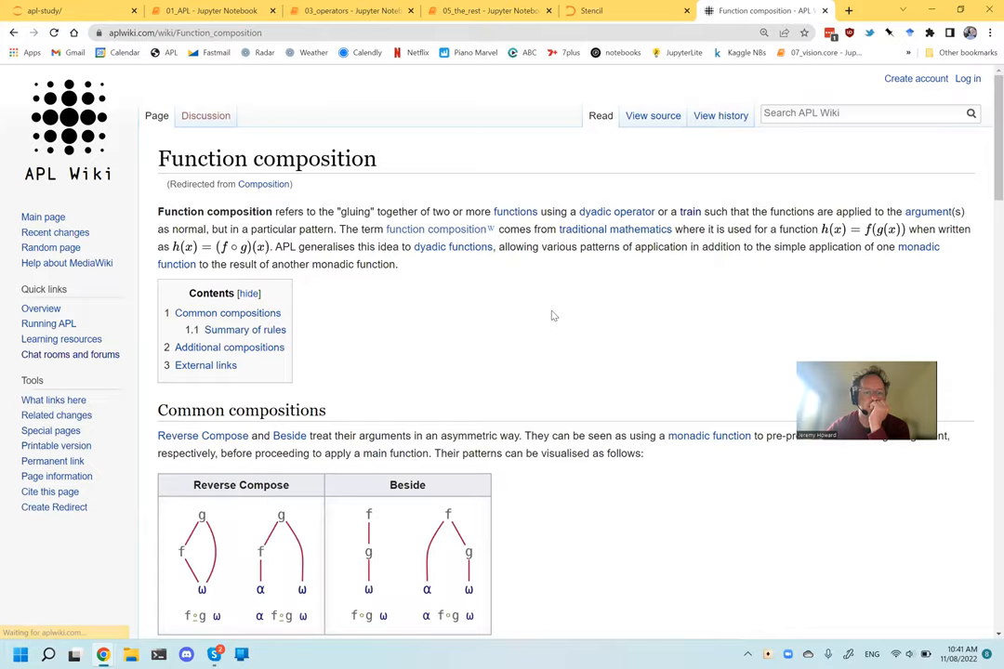
# Scroll the Function composition article down to the Atop, Over and train diagrams.
pyautogui.scroll(-3)
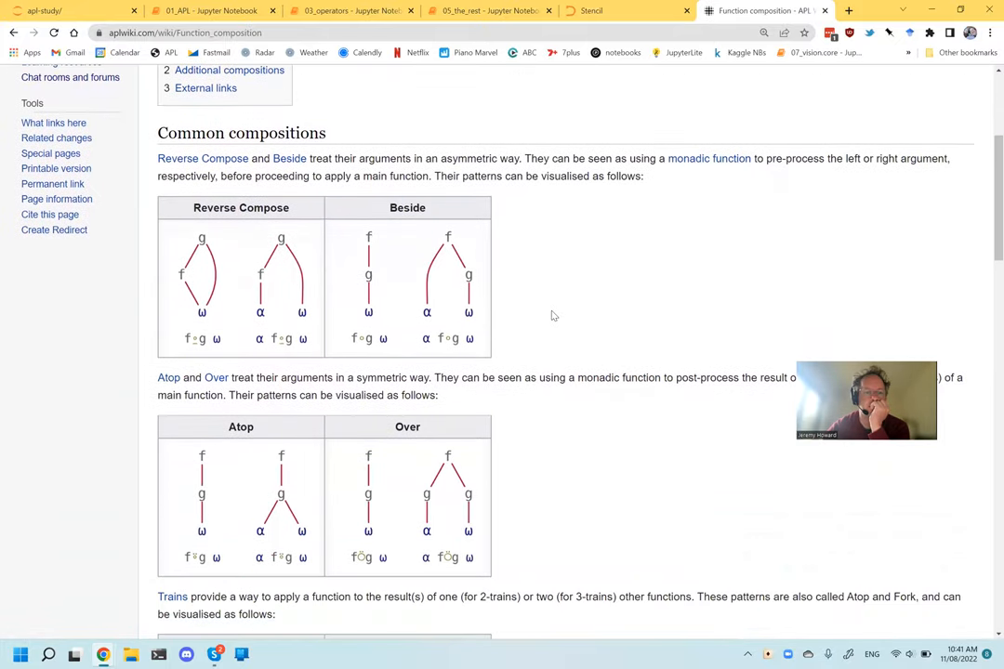
pyautogui.scroll(-3)
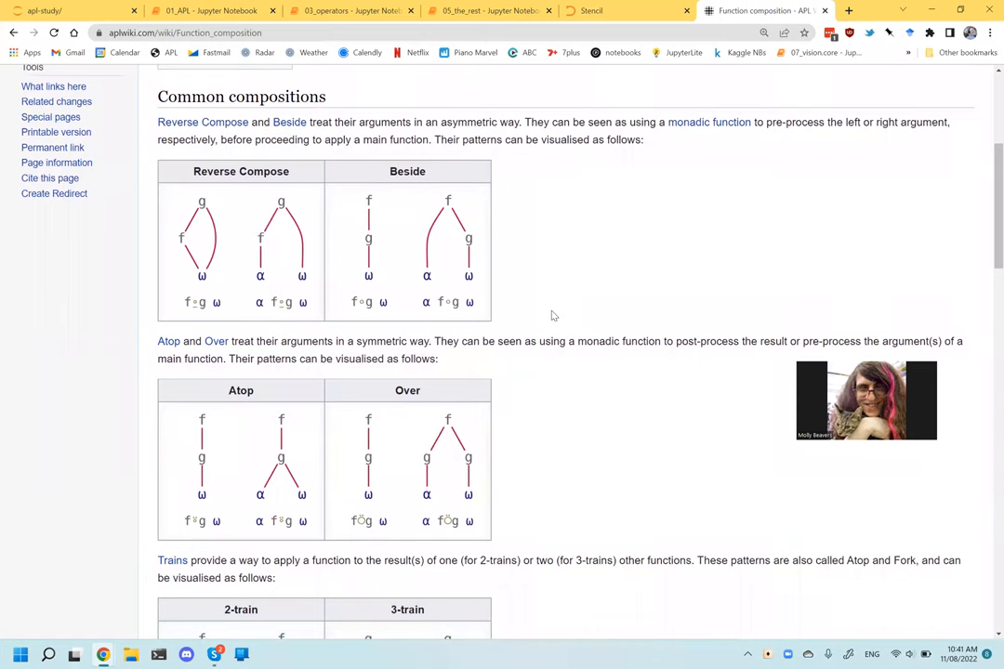
pyautogui.scroll(-3)
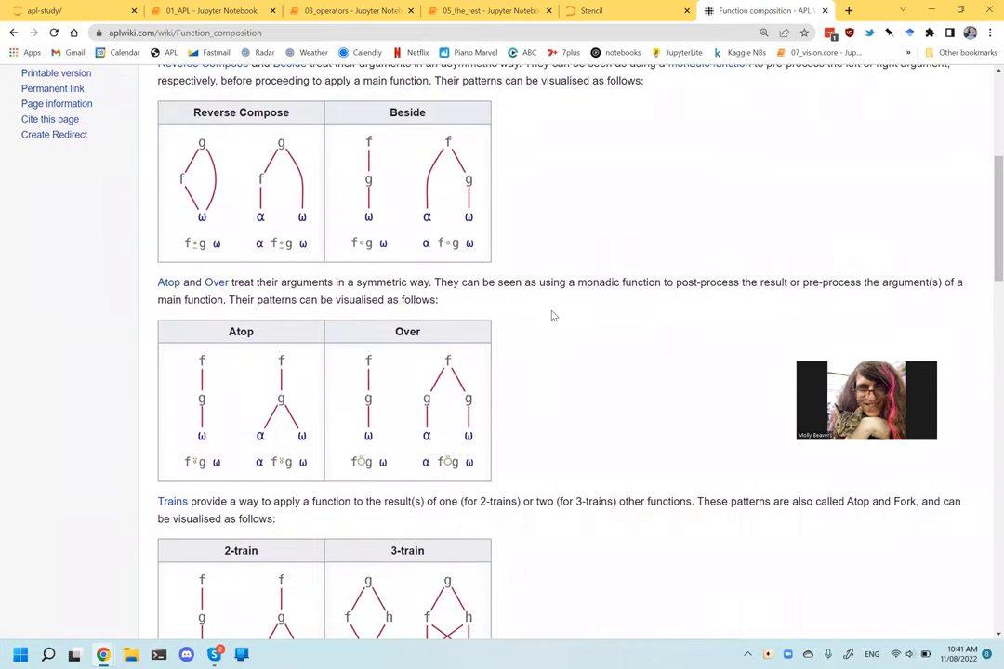
pyautogui.scroll(-3)
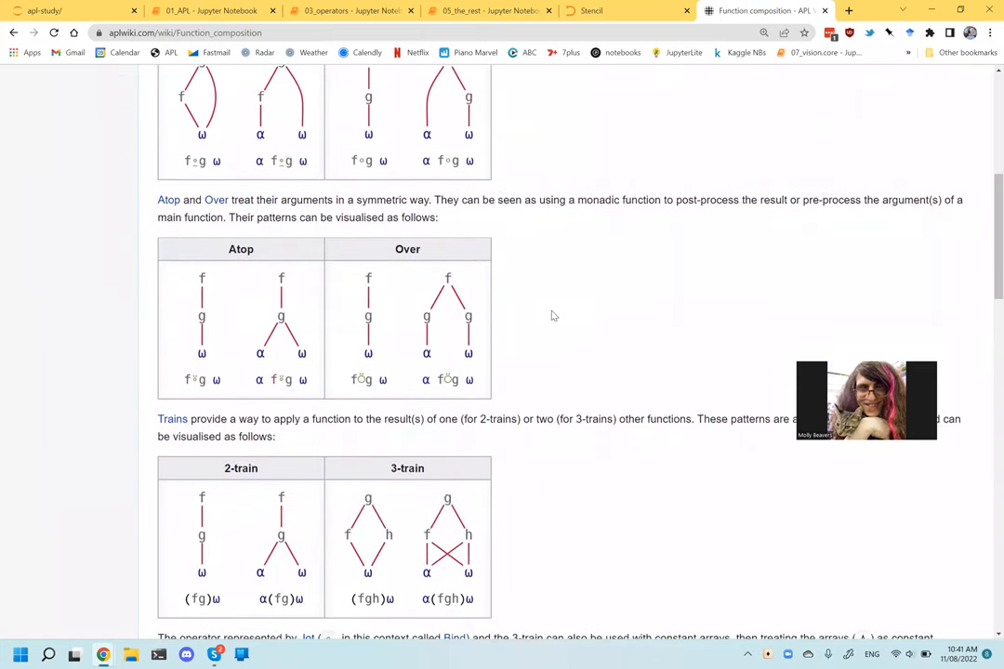
pyautogui.scroll(-3)
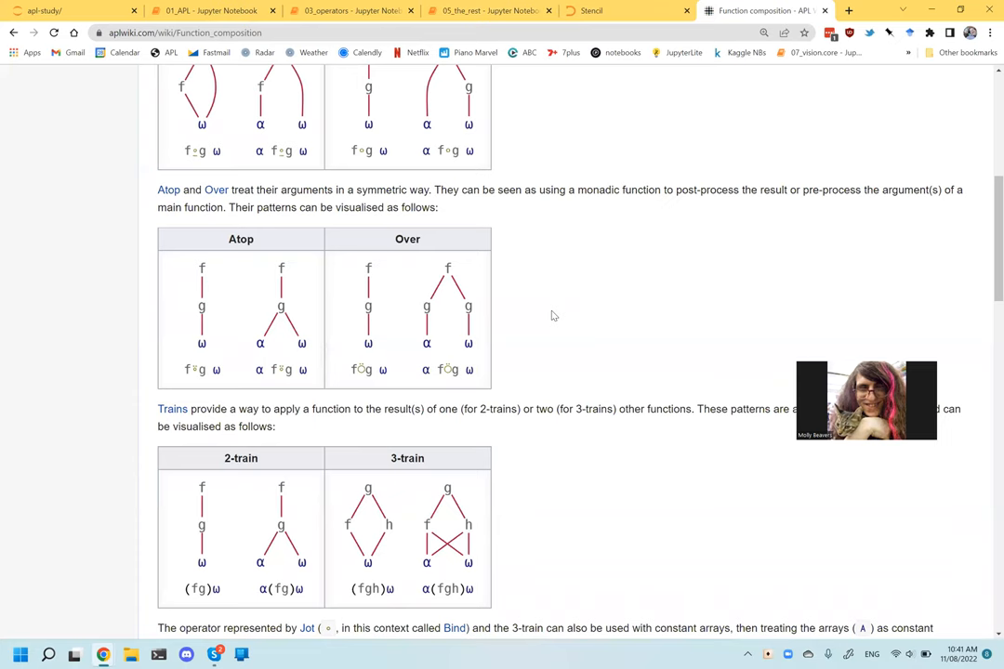
pyautogui.scroll(-3)
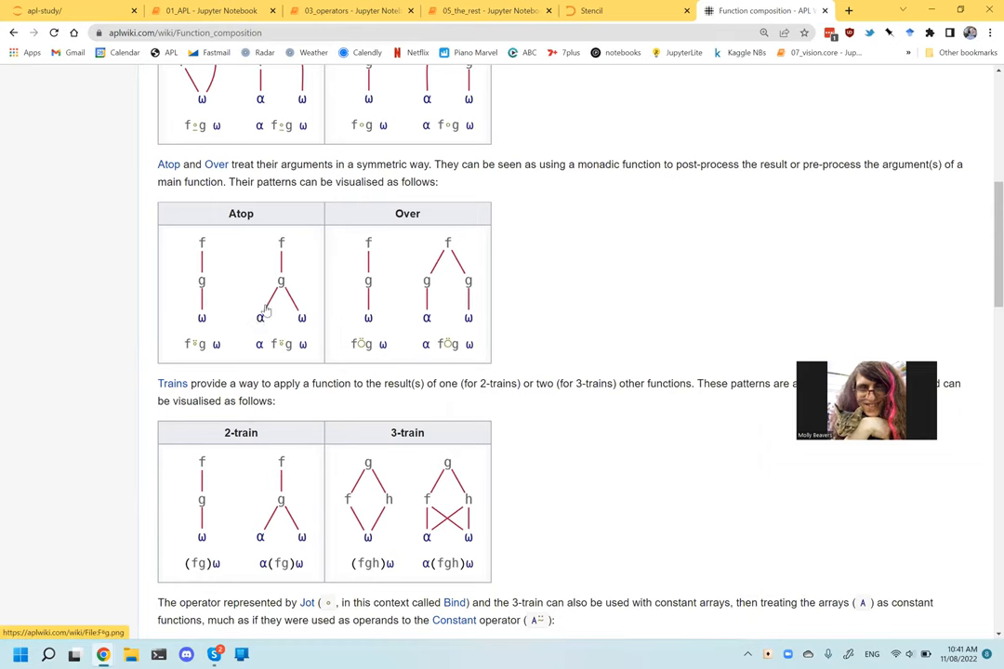
pyautogui.moveTo(282, 283)
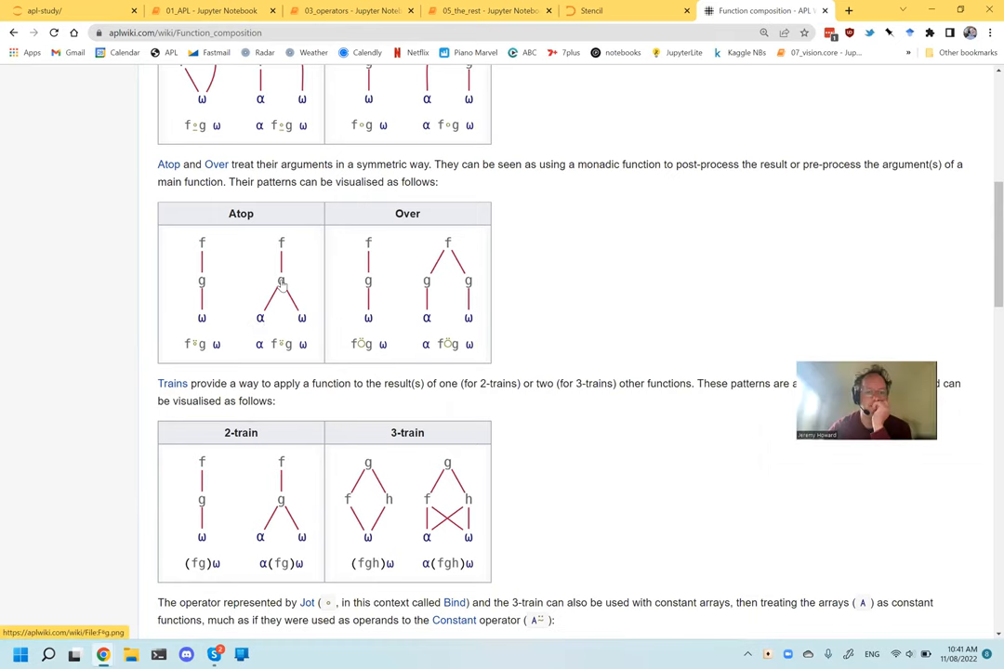
pyautogui.moveTo(282, 346)
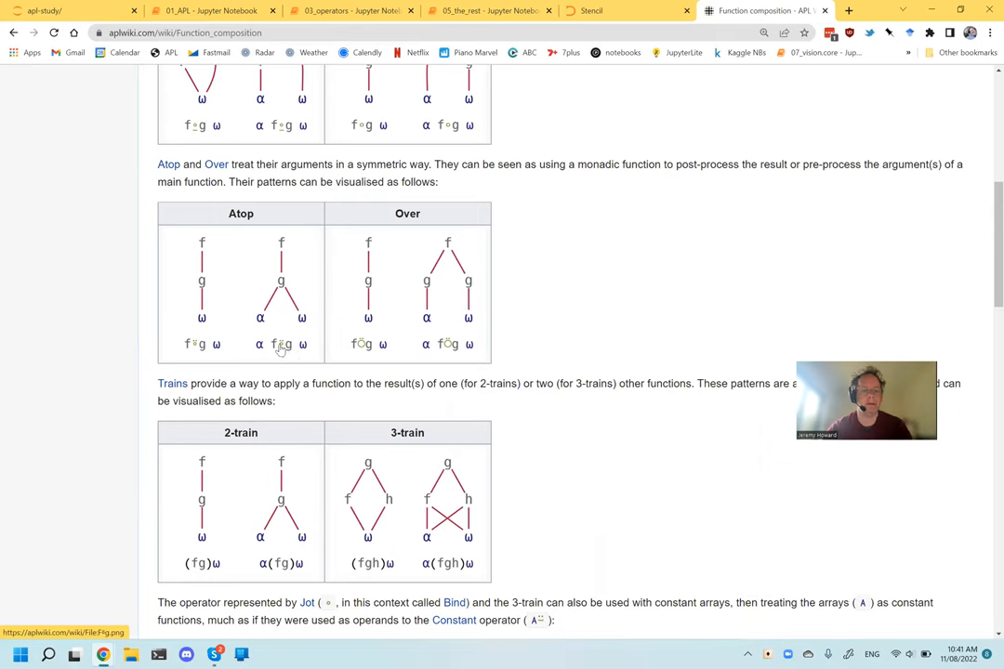
pyautogui.moveTo(282, 354)
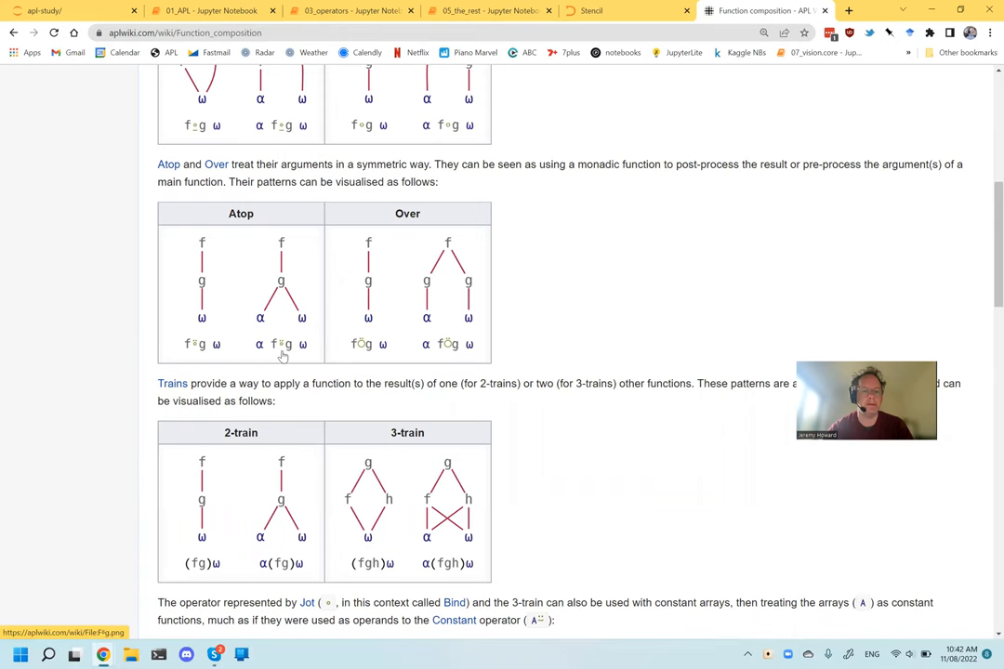
# Type a parenthesis into the 05_the_rest Stencil cell, then switch to 03_operators.
pyautogui.click(487, 10)
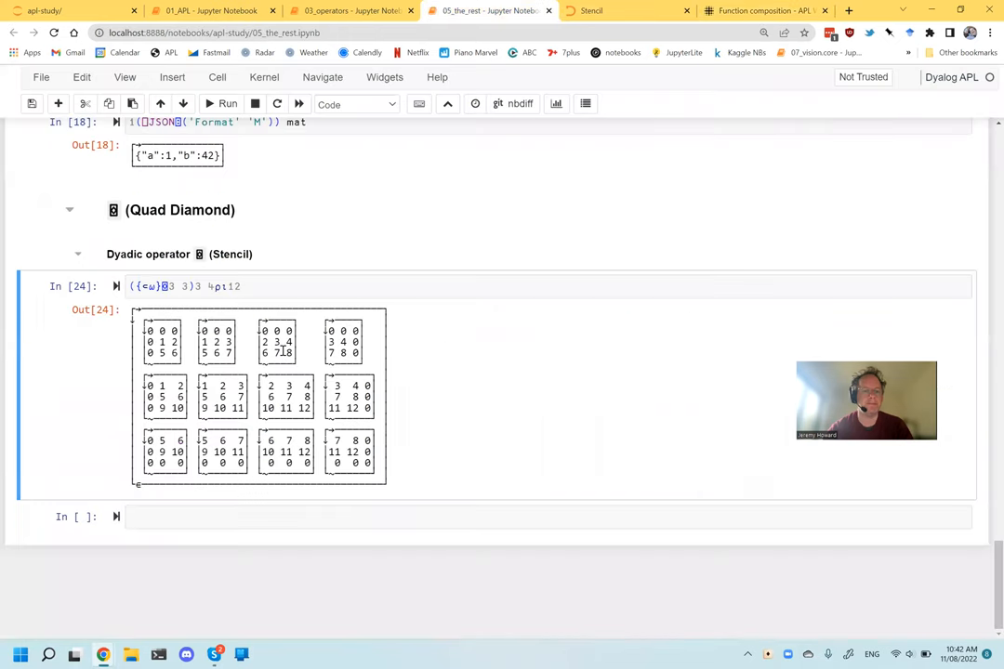
pyautogui.scroll(-3)
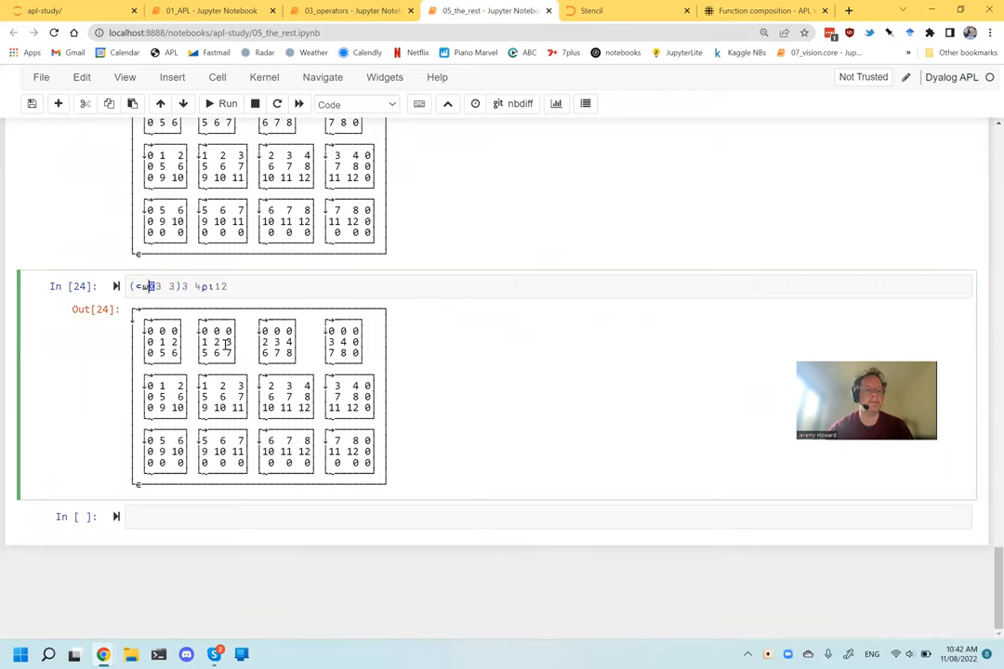
pyautogui.write('(')
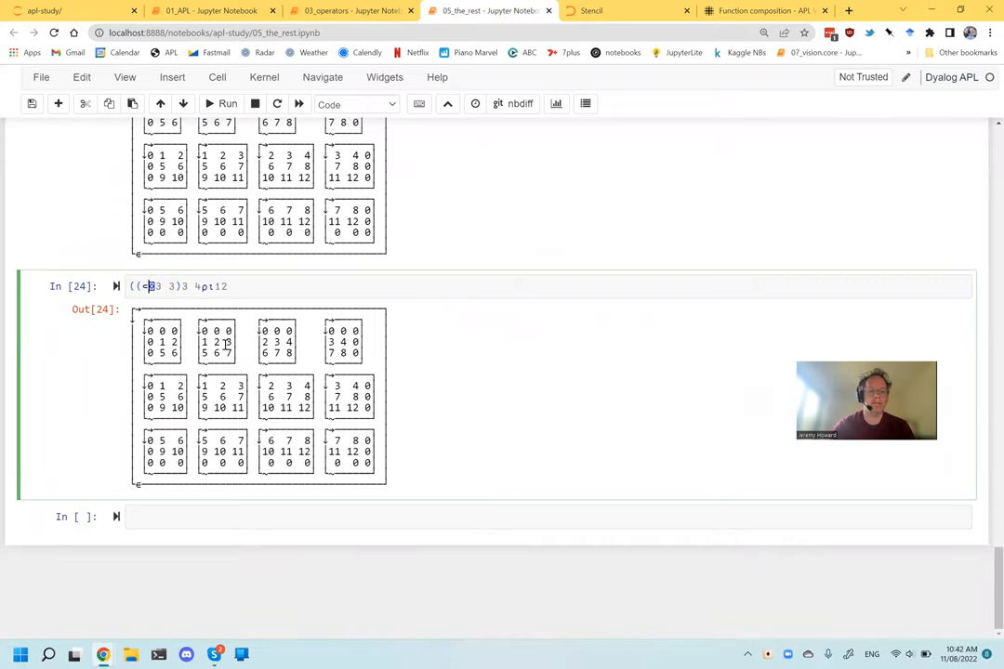
pyautogui.click(212, 10)
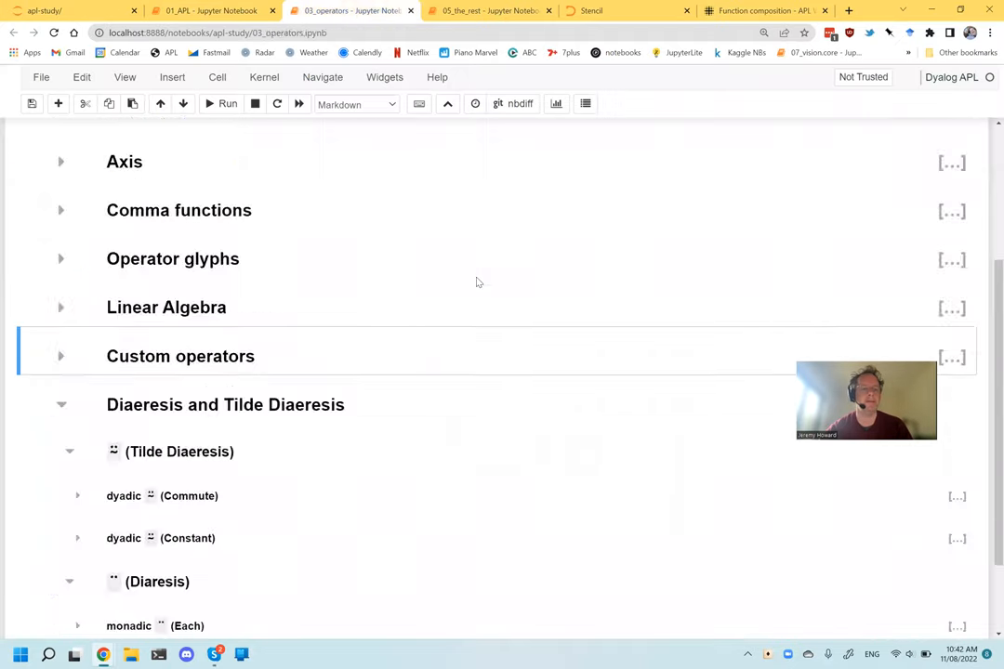
pyautogui.click(483, 11)
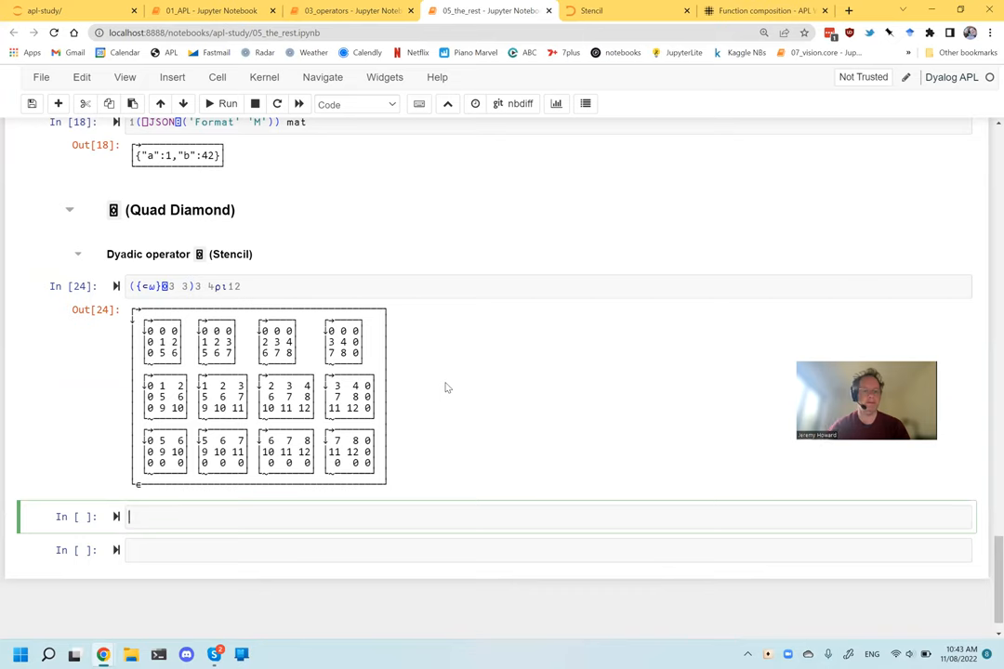
# Define the stride s←2 2⍴3 3 2 2 in the Stencil cell and begin a comment after it.
pyautogui.write('s')
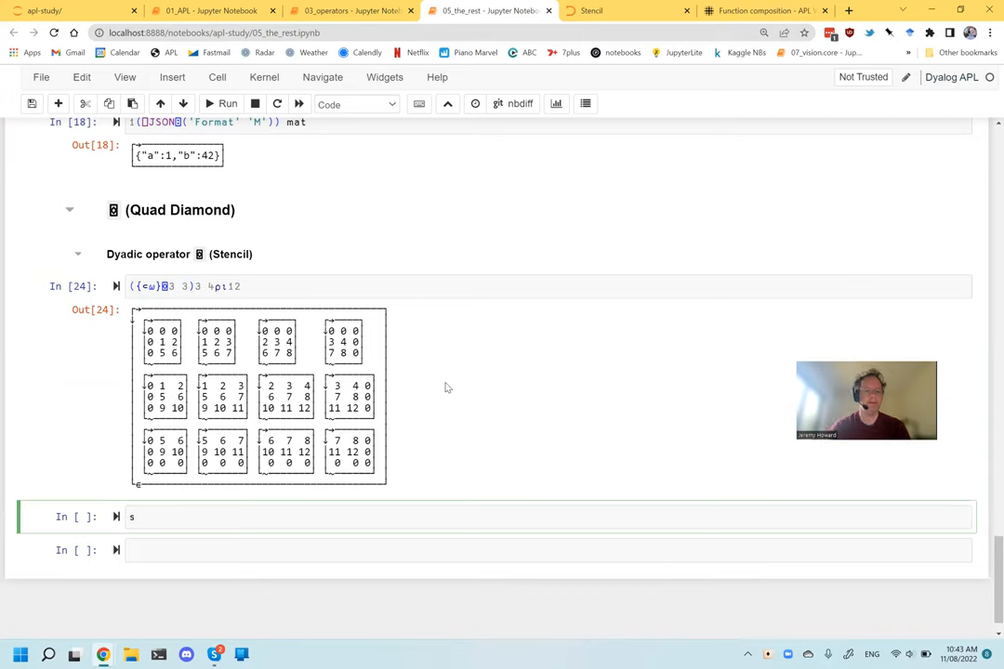
pyautogui.write('←')
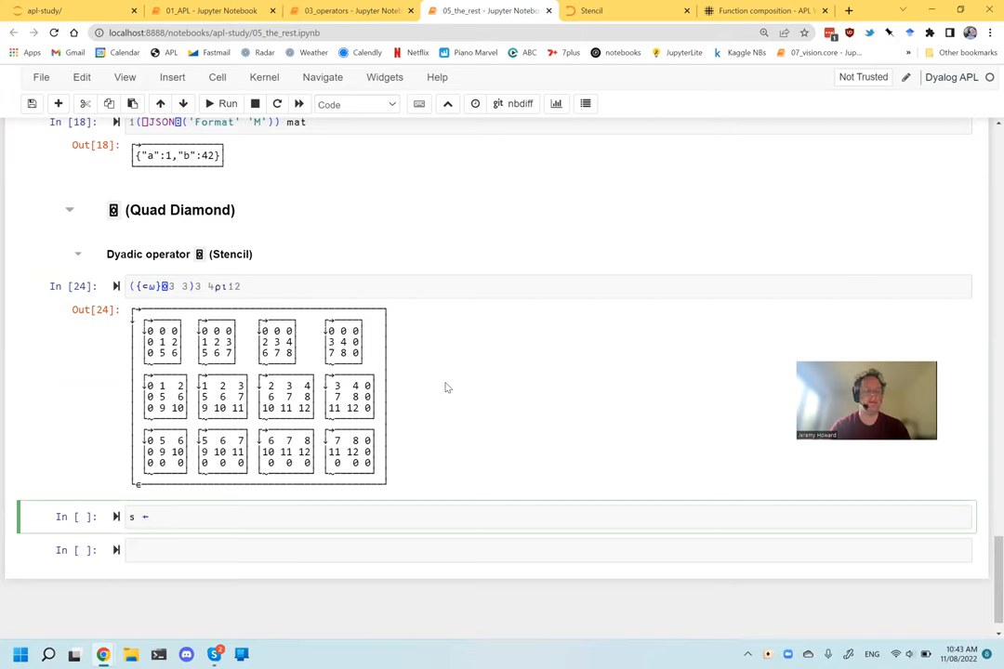
pyautogui.press('Backspace')
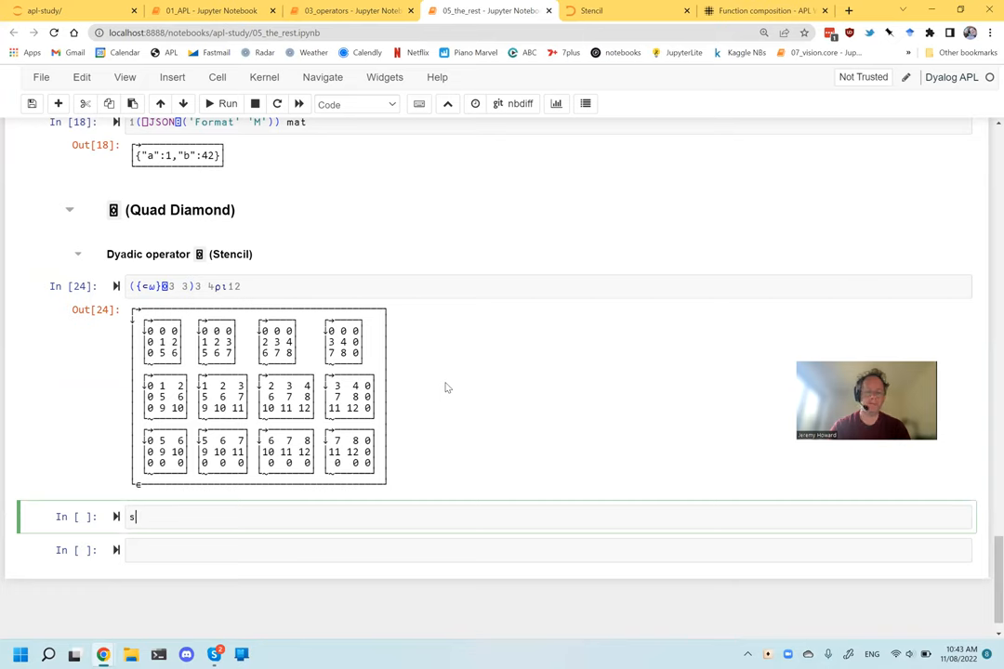
pyautogui.write('←2')
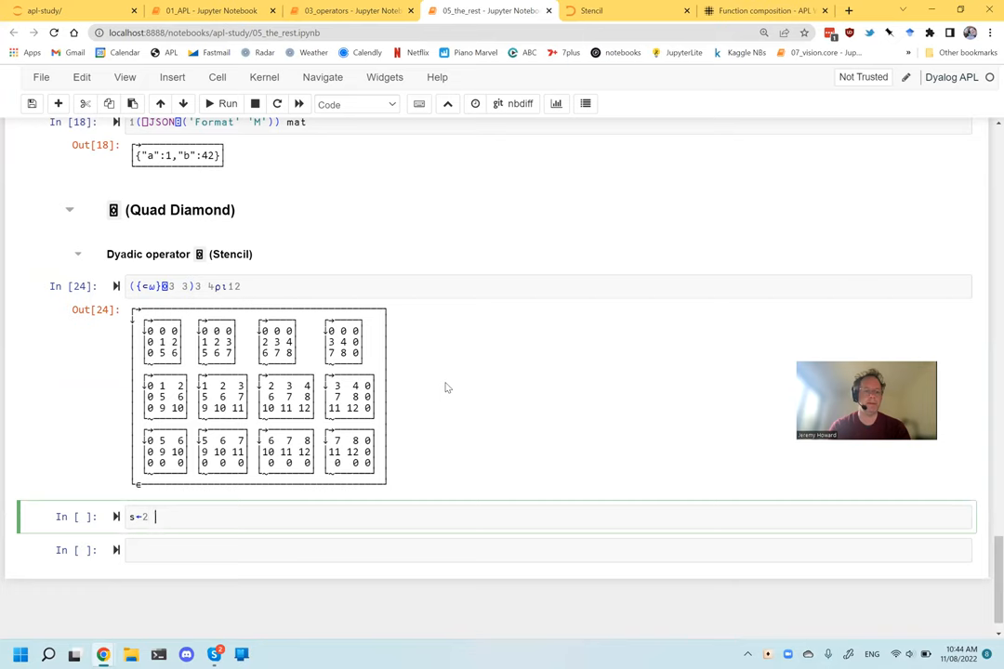
pyautogui.write('2')
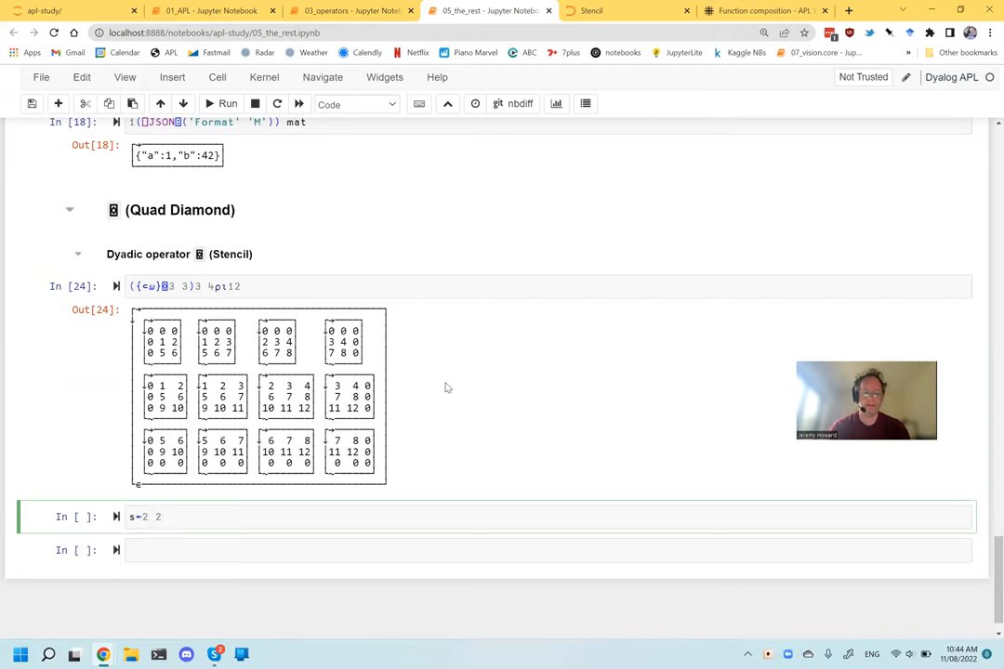
pyautogui.write('p')
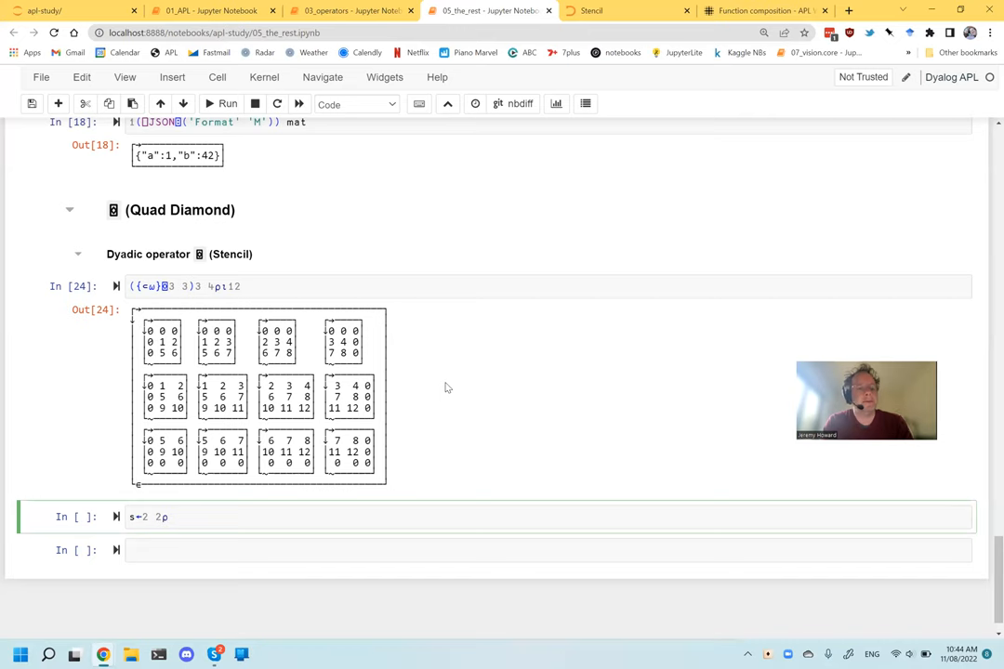
pyautogui.write('3')
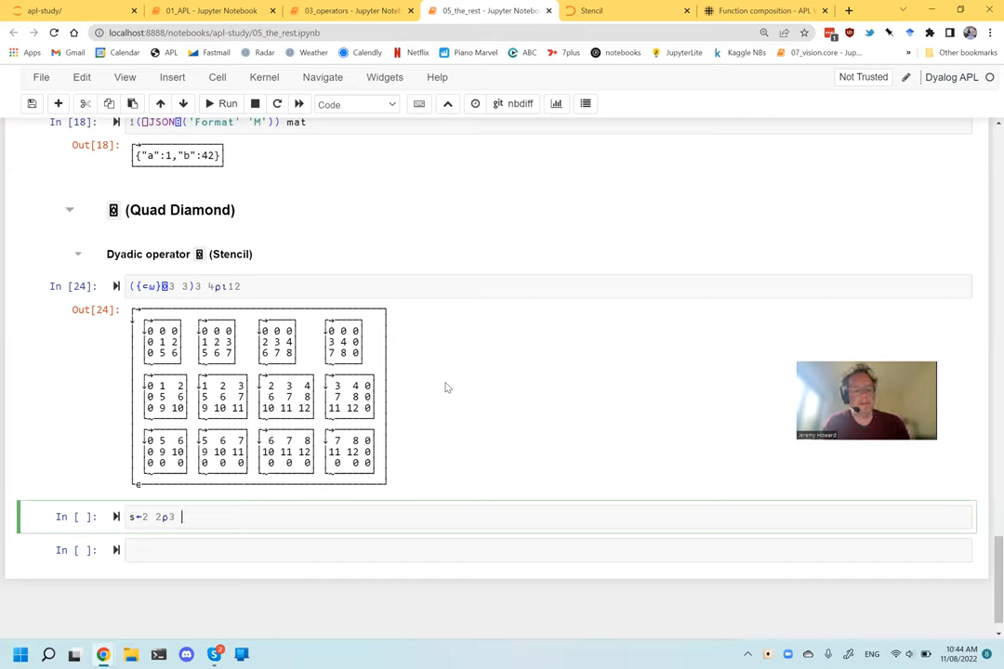
pyautogui.write('3')
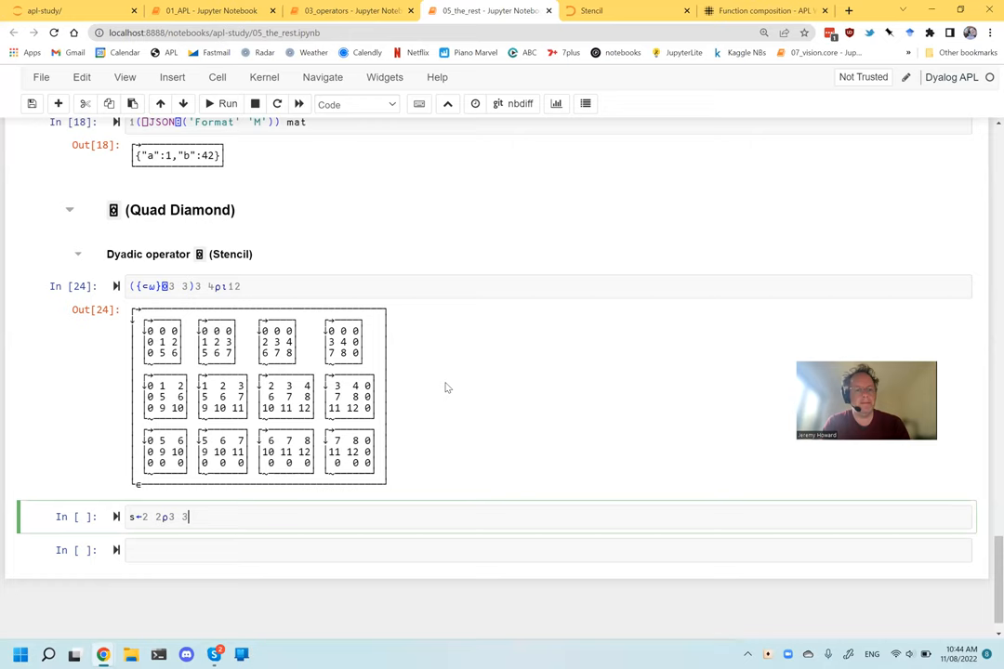
pyautogui.write('2 2')
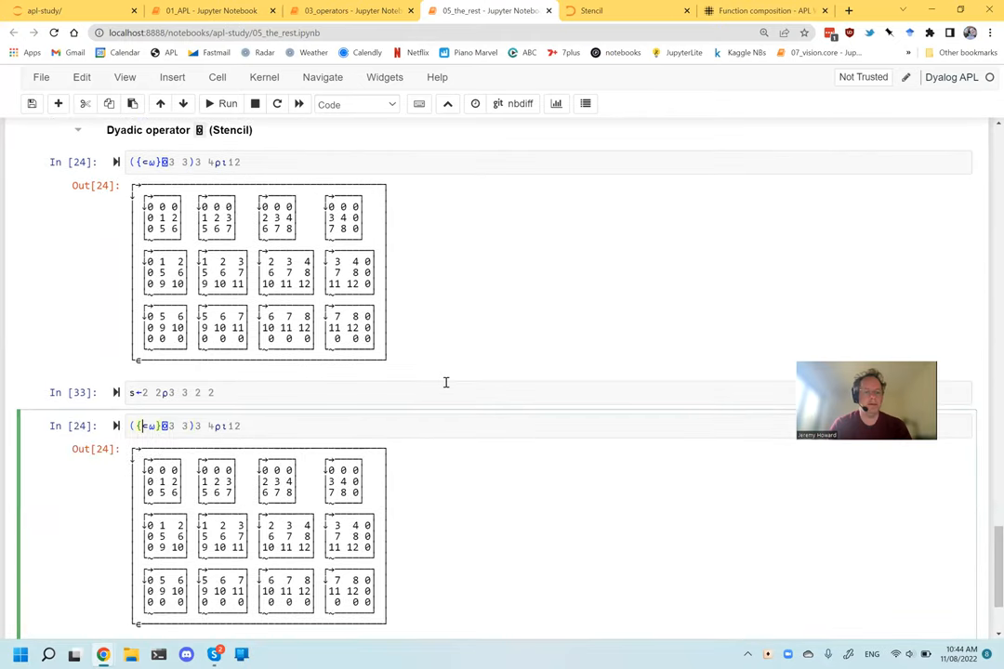
pyautogui.doubleClick(181, 425)
pyautogui.write('s')
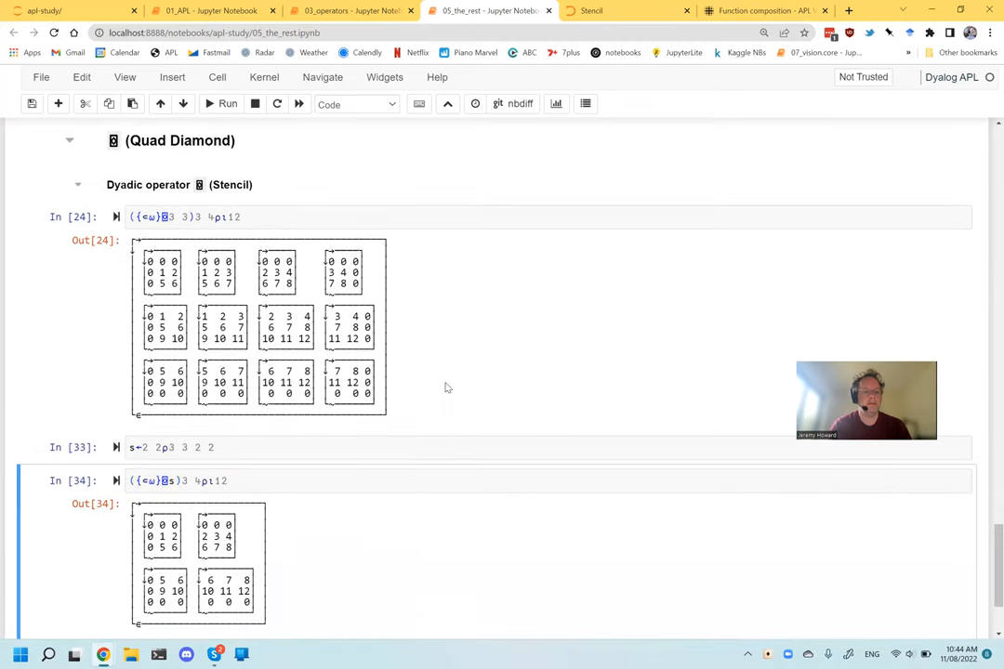
pyautogui.moveTo(371, 551)
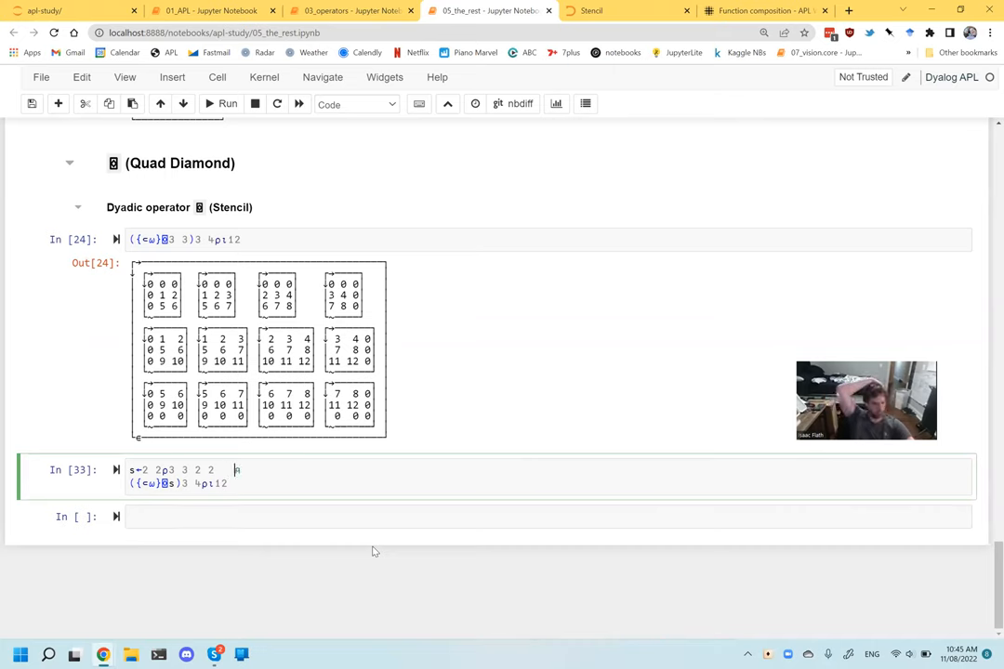
pyautogui.write('A')
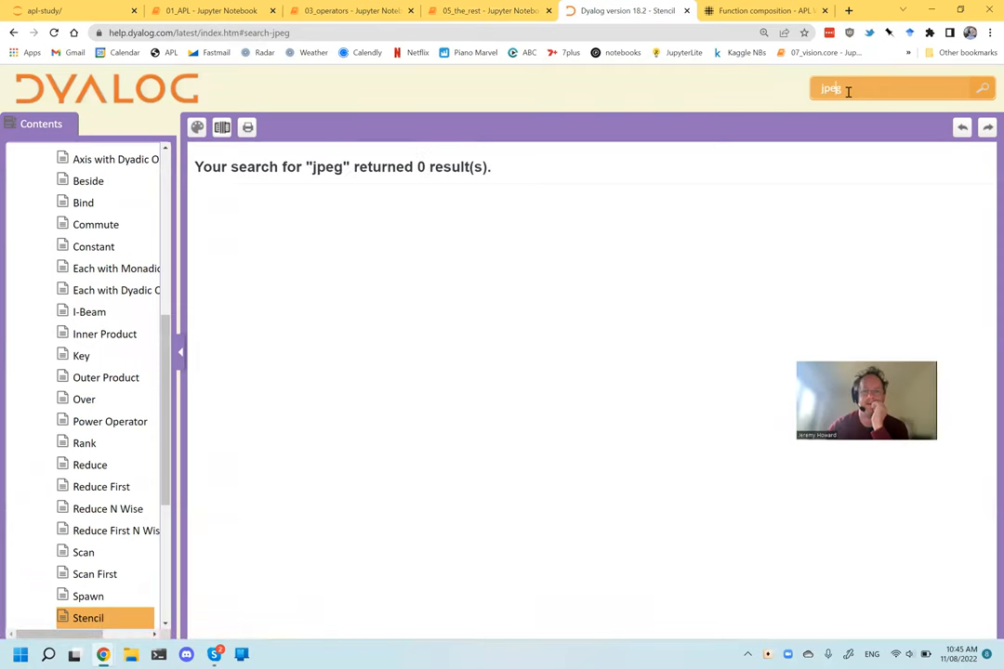
# Search the Dyalog help for png and open the Bitmap Object page.
pyautogui.press('Backspace')
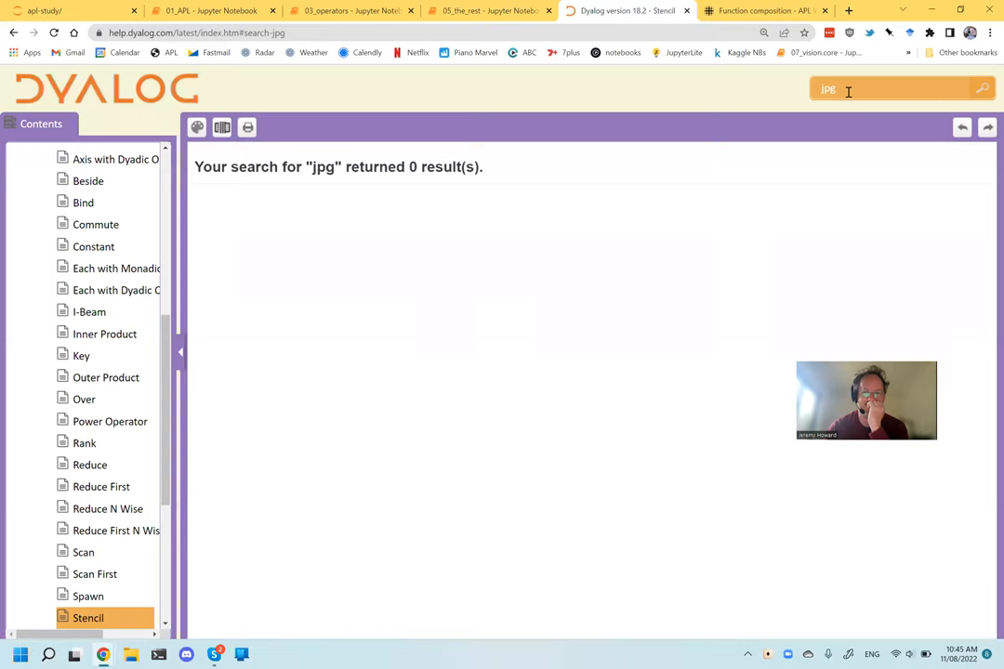
pyautogui.write('png')
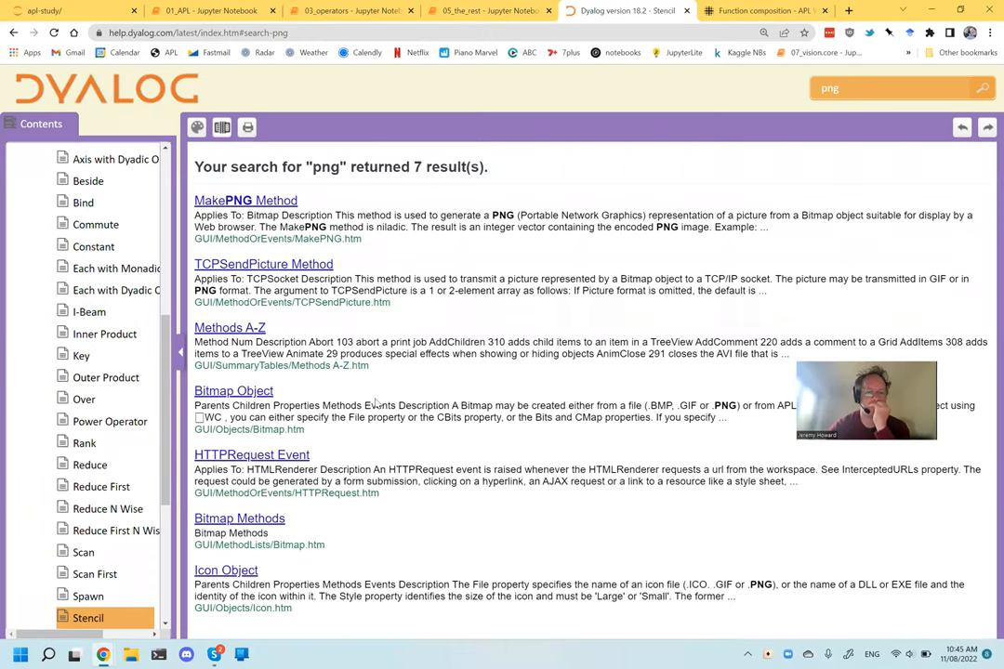
pyautogui.moveTo(692, 399)
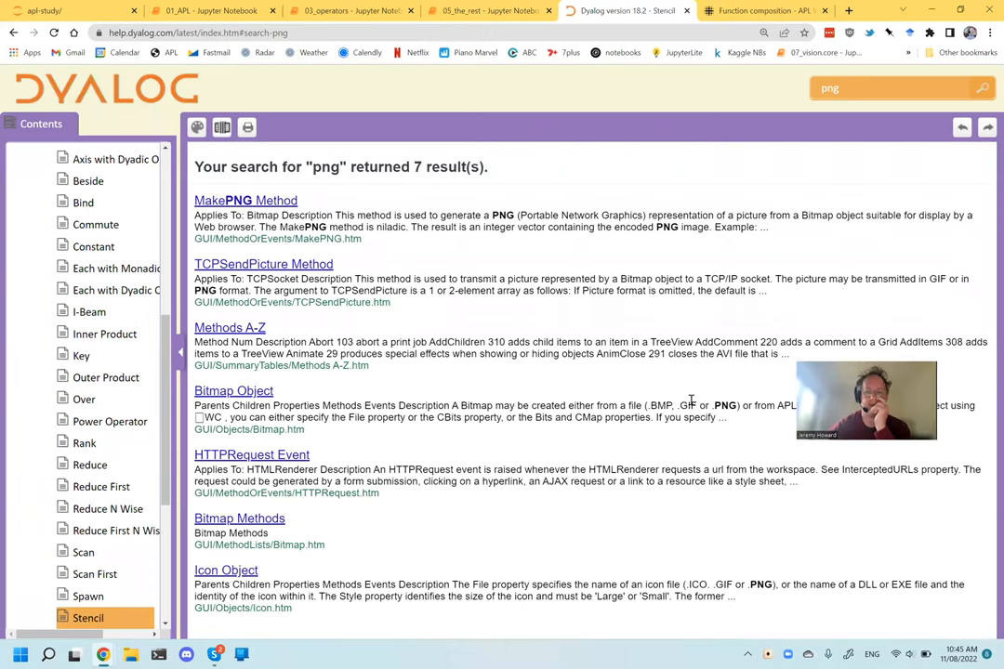
pyautogui.click(87, 608)
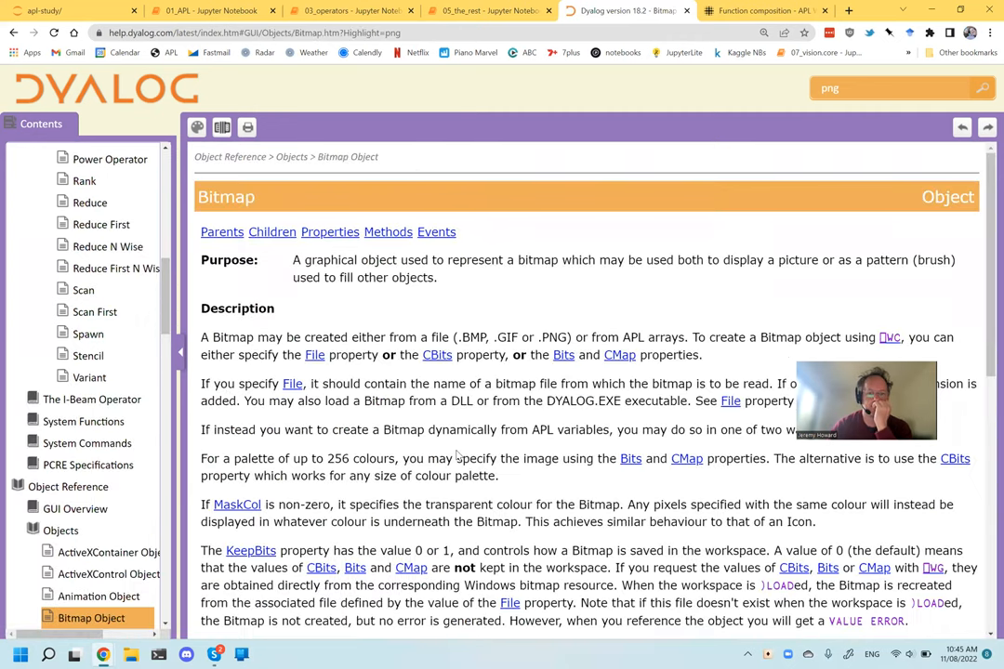
# Read through the Bitmap Object page, then return to the notebook.
pyautogui.scroll(-3)
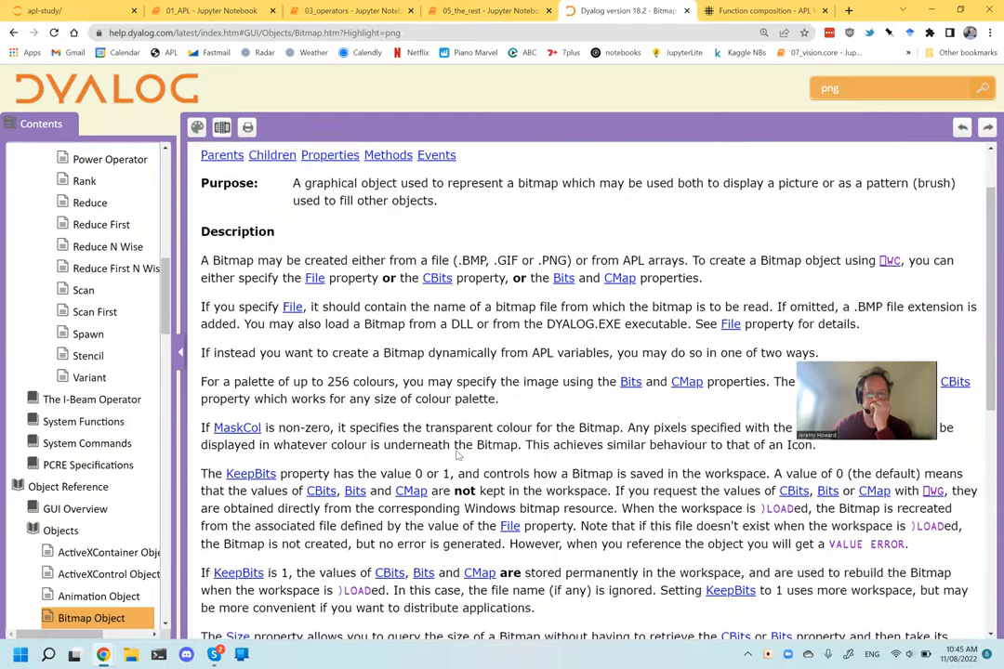
pyautogui.scroll(-3)
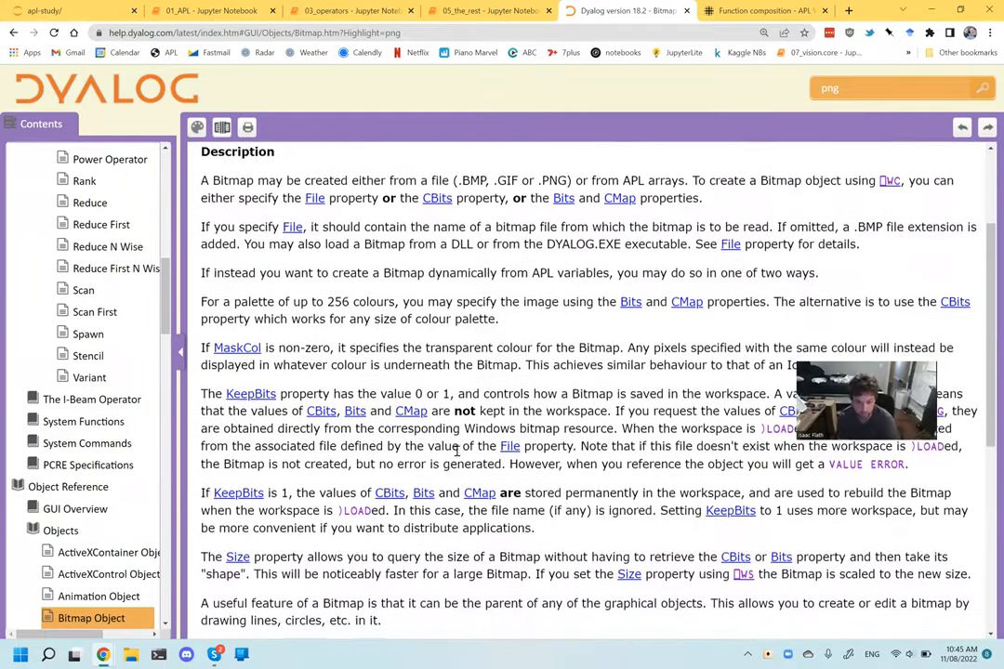
pyautogui.scroll(-3)
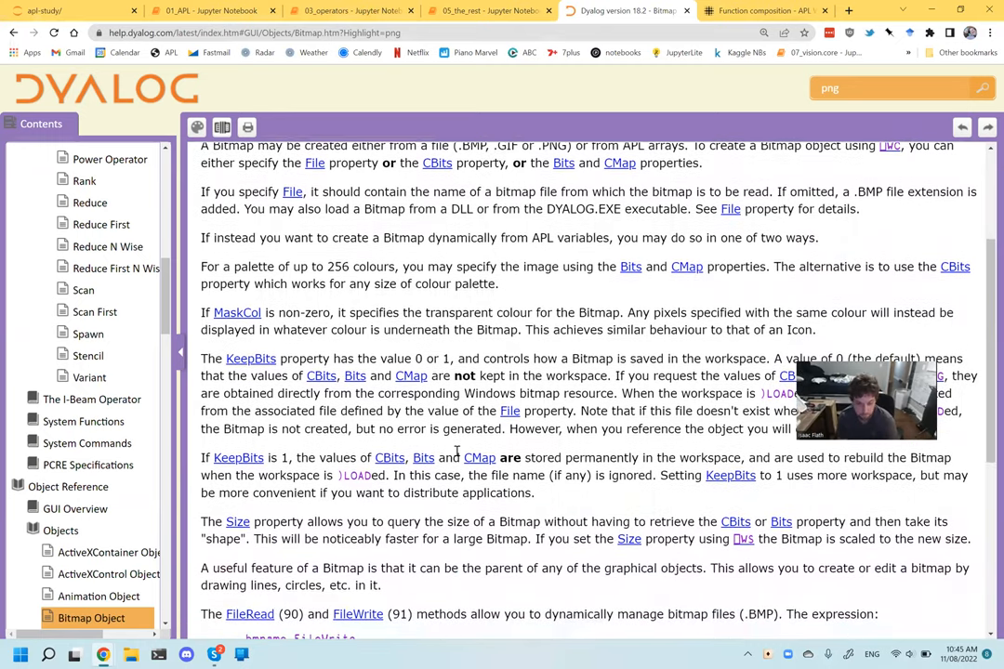
pyautogui.scroll(-3)
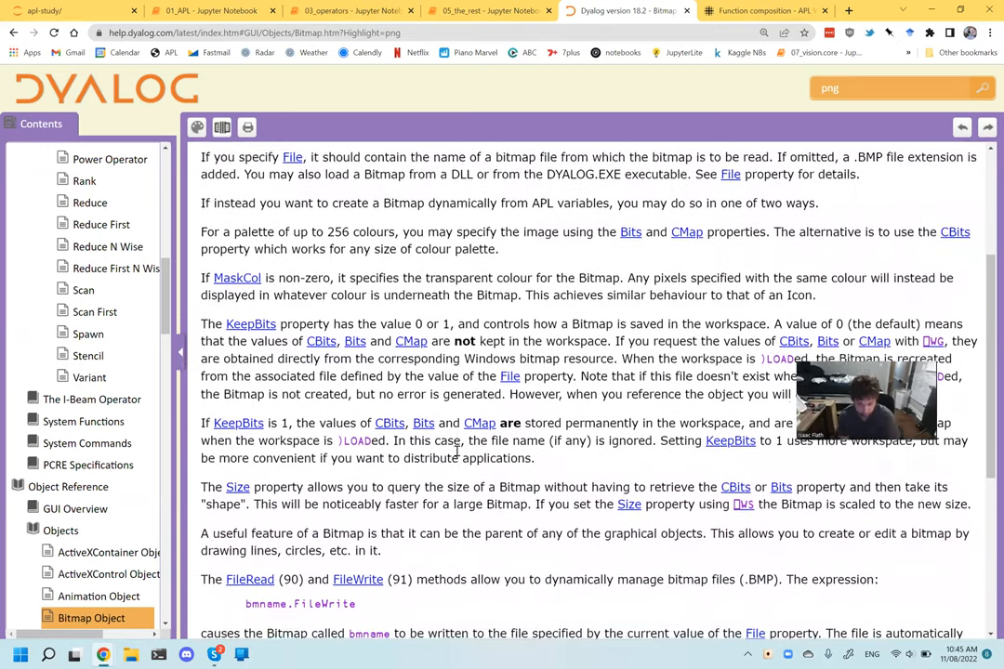
pyautogui.scroll(-3)
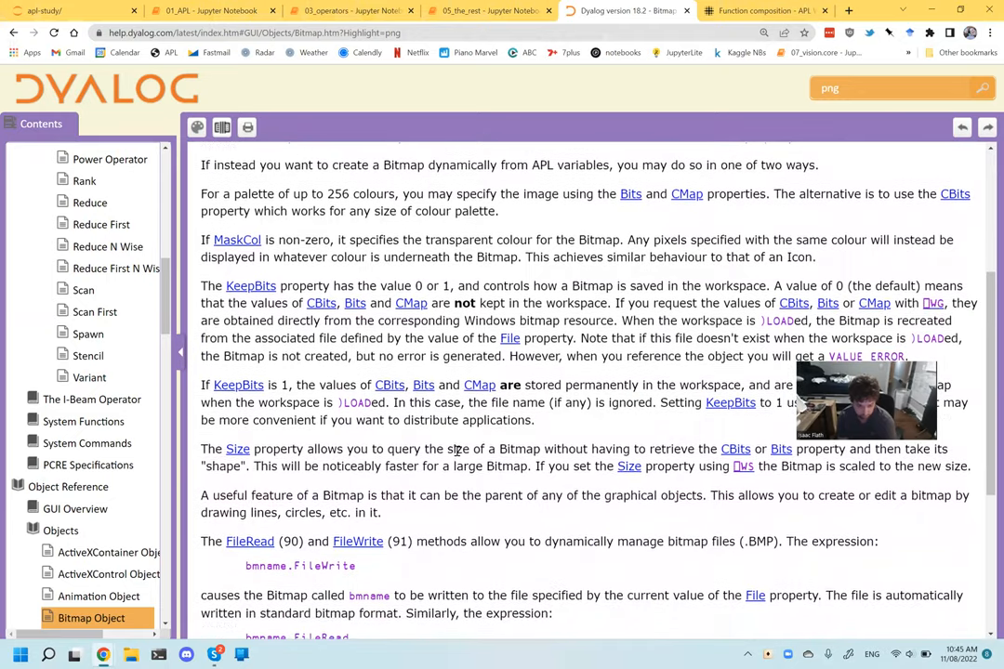
pyautogui.scroll(-3)
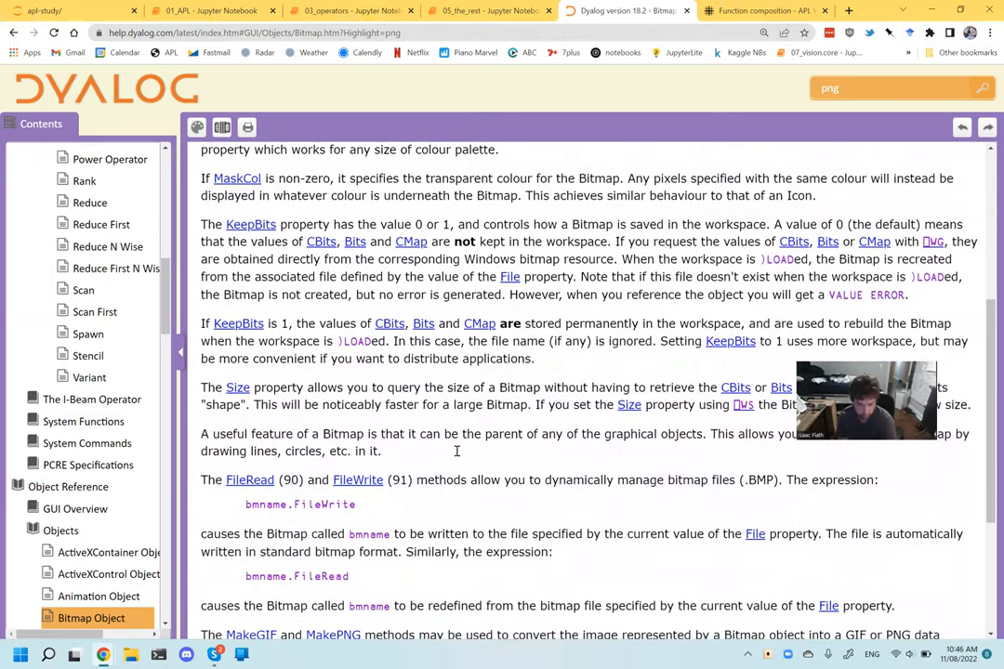
pyautogui.scroll(-3)
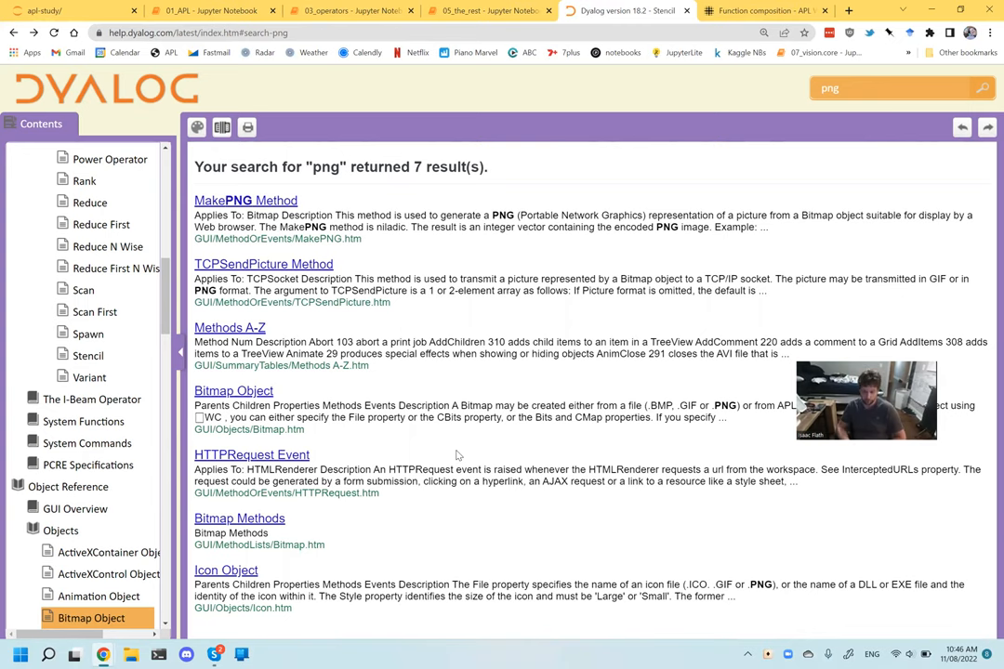
pyautogui.click(488, 10)
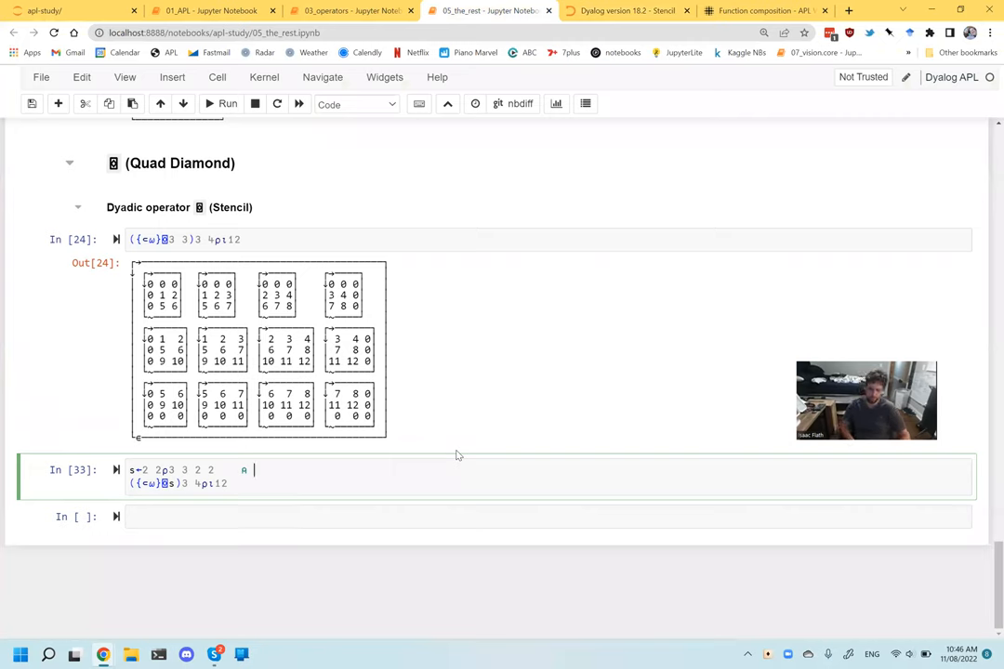
# Add the comment '2x2 stride with 3x3 kernel' to the stride cell and rerun it.
pyautogui.write('2x2')
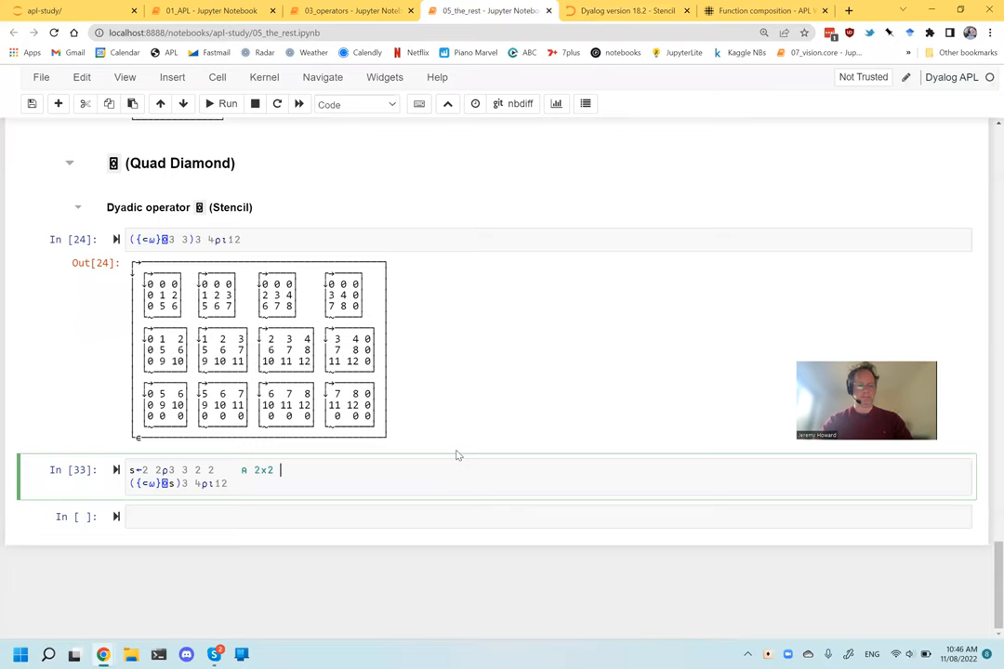
pyautogui.write('stride with')
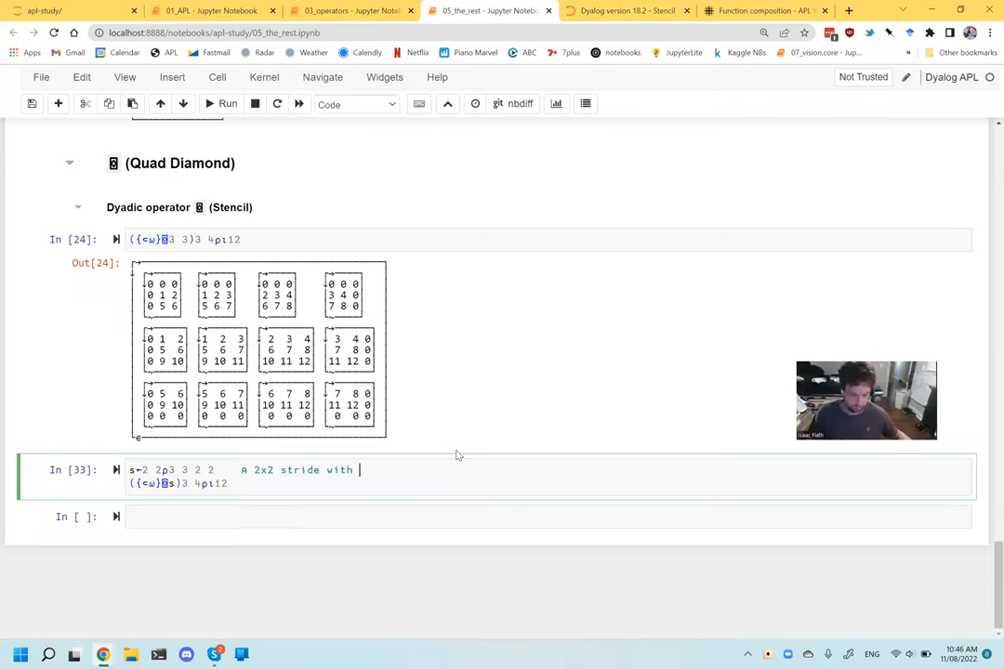
pyautogui.write('3x3 kernel')
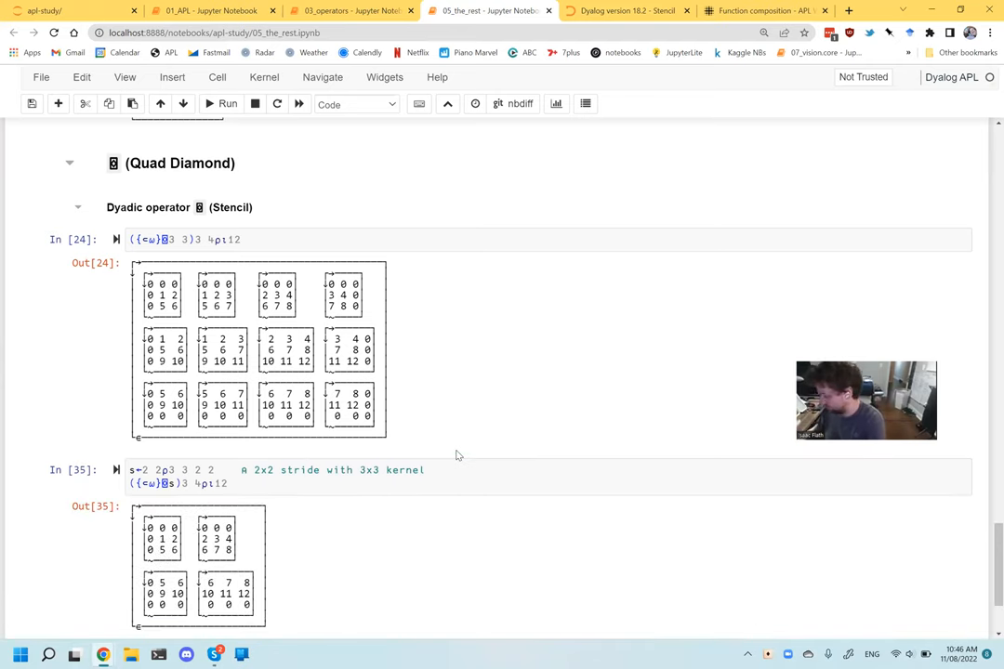
pyautogui.scroll(-3)
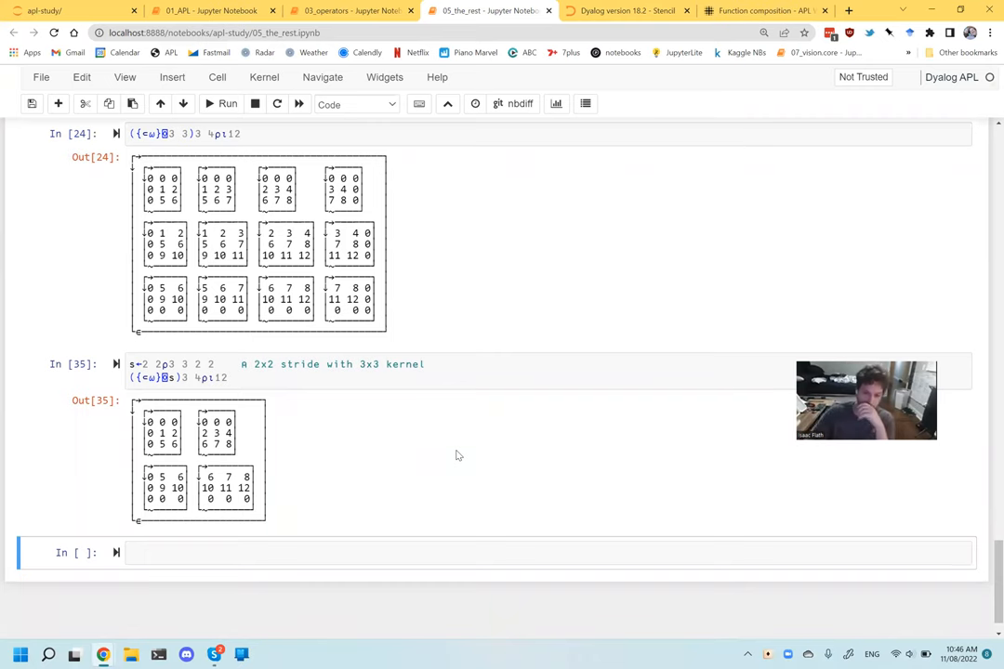
# Open the Stencil operator help page, copy its {⊂⍺ ⍵}⌺3 3⊢3 3⍴⍳12 example, and return to the notebook.
pyautogui.click(623, 10)
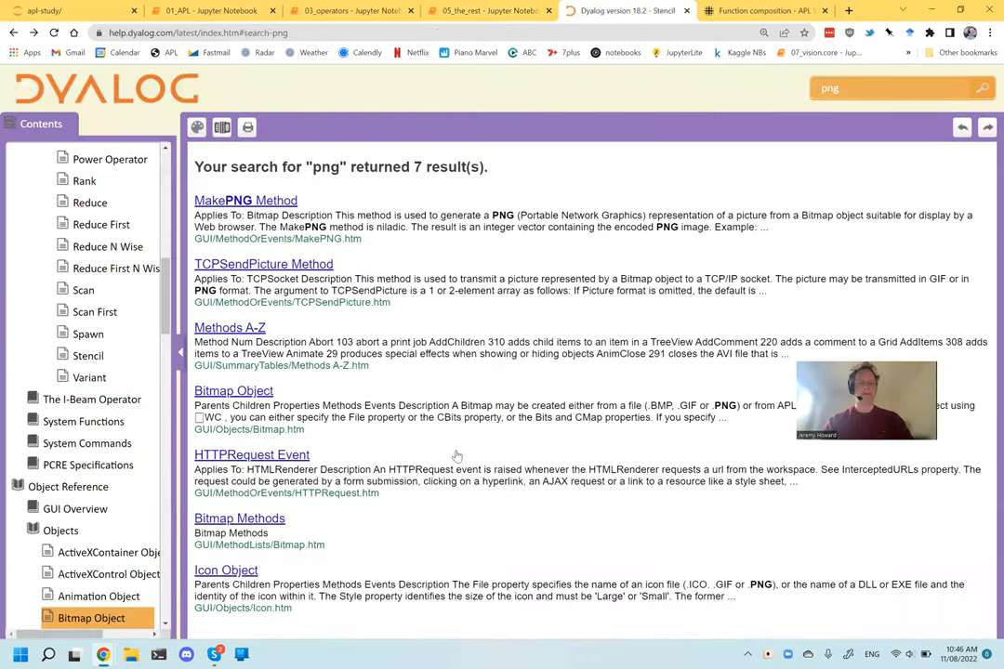
pyautogui.click(679, 10)
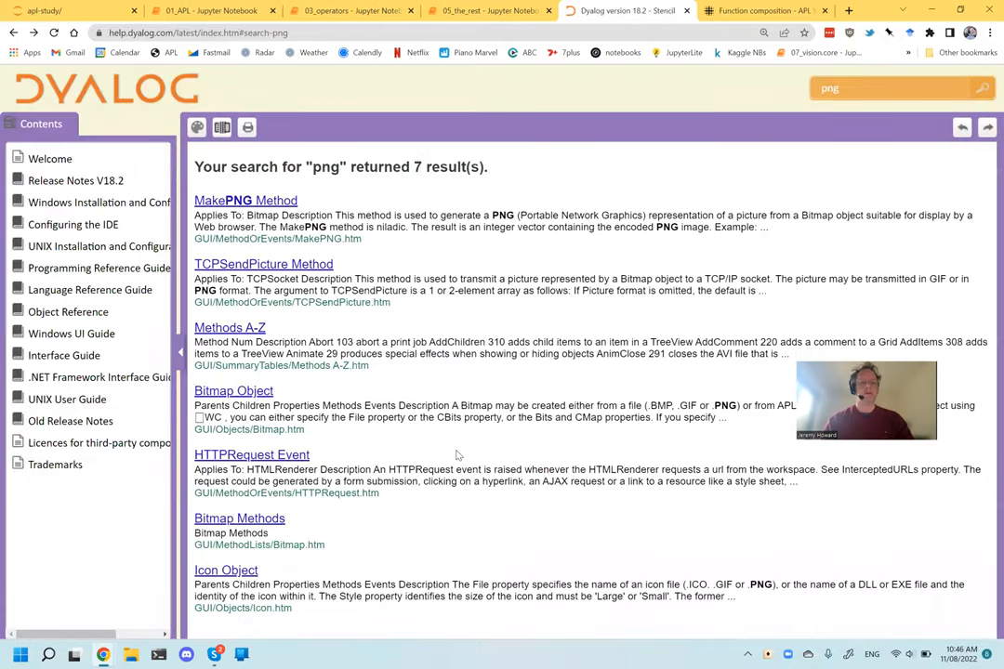
pyautogui.write('jpeg')
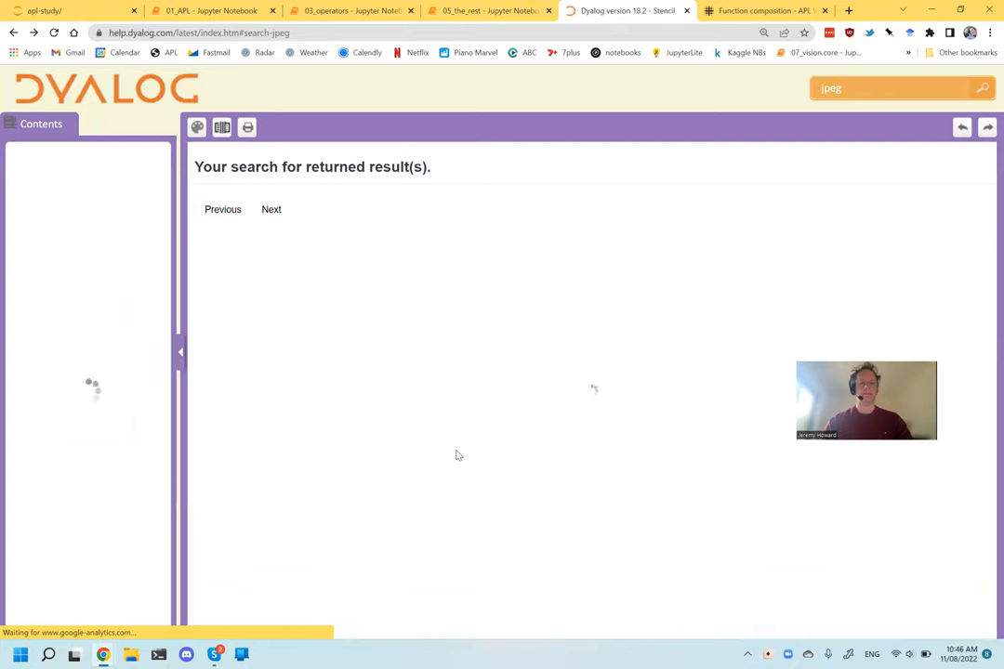
pyautogui.click(87, 617)
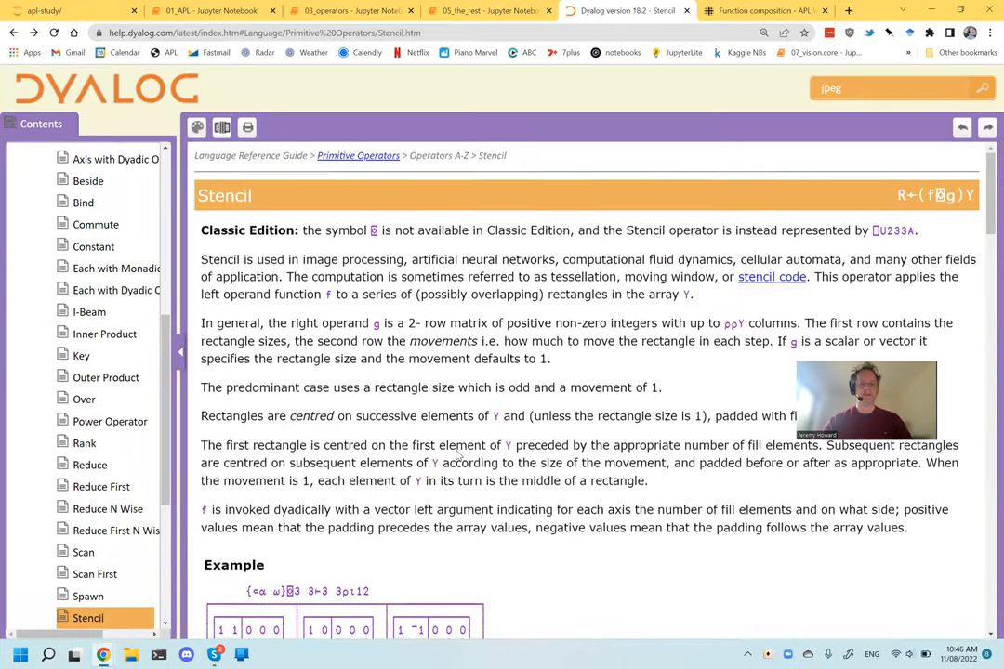
pyautogui.scroll(-3)
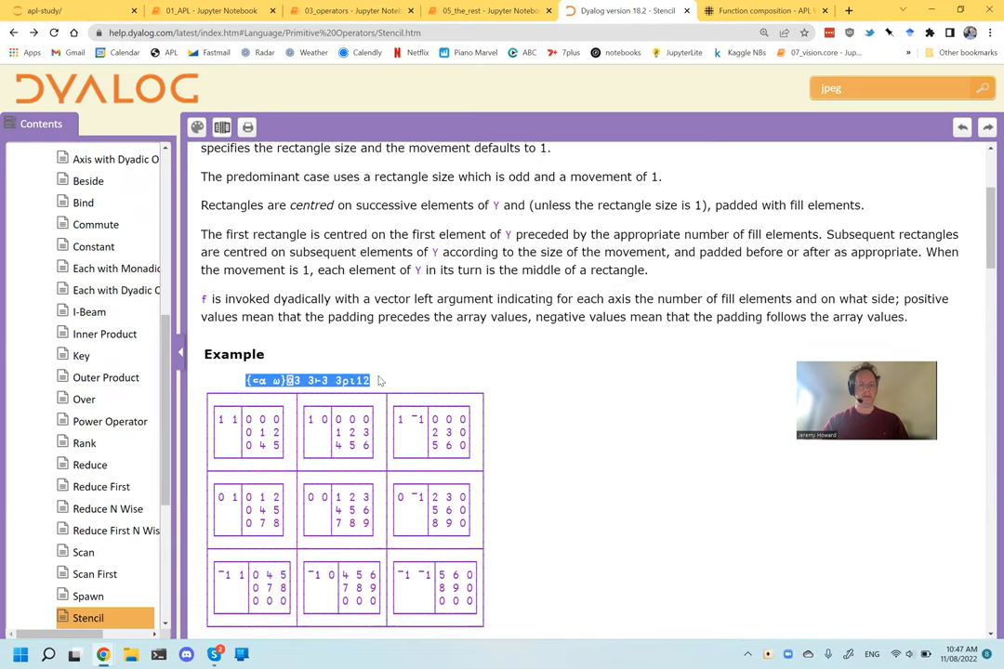
pyautogui.click(483, 10)
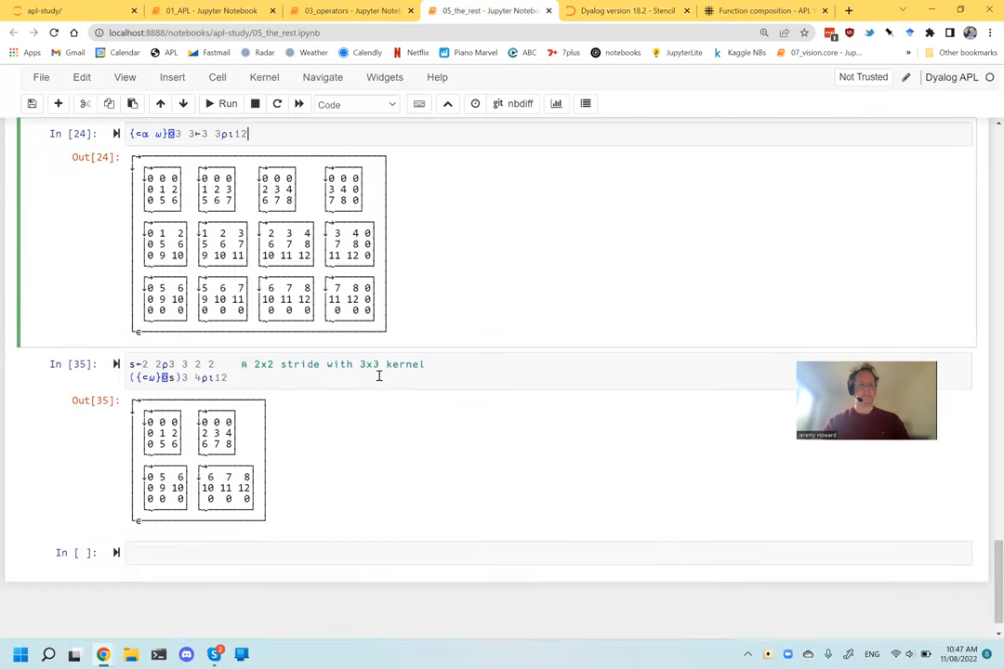
# Scroll down the notebook toward the first stencil example cell In[24].
pyautogui.scroll(-3)
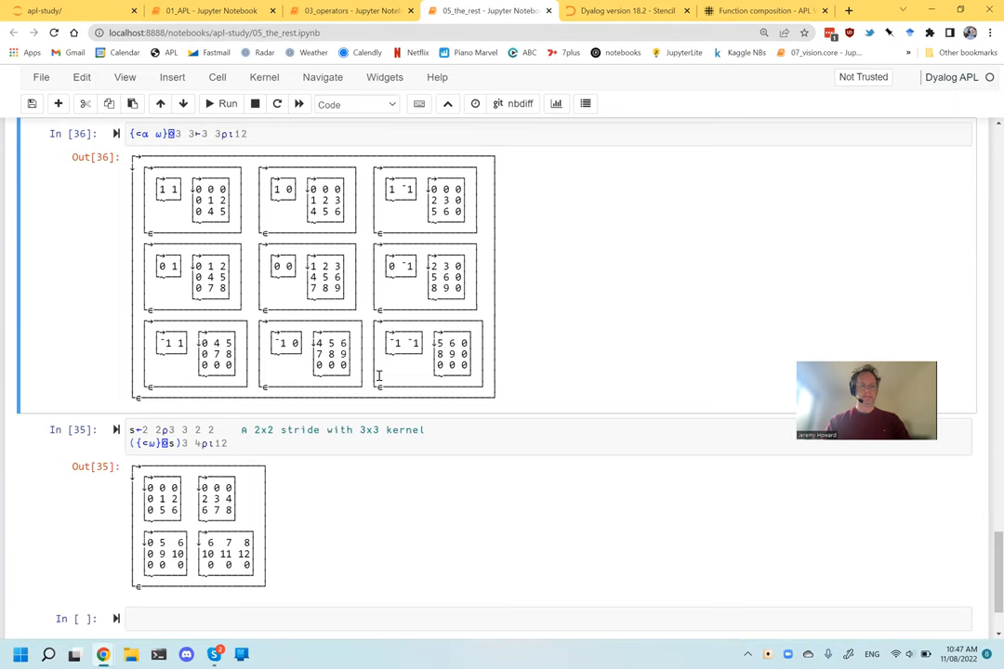
pyautogui.click(628, 11)
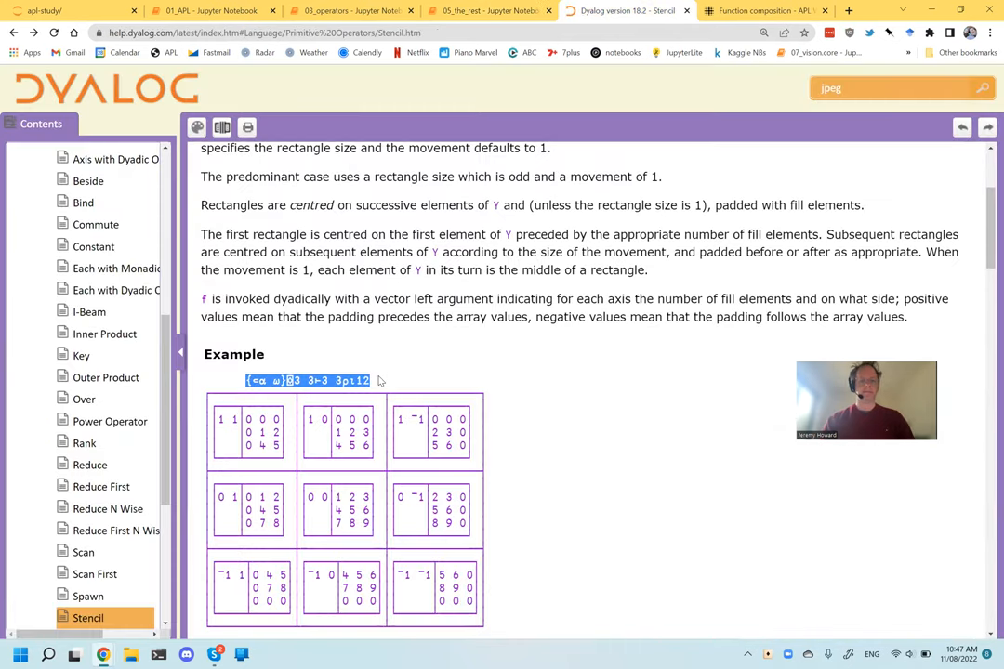
pyautogui.scroll(-3)
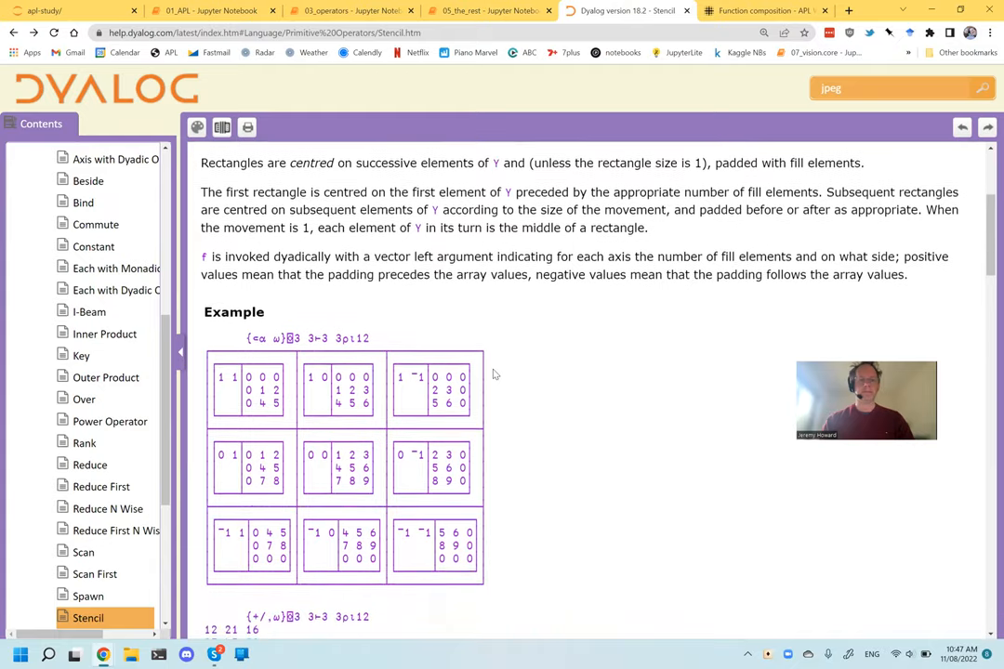
pyautogui.scroll(-3)
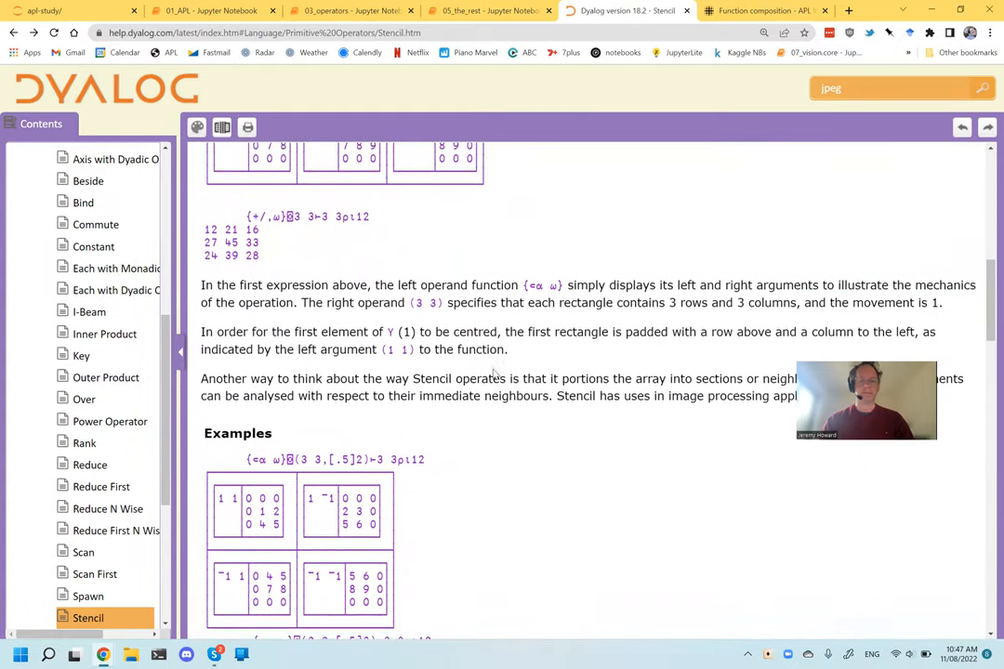
pyautogui.scroll(-3)
pyautogui.write('apl')
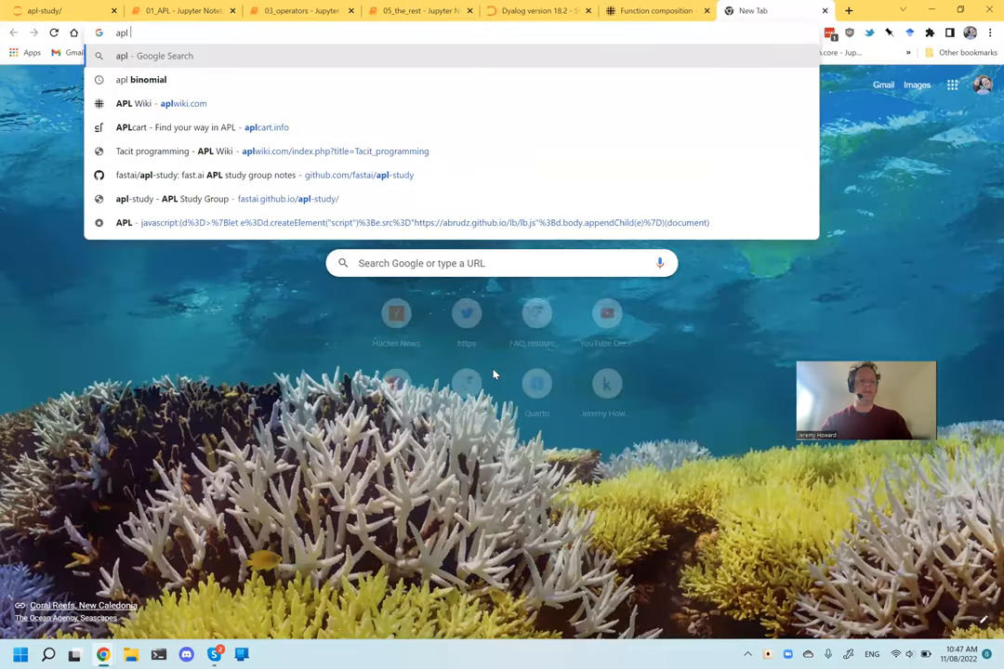
# Search Google for 'apl stencil game of life' and open the APL Wiki Game of Life result.
pyautogui.write('stencil')
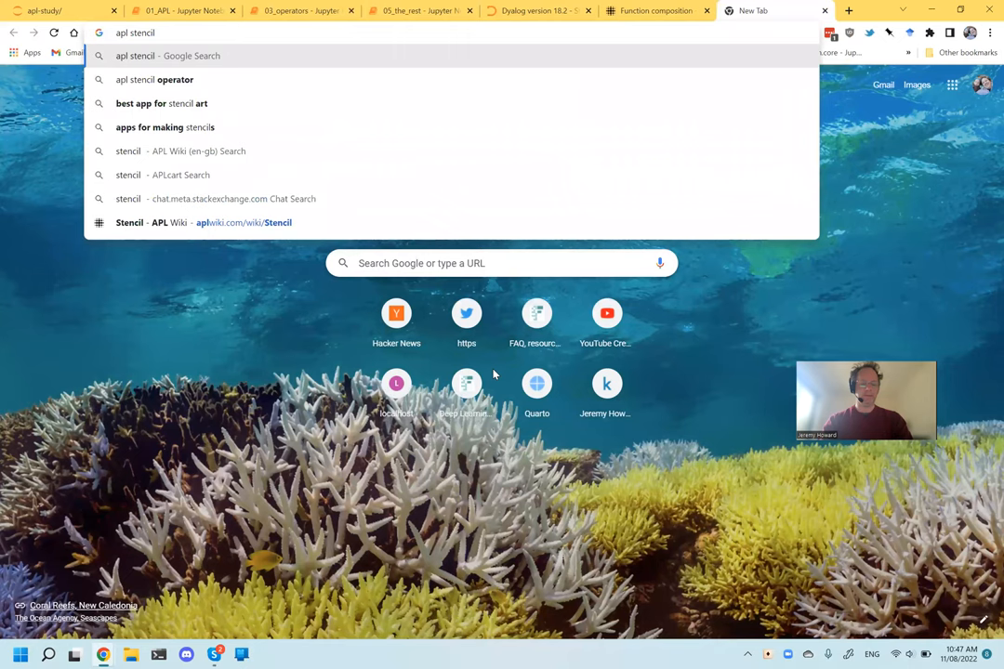
pyautogui.write('game of life')
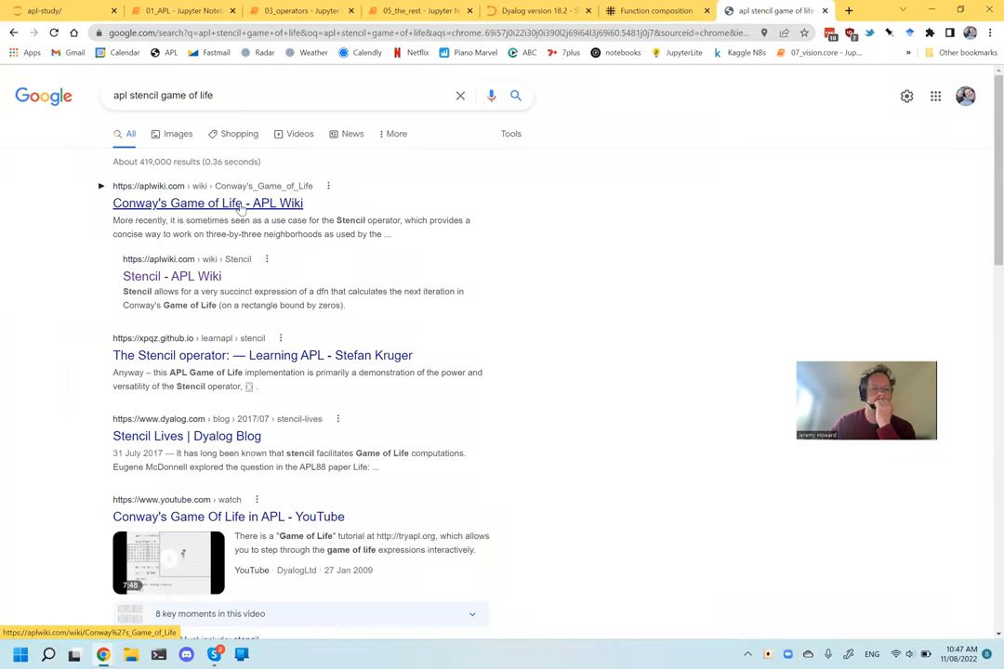
pyautogui.click(208, 203)
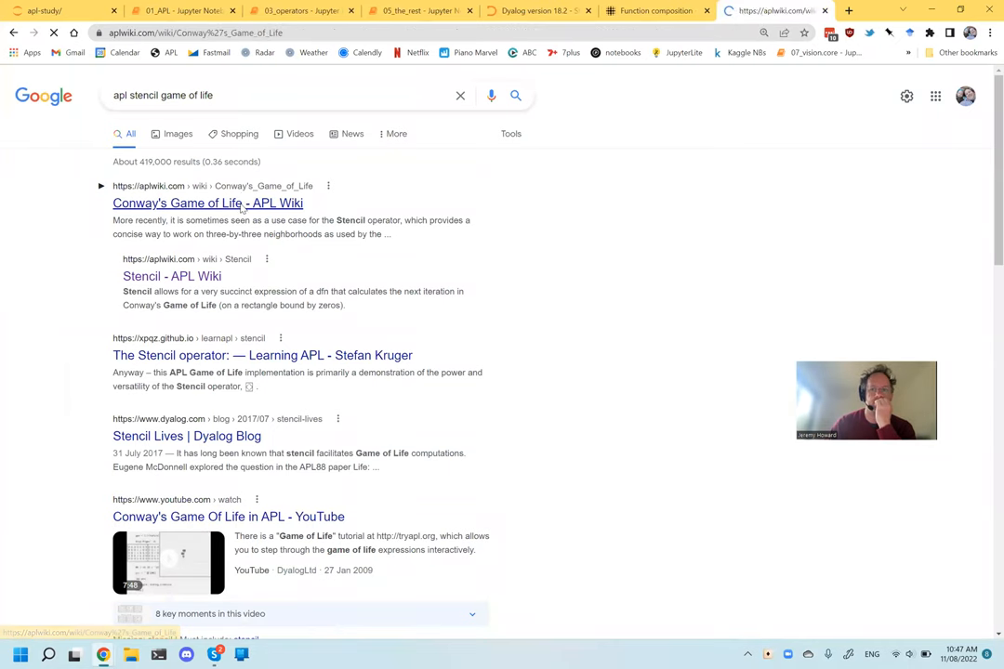
# Find 'stencil' mentions in the Game of Life article, then return to Function composition.
pyautogui.click(208, 203)
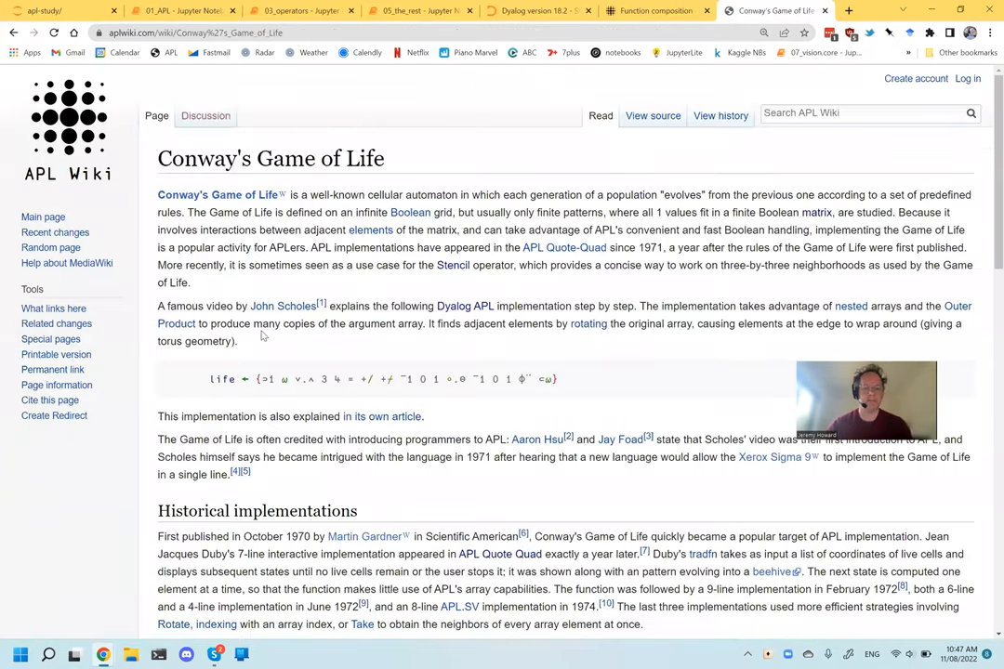
pyautogui.write('stencil')
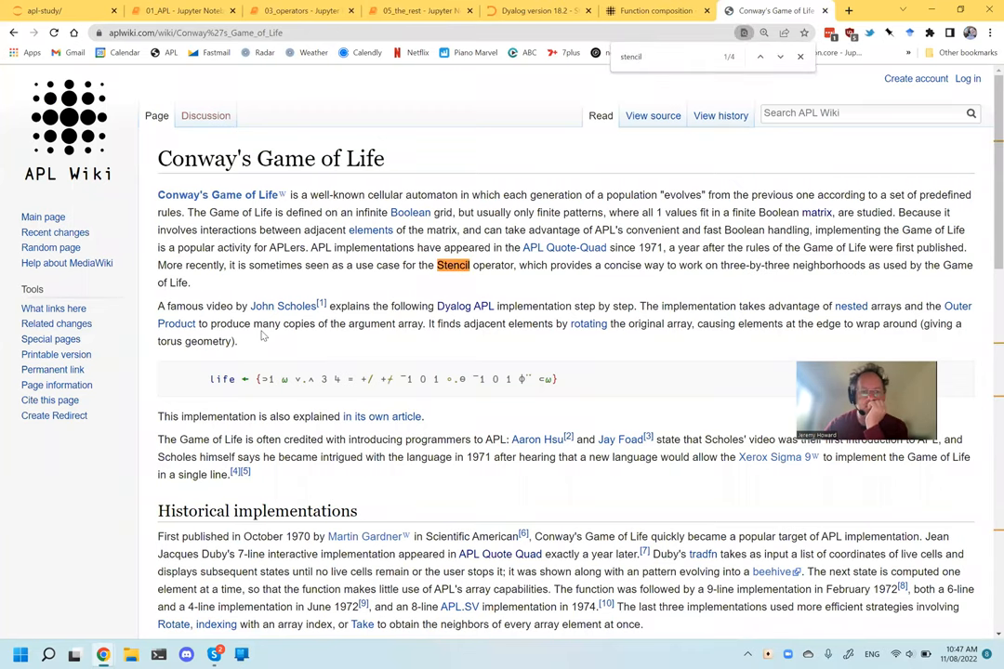
pyautogui.scroll(-3)
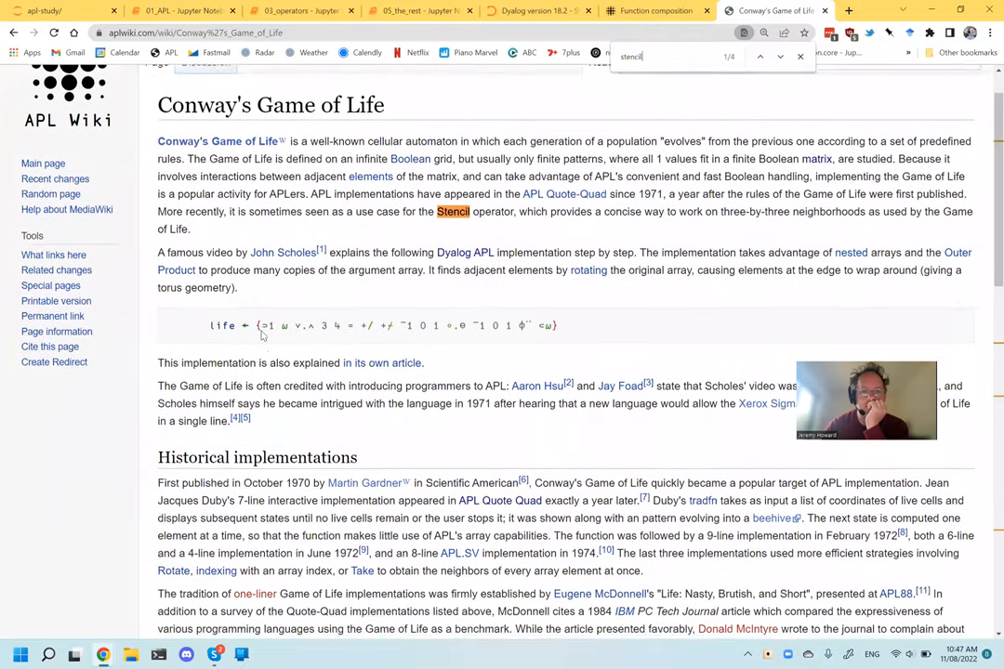
pyautogui.scroll(-3)
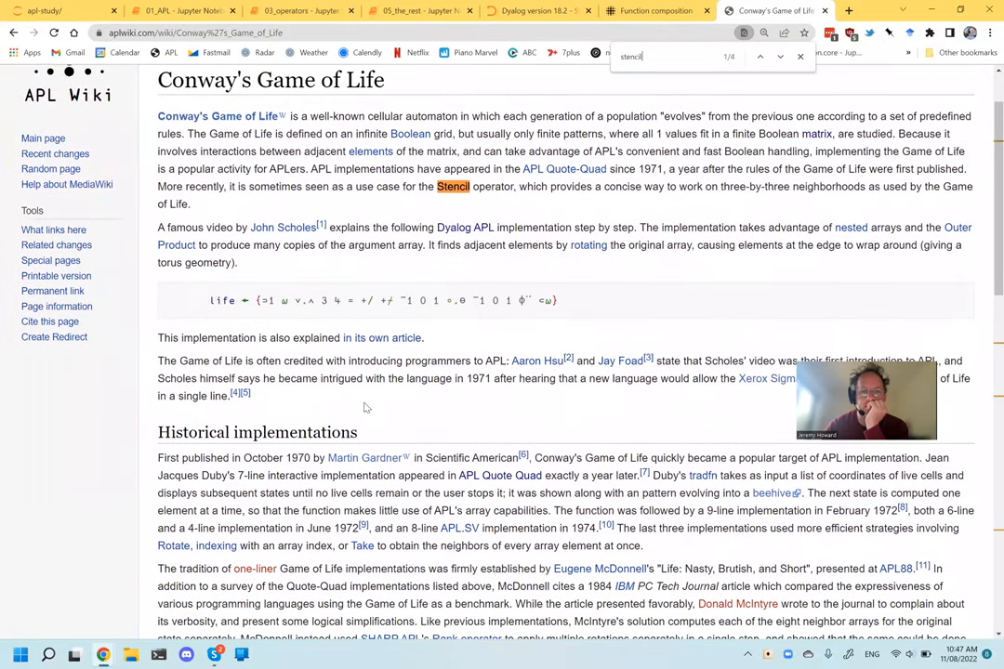
pyautogui.scroll(-3)
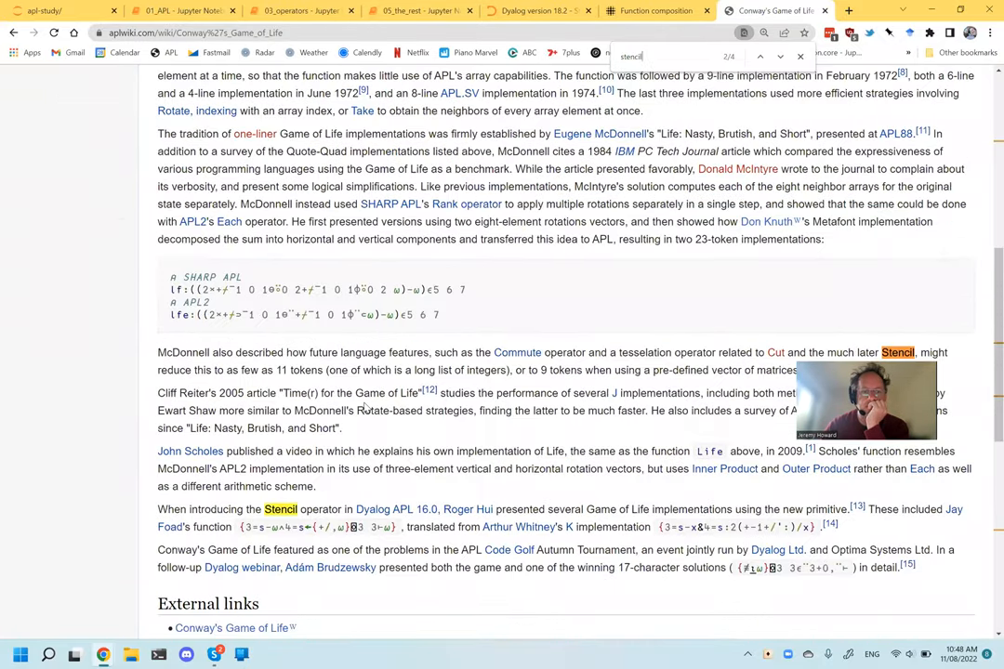
pyautogui.scroll(-3)
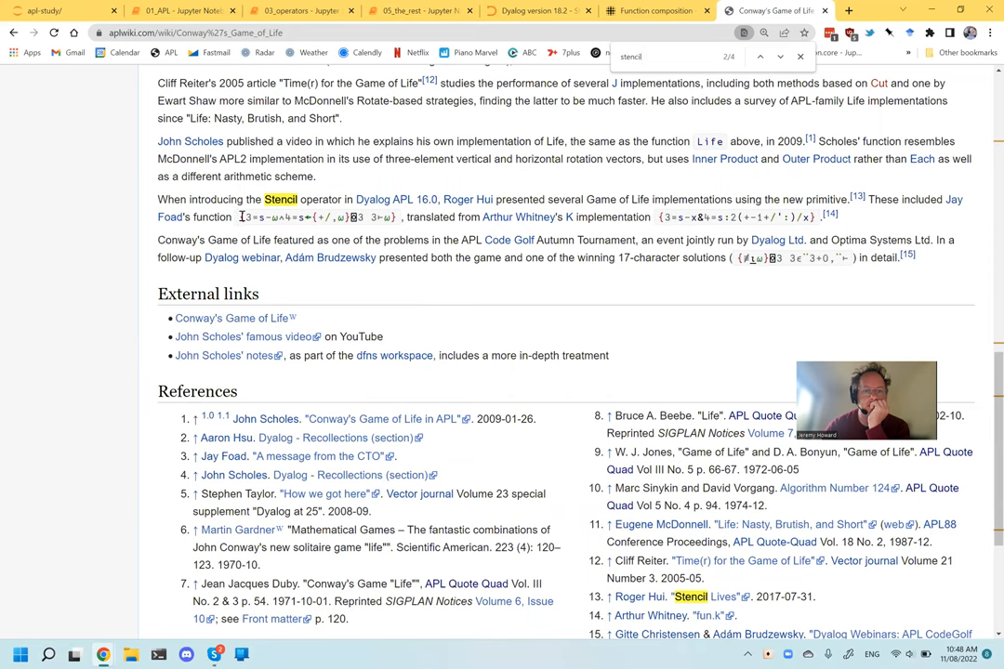
pyautogui.moveTo(239, 216); pyautogui.dragTo(395, 216)
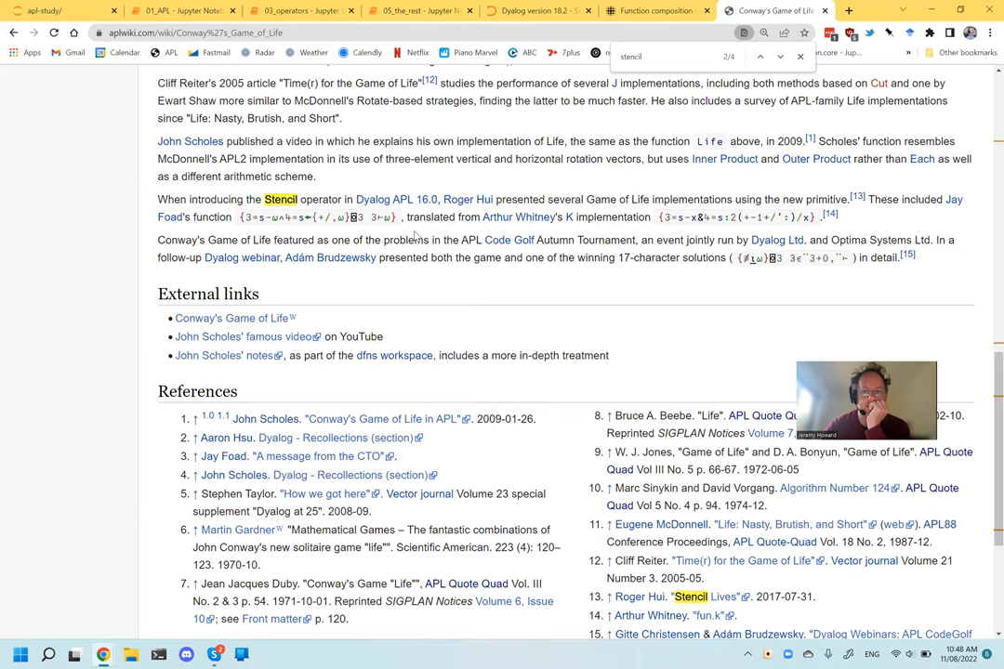
pyautogui.moveTo(695, 269)
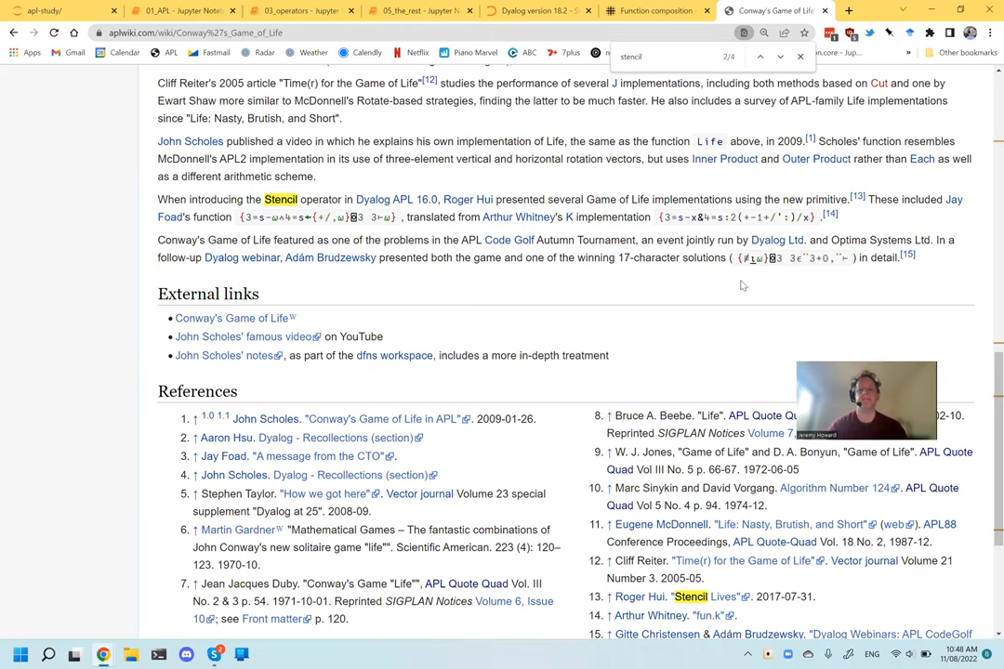
pyautogui.click(655, 10)
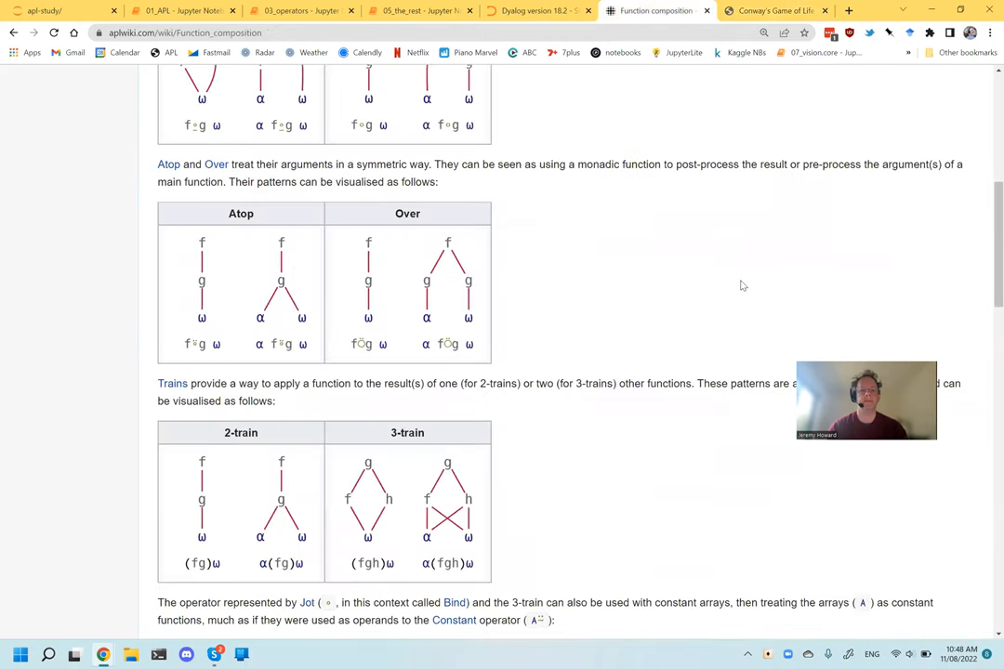
# Switch to 05_the_rest and scroll down to the Variant section under Special non-math glyphs.
pyautogui.click(420, 11)
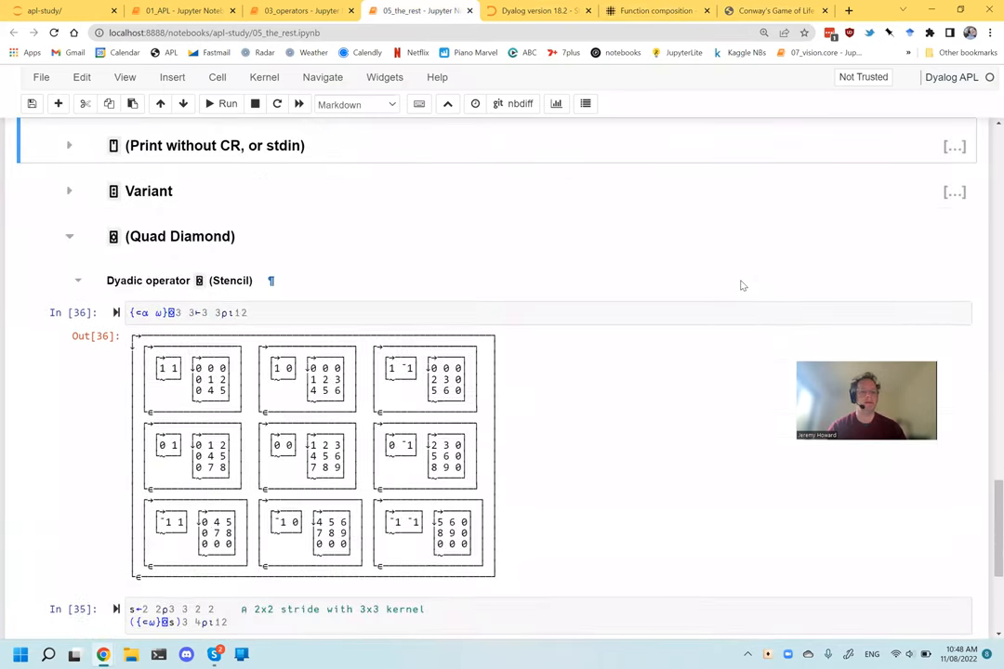
pyautogui.scroll(-3)
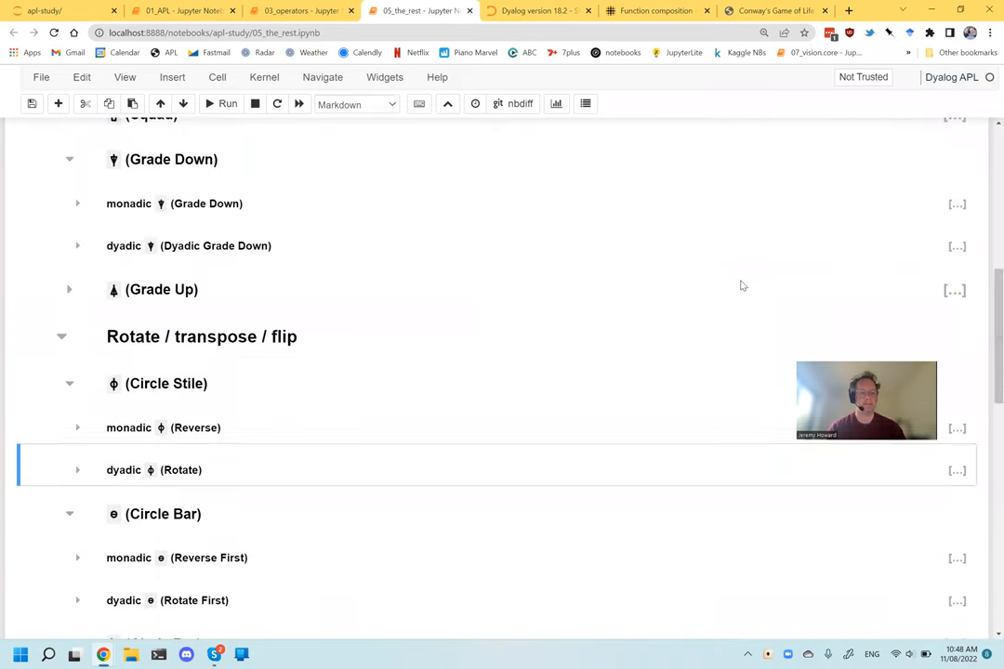
pyautogui.scroll(-3)
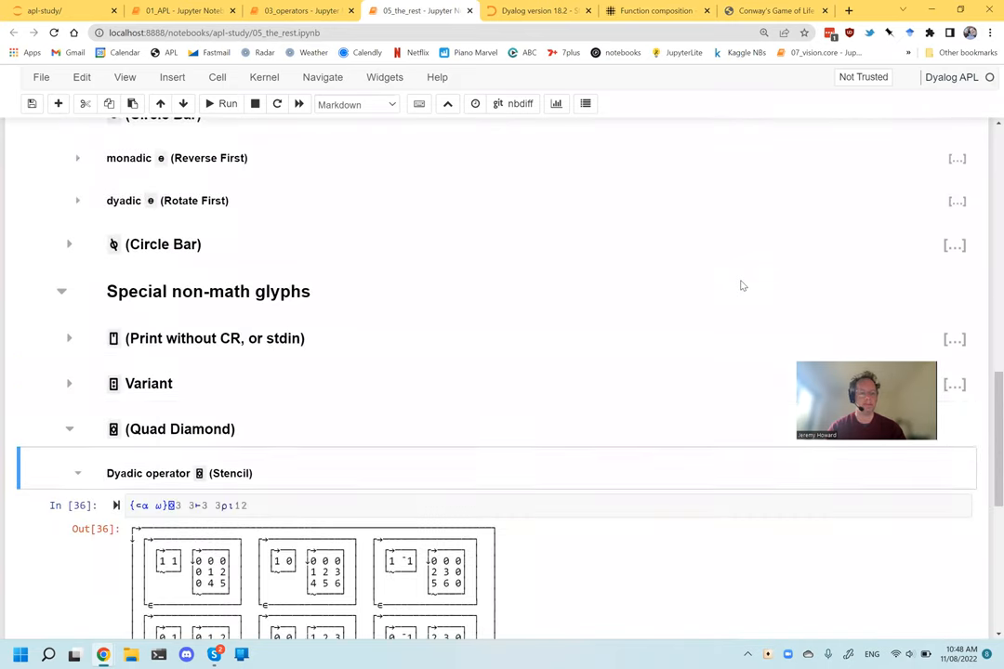
pyautogui.scroll(-3)
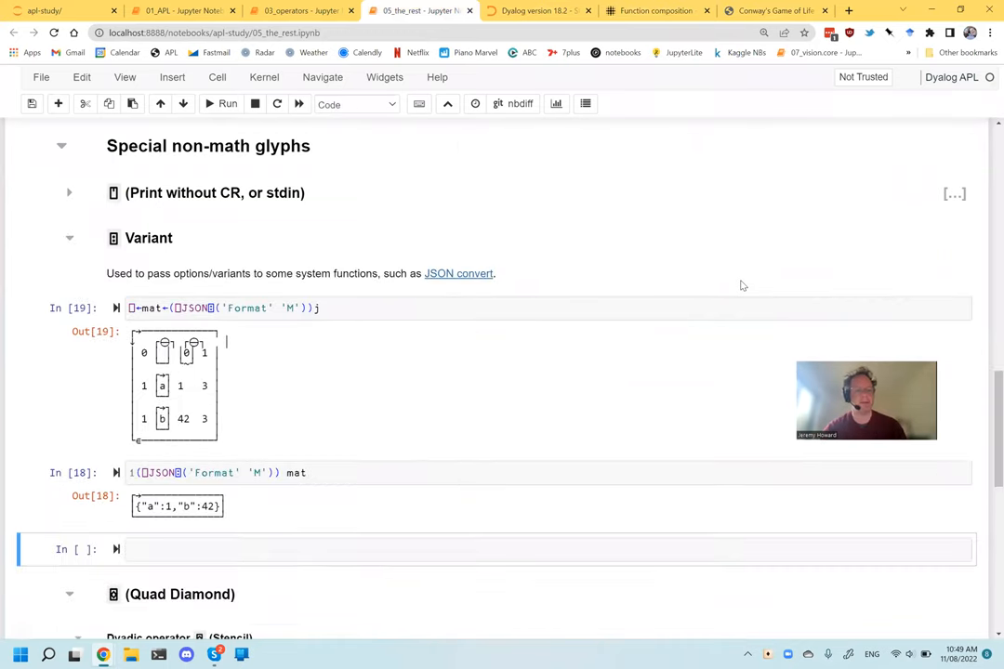
# Begin an '## Other fu…' heading, select glyphs from the remaining-glyph list, and edit the ⌶⍎⍕ cell.
pyautogui.write('## Ot')
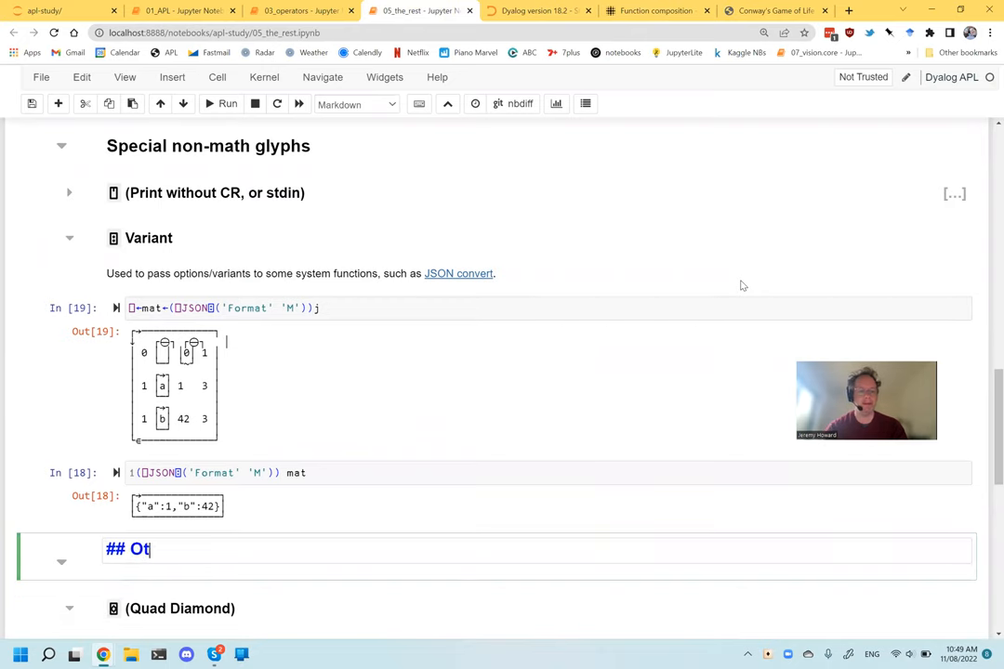
pyautogui.write('her fu')
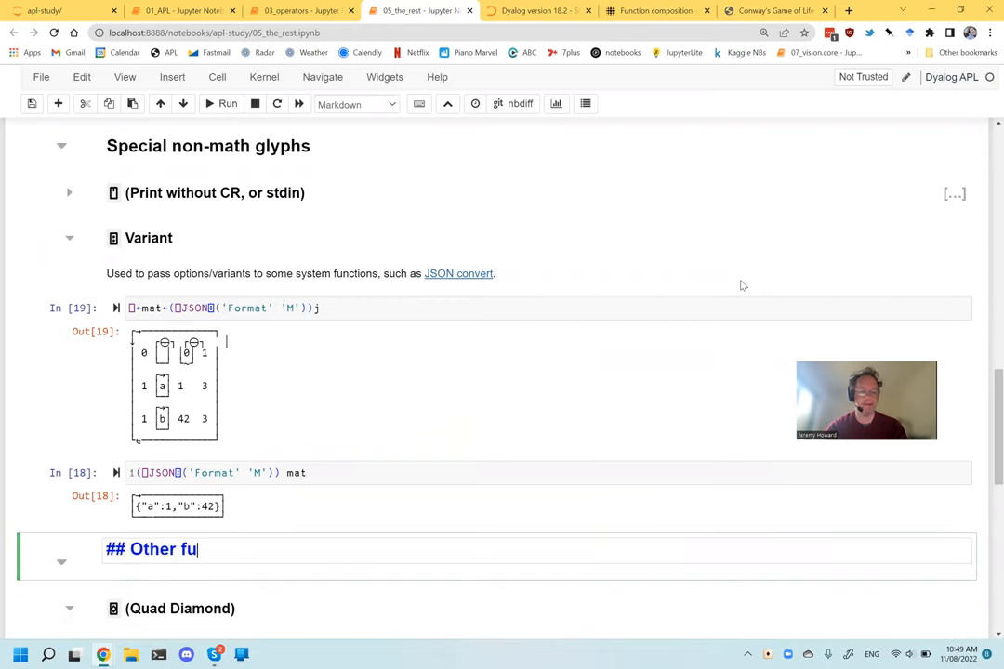
pyautogui.write('p[e')
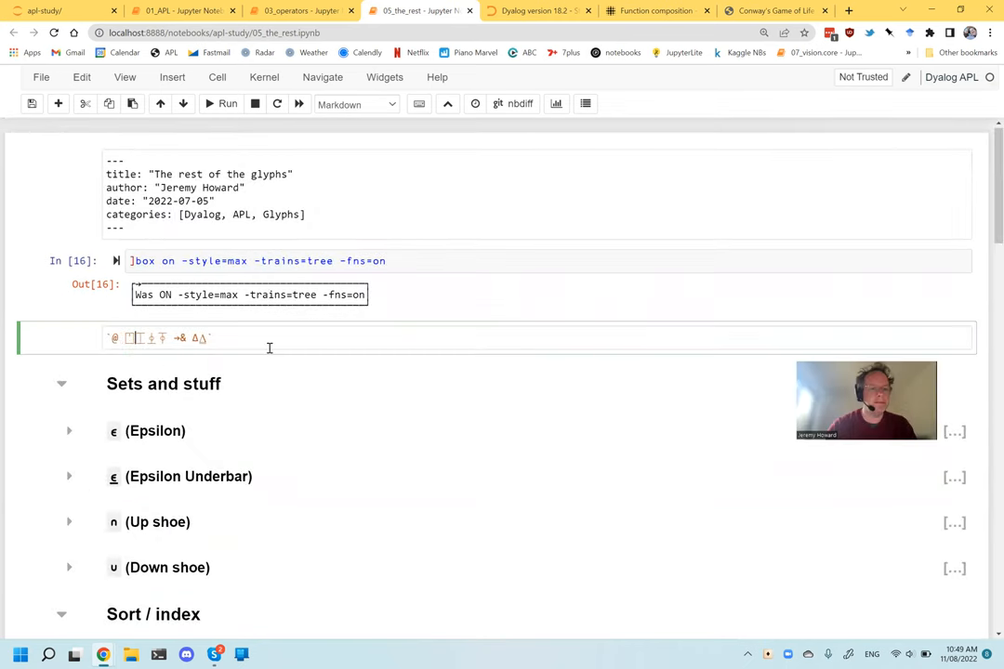
pyautogui.moveTo(126, 337); pyautogui.dragTo(156, 337)
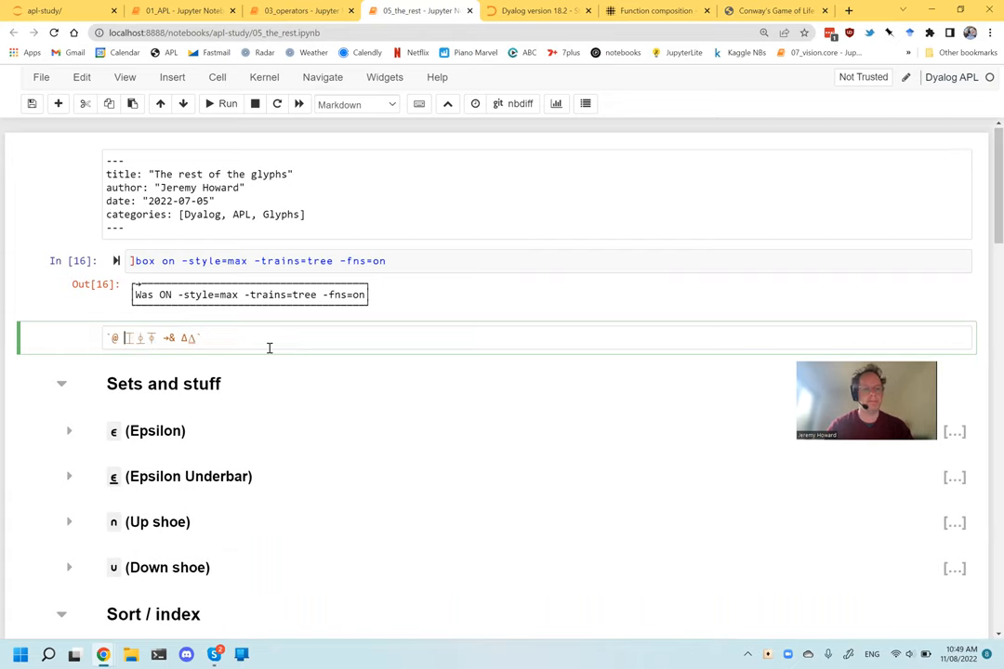
pyautogui.scroll(-3)
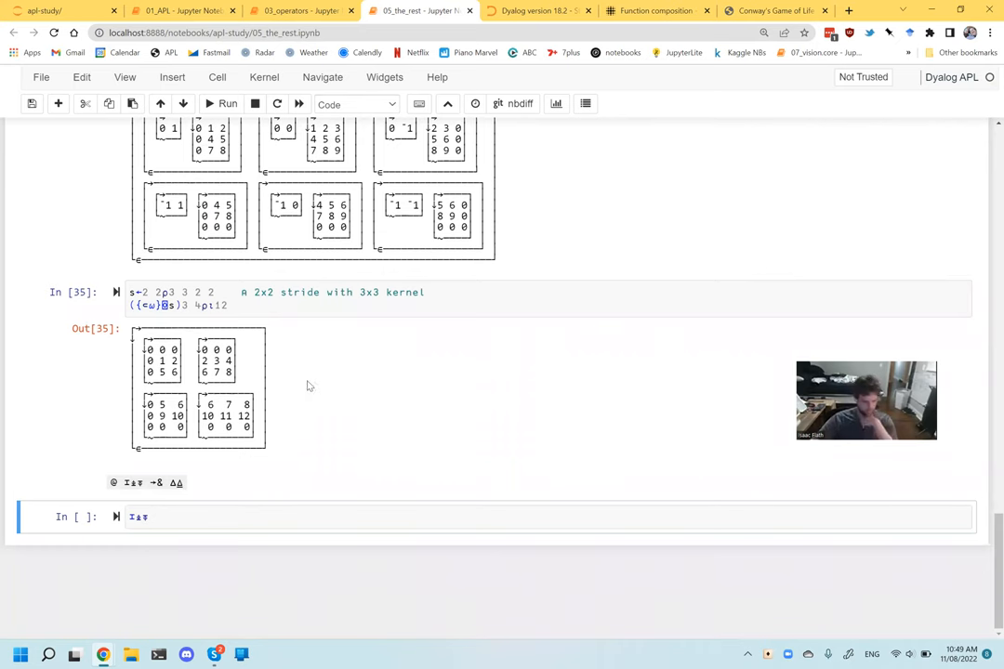
pyautogui.click(535, 10)
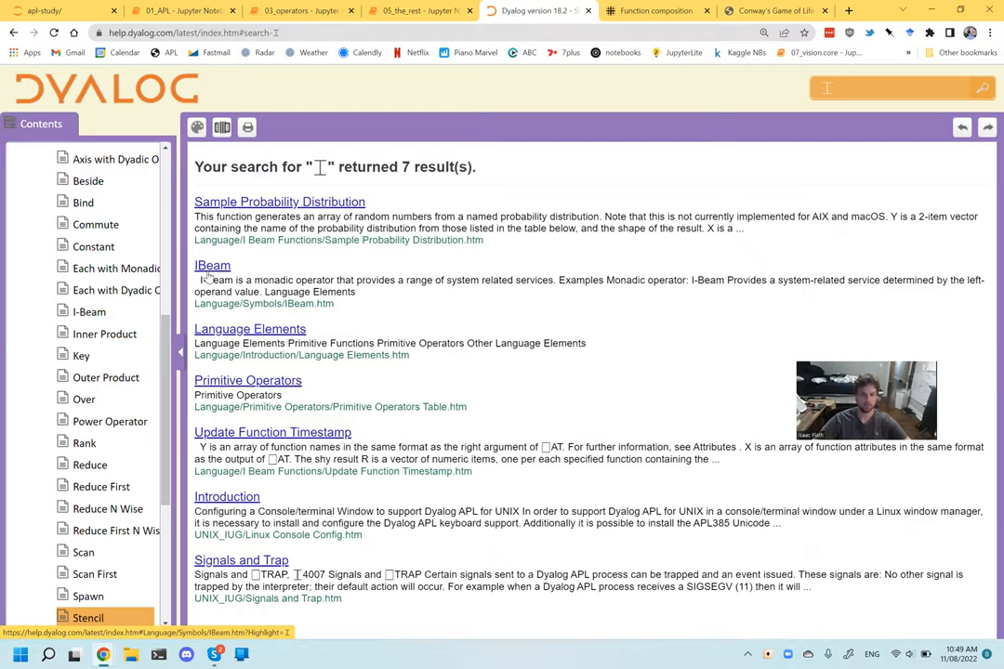
# Open the IBeam help result and copy the I-Beam description and warning paragraphs.
pyautogui.click(212, 265)
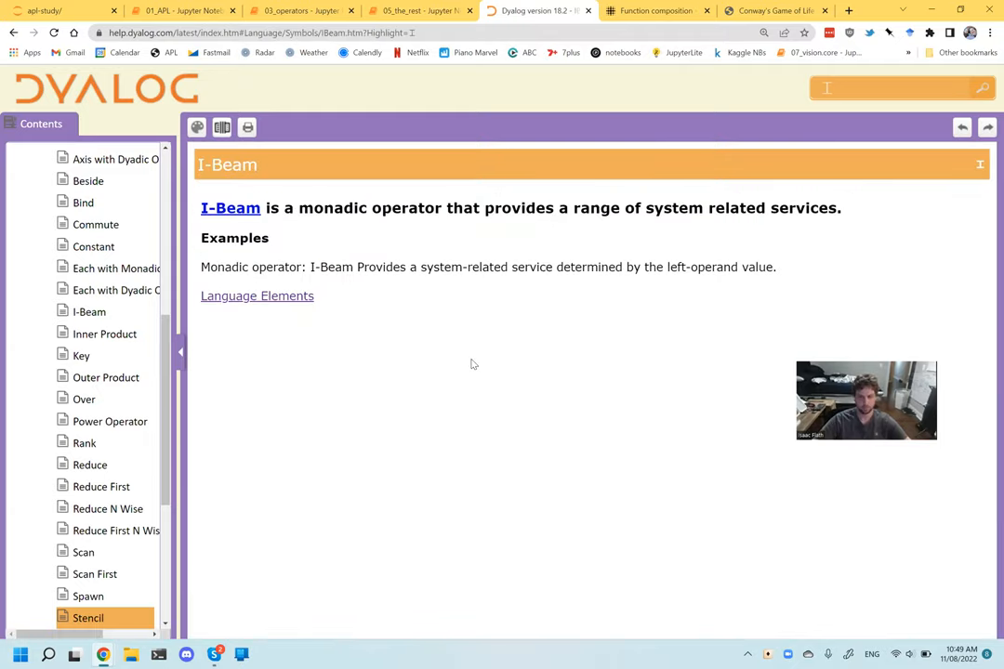
pyautogui.scroll(-3)
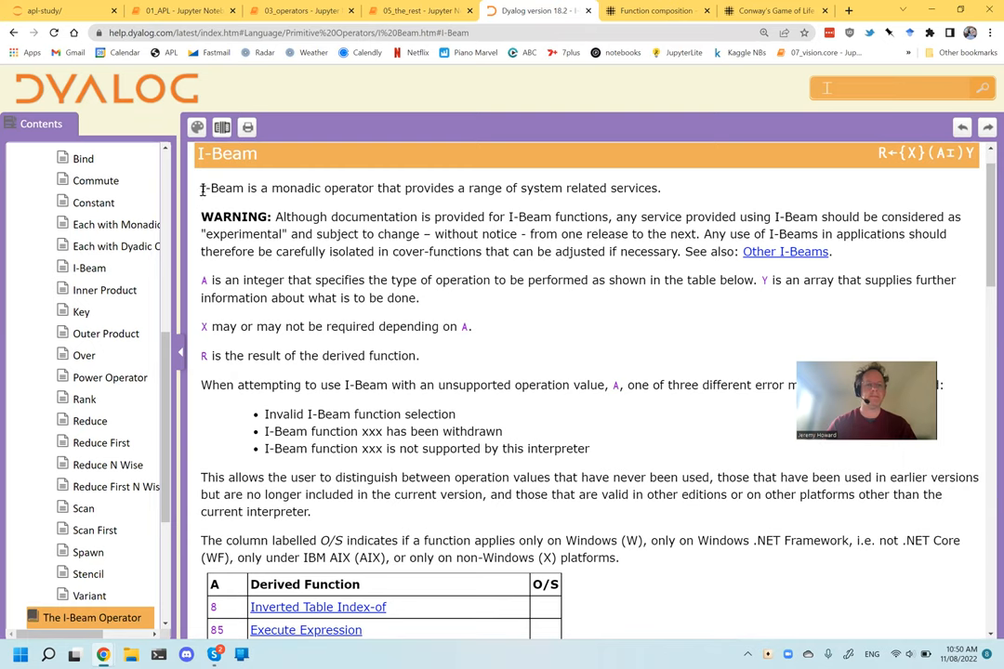
pyautogui.moveTo(201, 188); pyautogui.dragTo(537, 217)
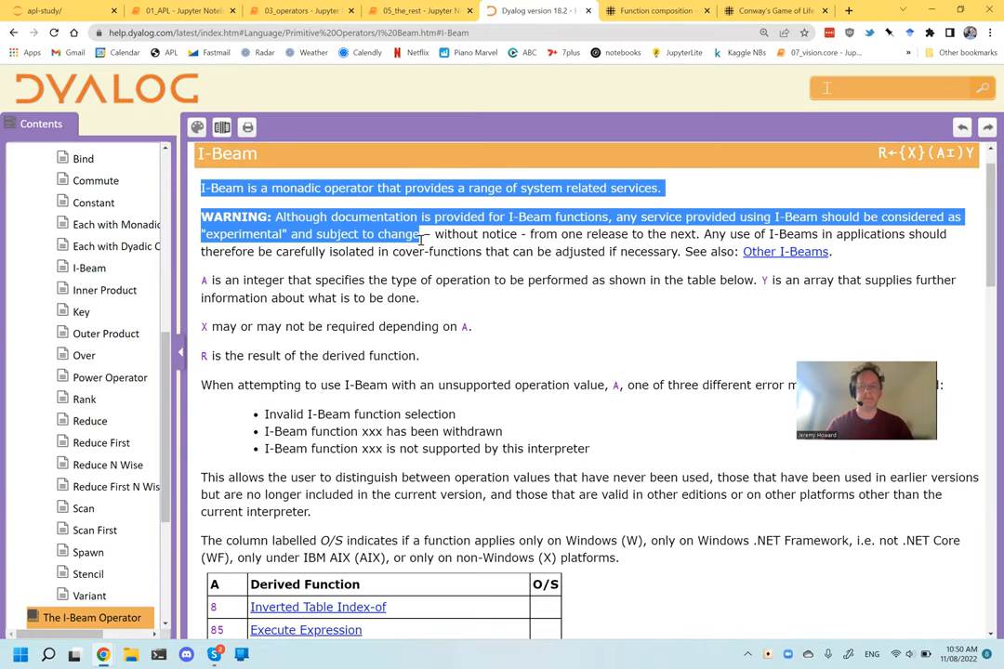
pyautogui.click(409, 11)
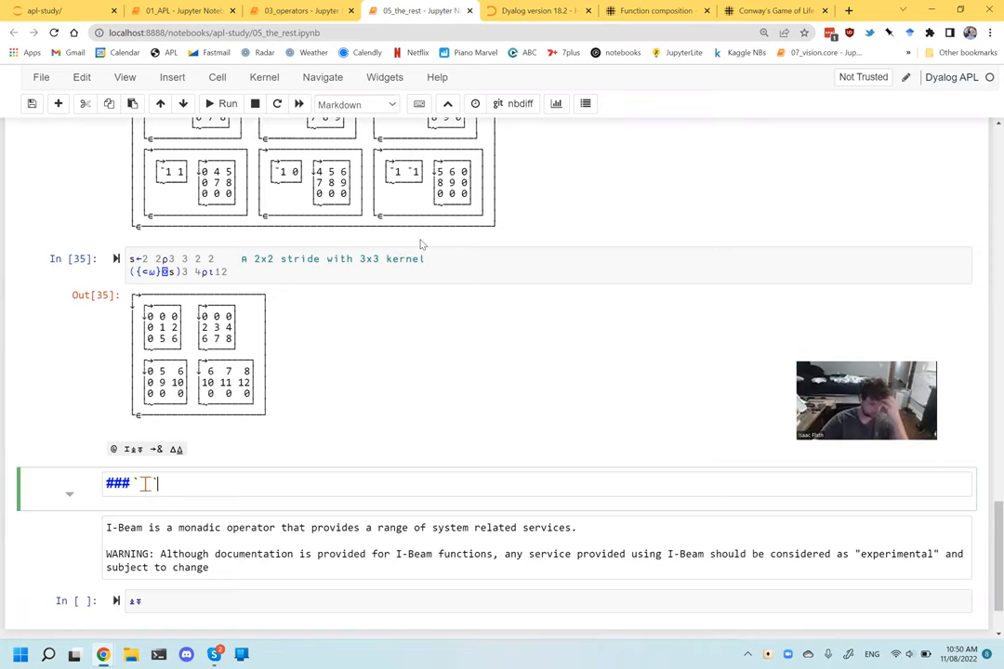
# Complete the ⌶ heading with the name '(I-Beam)'.
pyautogui.write('I')
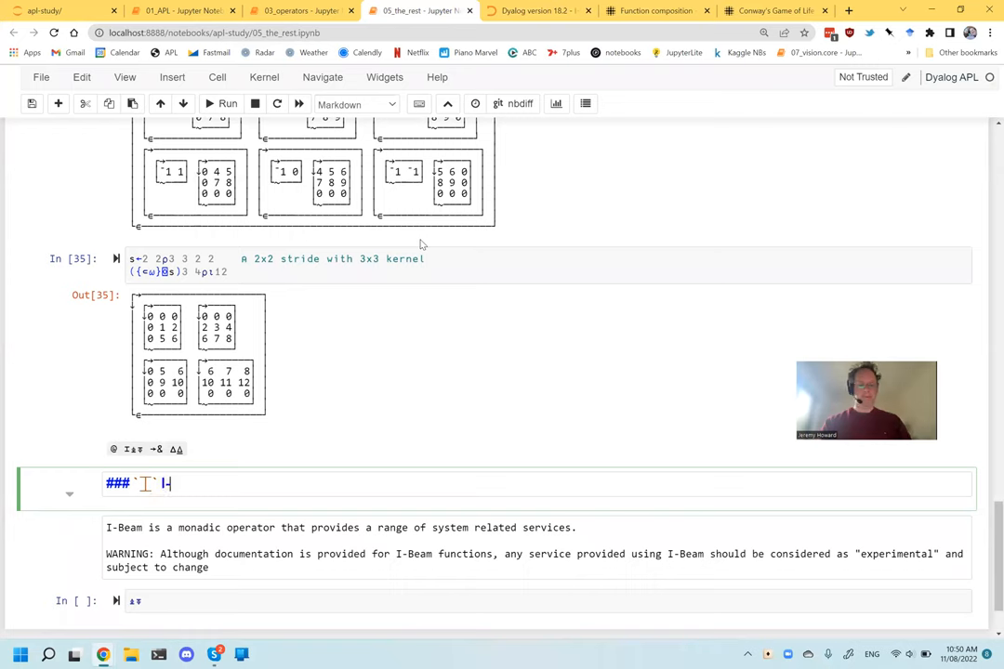
pyautogui.write('Beam)')
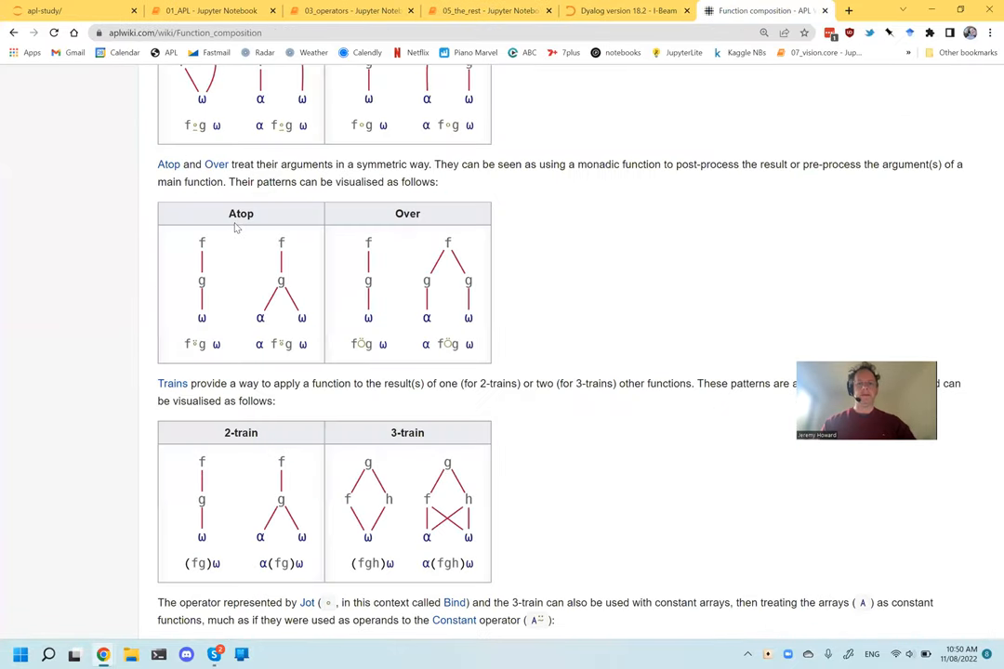
# View the Execute Expression (85⌶) page, then scroll through the I-Beam Operator function table.
pyautogui.click(628, 10)
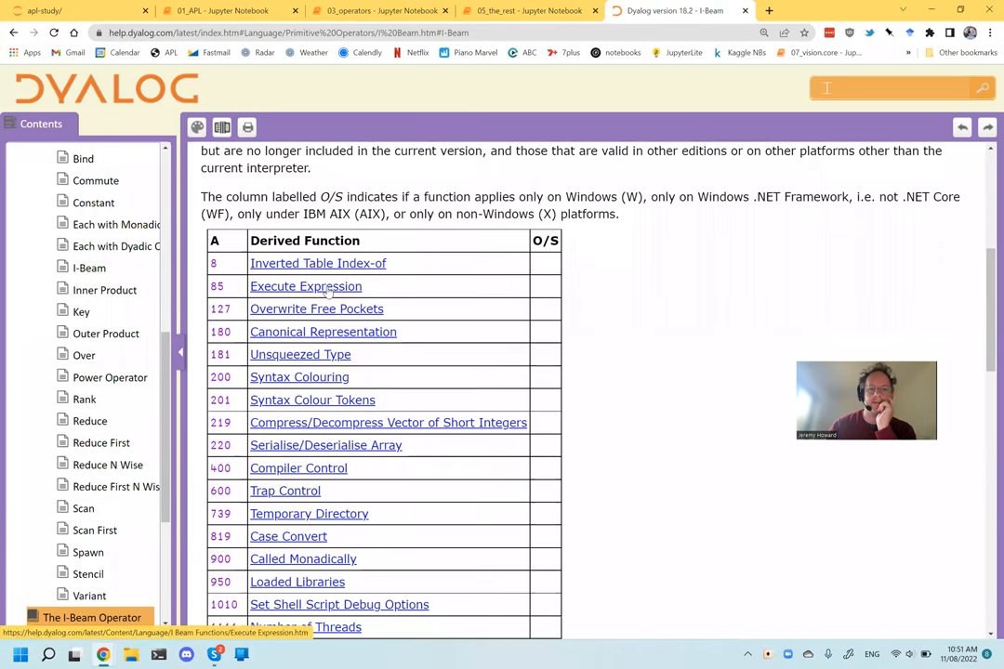
pyautogui.click(306, 286)
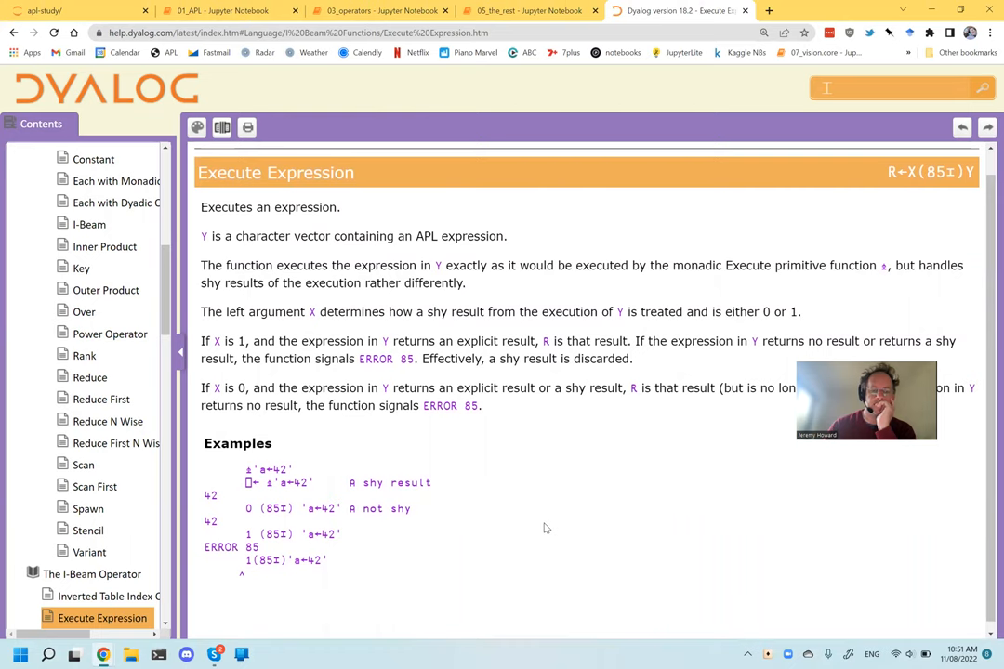
pyautogui.moveTo(454, 543)
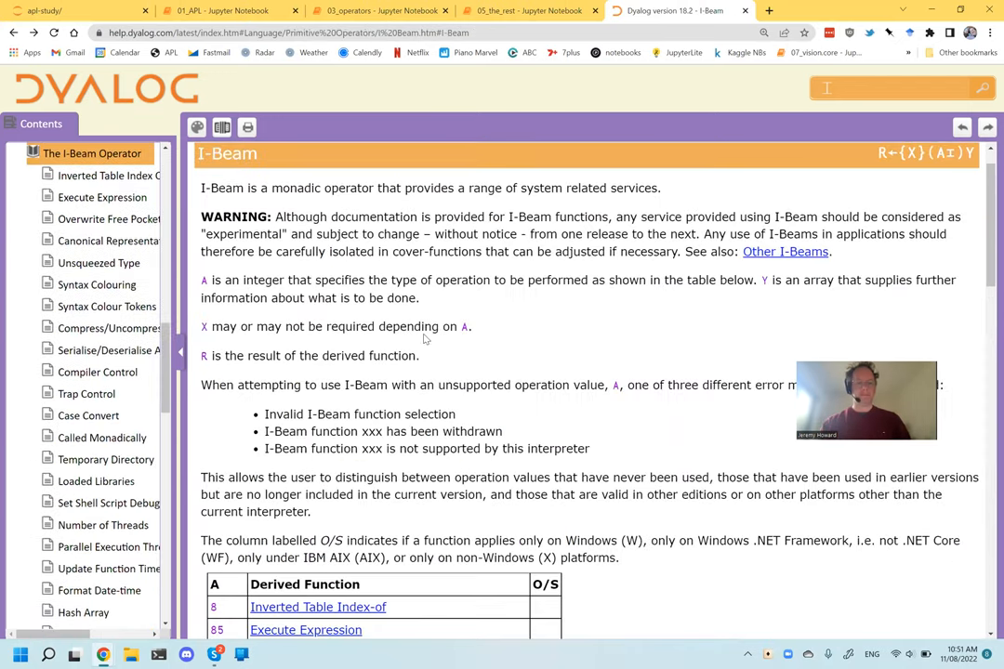
pyautogui.scroll(-3)
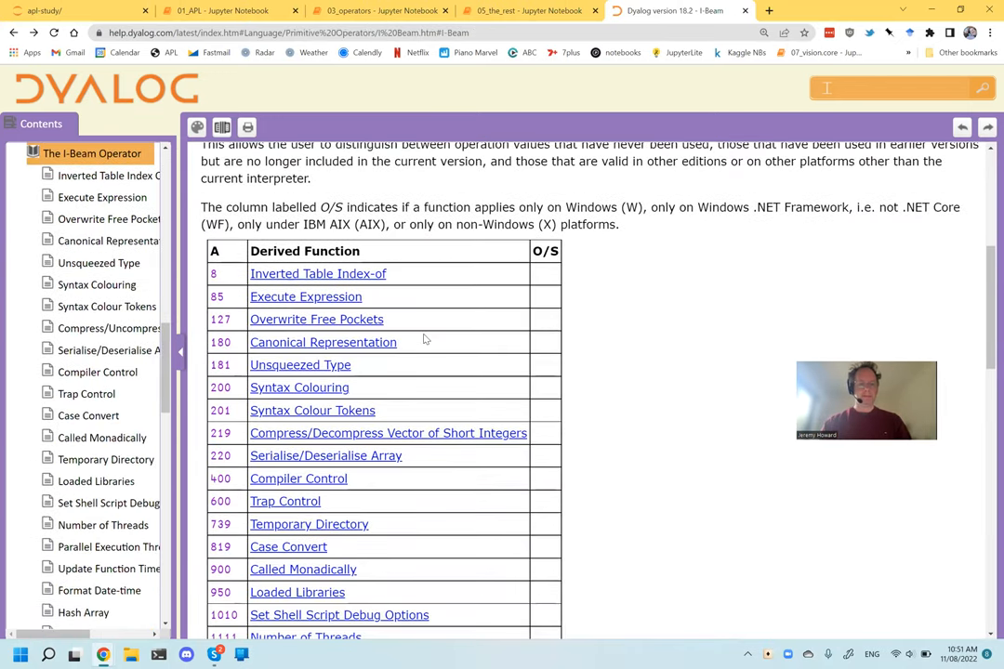
pyautogui.click(299, 387)
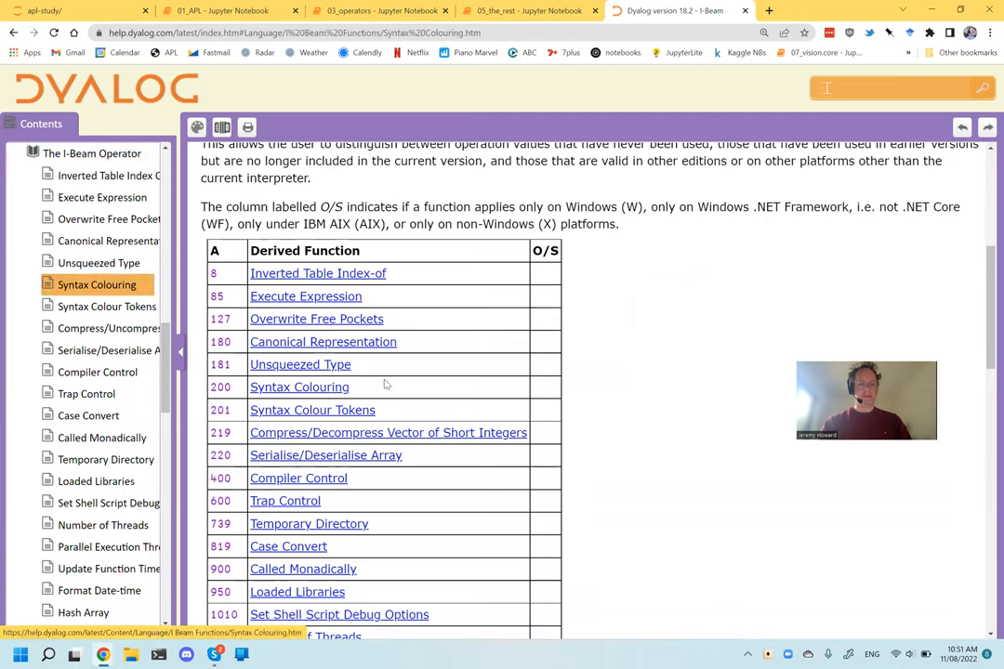
pyautogui.click(299, 387)
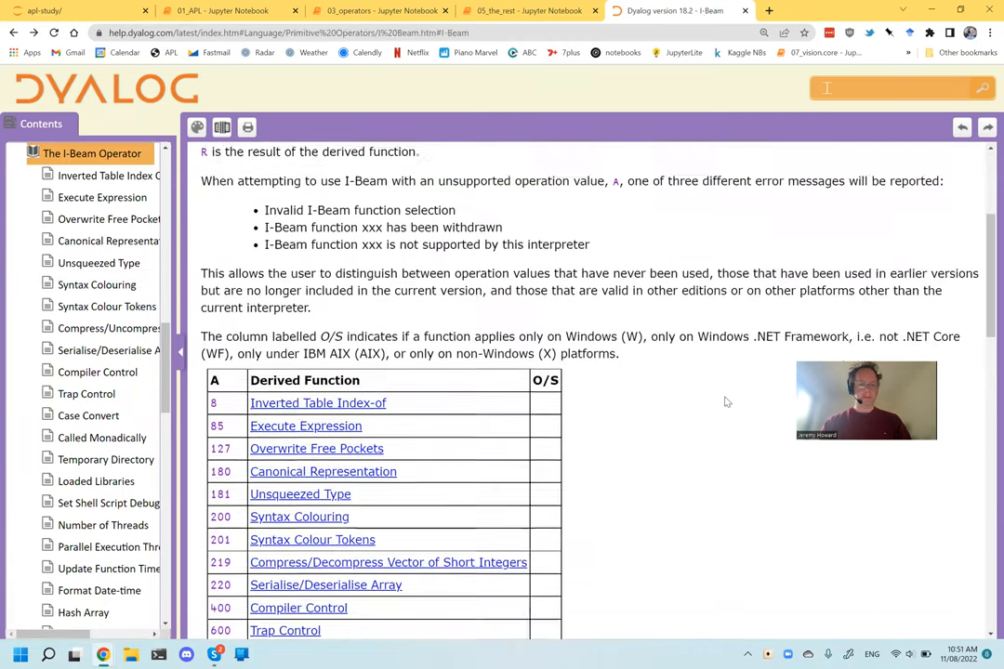
pyautogui.scroll(-3)
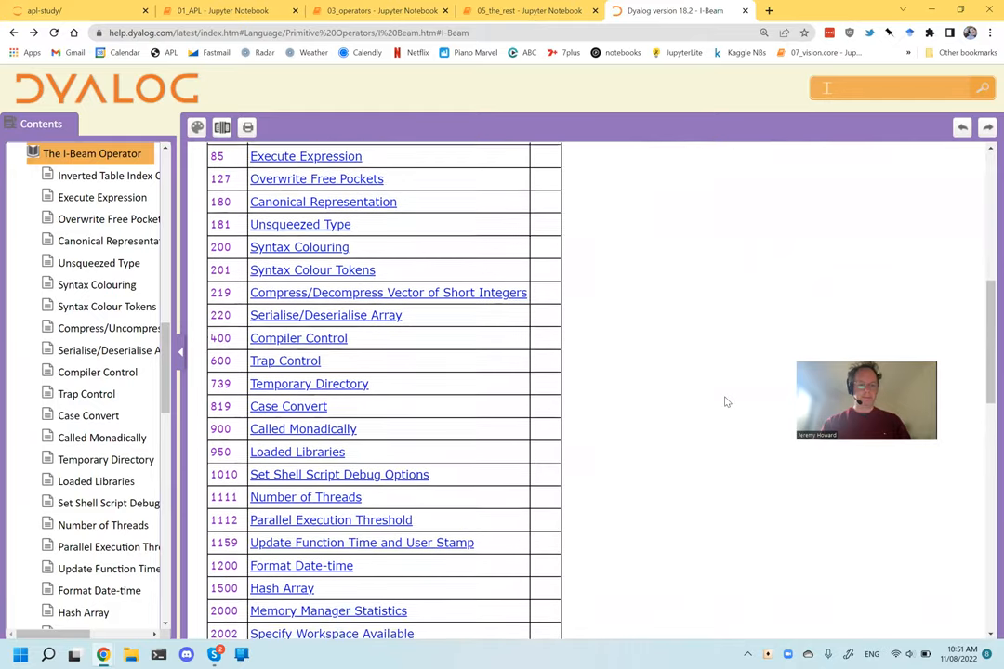
pyautogui.scroll(-3)
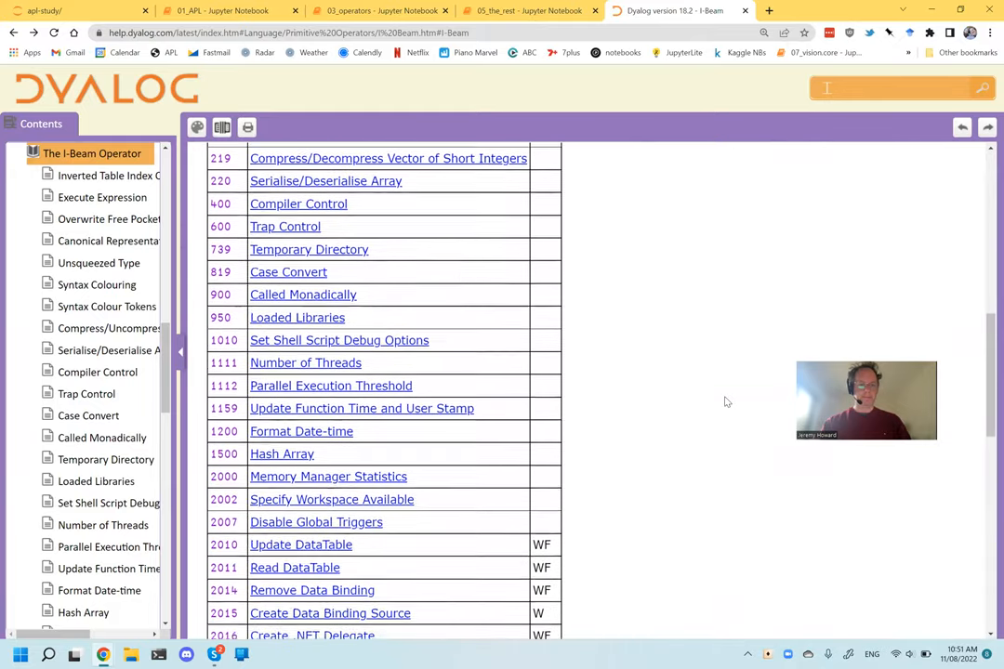
pyautogui.click(303, 294)
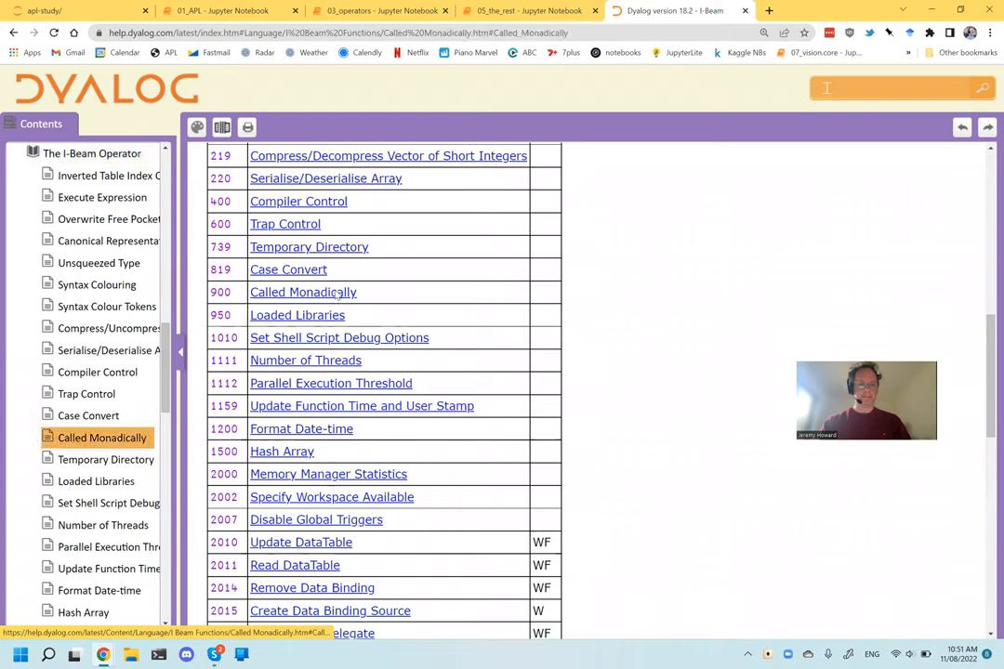
pyautogui.click(303, 292)
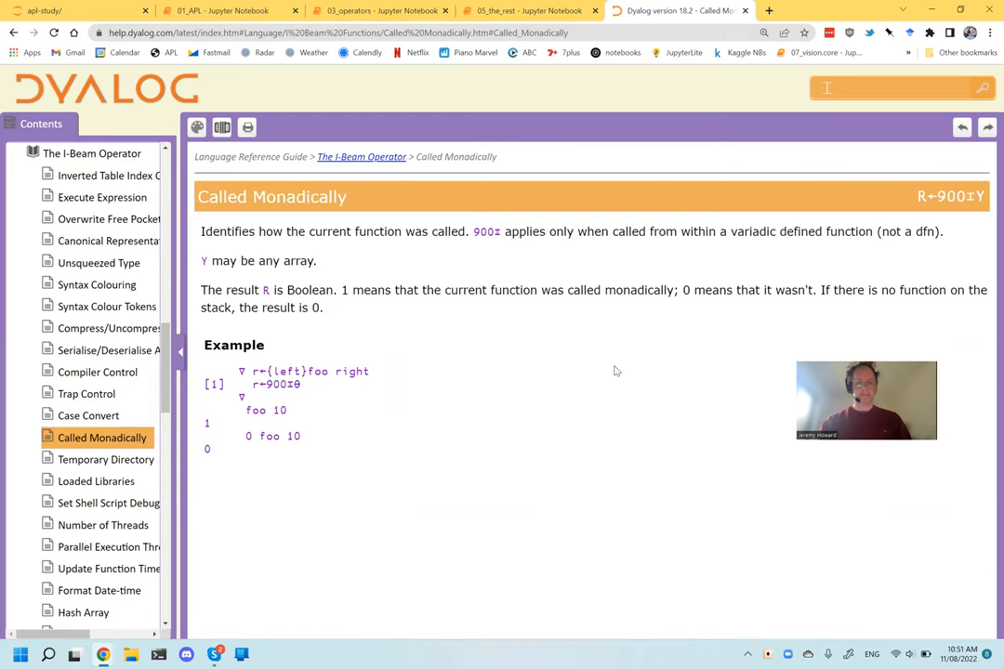
pyautogui.click(92, 153)
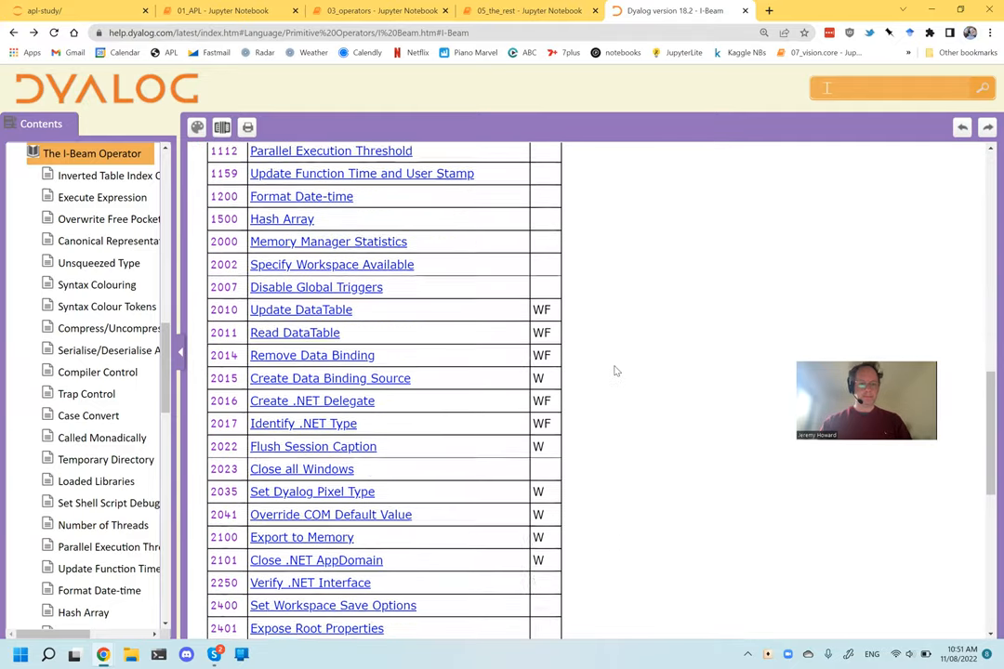
pyautogui.scroll(-3)
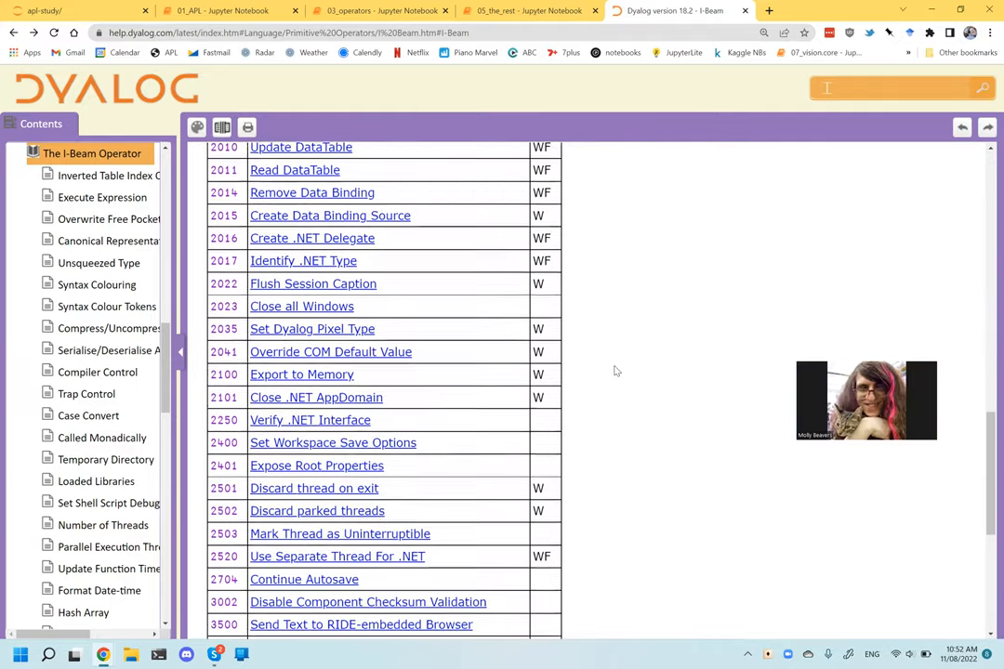
pyautogui.scroll(-3)
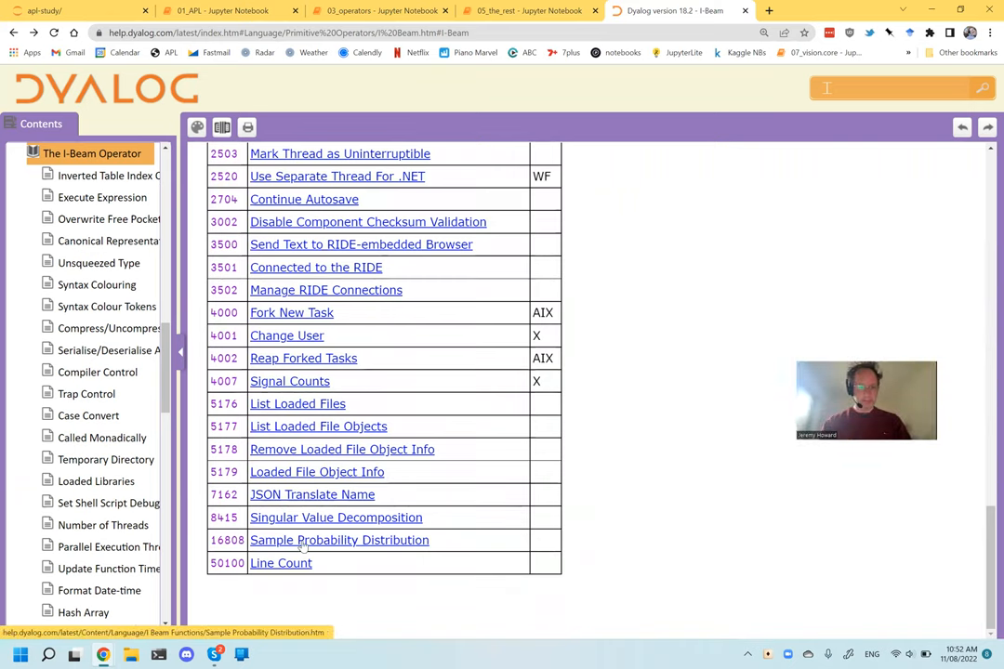
# Read the Sample Probability Distribution and Singular Value Decomposition I-Beam pages, then return to 05_the_rest.
pyautogui.click(338, 540)
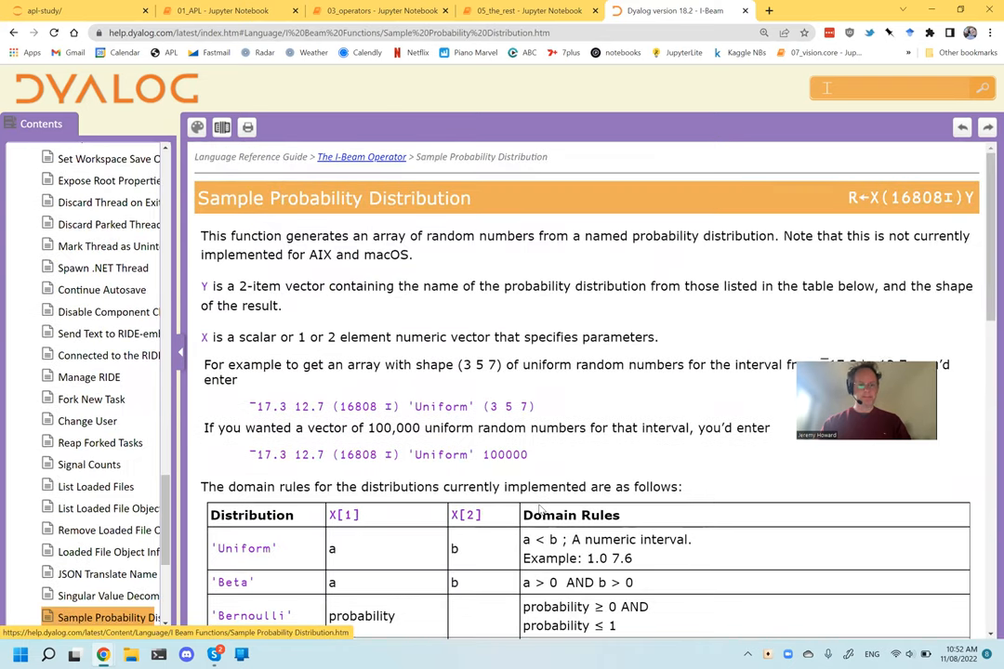
pyautogui.scroll(-3)
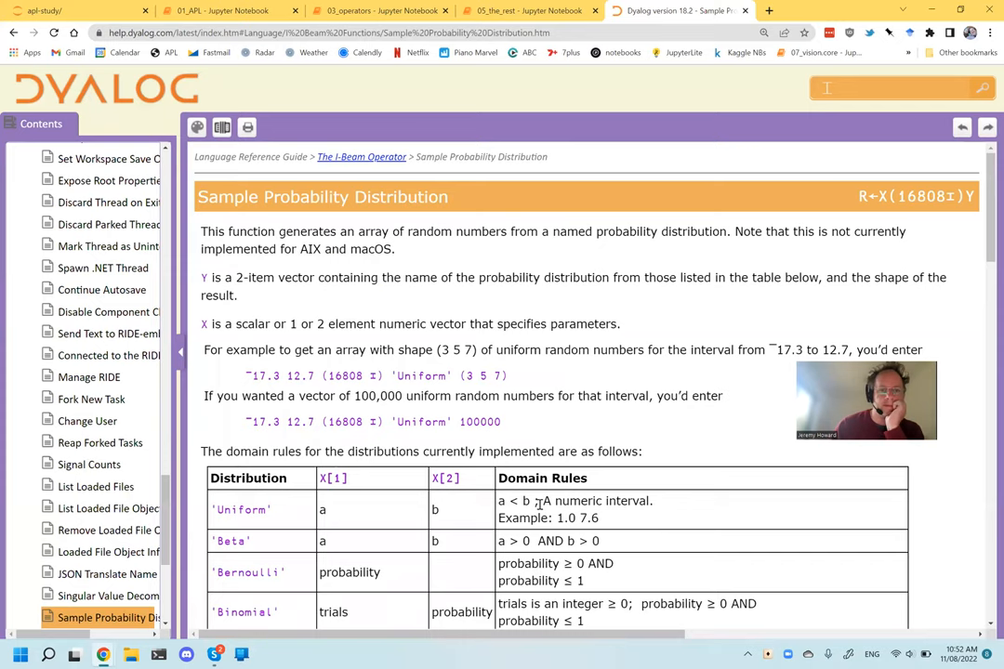
pyautogui.scroll(-3)
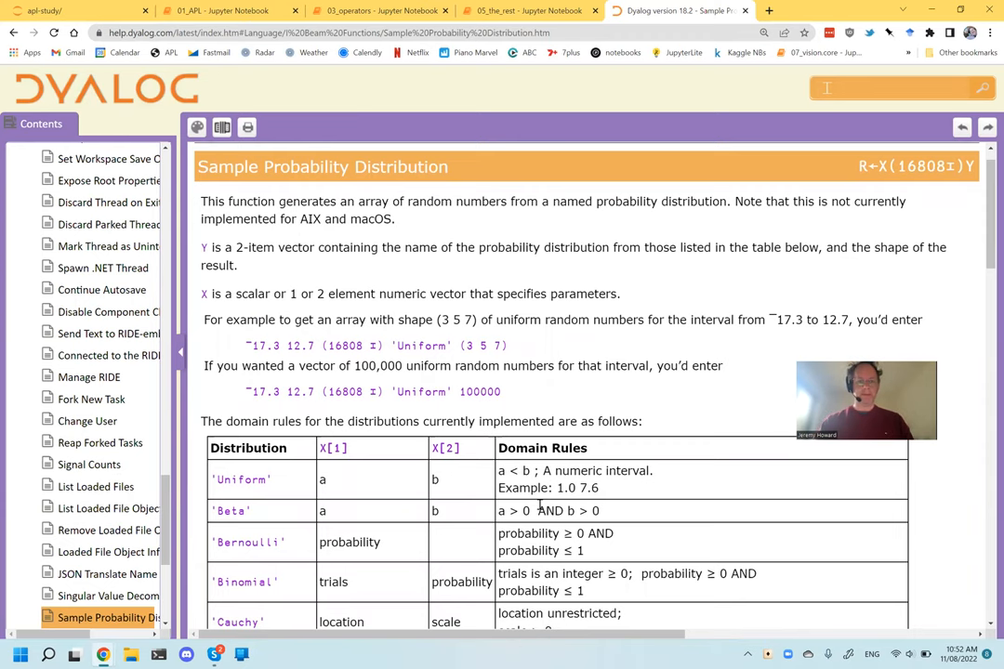
pyautogui.scroll(-3)
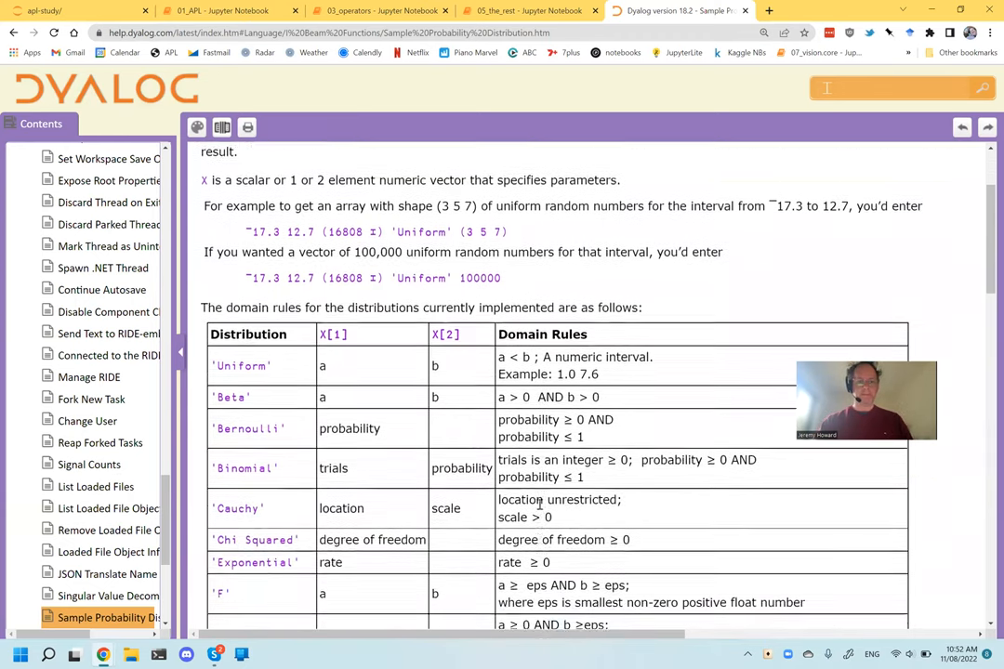
pyautogui.scroll(-3)
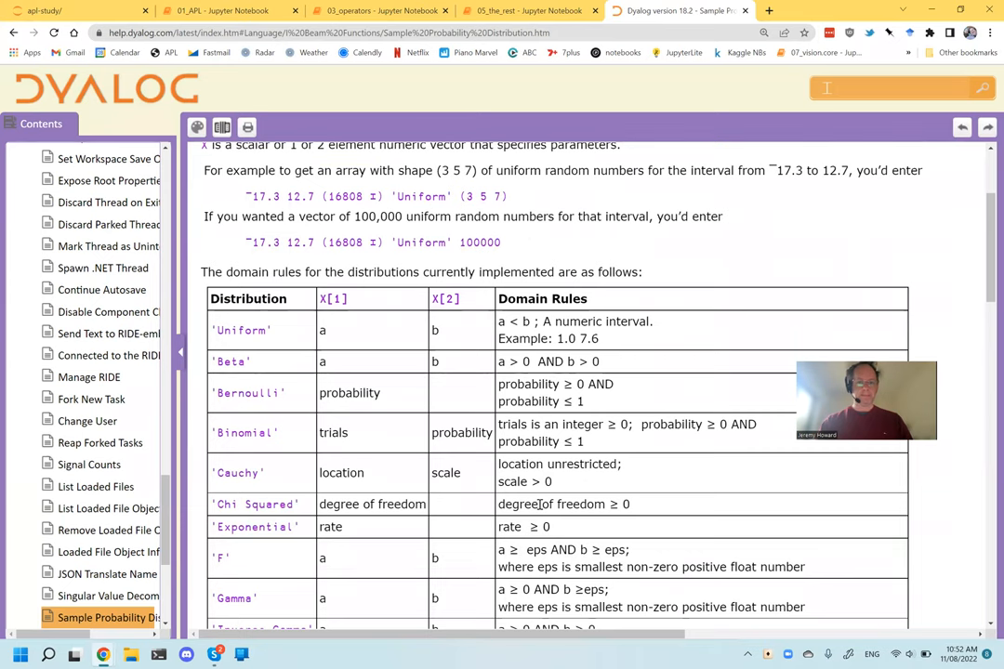
pyautogui.scroll(-3)
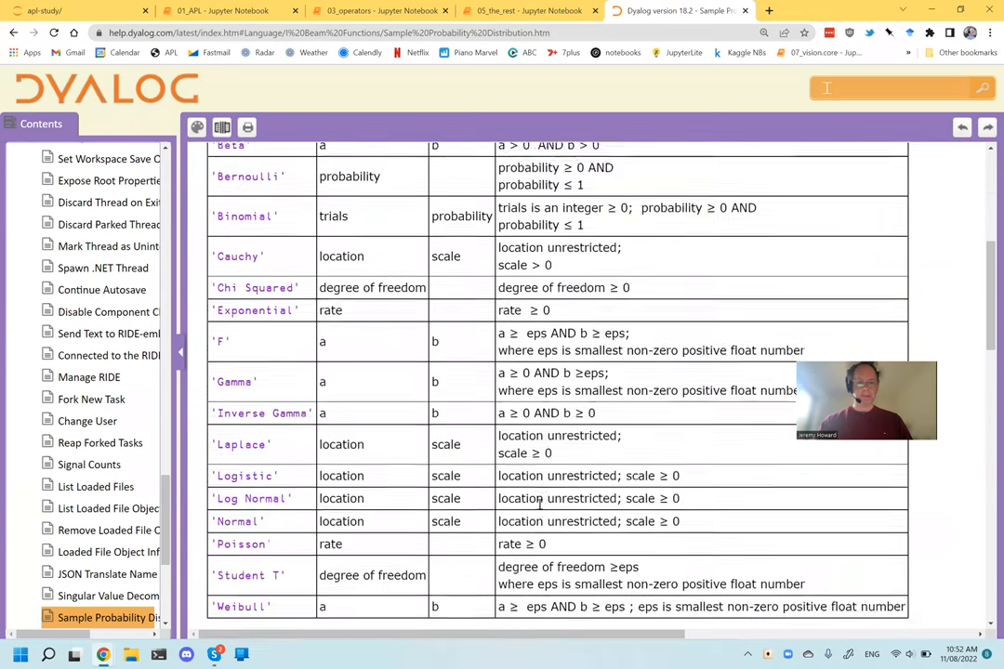
pyautogui.scroll(-3)
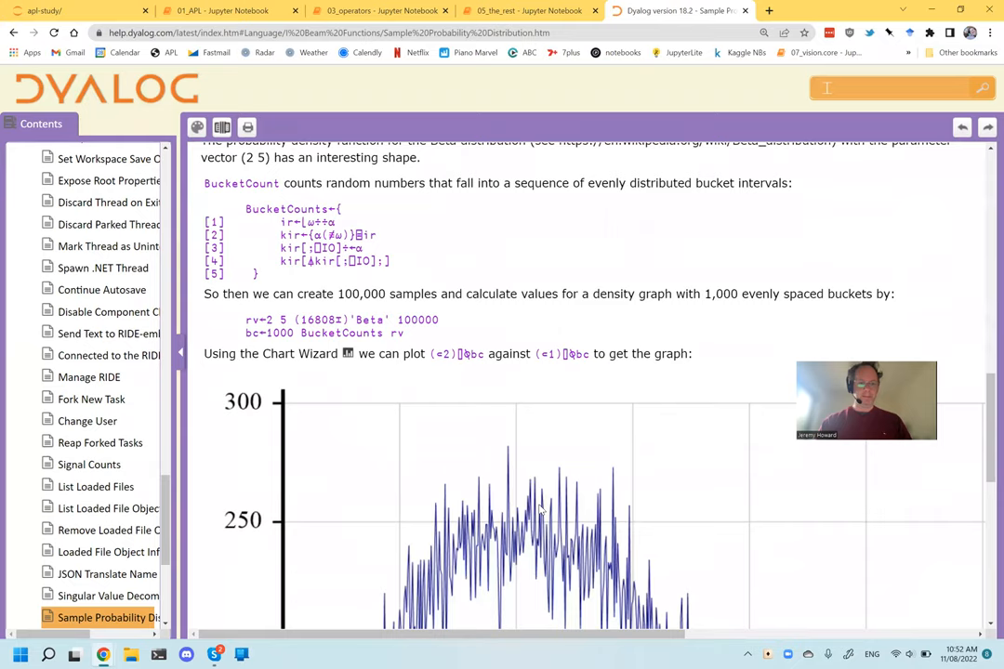
pyautogui.scroll(-3)
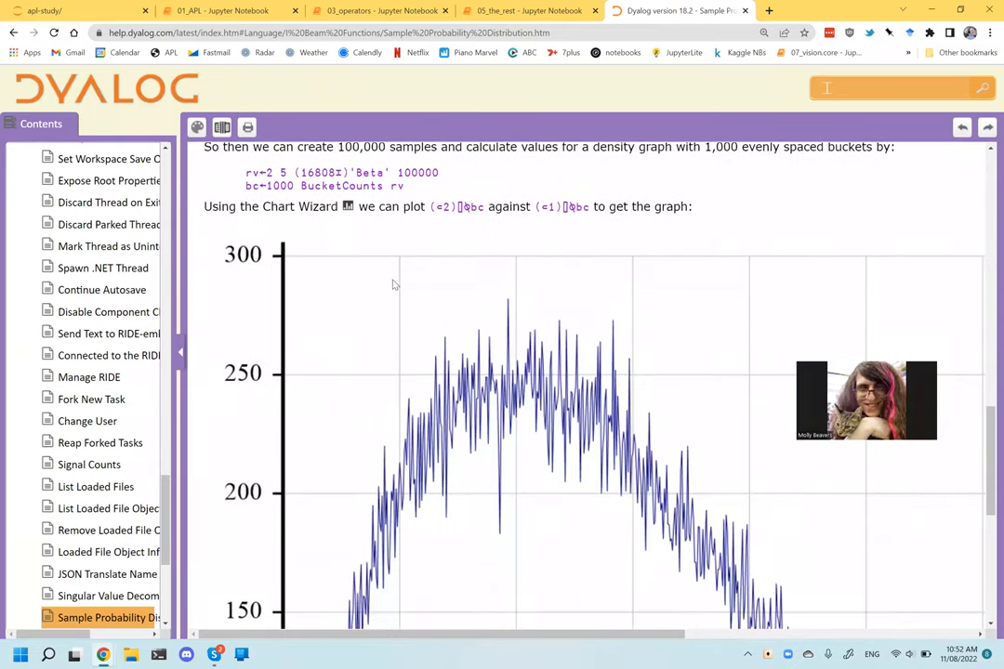
pyautogui.scroll(-3)
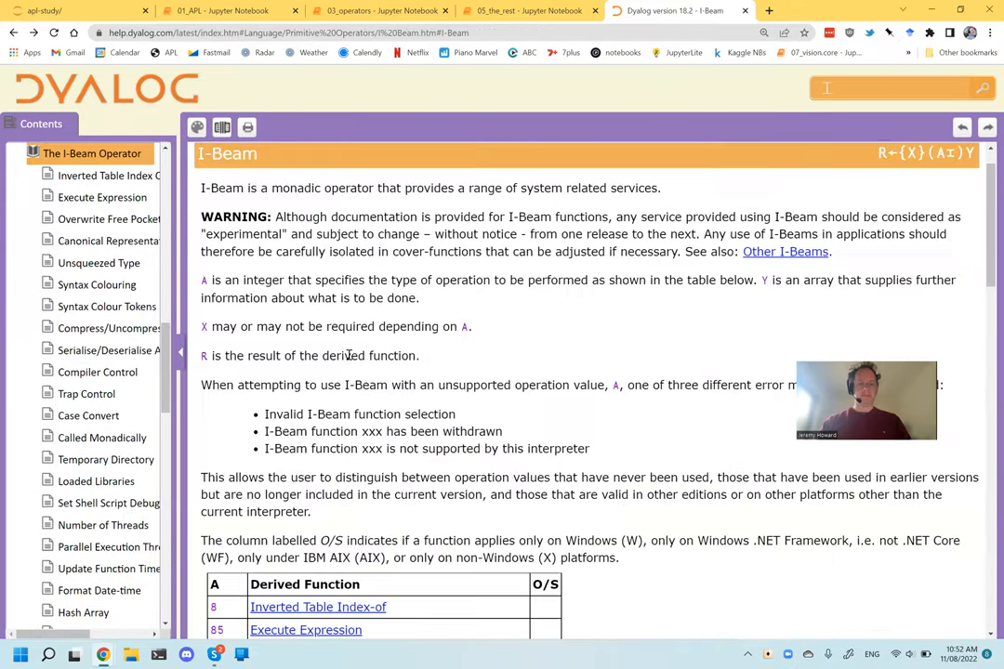
pyautogui.scroll(-3)
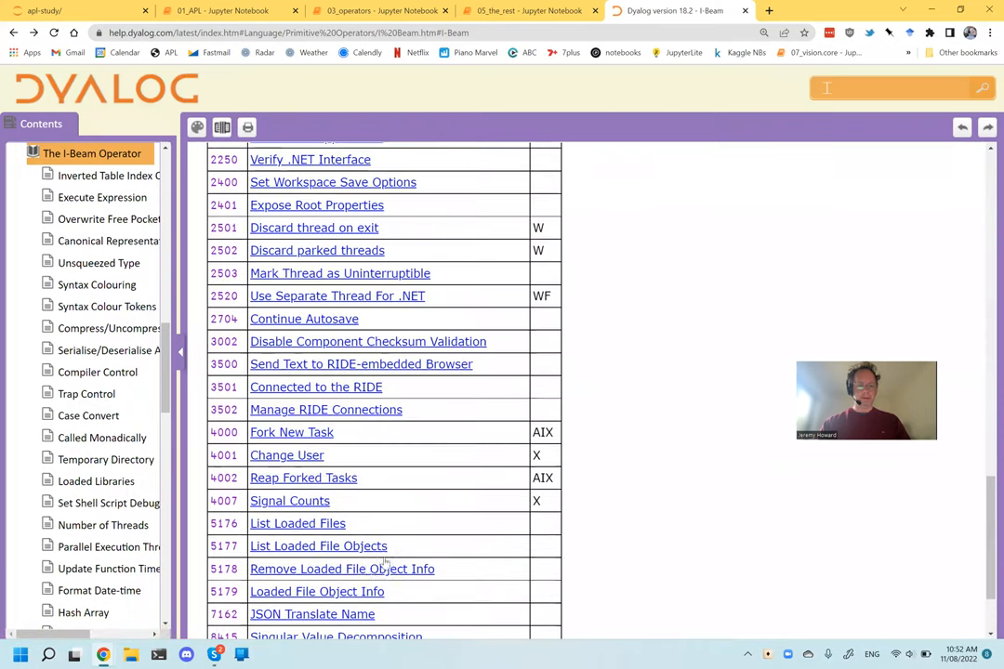
pyautogui.scroll(-3)
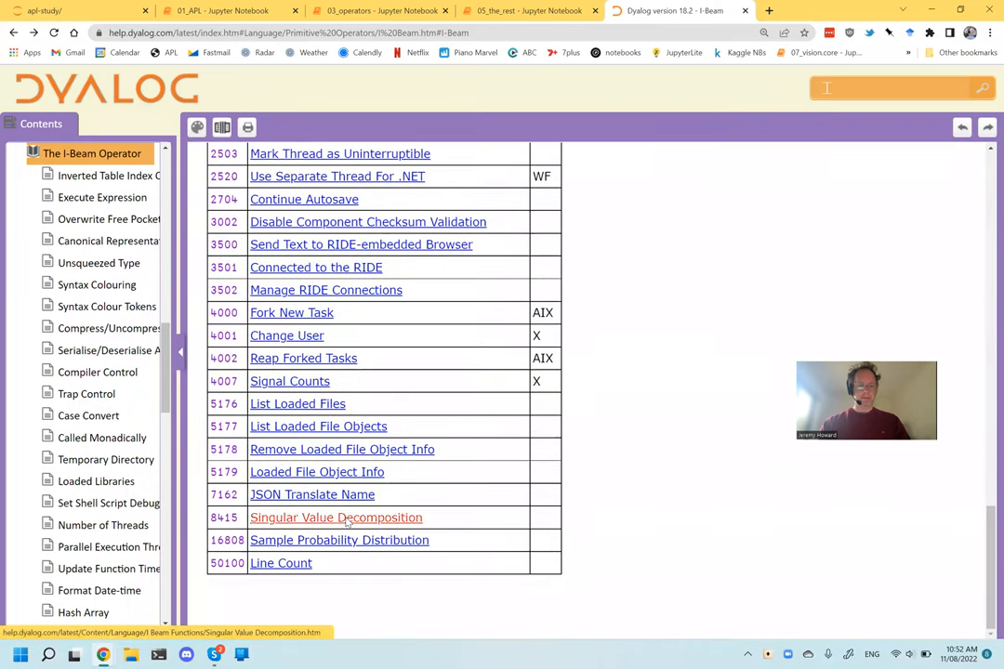
pyautogui.click(336, 518)
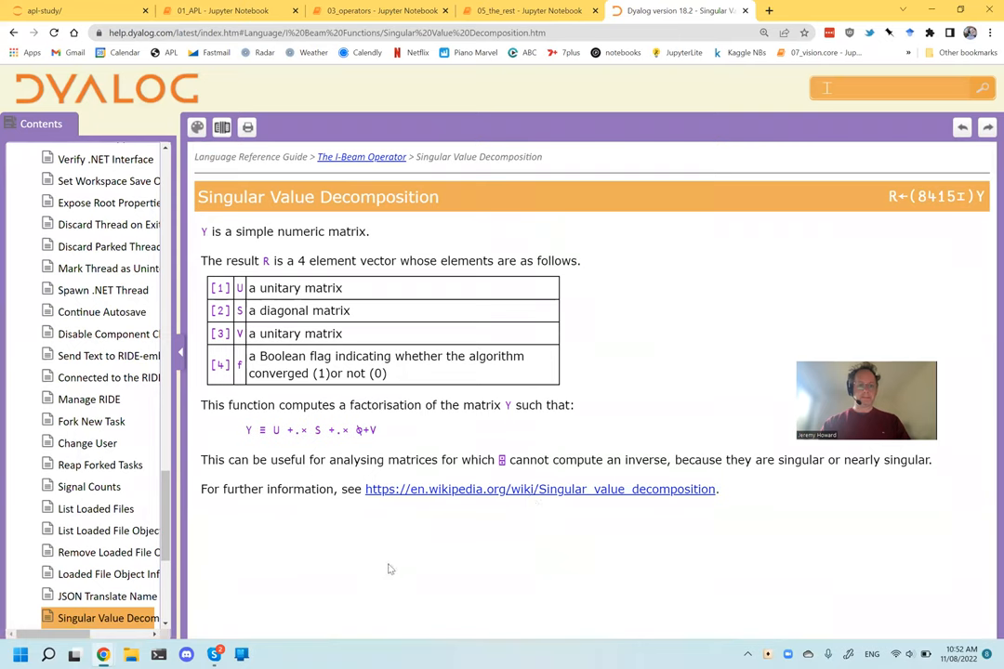
pyautogui.click(530, 10)
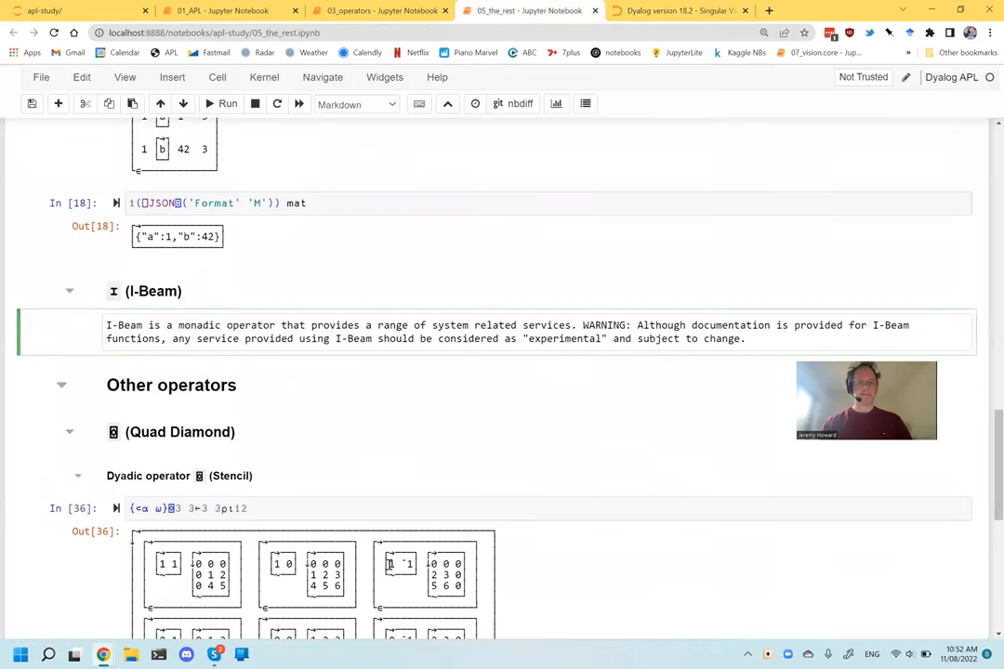
# Append 'As at Aug-2022 services include SVD, probability distributions, and much more' to the I-Beam note.
pyautogui.write('As at Aug')
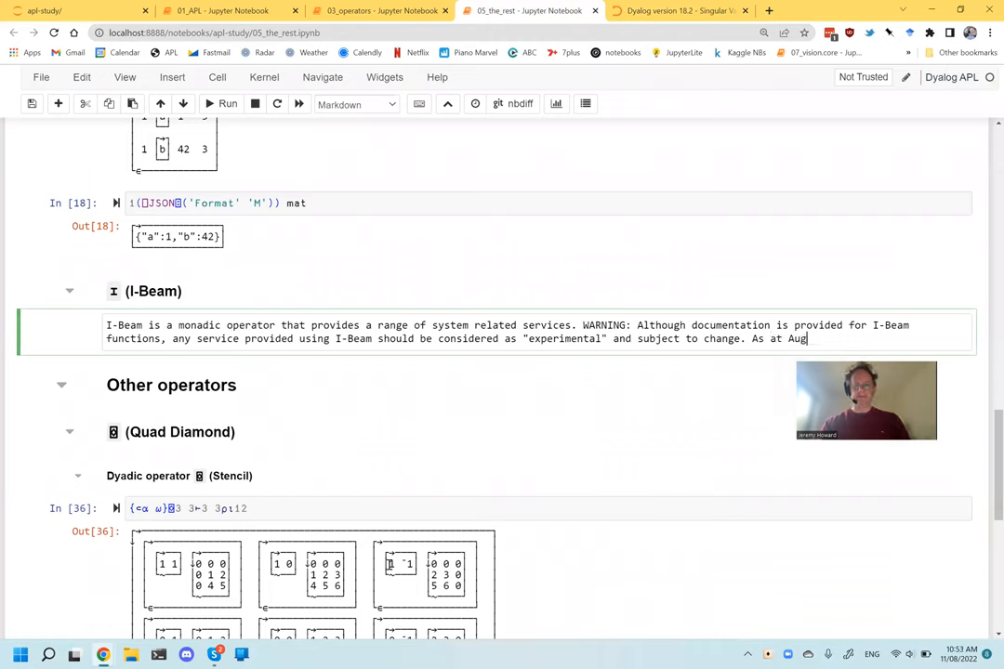
pyautogui.write('-2022')
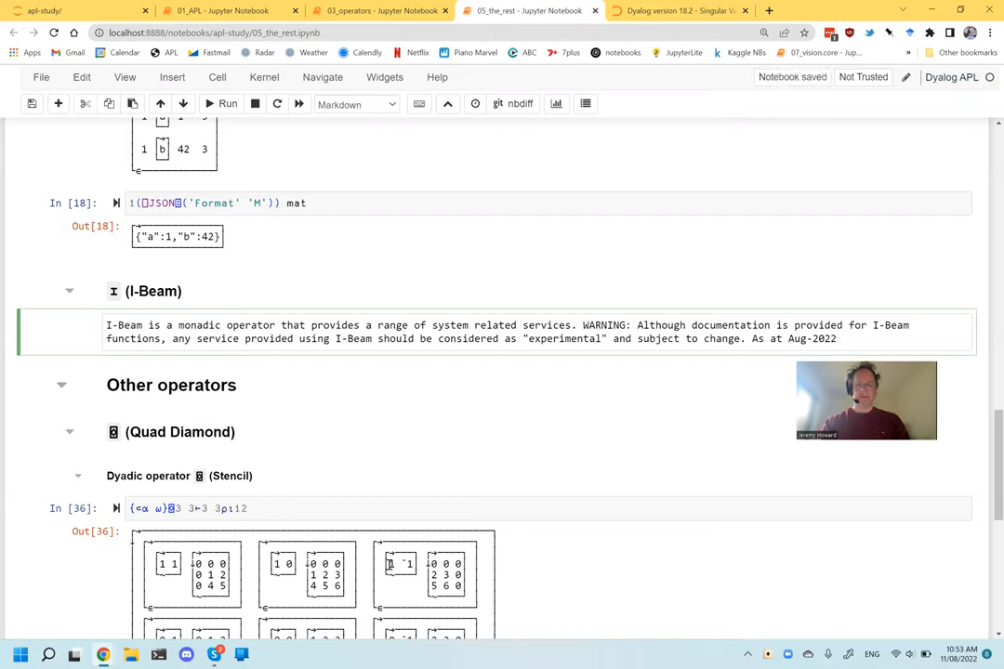
pyautogui.write('services include SVD, prob')
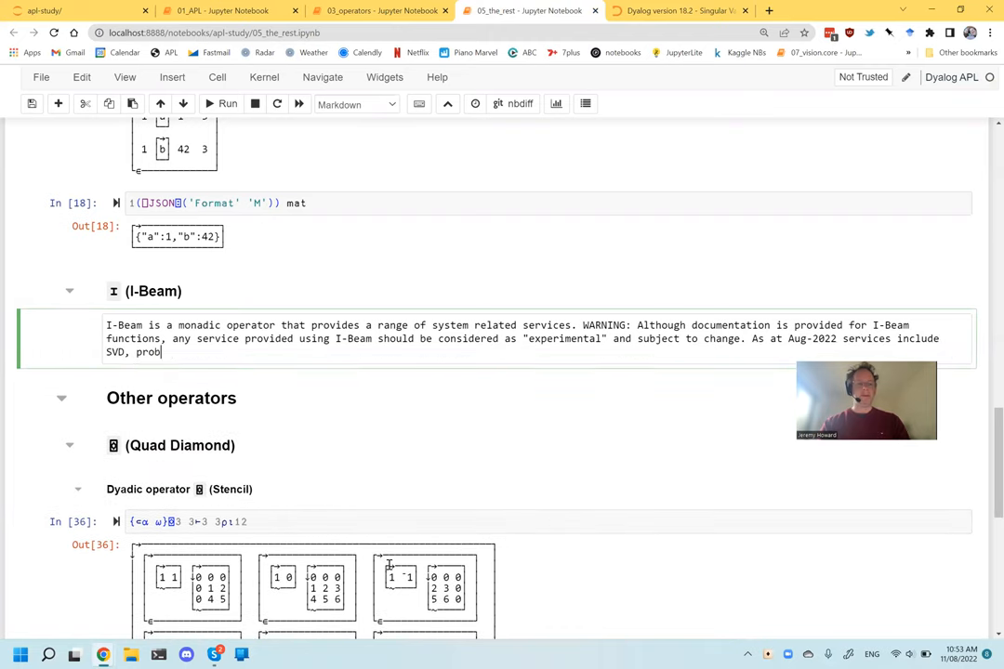
pyautogui.write('abili')
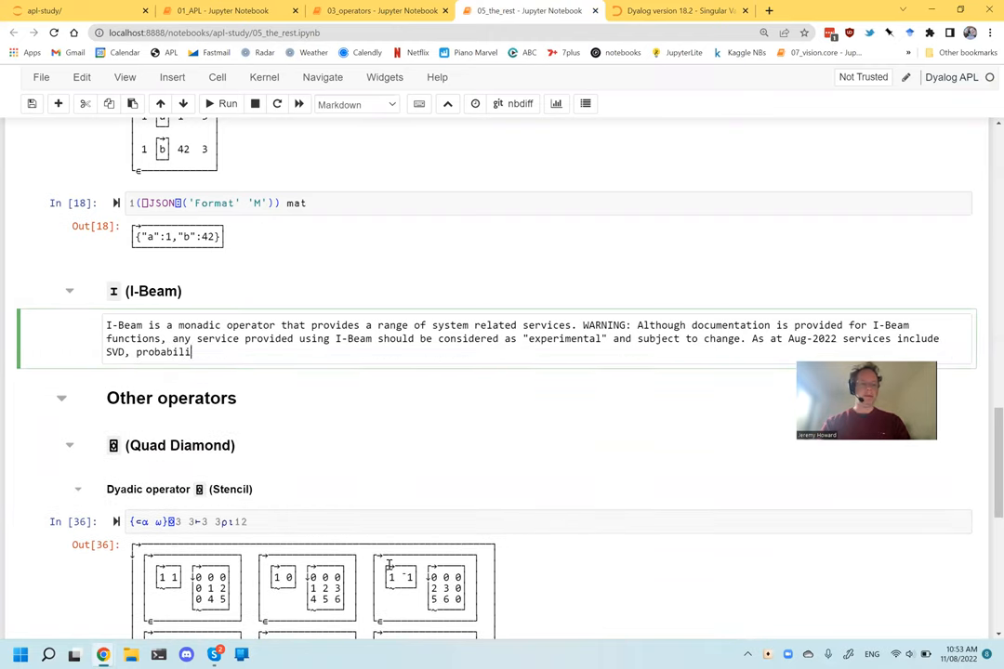
pyautogui.write('ty distribut')
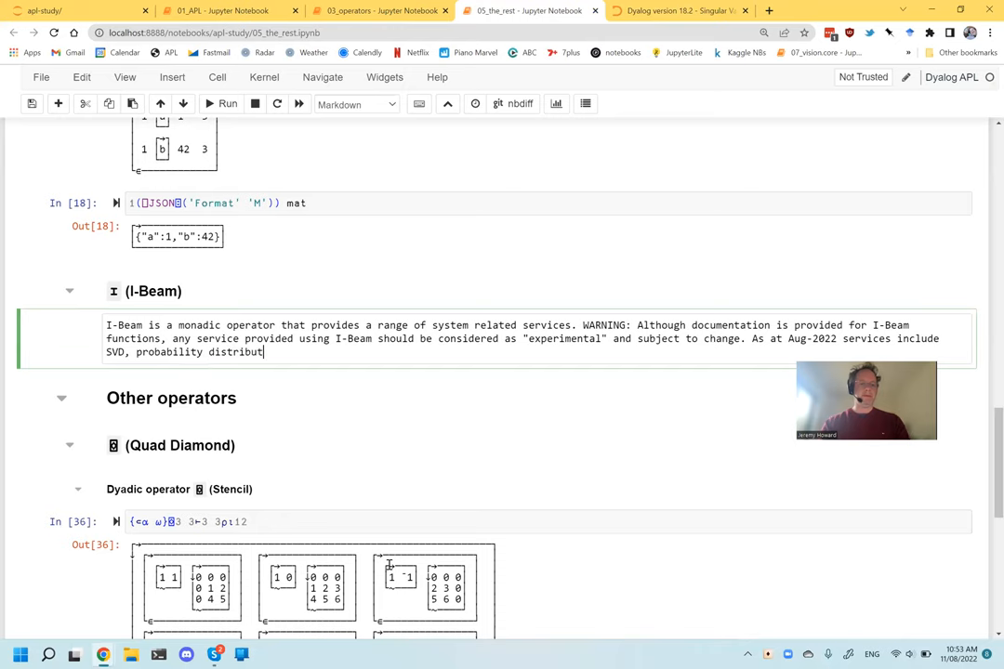
pyautogui.write('ions, and much')
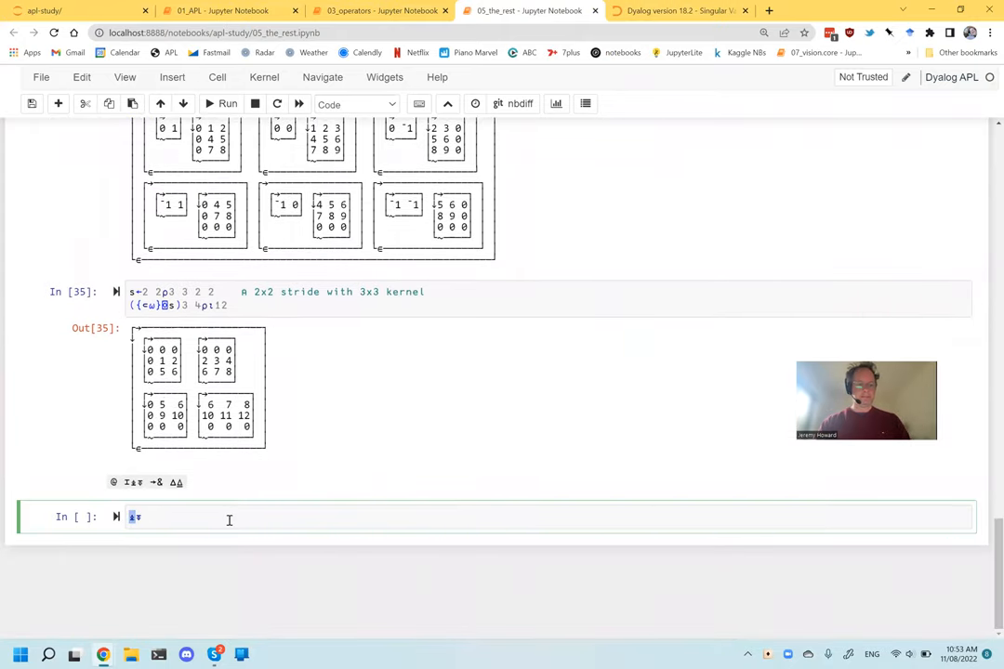
# Copy the ⍎ Hydrant documentation text into a new Markdown cell in 05_the_rest.
pyautogui.click(678, 10)
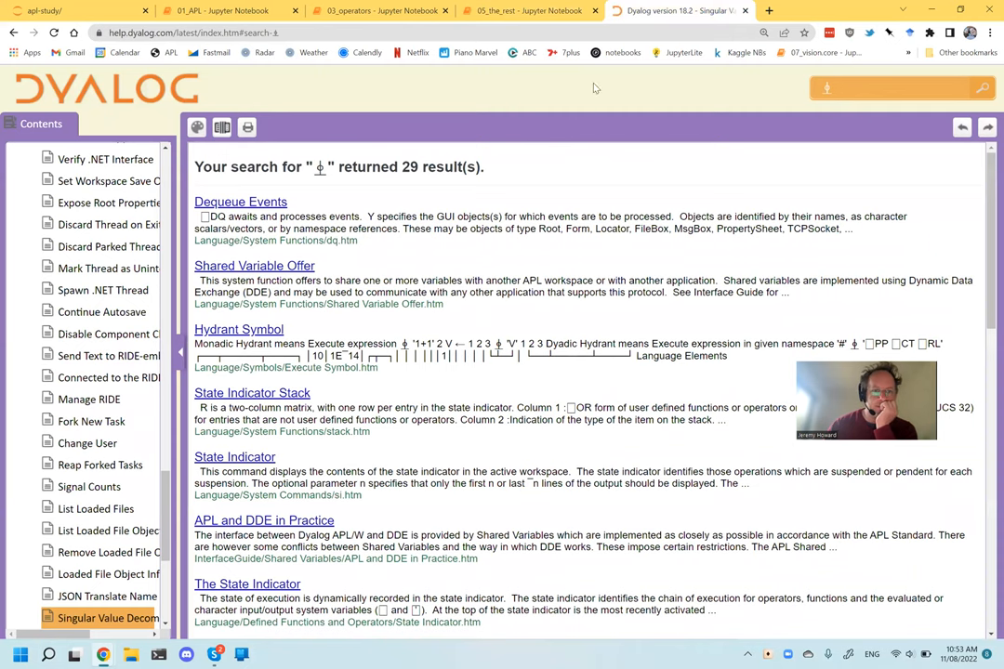
pyautogui.scroll(-3)
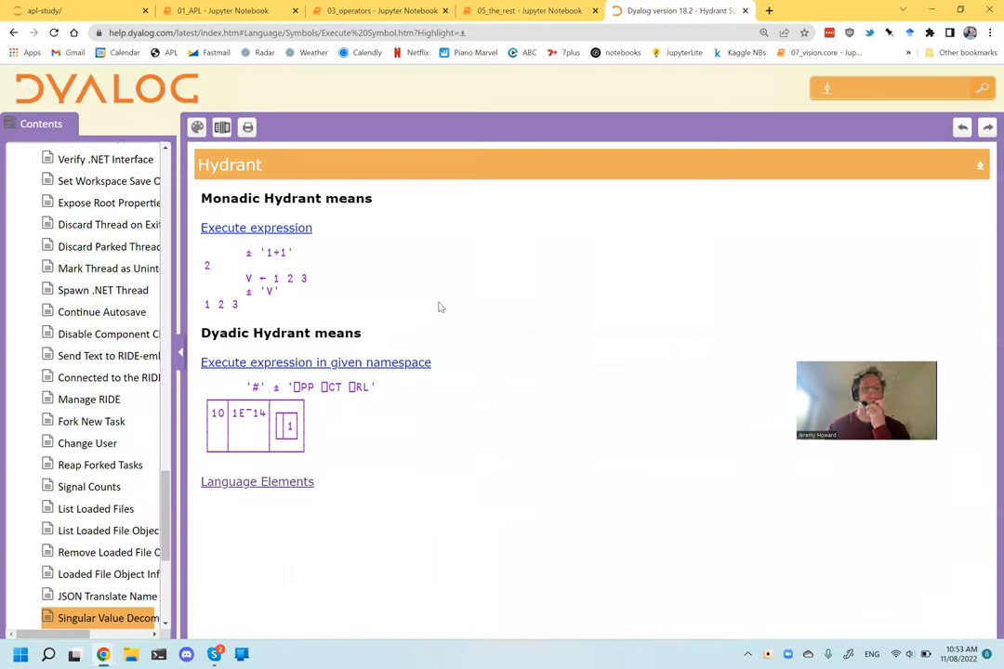
pyautogui.moveTo(350, 319)
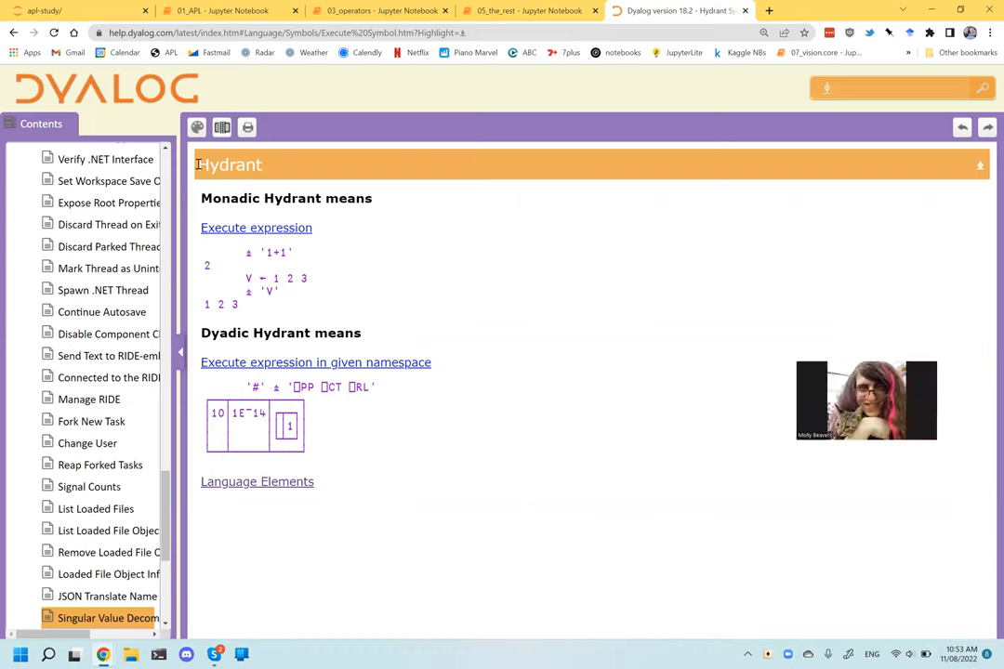
pyautogui.moveTo(197, 165); pyautogui.dragTo(399, 362)
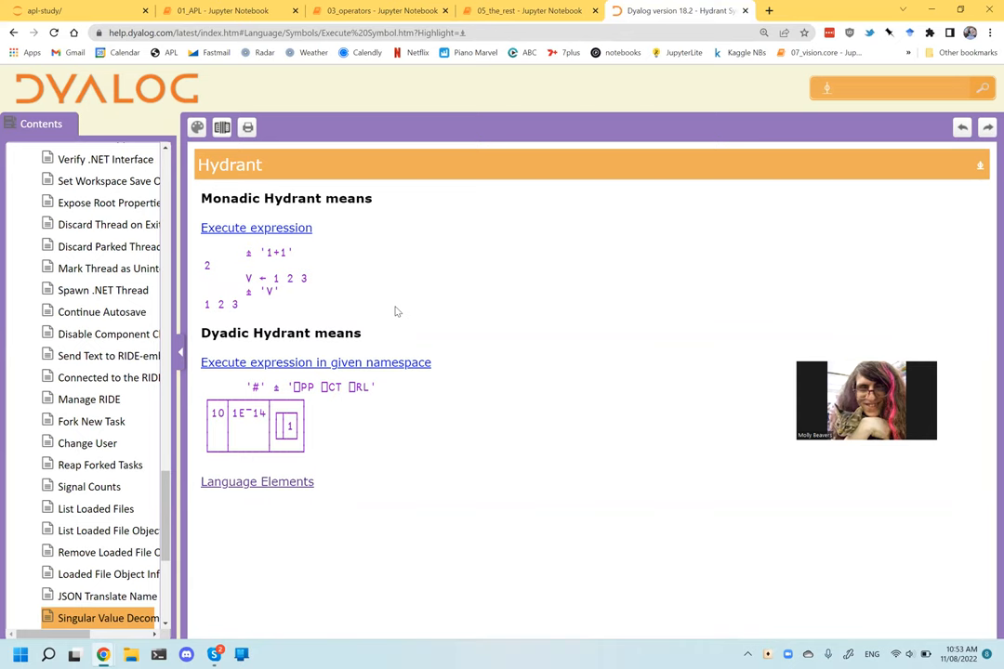
pyautogui.click(530, 11)
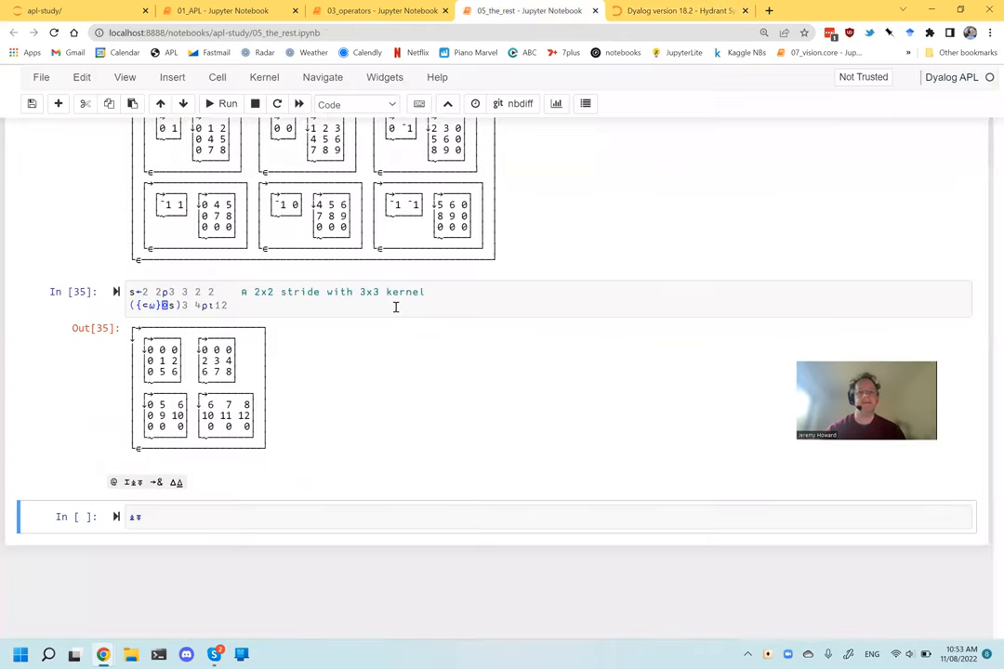
pyautogui.click(679, 10)
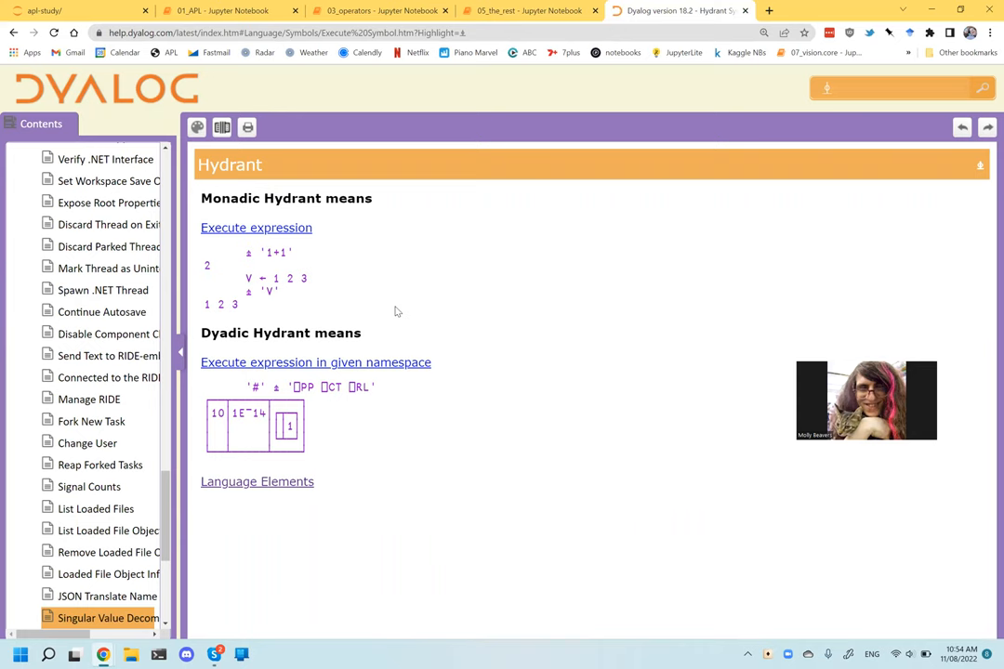
pyautogui.click(530, 10)
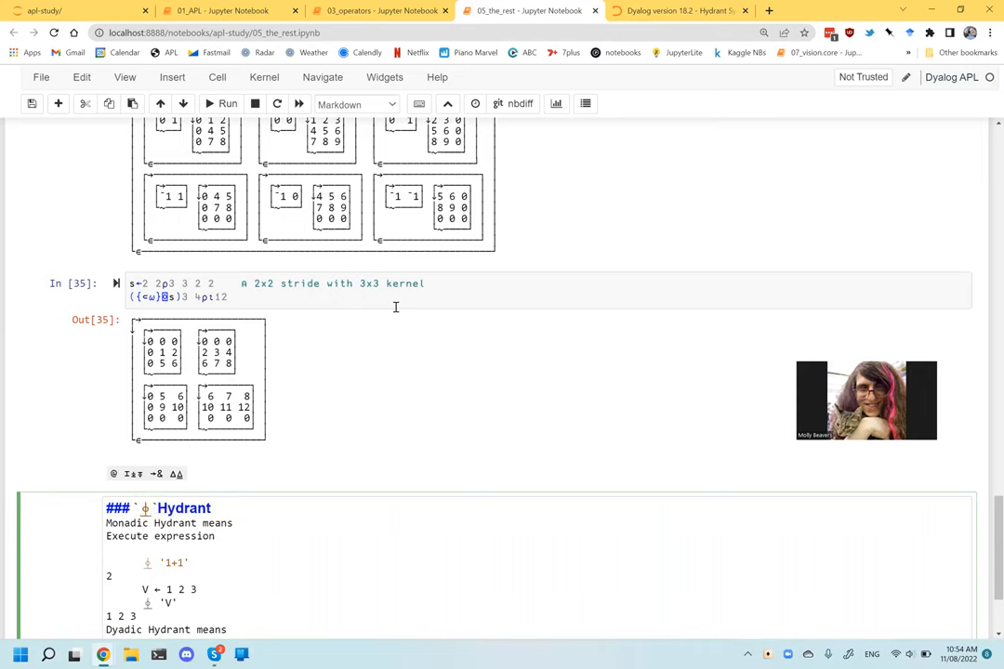
# Title the Monadic ⍎ subheading '(Execute expression)' using the phrase copied from the help page.
pyautogui.write('(')
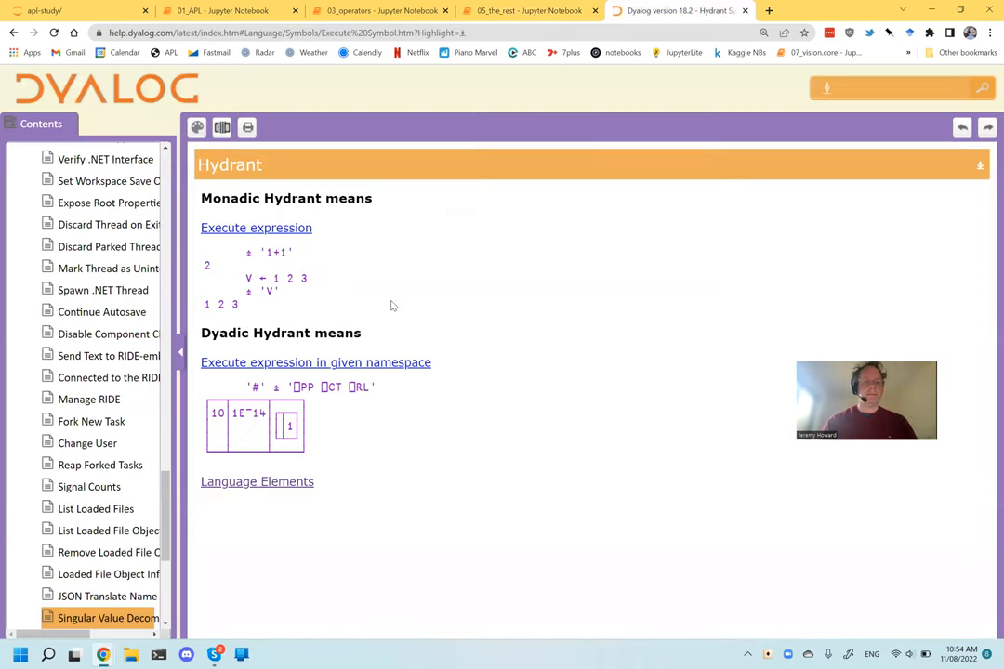
pyautogui.doubleClick(256, 226)
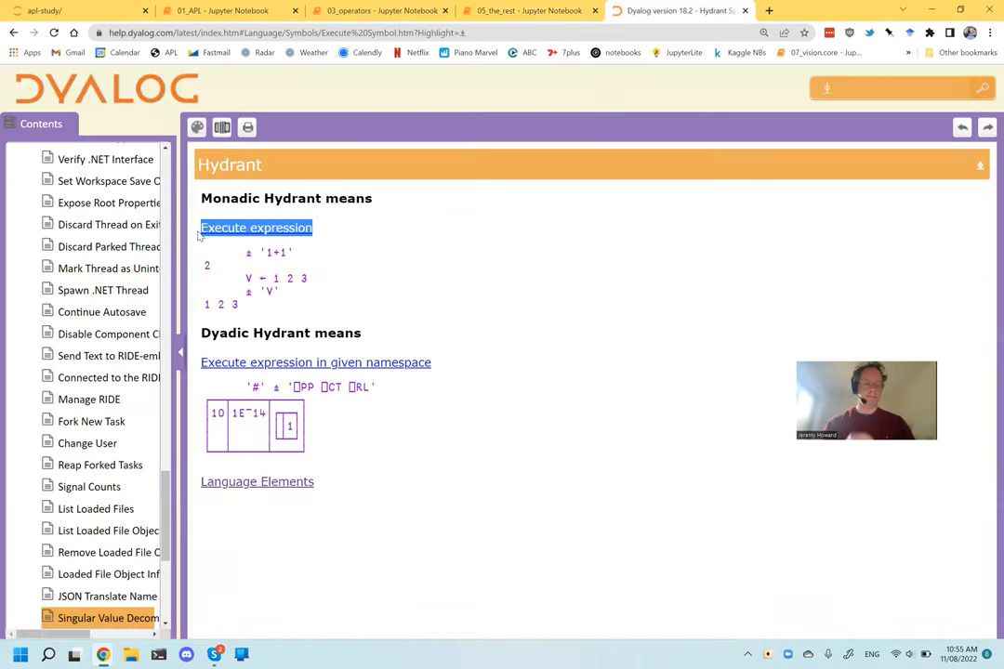
pyautogui.click(530, 10)
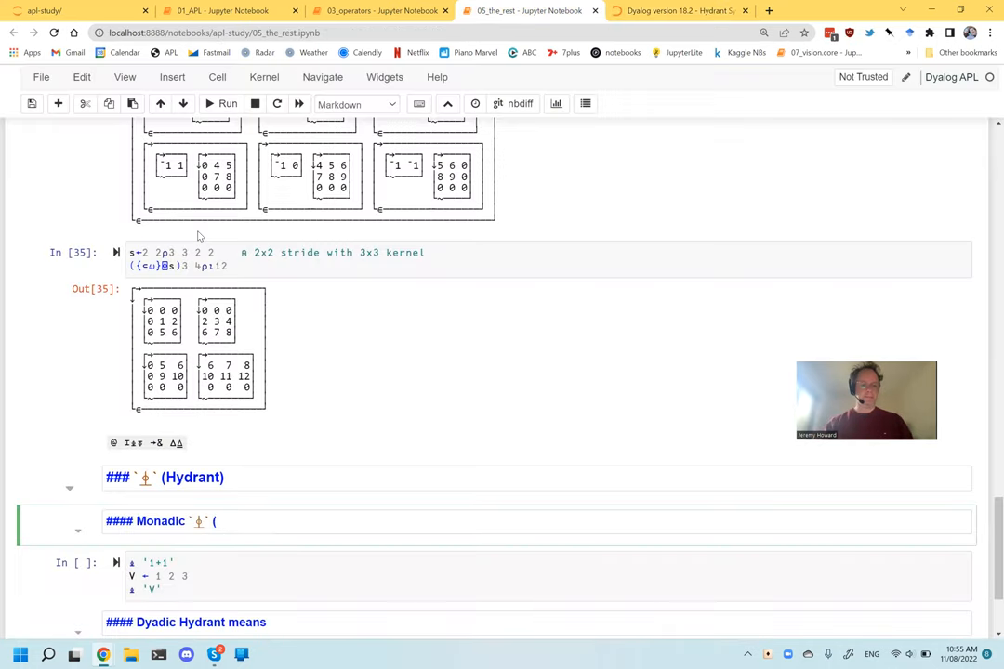
pyautogui.write('Execute expression)')
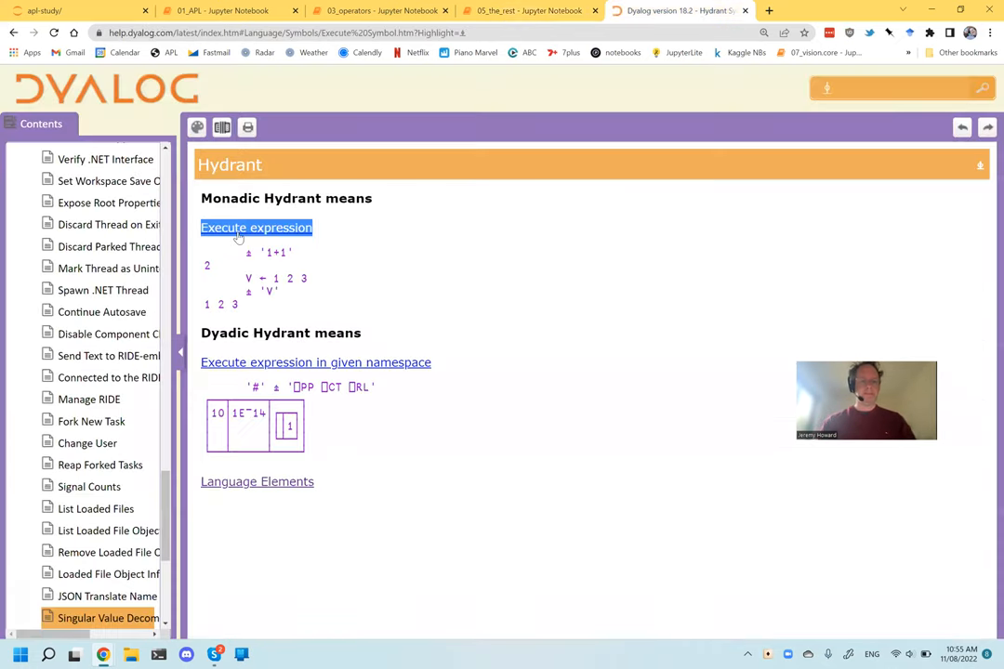
# Add the A←⍎'1+1 ⋄ 2+2' Execute example to the monadic cells and run them.
pyautogui.click(256, 227)
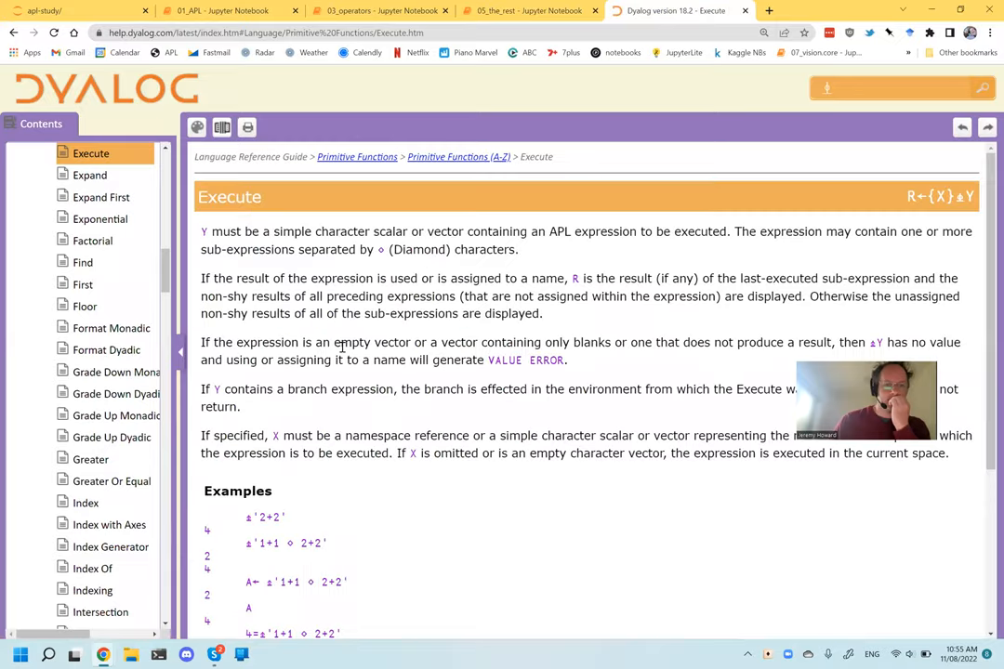
pyautogui.scroll(-3)
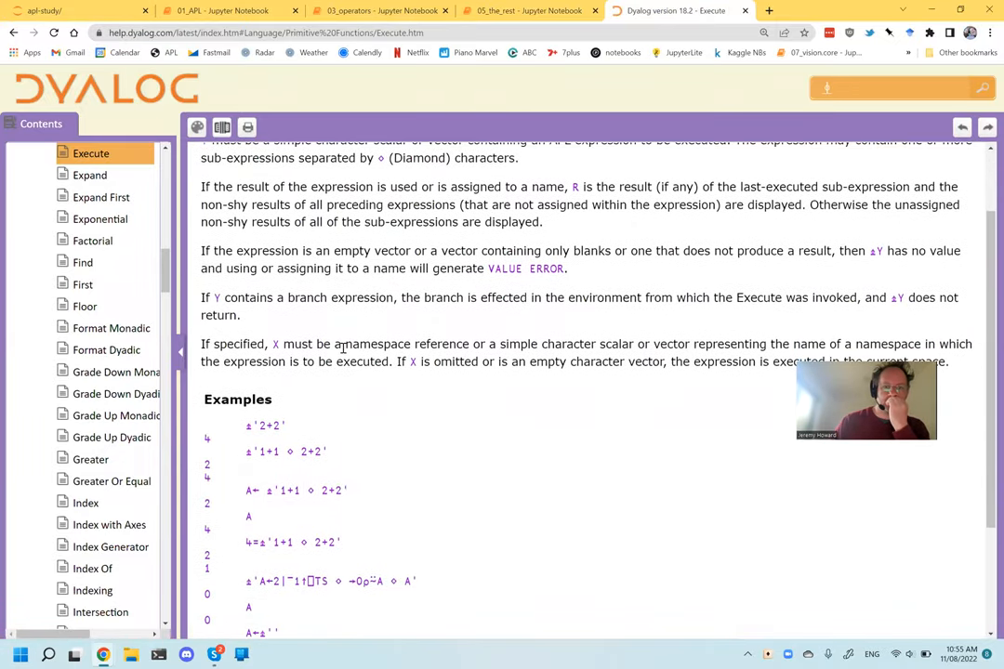
pyautogui.scroll(-3)
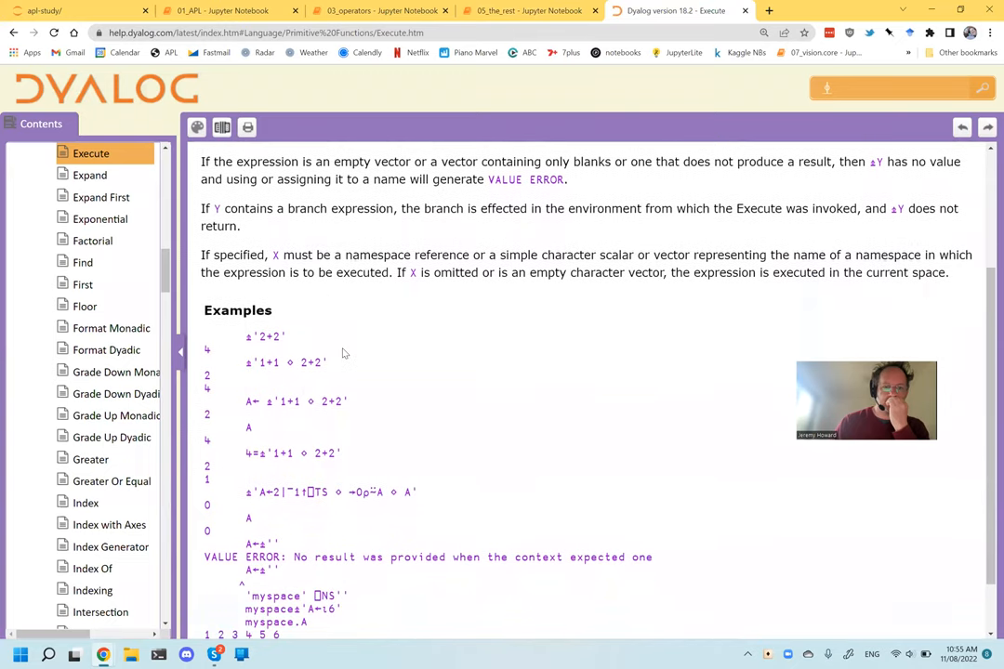
pyautogui.scroll(-3)
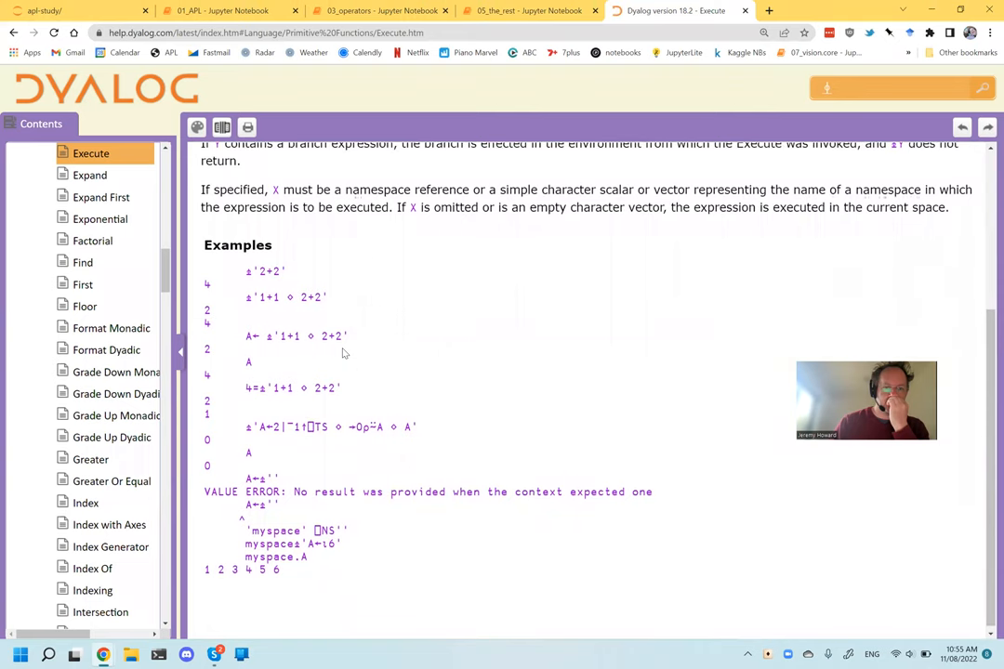
pyautogui.scroll(-3)
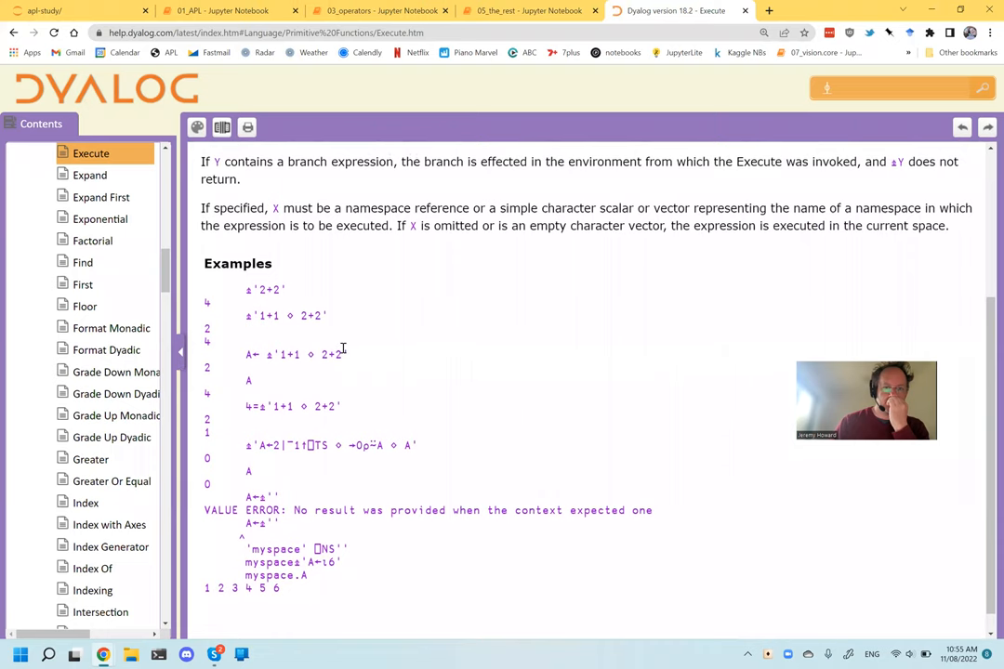
pyautogui.moveTo(410, 378)
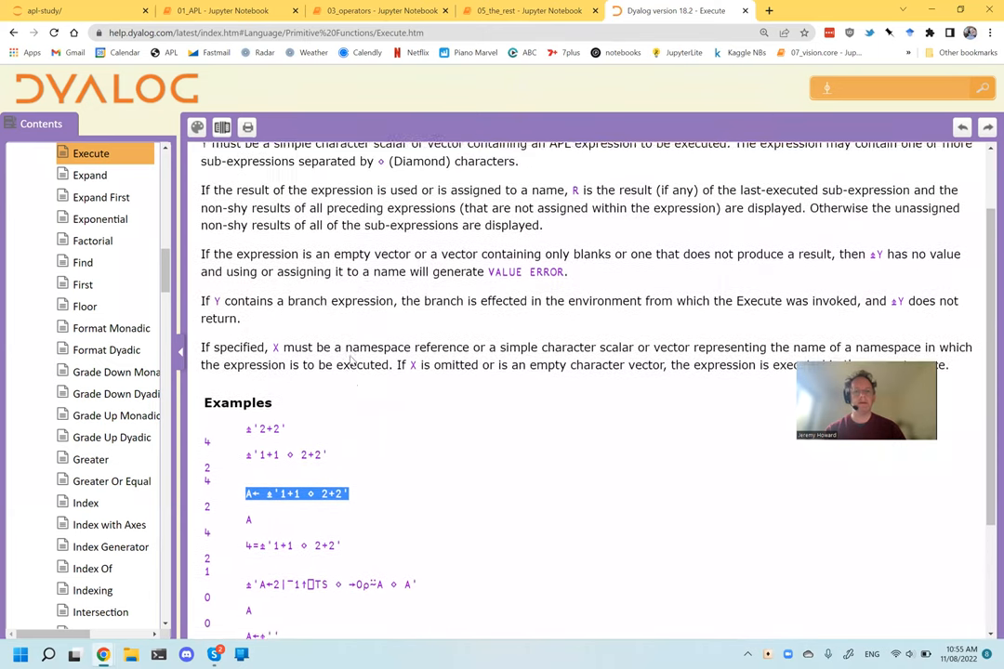
pyautogui.scroll(-3)
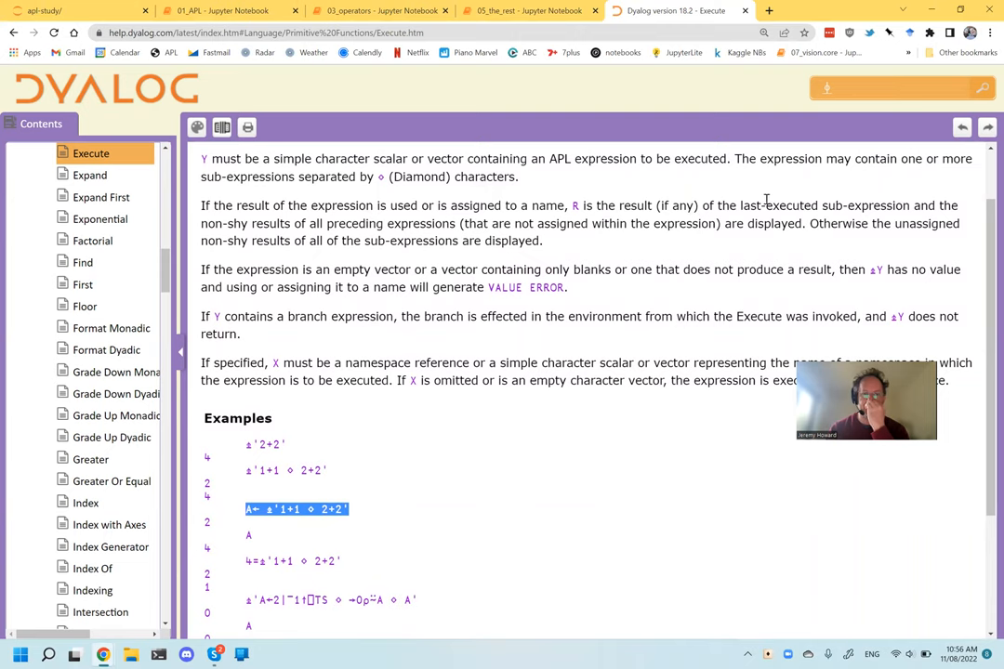
pyautogui.moveTo(326, 241)
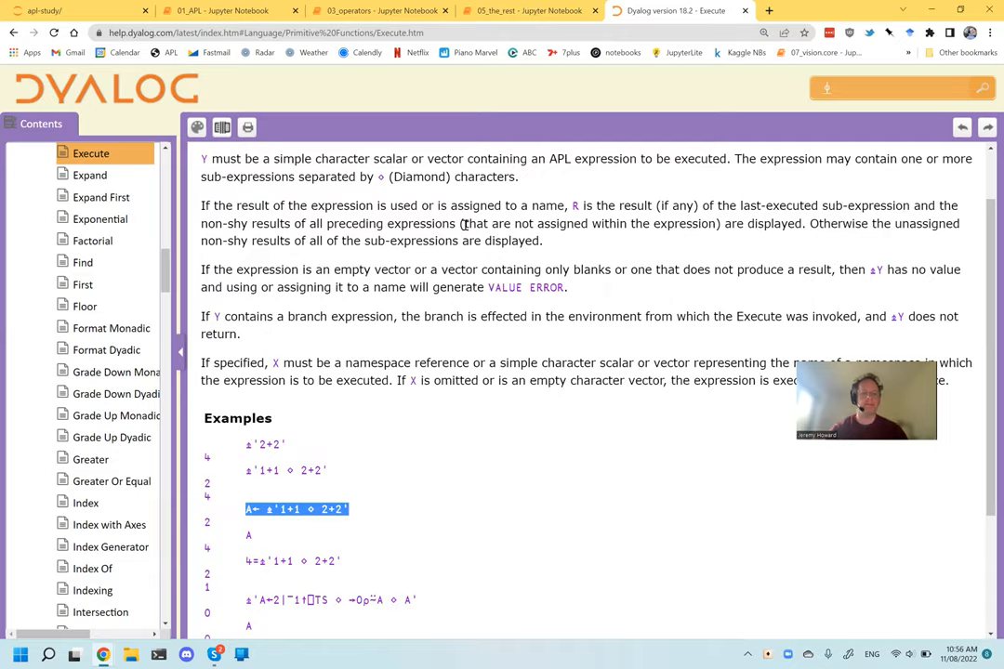
pyautogui.click(530, 11)
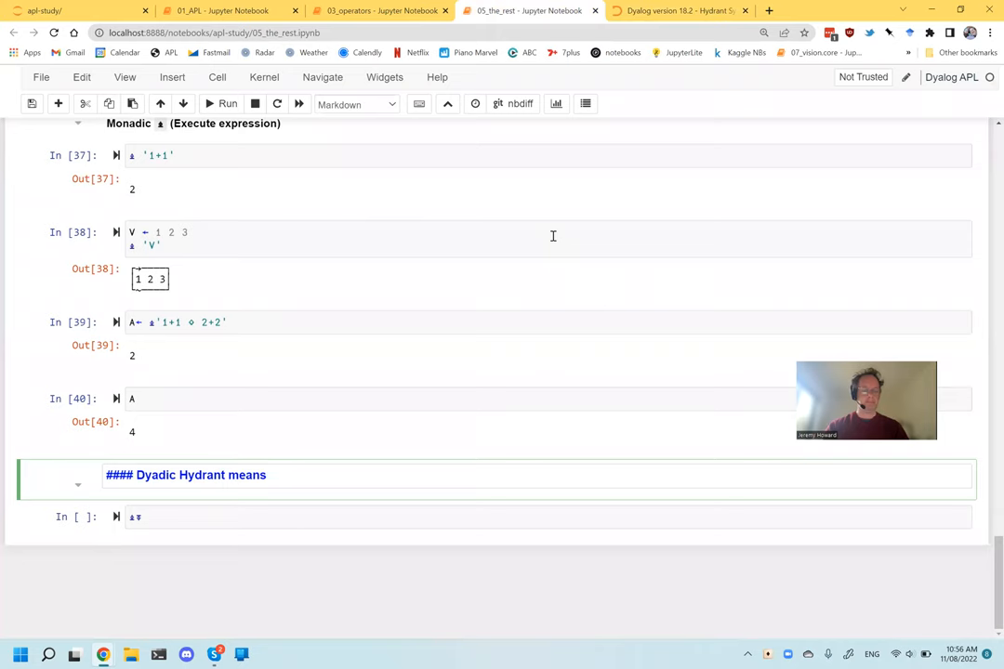
# Rename the dyadic heading to 'Dyadic ⍎ (Execute expression in given namespace)'.
pyautogui.doubleClick(247, 475)
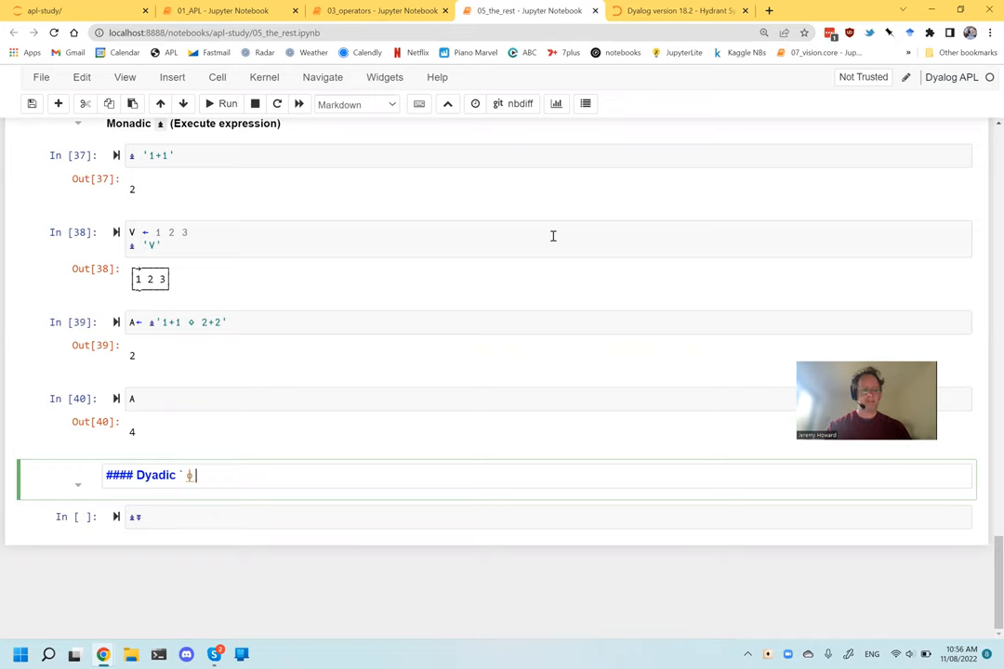
pyautogui.write('(Execute expression in given namespace')
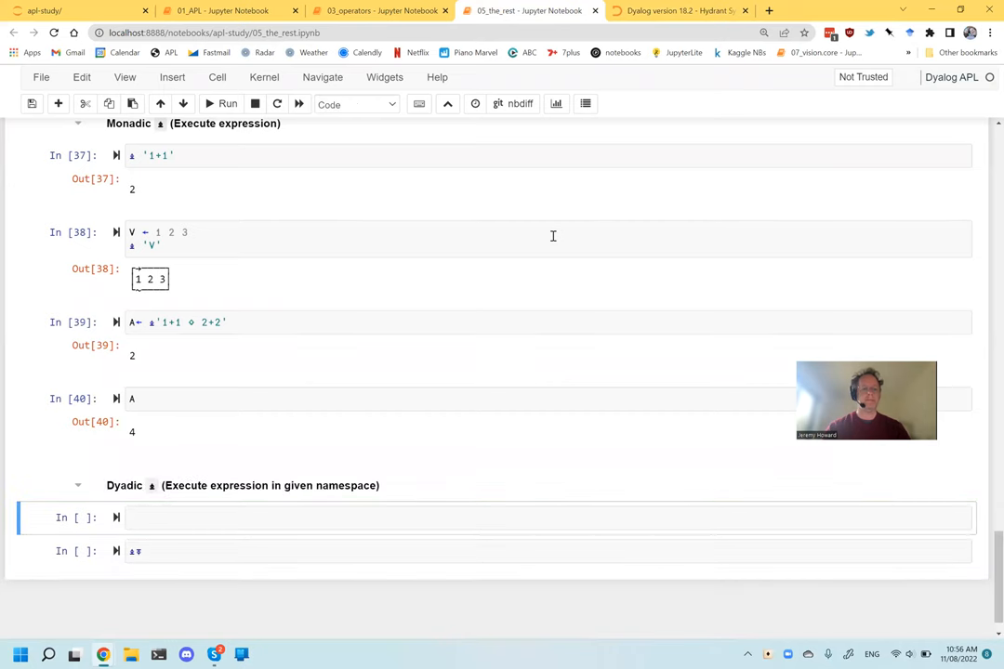
pyautogui.click(678, 11)
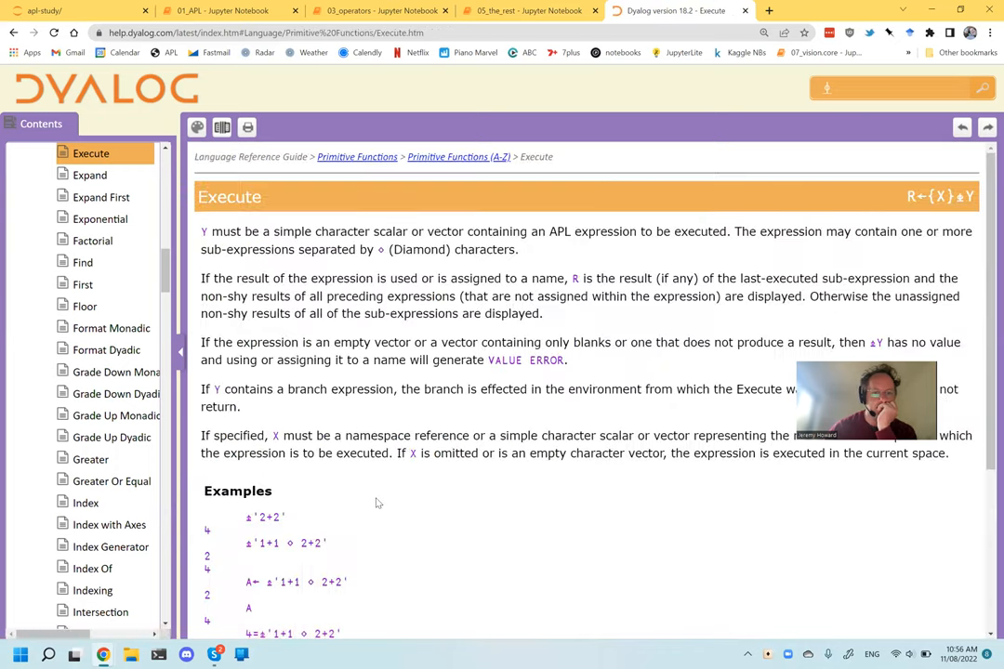
# Paste the 'X must be a namespace reference…' note under the Dyadic ⍎ heading.
pyautogui.scroll(-3)
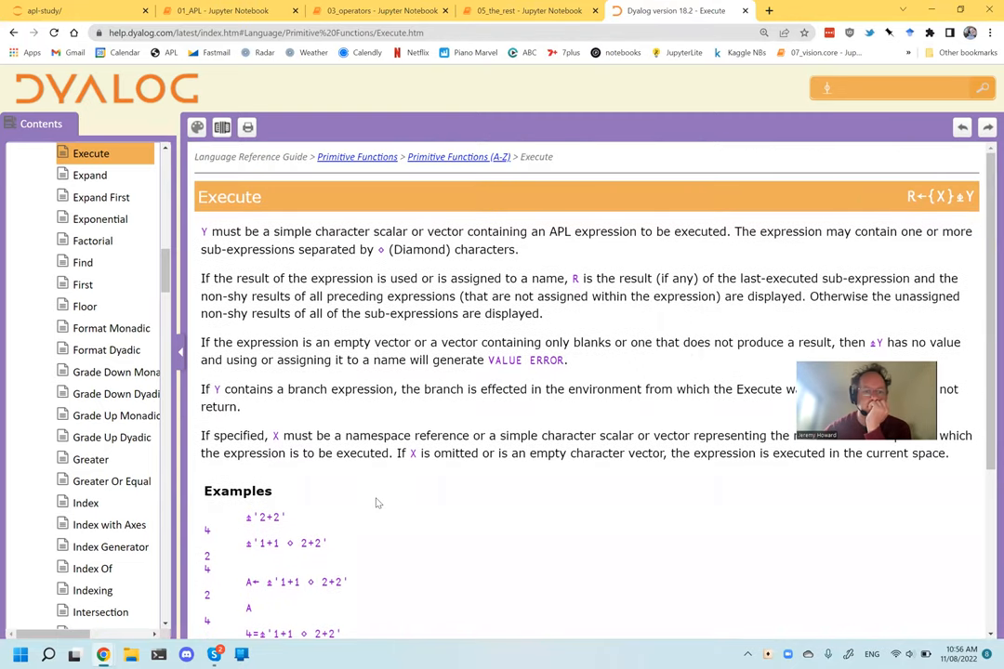
pyautogui.scroll(-3)
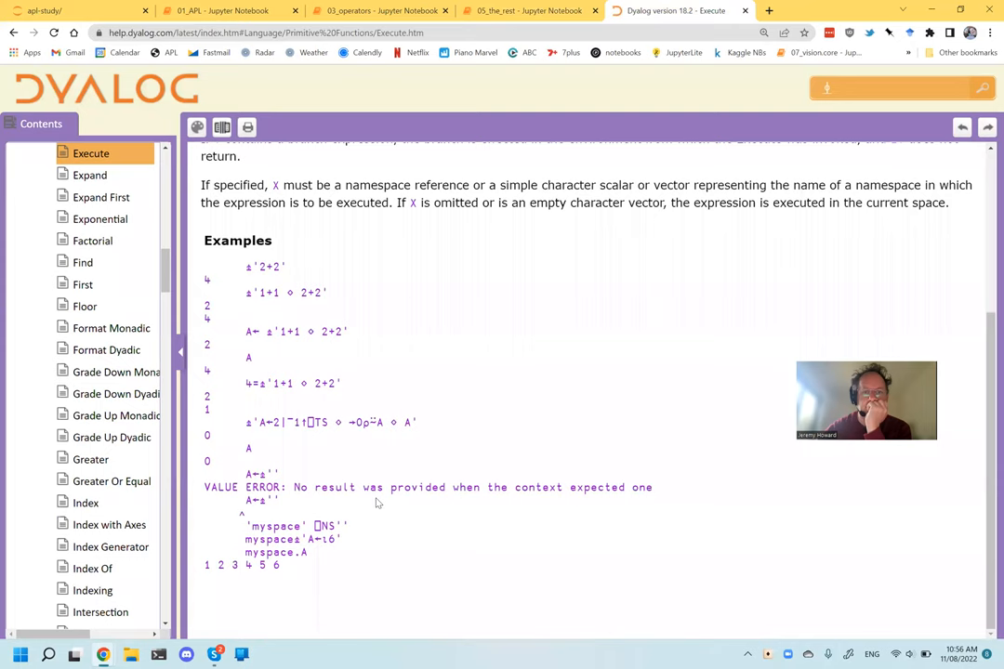
pyautogui.moveTo(376, 186)
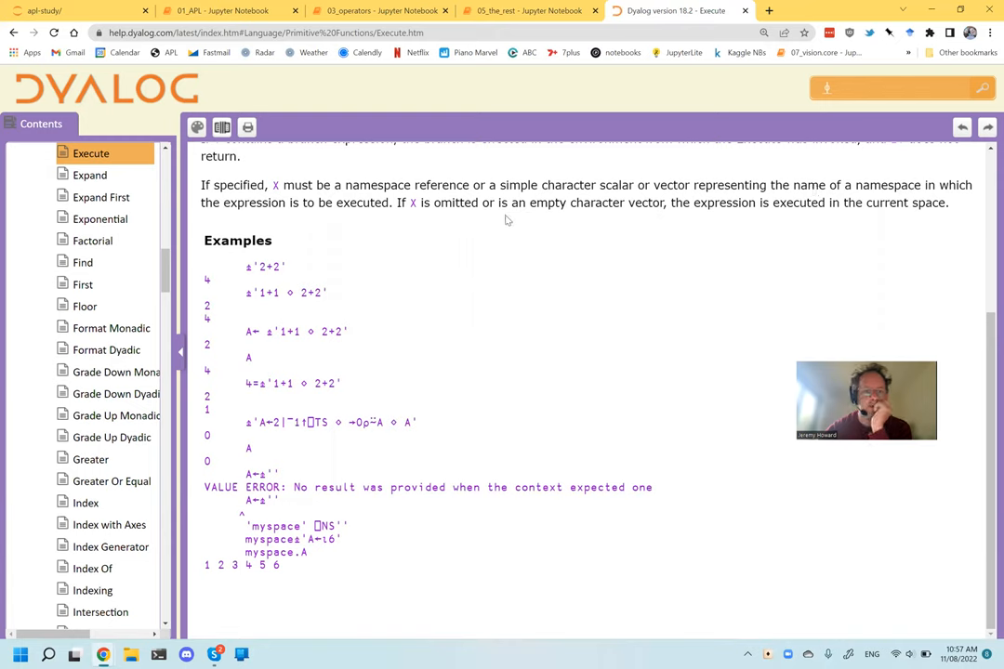
pyautogui.moveTo(273, 447)
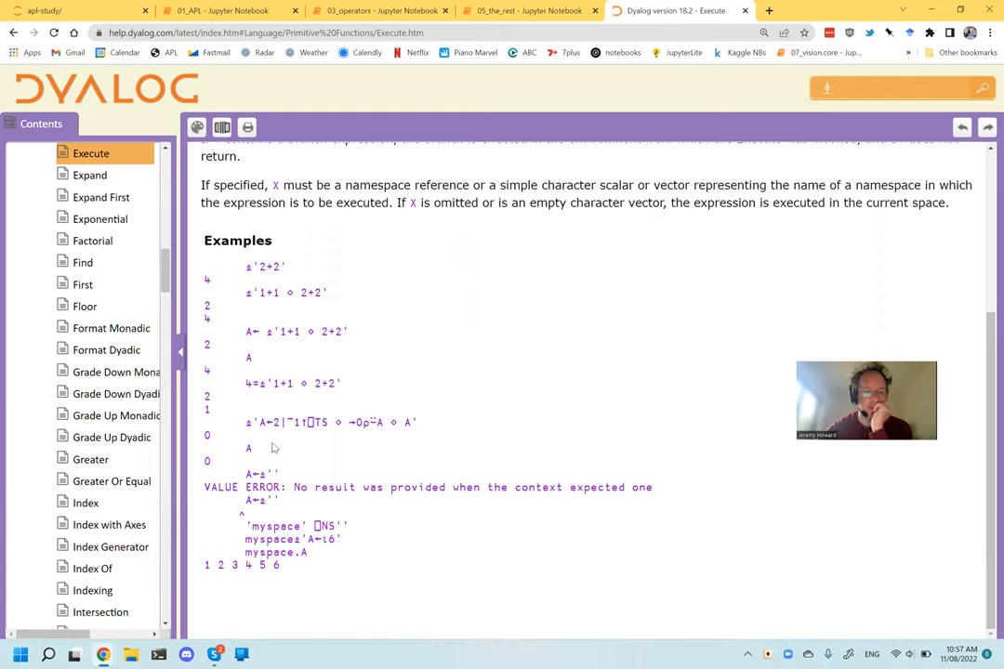
pyautogui.moveTo(263, 440)
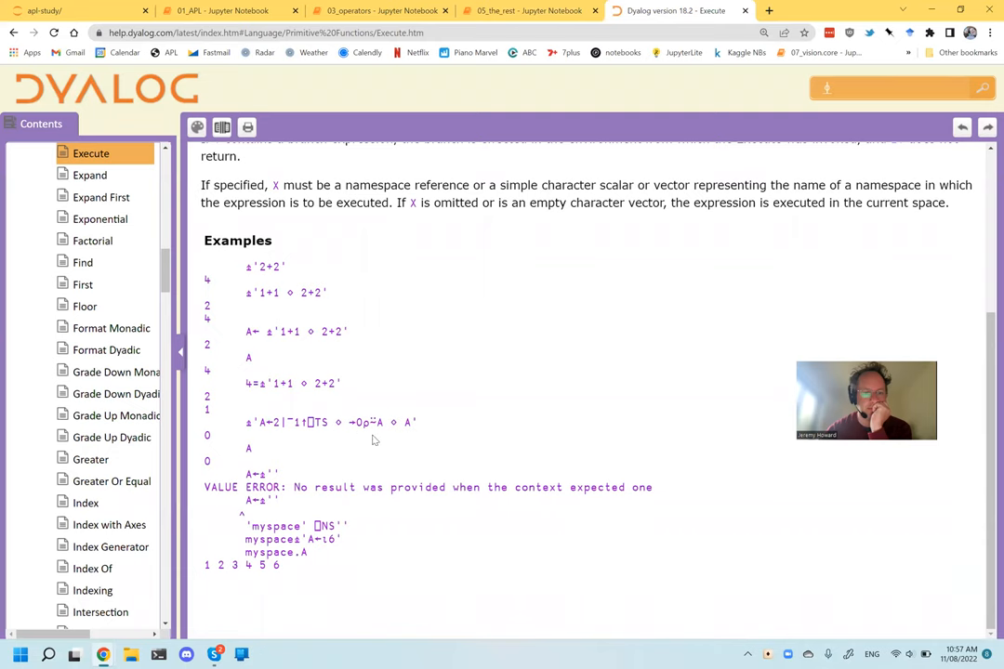
pyautogui.click(528, 10)
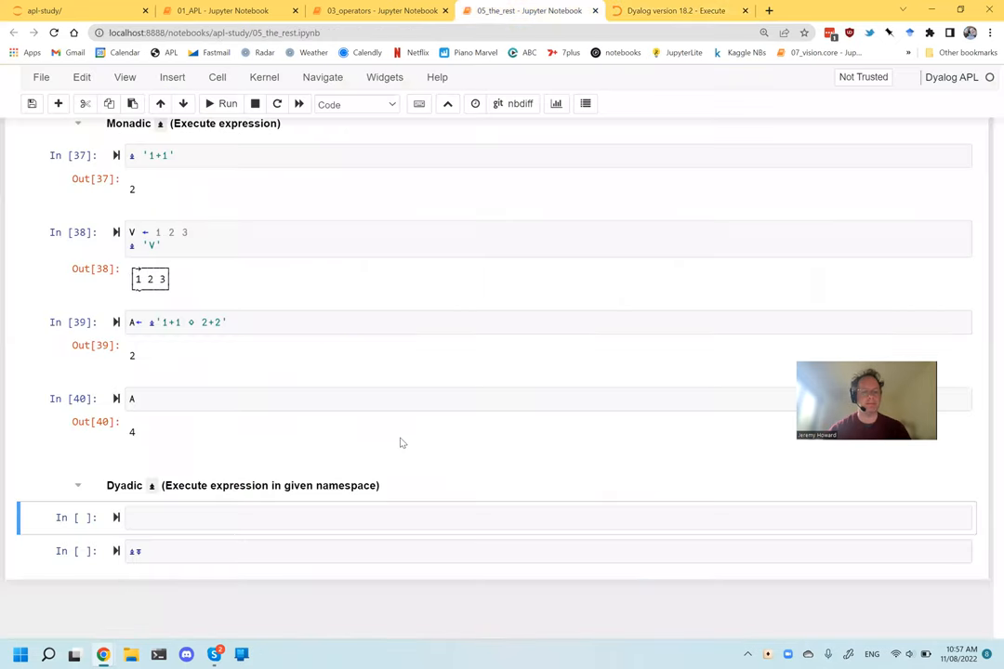
pyautogui.click(678, 10)
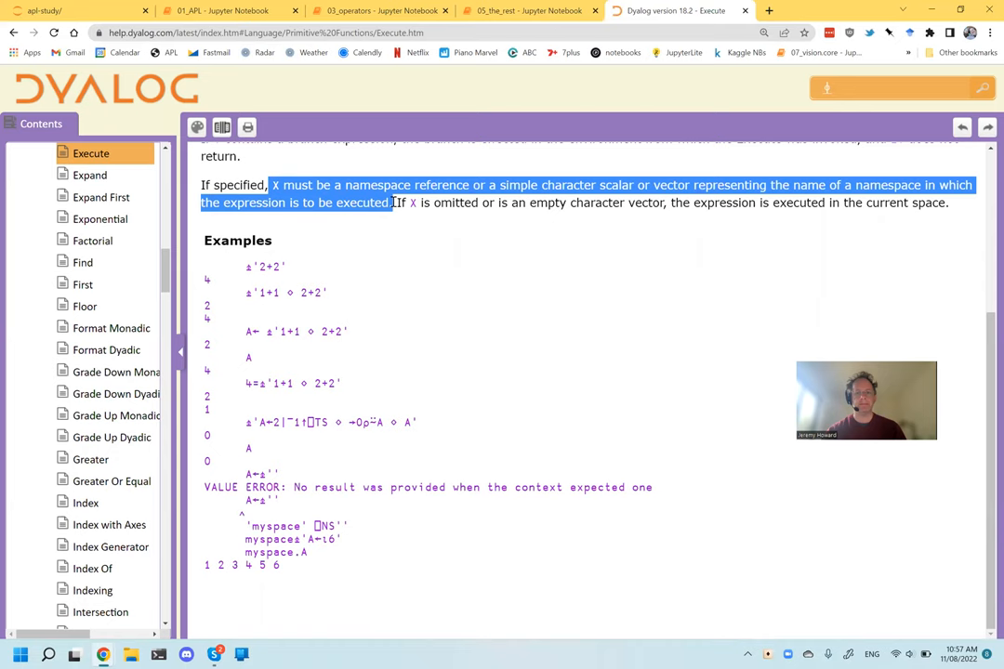
pyautogui.click(531, 10)
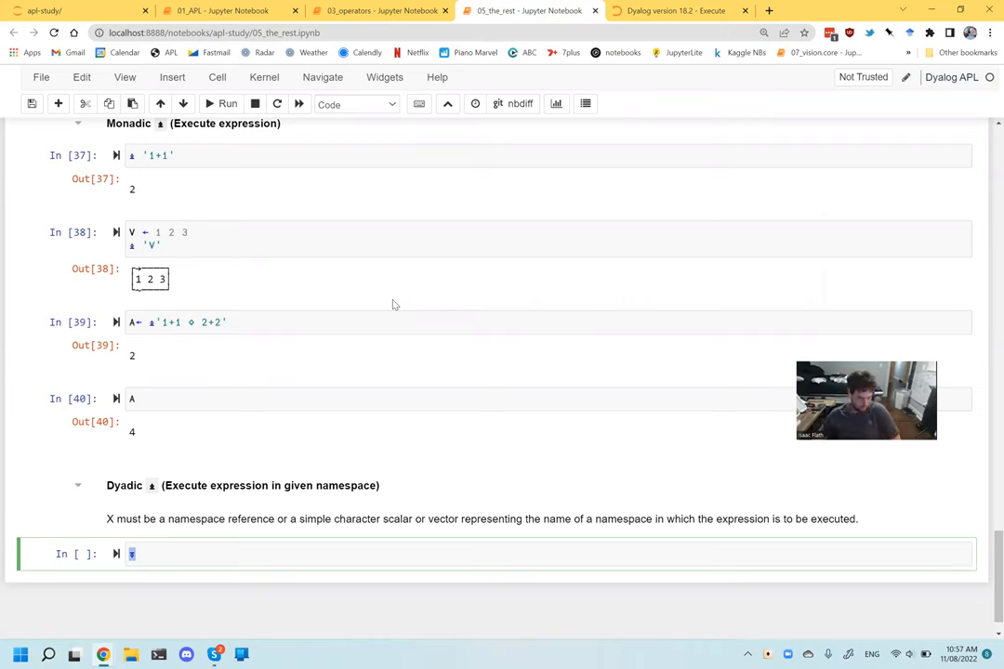
pyautogui.click(676, 10)
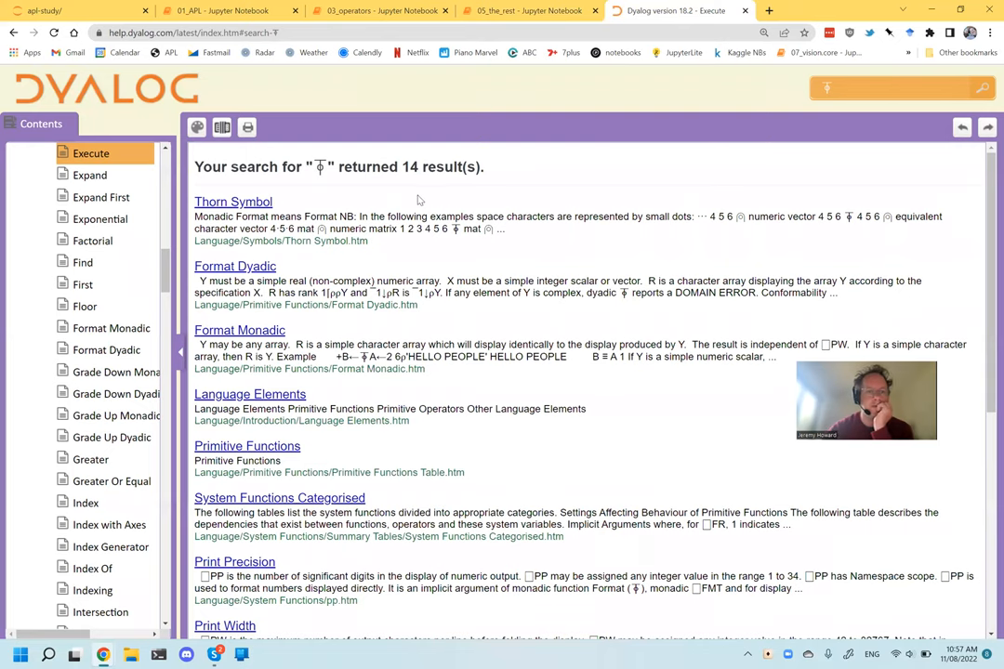
# Open the Thorn (⍕) symbol page from the help search results.
pyautogui.click(232, 202)
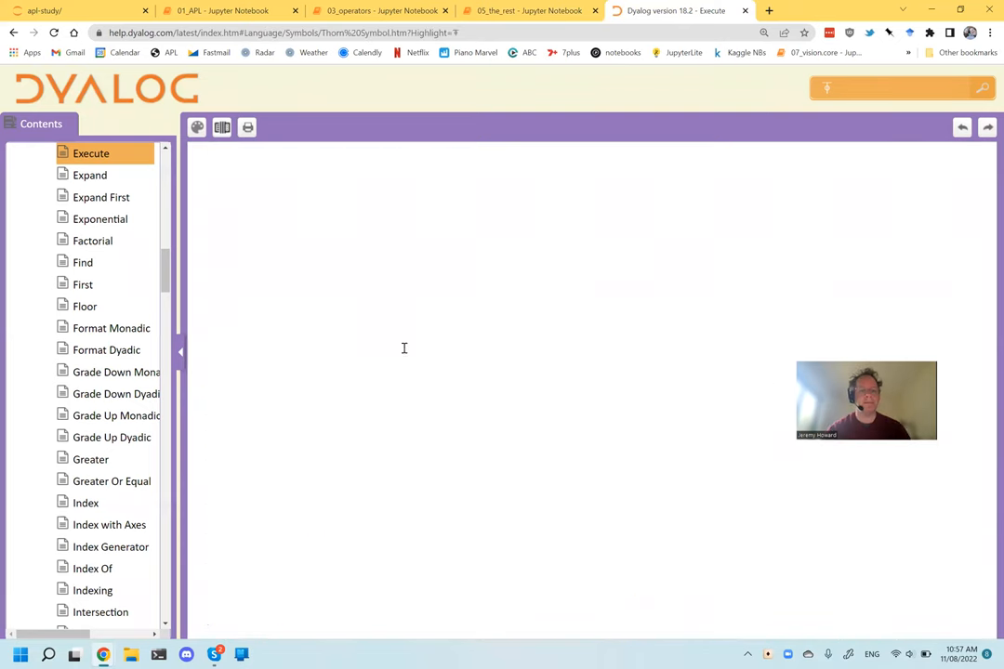
pyautogui.click(530, 10)
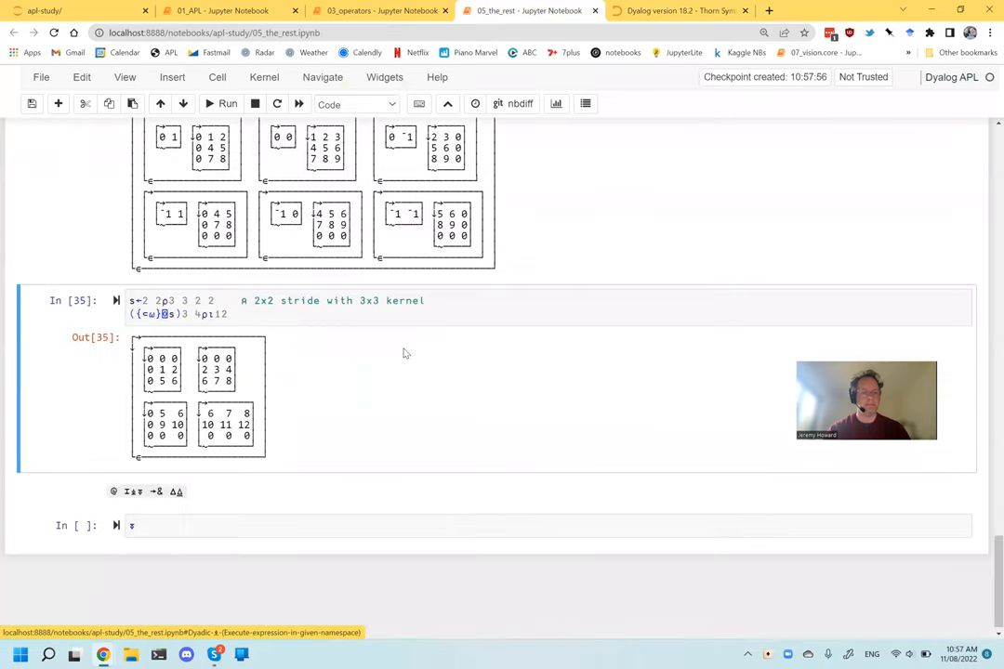
pyautogui.click(679, 11)
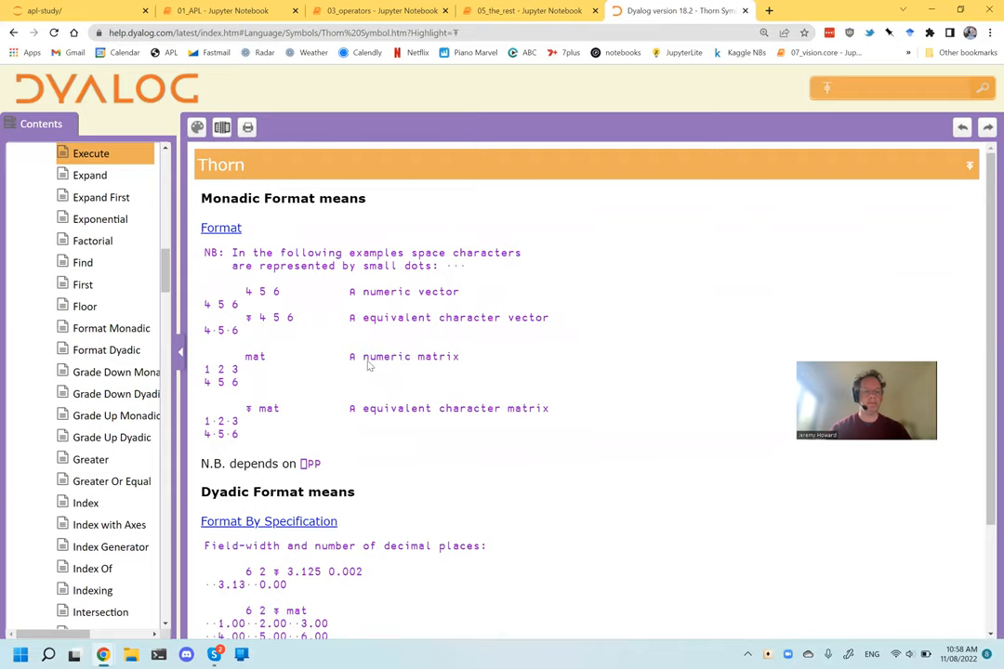
# Add '### ⍕ (Thorn)' and '#### Monadic ⍕ (Format)' headings and start the Dyadic subheading.
pyautogui.click(529, 10)
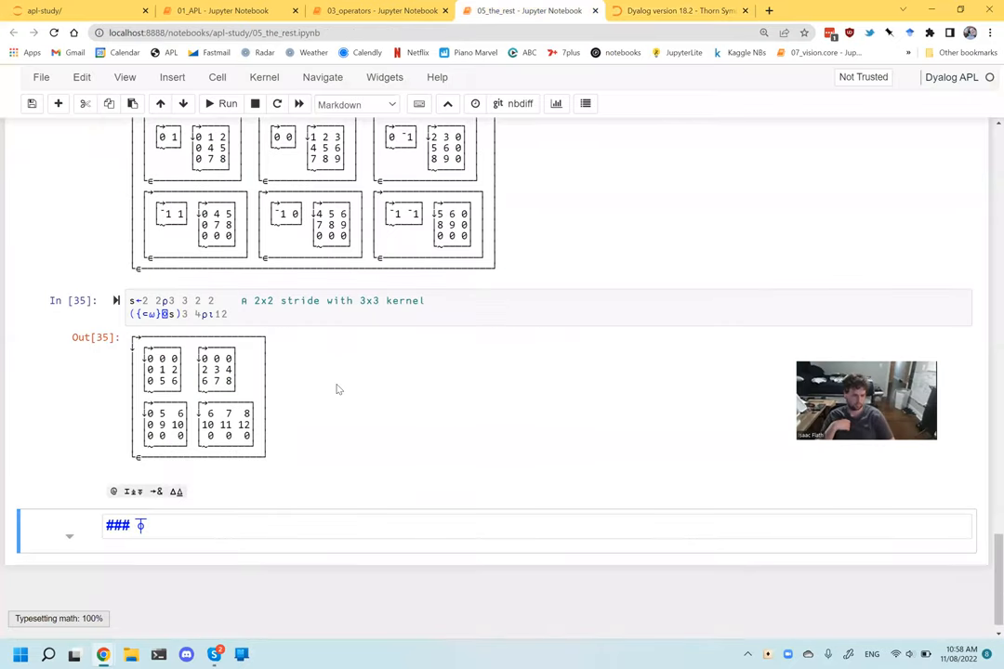
pyautogui.write('`')
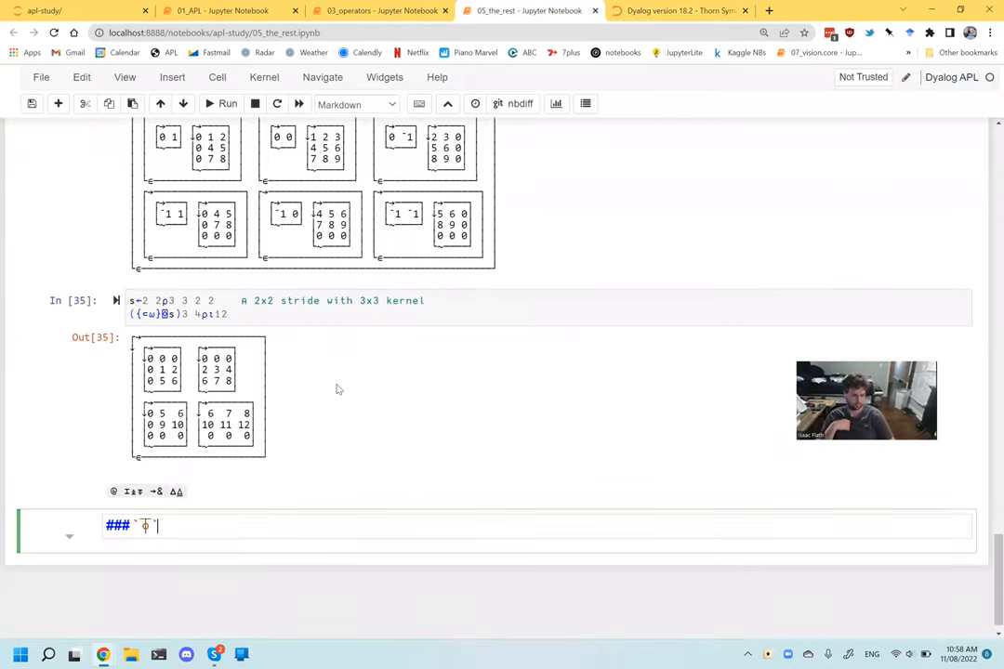
pyautogui.write('(Tho')
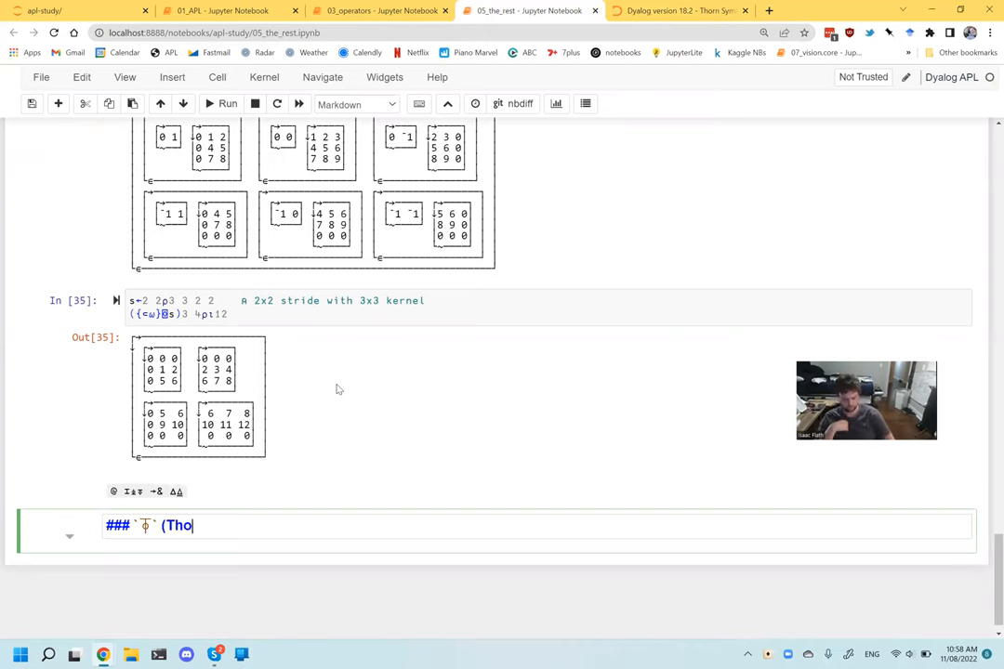
pyautogui.write('rn)')
pyautogui.write('####')
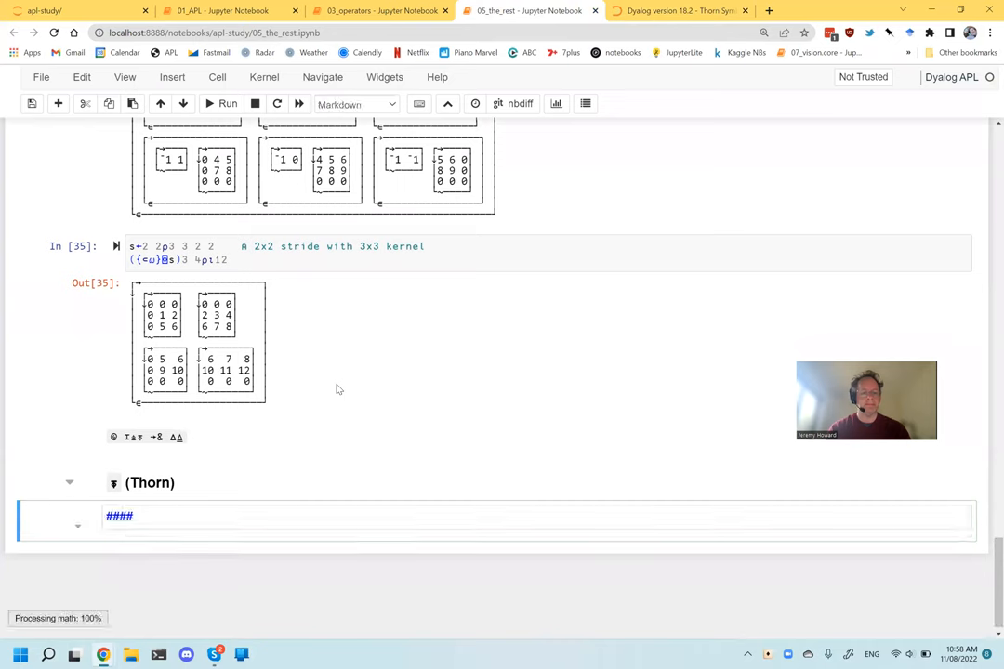
pyautogui.write('Mon')
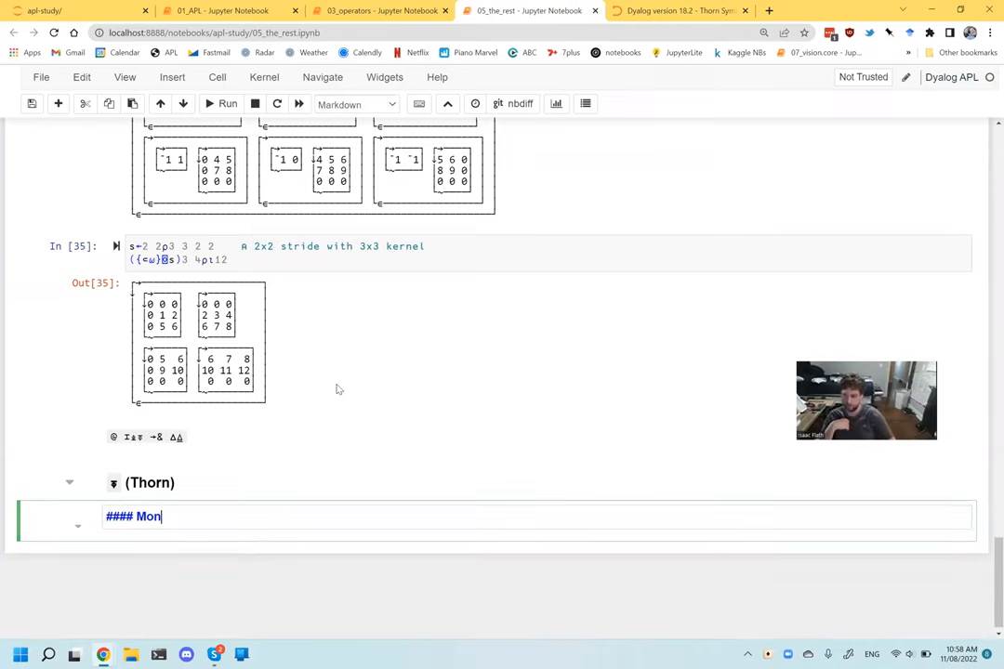
pyautogui.write('adic `⍕`')
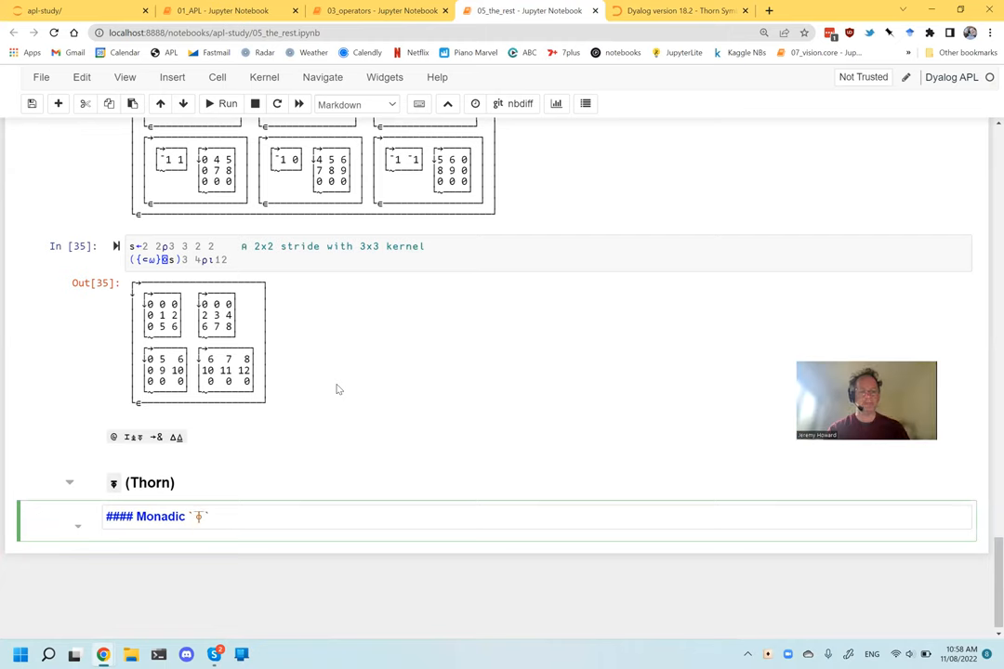
pyautogui.click(679, 10)
pyautogui.write('#### Dyadic `⍕` ()')
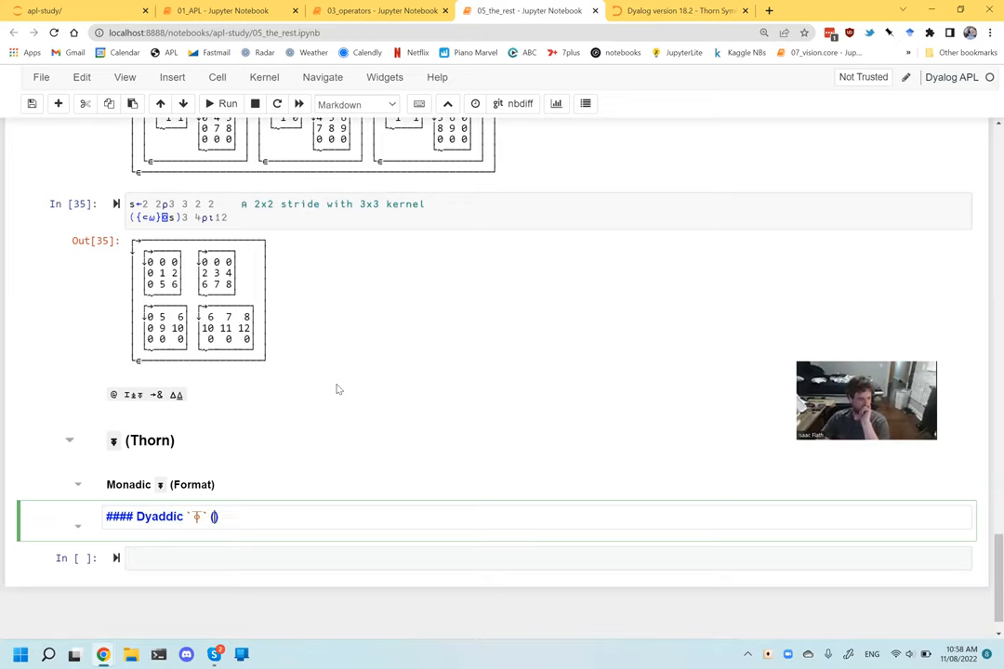
# Paste the 4 5 6 Format example into the notebook and read the ⎕PP Print Precision page.
pyautogui.click(678, 10)
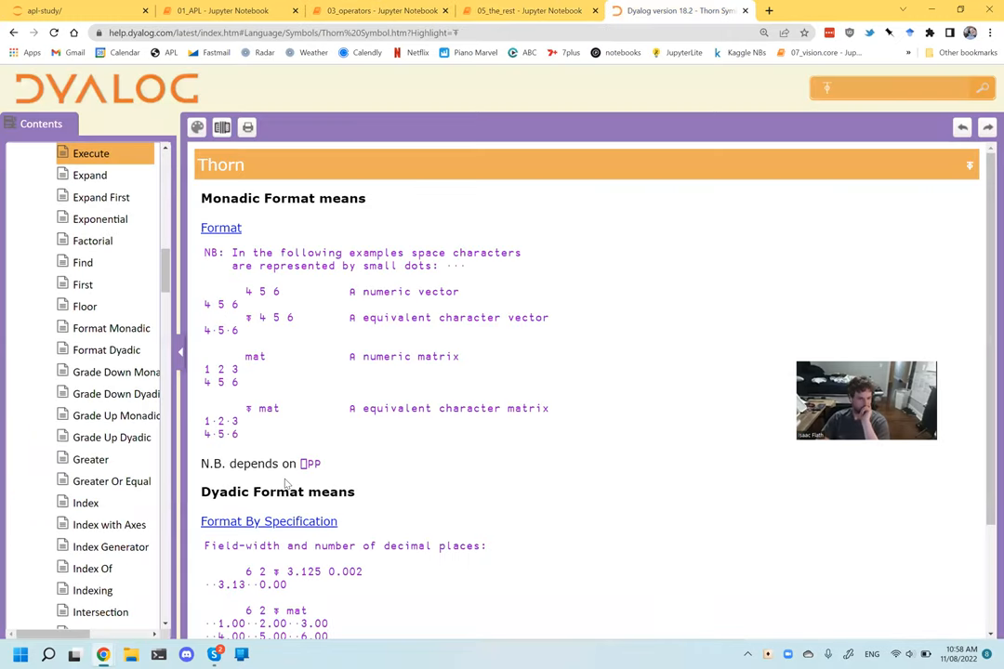
pyautogui.doubleClick(228, 546)
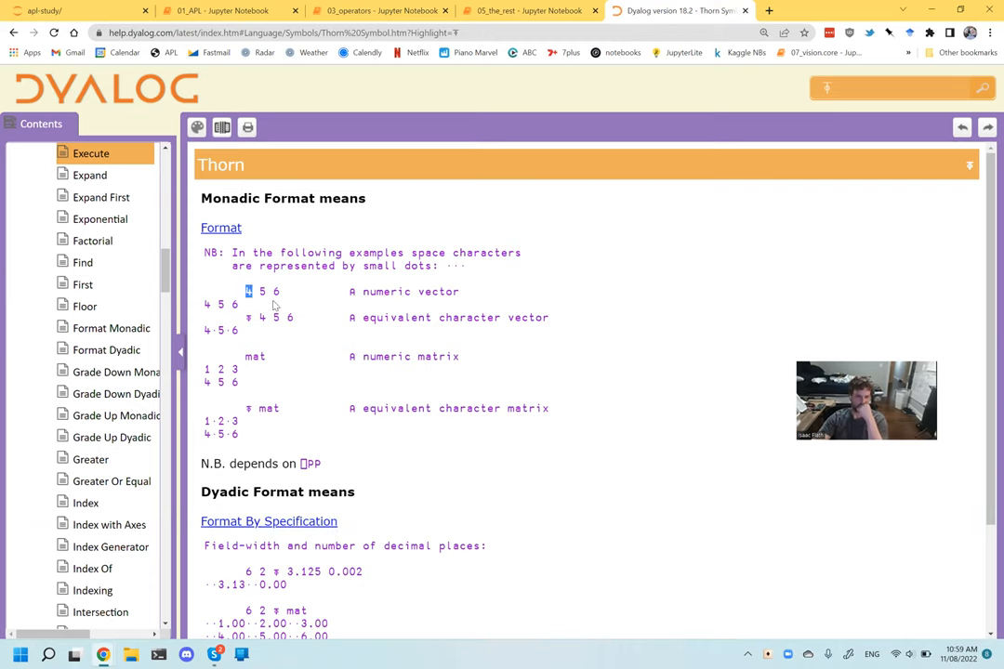
pyautogui.click(530, 10)
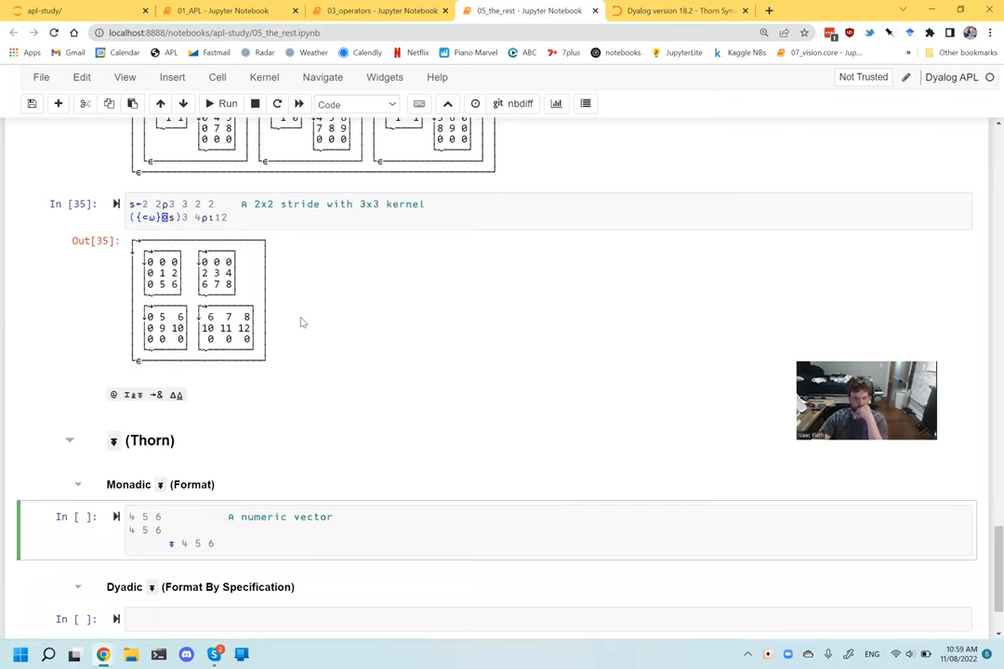
pyautogui.click(160, 516)
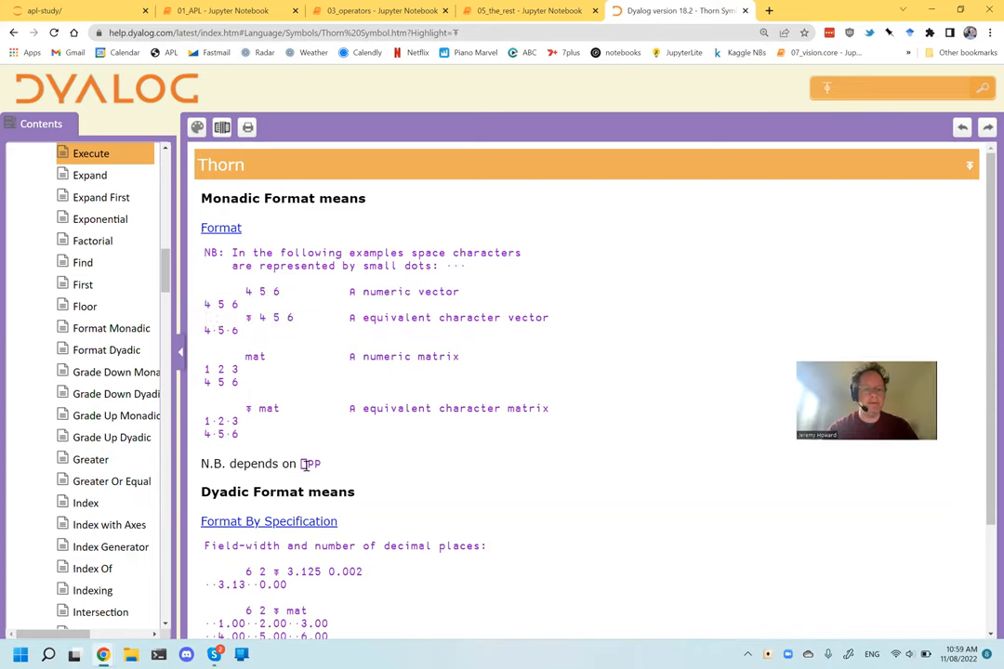
pyautogui.doubleClick(311, 463)
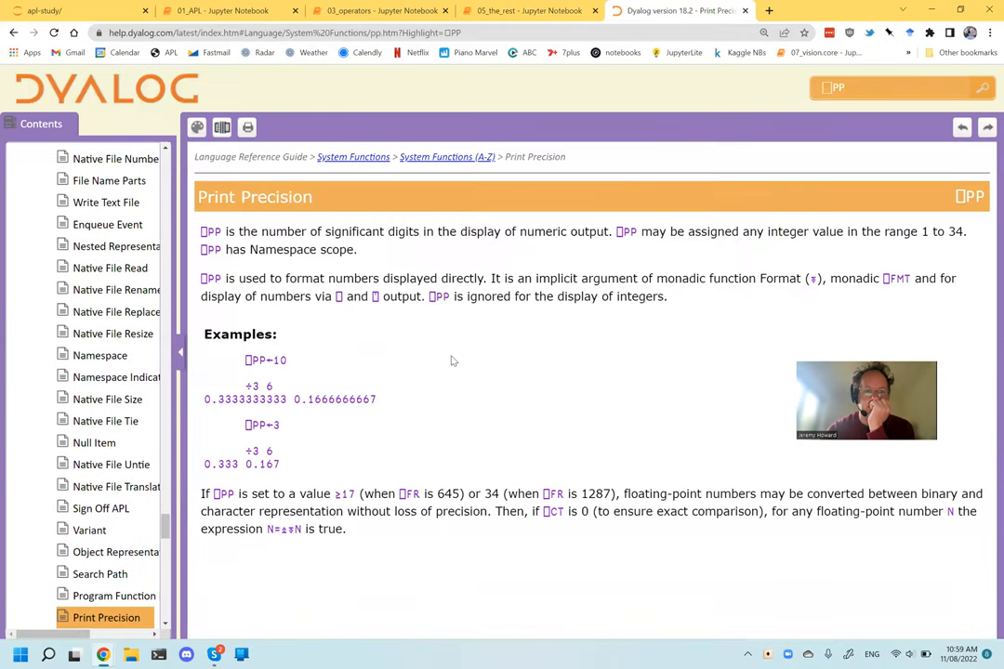
pyautogui.press('enter')
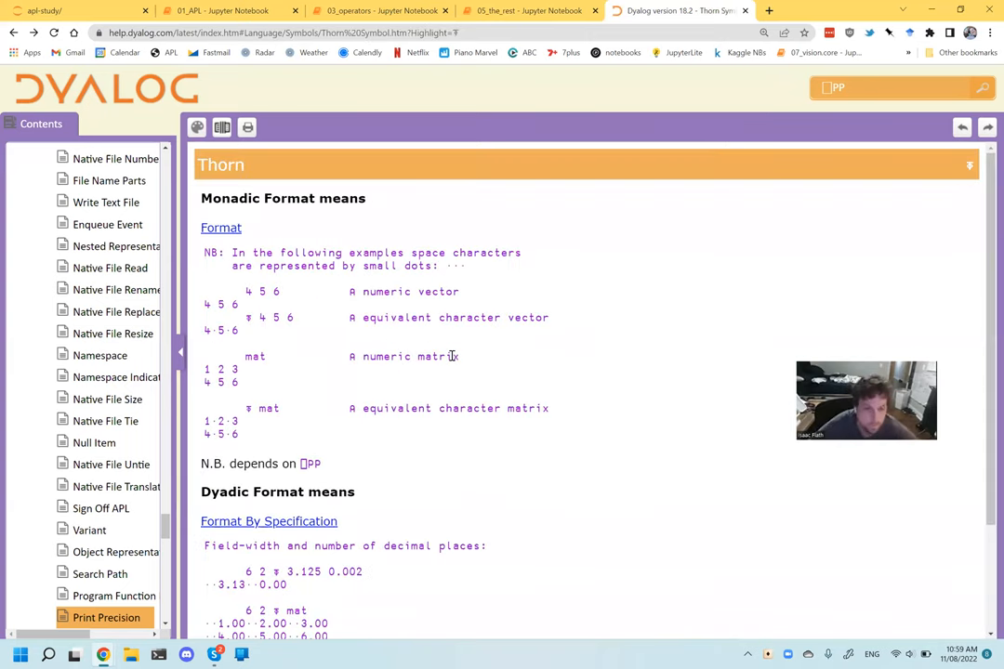
# Comment the examples: 4 5 6 as numbers with ~, ⍕ 4 5 6 as characters without.
pyautogui.click(529, 10)
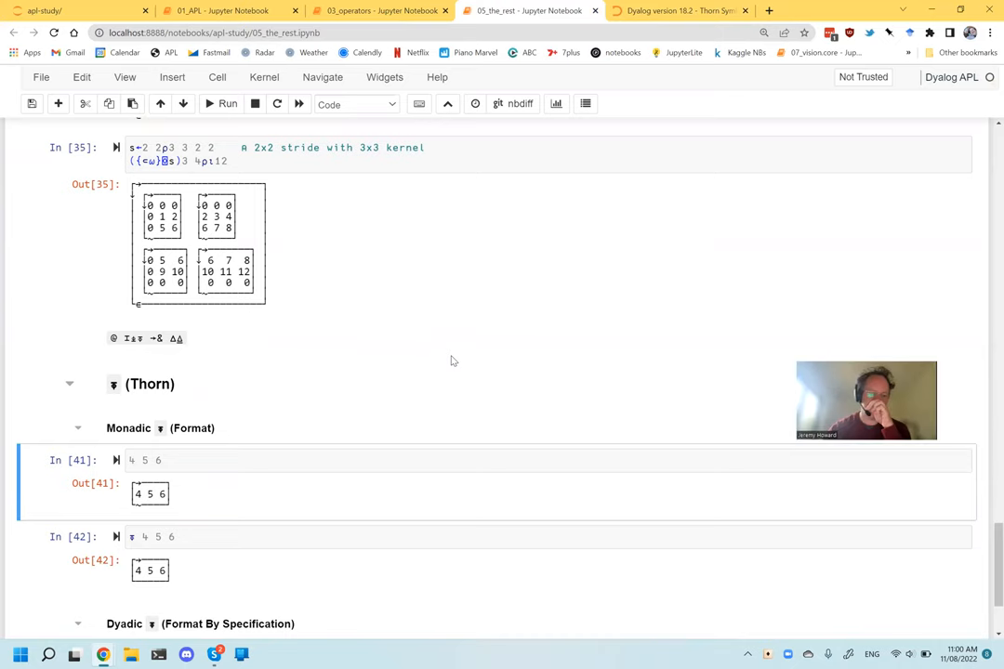
pyautogui.click(153, 460)
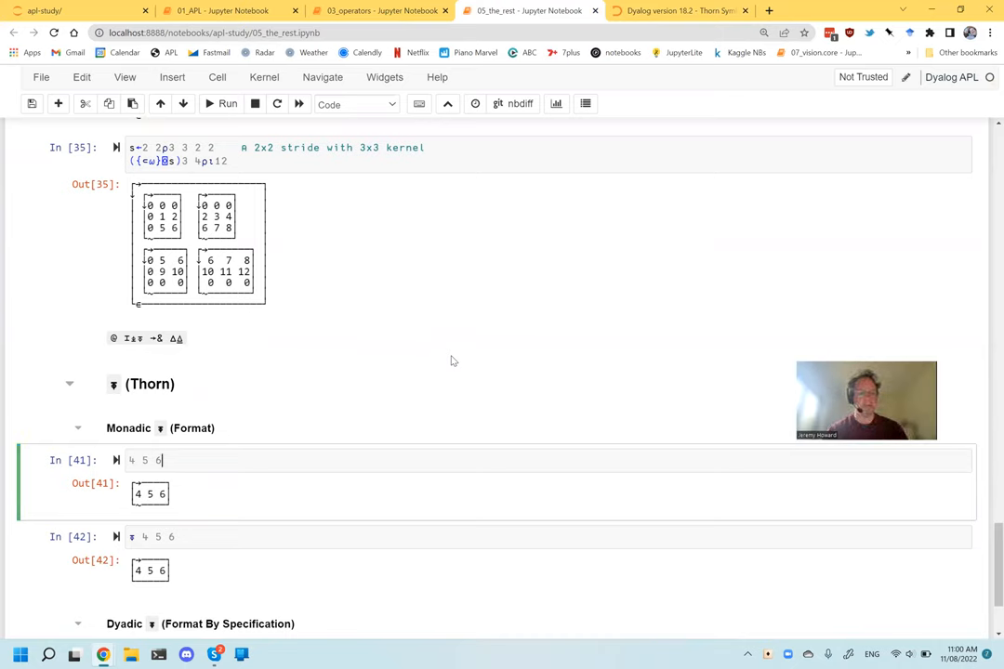
pyautogui.write('⍕')
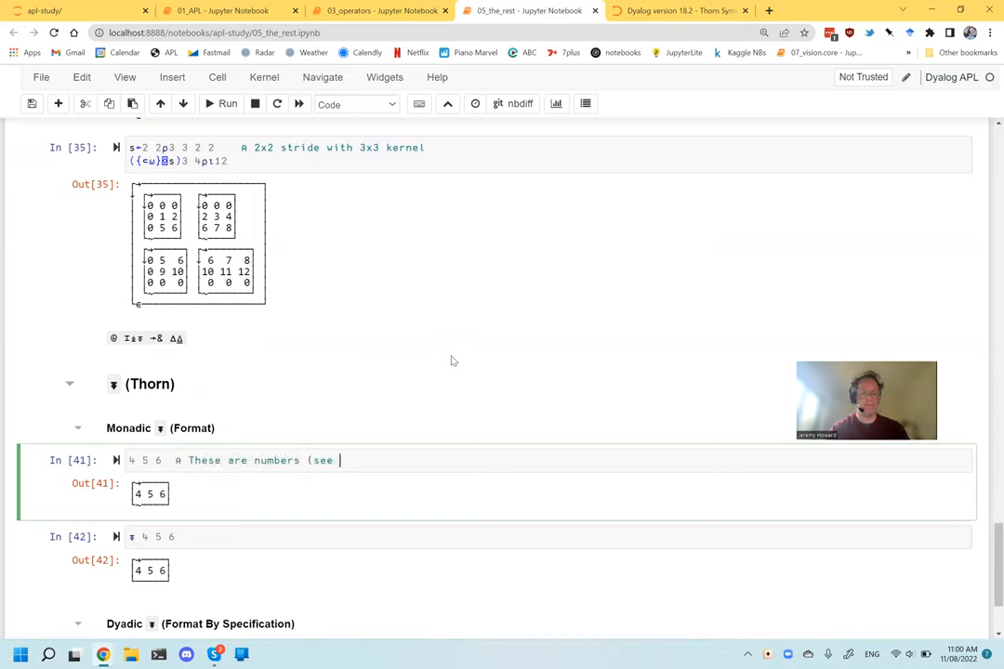
pyautogui.write('the `-')
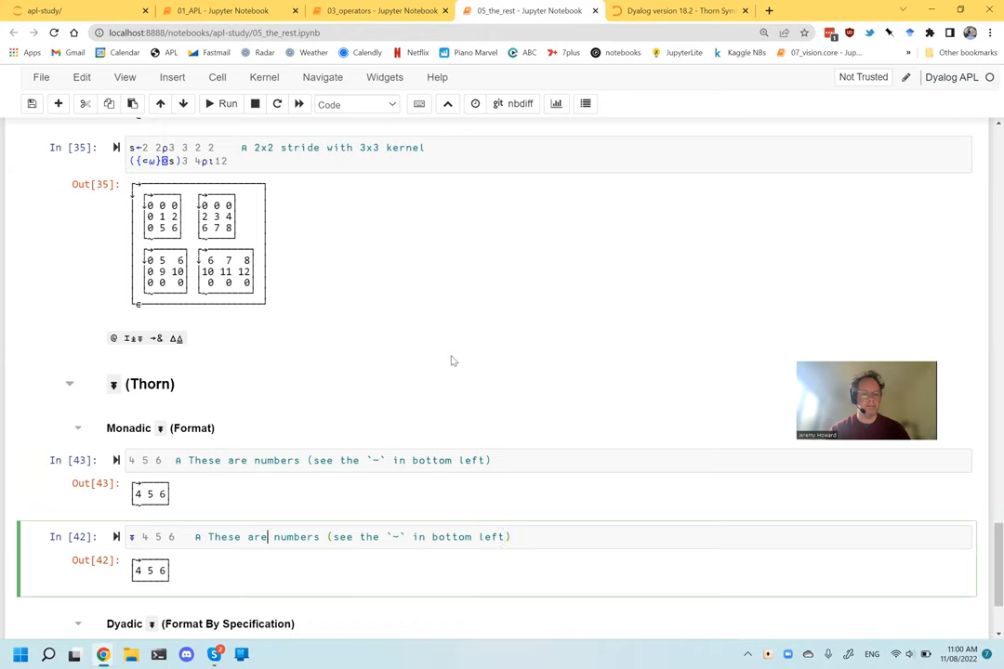
pyautogui.write('charact')
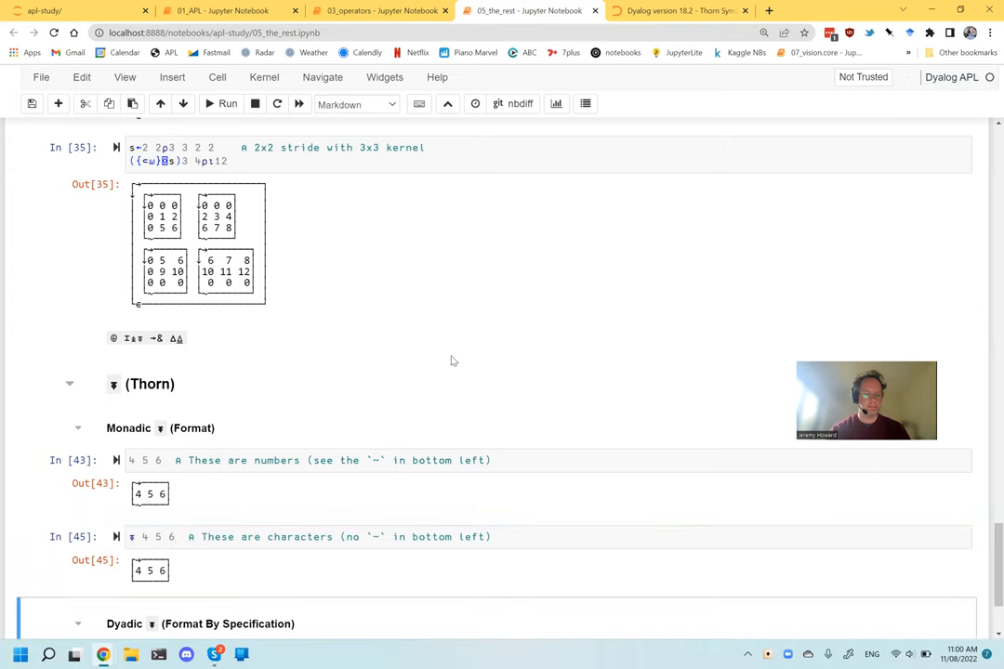
# Scroll the Thorn page to the Dyadic Format field-width and decimal-places example.
pyautogui.click(680, 10)
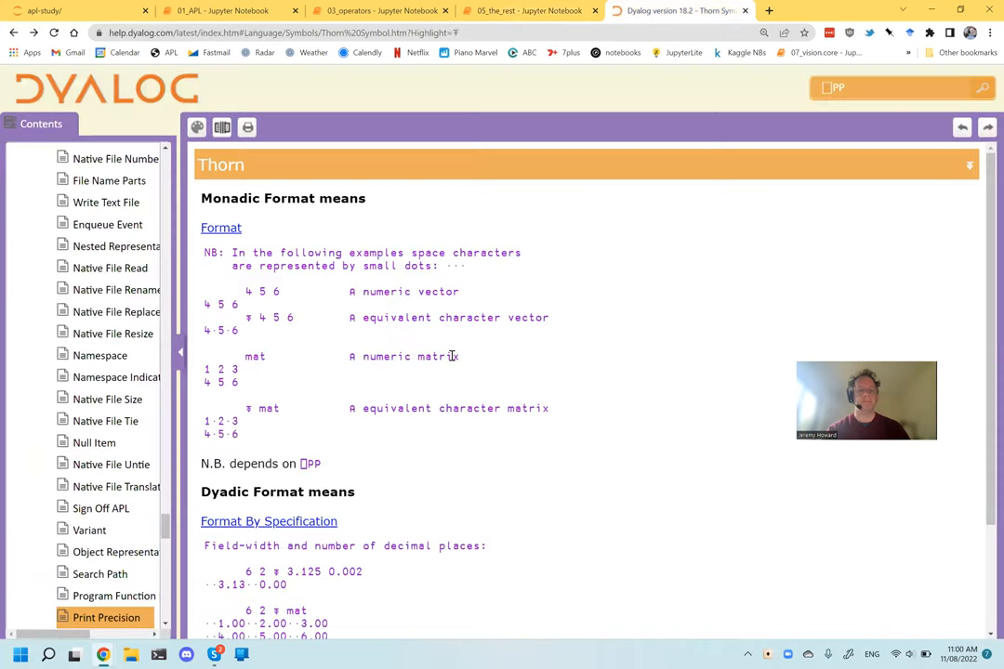
pyautogui.scroll(-3)
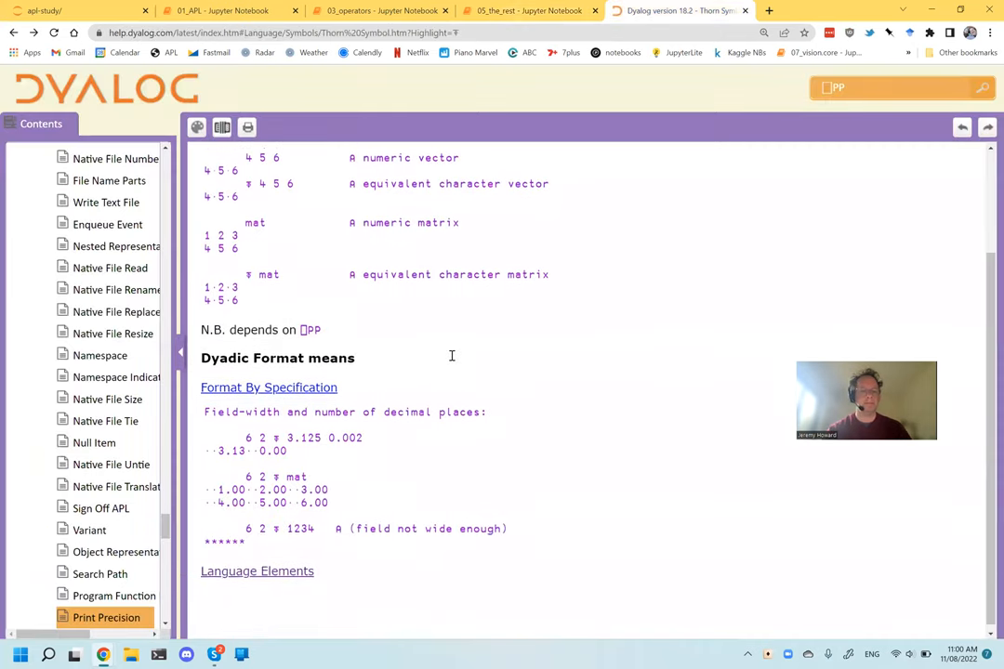
pyautogui.scroll(-3)
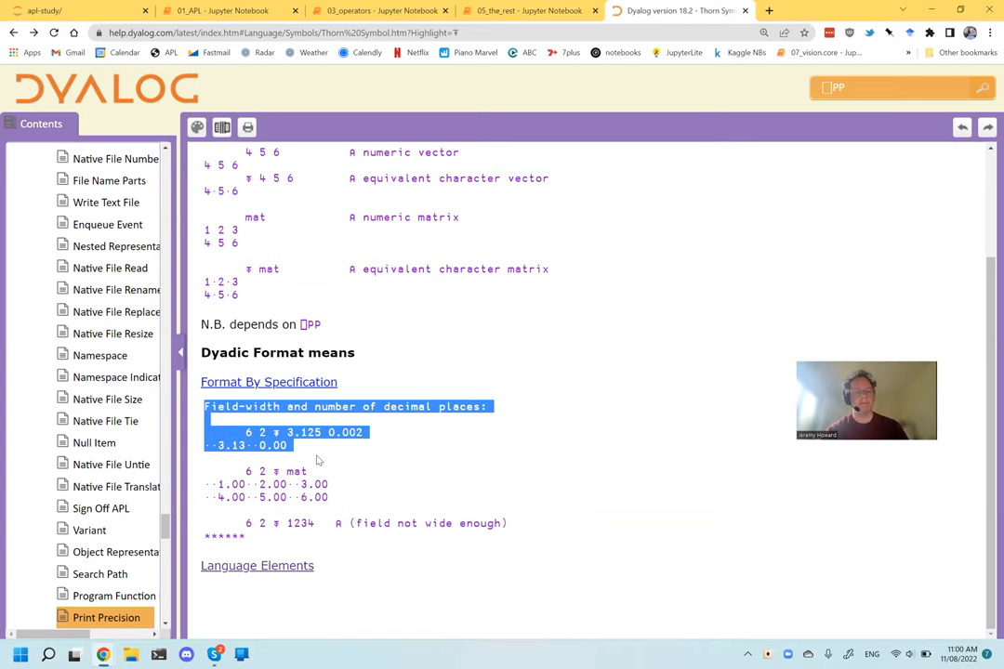
# Check the 6 2 ⍕ 3.125 0.002 example in the notebook and read the Format Dyadic reference page.
pyautogui.click(530, 10)
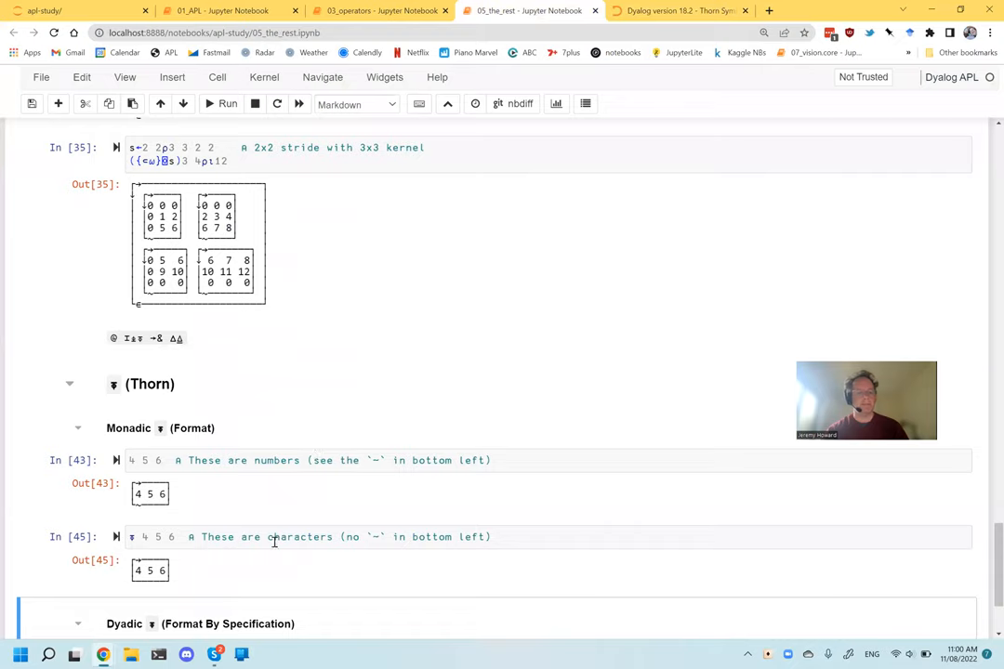
pyautogui.scroll(-3)
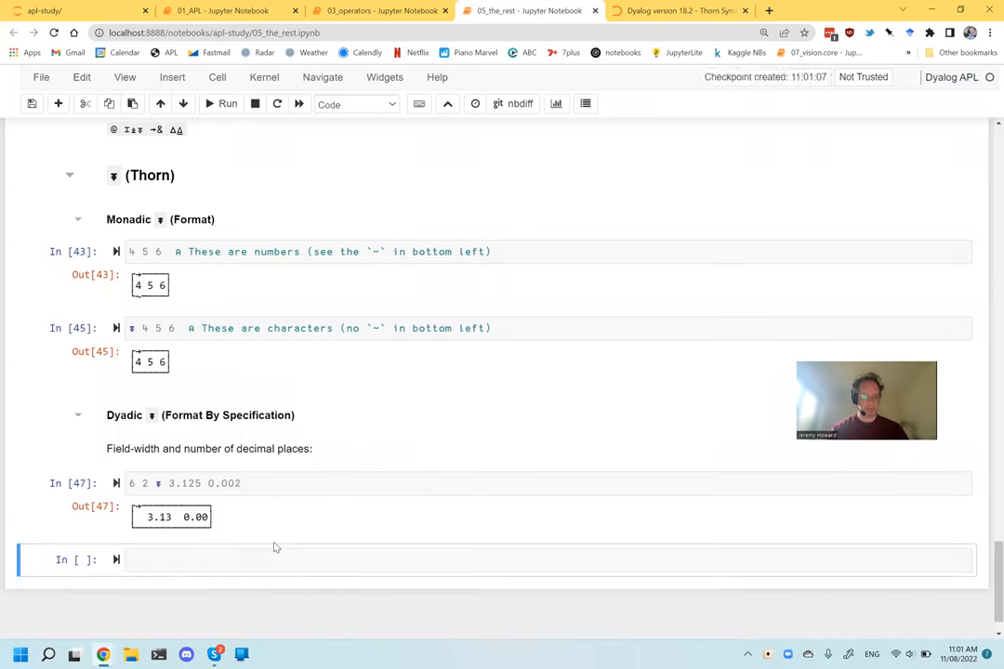
pyautogui.click(678, 10)
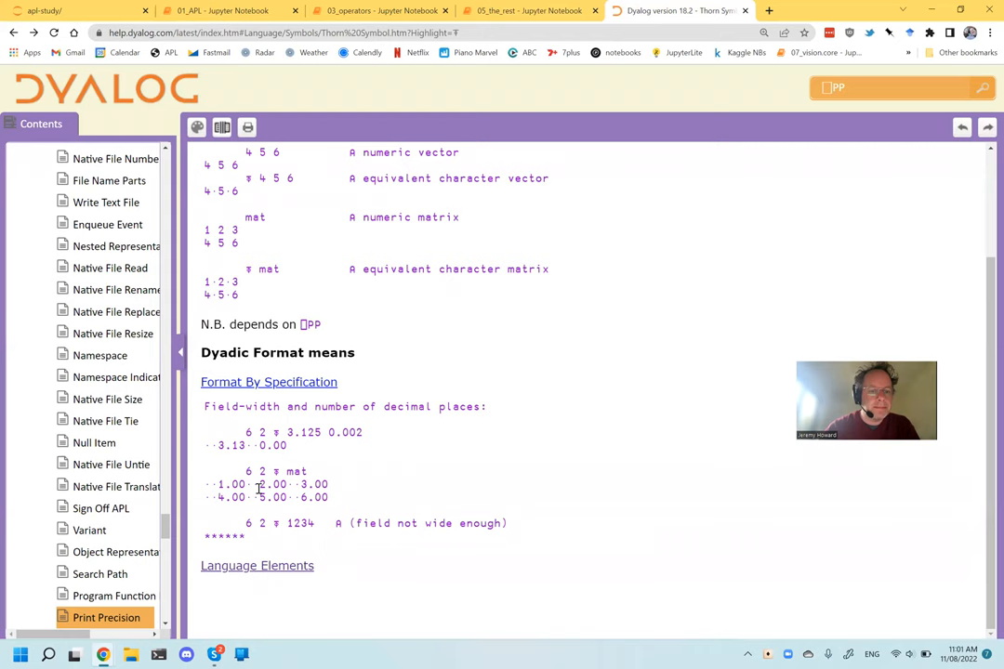
pyautogui.click(267, 382)
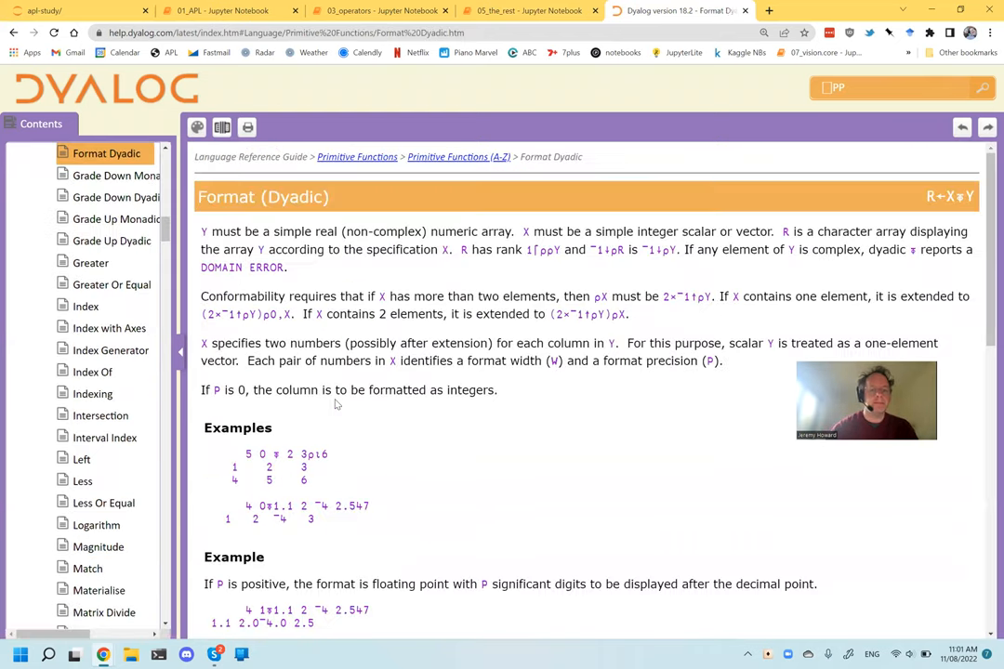
pyautogui.click(530, 10)
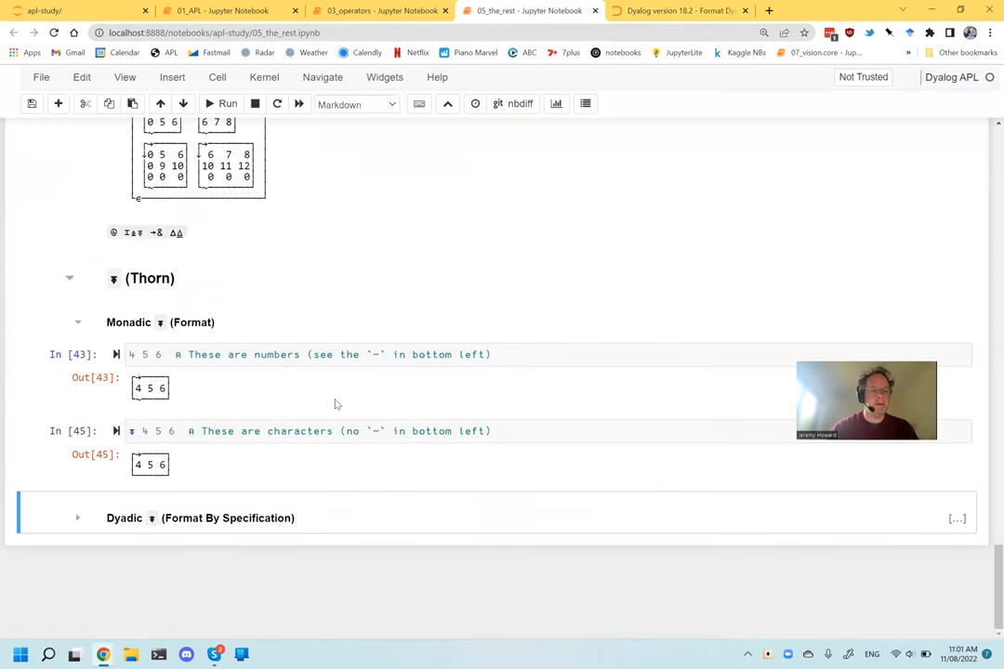
# Edit the glyphs-to-cover Markdown cell, removing ⌶⍎⍕ so it reads @ →& ∆⍙.
pyautogui.scroll(-3)
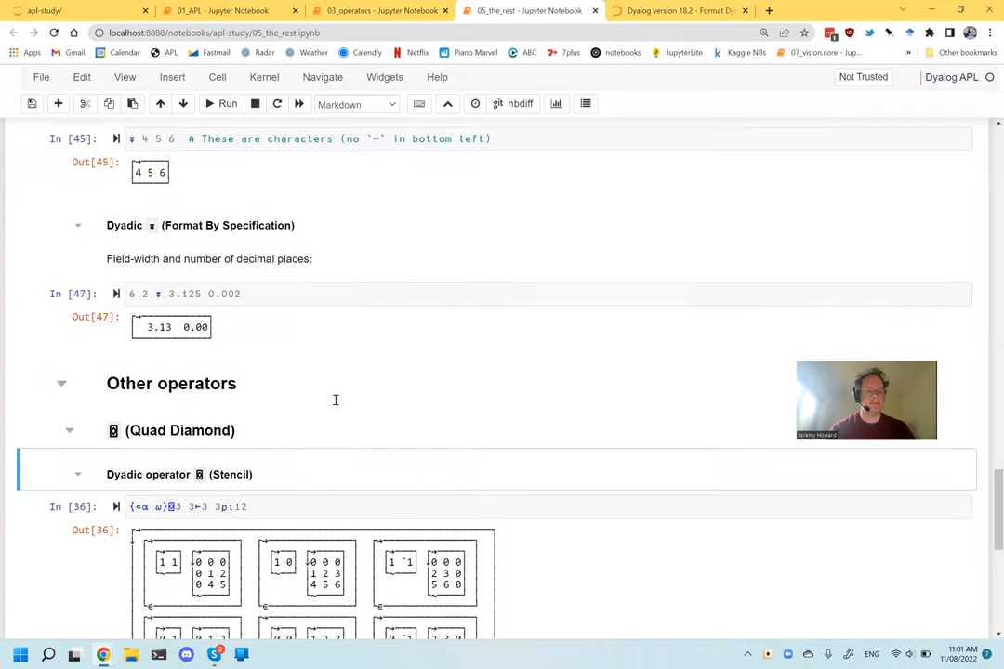
pyautogui.scroll(-3)
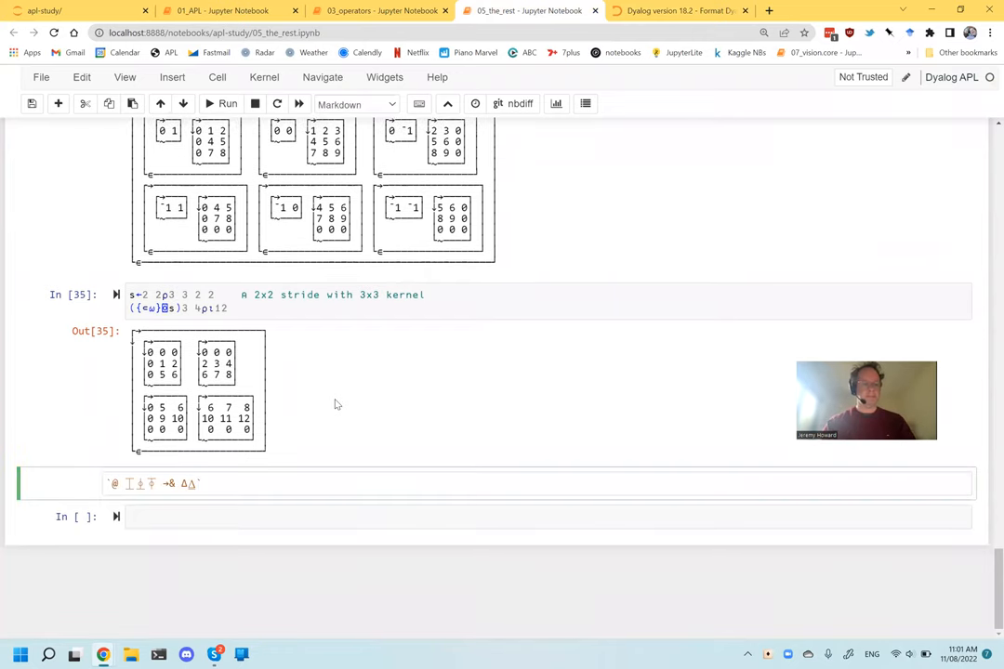
pyautogui.doubleClick(141, 483)
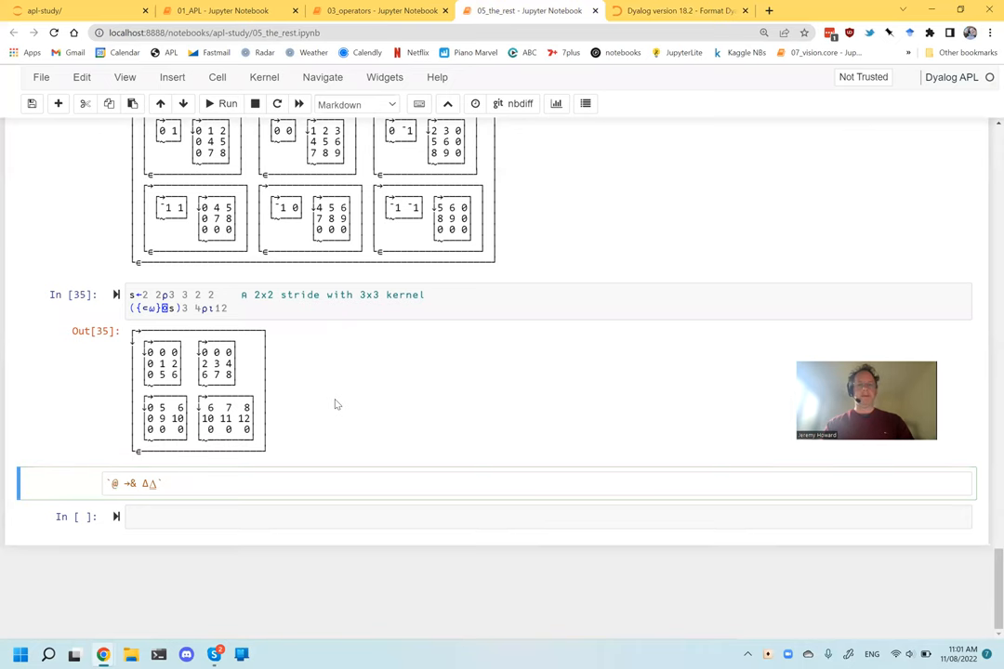
pyautogui.click(677, 10)
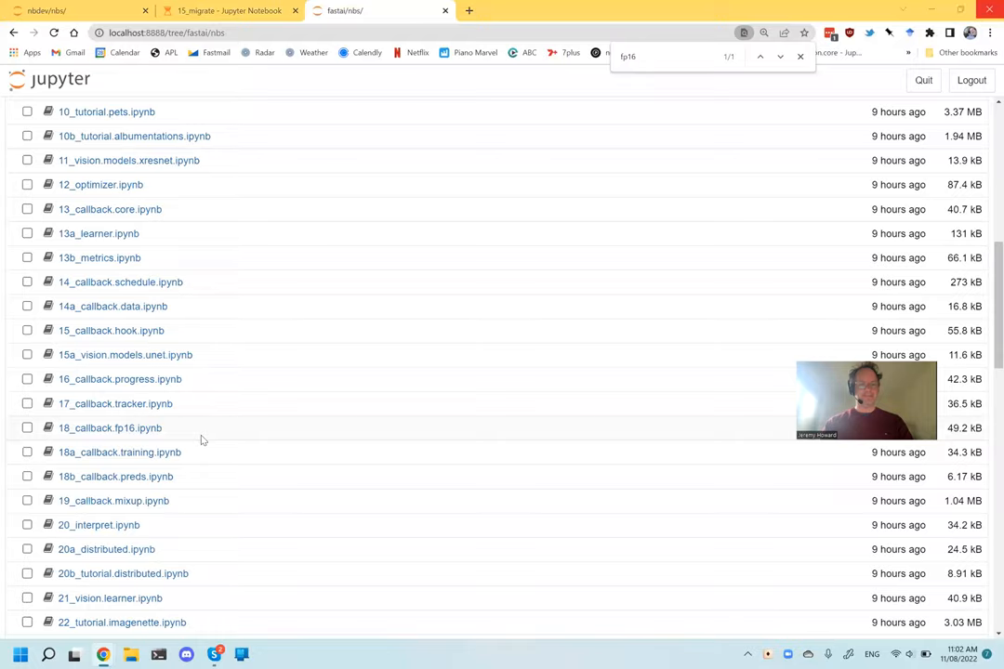
# Return to 05_the_rest to turn the Thorn heading into an @ heading.
pyautogui.click(530, 10)
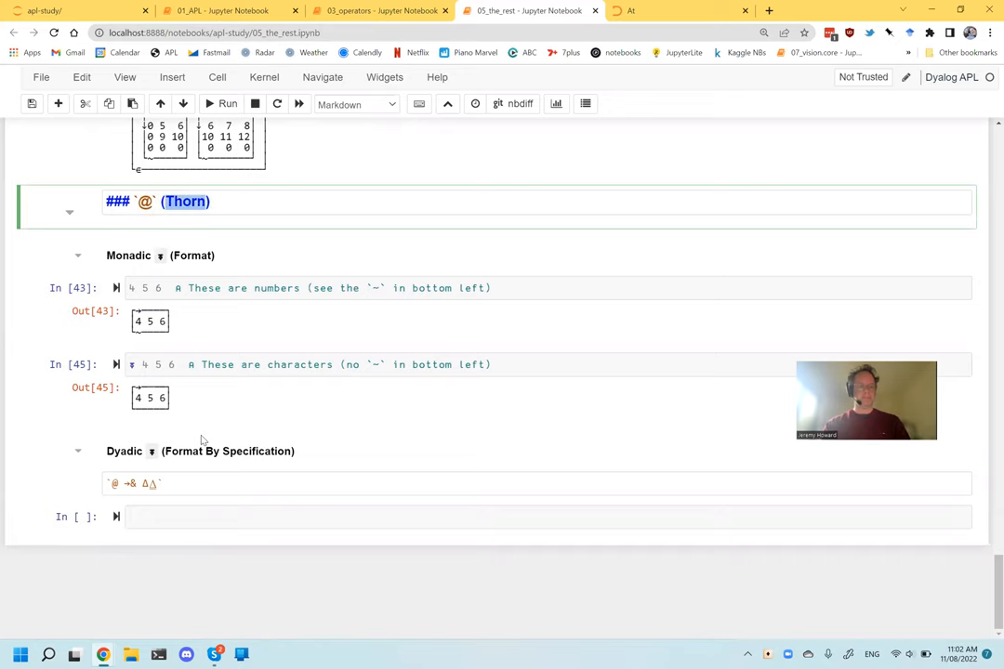
# Open the full At operator reference page and scroll the notebook's new @ (At) section.
pyautogui.click(651, 10)
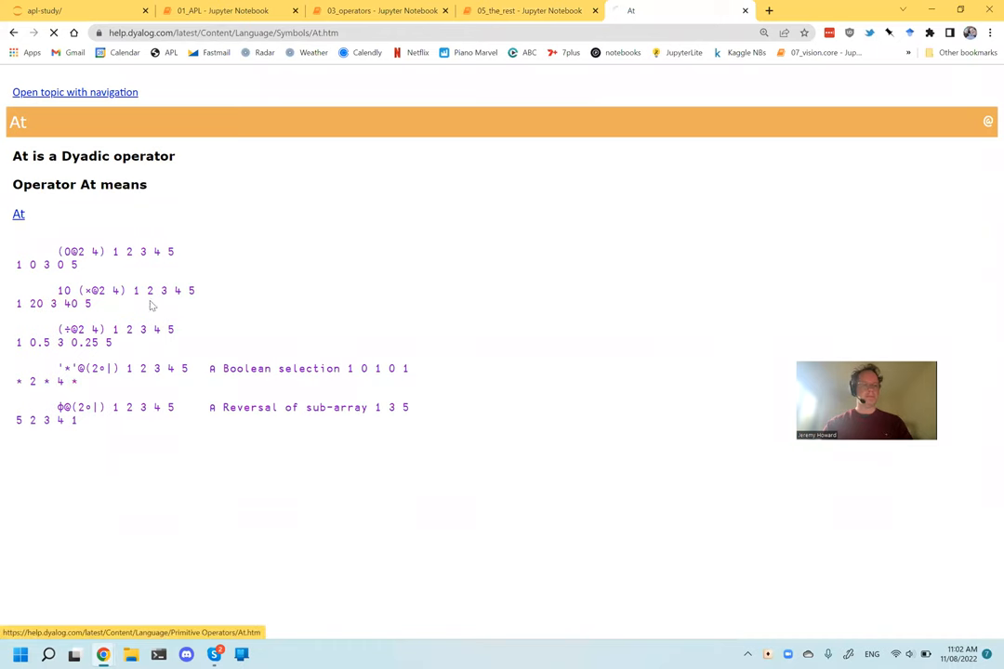
pyautogui.click(18, 214)
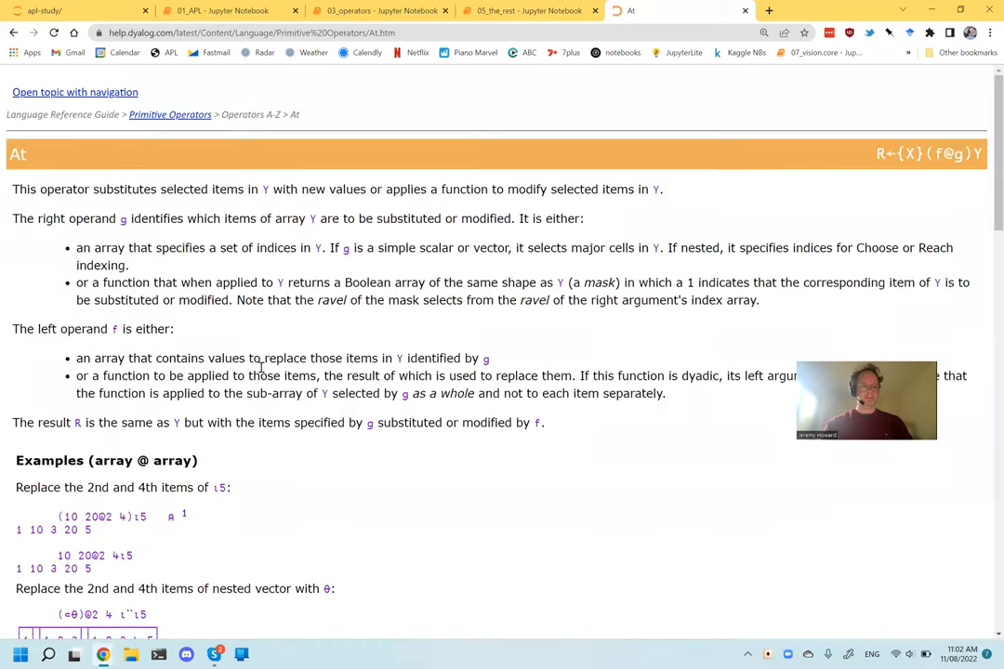
pyautogui.click(529, 11)
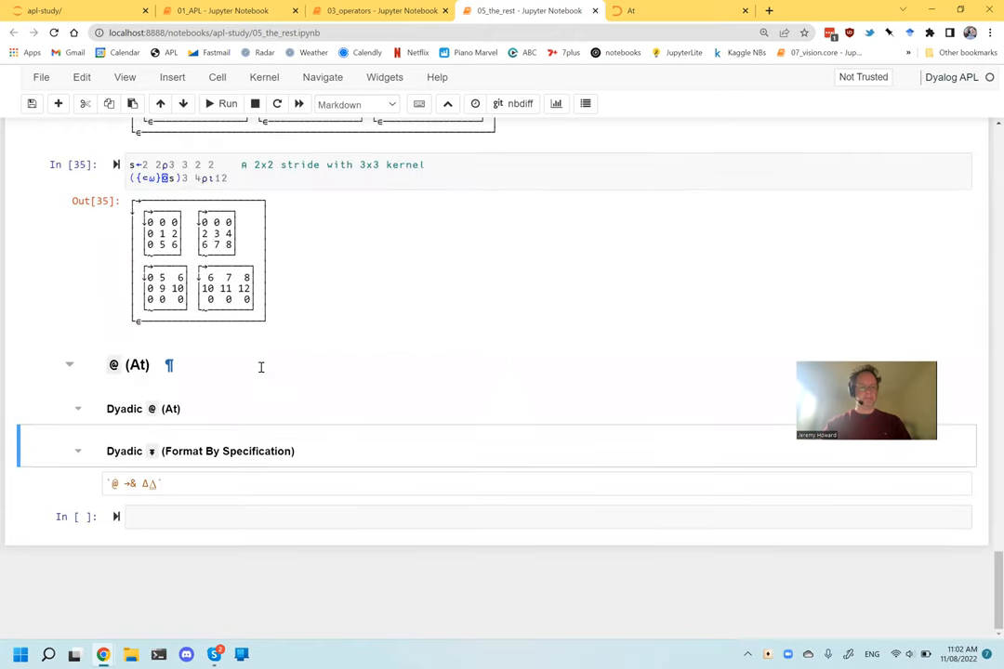
pyautogui.scroll(-3)
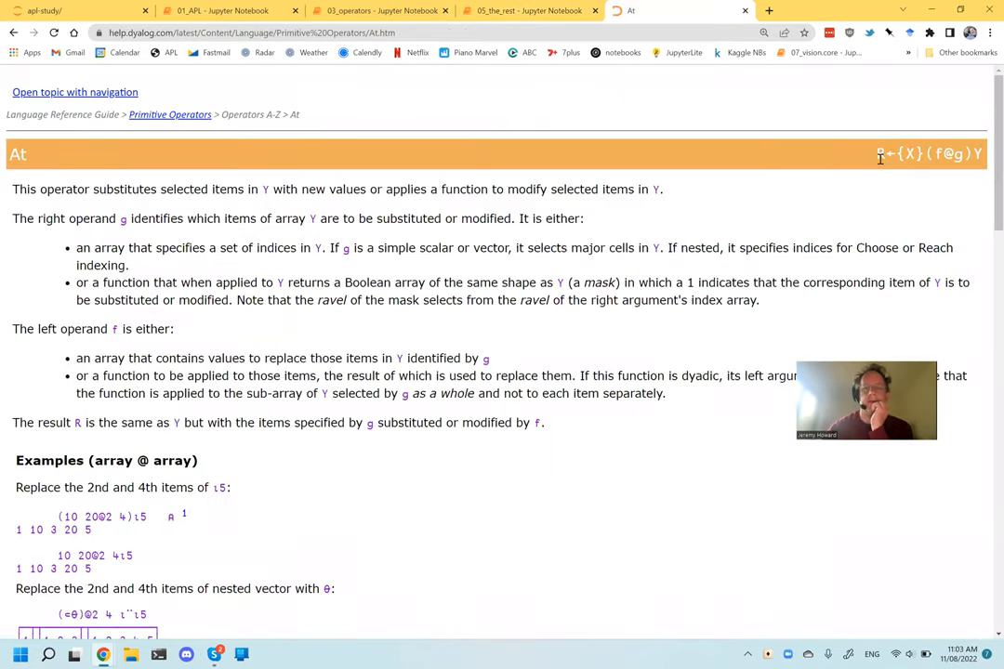
pyautogui.scroll(-3)
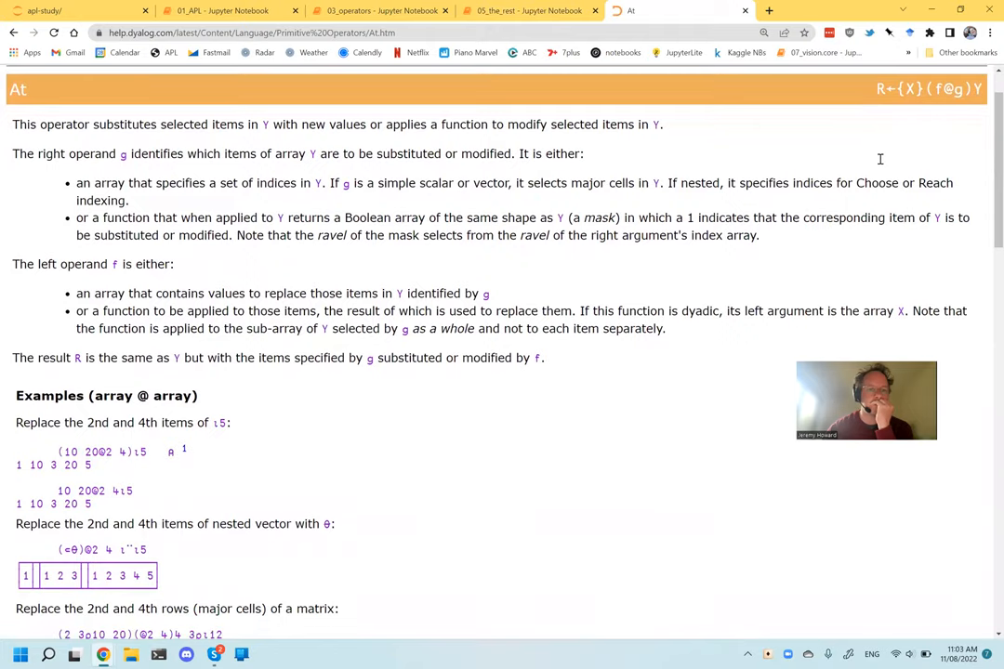
pyautogui.scroll(-3)
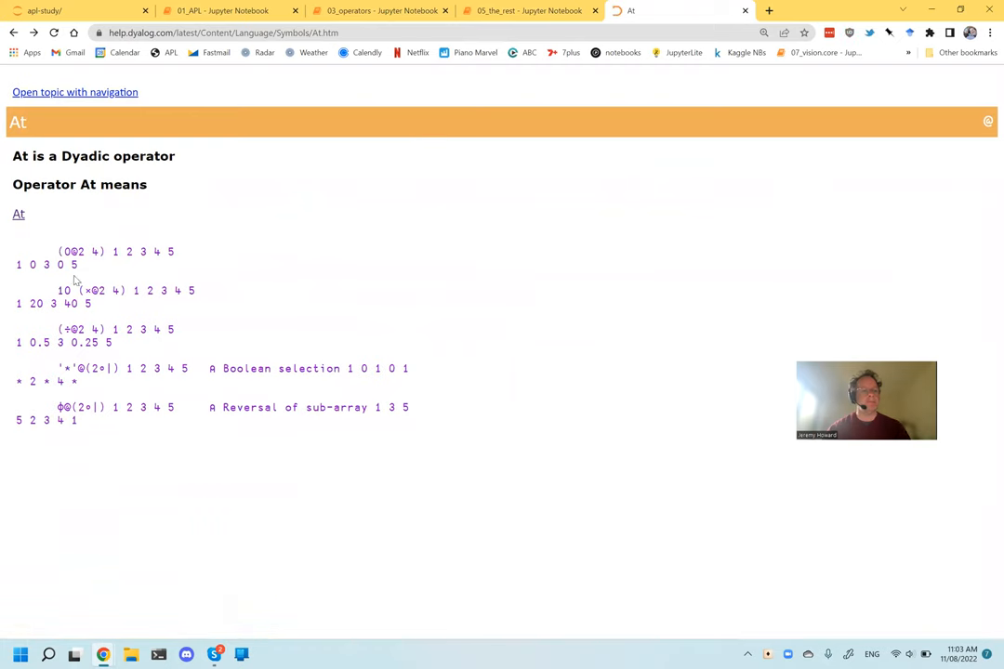
pyautogui.moveTo(65, 286)
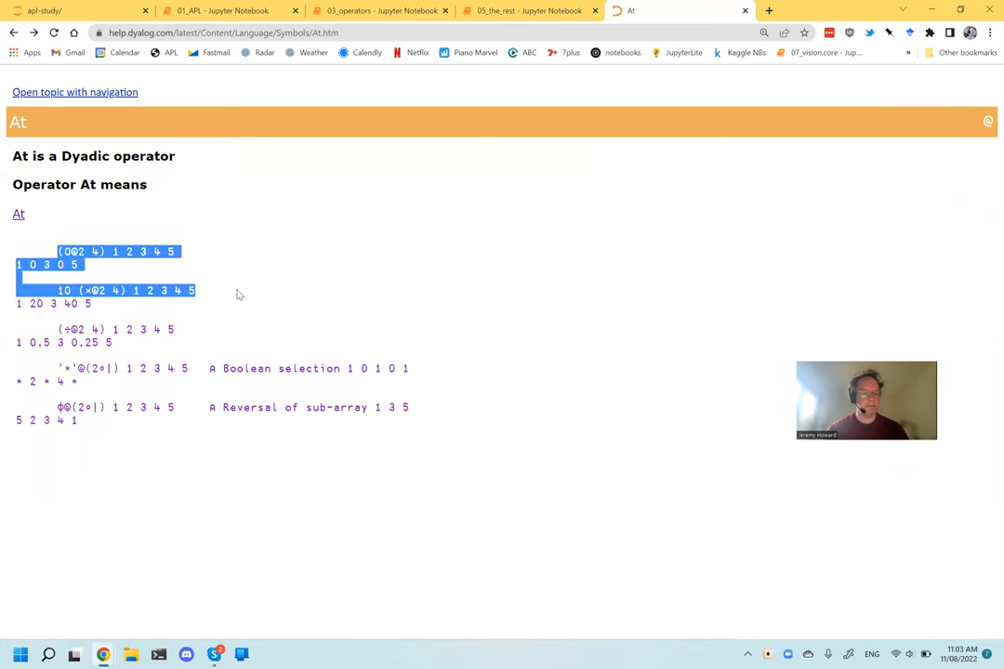
# Paste the 0@2 4 and ×@2 4 examples, replacing 1 2 3 4 5 with ⍳5.
pyautogui.click(530, 10)
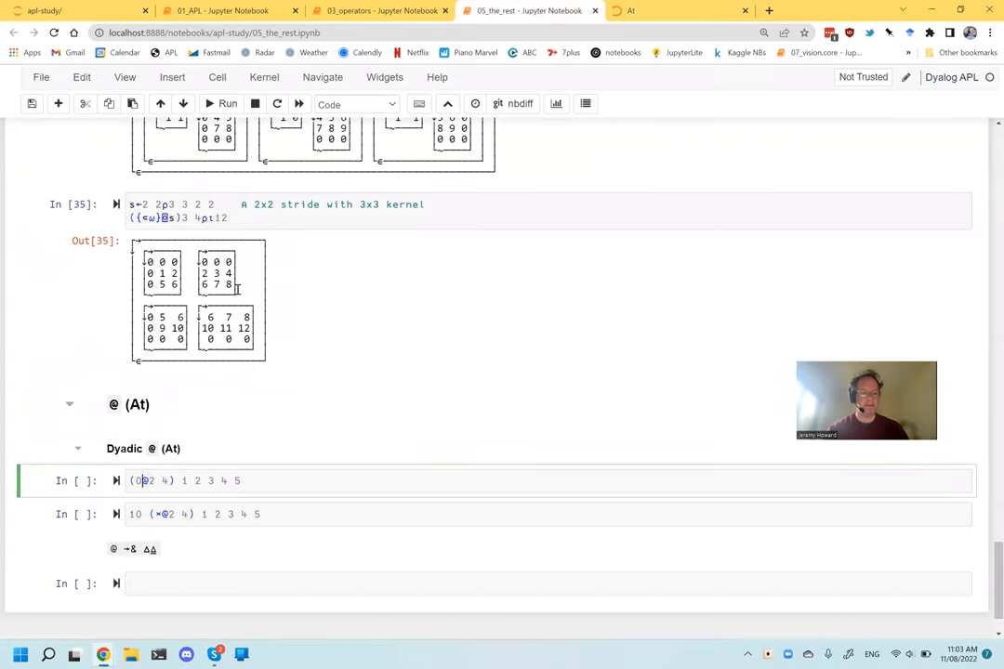
pyautogui.moveTo(183, 481); pyautogui.dragTo(239, 481)
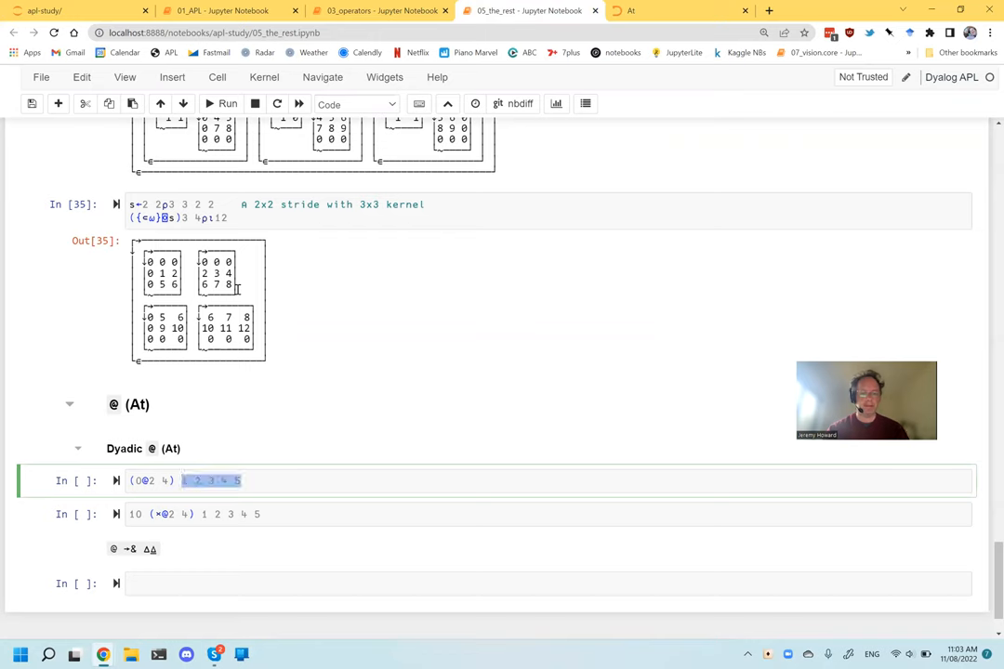
pyautogui.write('⍳5')
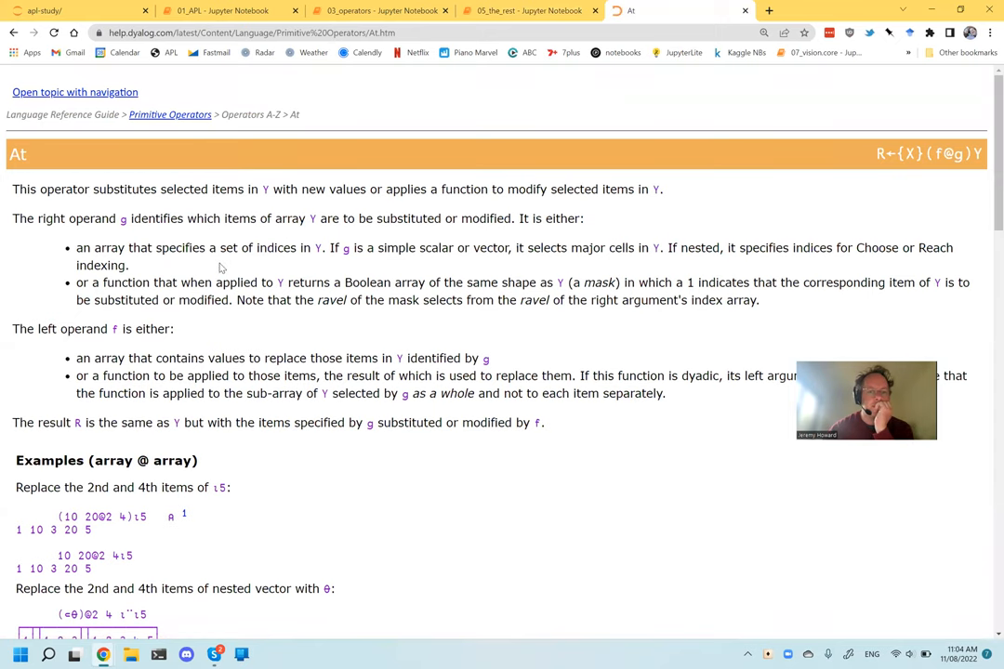
pyautogui.scroll(-3)
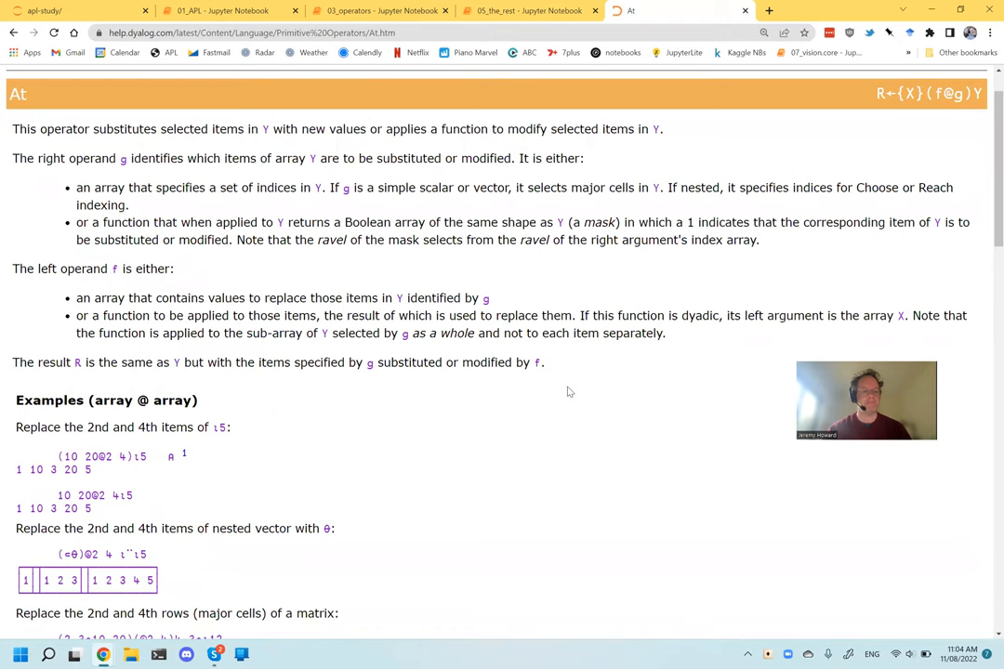
pyautogui.moveTo(481, 513)
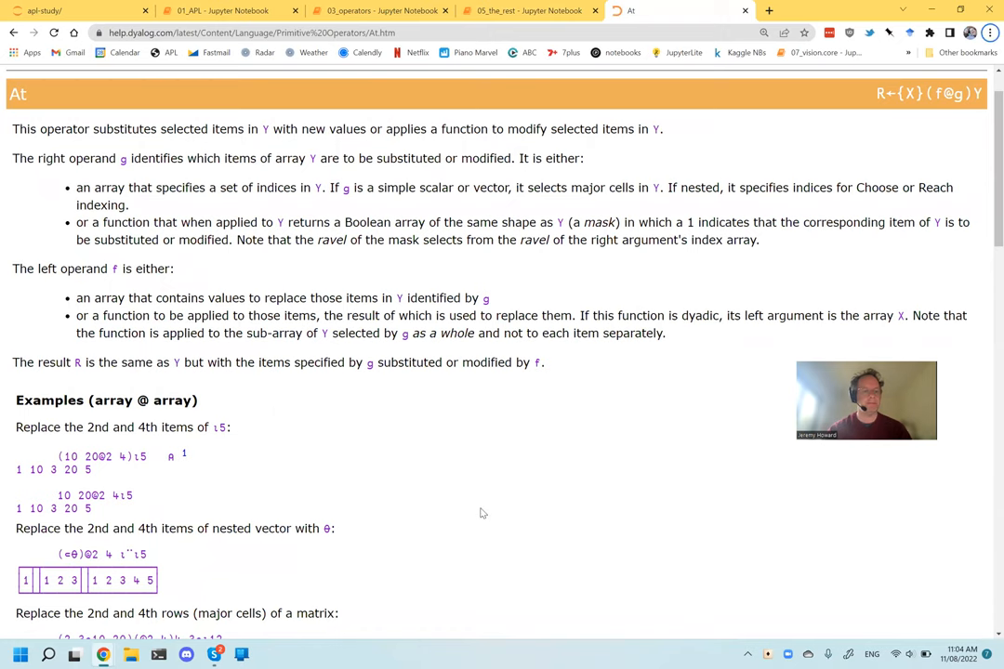
pyautogui.scroll(-3)
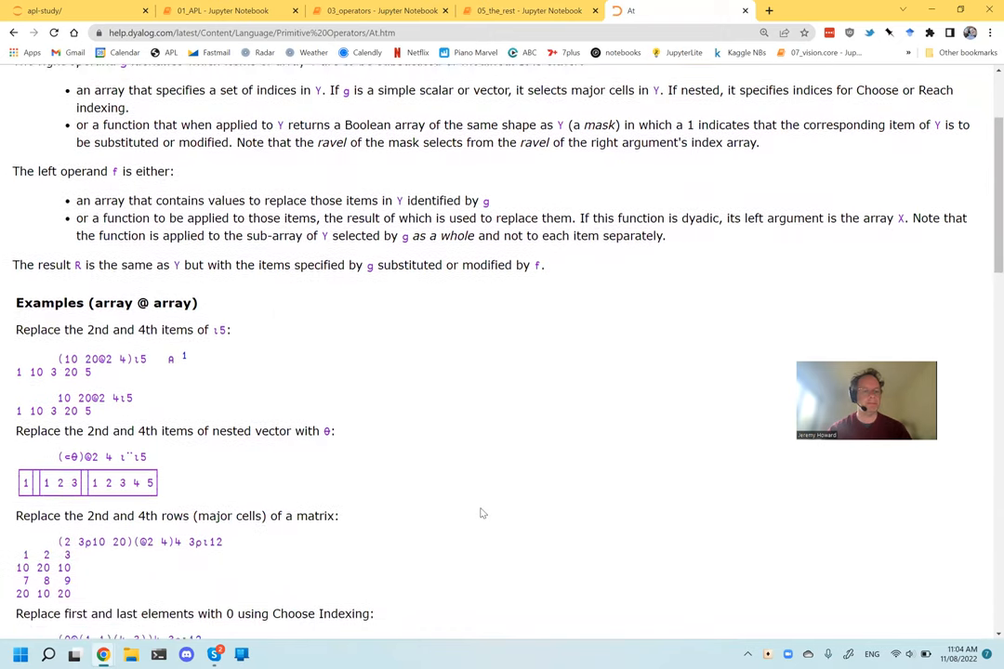
pyautogui.scroll(-3)
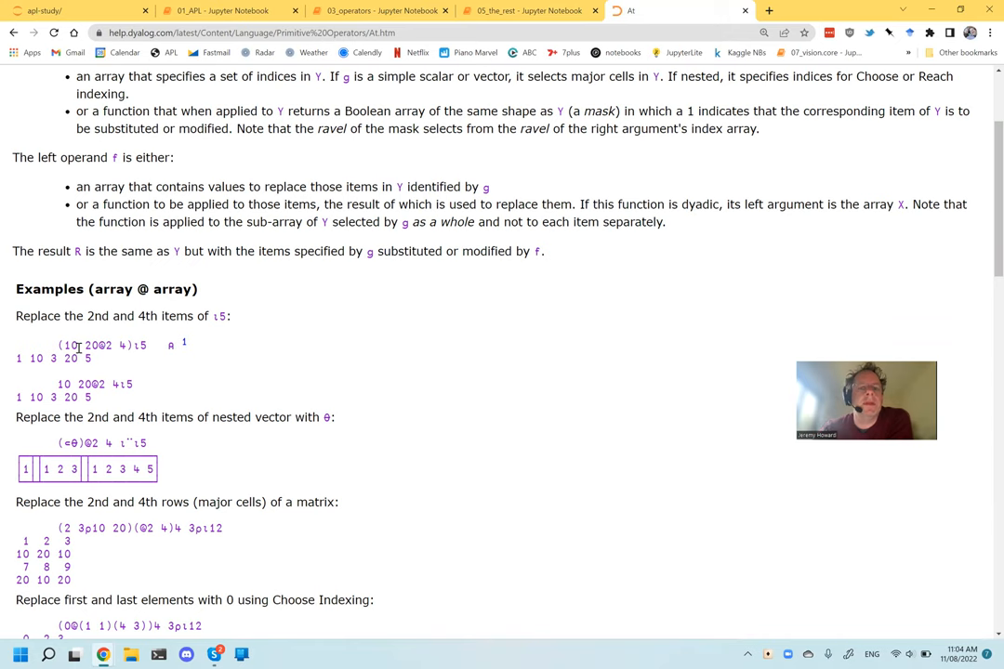
# Run the At cells and add (3 1@2 4) ⍳5, giving 1 3 3 1 5.
pyautogui.click(529, 11)
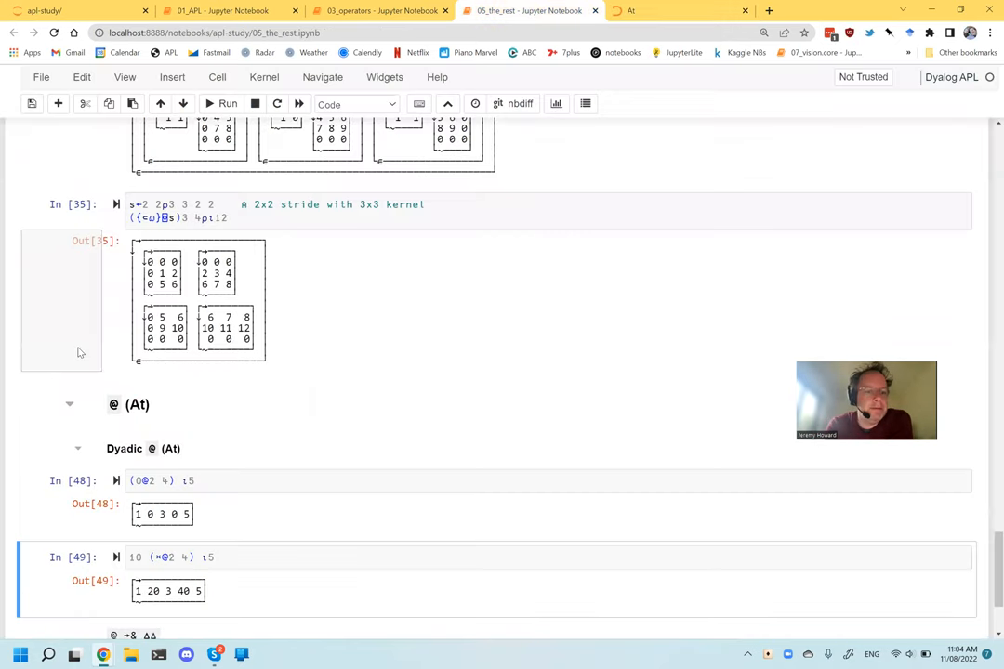
pyautogui.moveTo(79, 351)
pyautogui.write('(1 2@2 4) ⍳5')
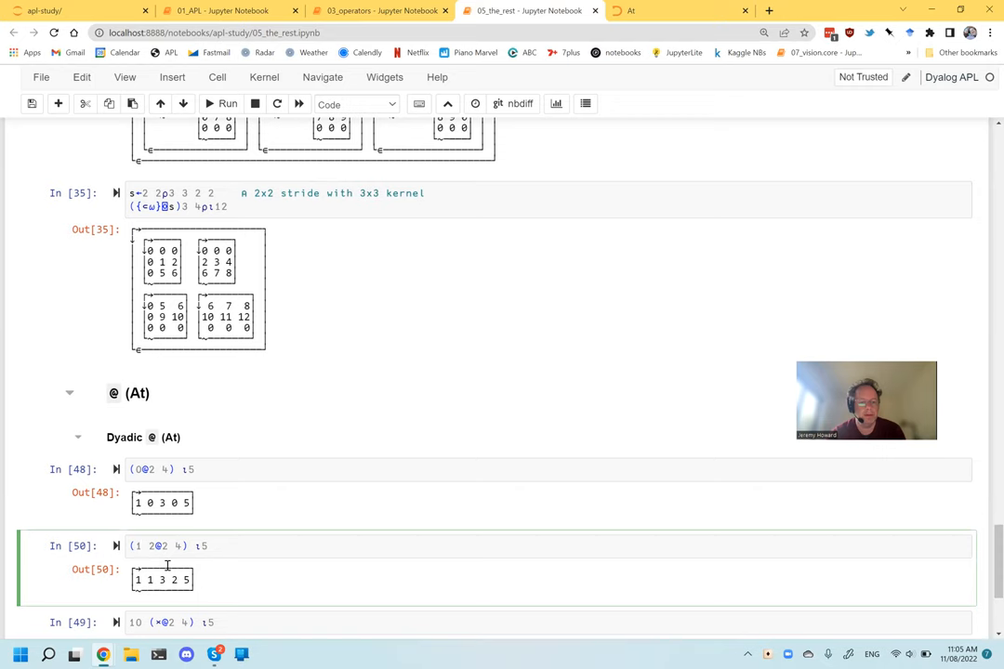
pyautogui.write('3')
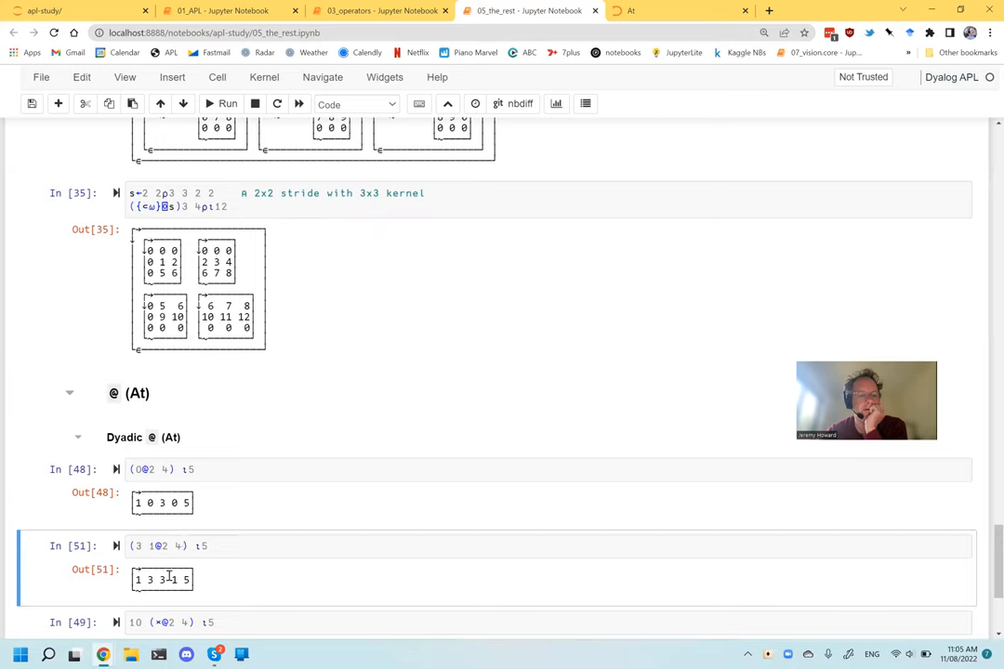
pyautogui.moveTo(232, 577)
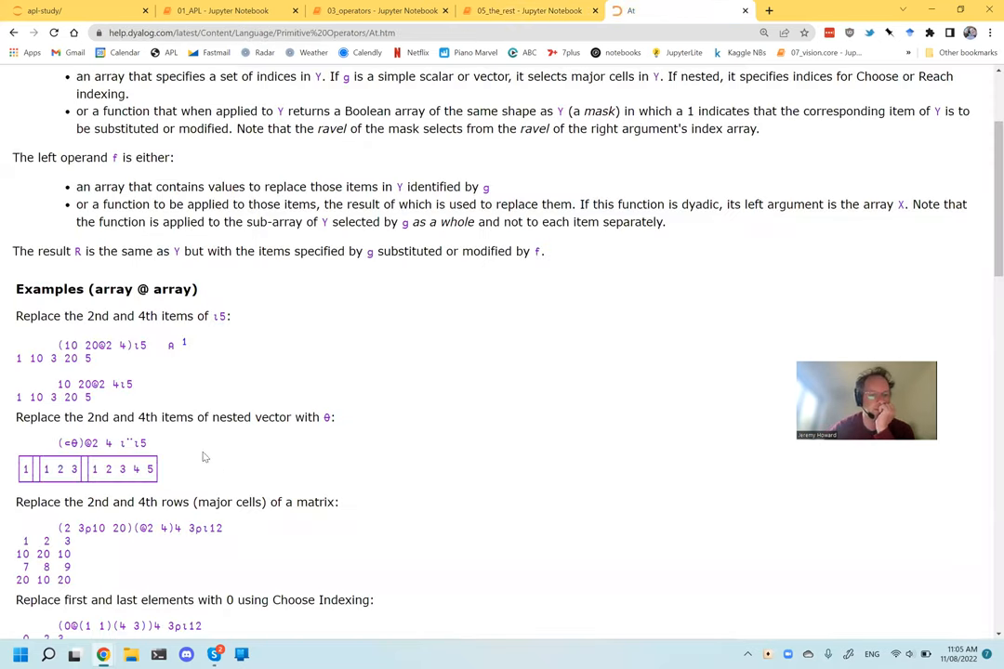
# Scroll the At help page to the array @ function examples and select the reciprocals expression.
pyautogui.scroll(-3)
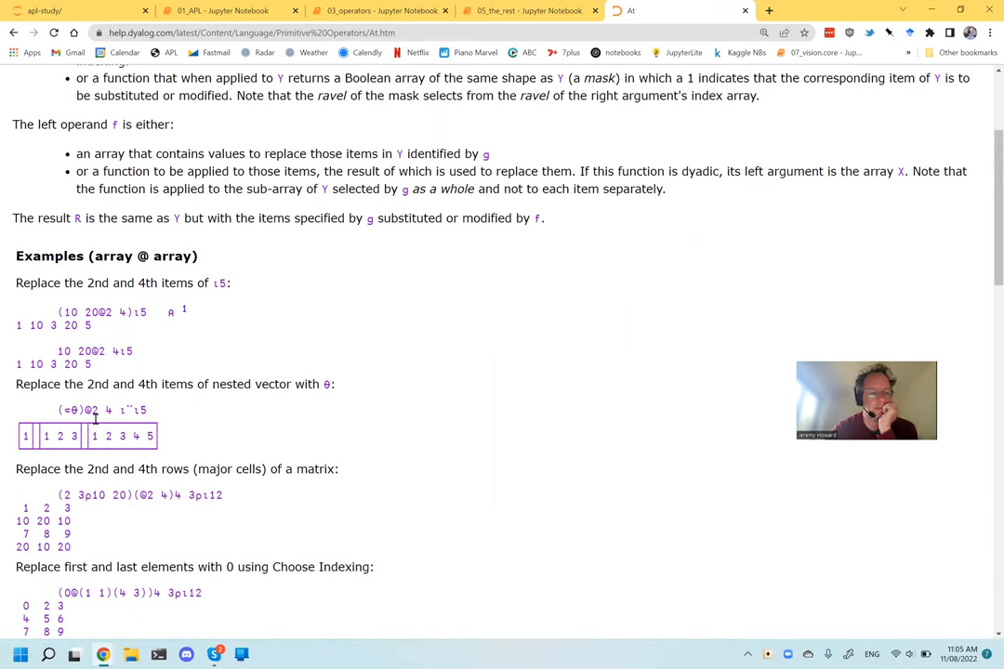
pyautogui.scroll(-3)
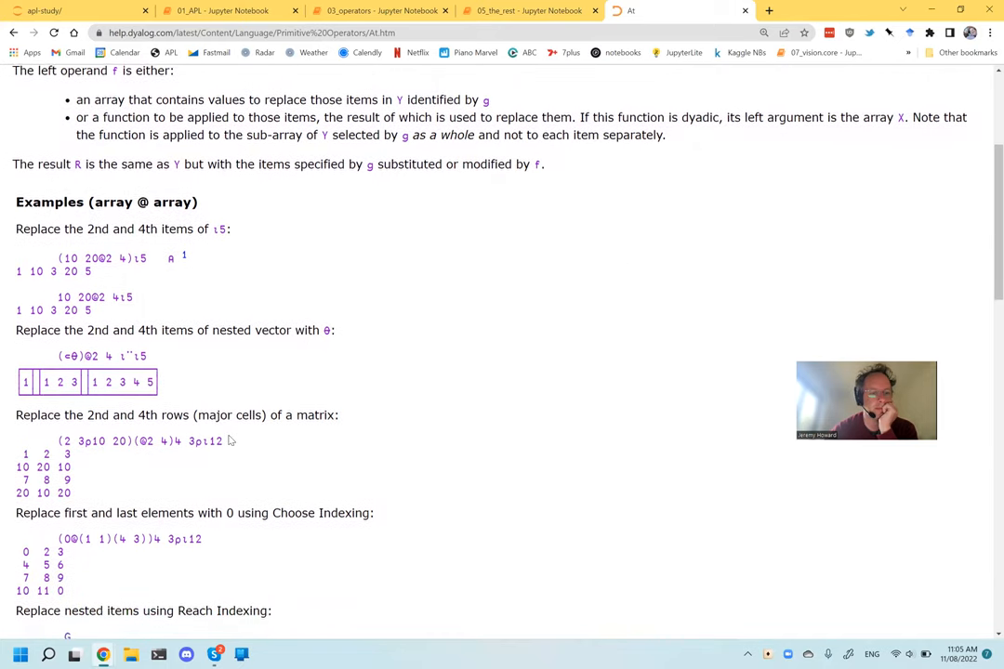
pyautogui.scroll(-3)
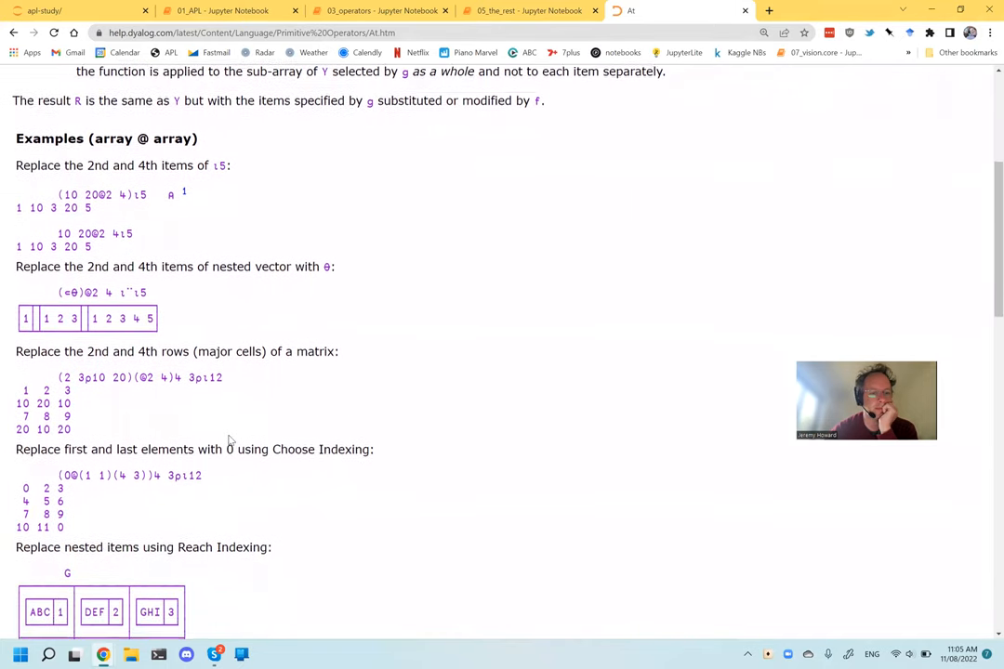
pyautogui.scroll(-3)
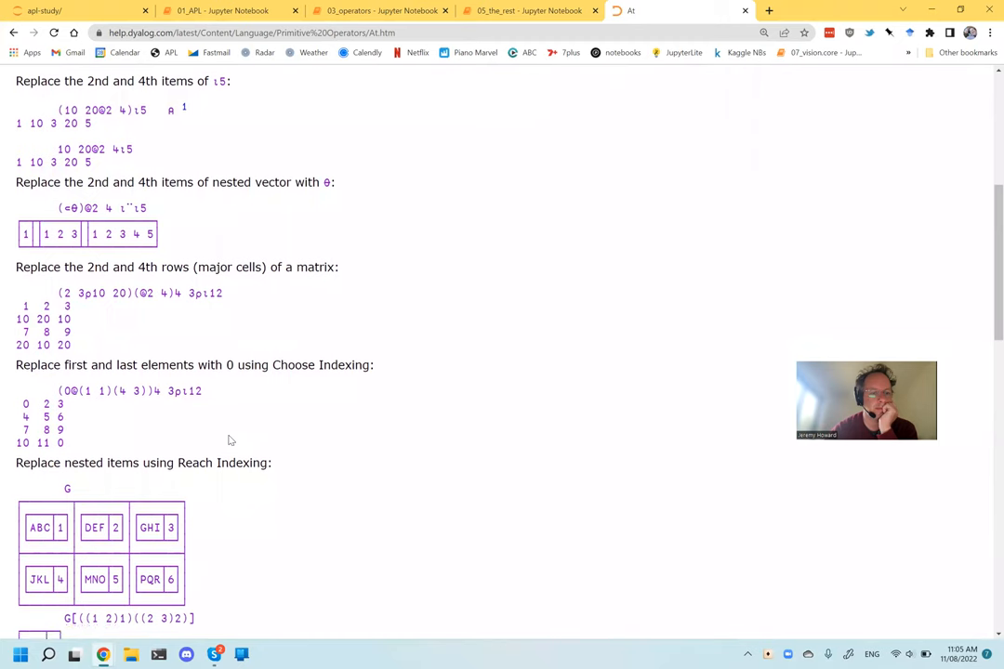
pyautogui.scroll(-3)
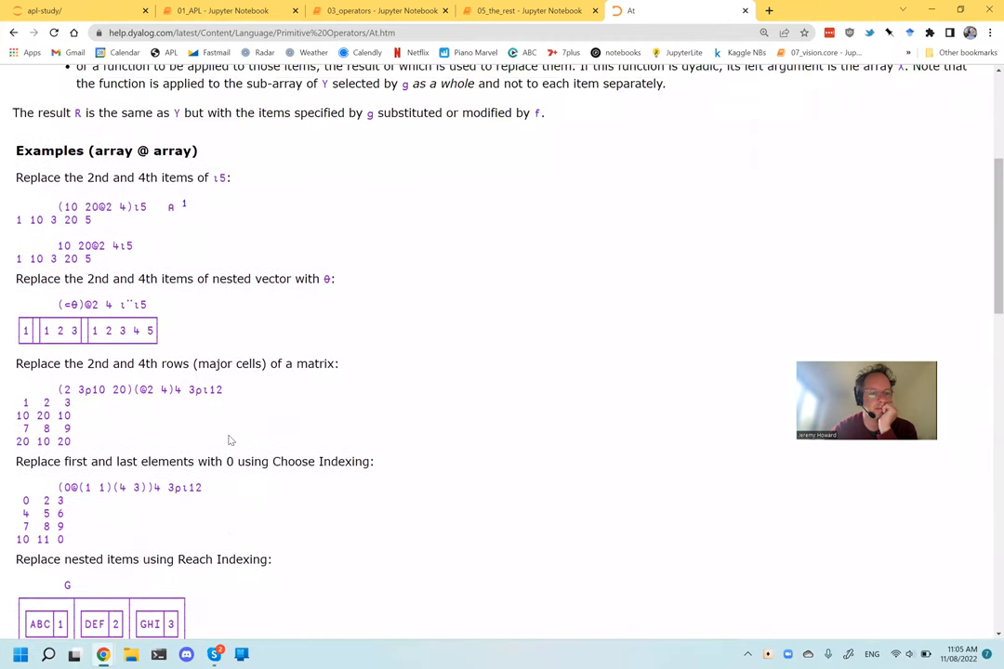
pyautogui.scroll(-3)
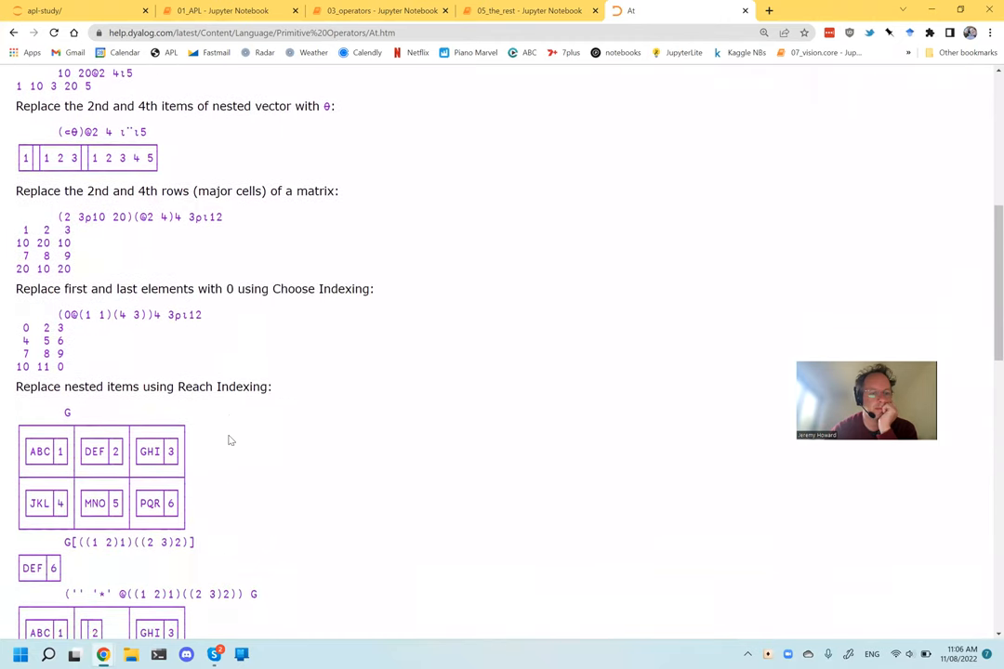
pyautogui.moveTo(273, 314)
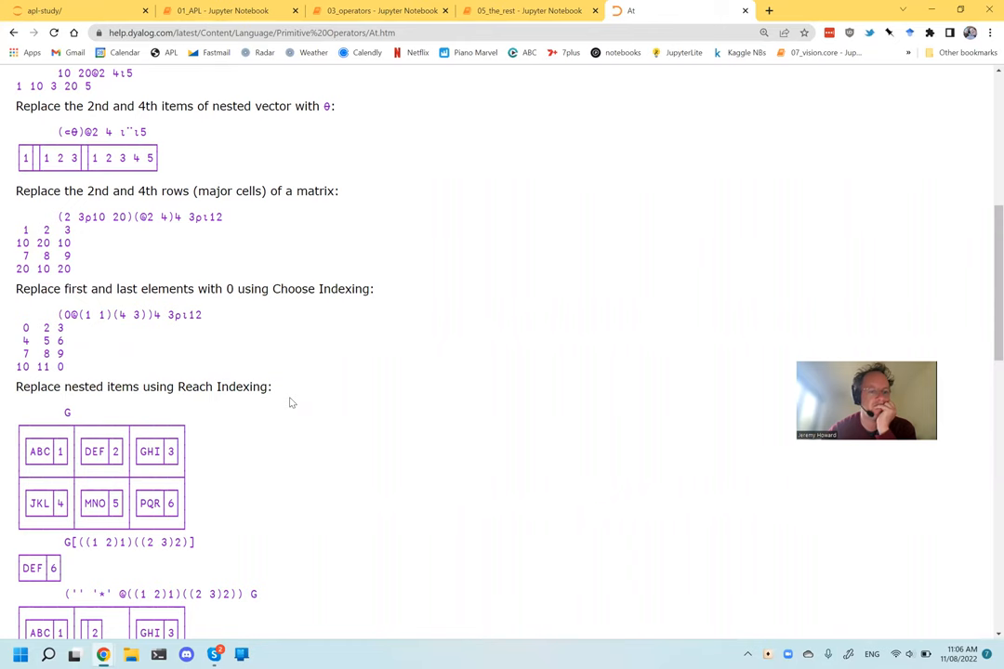
pyautogui.scroll(-3)
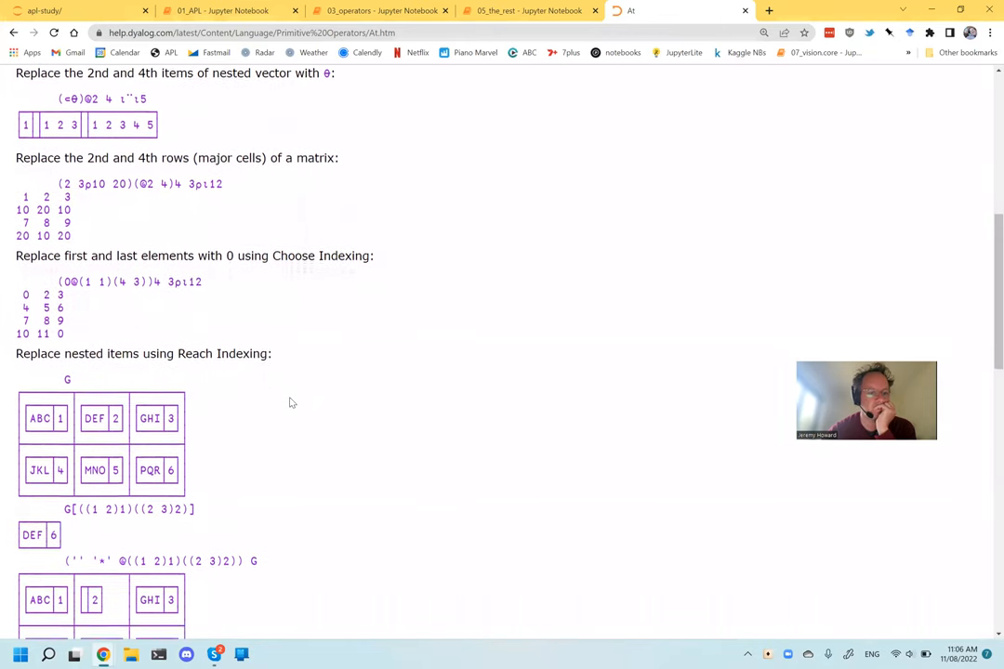
pyautogui.scroll(-3)
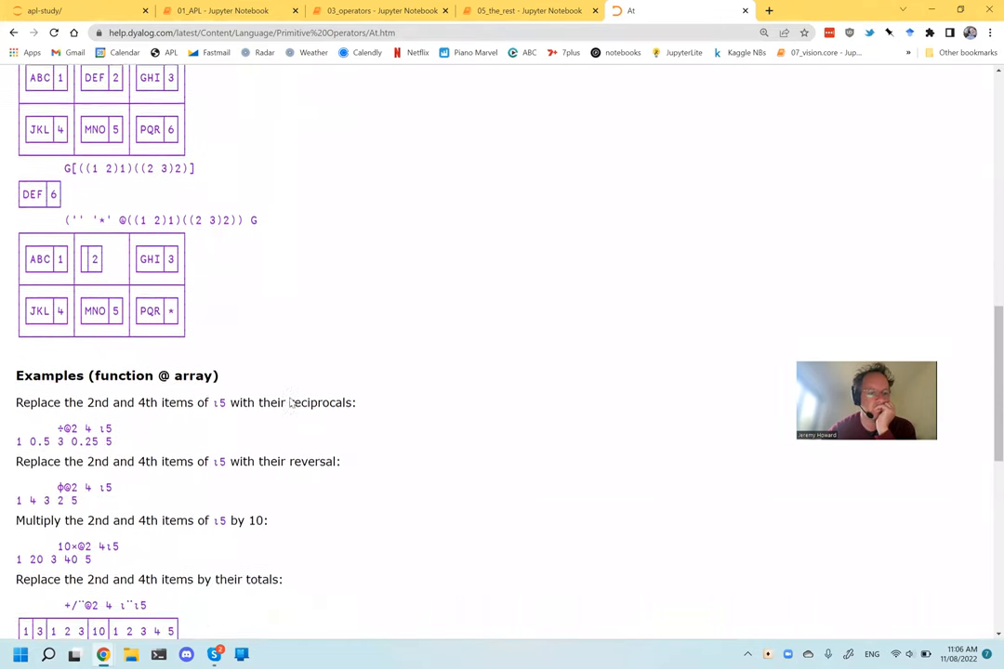
pyautogui.scroll(-3)
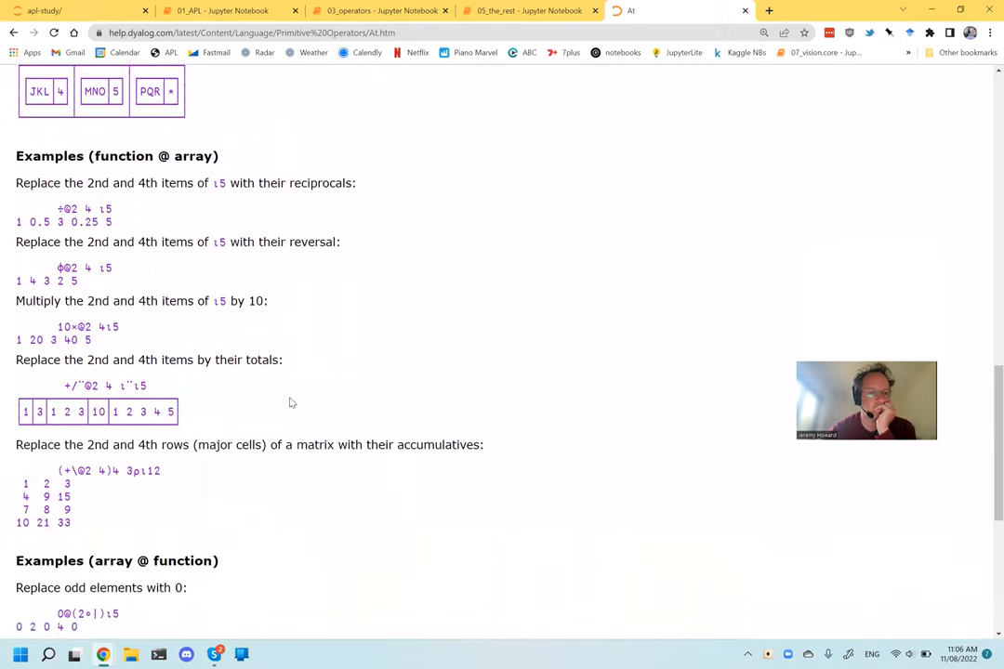
pyautogui.scroll(-3)
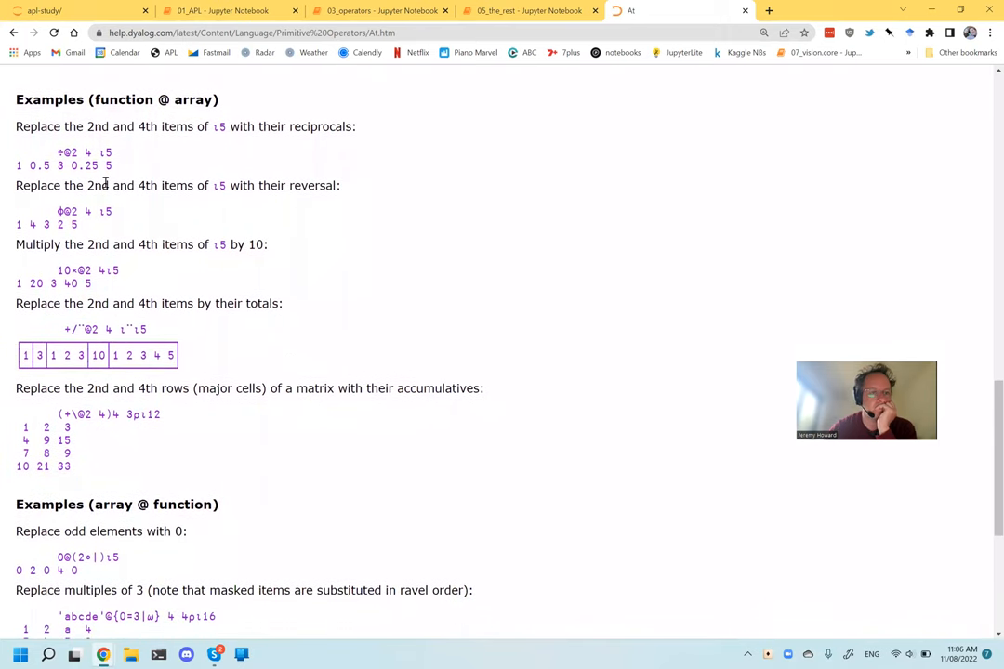
pyautogui.moveTo(57, 153); pyautogui.dragTo(112, 152)
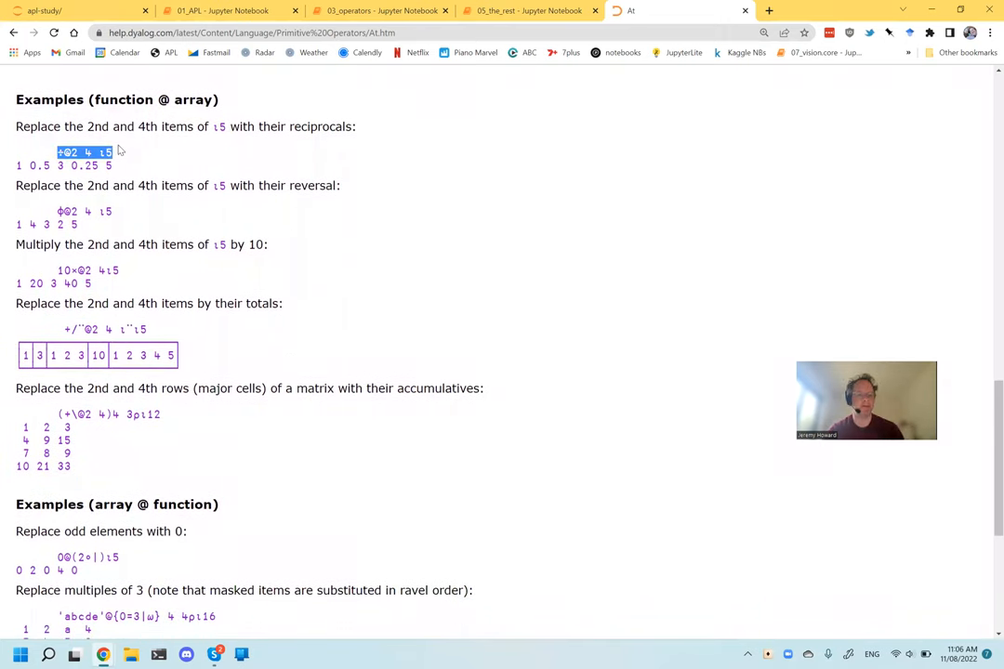
# Add the ÷@2 4 ⍳6 reciprocals cell and type 0@(2∘|)⍳6 to zero odd elements.
pyautogui.click(529, 10)
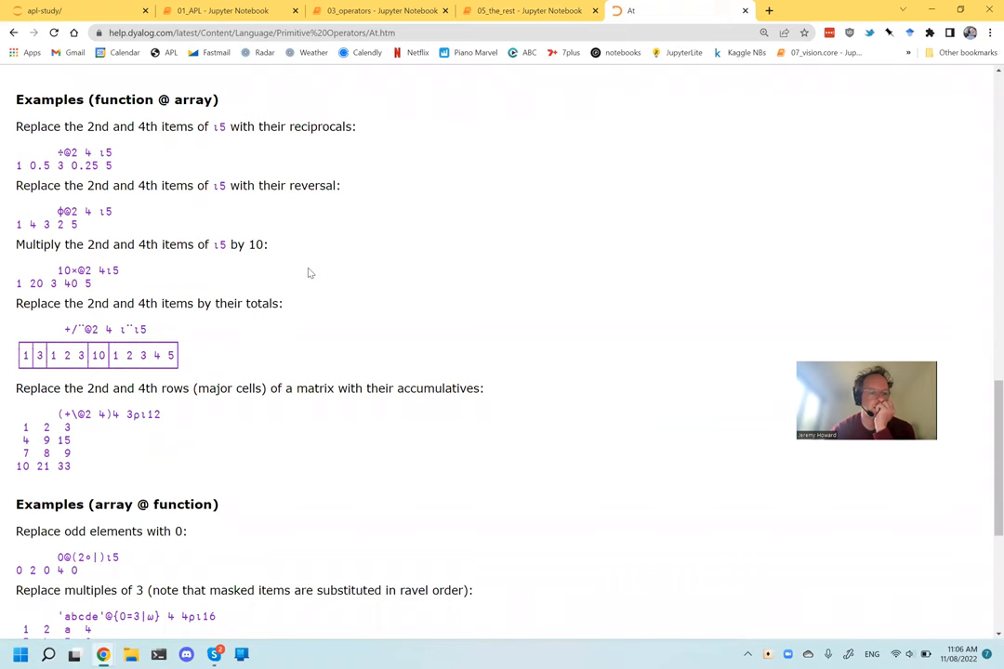
pyautogui.scroll(-3)
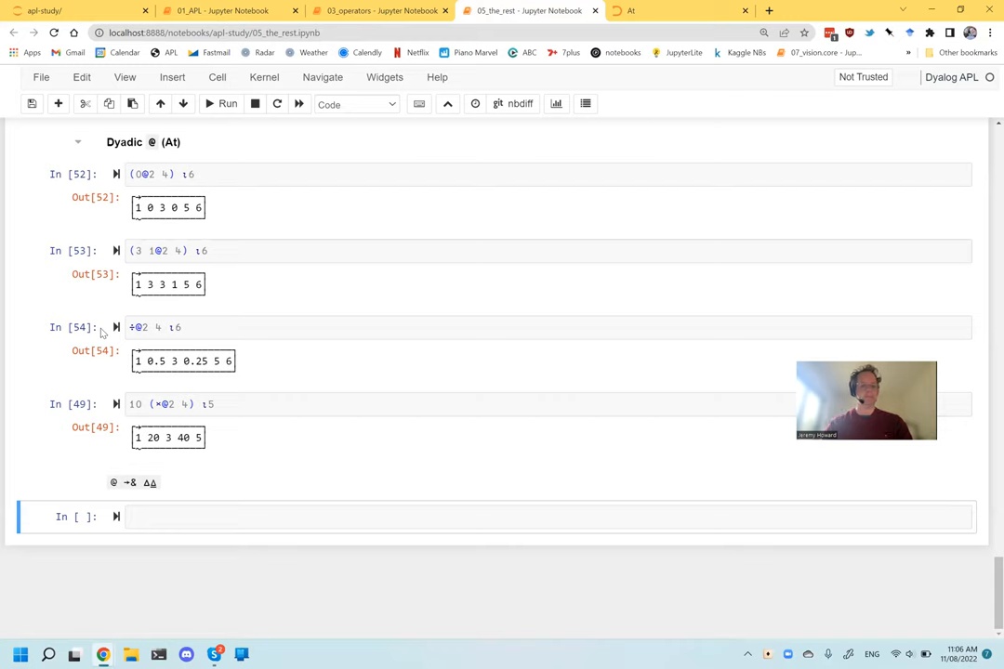
pyautogui.write('0@(2∘|)⍳6')
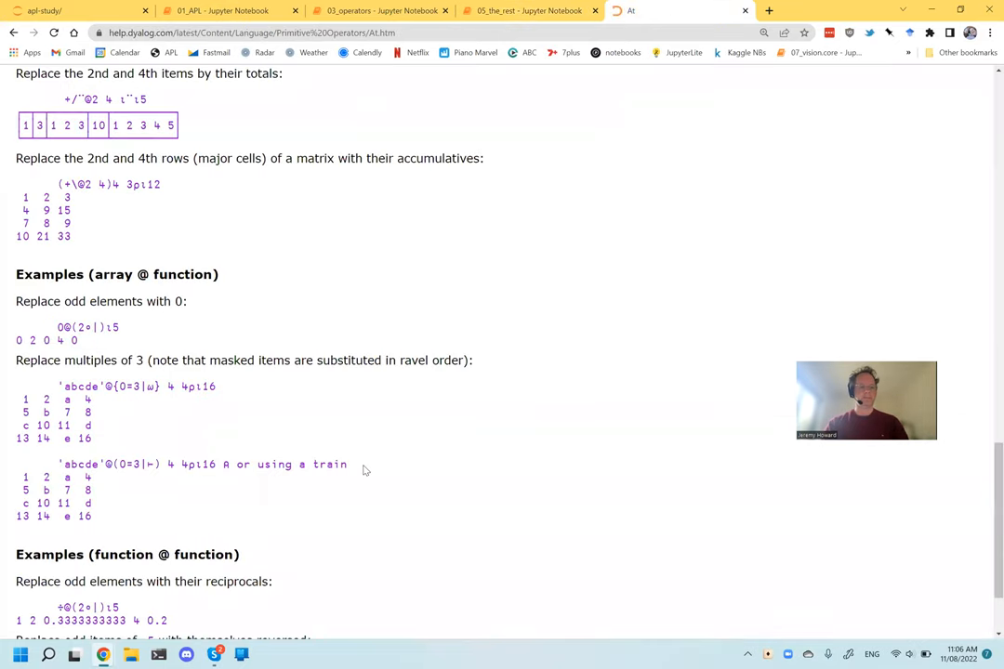
# Select the ⌽@(2∘|)⍳5 odd-item reversal example and its result on the At page.
pyautogui.scroll(-3)
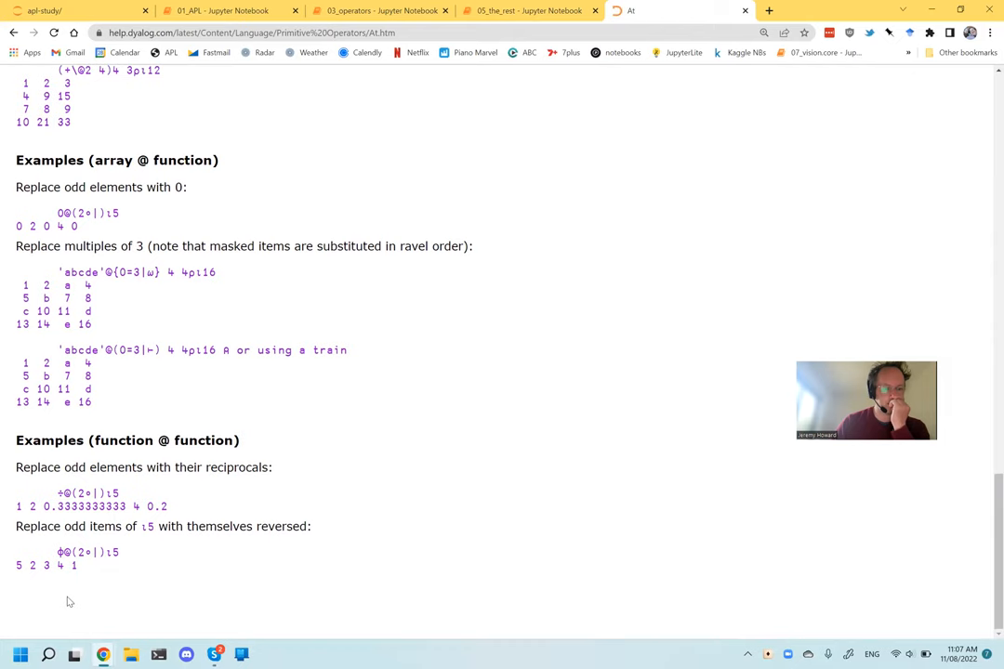
pyautogui.moveTo(71, 549)
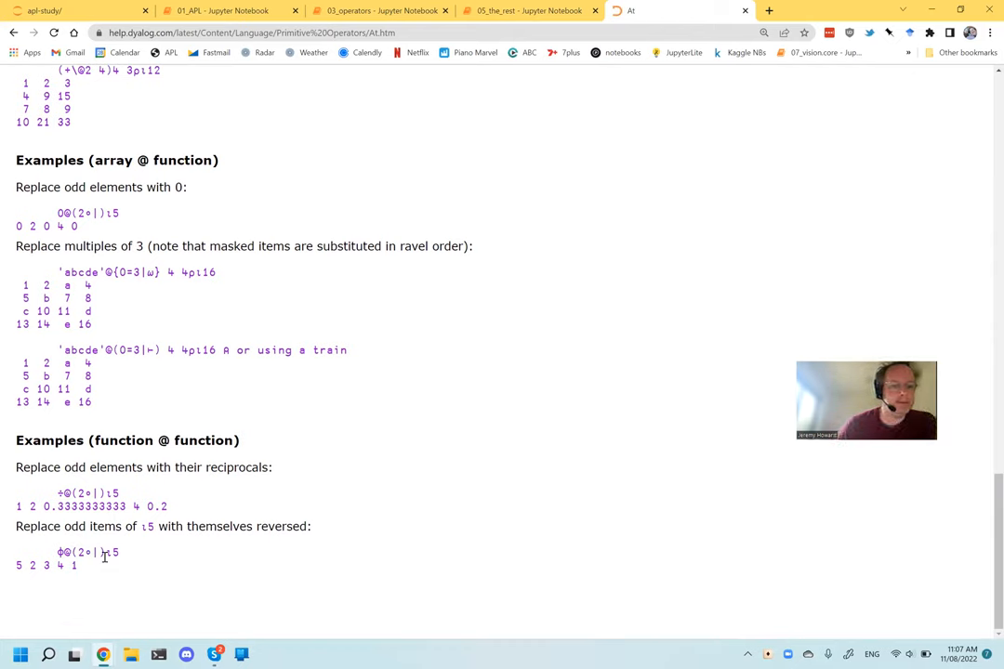
pyautogui.moveTo(106, 600)
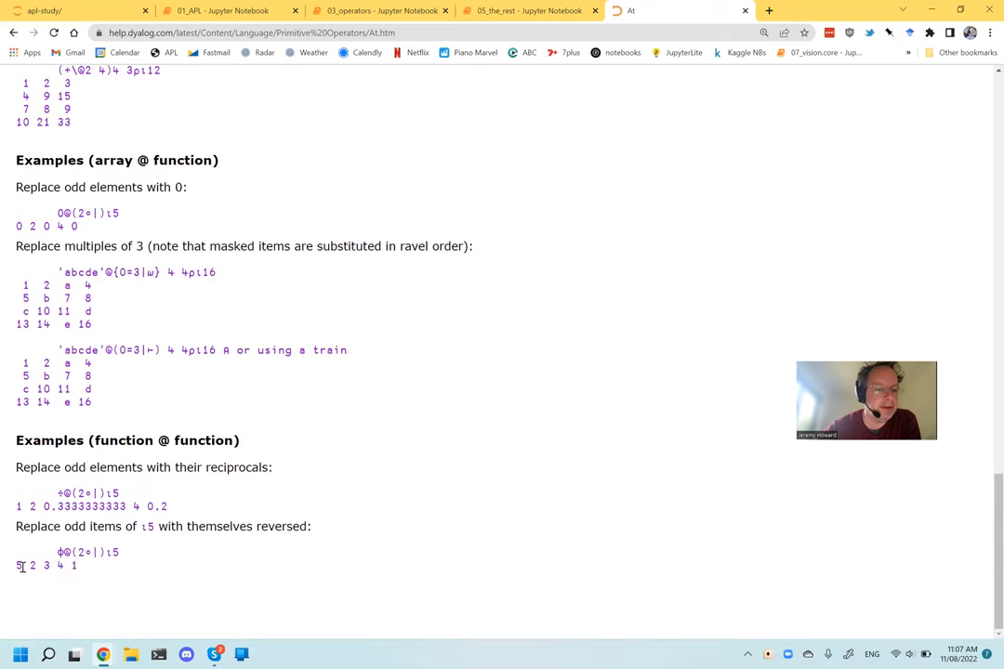
pyautogui.moveTo(16, 565); pyautogui.dragTo(78, 565)
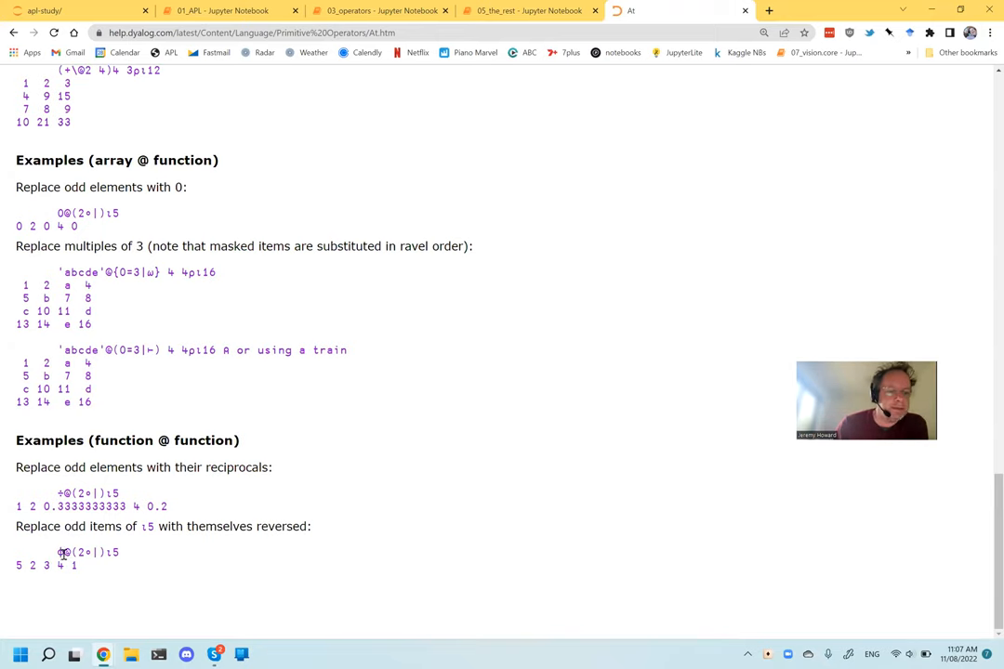
pyautogui.moveTo(57, 552); pyautogui.dragTo(119, 552)
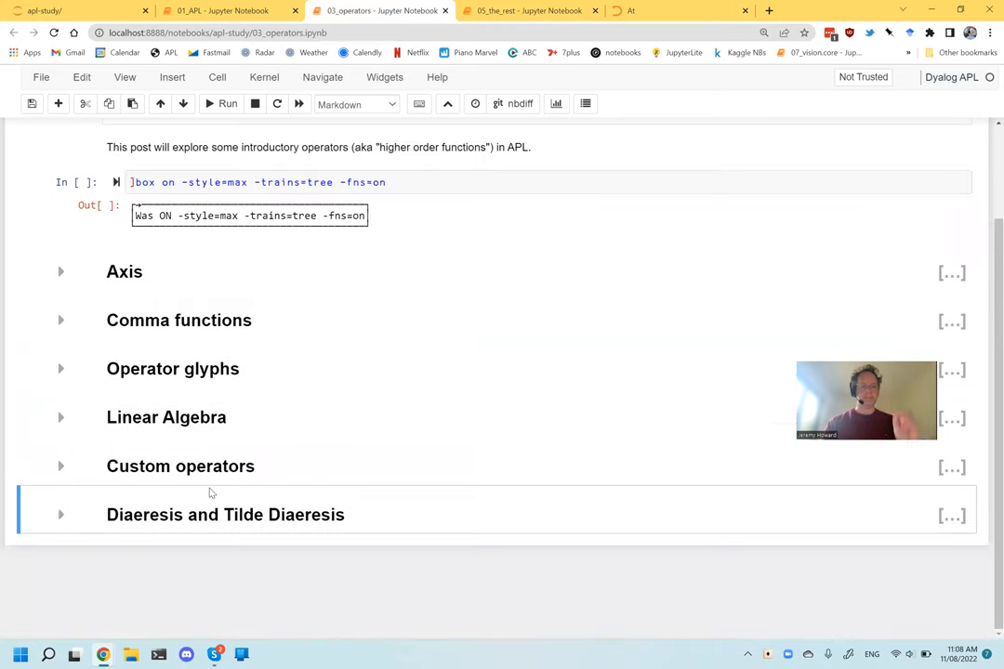
# Expand Operator glyphs in 03_operators, check the At cells ending ⌽@(2∘|)⍳6, and return.
pyautogui.click(61, 368)
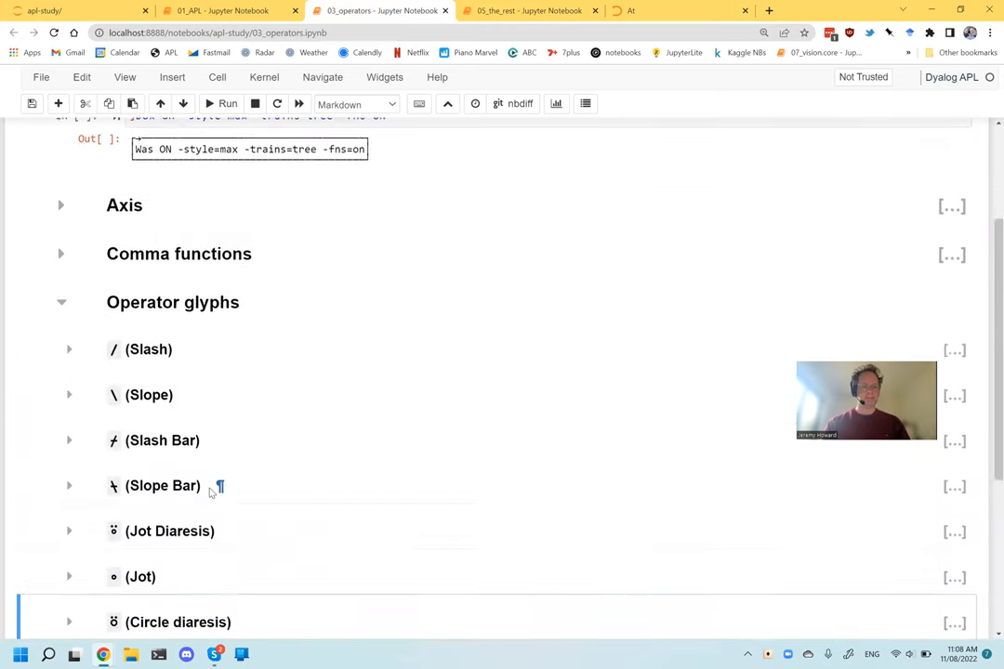
pyautogui.scroll(-3)
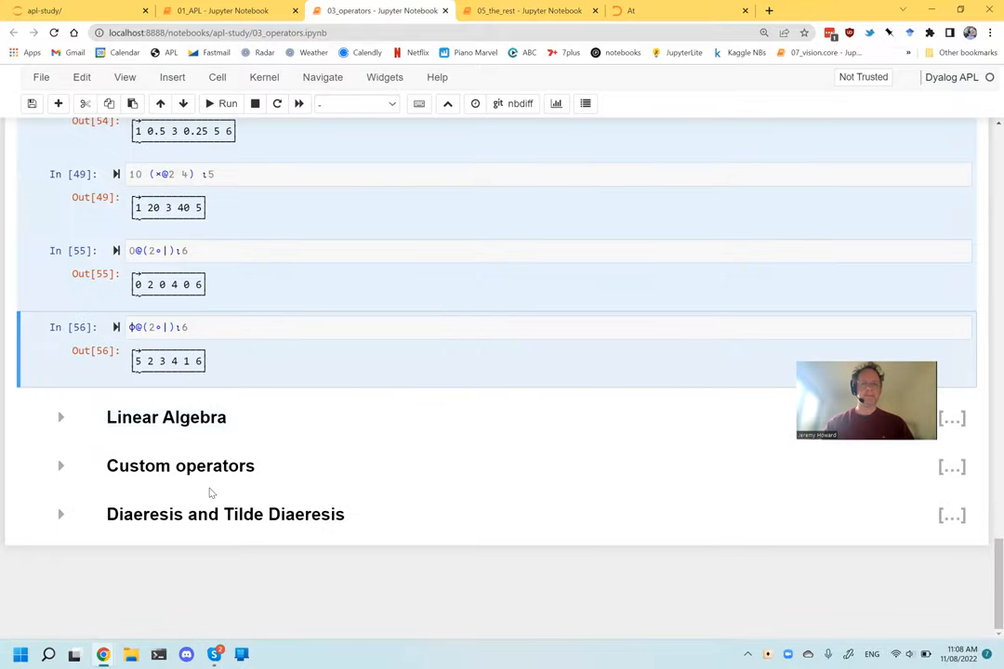
pyautogui.click(527, 11)
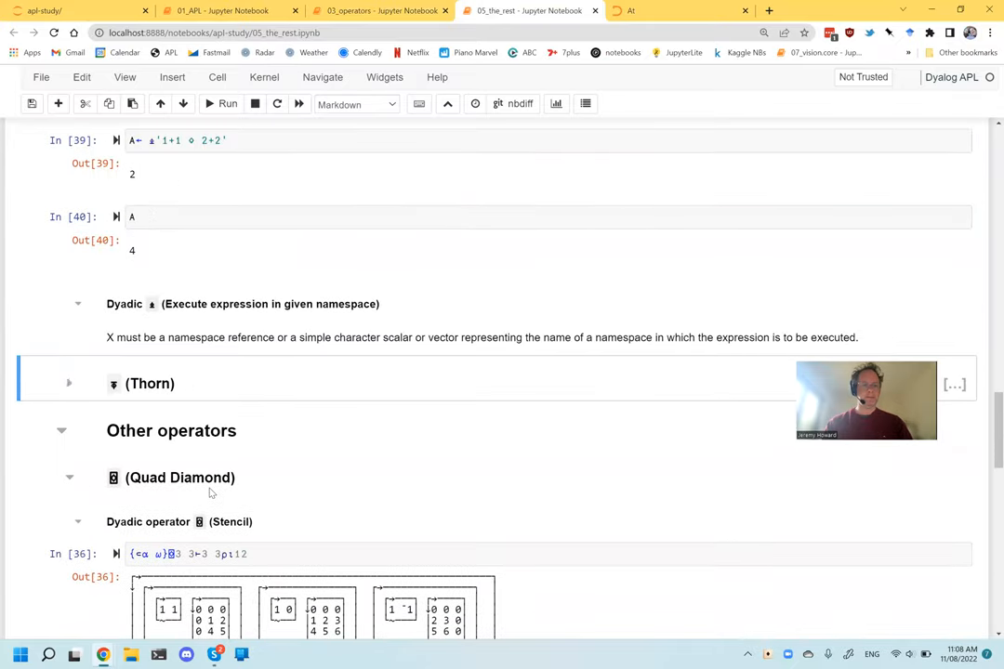
# Scroll through the 05_the_rest notebook sections to review them.
pyautogui.scroll(-3)
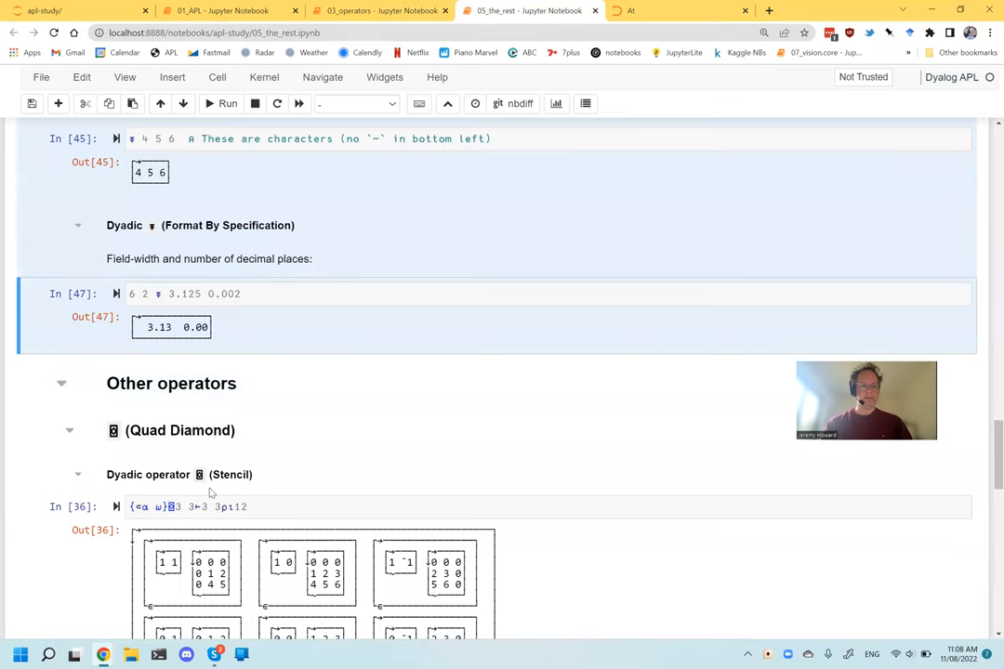
pyautogui.scroll(-3)
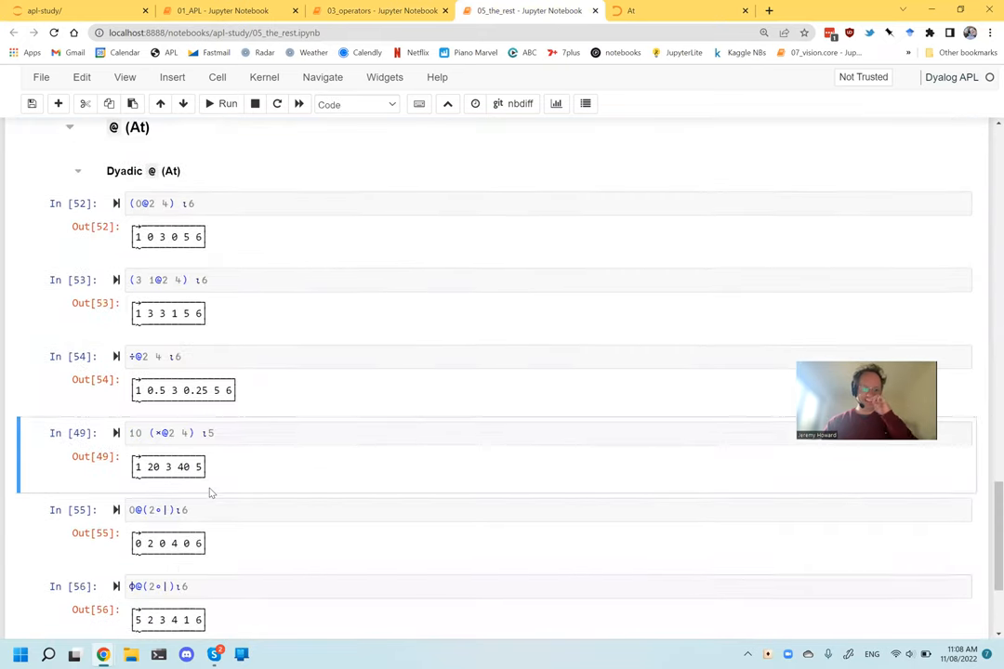
pyautogui.scroll(-3)
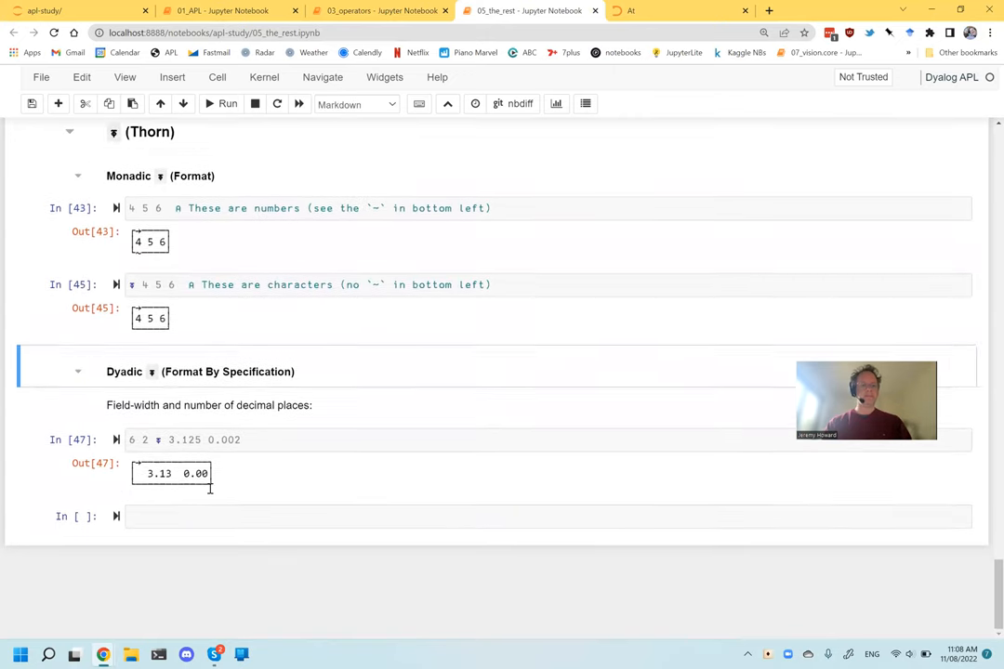
pyautogui.scroll(-3)
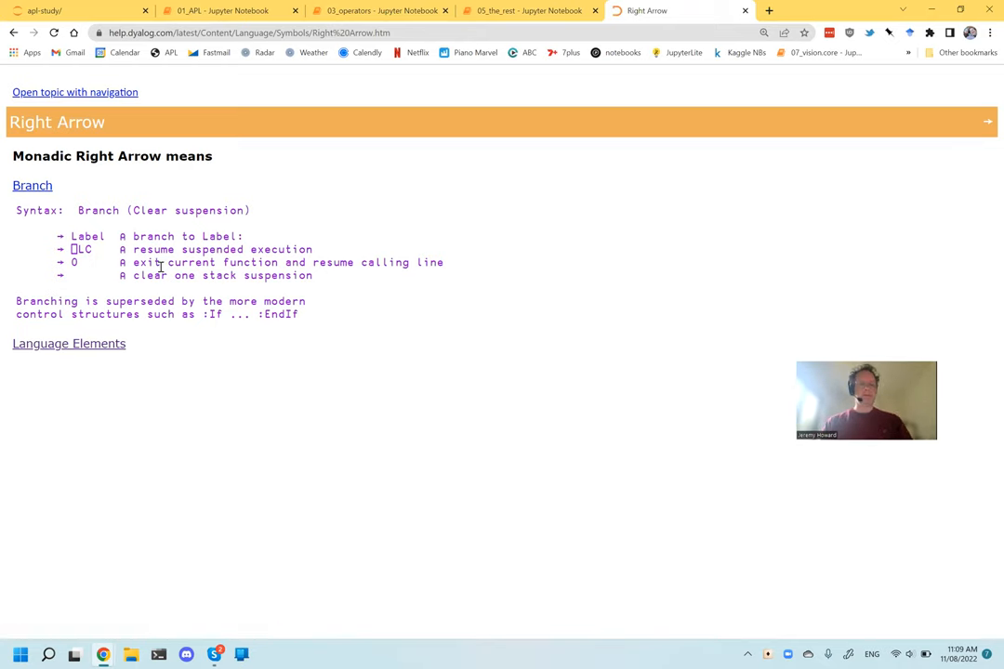
# Add a → (Branch) heading under Special non-math glyphs and copy help's 'Branching is superseded' note.
pyautogui.click(530, 10)
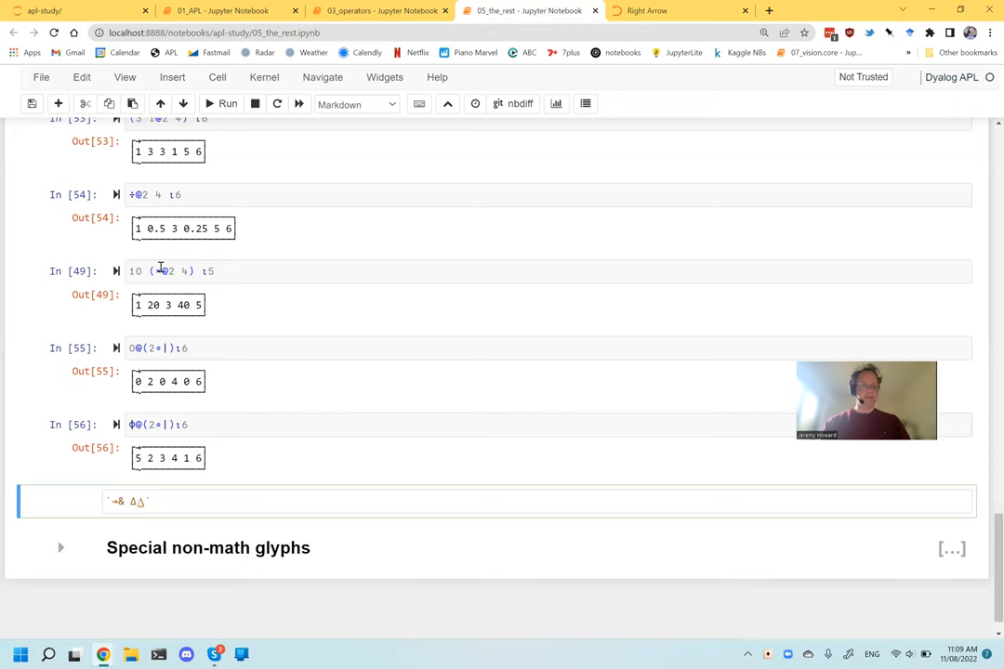
pyautogui.click(61, 547)
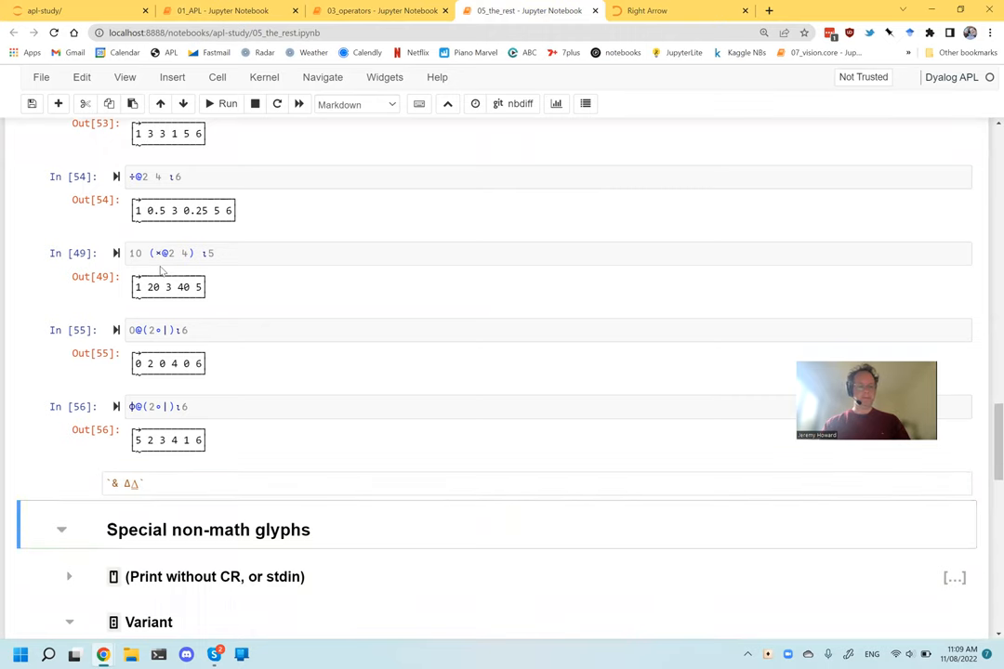
pyautogui.scroll(-3)
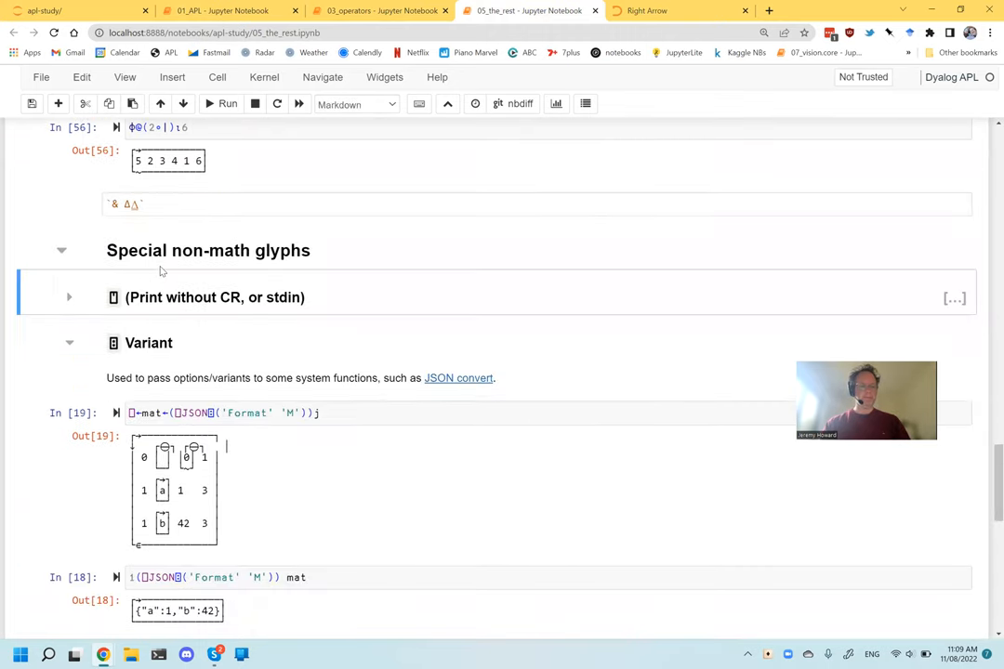
pyautogui.click(69, 296)
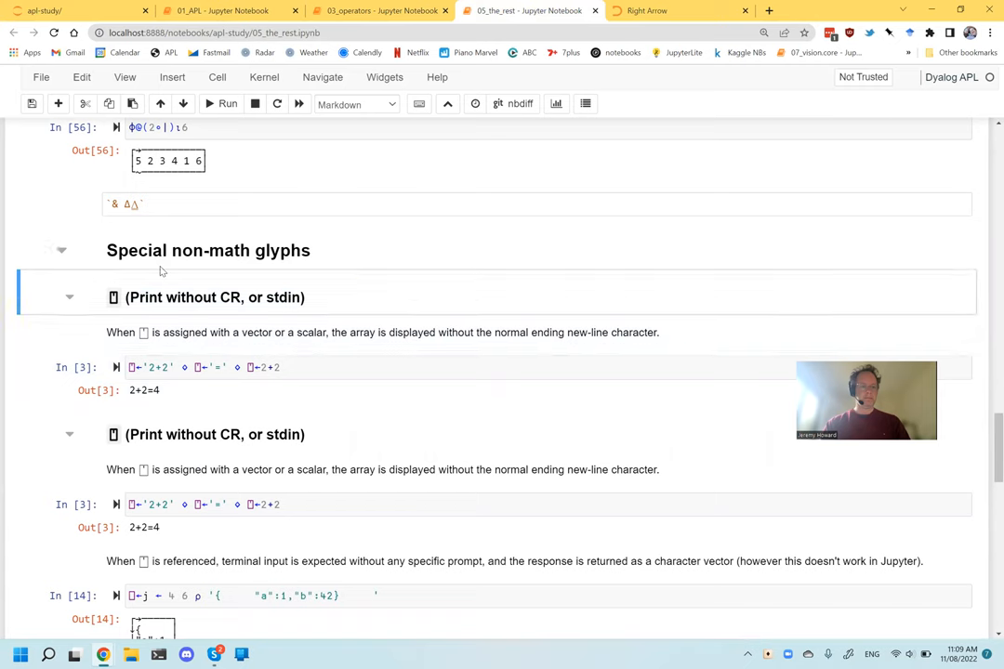
pyautogui.doubleClick(214, 297)
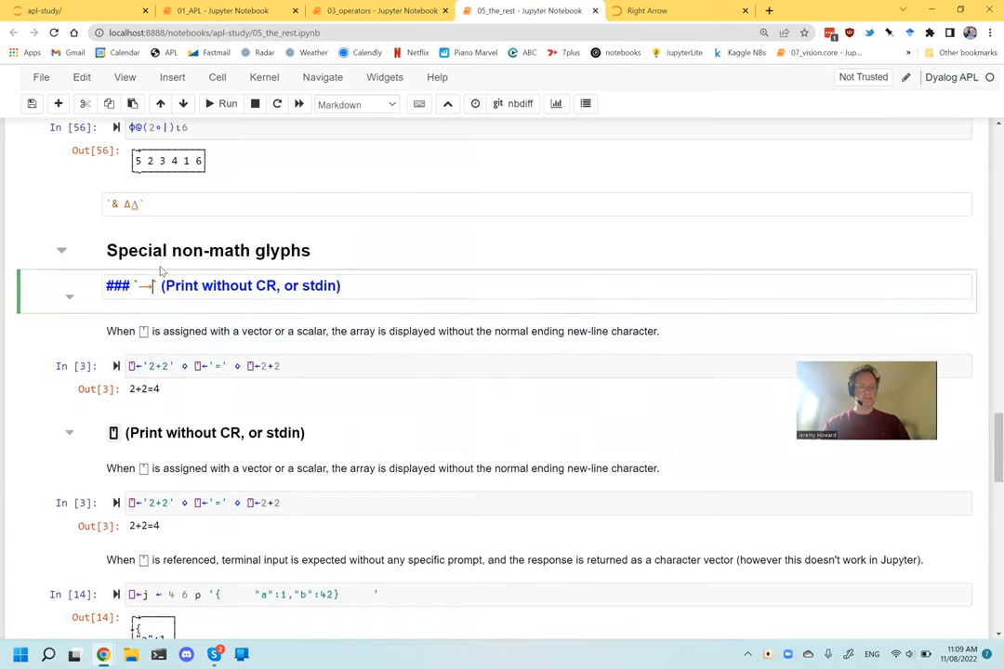
pyautogui.doubleClick(251, 285)
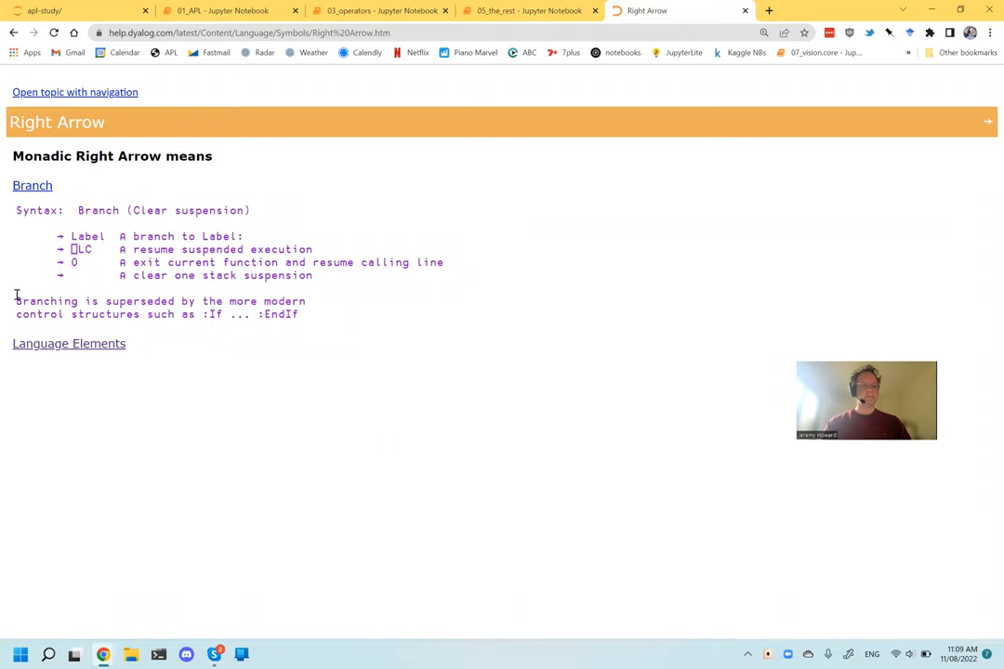
pyautogui.moveTo(16, 301); pyautogui.dragTo(297, 314)
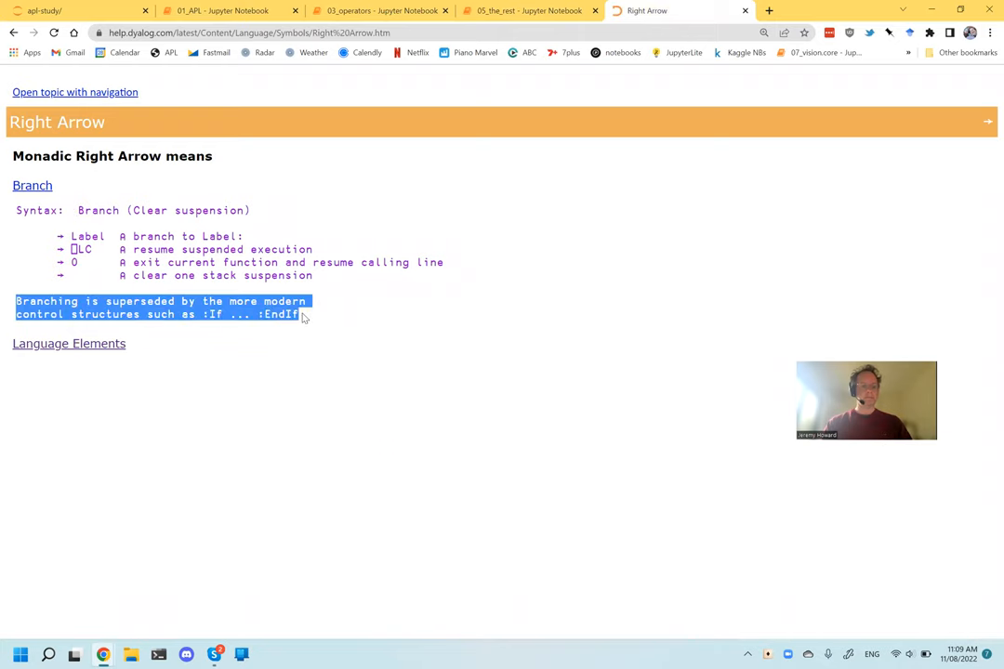
pyautogui.click(528, 10)
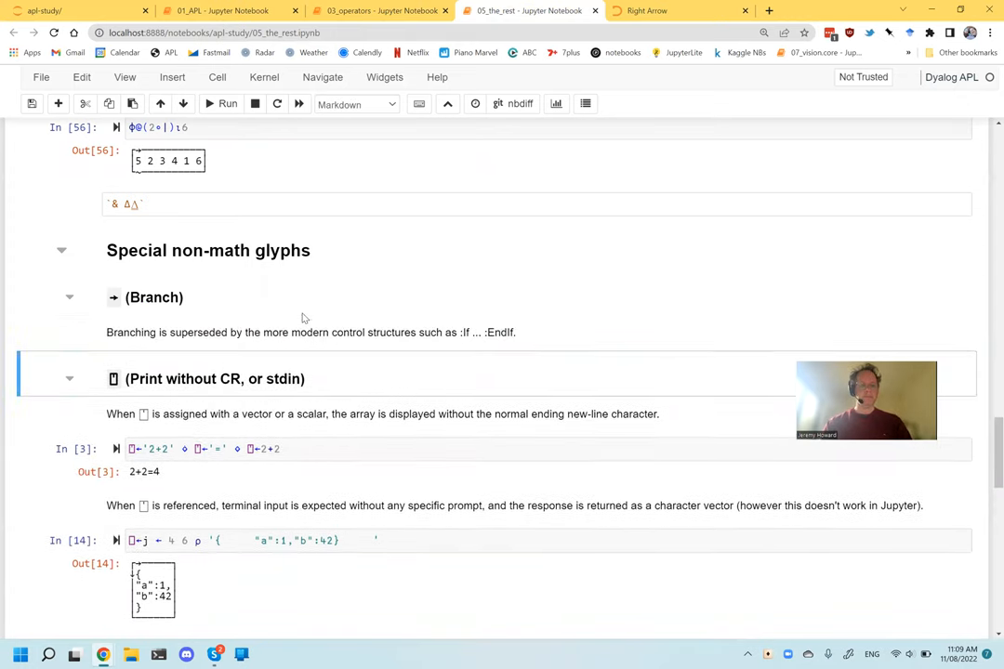
# Save the notebook and open the Spawn page from the Ampersand help entry.
pyautogui.press('ctrl+s')
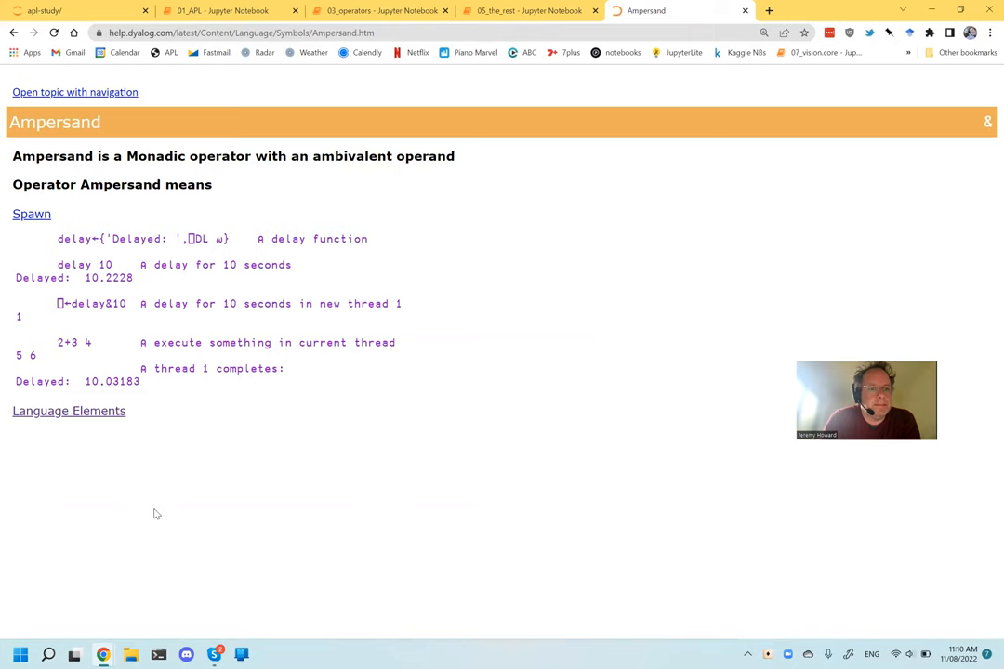
pyautogui.moveTo(54, 246)
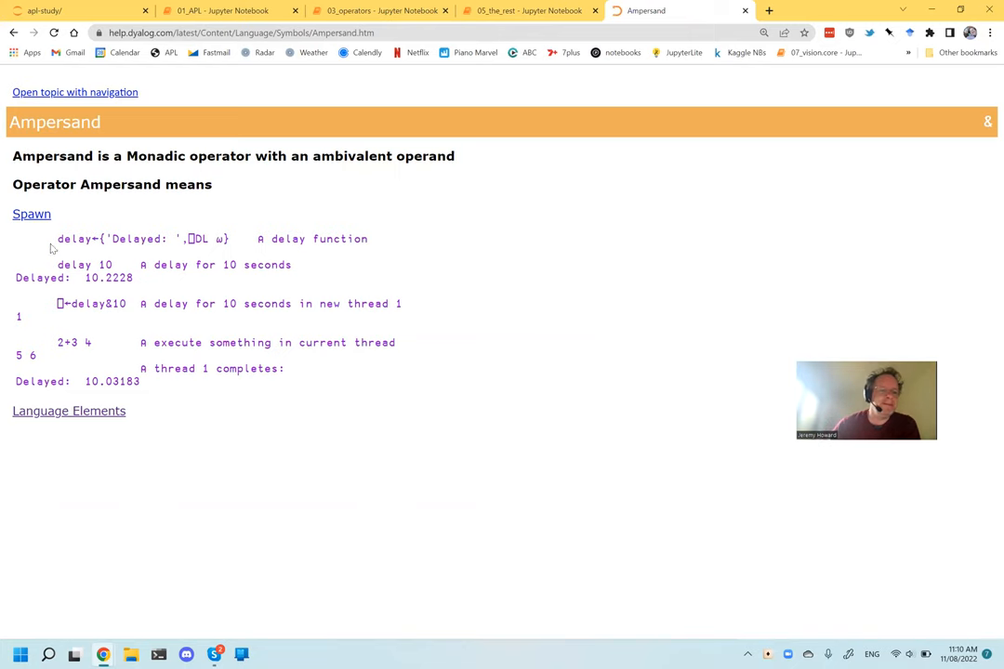
pyautogui.click(31, 214)
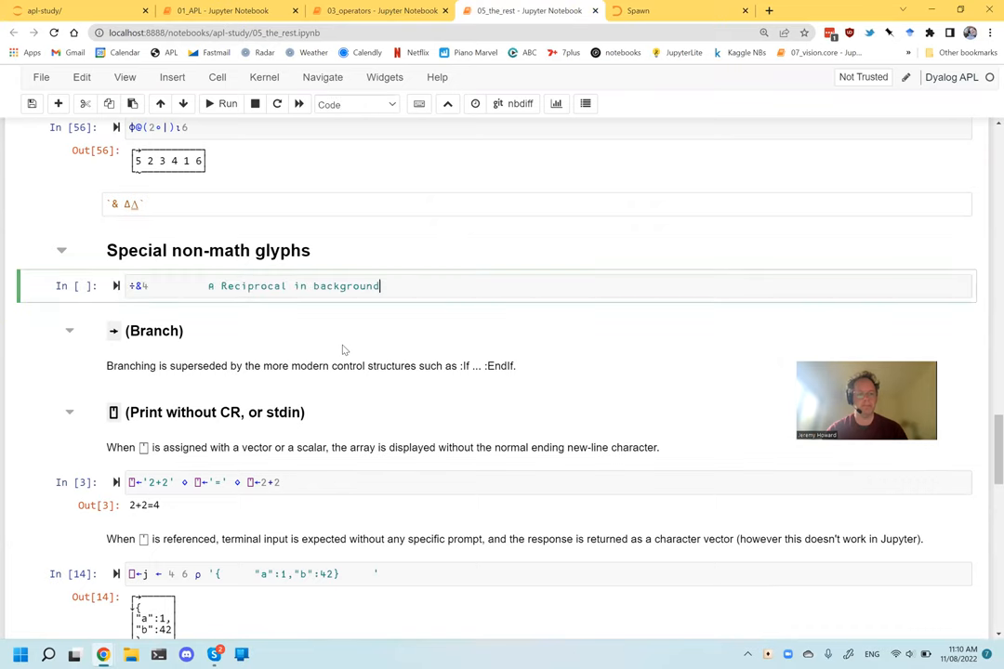
# Add '### & (Ampersand)' and '#### Monadic & (Spawn)' headings above the ÷&4 example cell.
pyautogui.click(354, 103)
pyautogui.write('### `&` (Branch)')
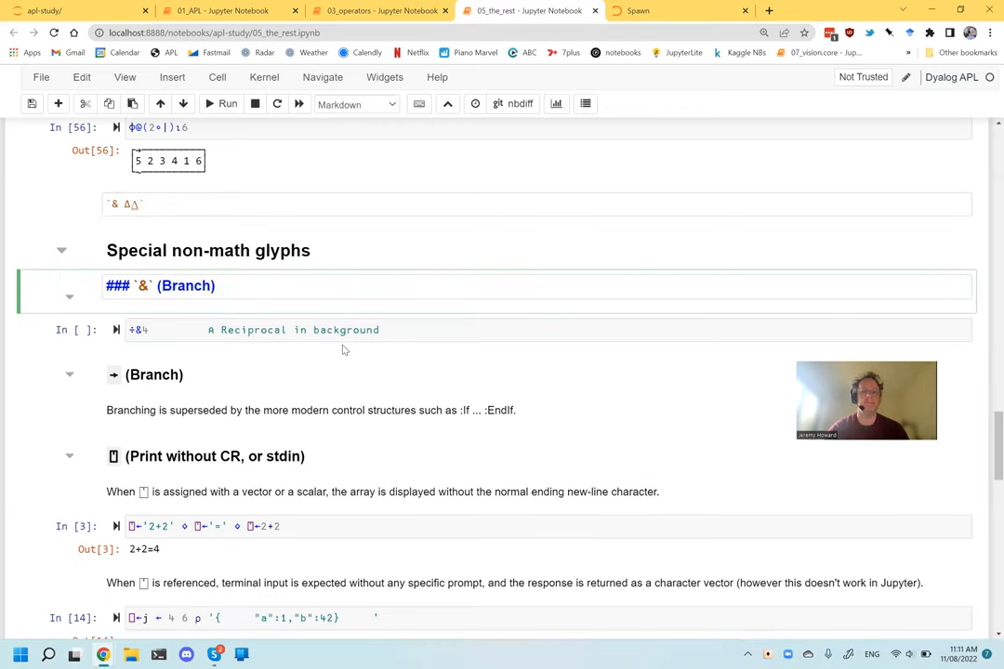
pyautogui.click(678, 11)
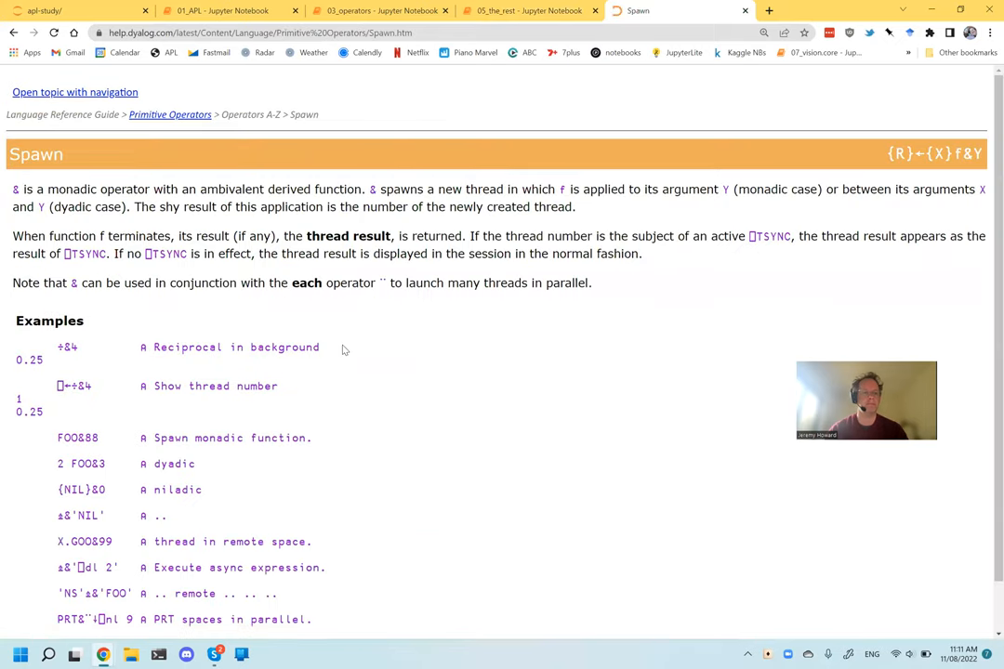
pyautogui.click(528, 11)
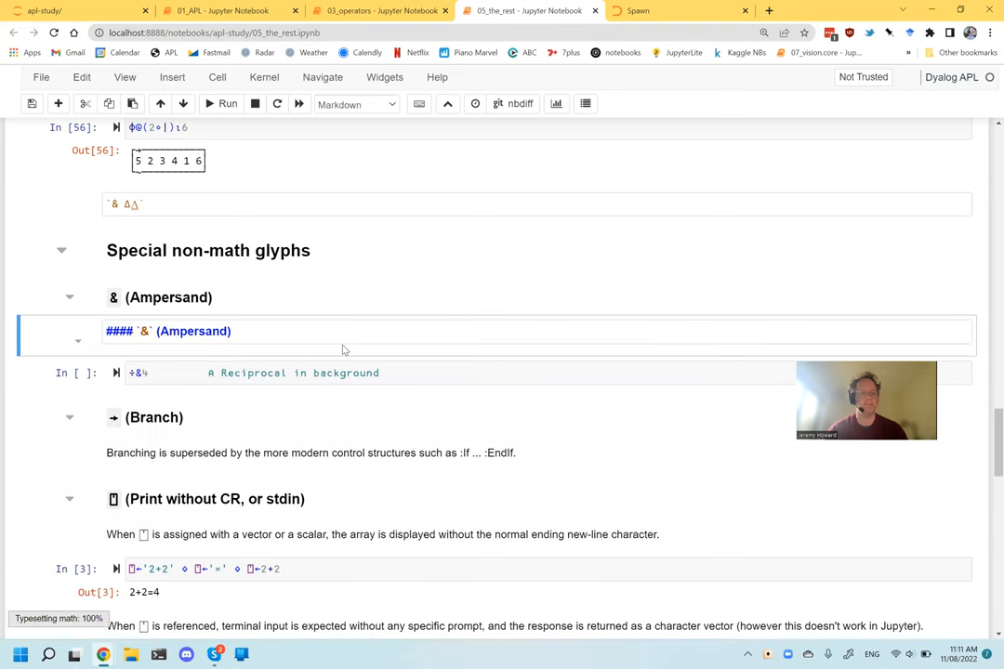
pyautogui.click(135, 331)
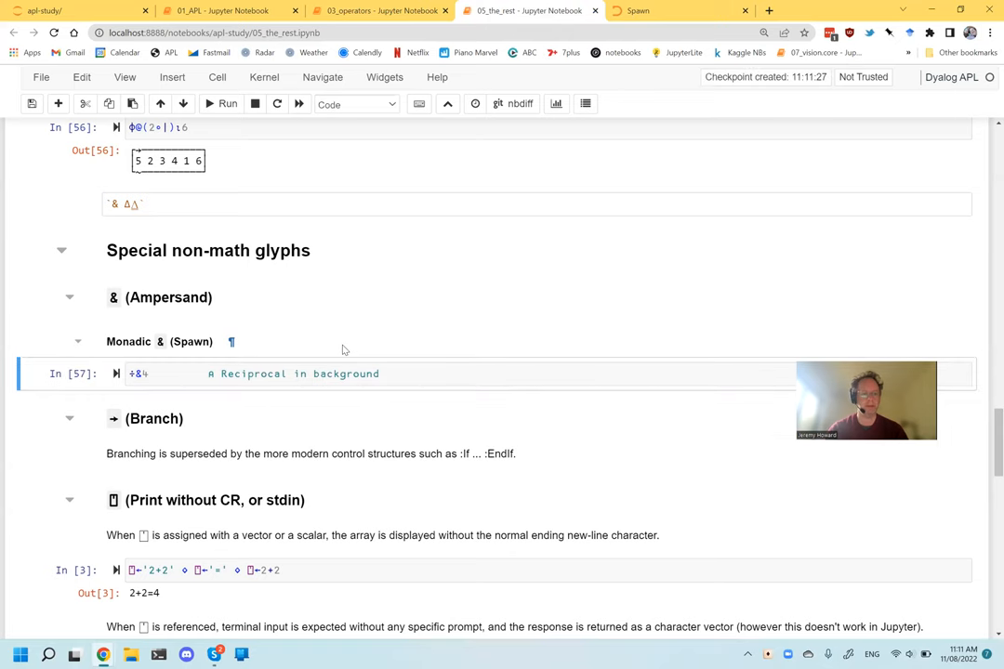
pyautogui.click(637, 10)
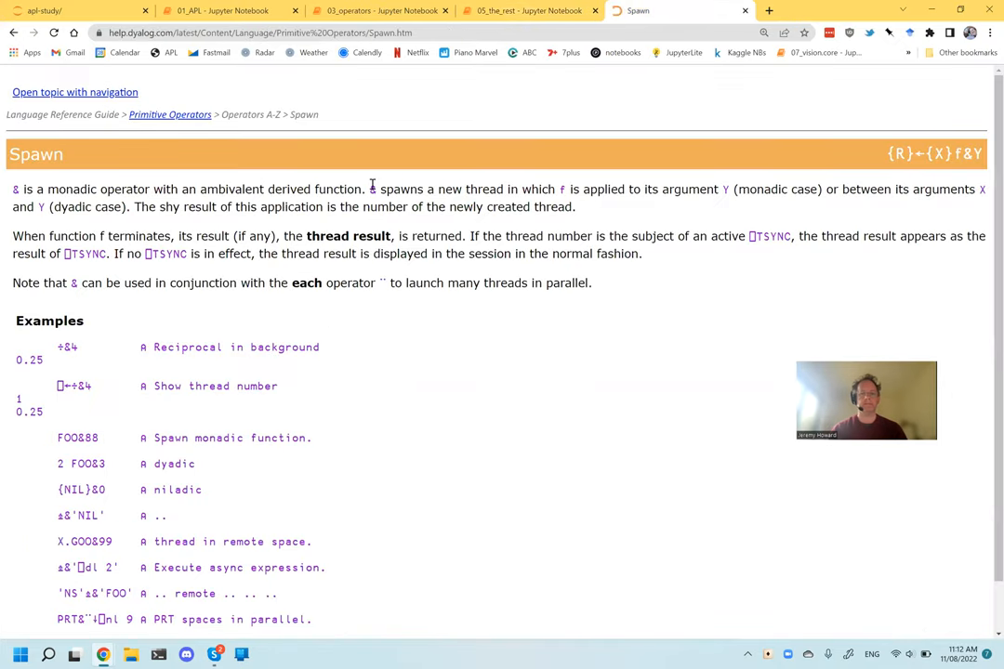
# Paste Spawn's description into the Markdown cell: & spawns a new thread applying f to its argument(s).
pyautogui.moveTo(370, 188); pyautogui.dragTo(713, 189)
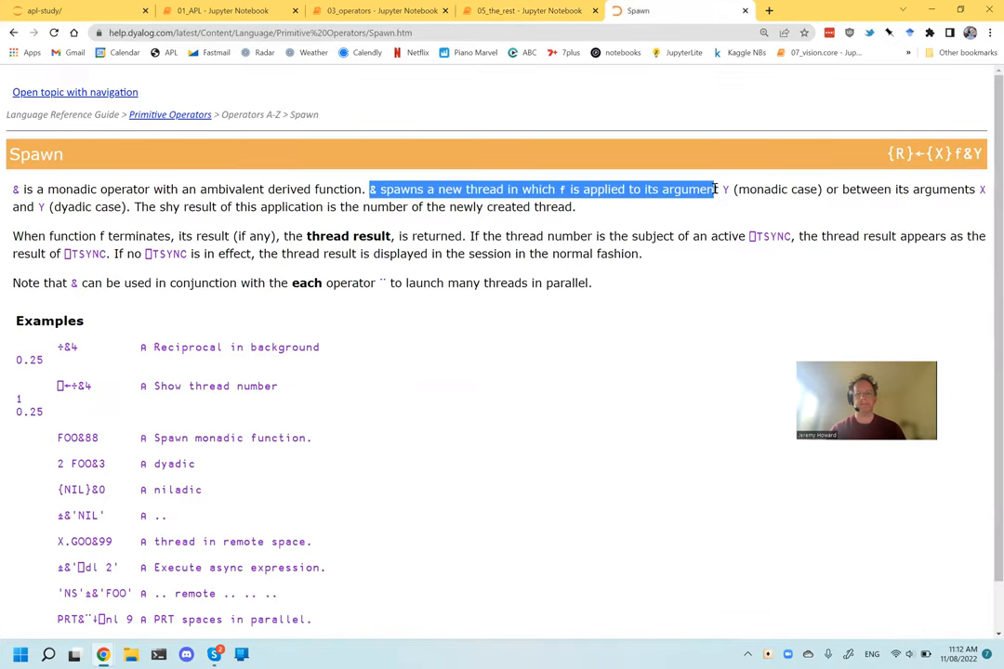
pyautogui.click(530, 11)
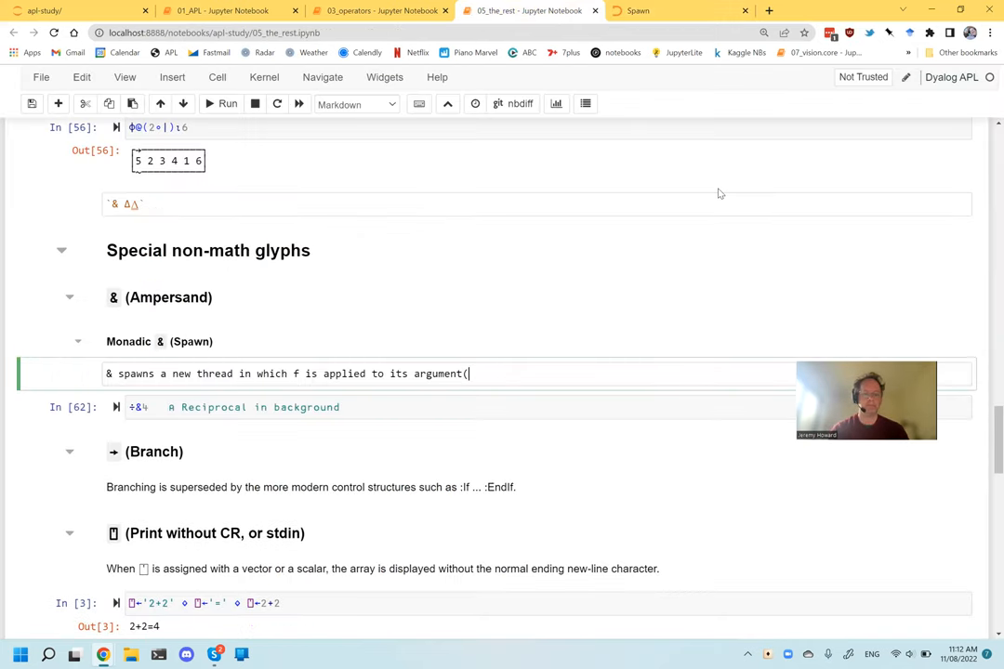
pyautogui.write('s)')
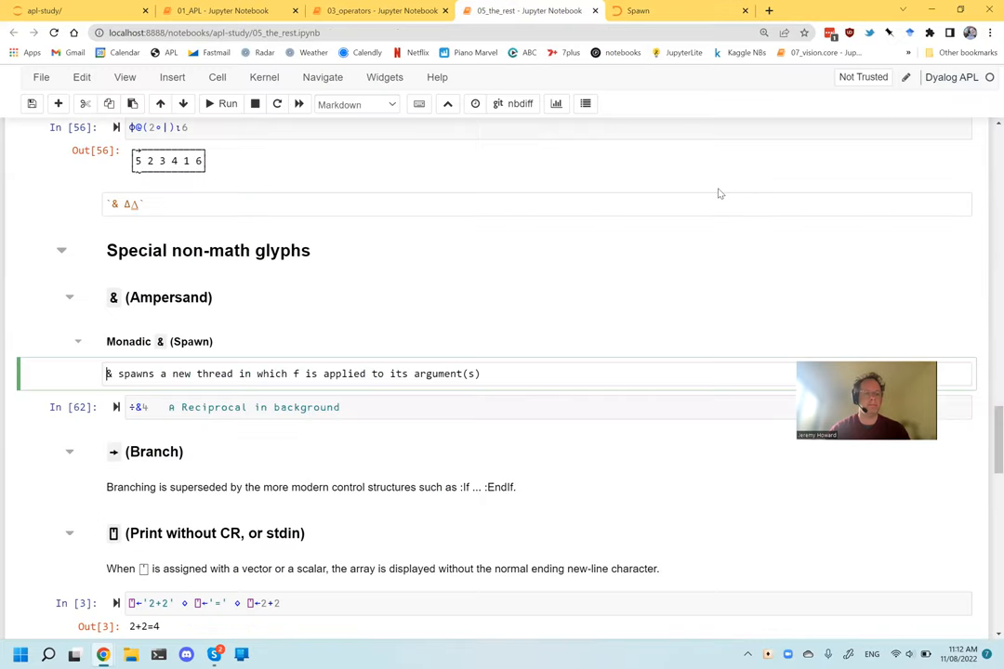
pyautogui.click(637, 10)
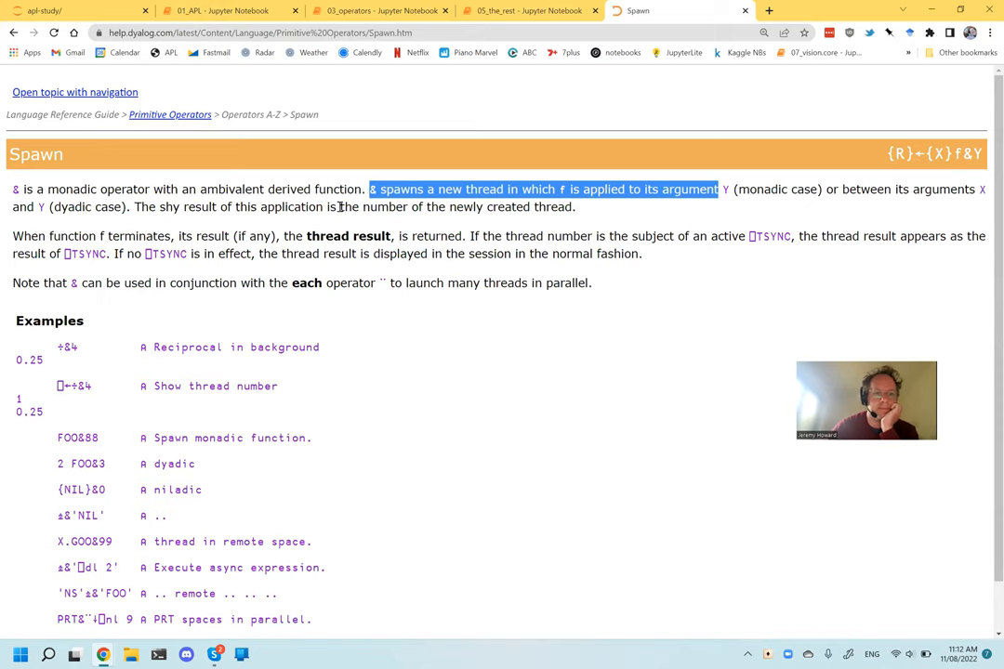
pyautogui.moveTo(370, 206); pyautogui.dragTo(577, 206)
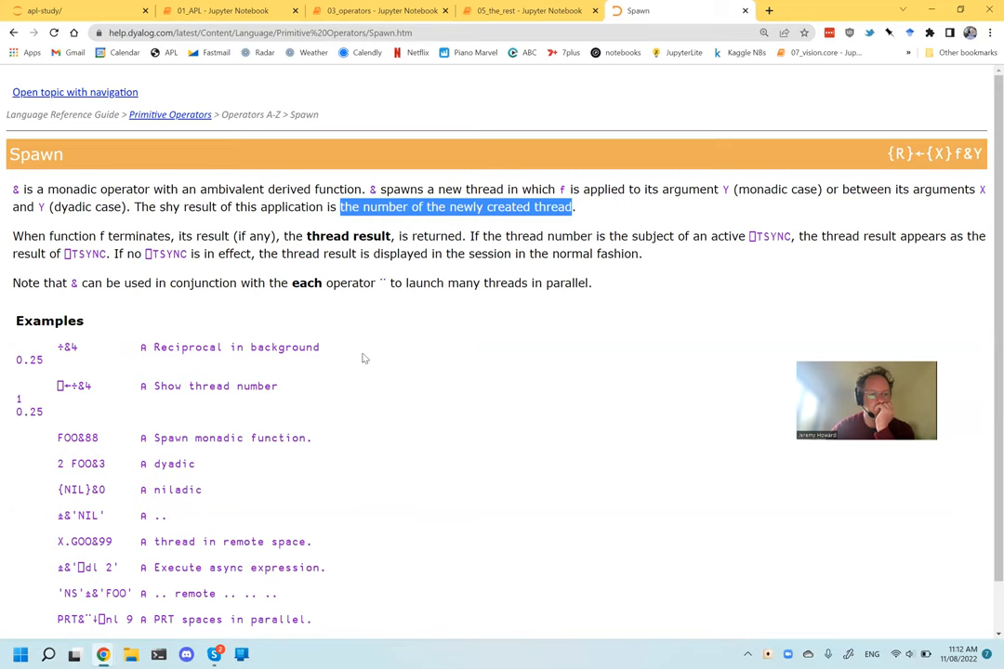
pyautogui.scroll(-3)
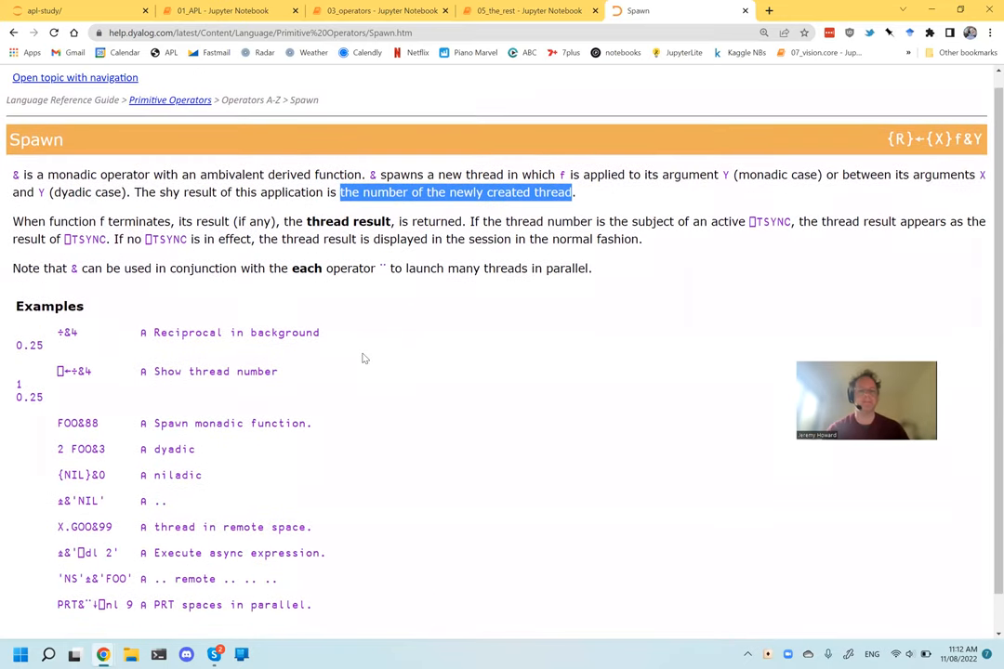
pyautogui.click(529, 10)
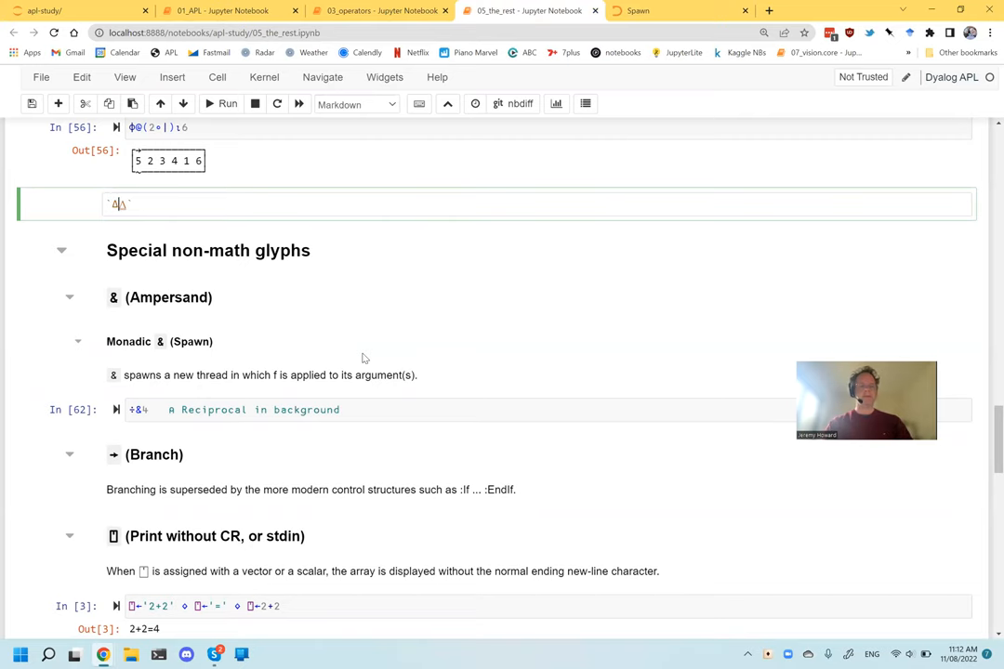
# Open the Language Elements glyph topic with navigation and search the help for Δ.
pyautogui.click(650, 10)
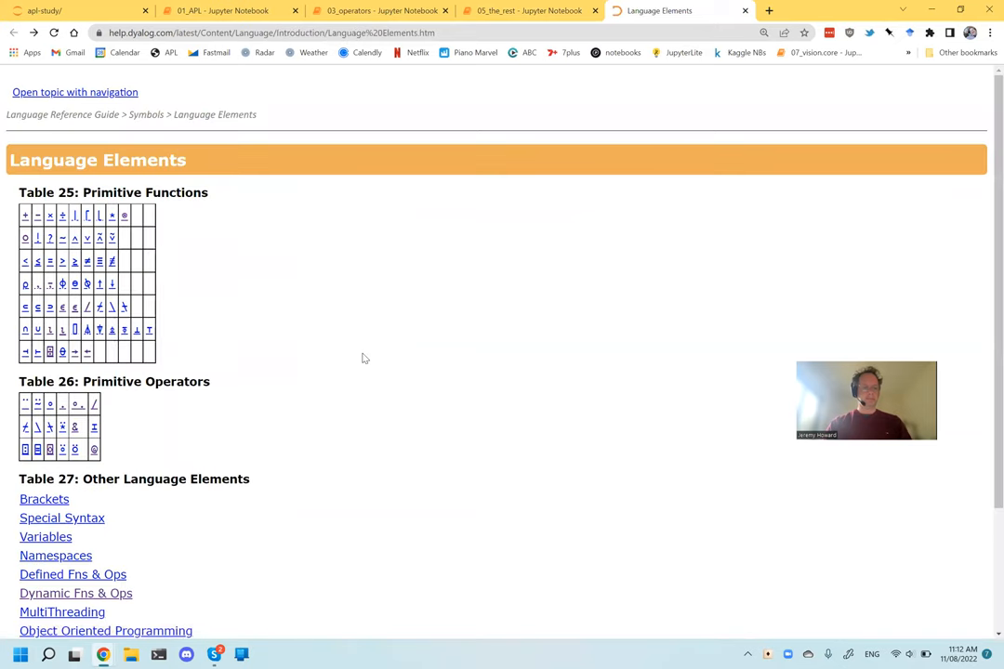
pyautogui.moveTo(289, 415)
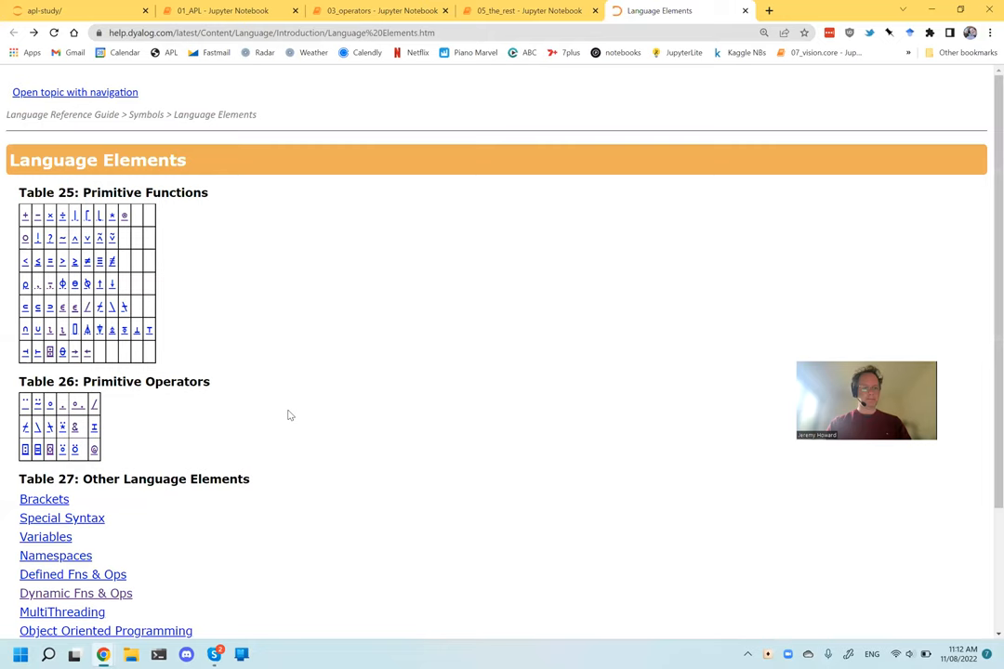
pyautogui.moveTo(79, 101)
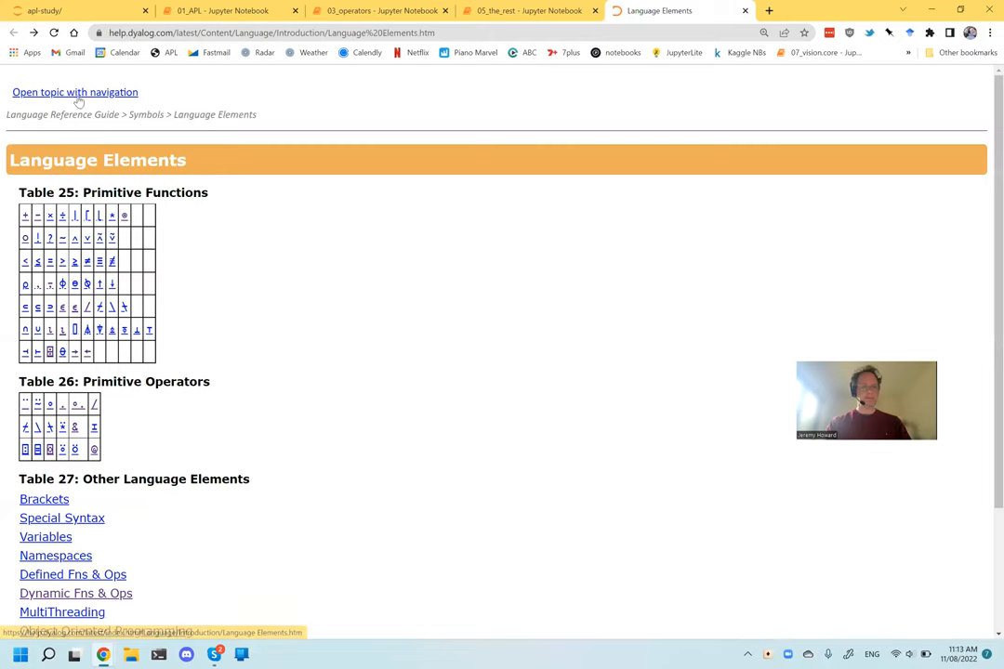
pyautogui.click(74, 92)
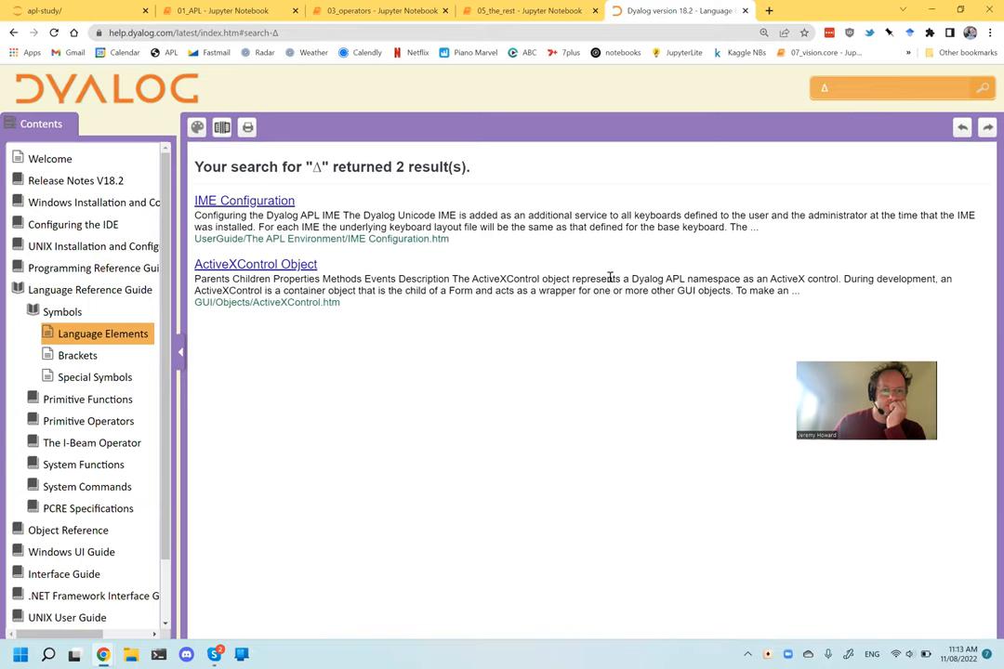
pyautogui.moveTo(555, 323)
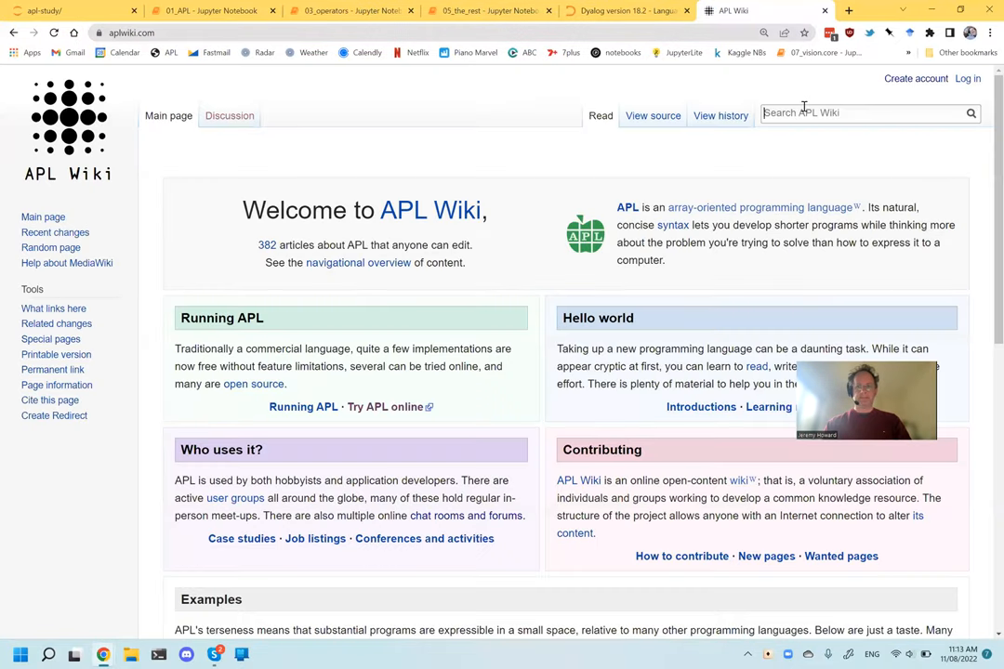
pyautogui.write('A')
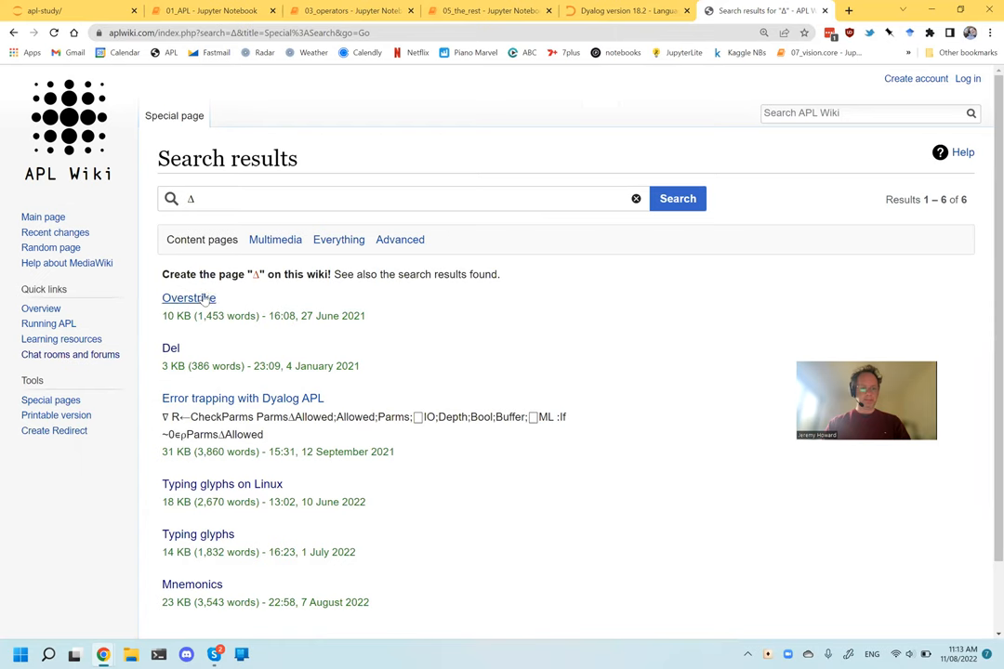
pyautogui.click(189, 298)
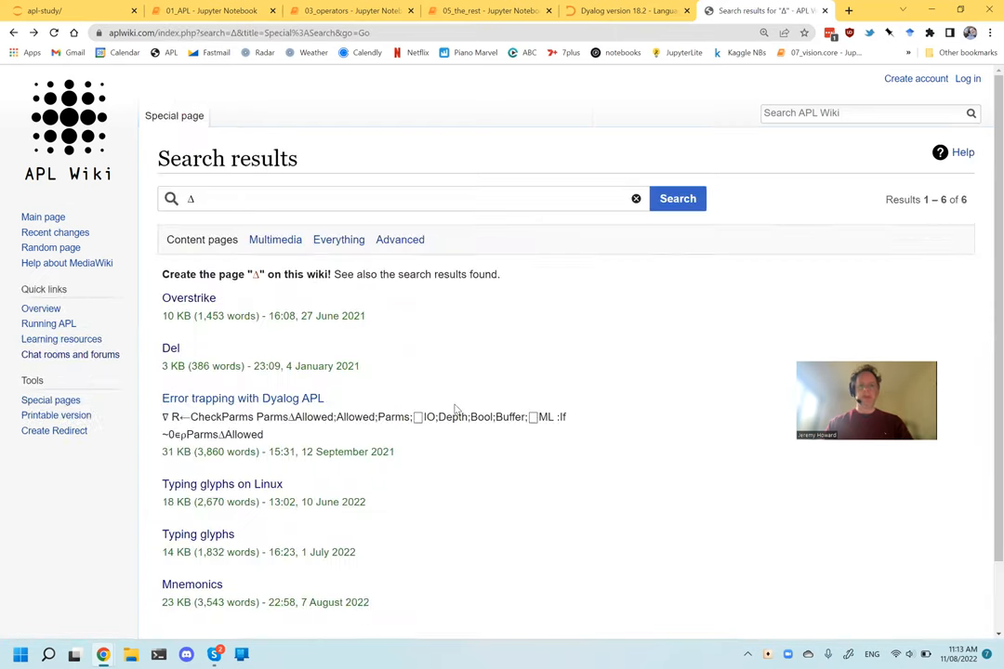
# Rerun the Δ search on APL Wiki and in help, then find Δ on JSON Convert.
pyautogui.click(488, 10)
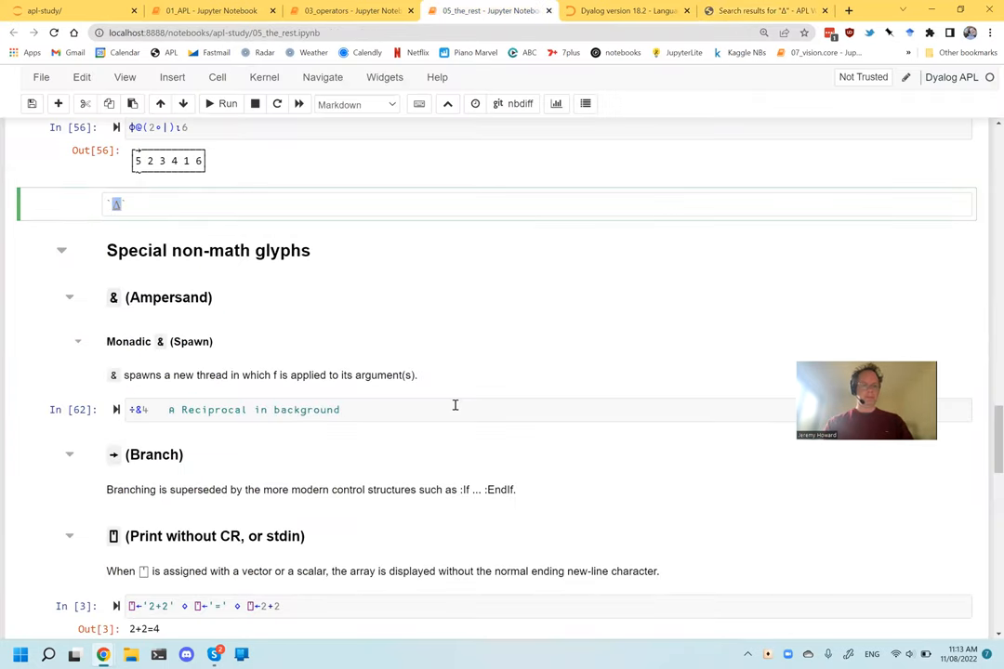
pyautogui.click(762, 10)
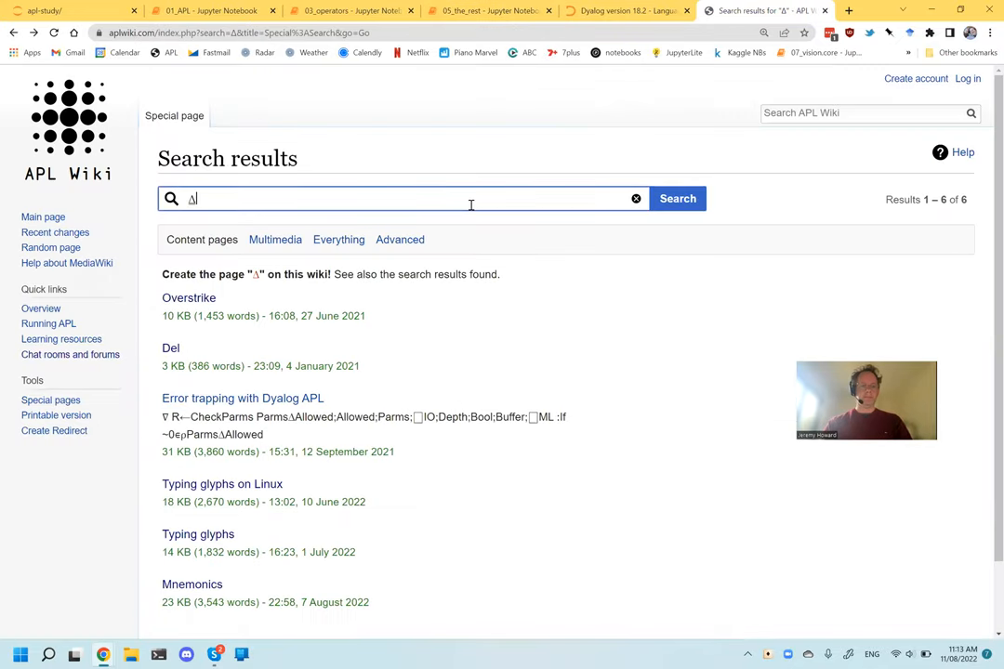
pyautogui.click(677, 198)
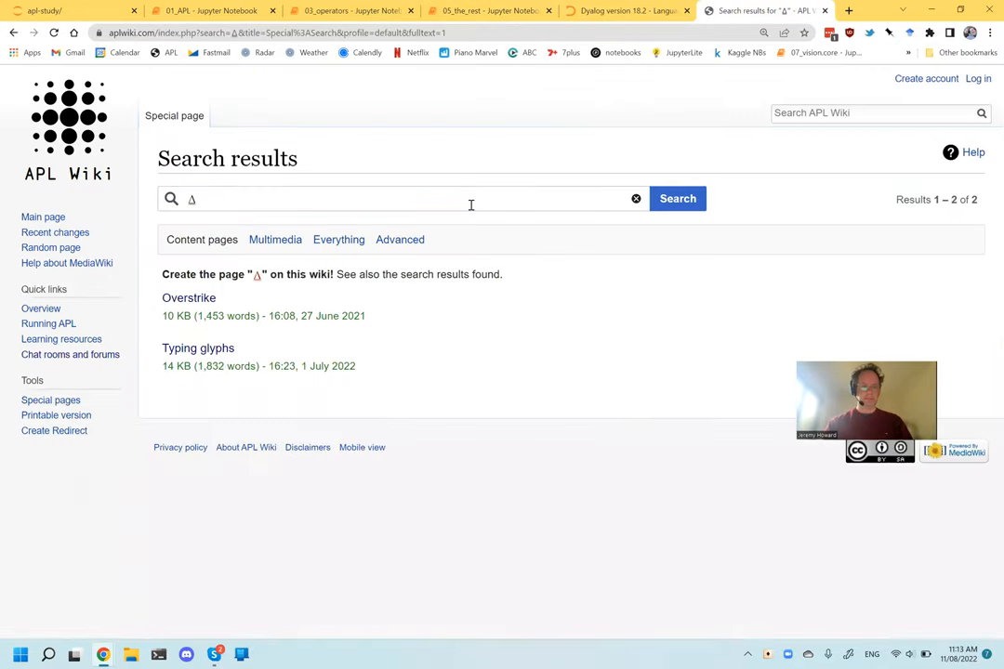
pyautogui.click(625, 10)
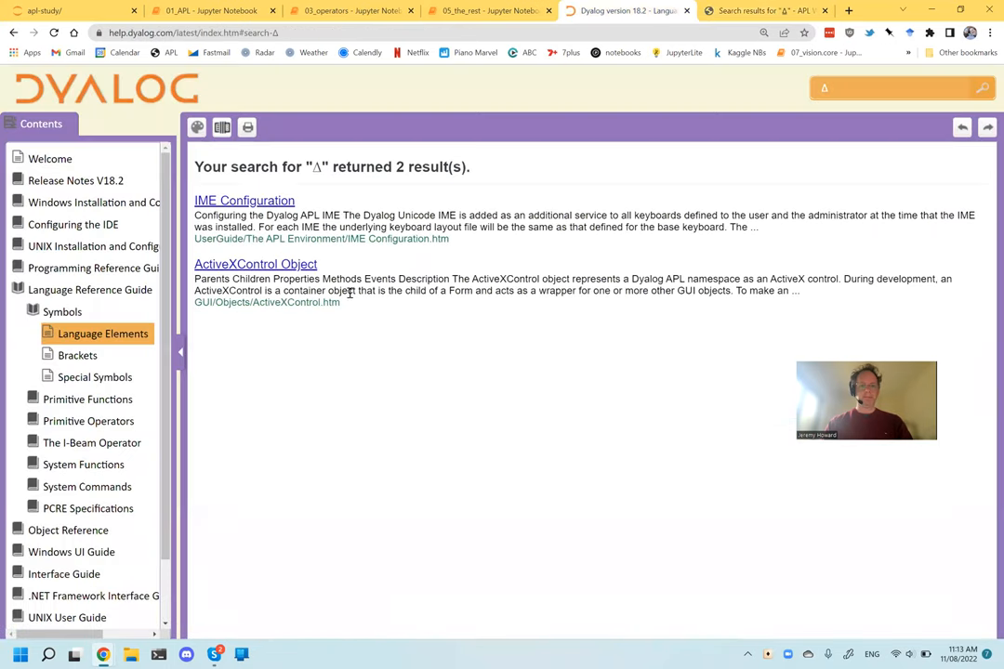
pyautogui.click(892, 88)
pyautogui.write('⍙')
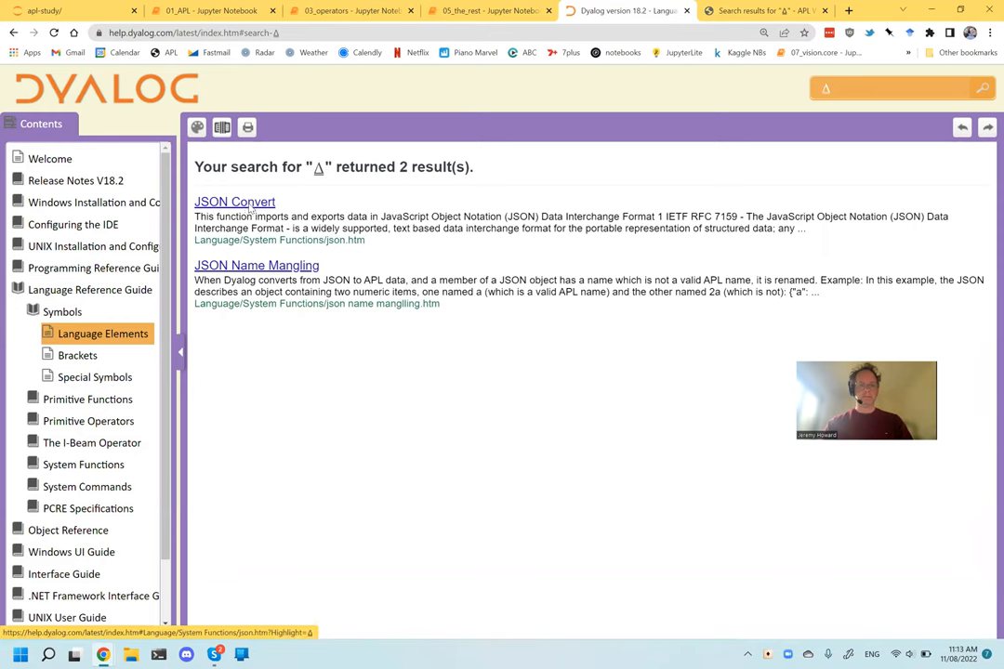
pyautogui.click(234, 201)
pyautogui.write('∆')
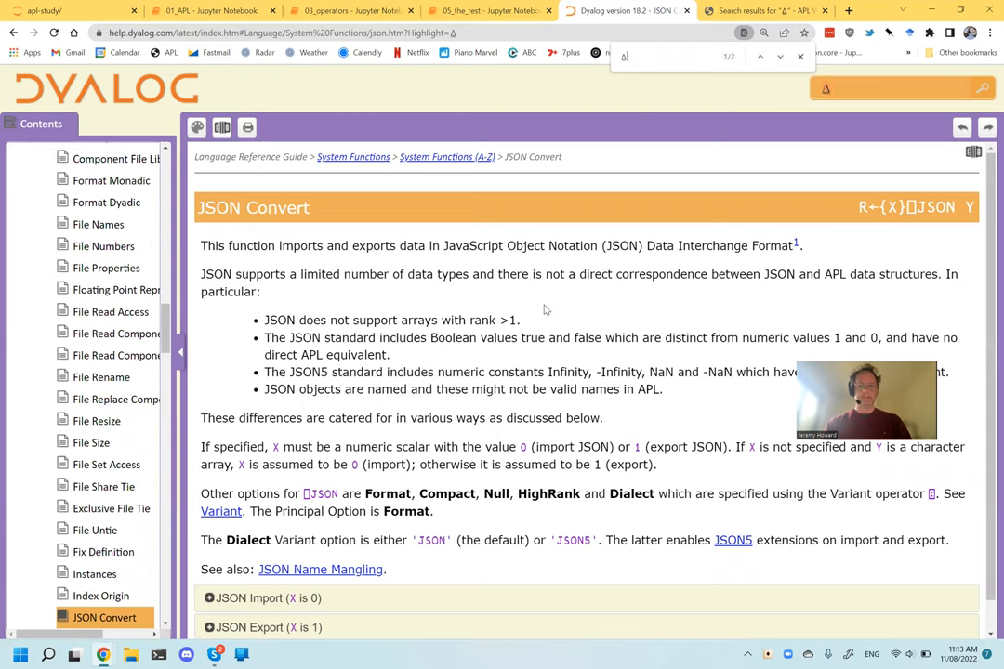
pyautogui.click(779, 56)
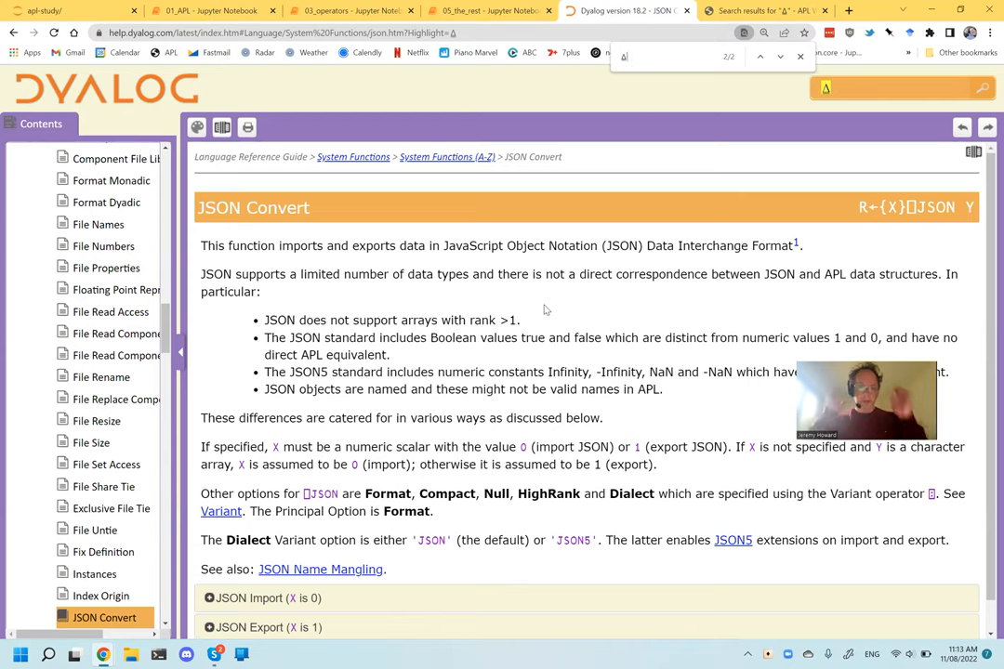
pyautogui.moveTo(526, 324)
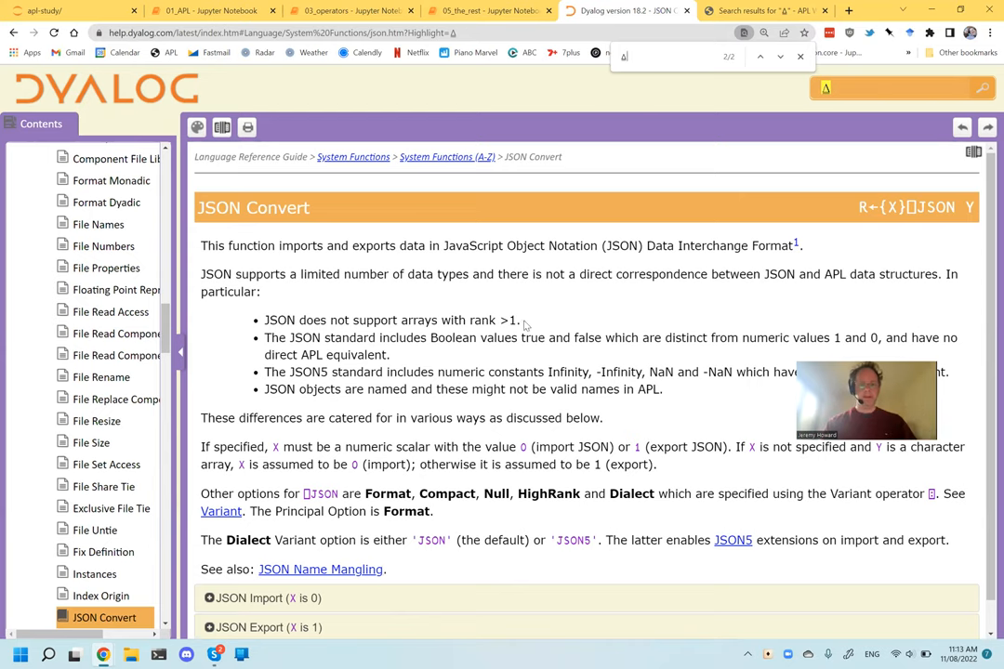